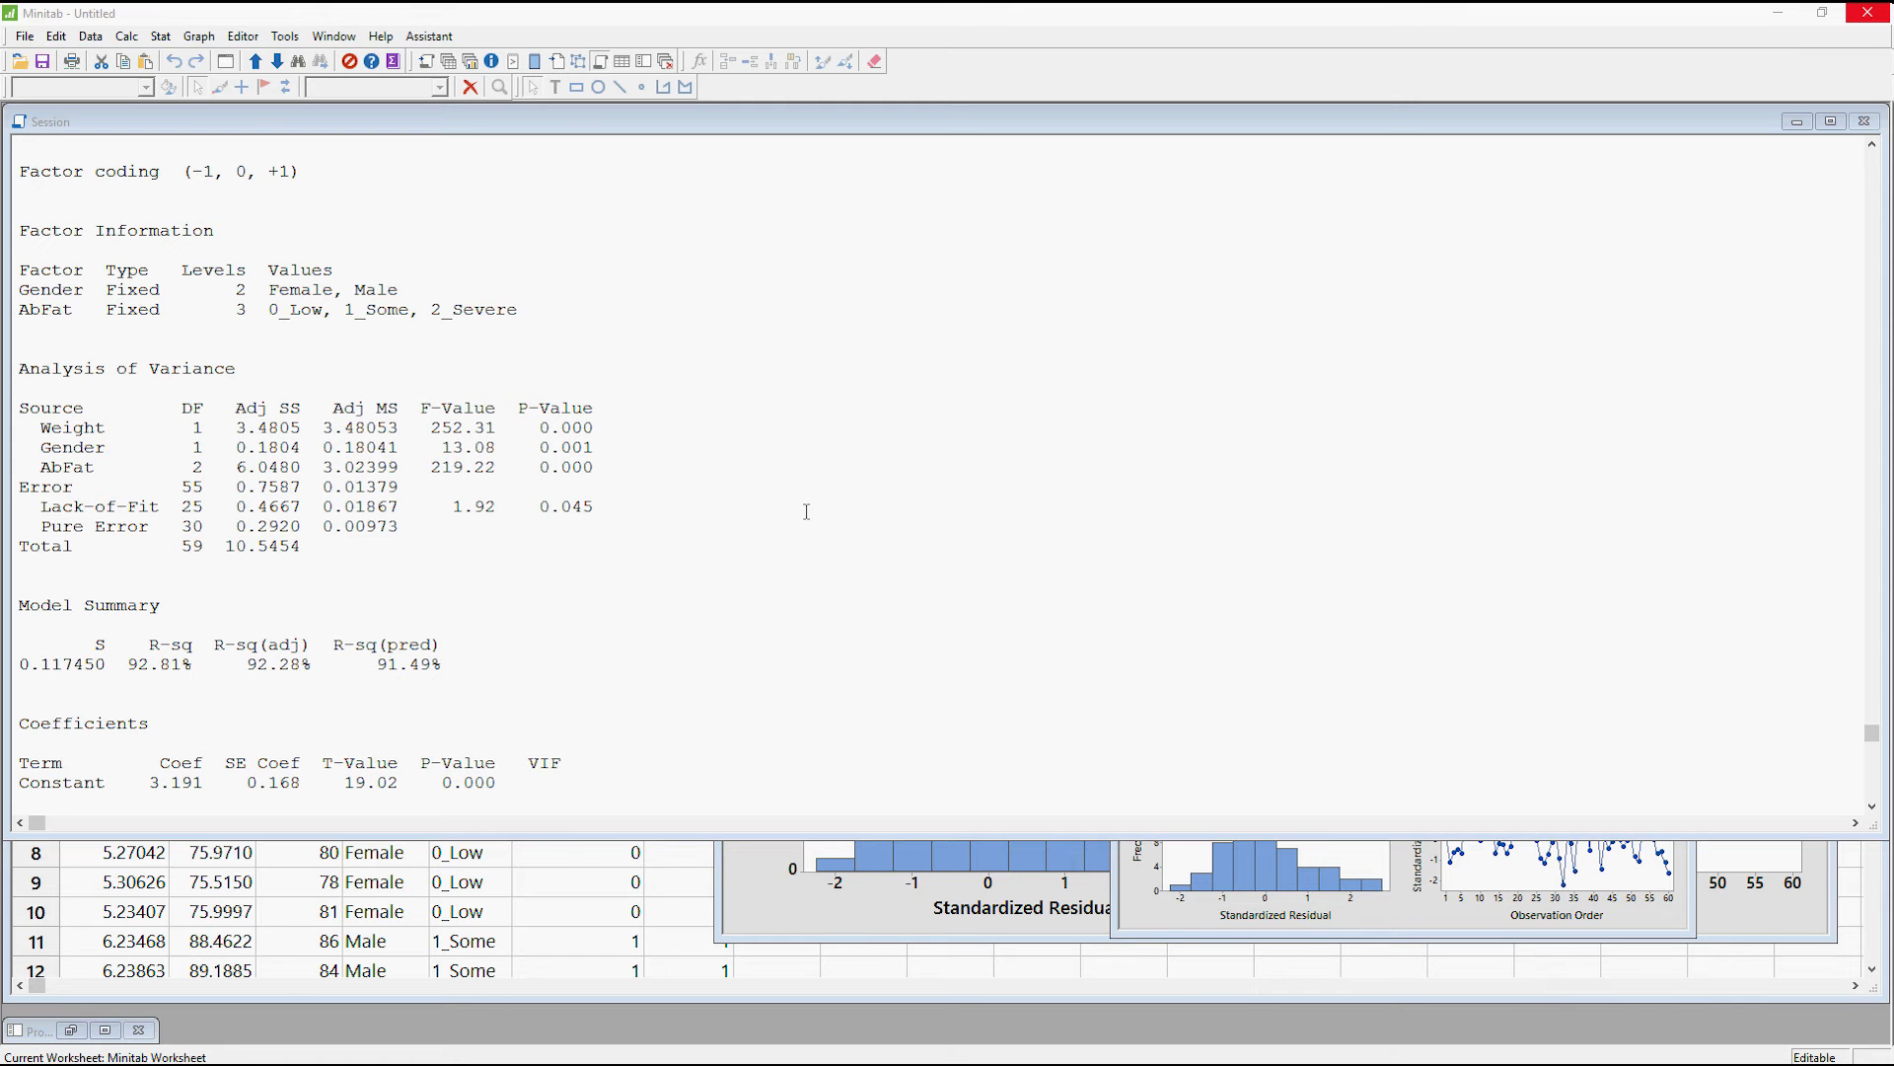
mouse_move(1012, 604)
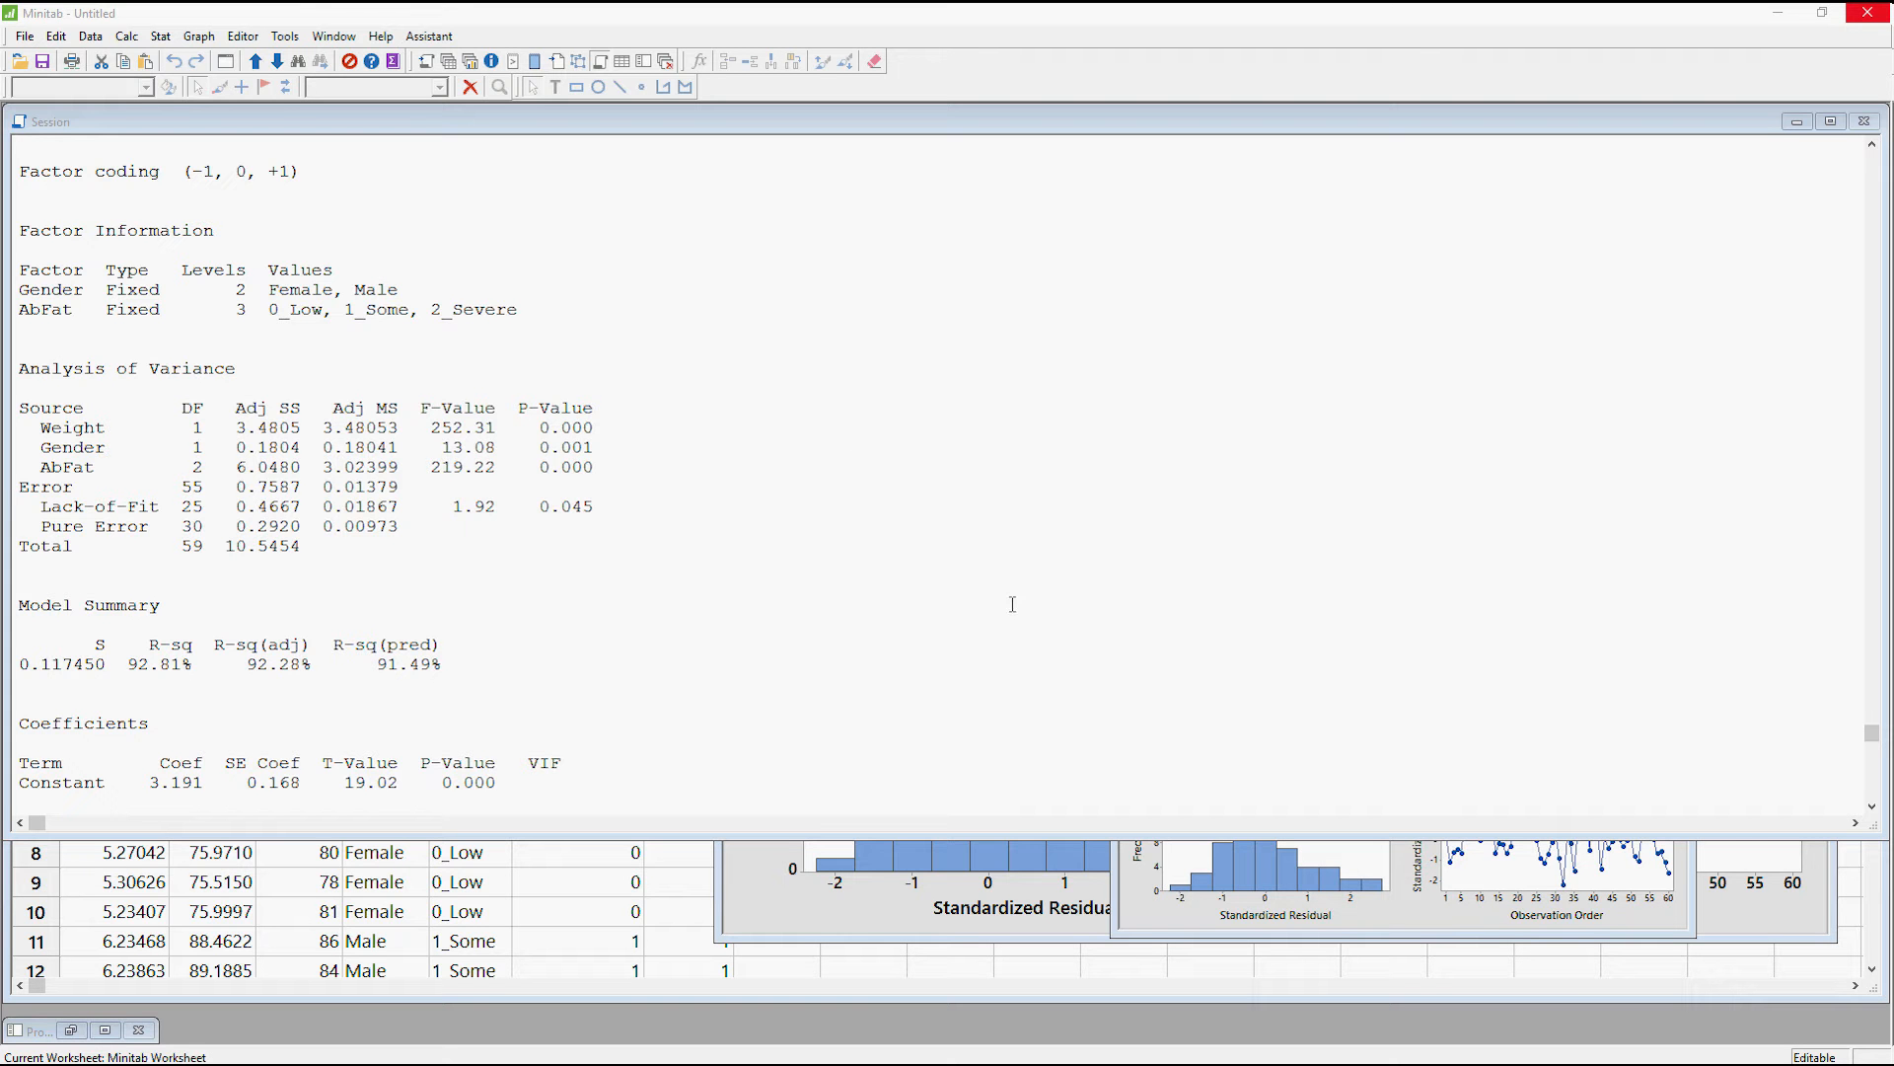
mouse_move(962, 712)
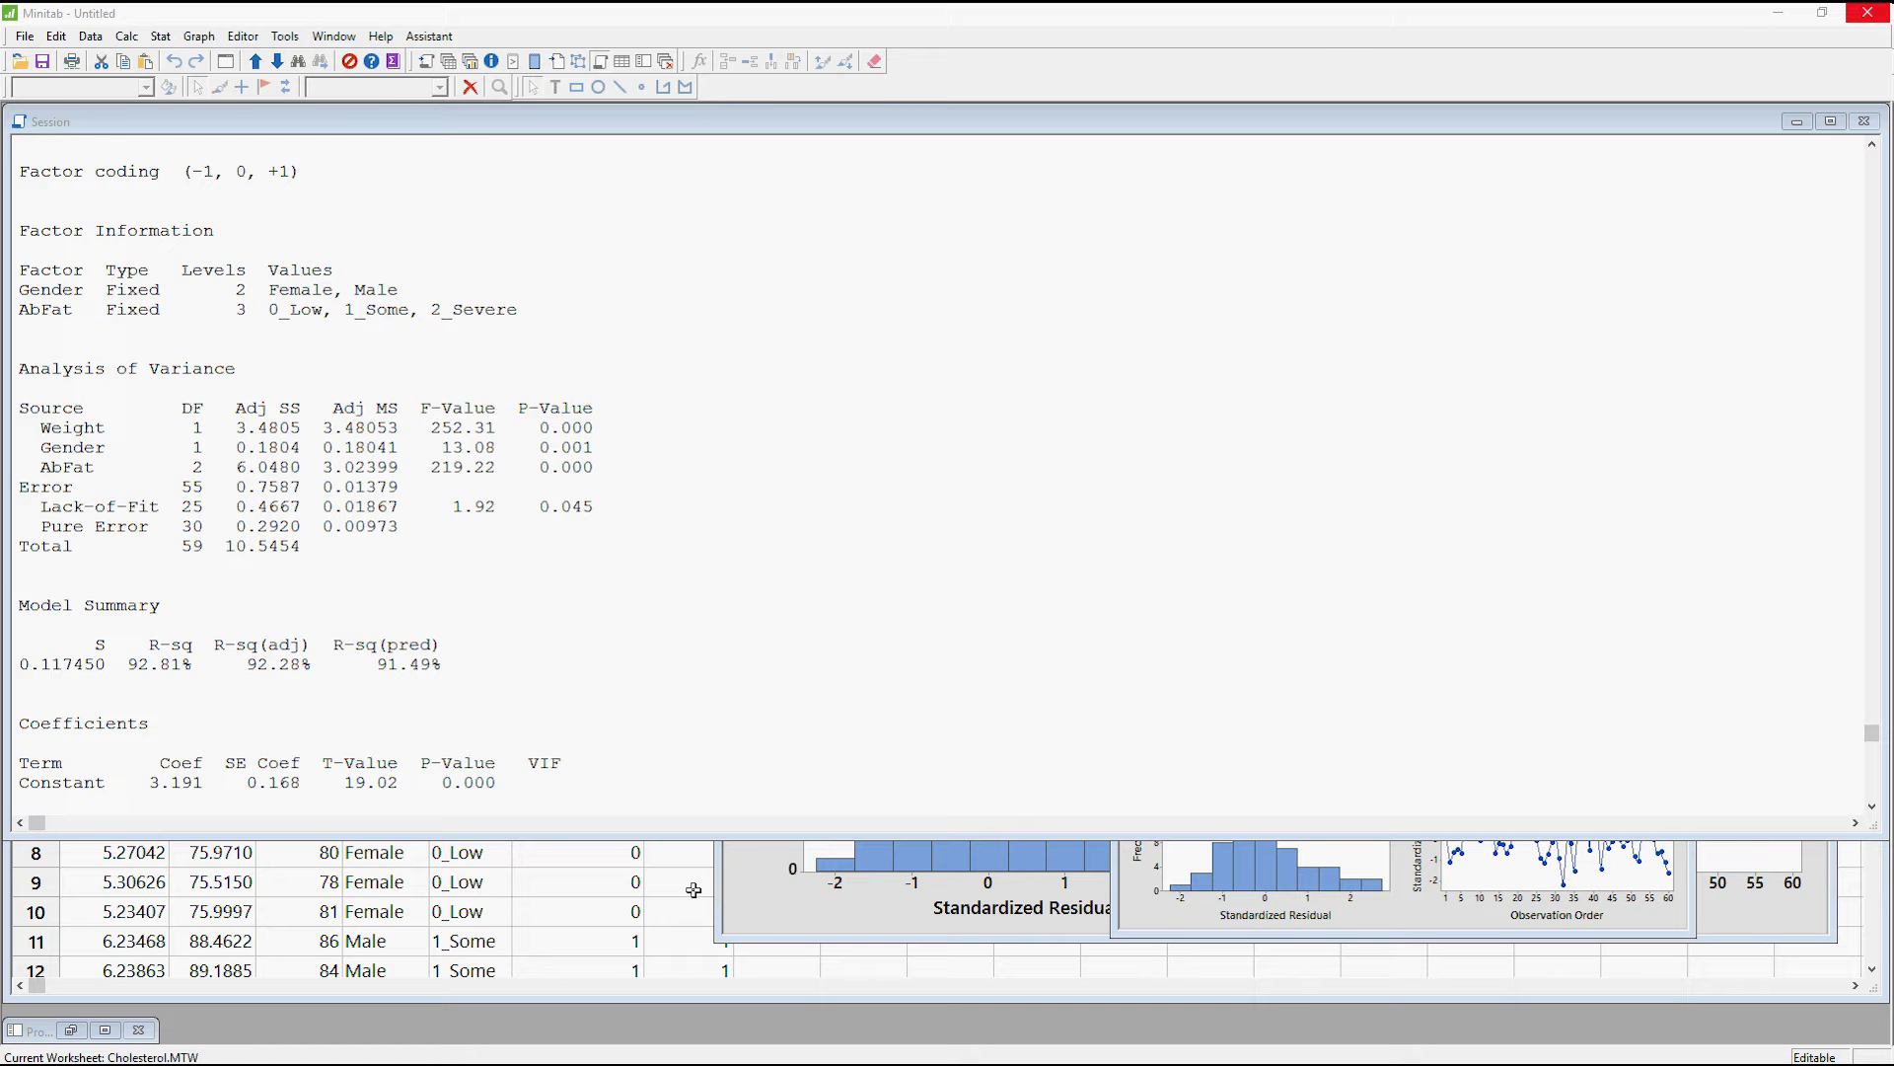
mouse_move(764, 933)
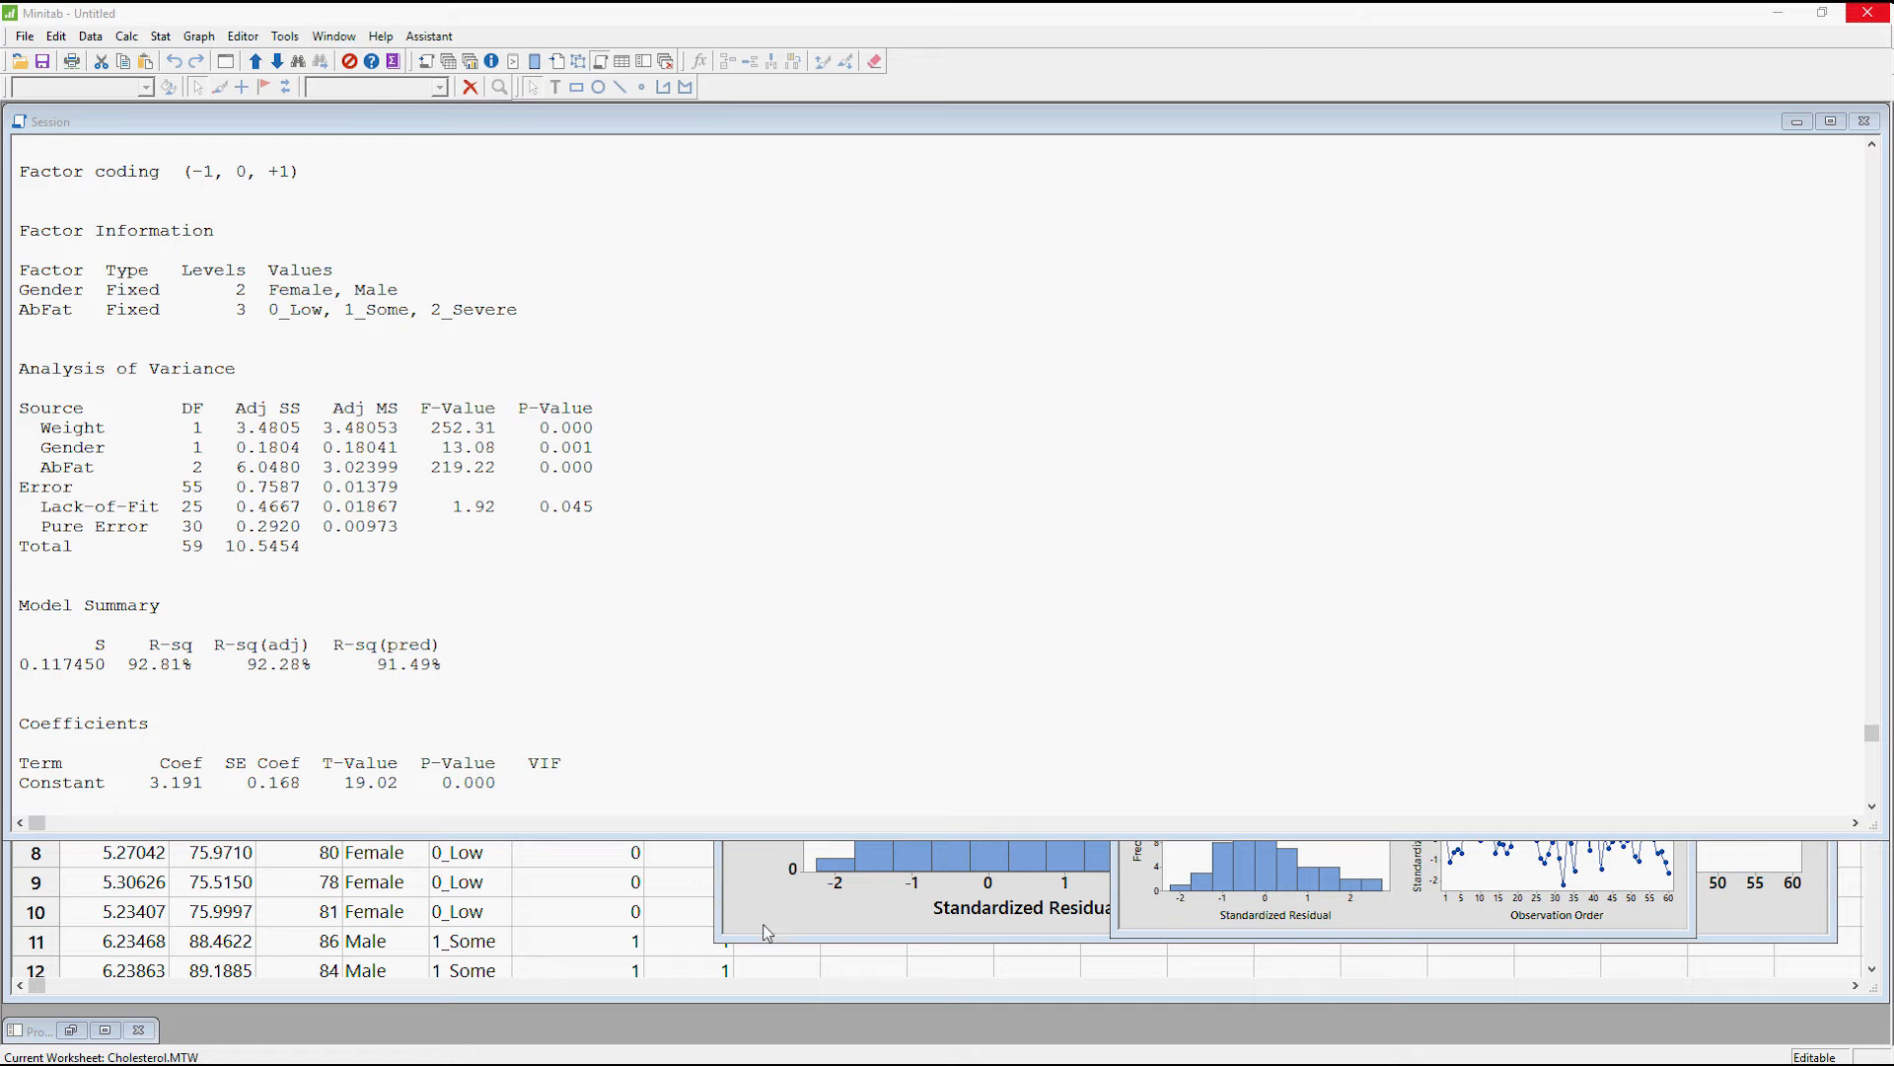
mouse_move(739, 936)
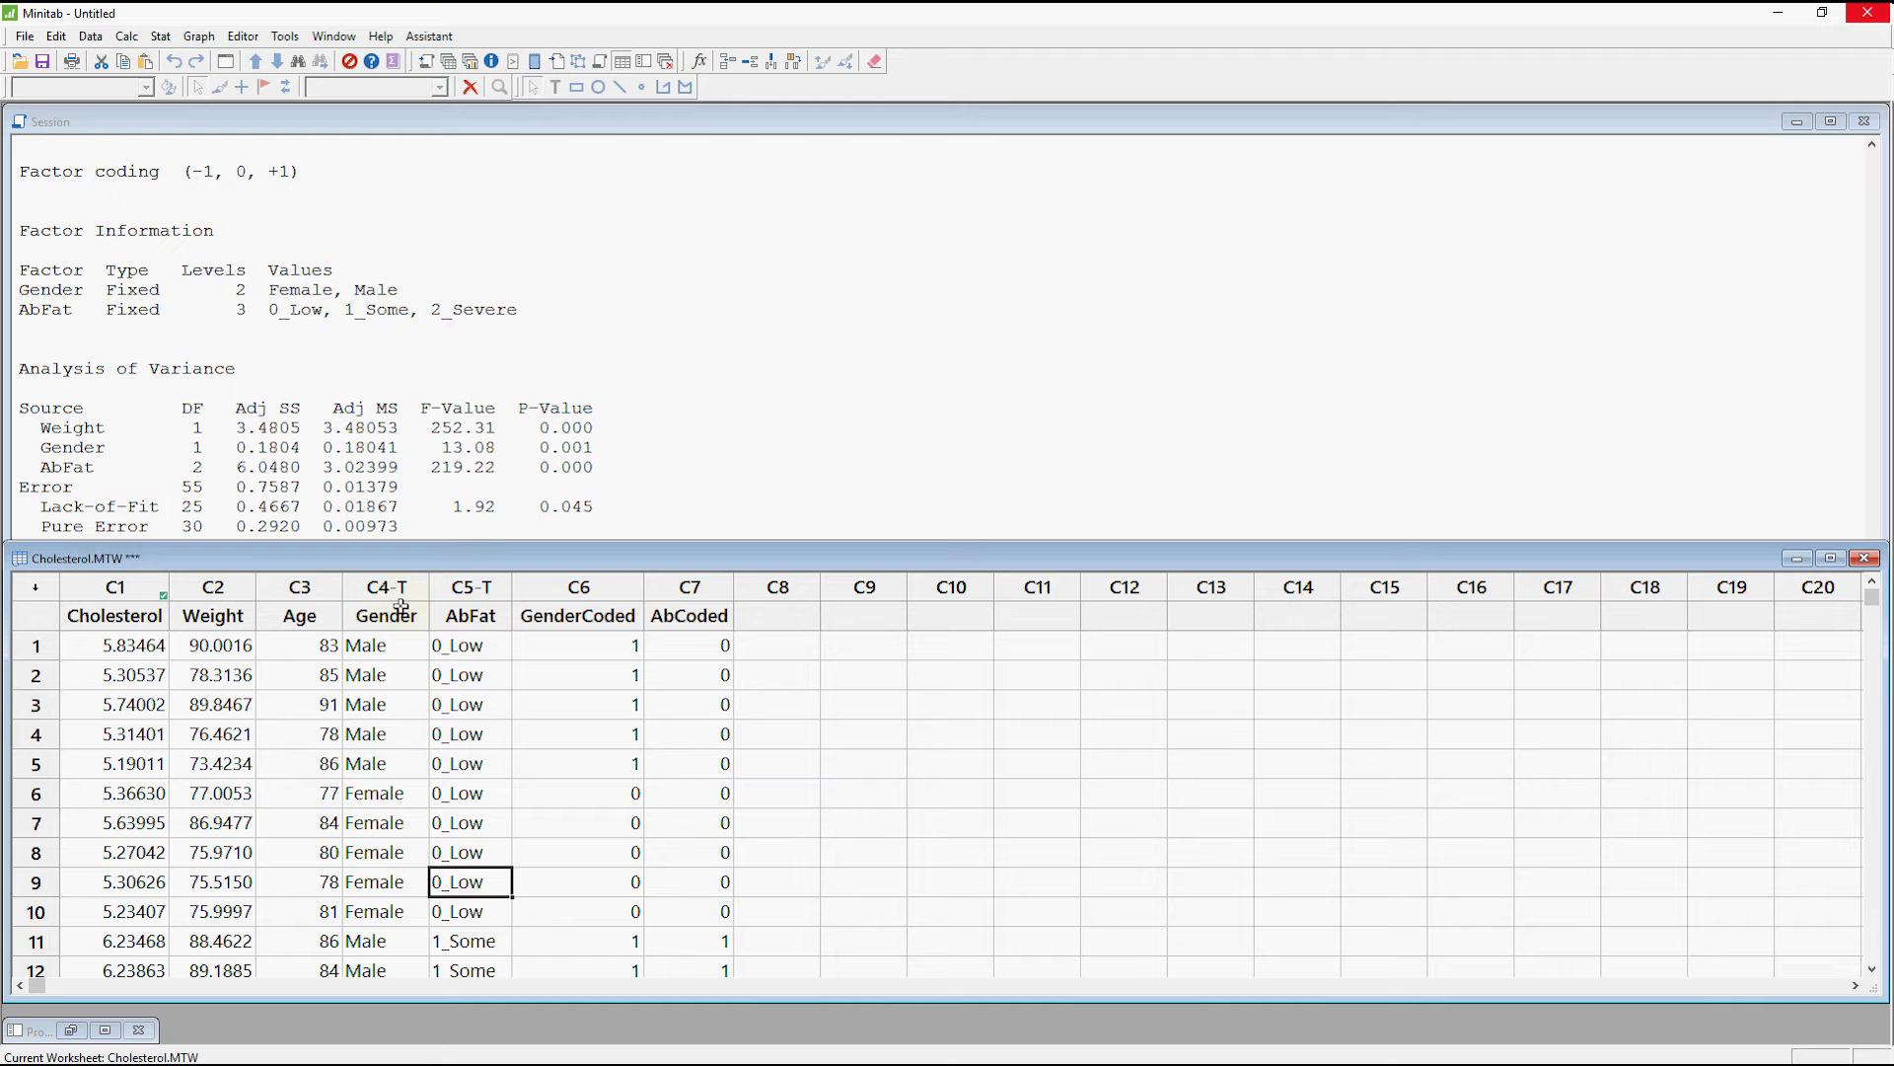
left_click(386, 615)
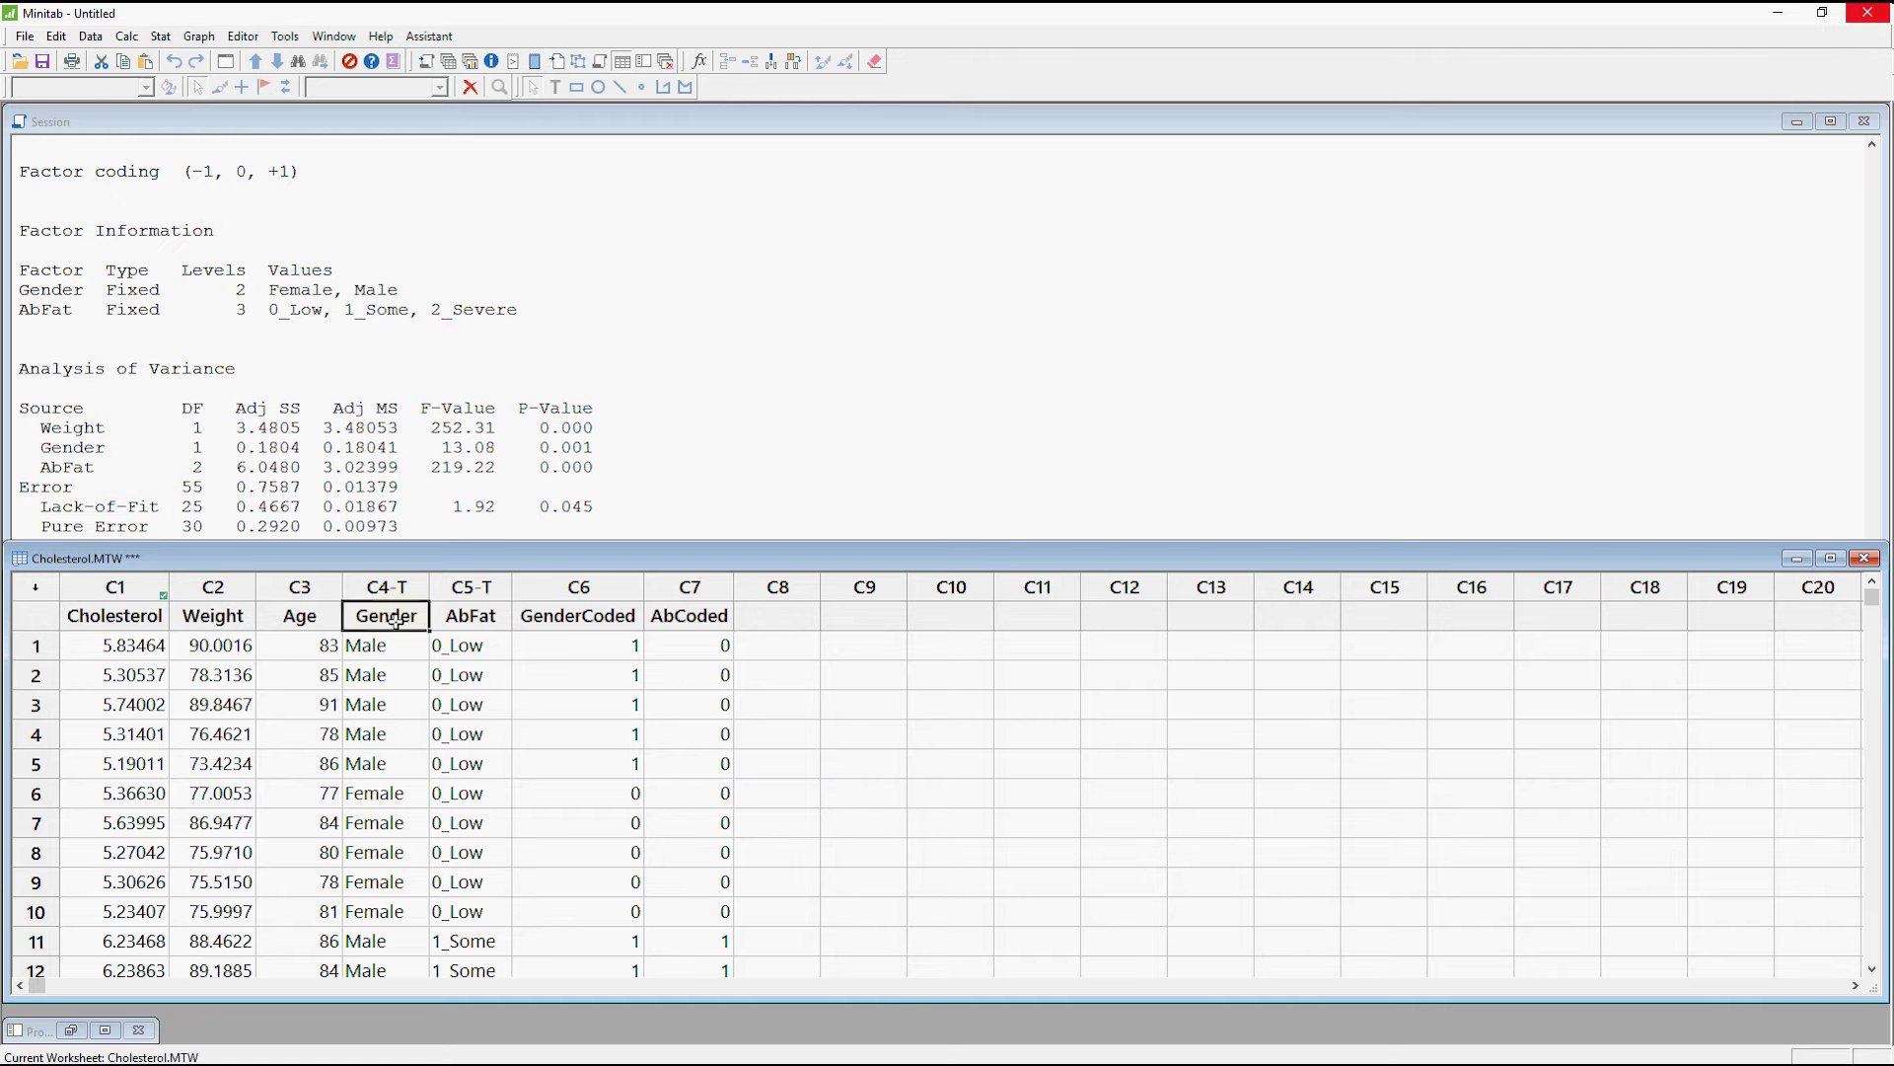
mouse_move(387, 586)
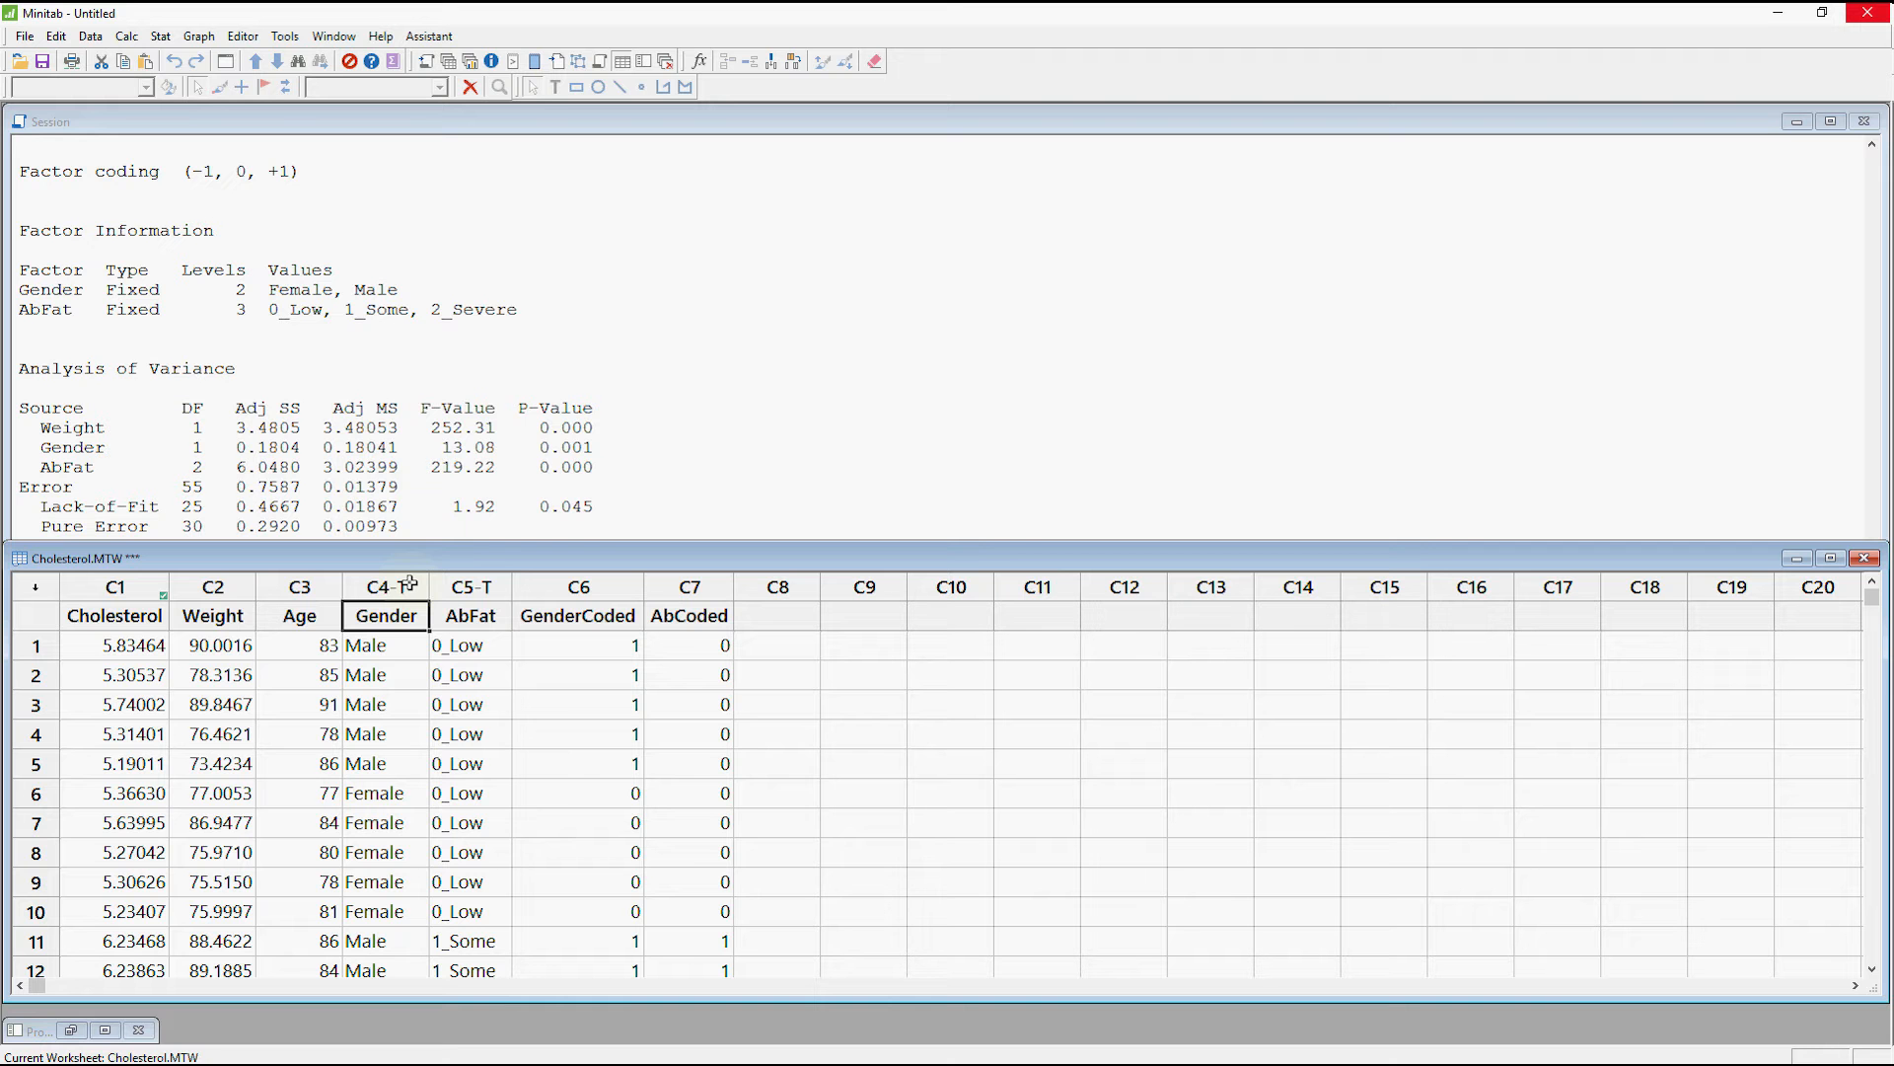
mouse_move(472, 615)
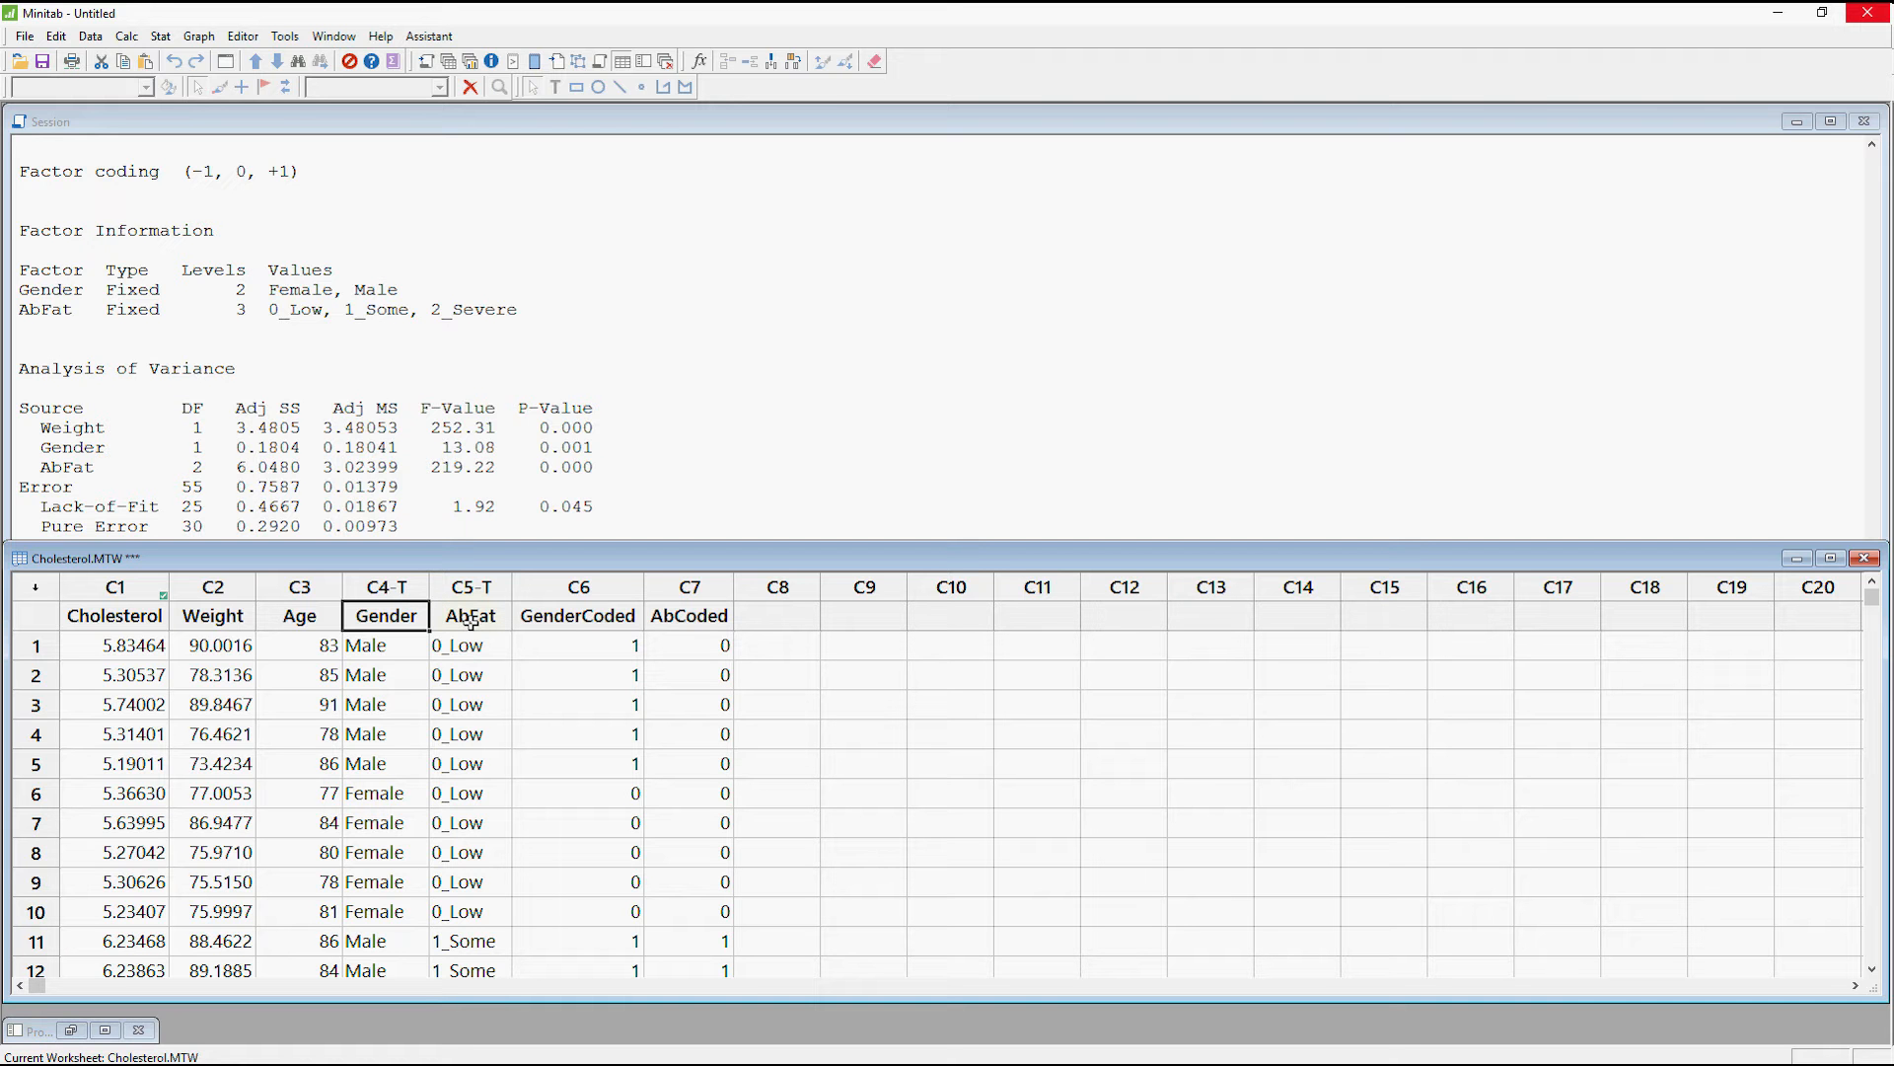
mouse_move(464, 620)
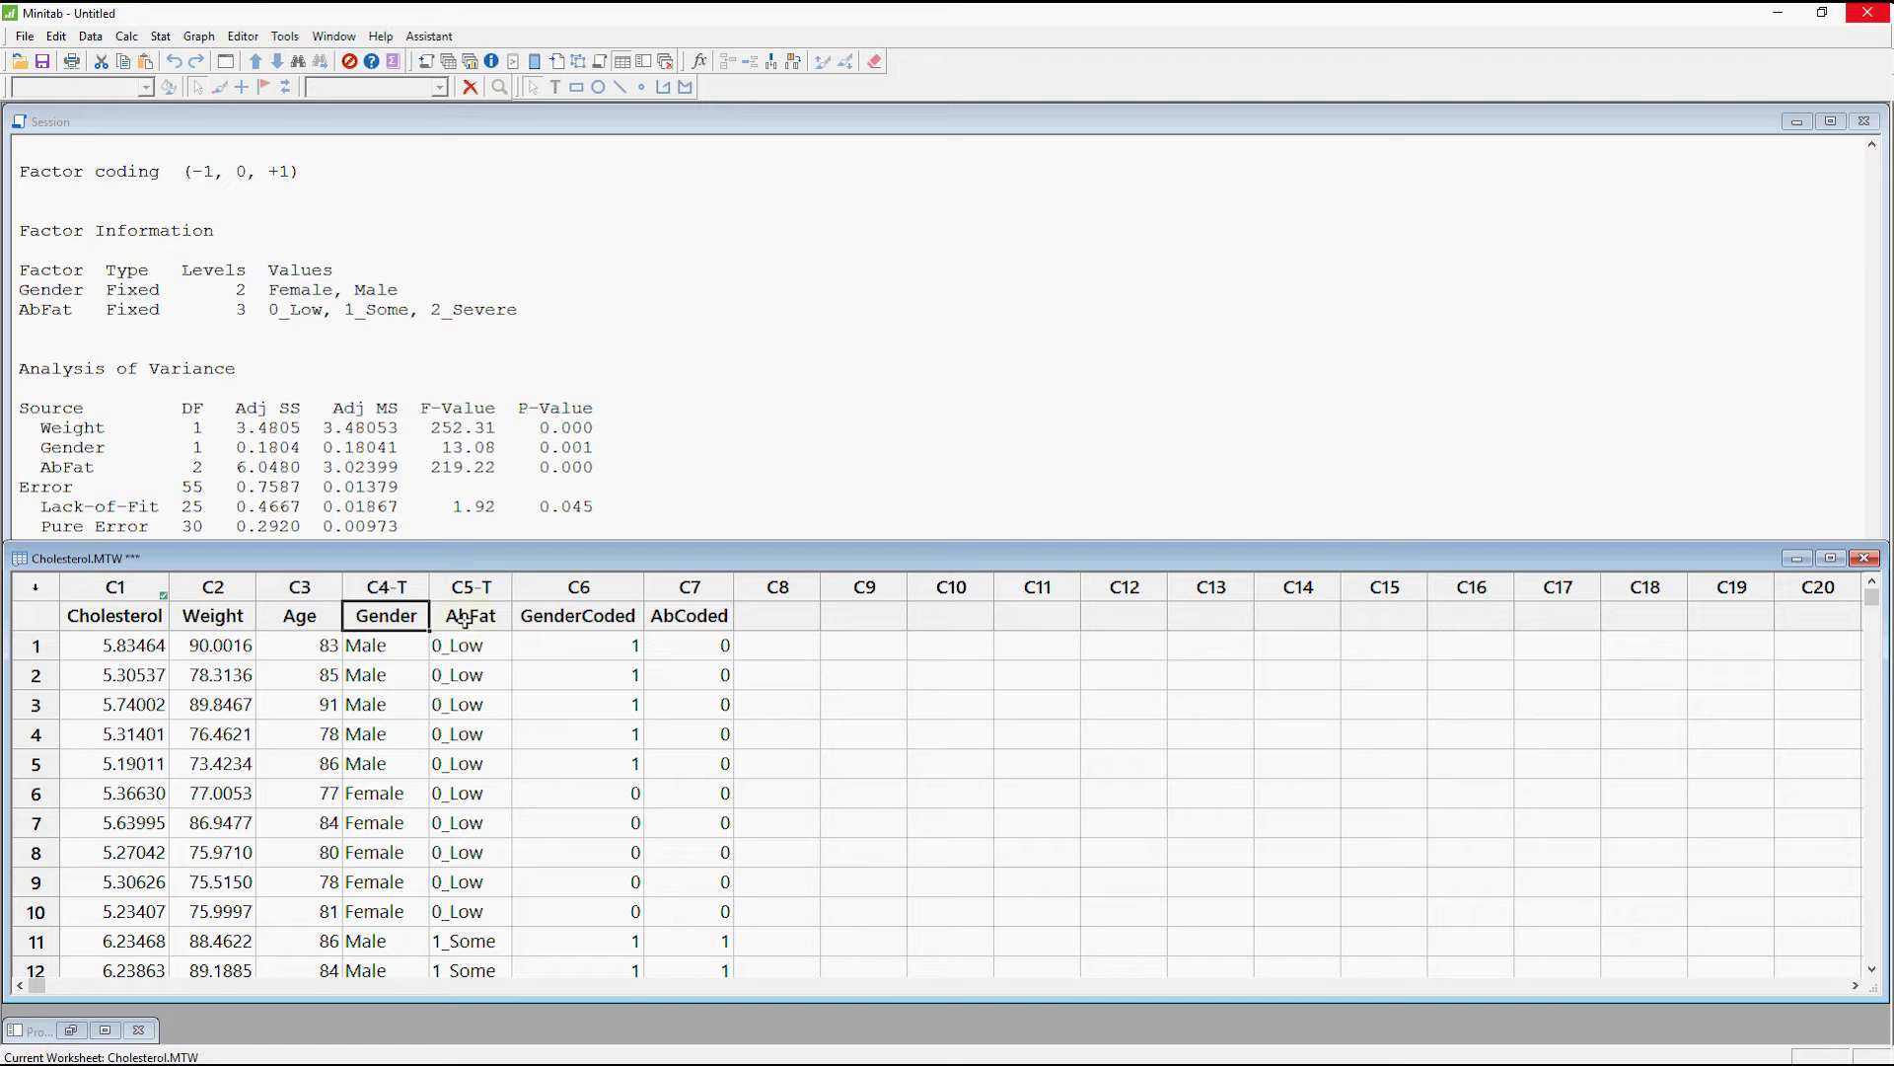
mouse_move(465, 621)
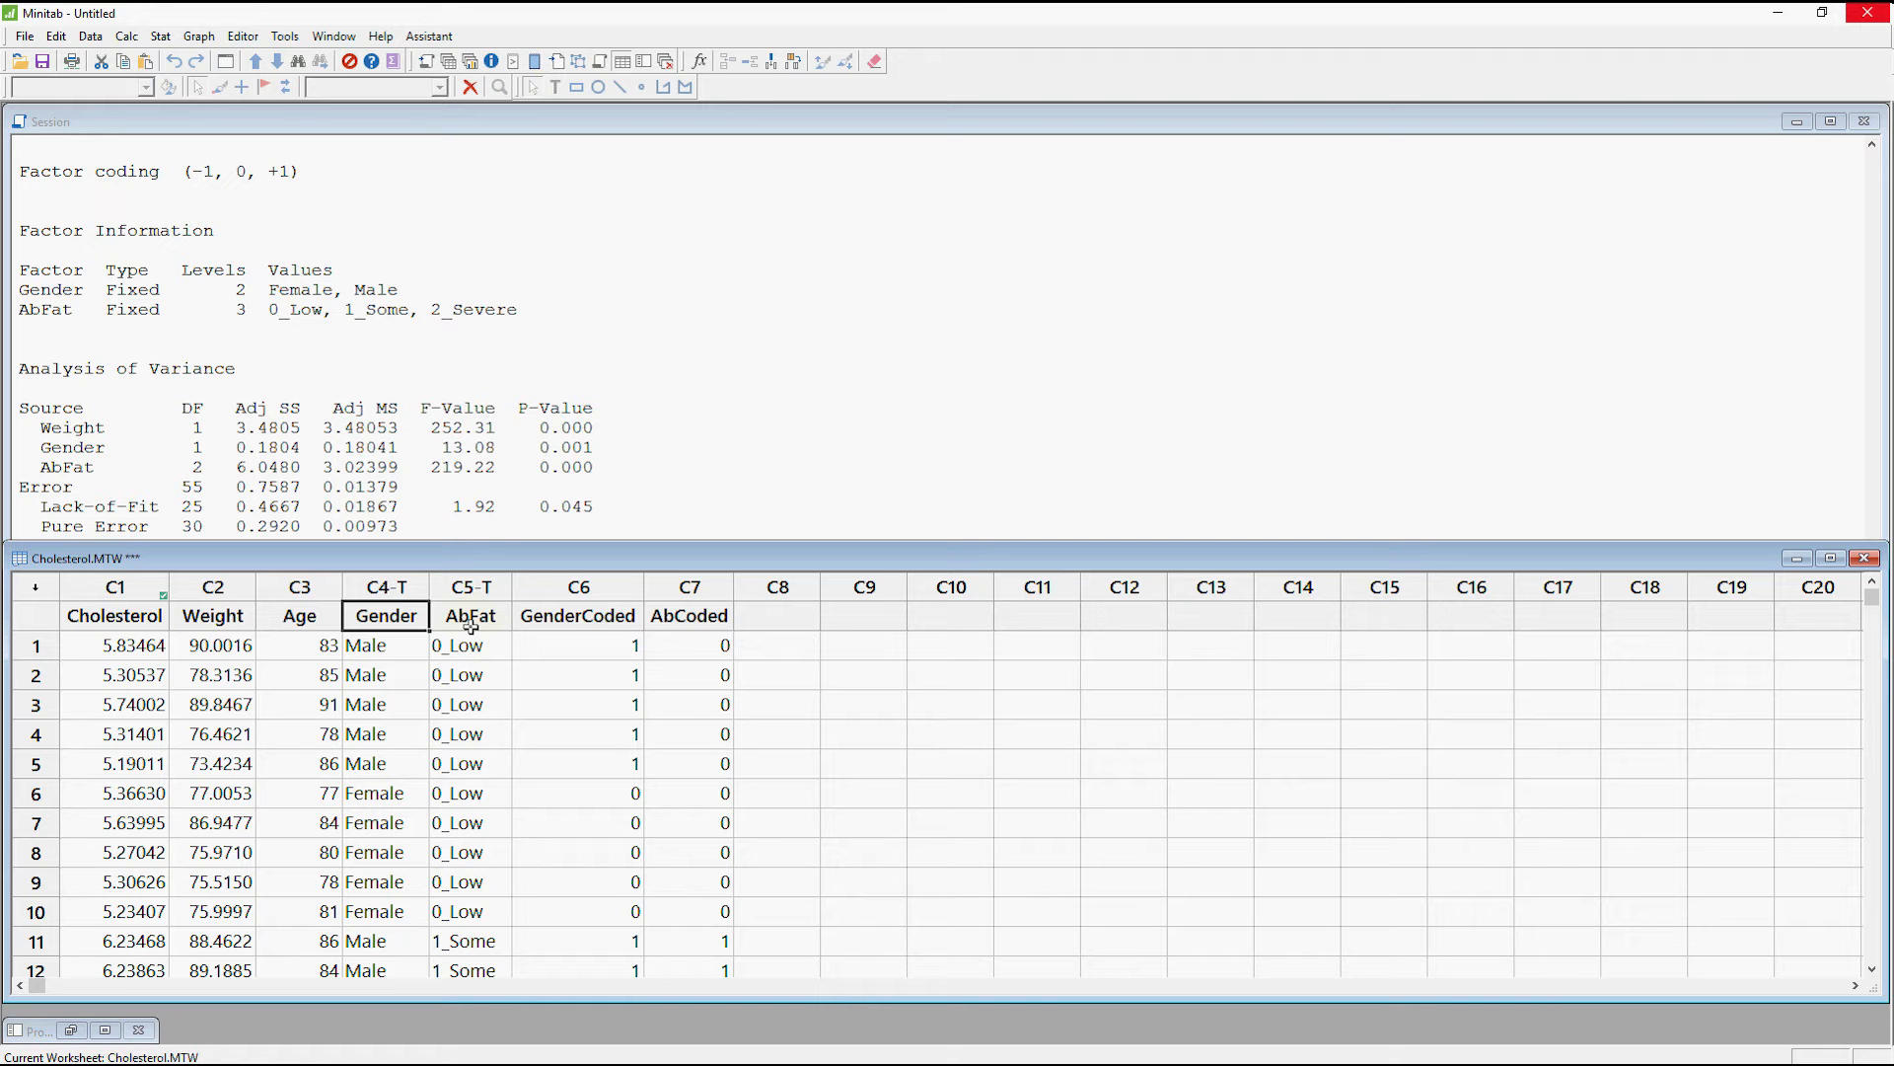
mouse_move(472, 623)
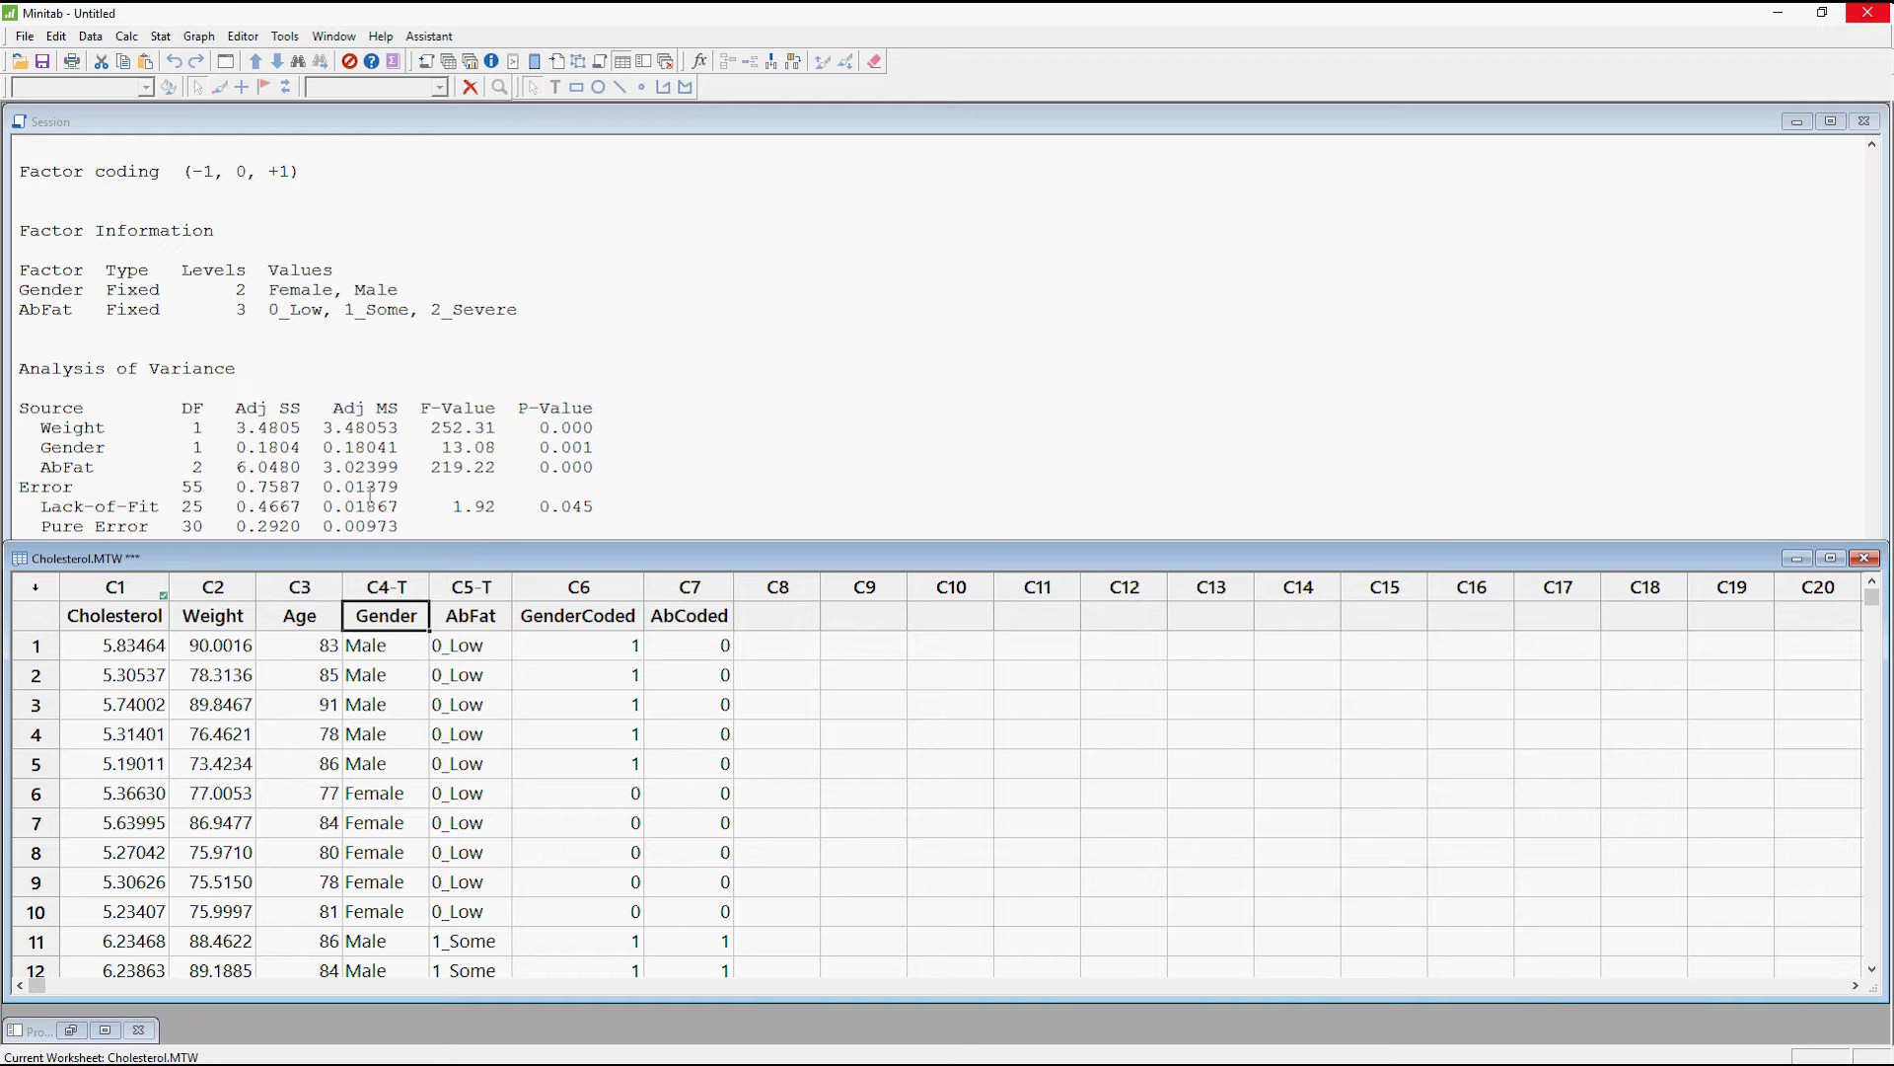
- Open the Stat menu to show the ANOVA analyses and plots
left_click(160, 35)
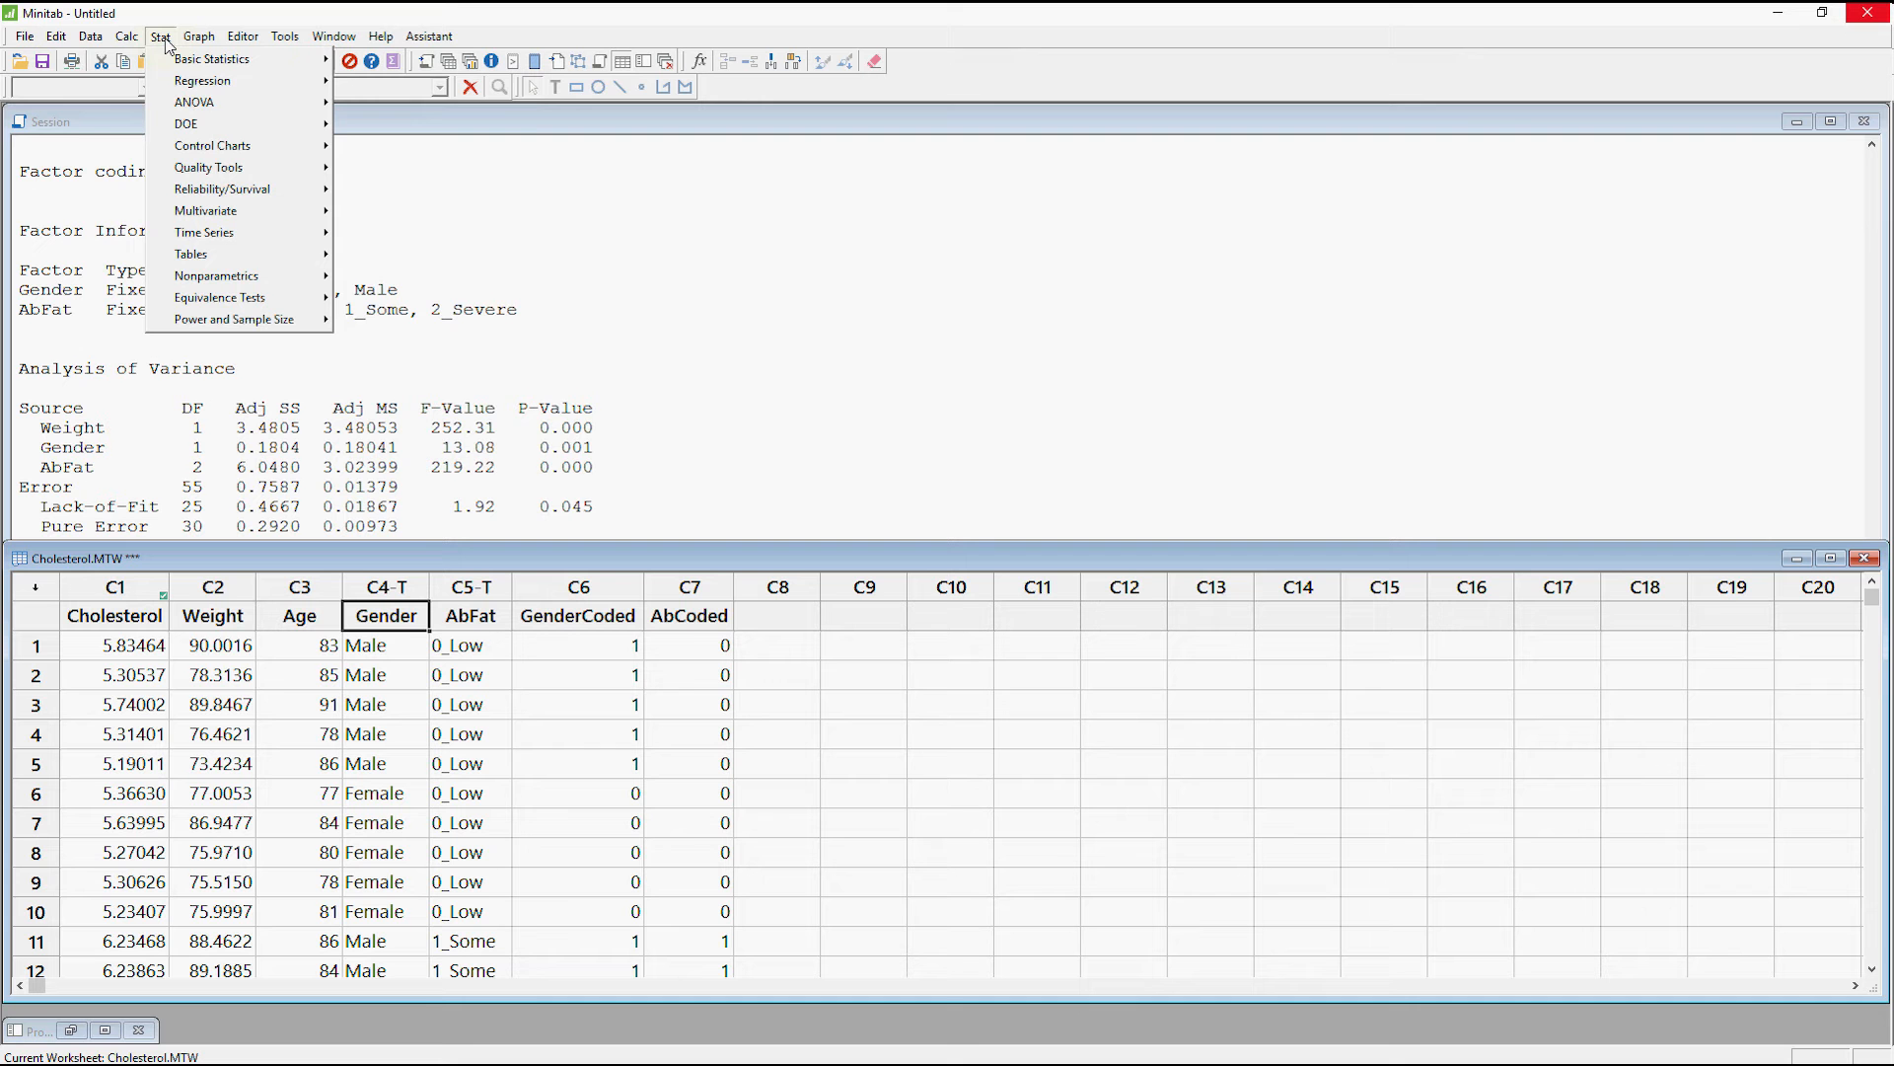
mouse_move(194, 101)
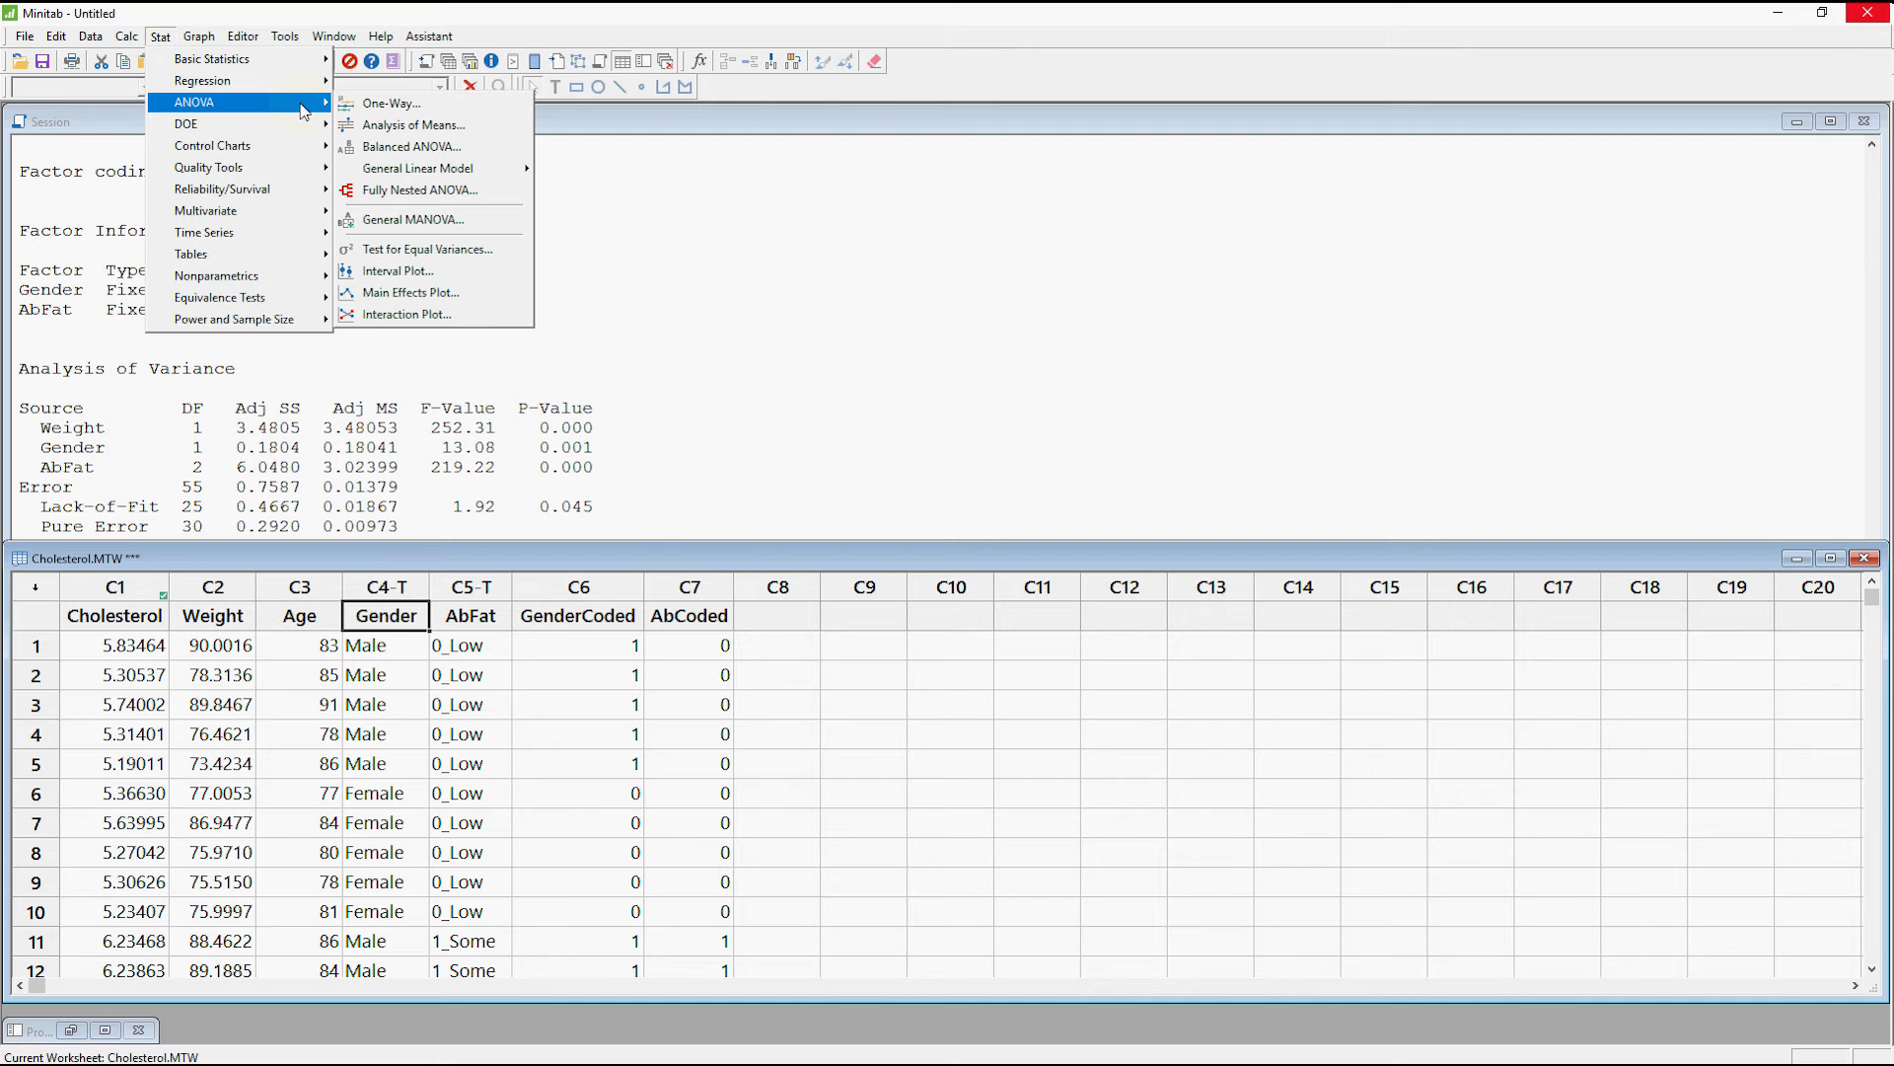
mouse_move(407, 314)
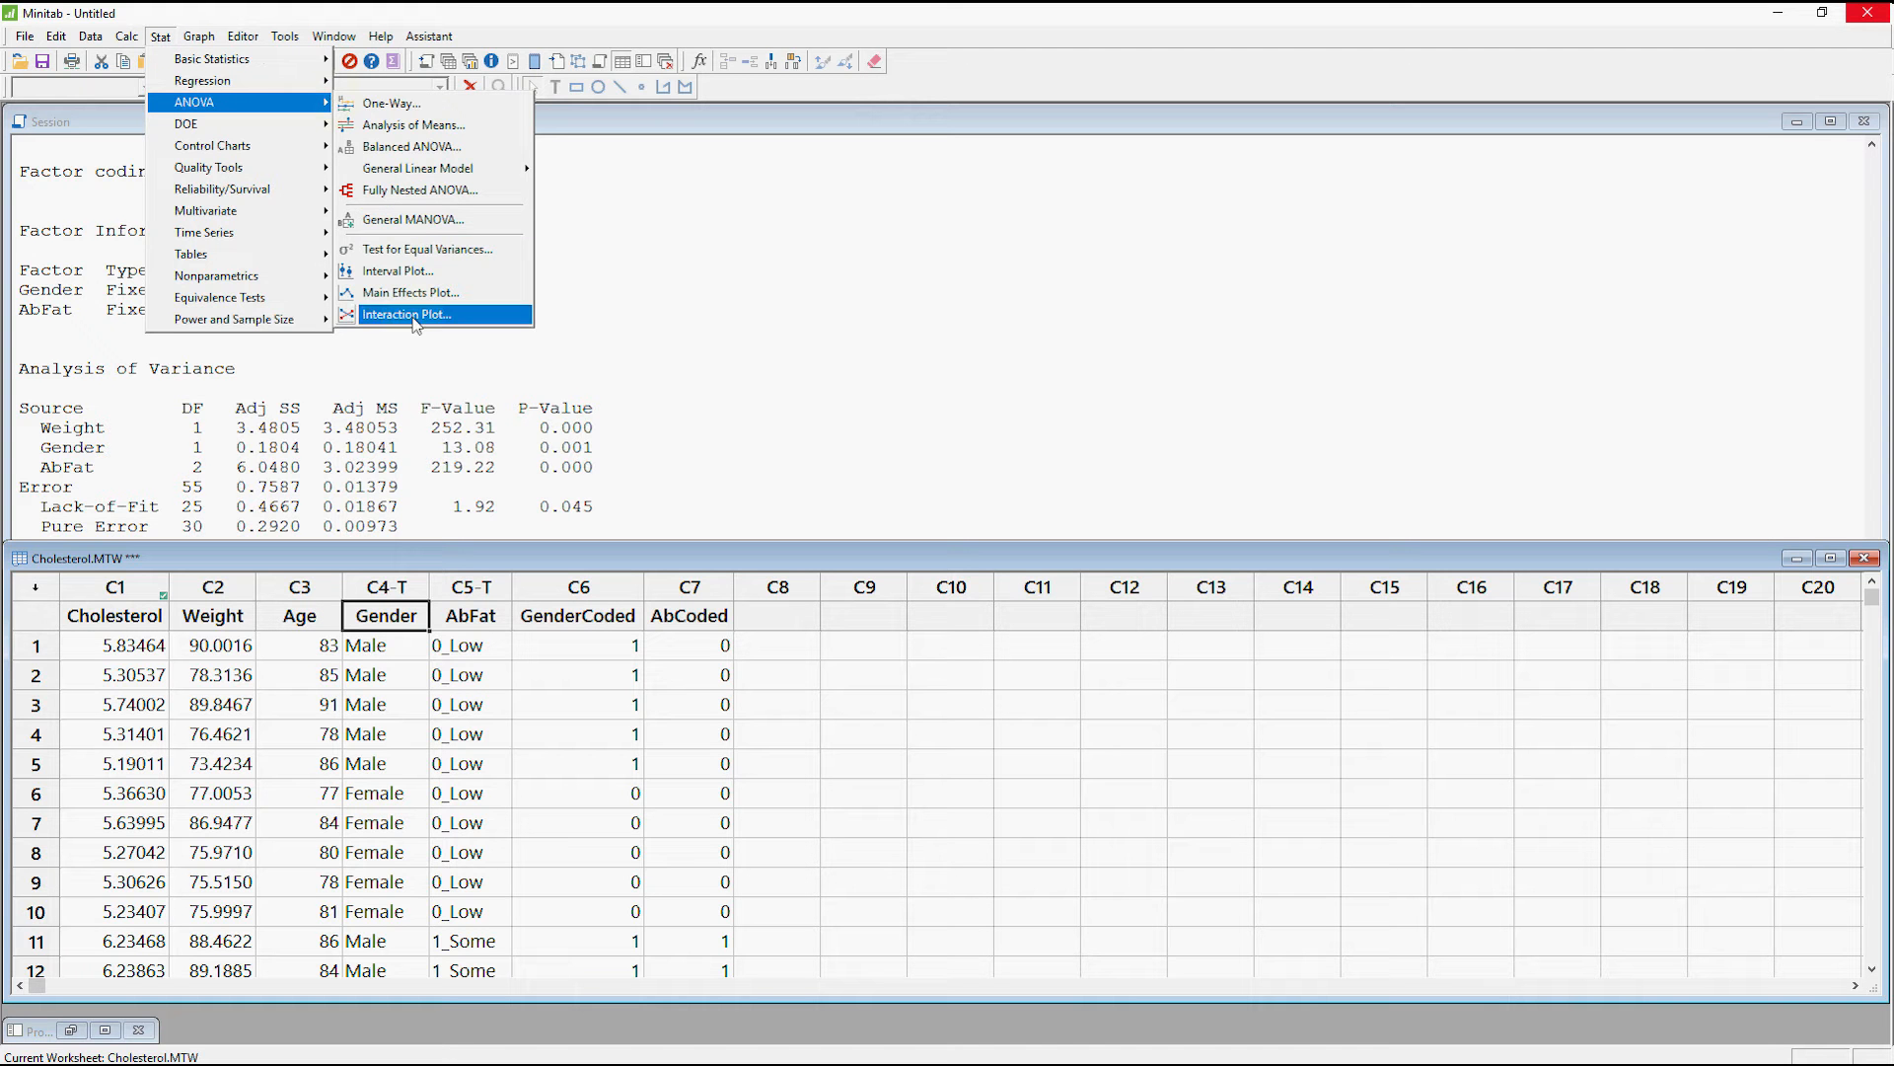
mouse_move(407, 314)
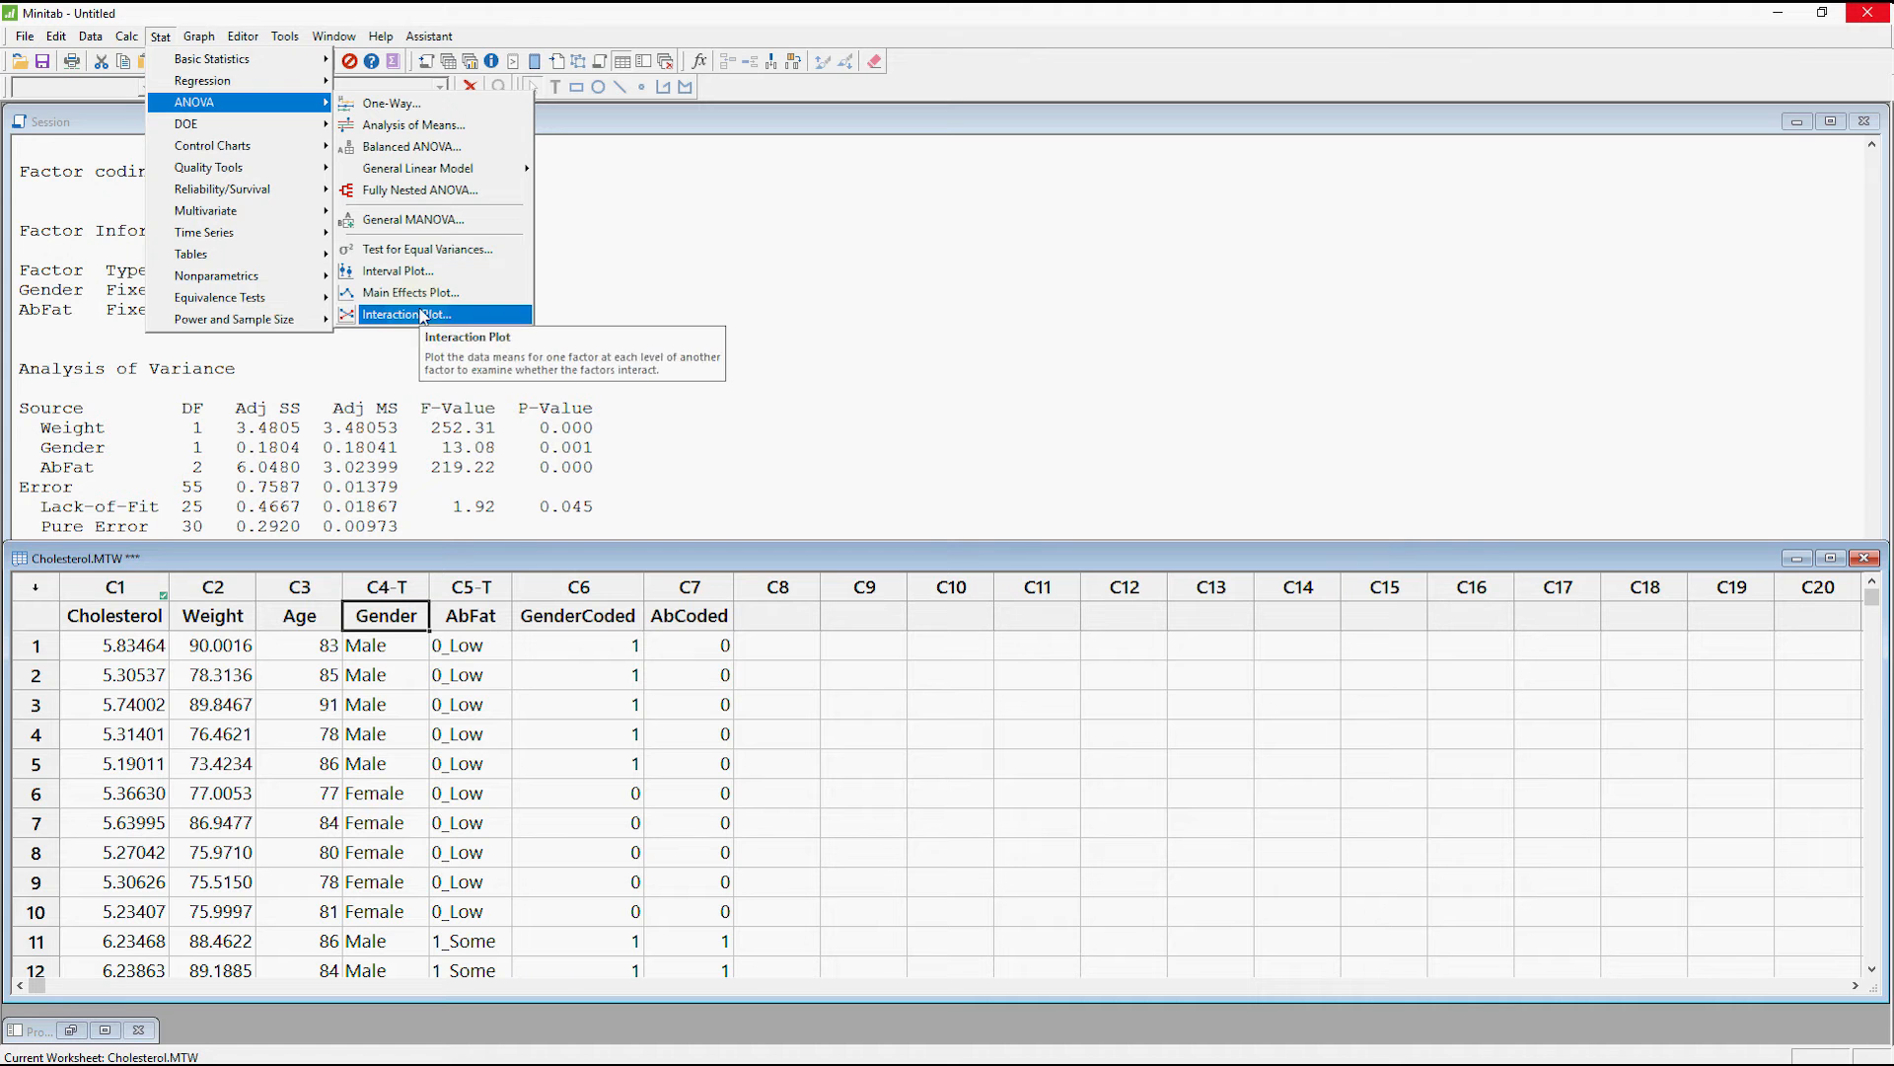
mouse_move(408, 293)
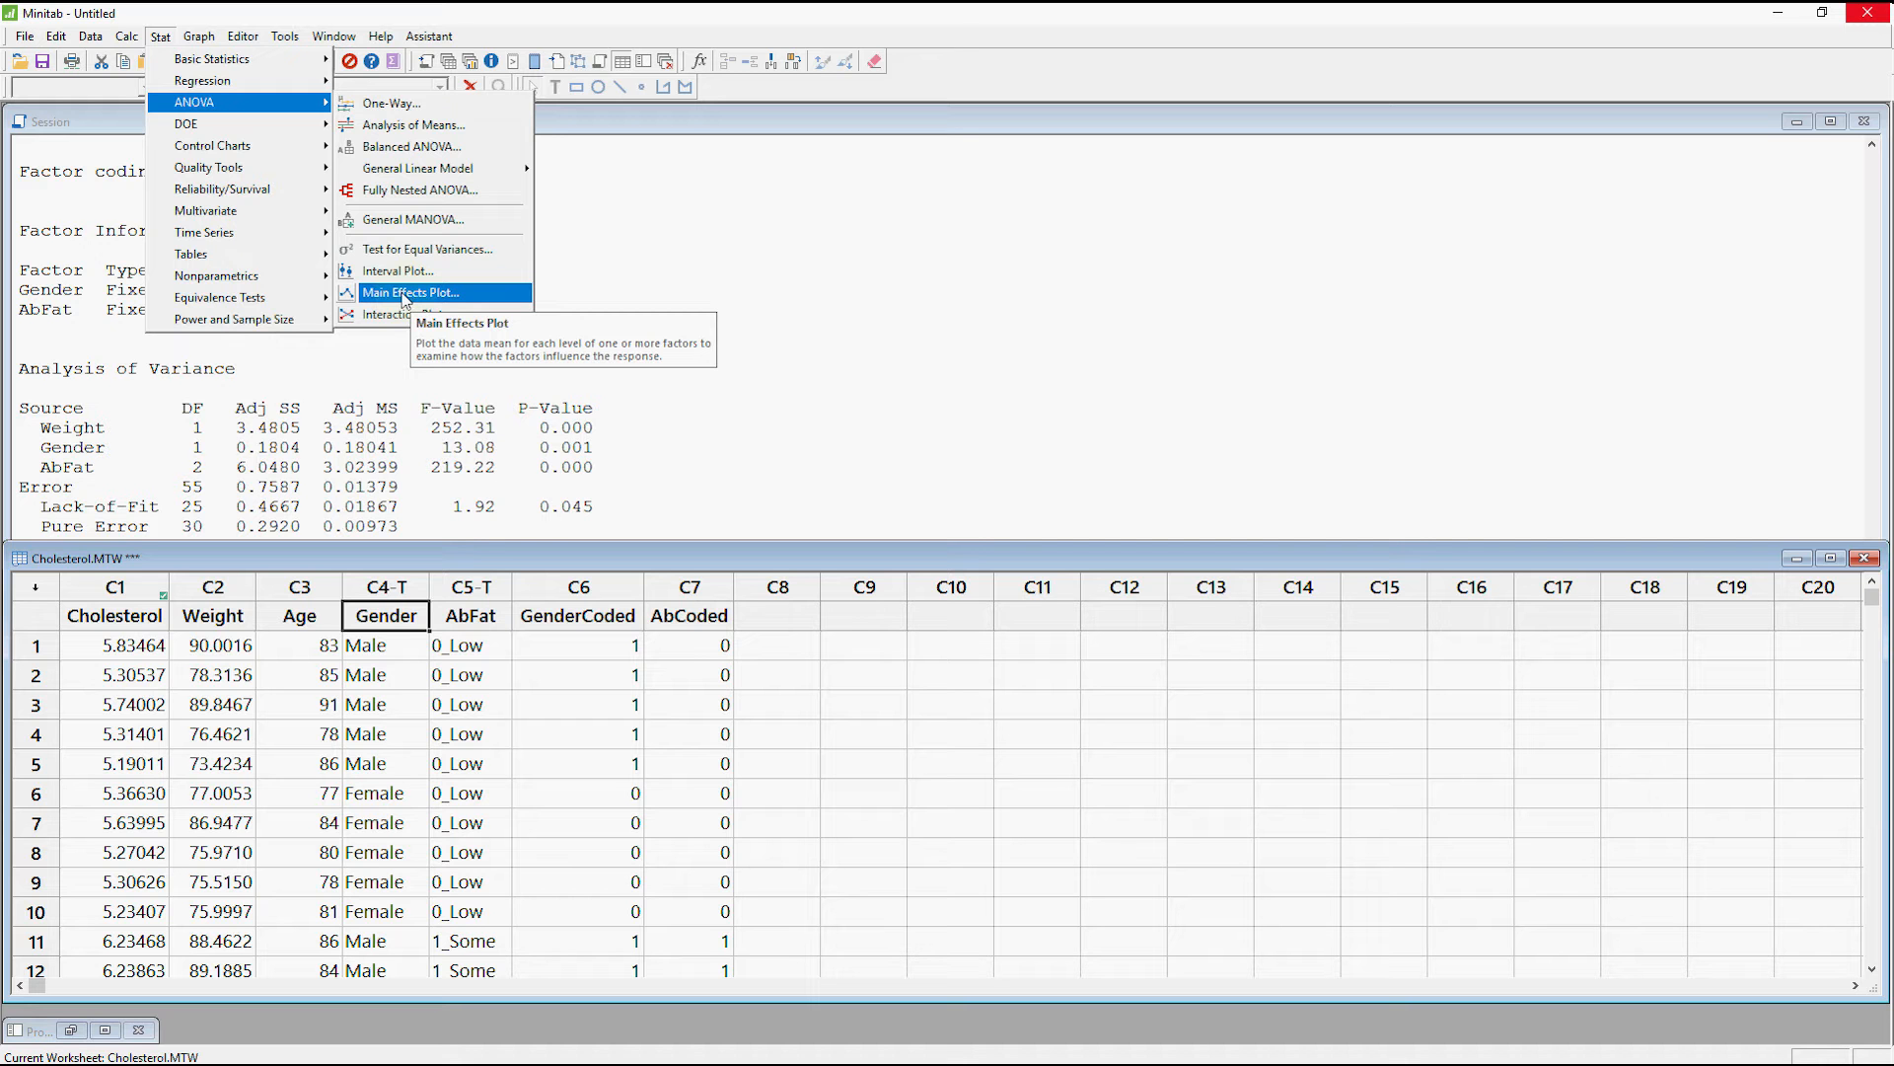
- Create a main effects plot of Cholesterol with factors Gender and AbFat
left_click(409, 292)
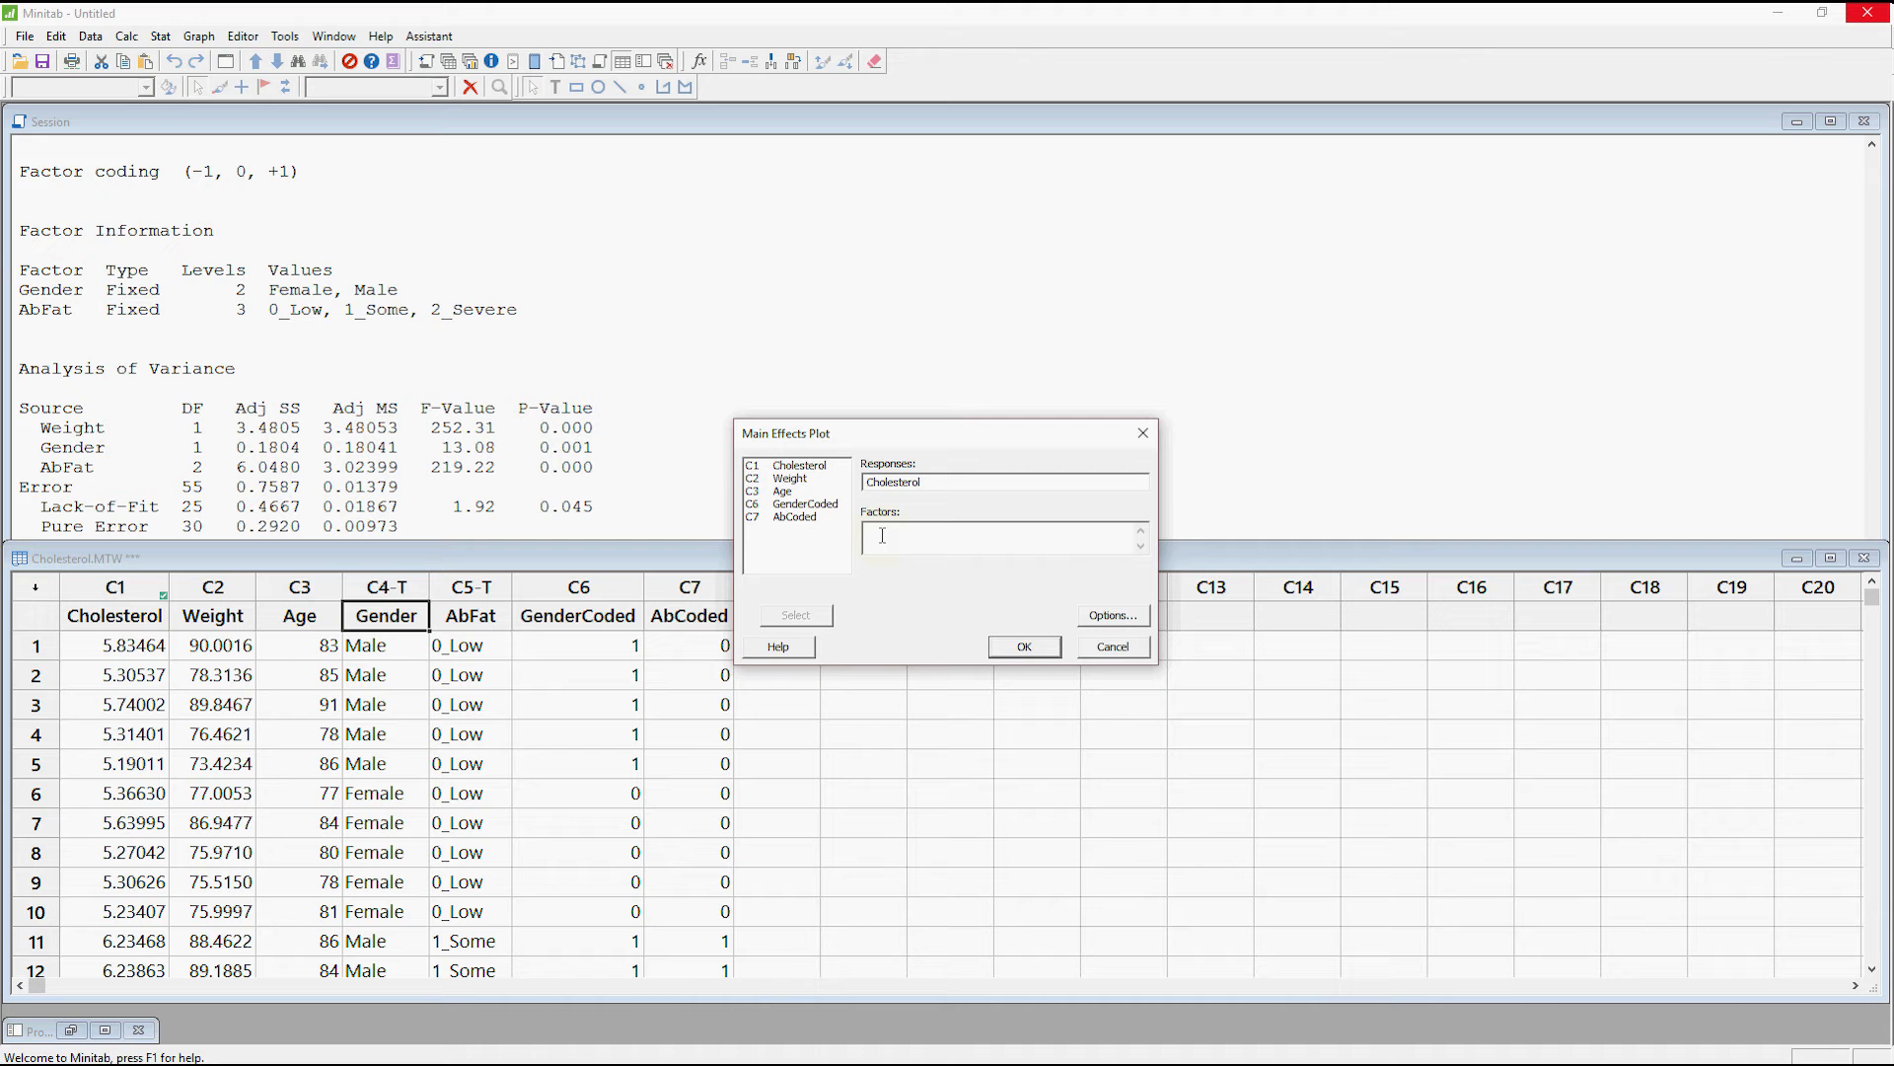
left_click(789, 504)
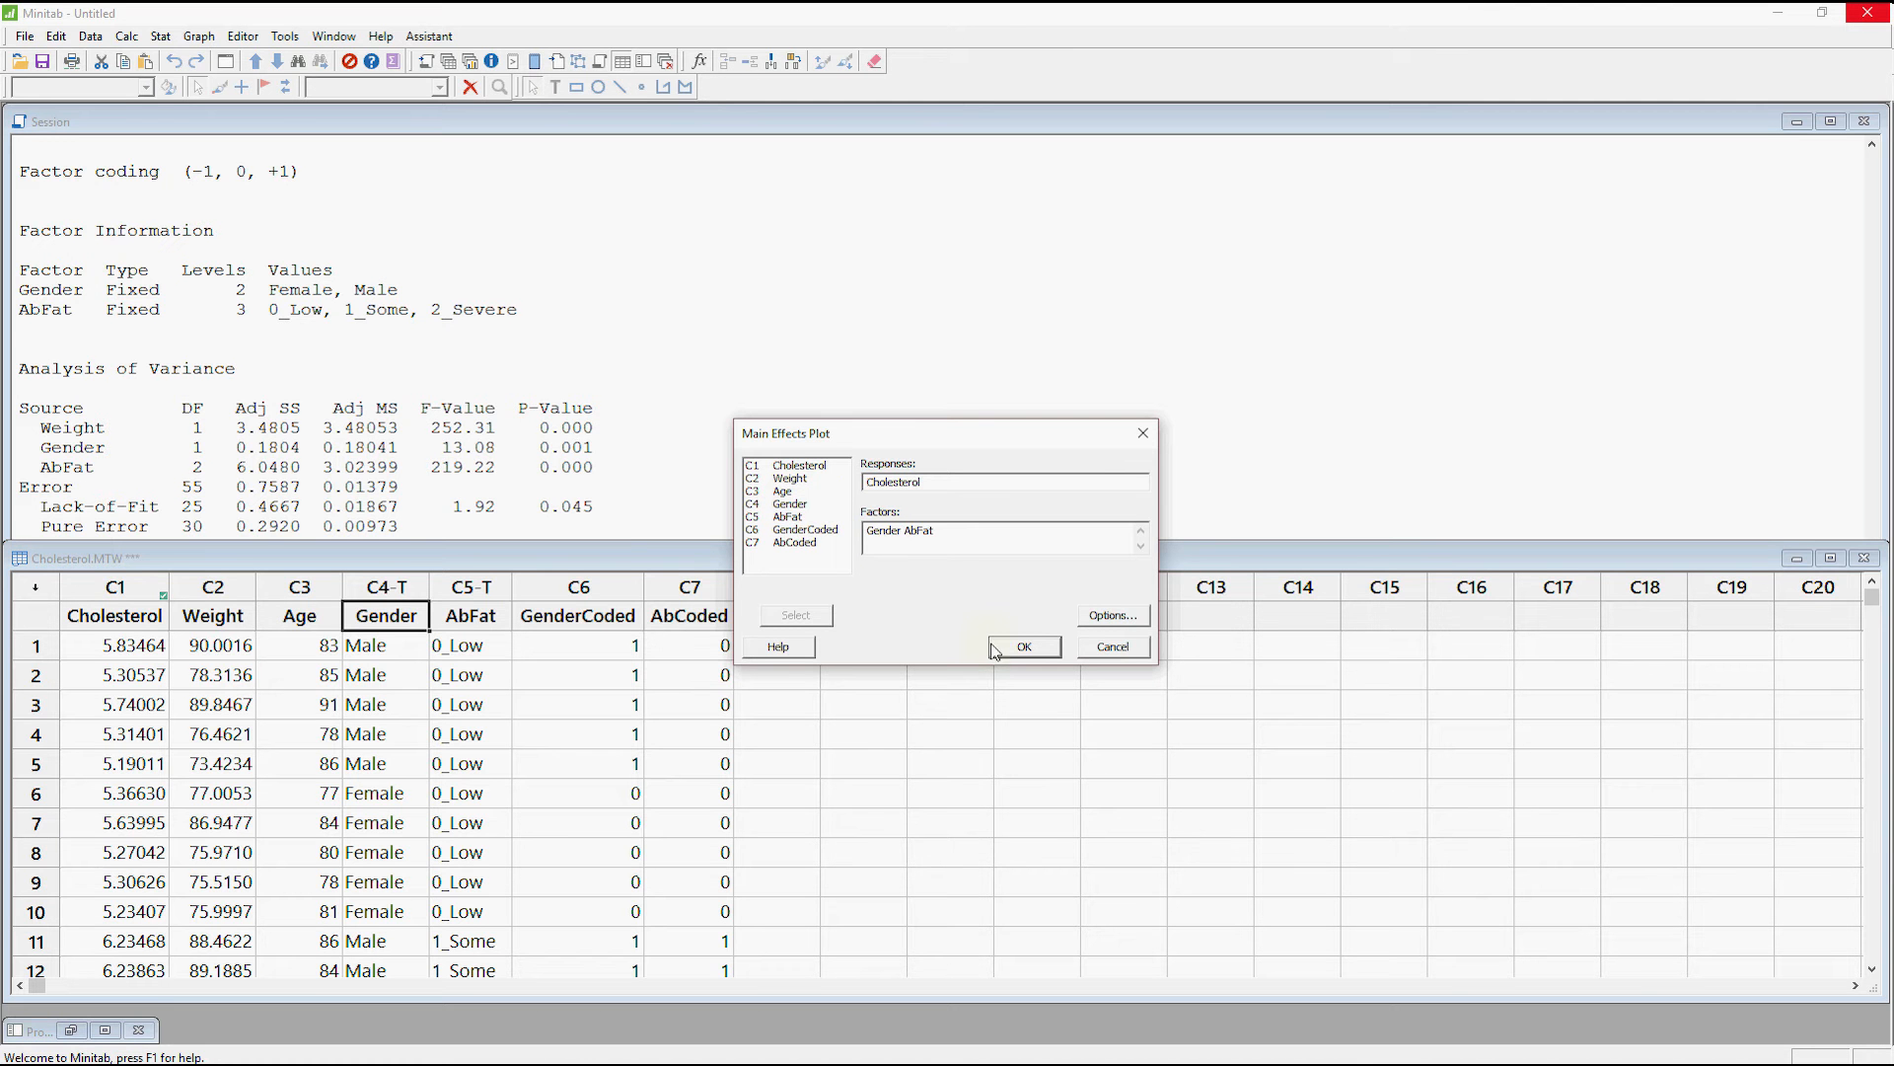
left_click(1023, 647)
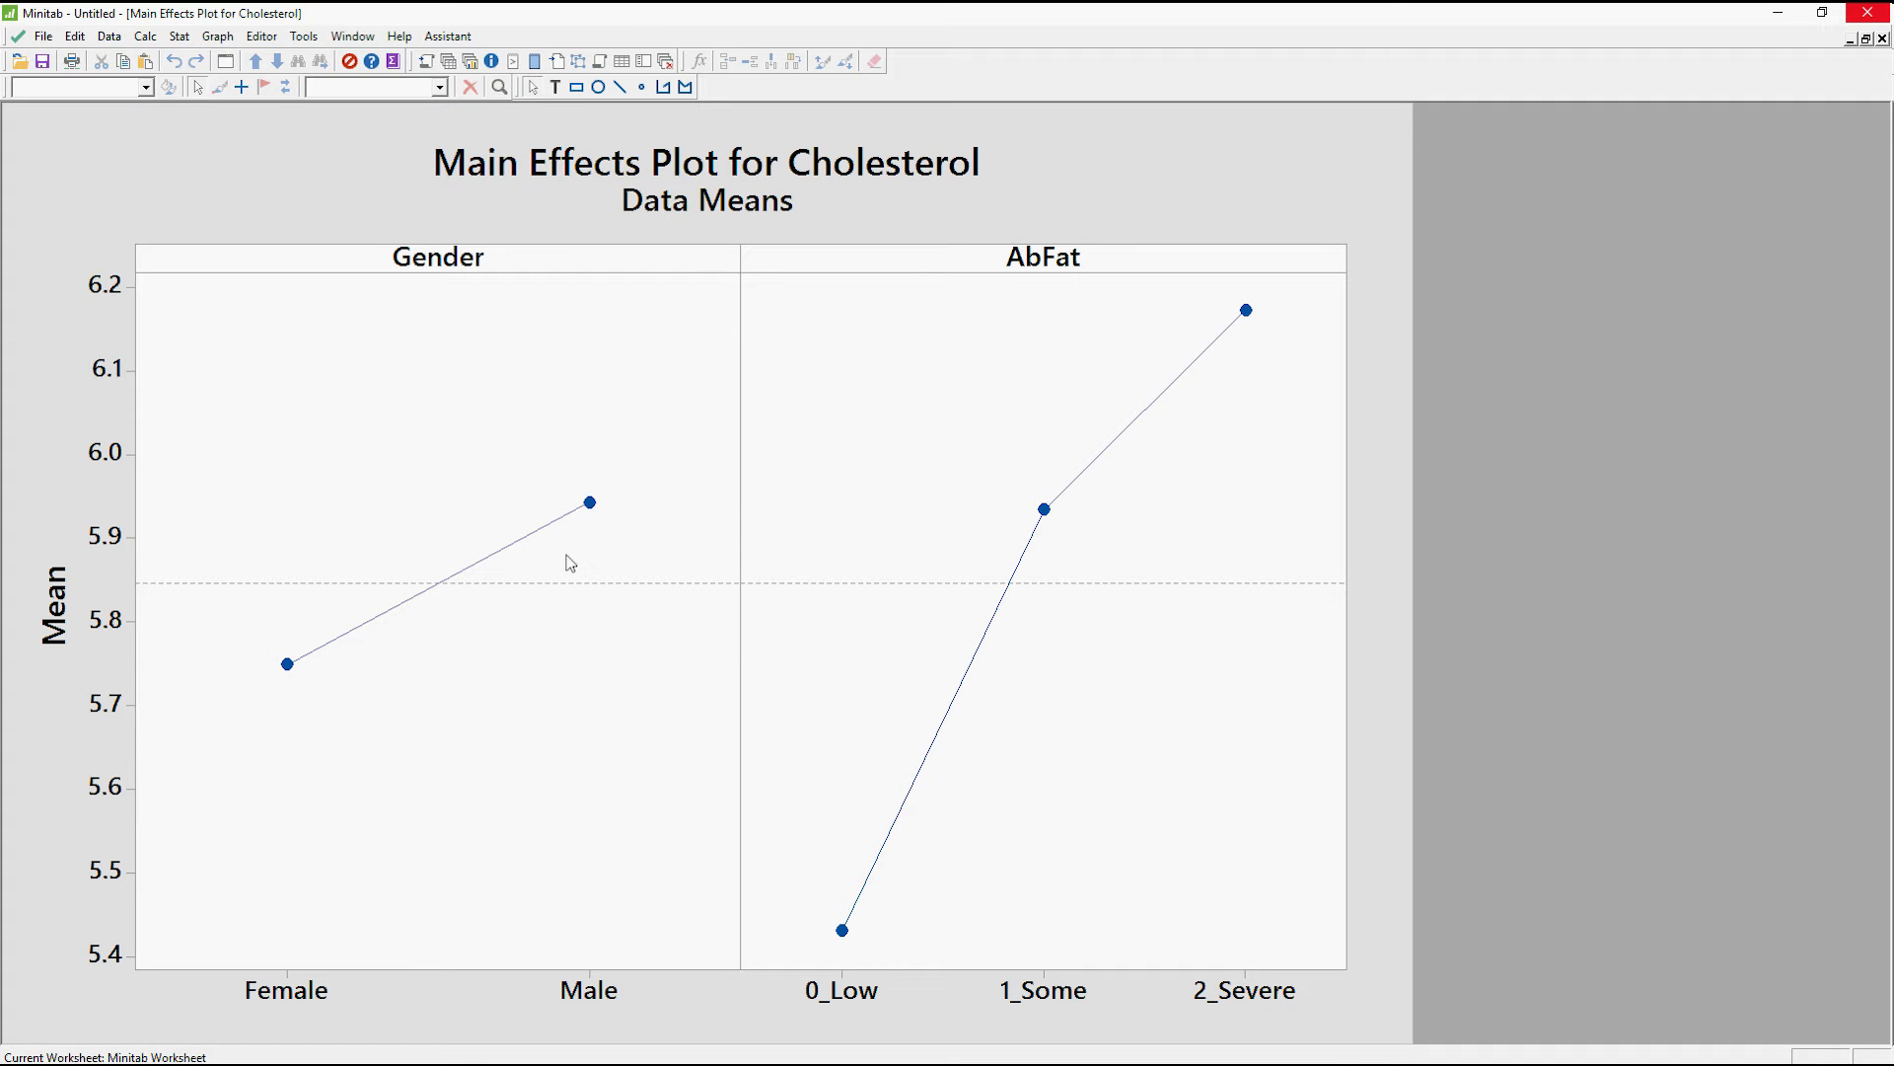
mouse_move(306, 712)
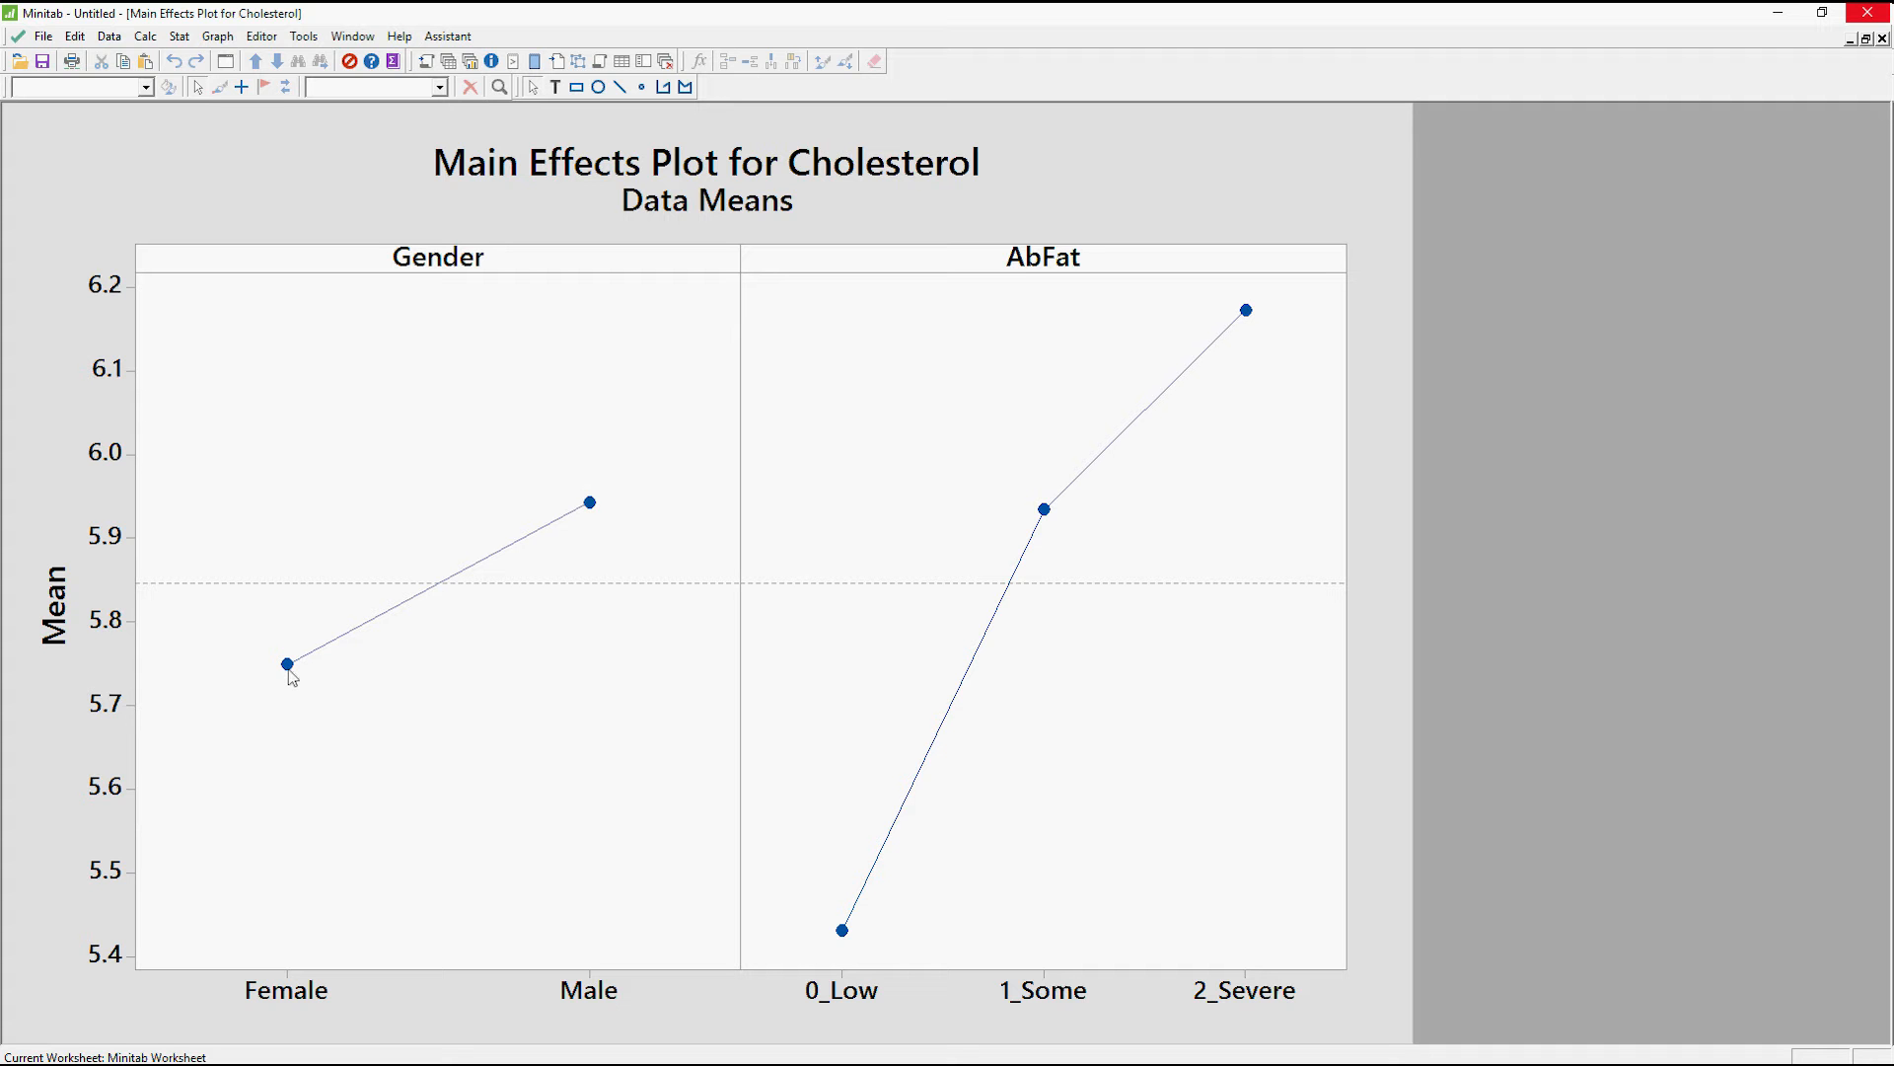
mouse_move(285, 662)
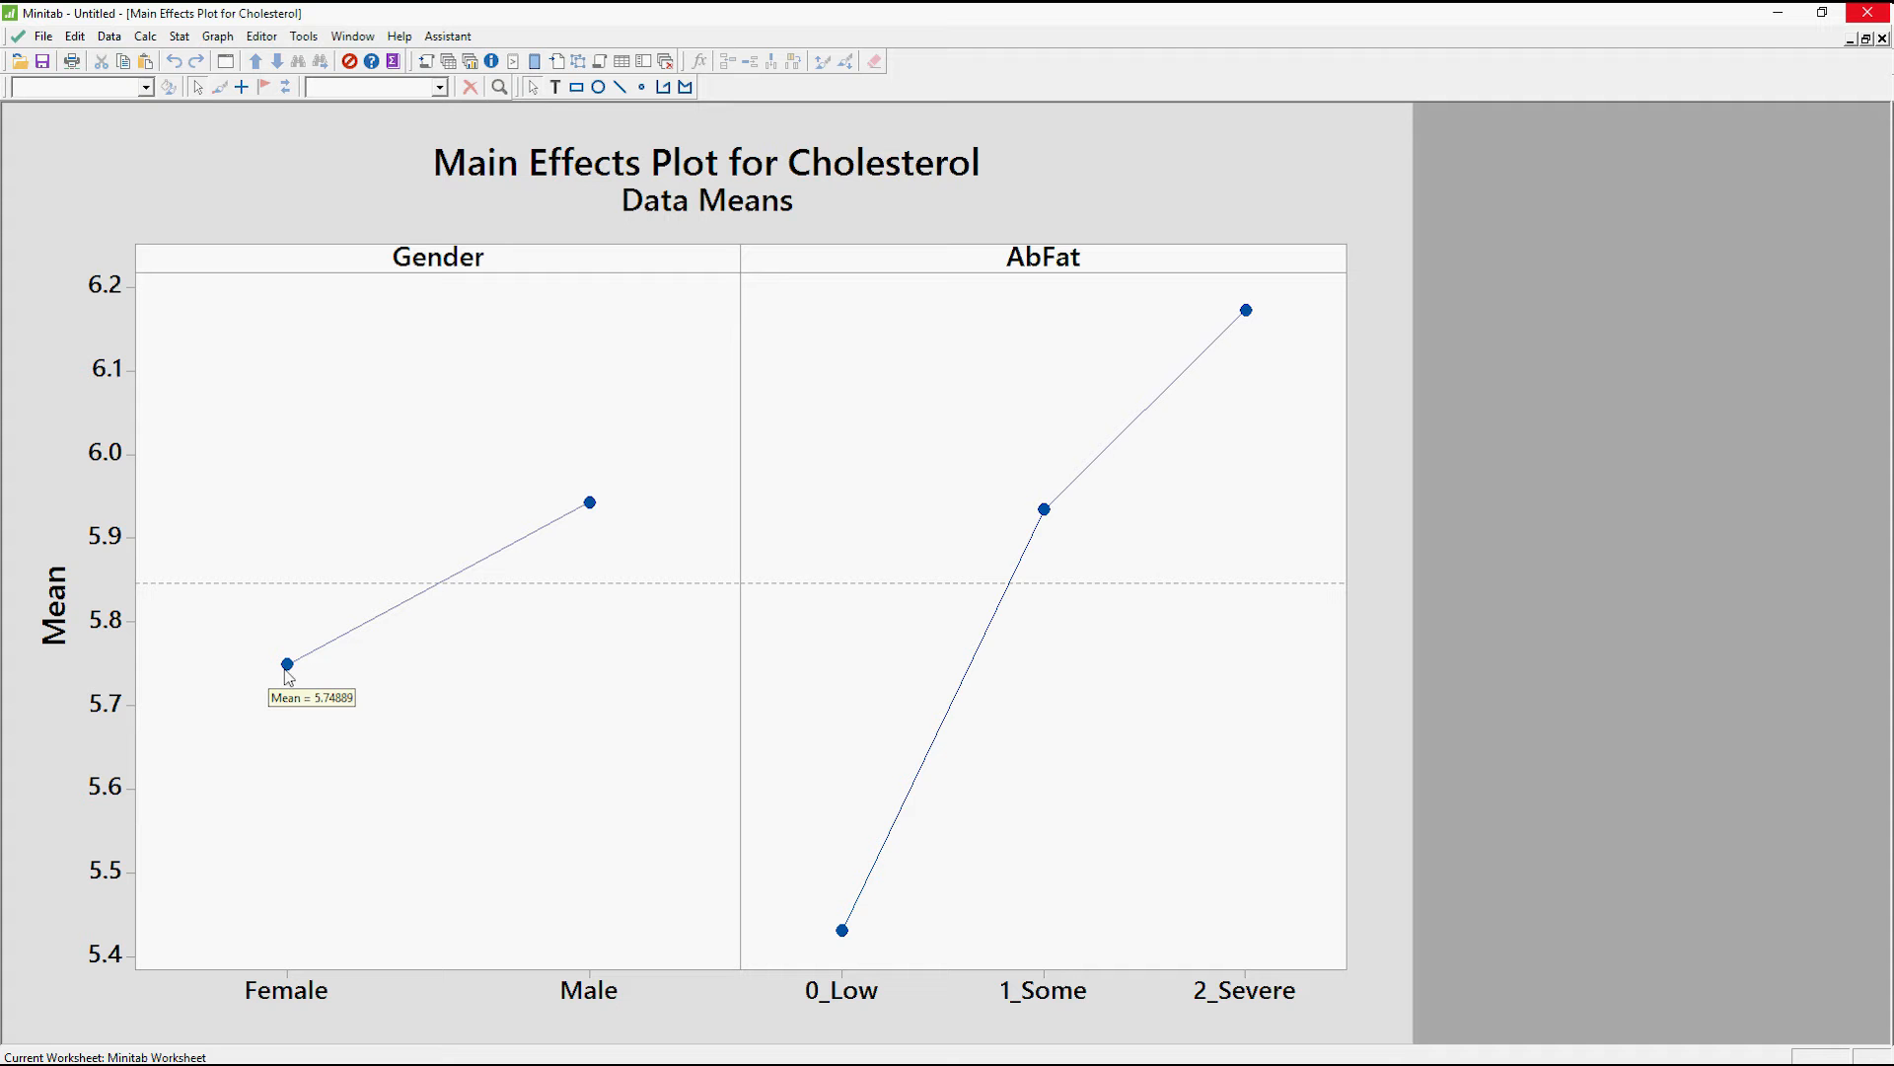
mouse_move(298, 656)
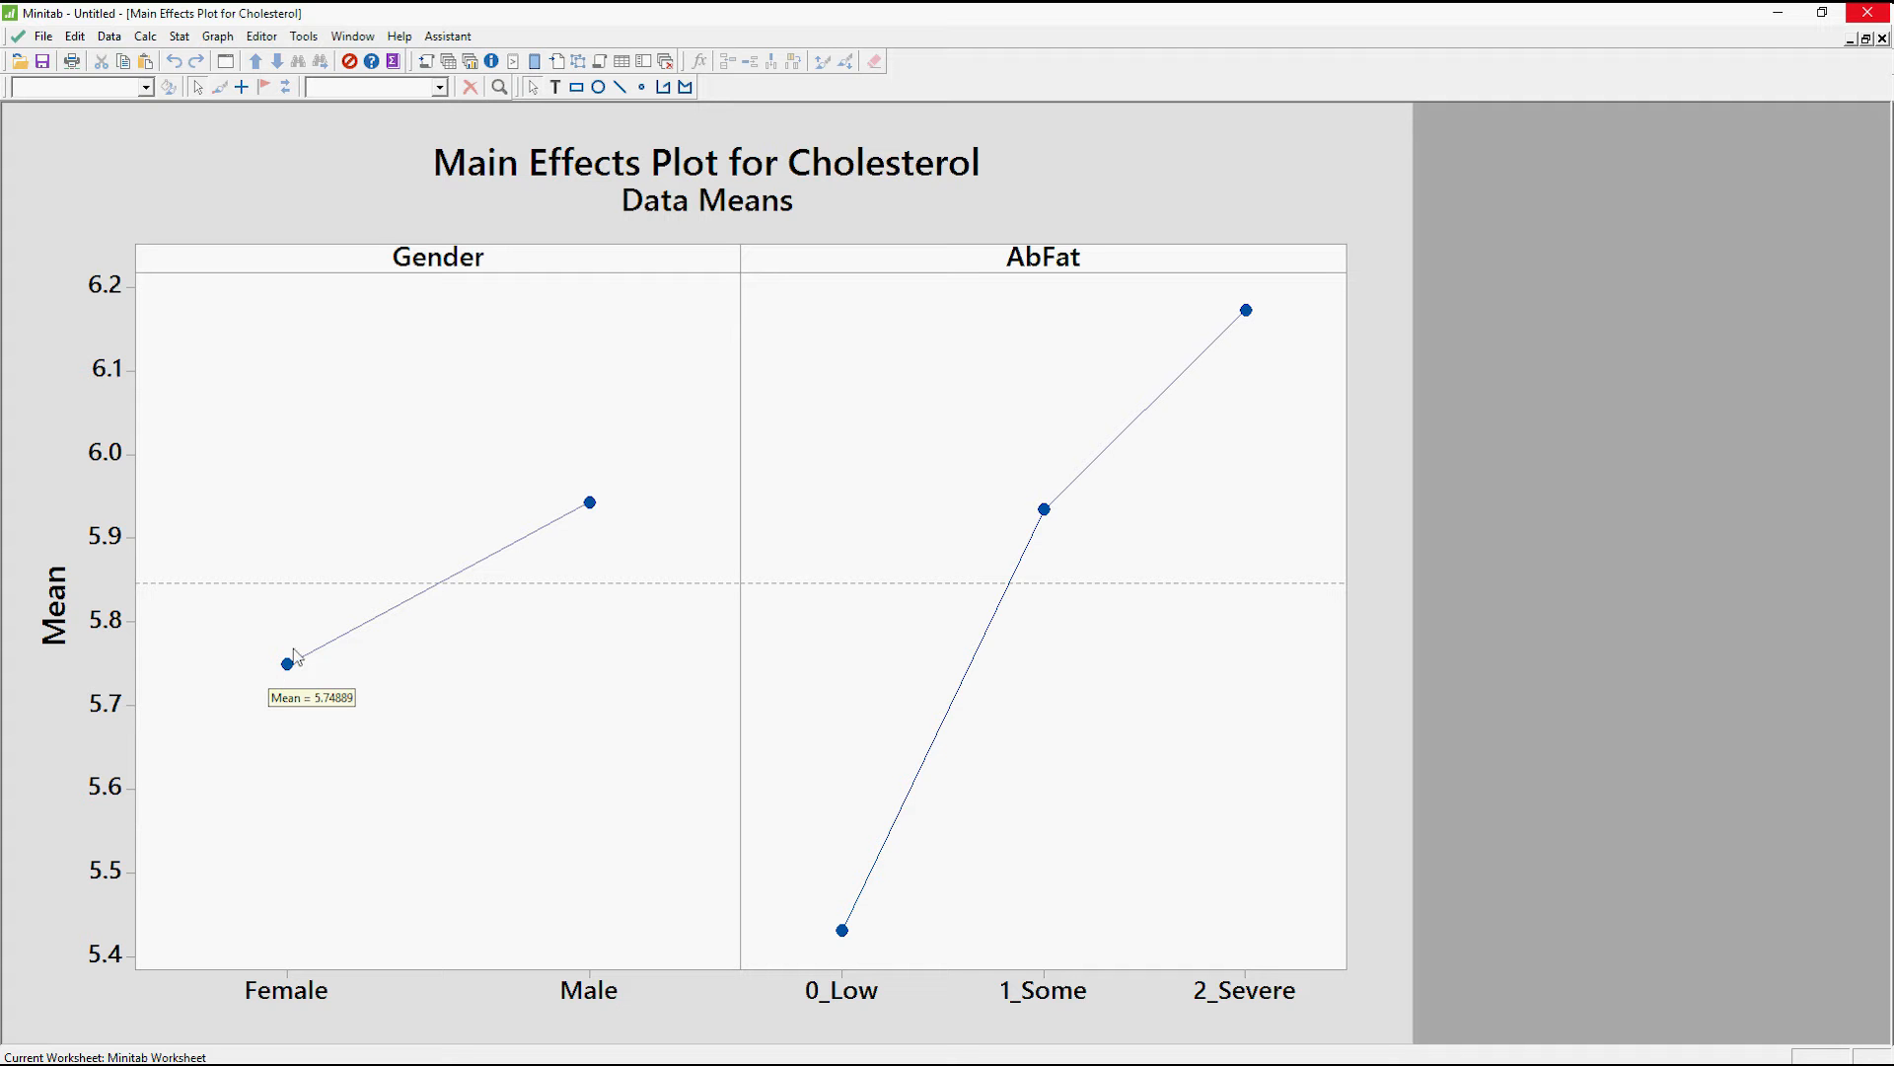
mouse_move(301, 648)
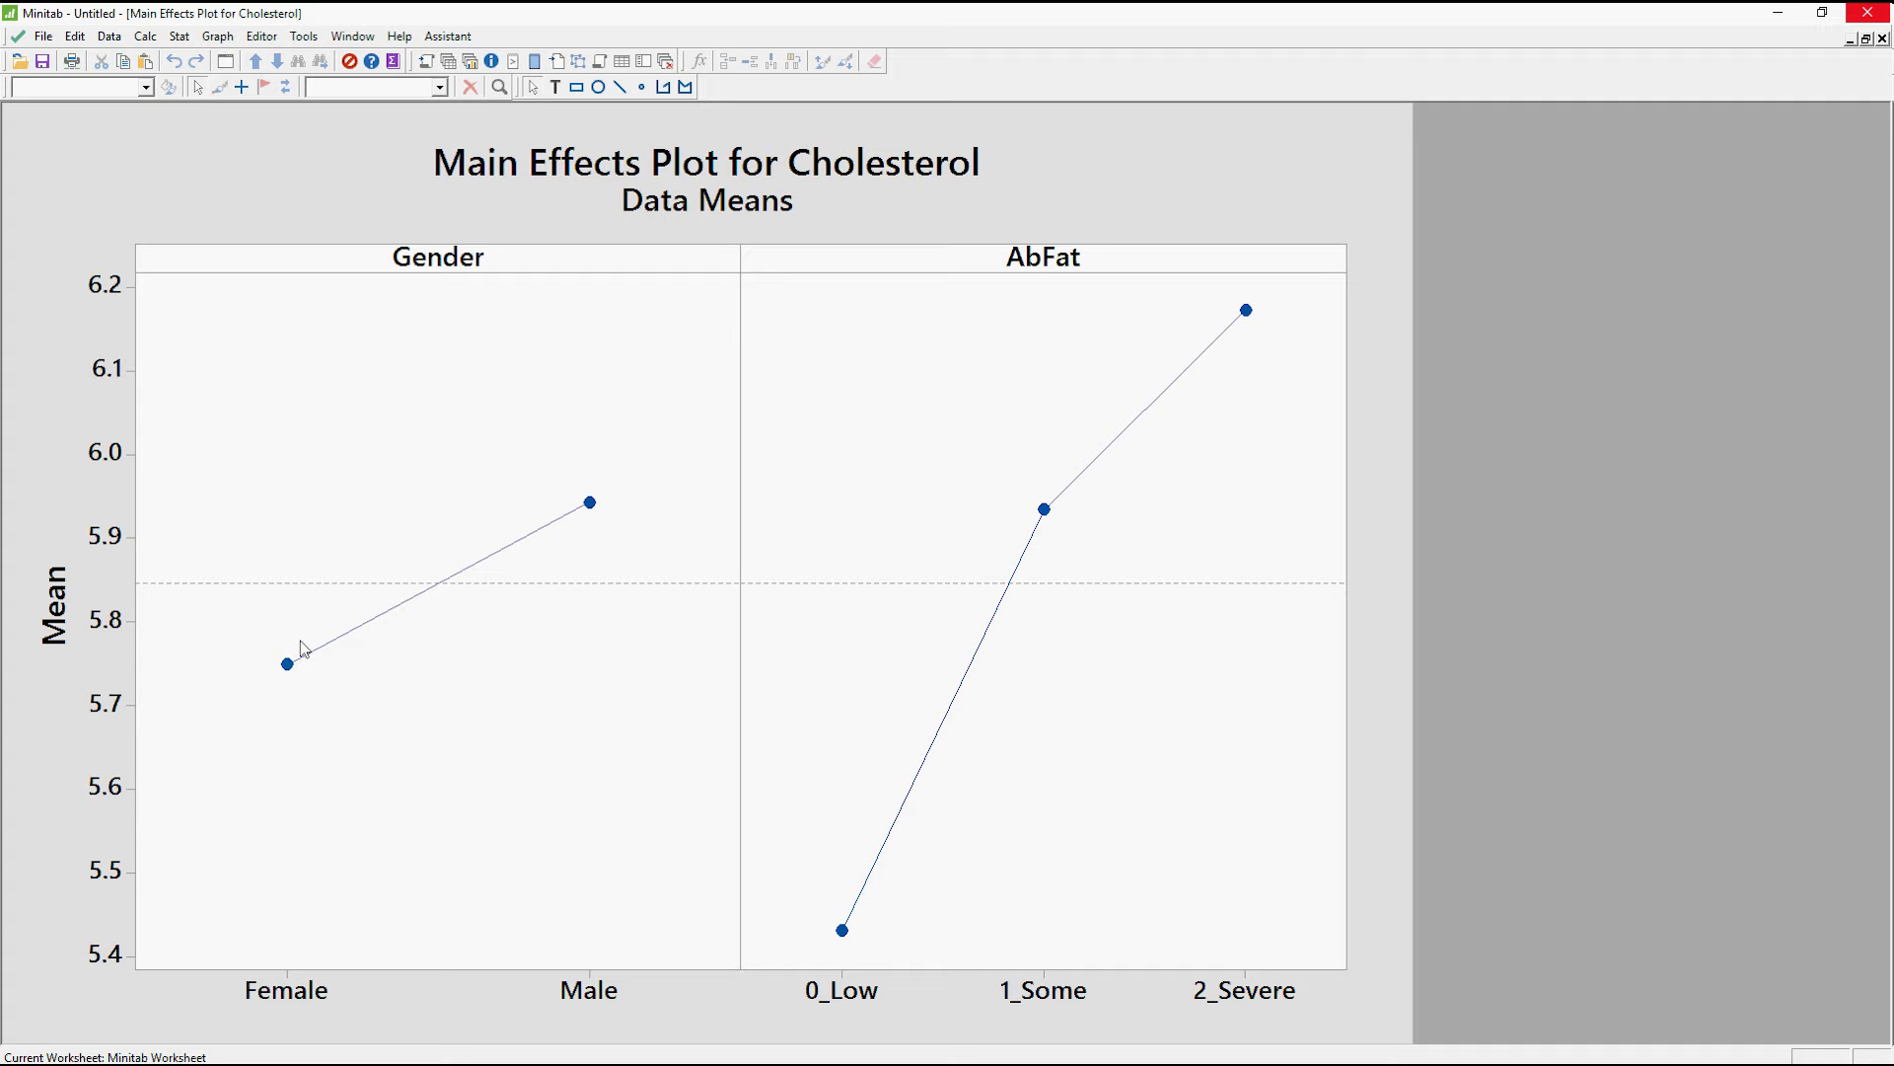
mouse_move(290, 685)
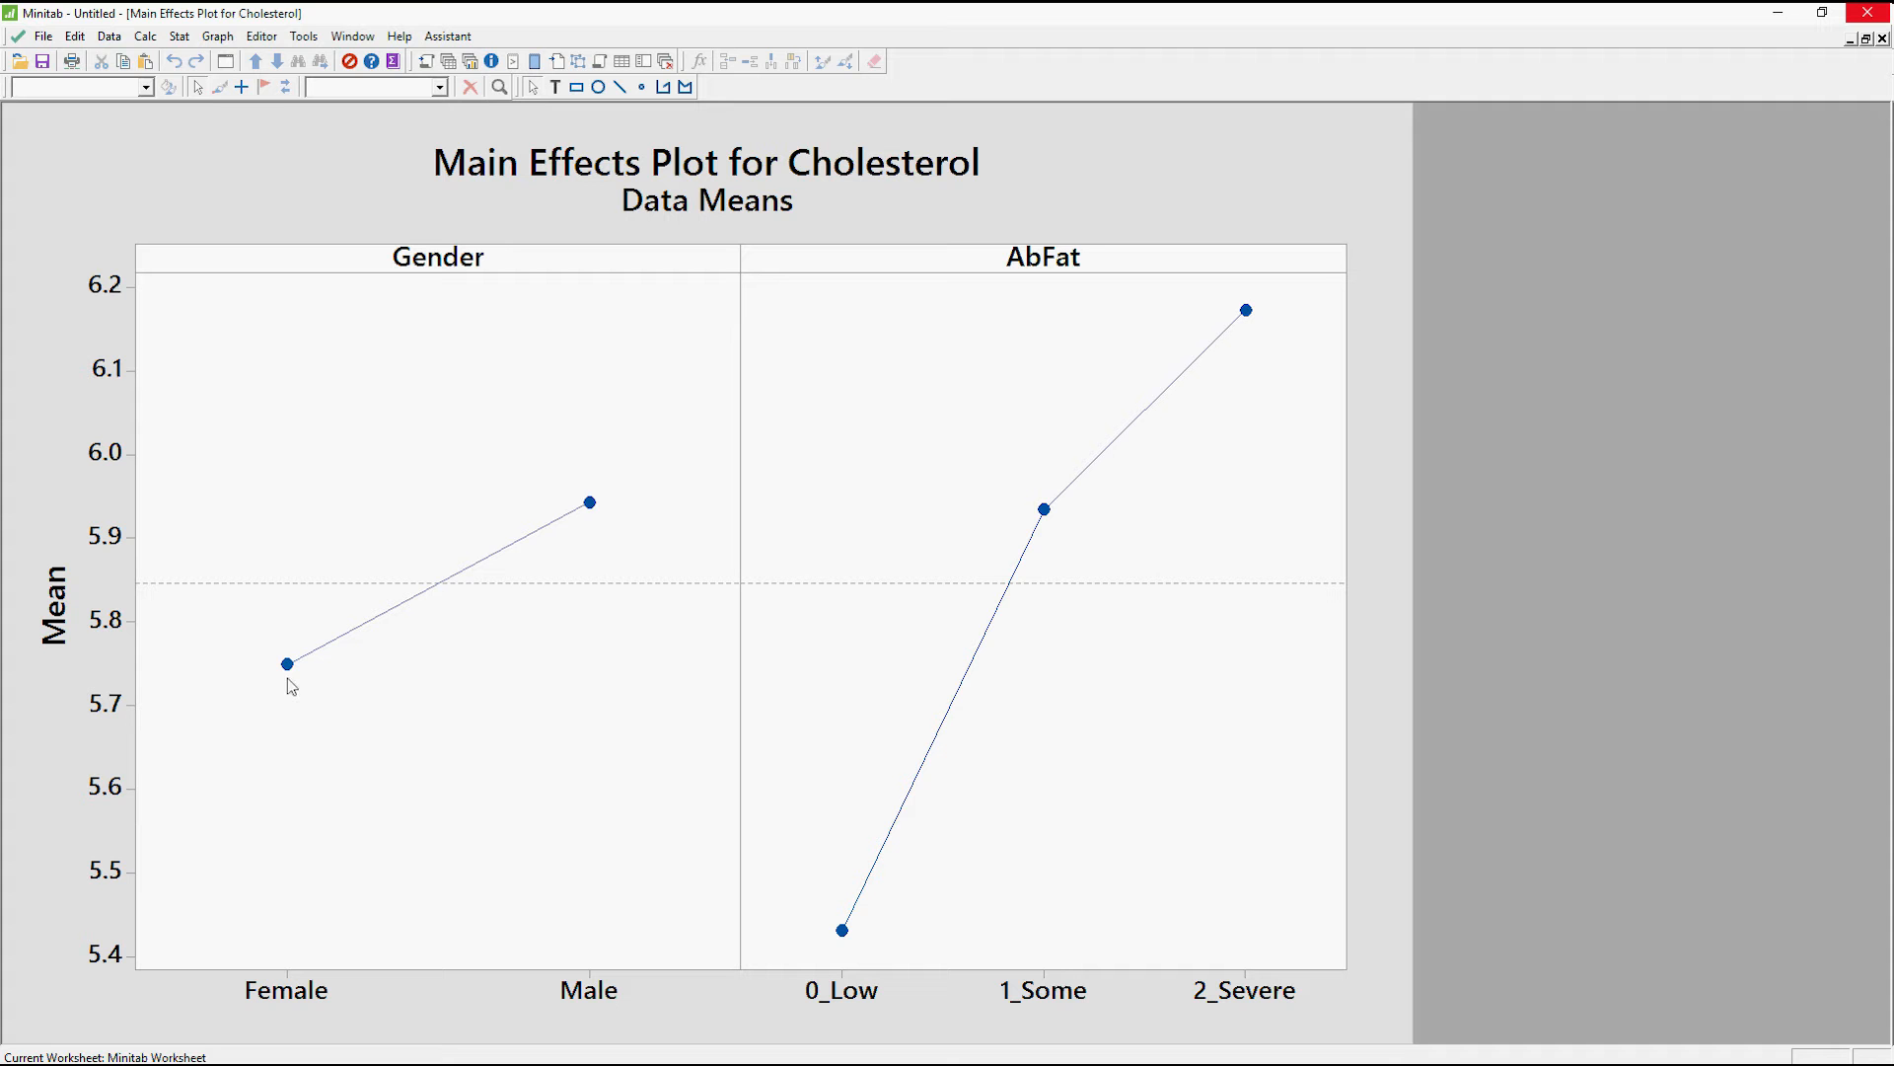
mouse_move(287, 663)
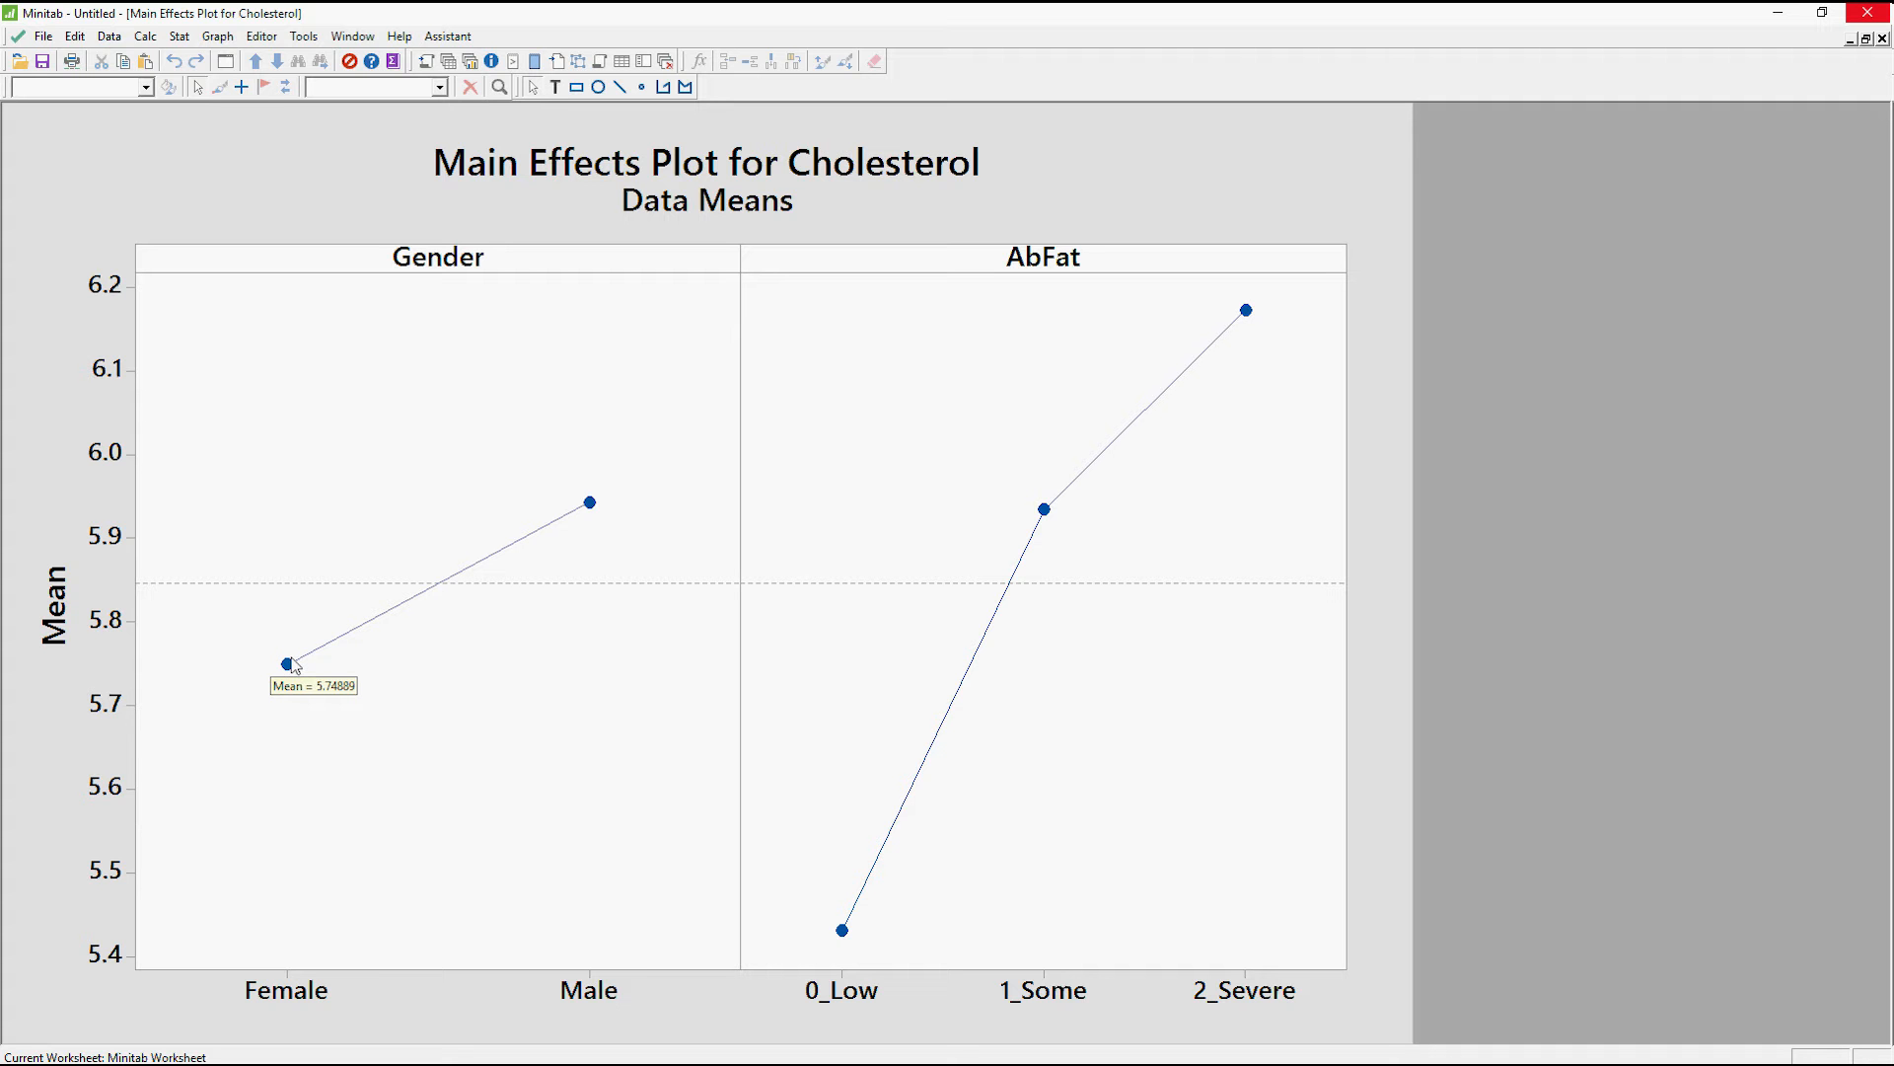
mouse_move(312, 616)
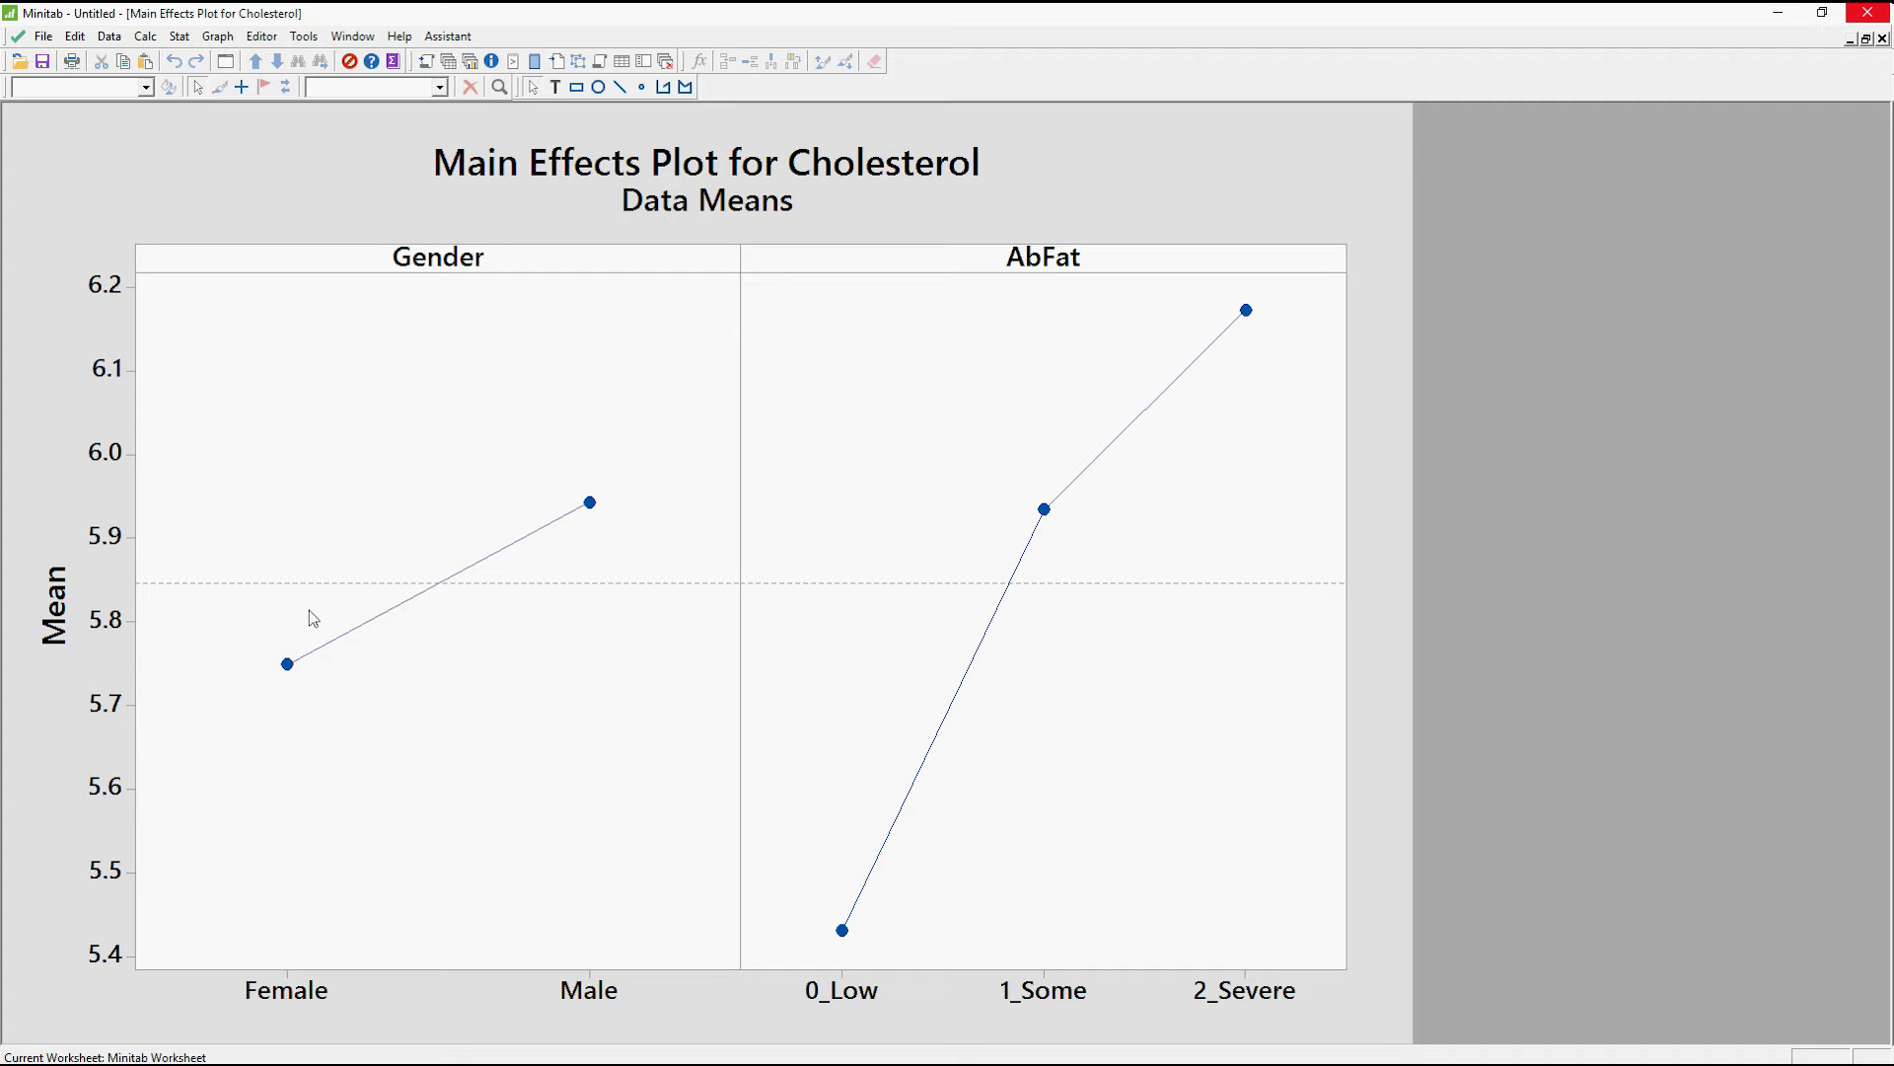
mouse_move(316, 683)
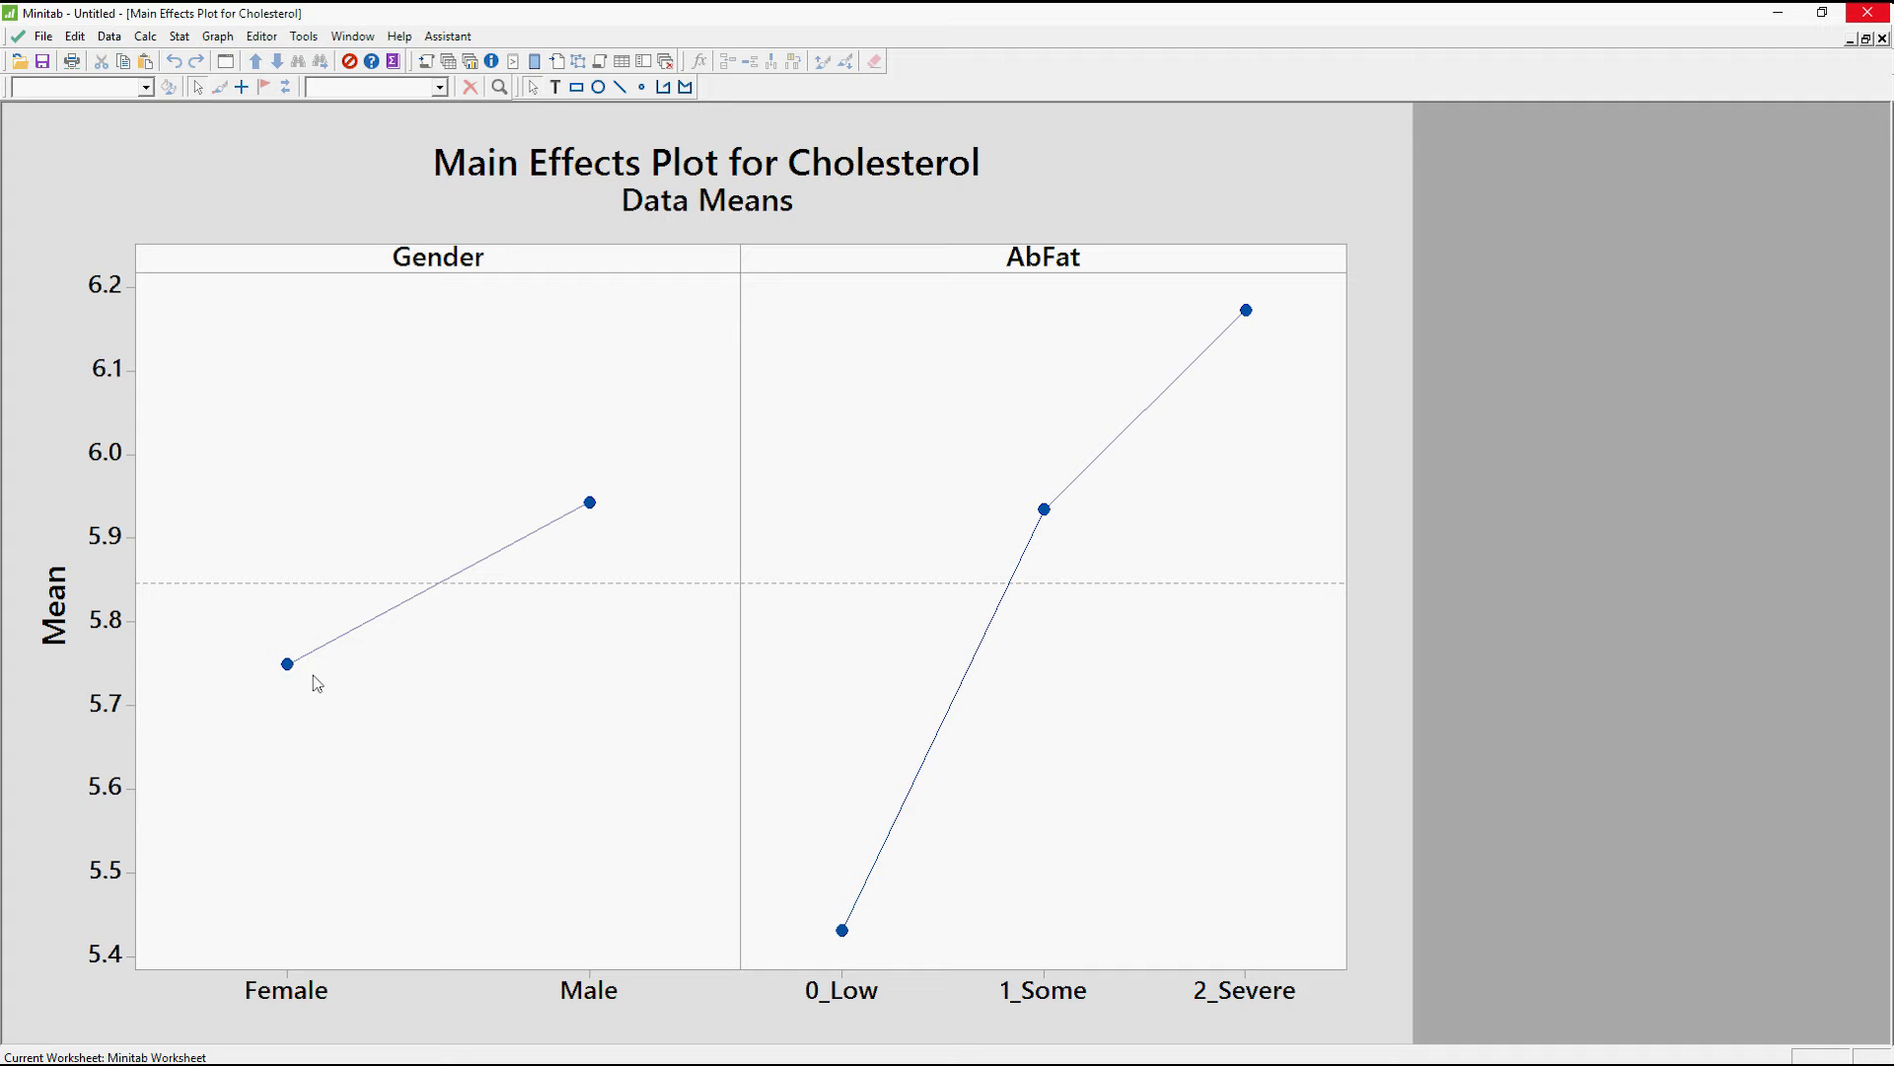
mouse_move(593, 546)
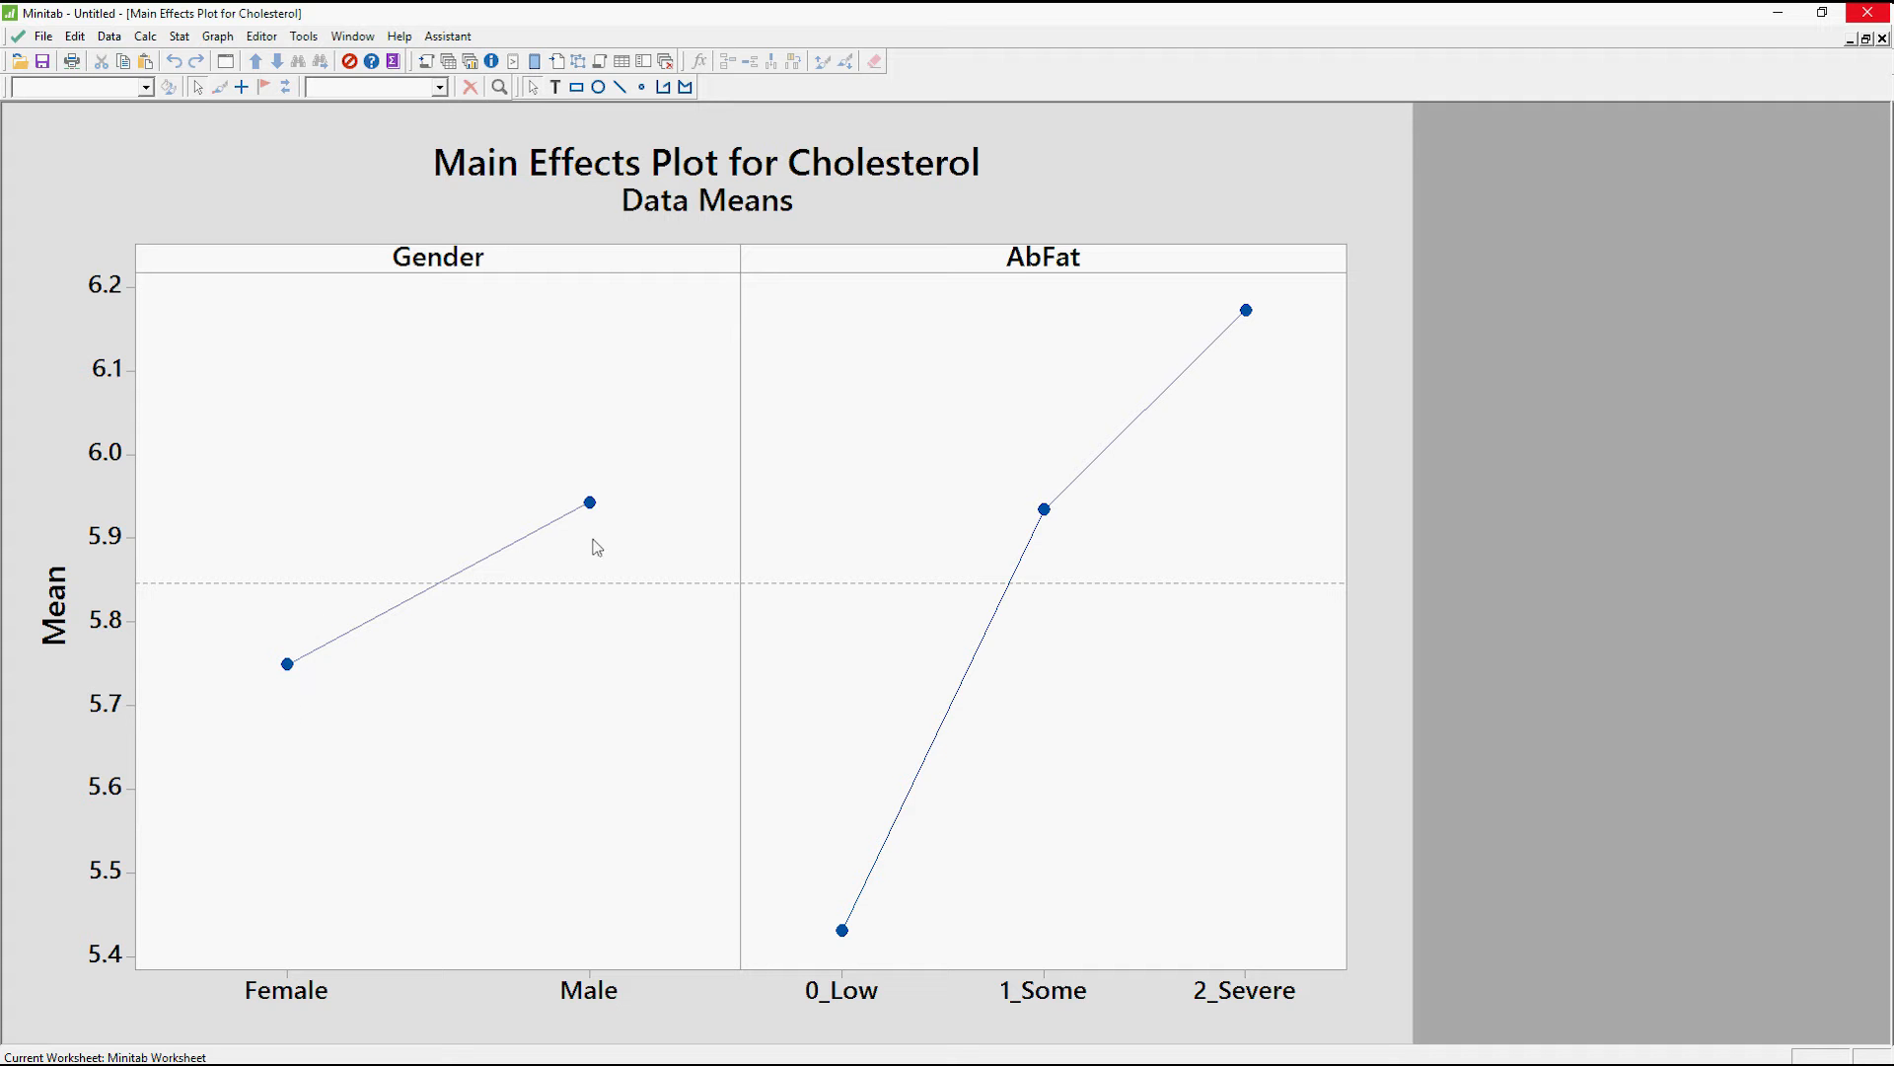
mouse_move(689, 544)
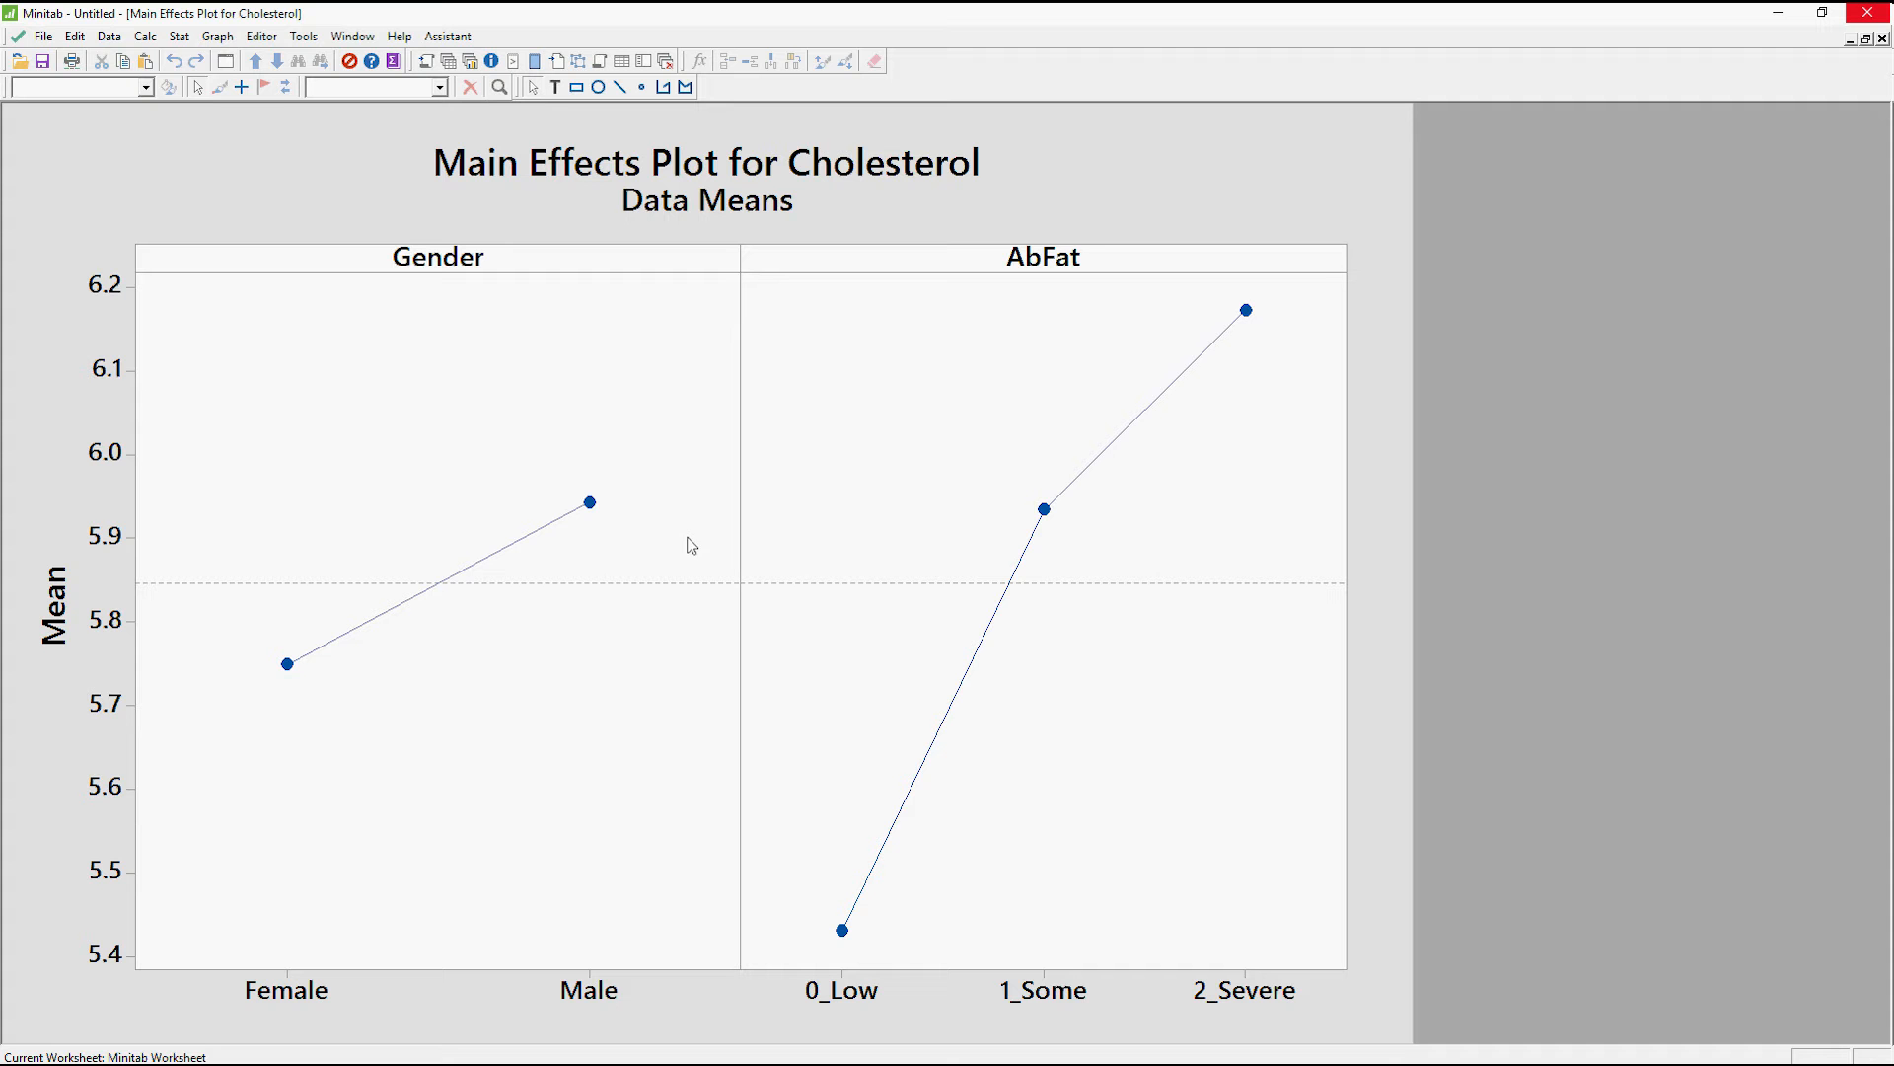
mouse_move(1044, 673)
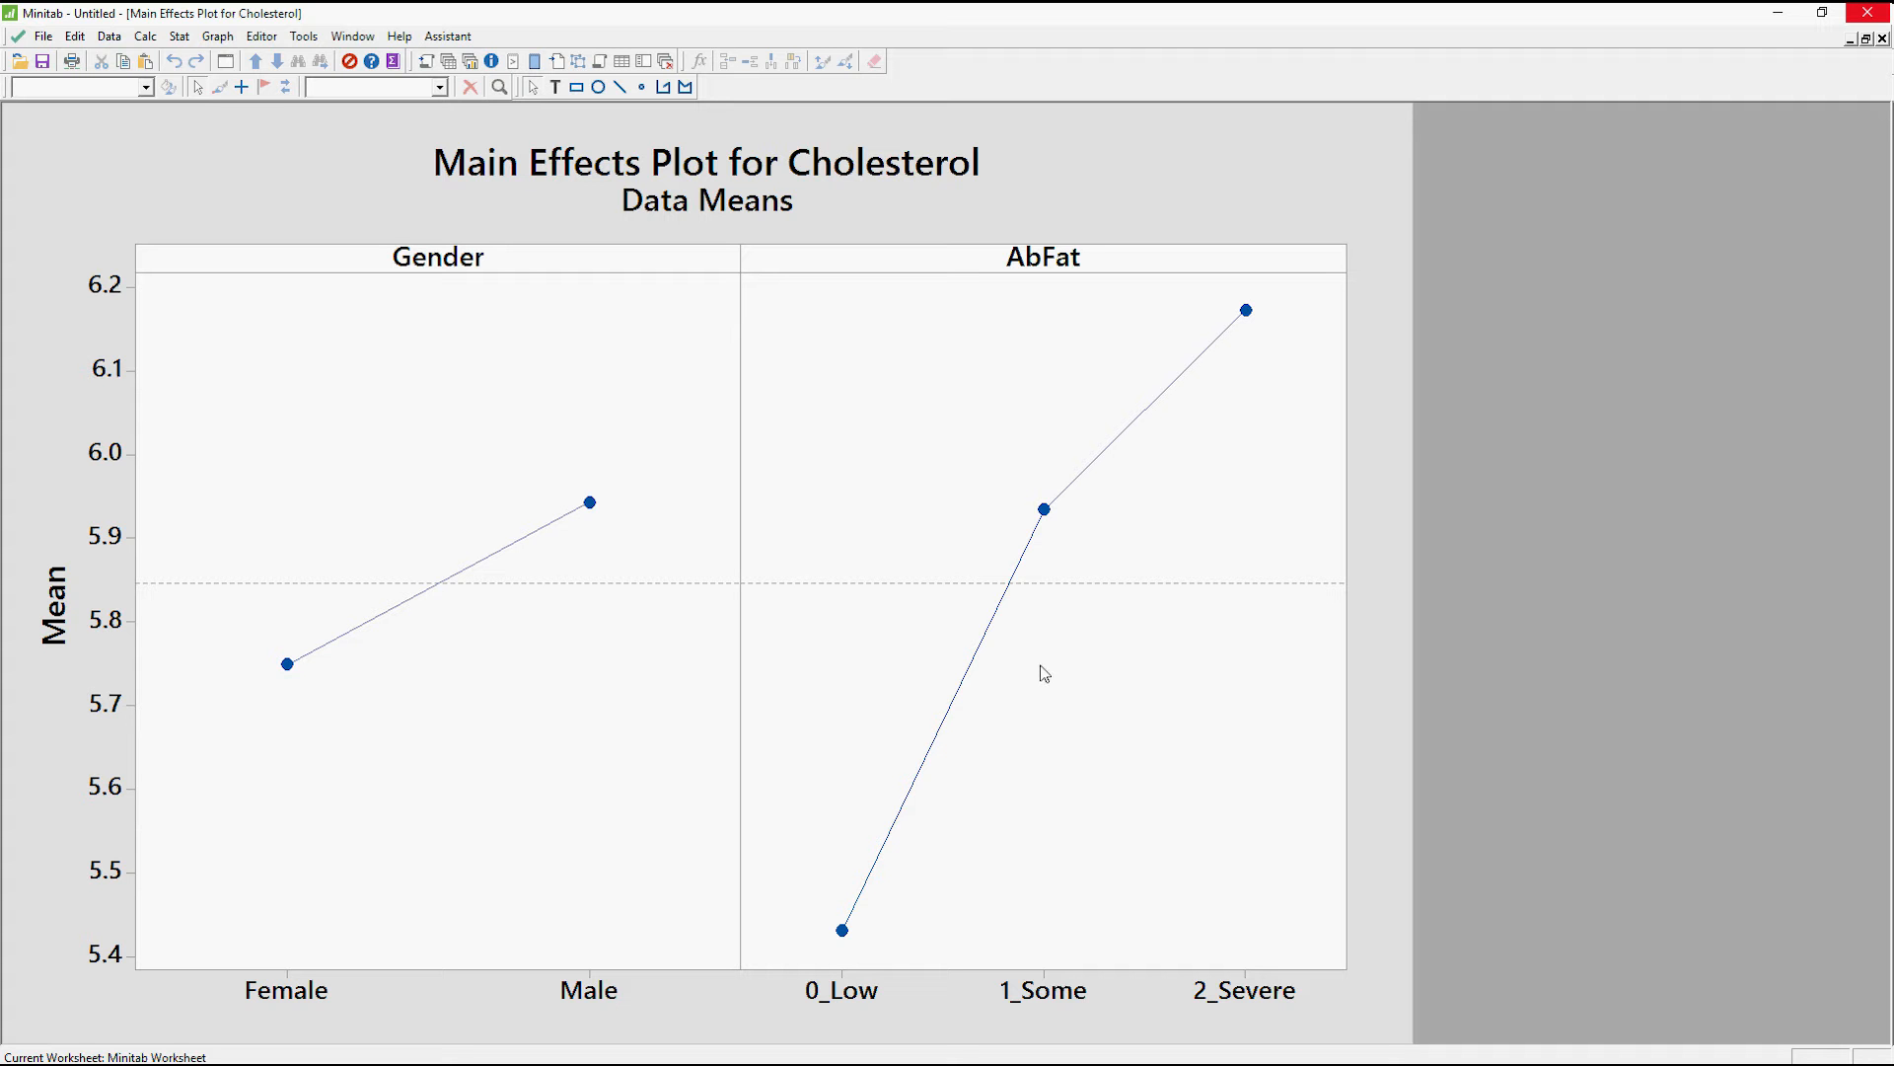
mouse_move(892, 973)
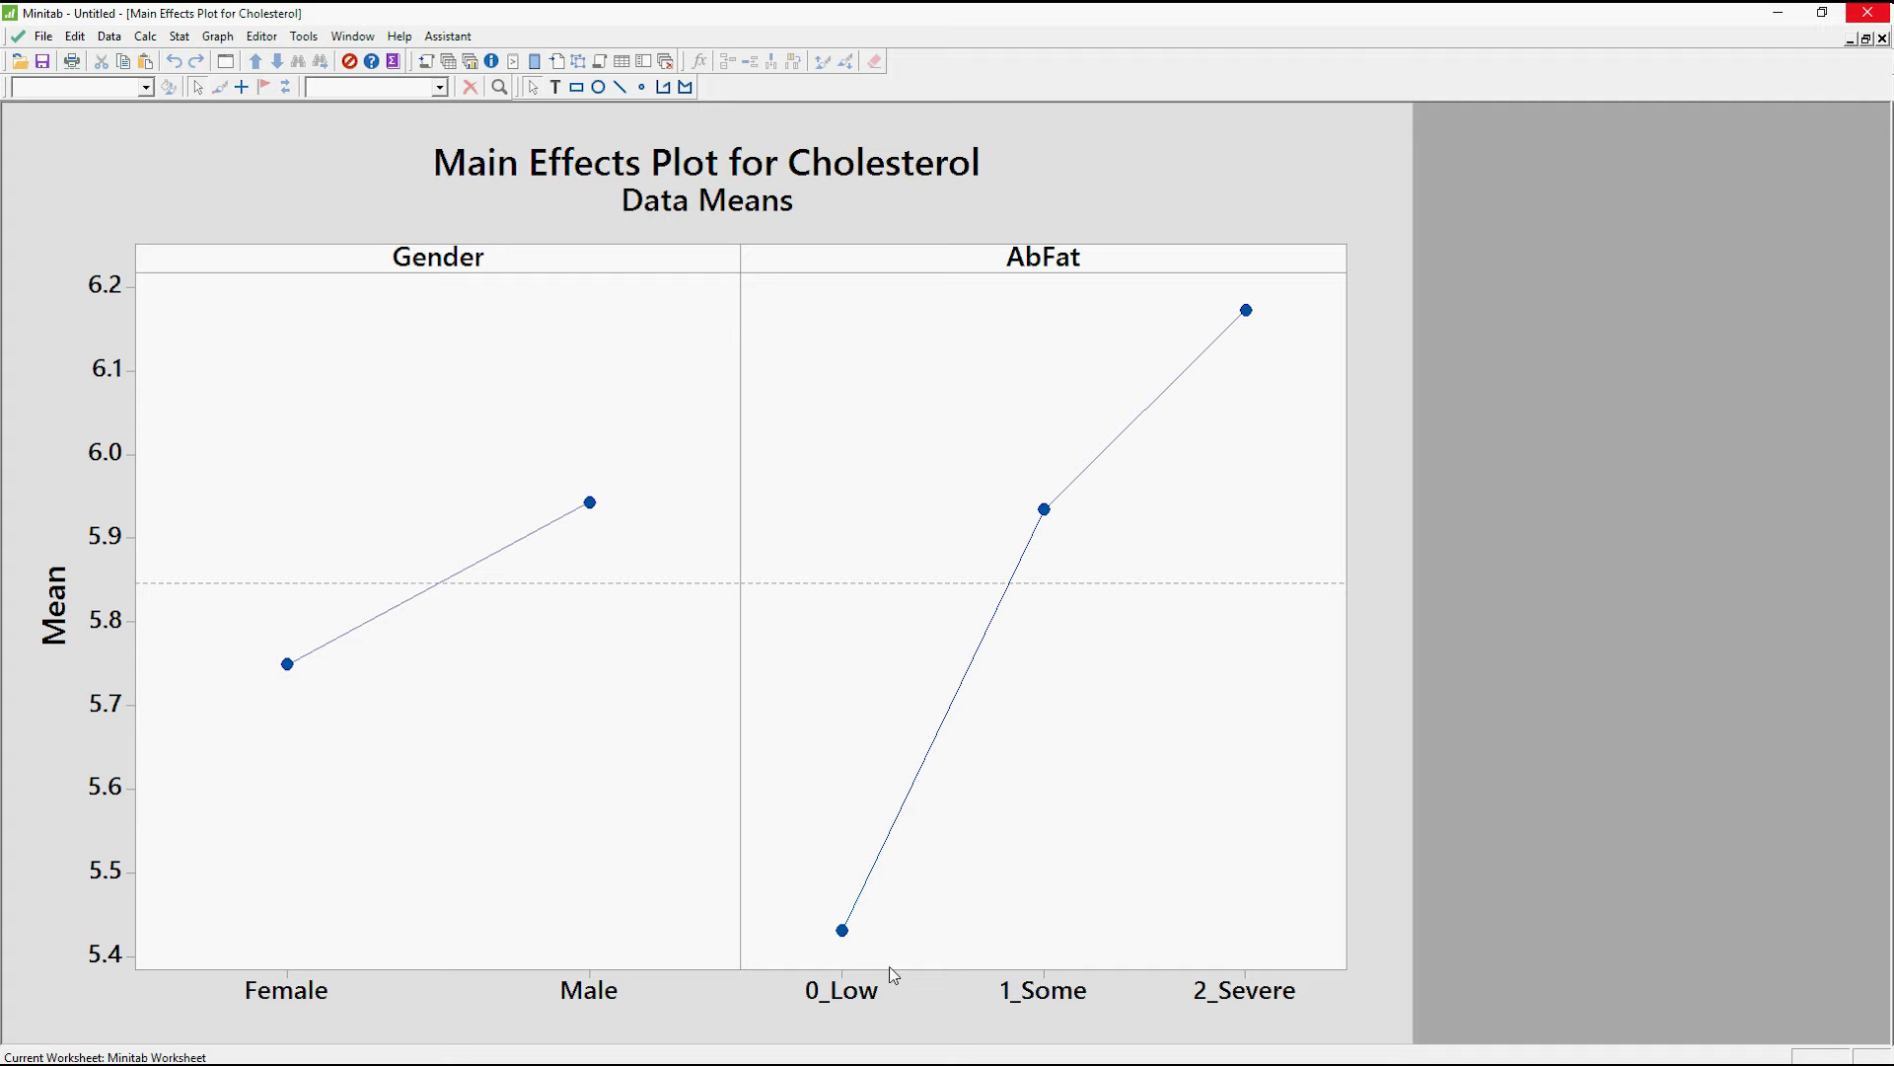
mouse_move(850, 958)
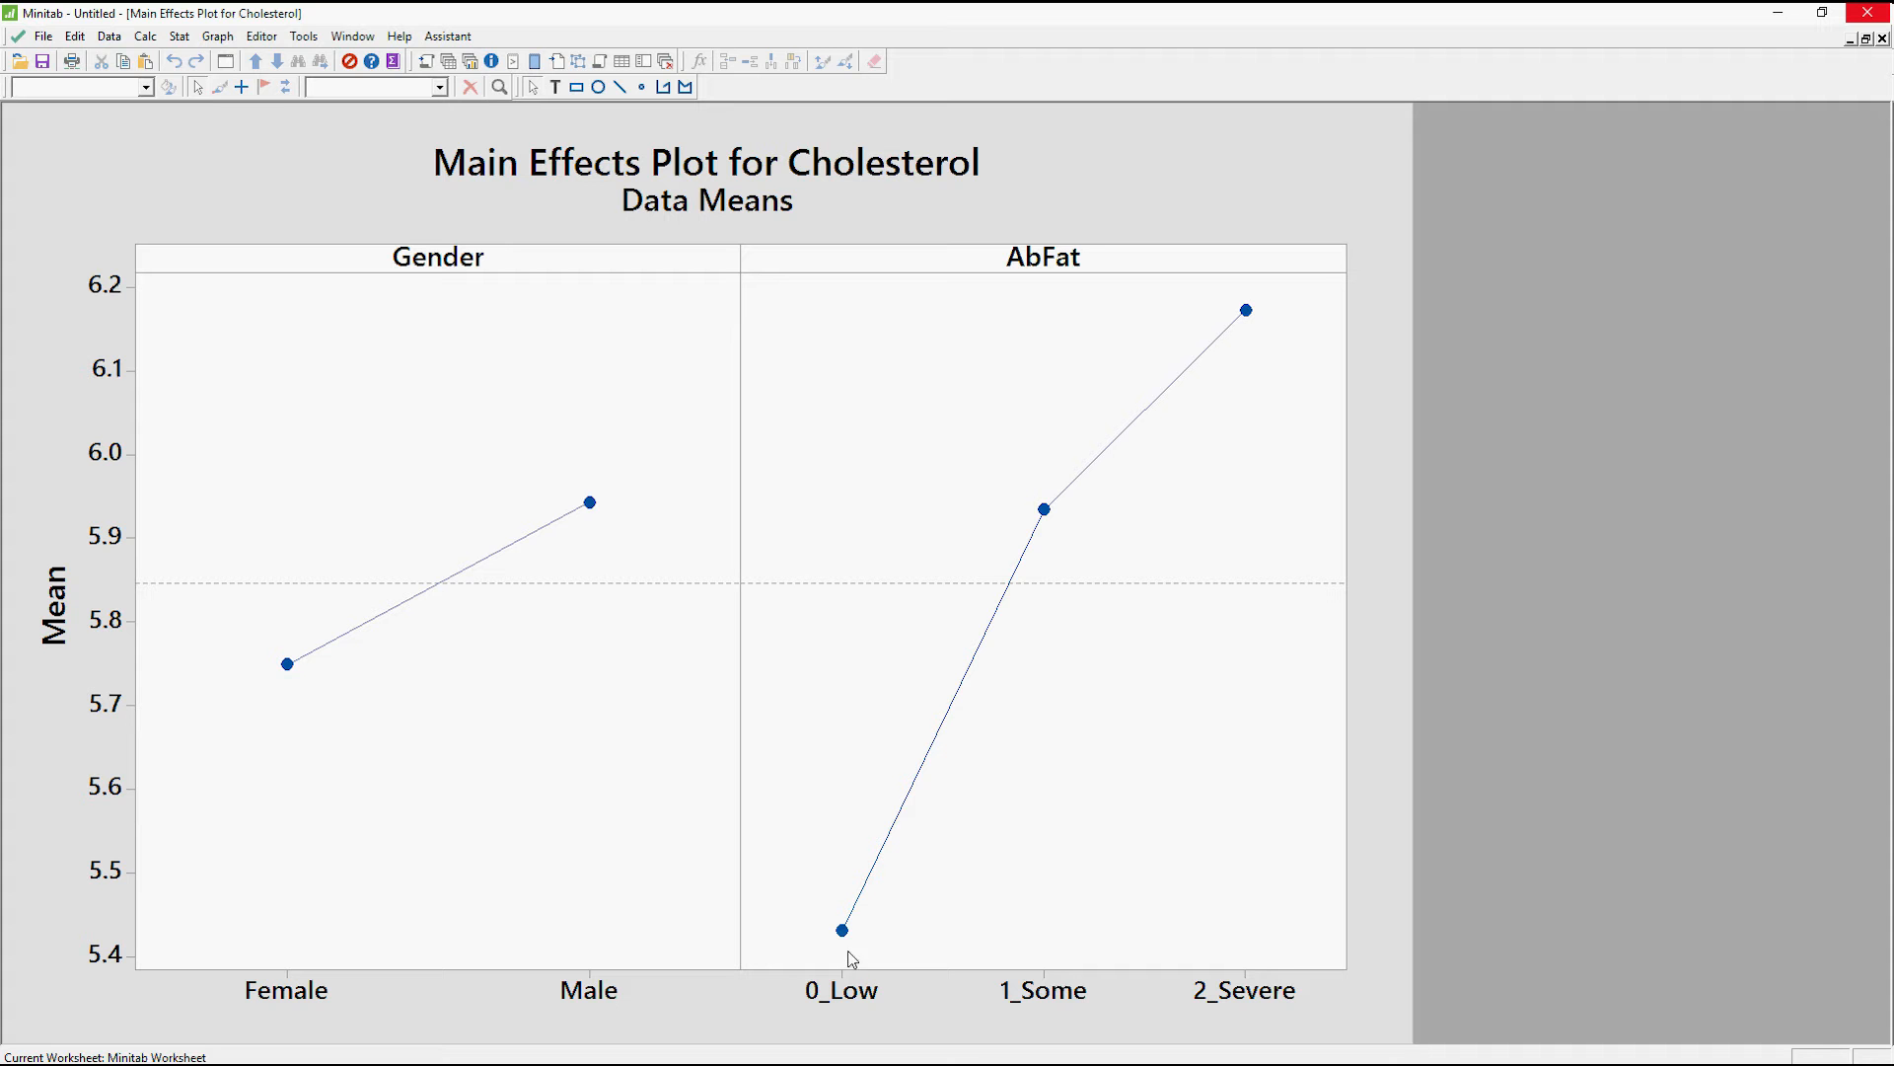
mouse_move(842, 931)
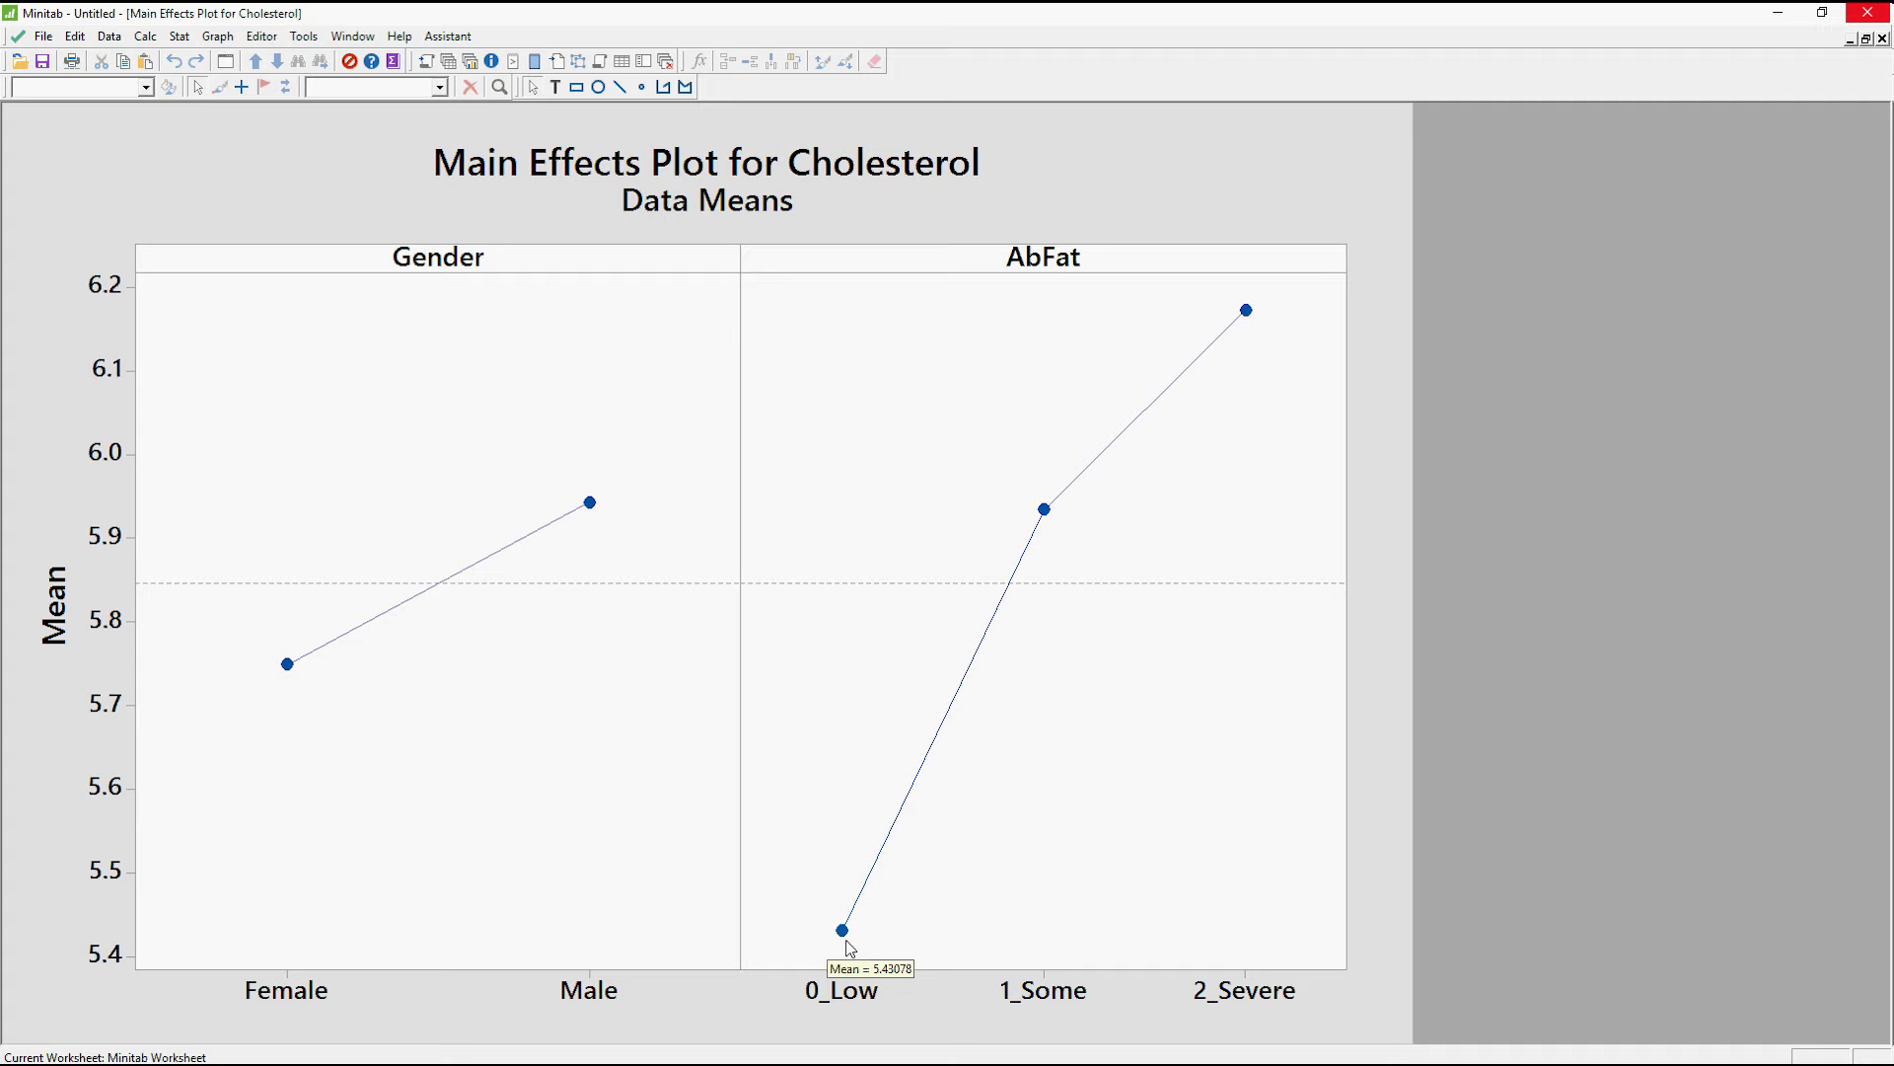
mouse_move(1063, 522)
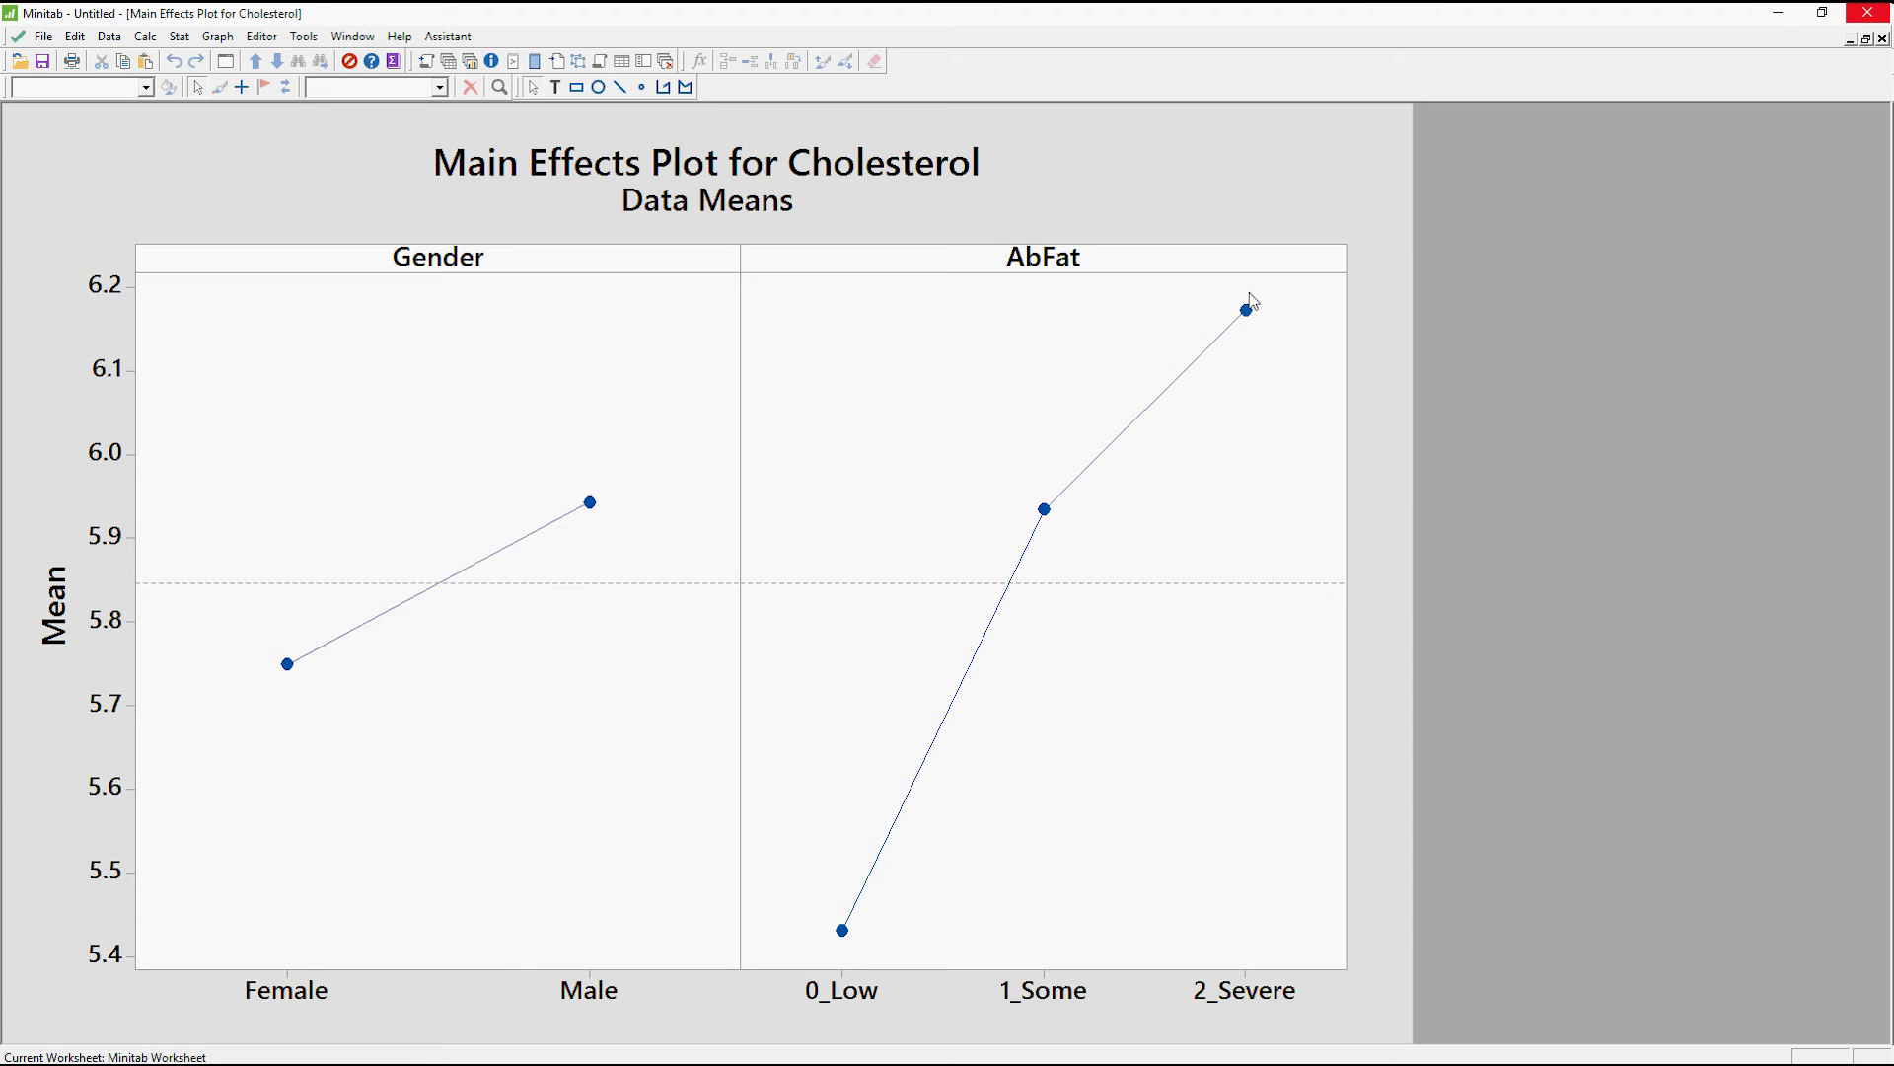
mouse_move(1205, 357)
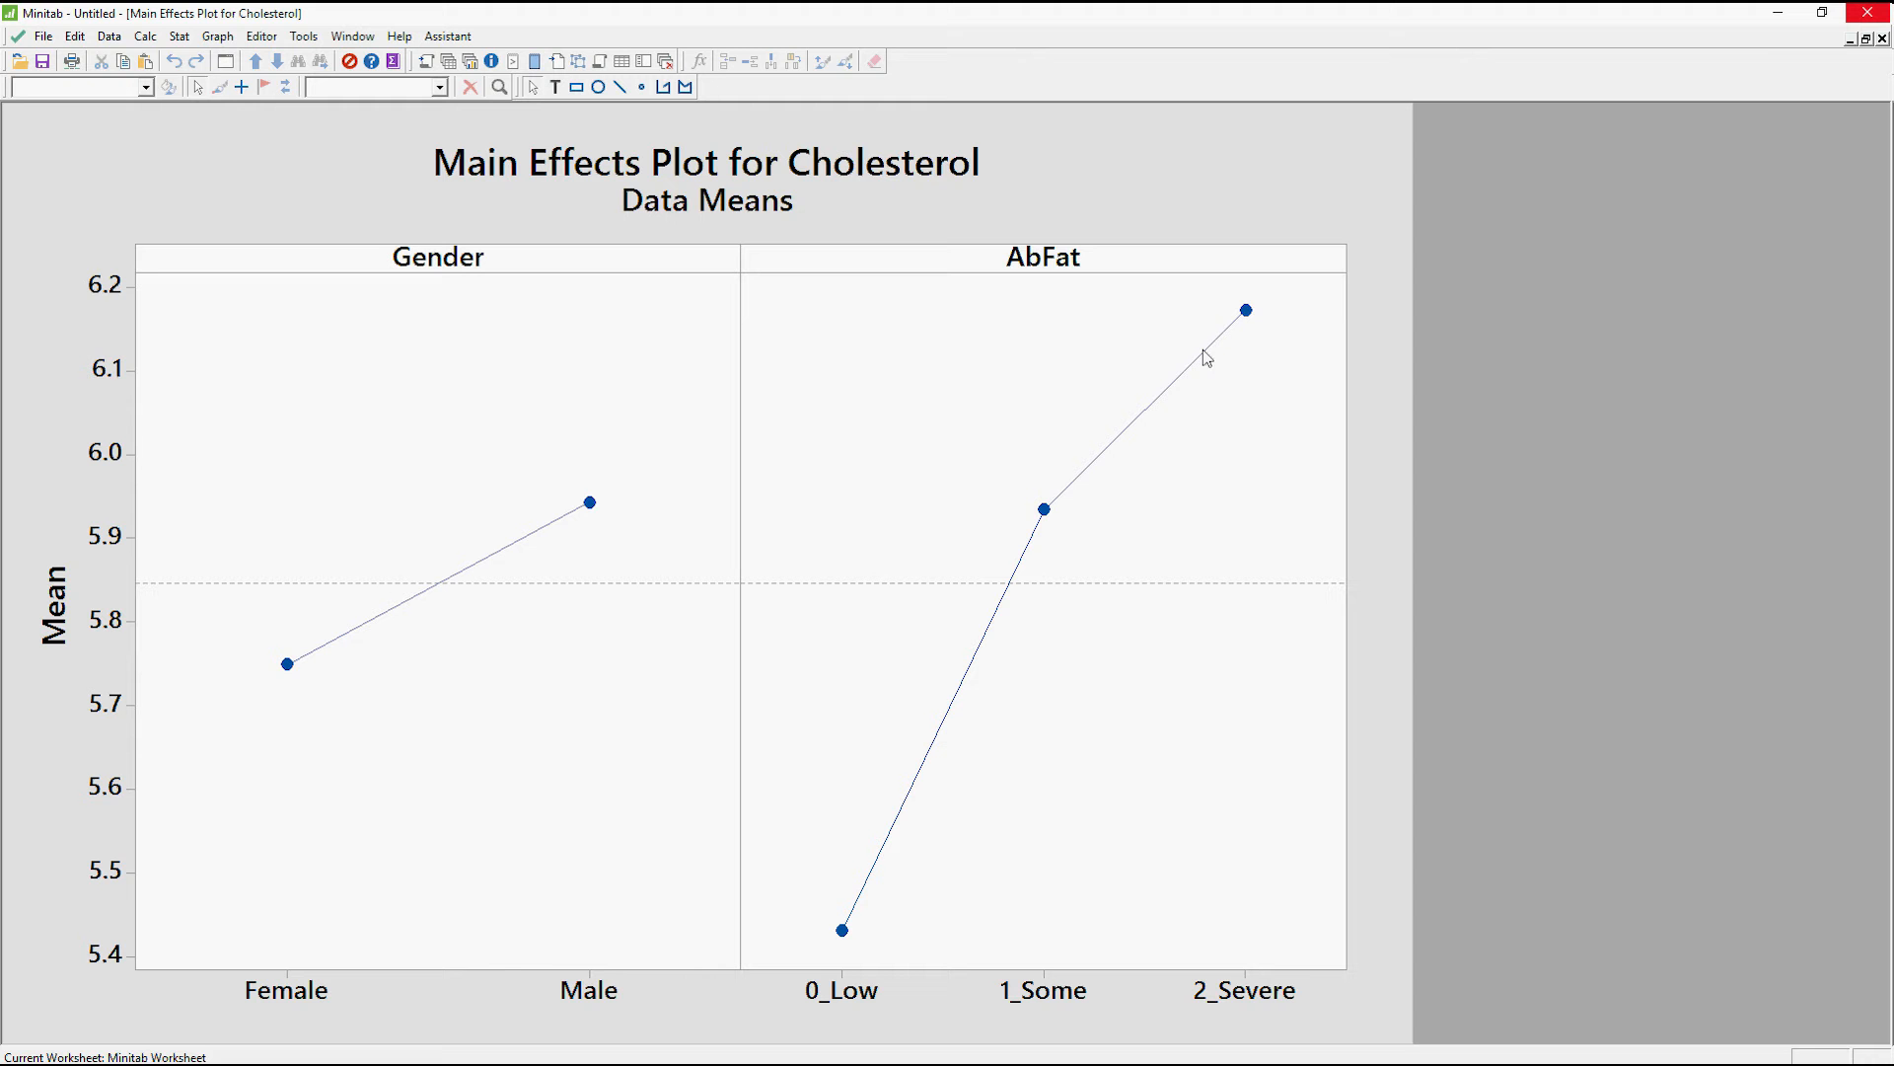
mouse_move(1255, 319)
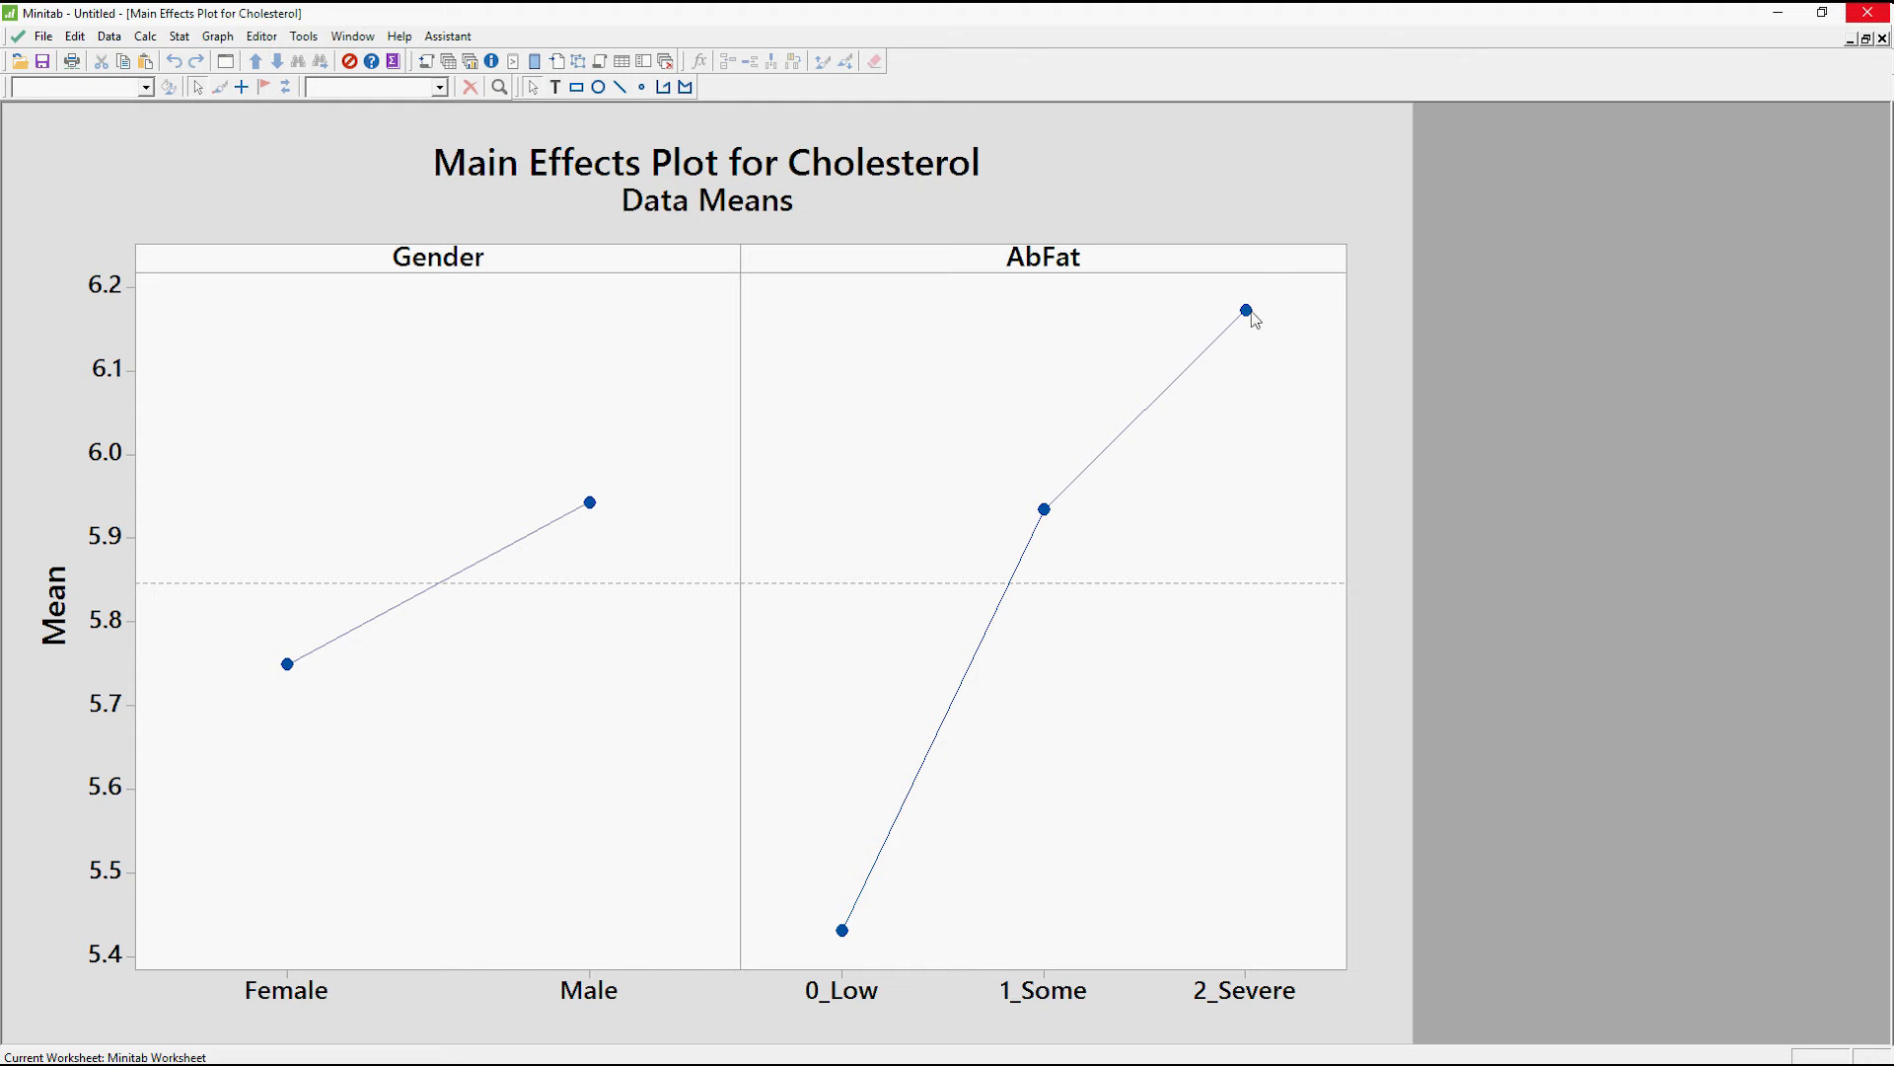
mouse_move(1242, 319)
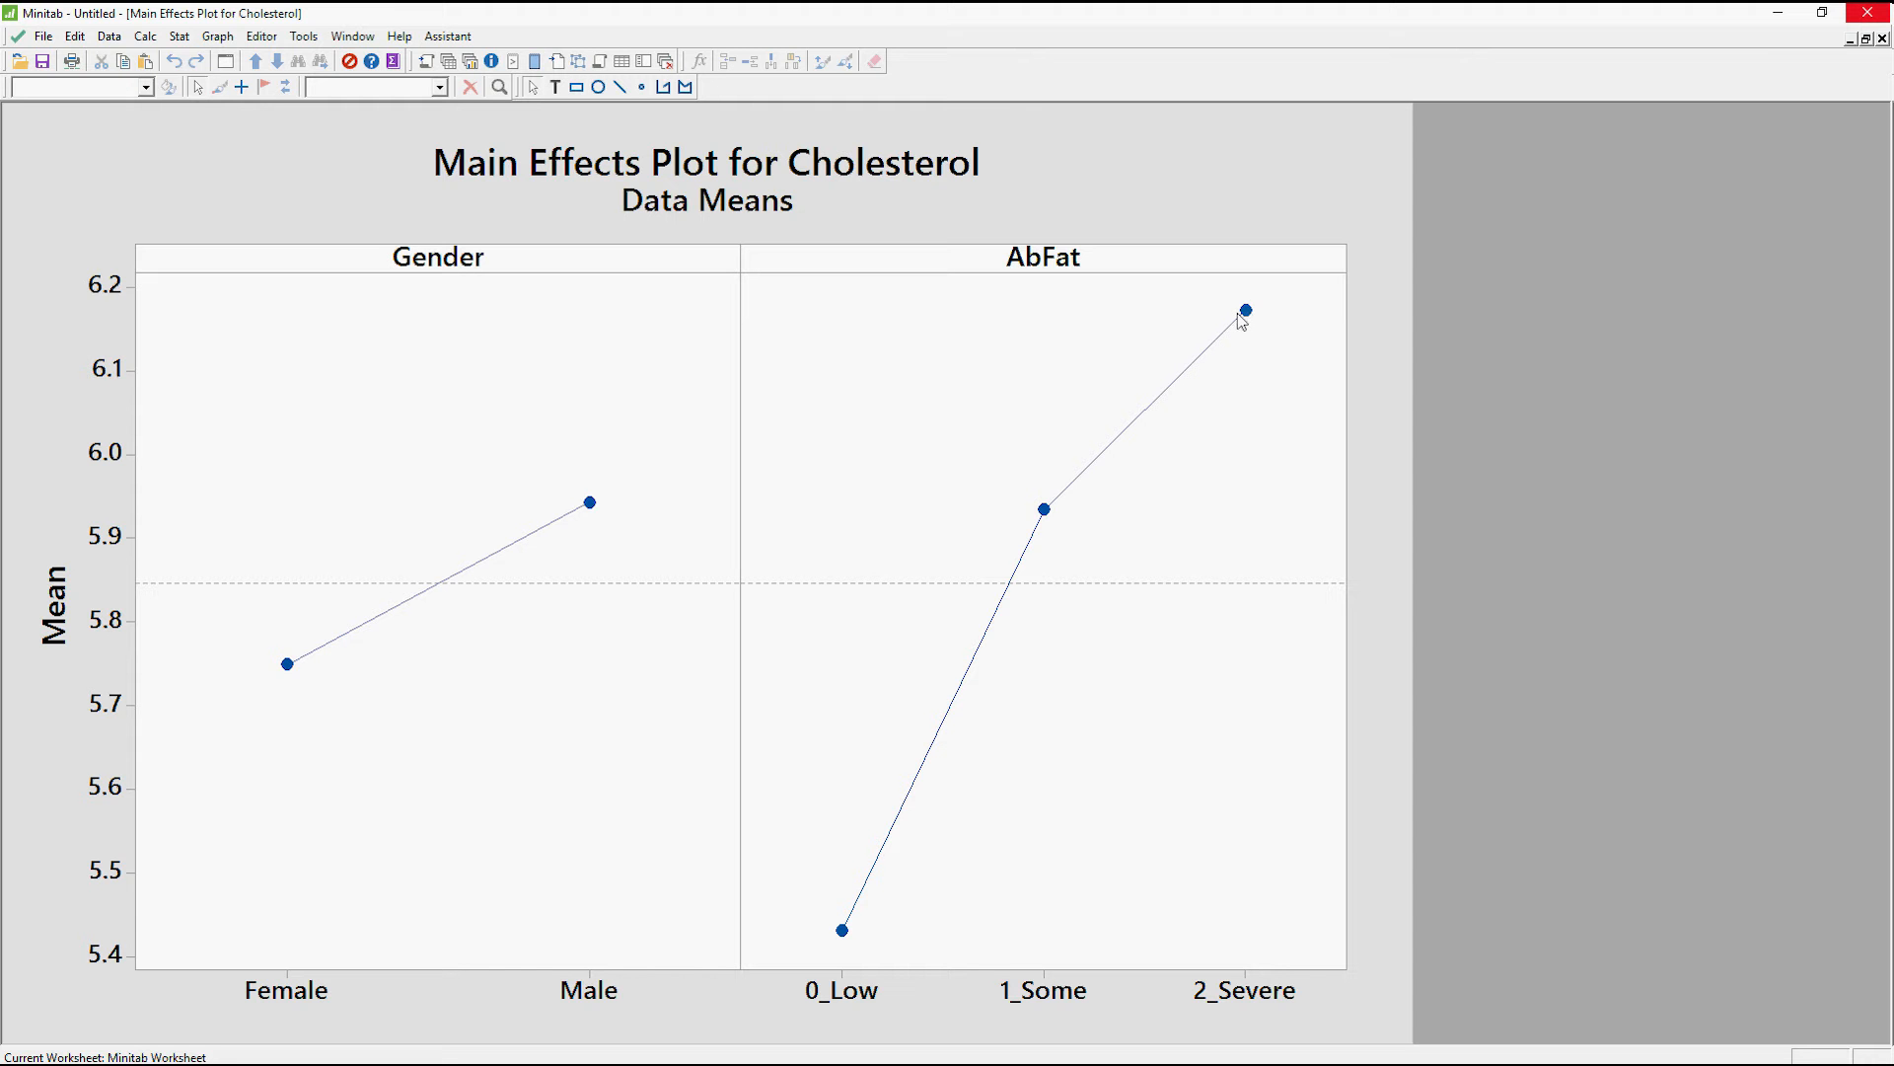
mouse_move(593, 548)
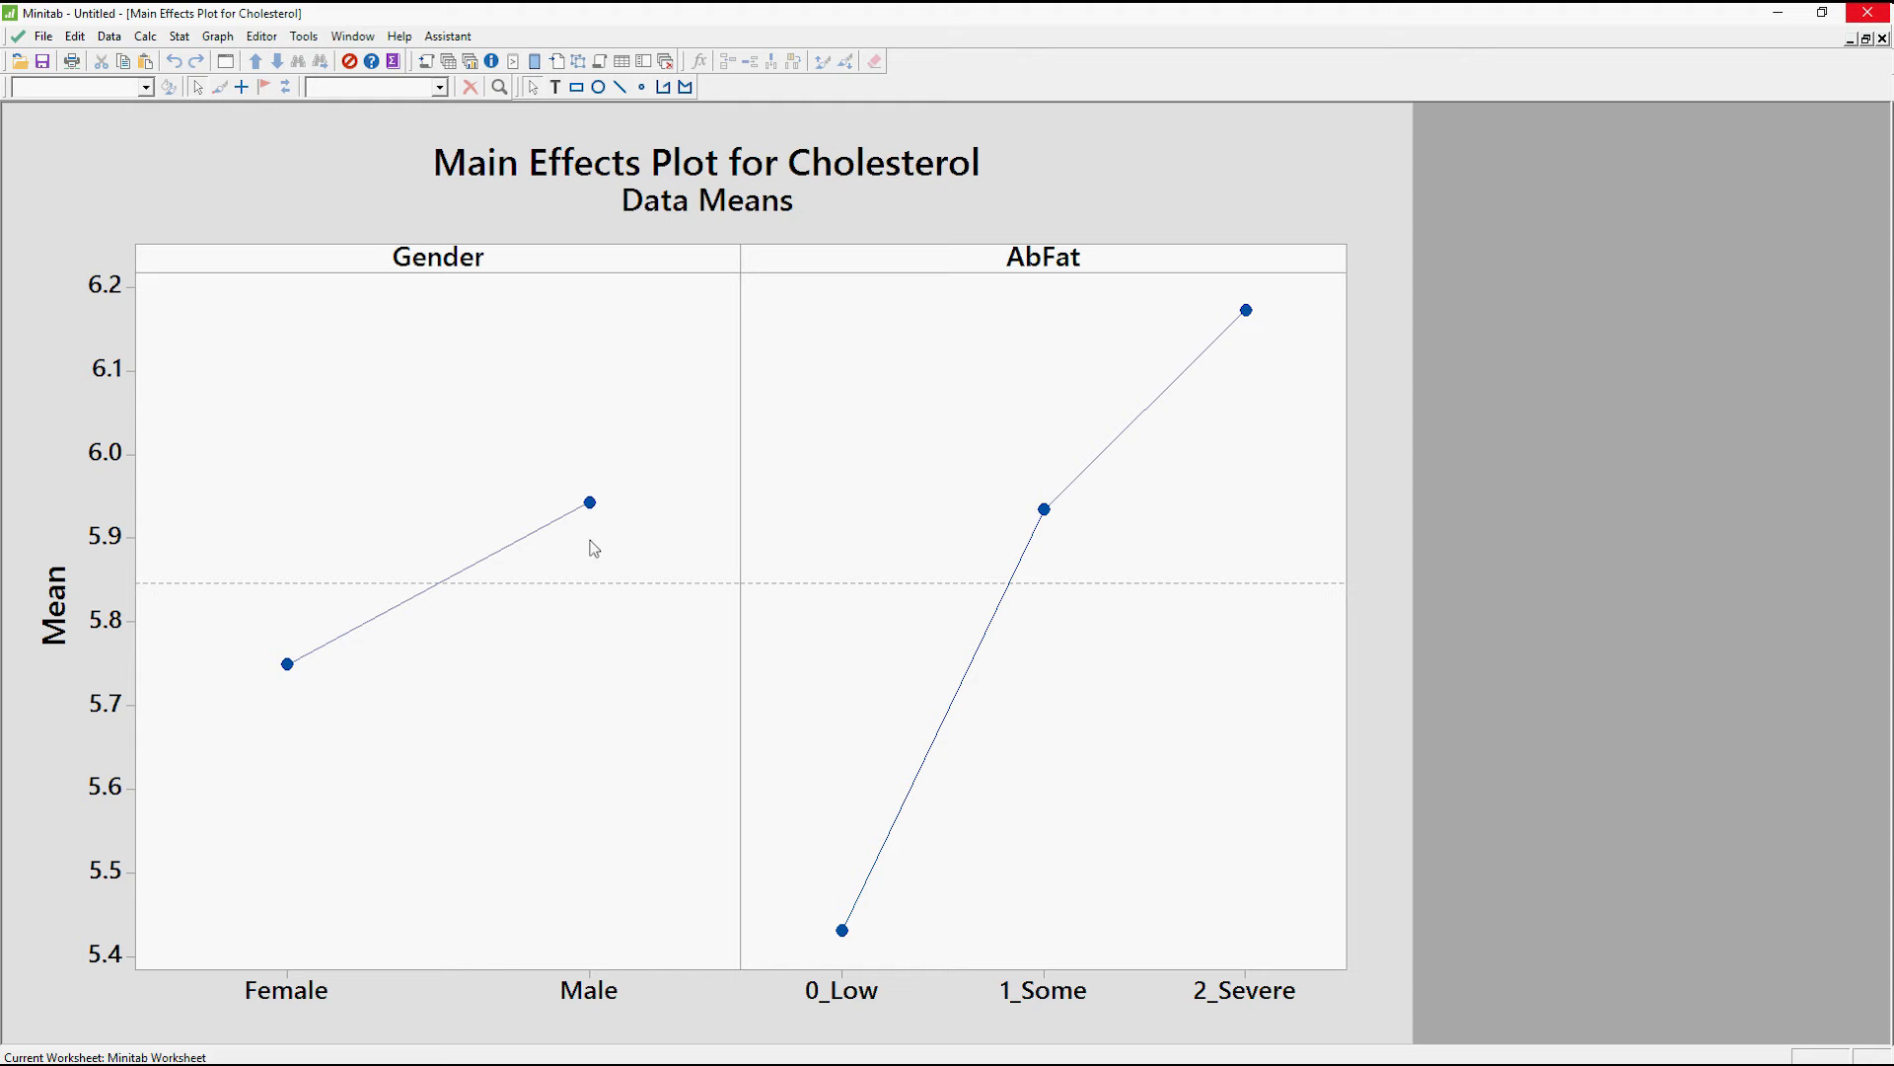
mouse_move(127, 554)
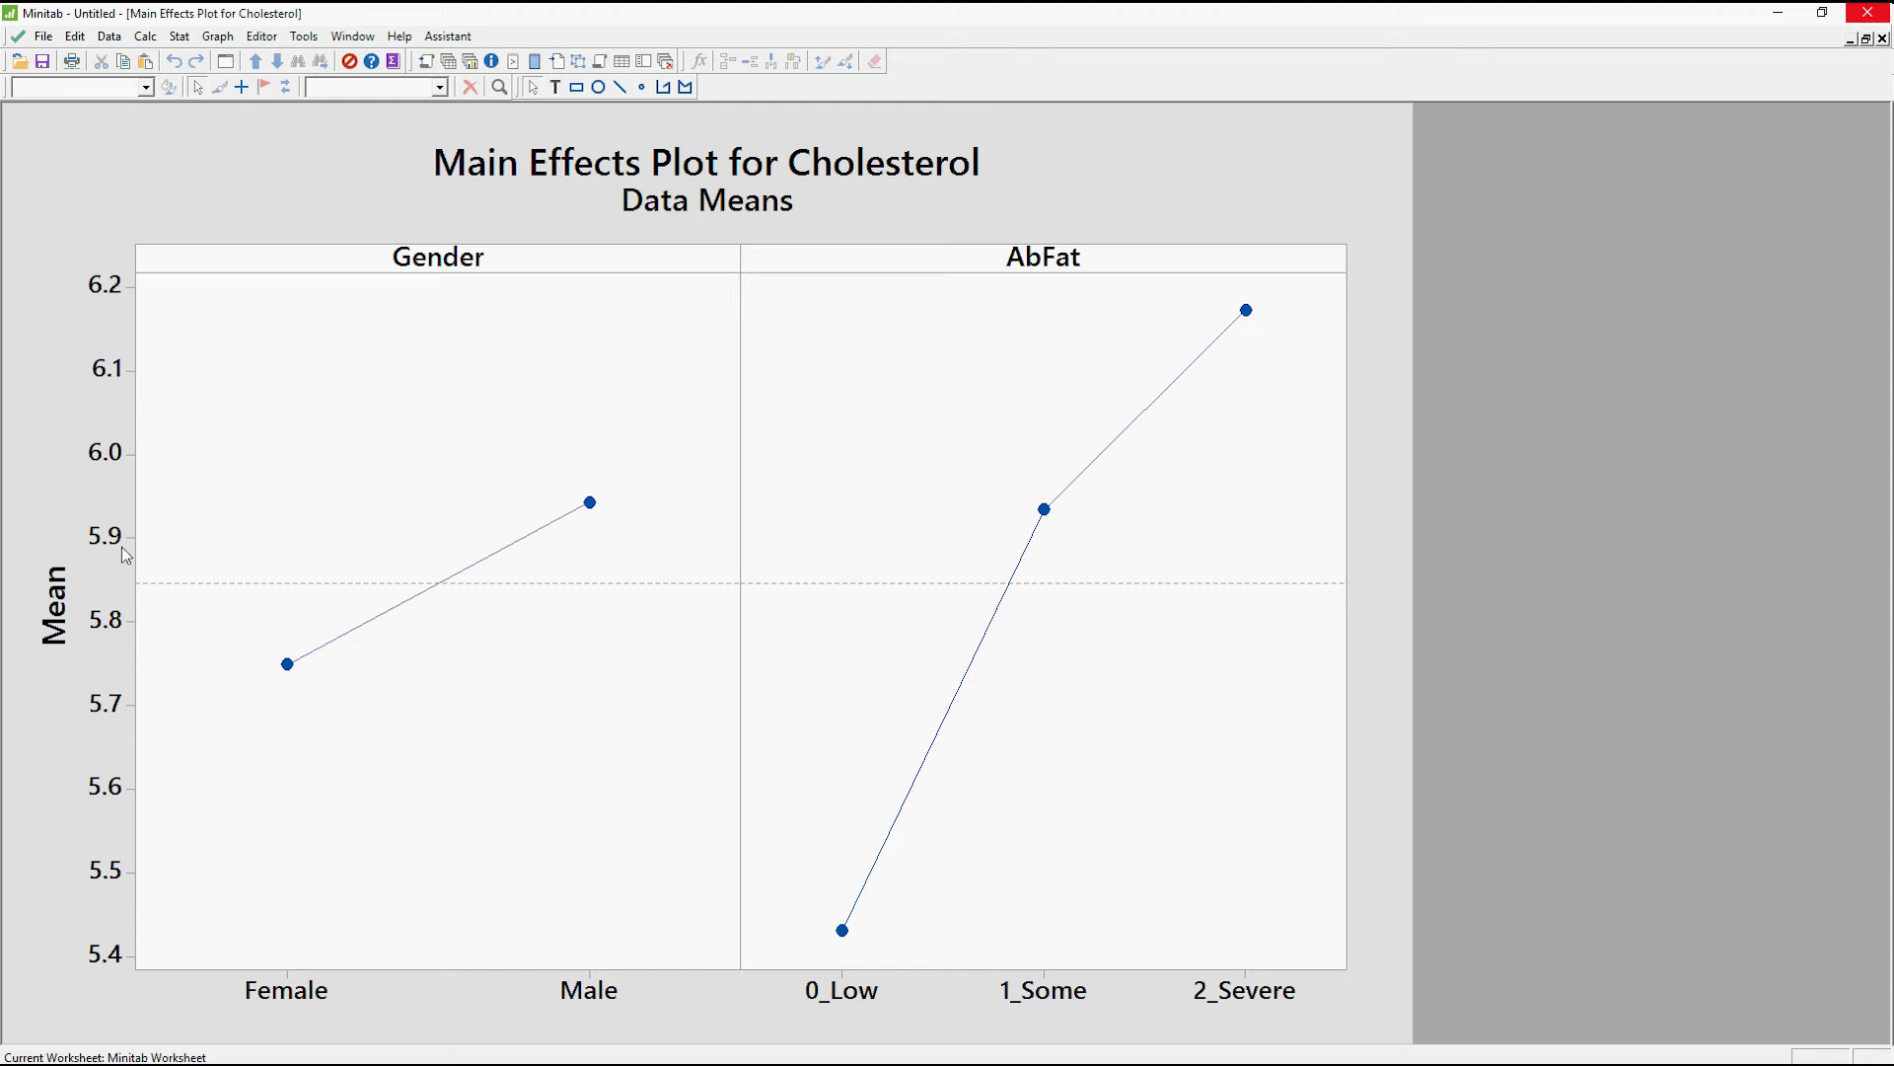
mouse_move(119, 861)
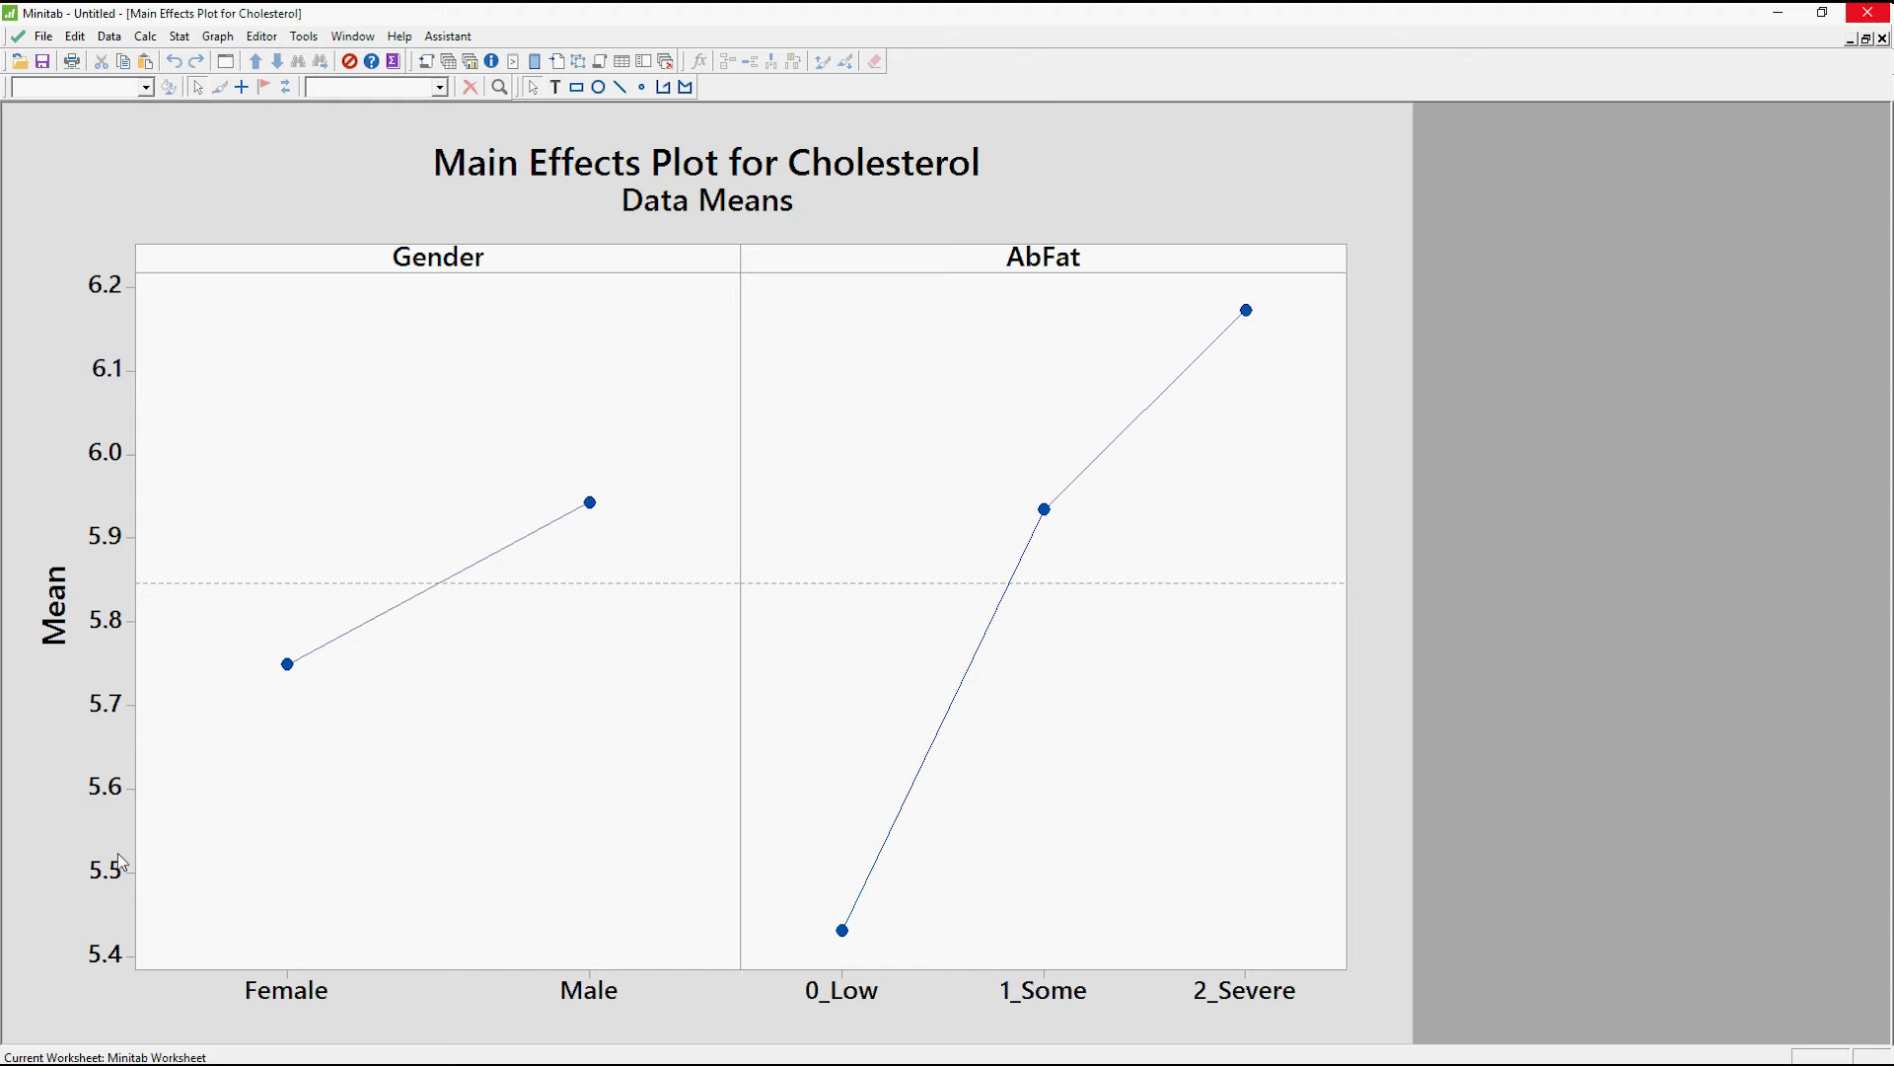
mouse_move(97, 921)
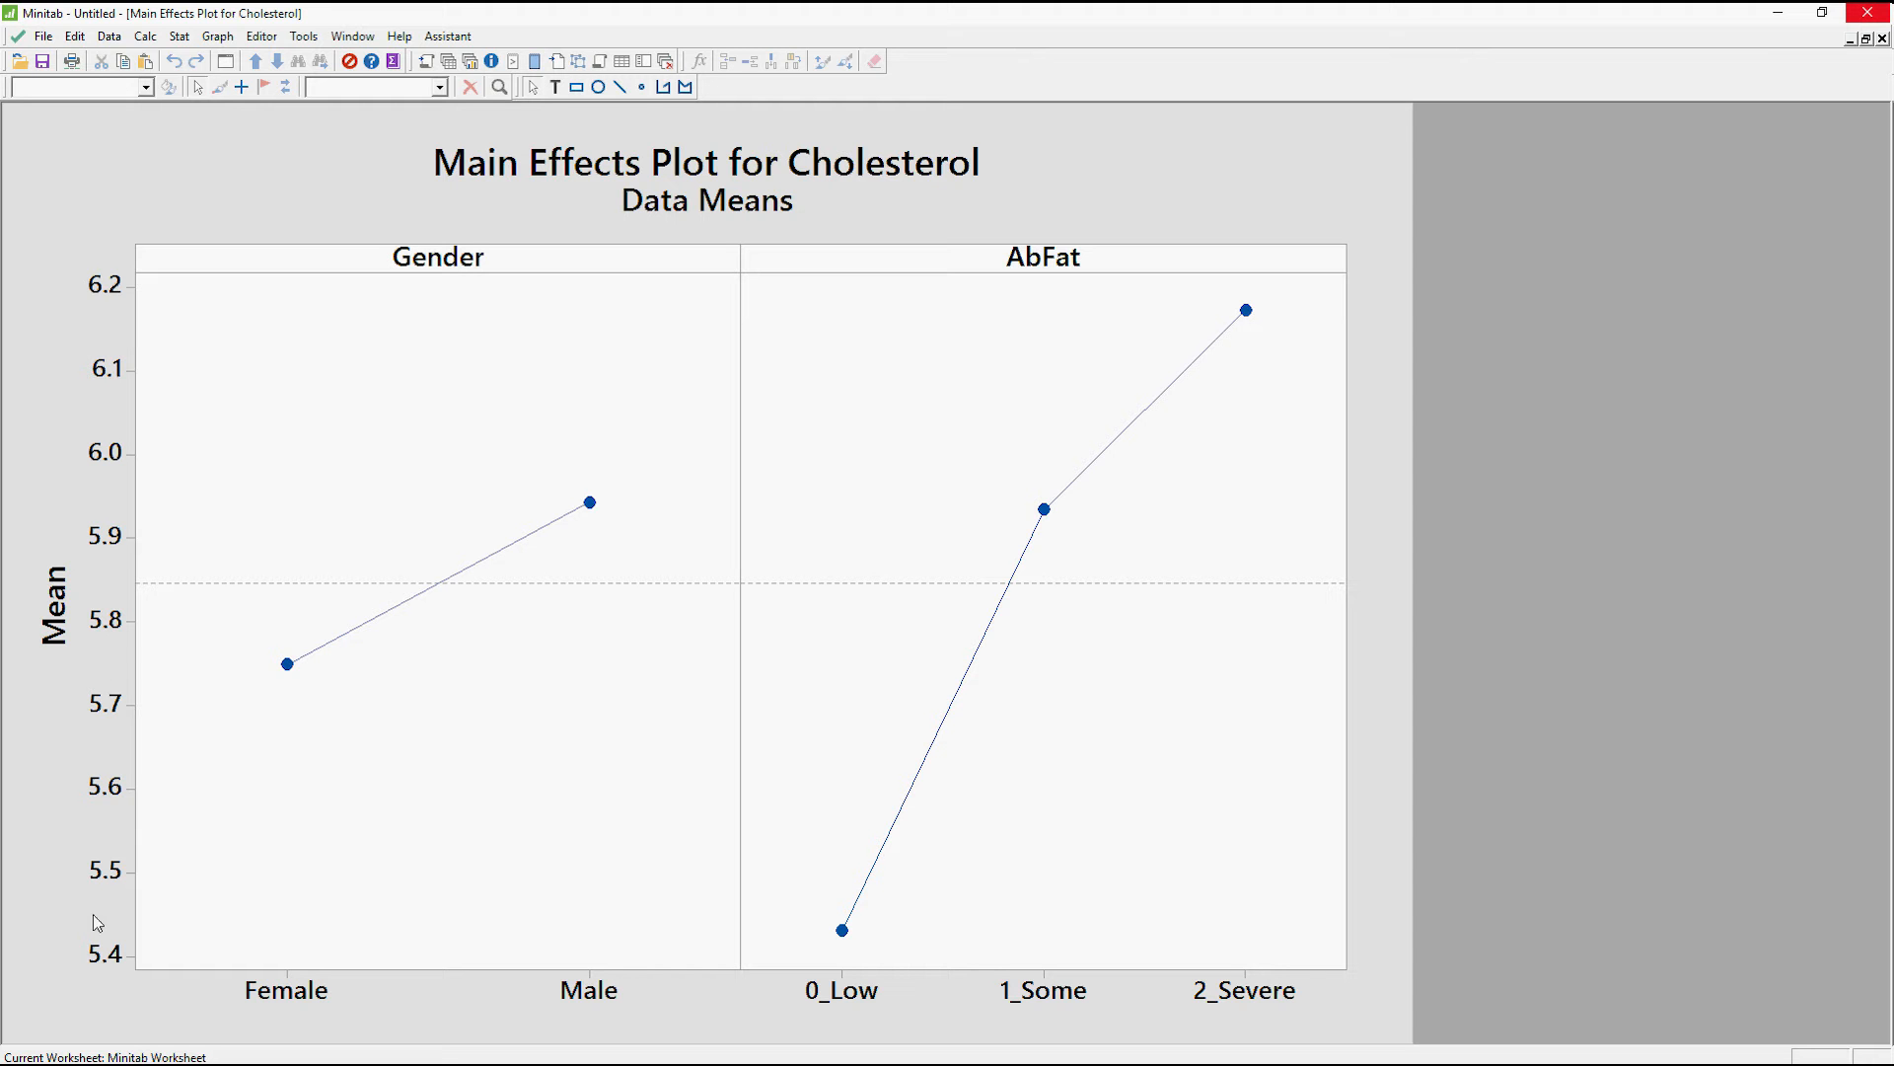
mouse_move(290, 673)
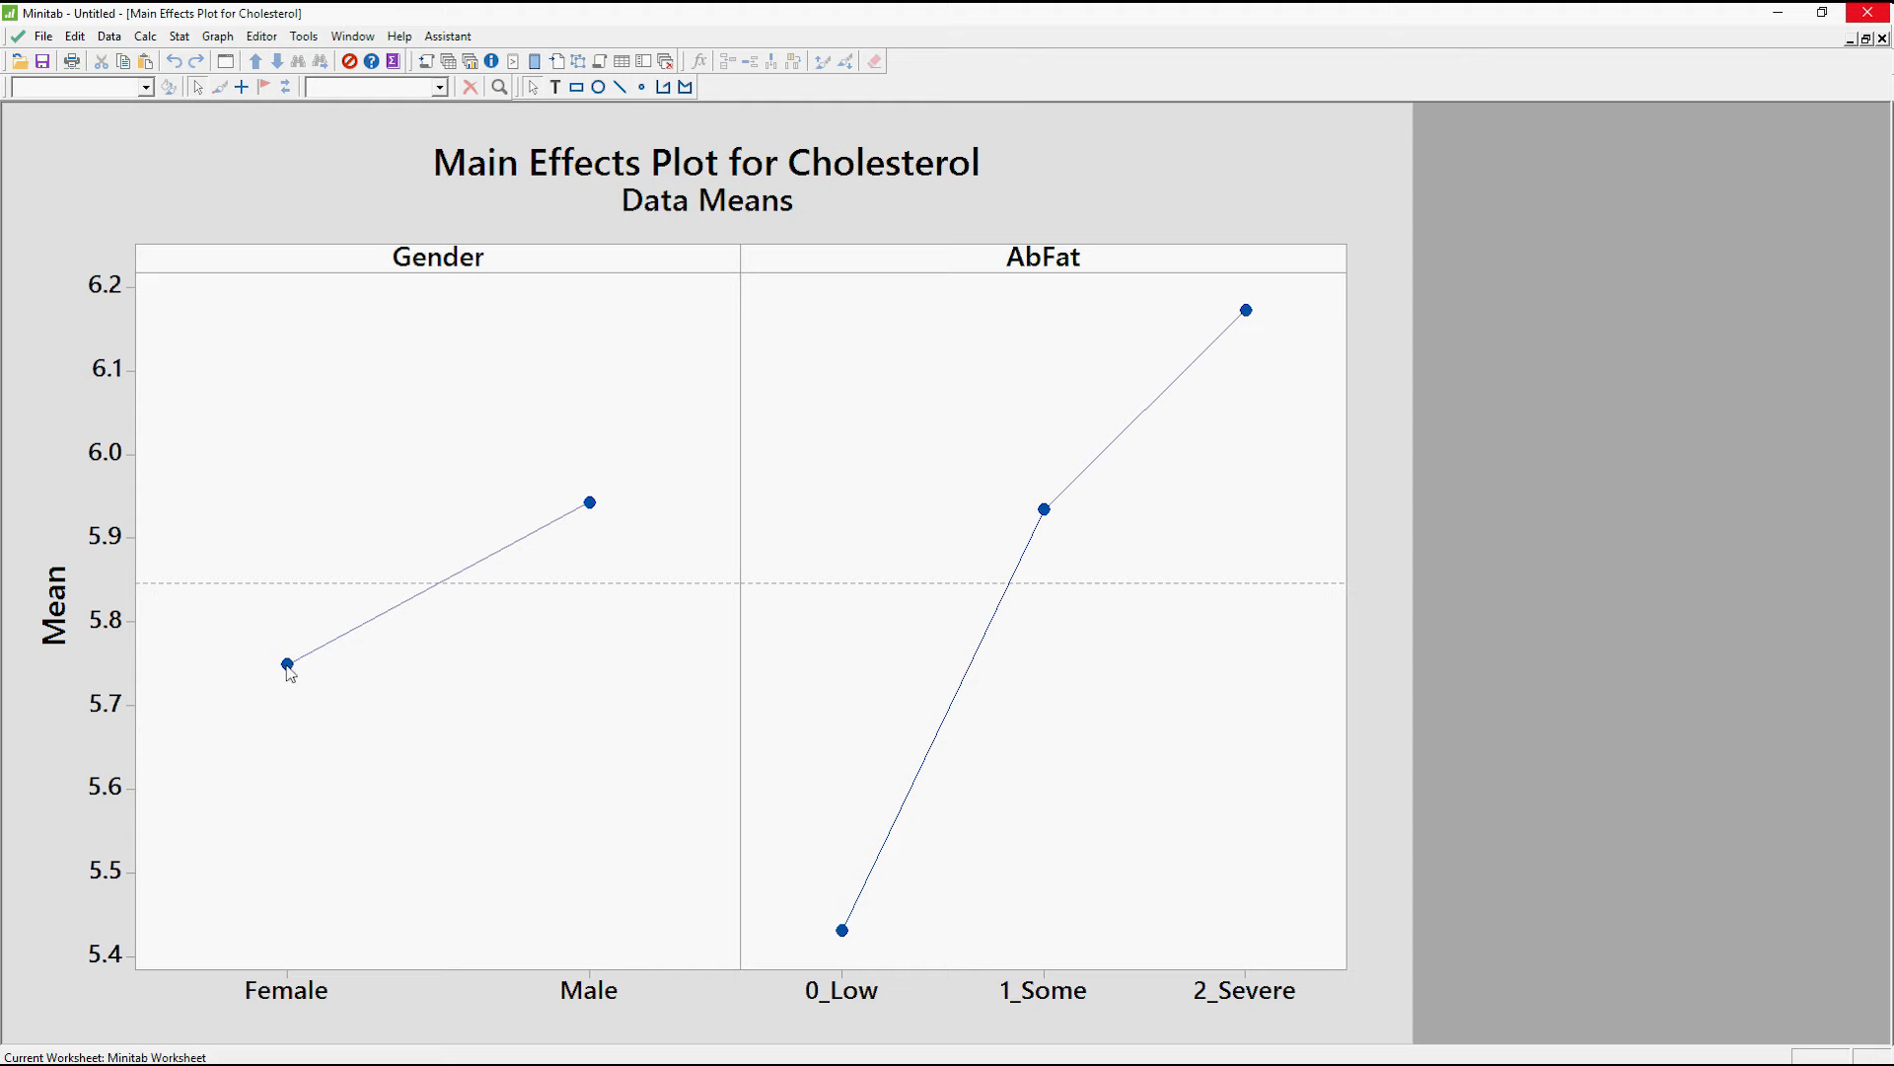
mouse_move(164, 663)
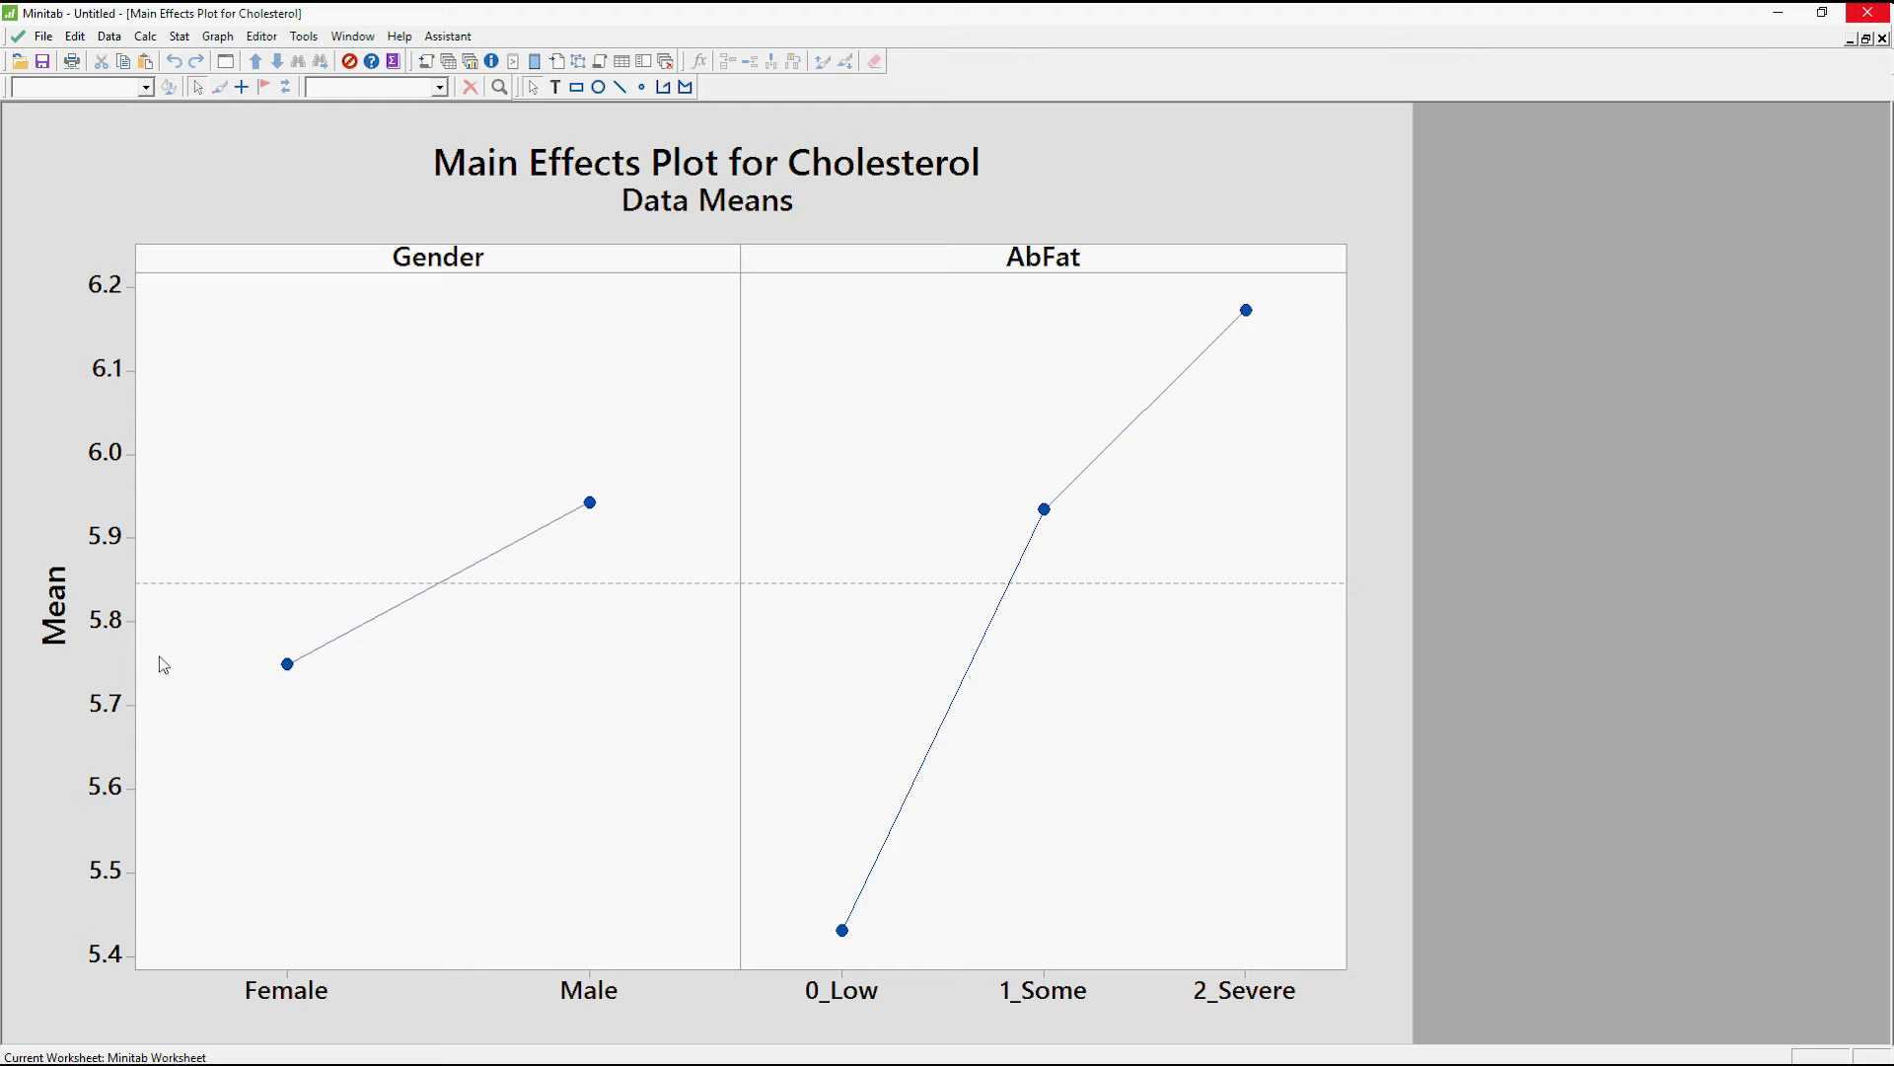
mouse_move(142, 666)
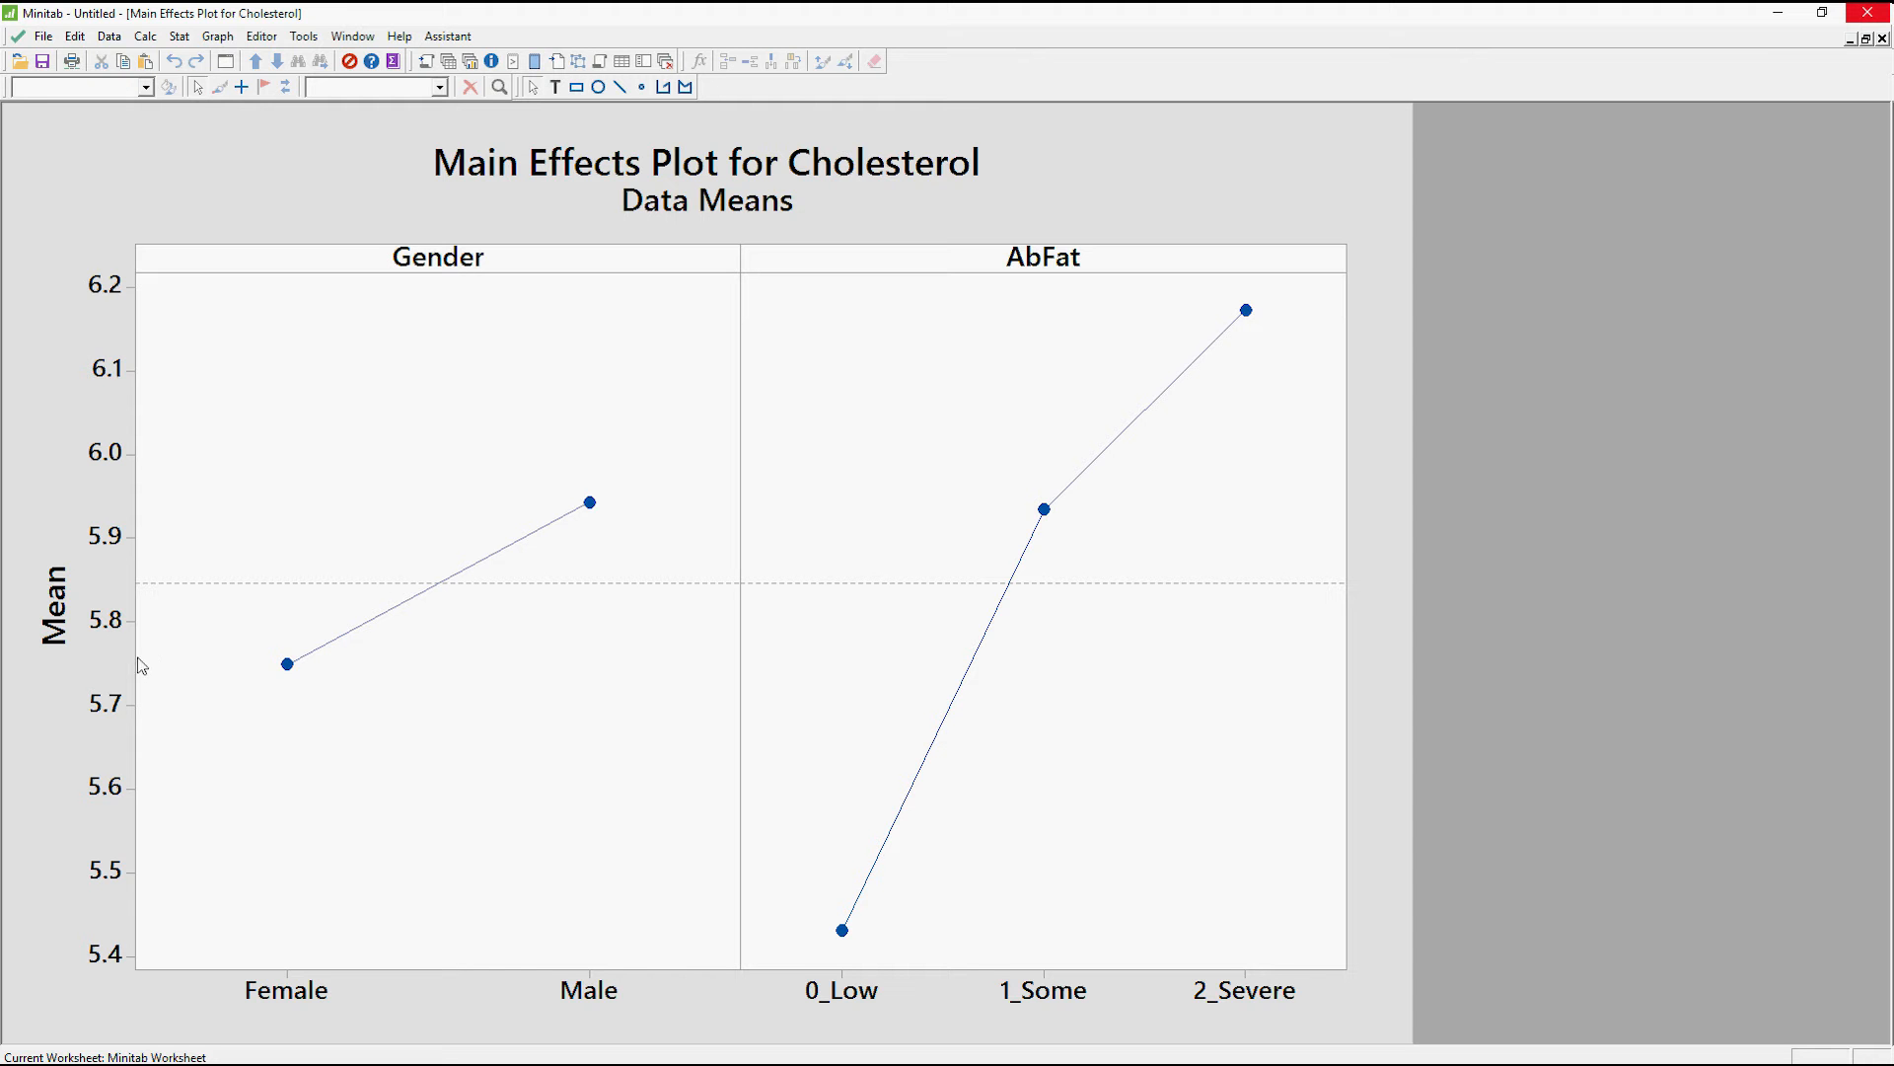
mouse_move(572, 527)
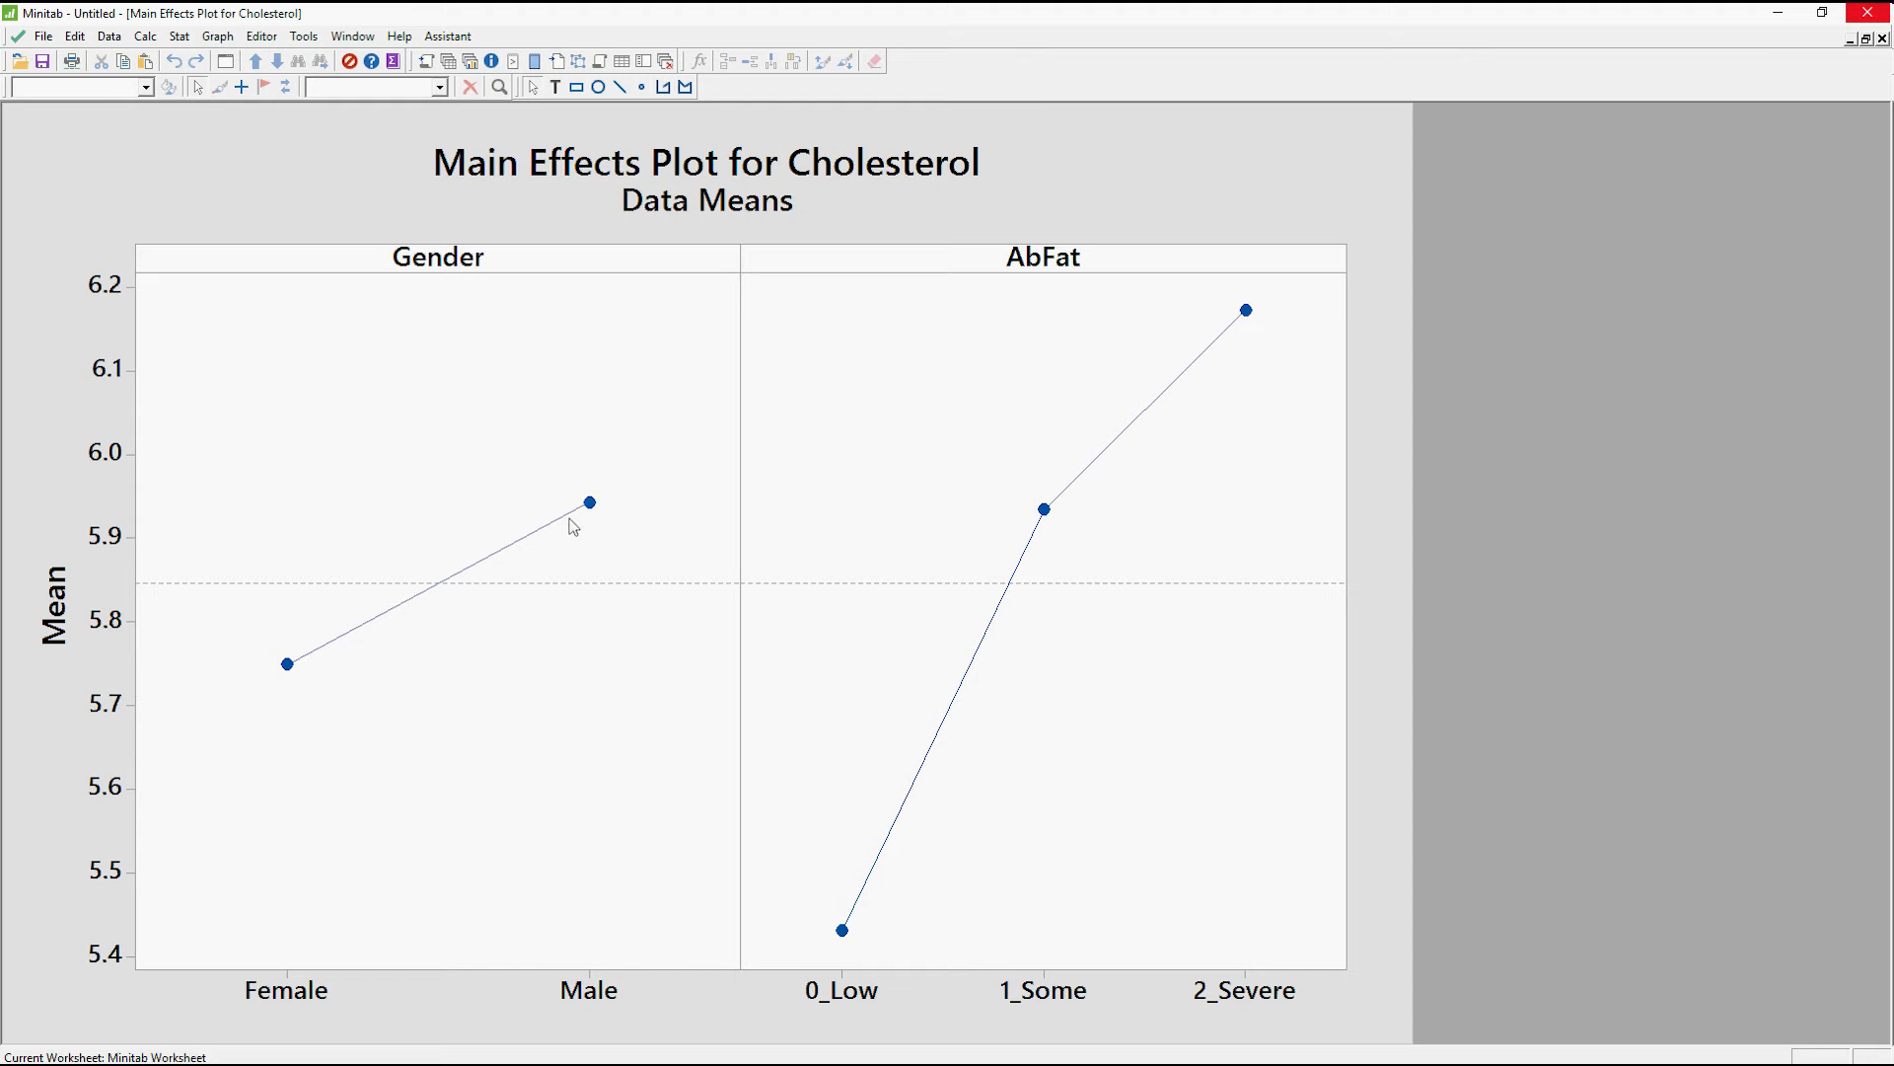
mouse_move(155, 504)
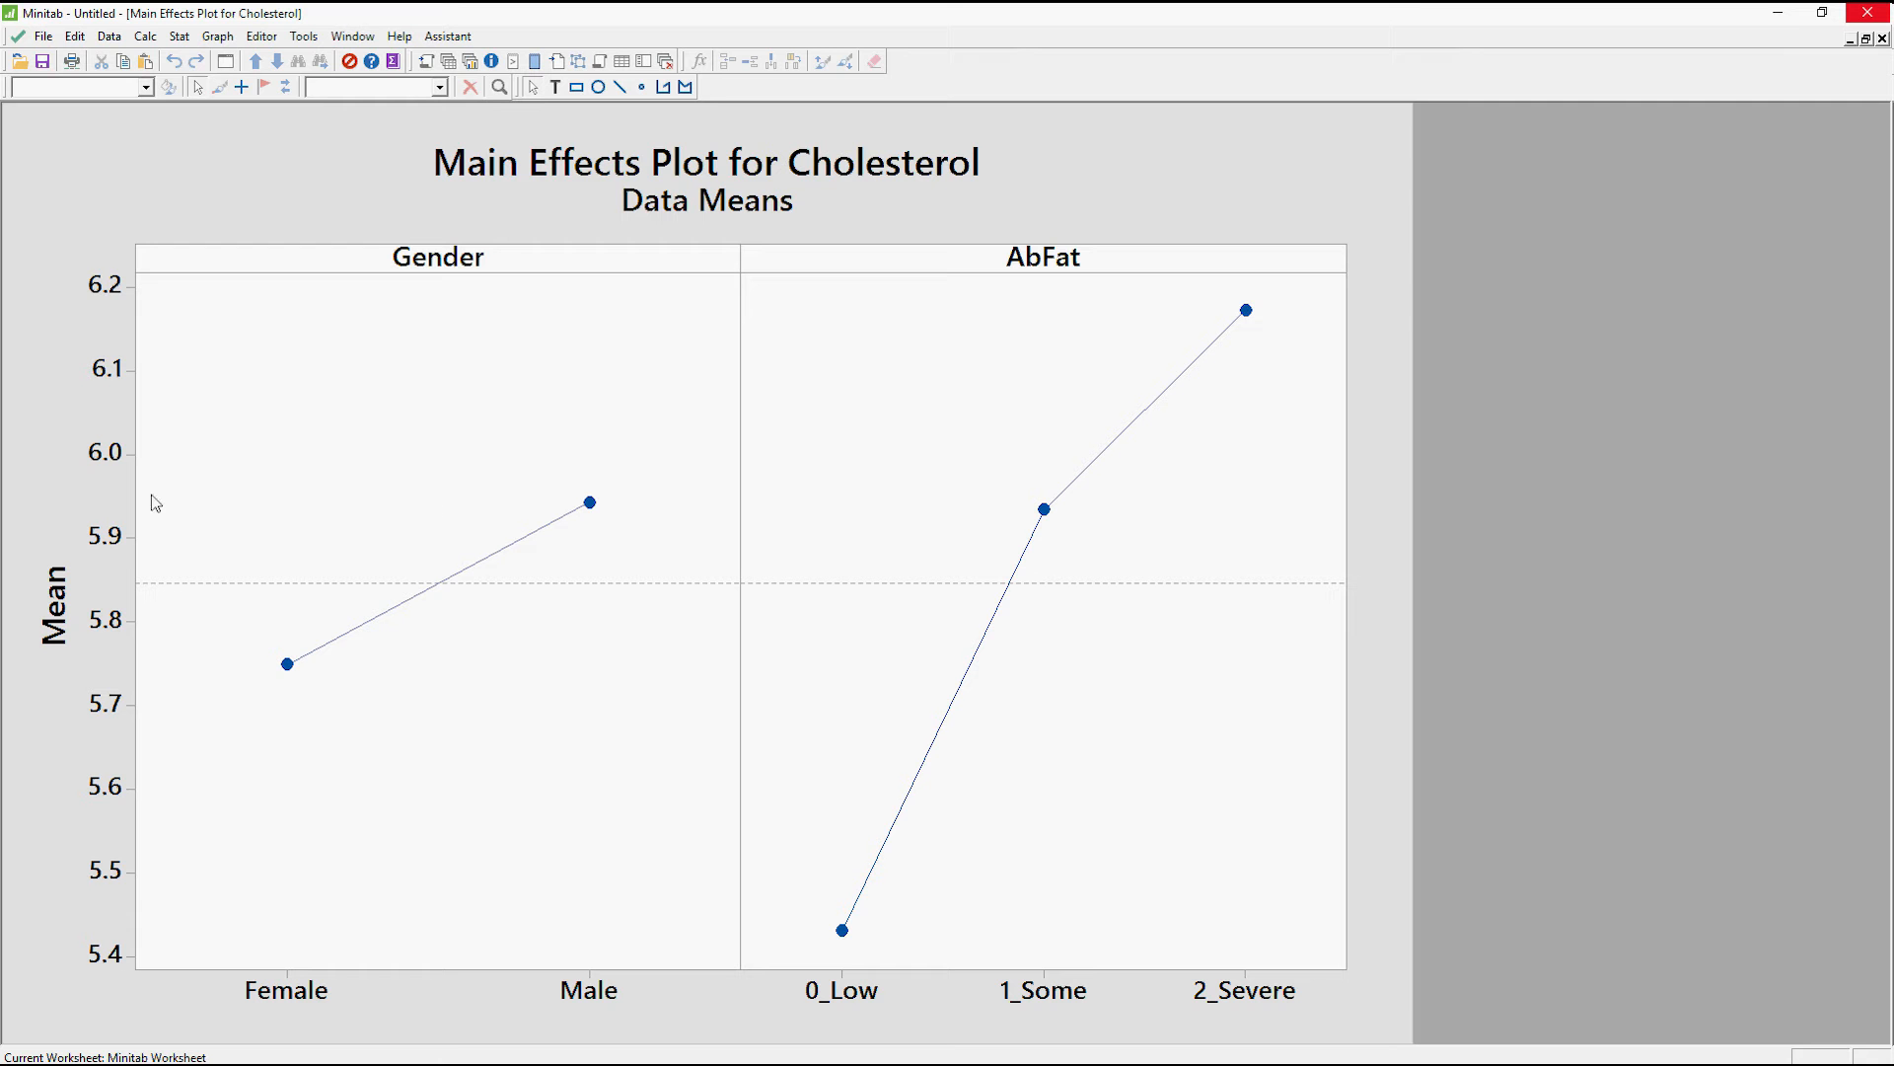
mouse_move(141, 495)
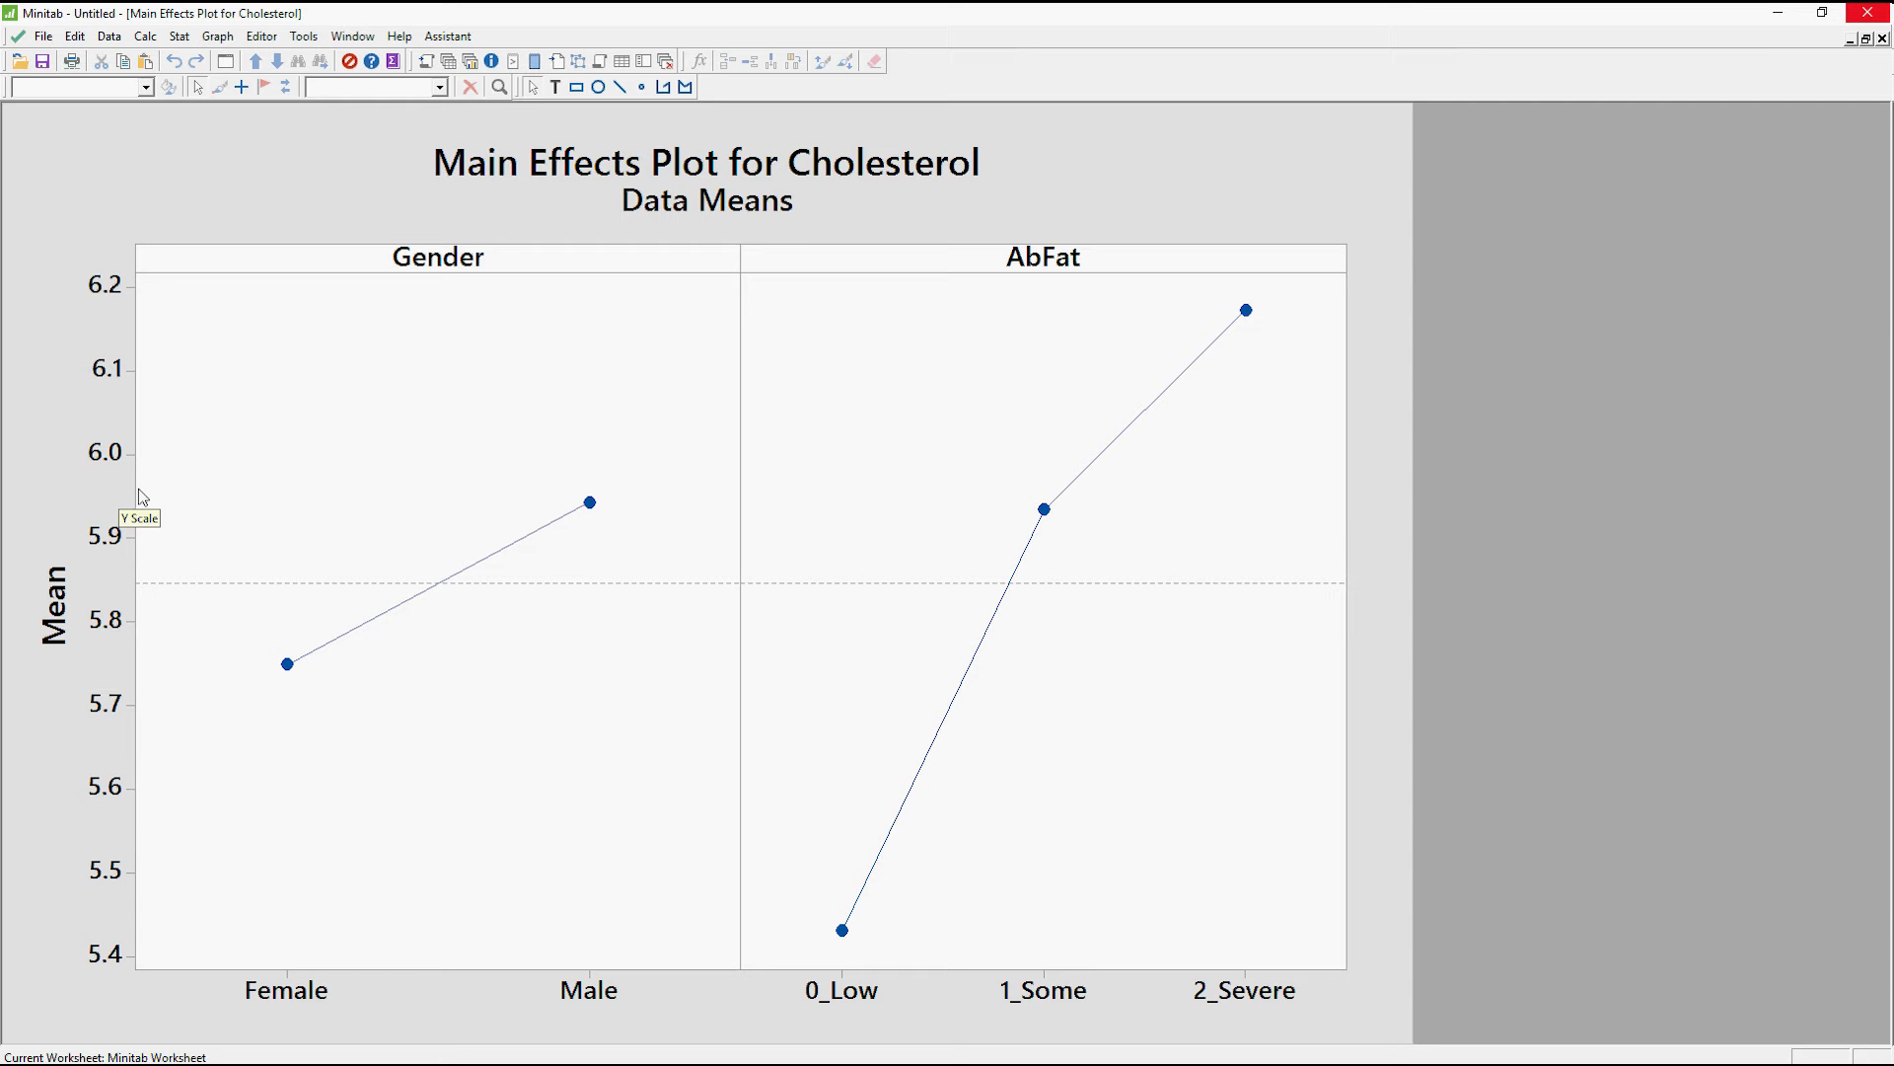
mouse_move(609, 472)
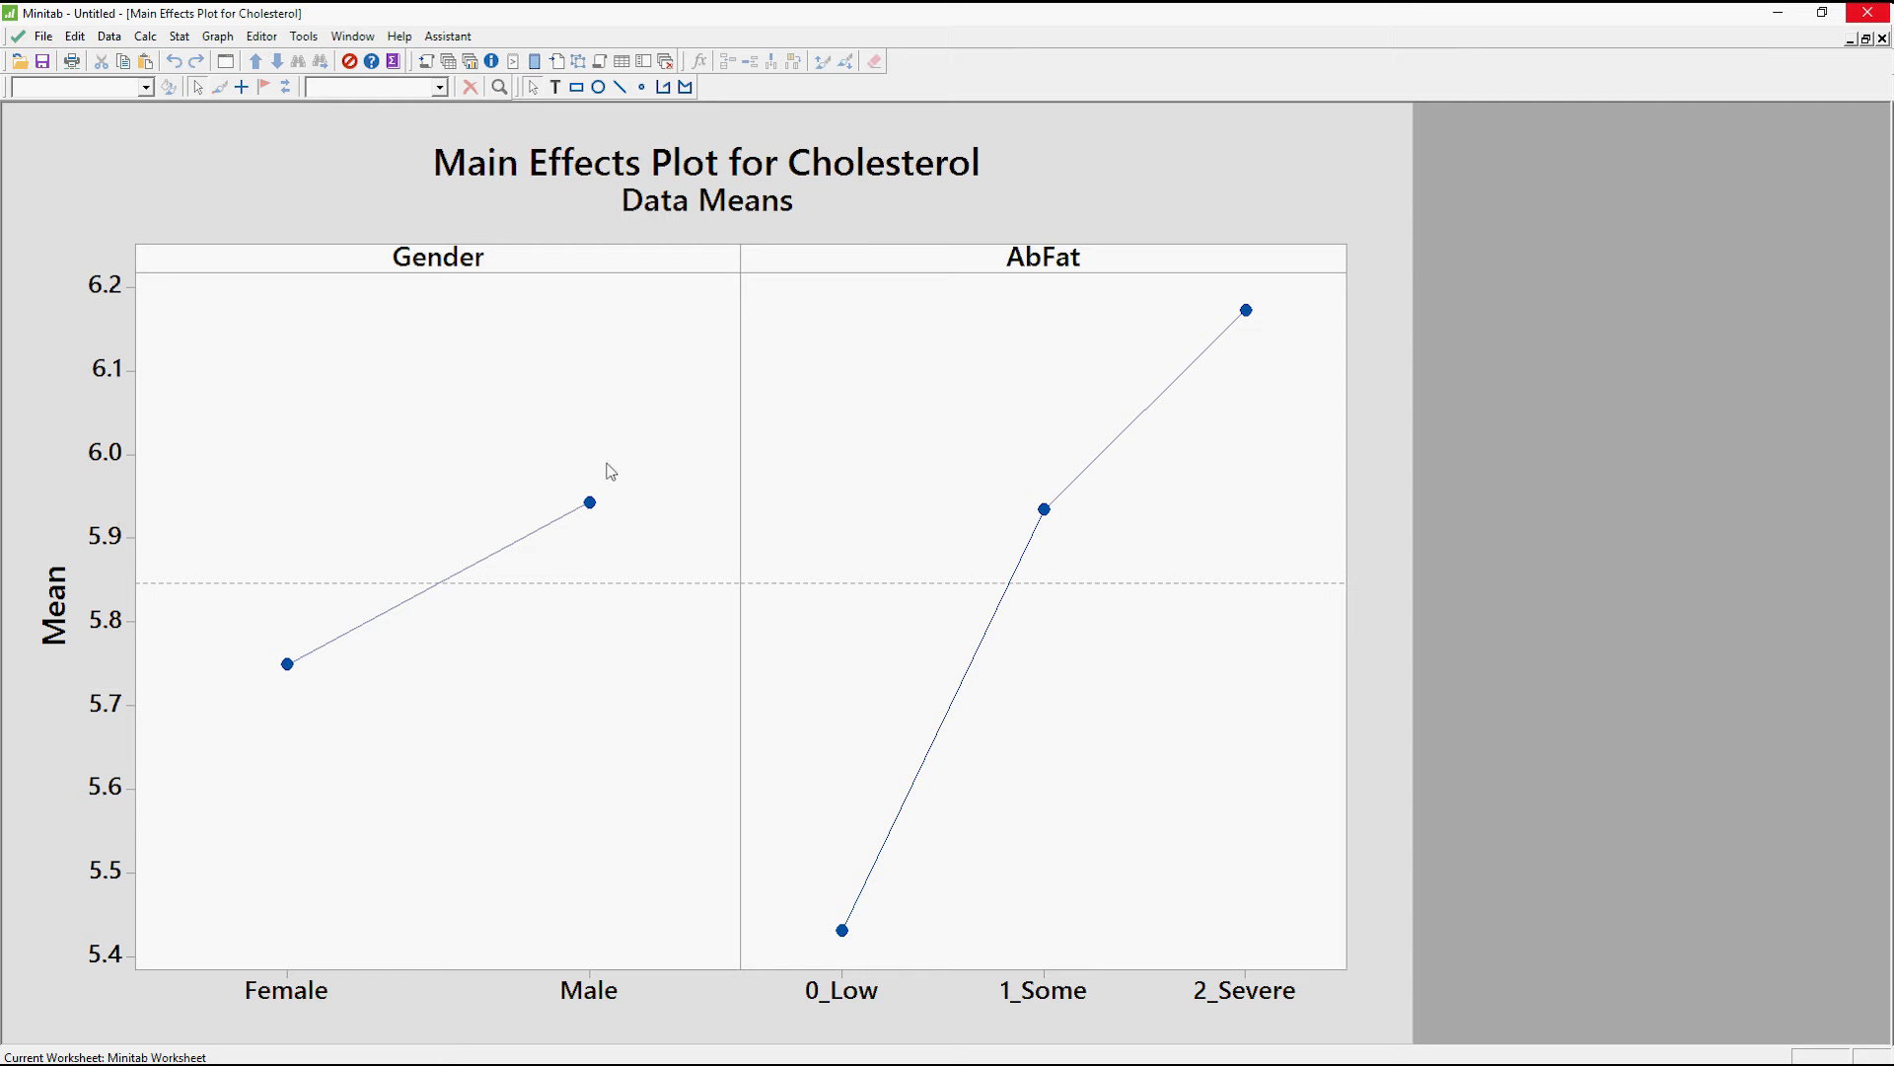
mouse_move(847, 946)
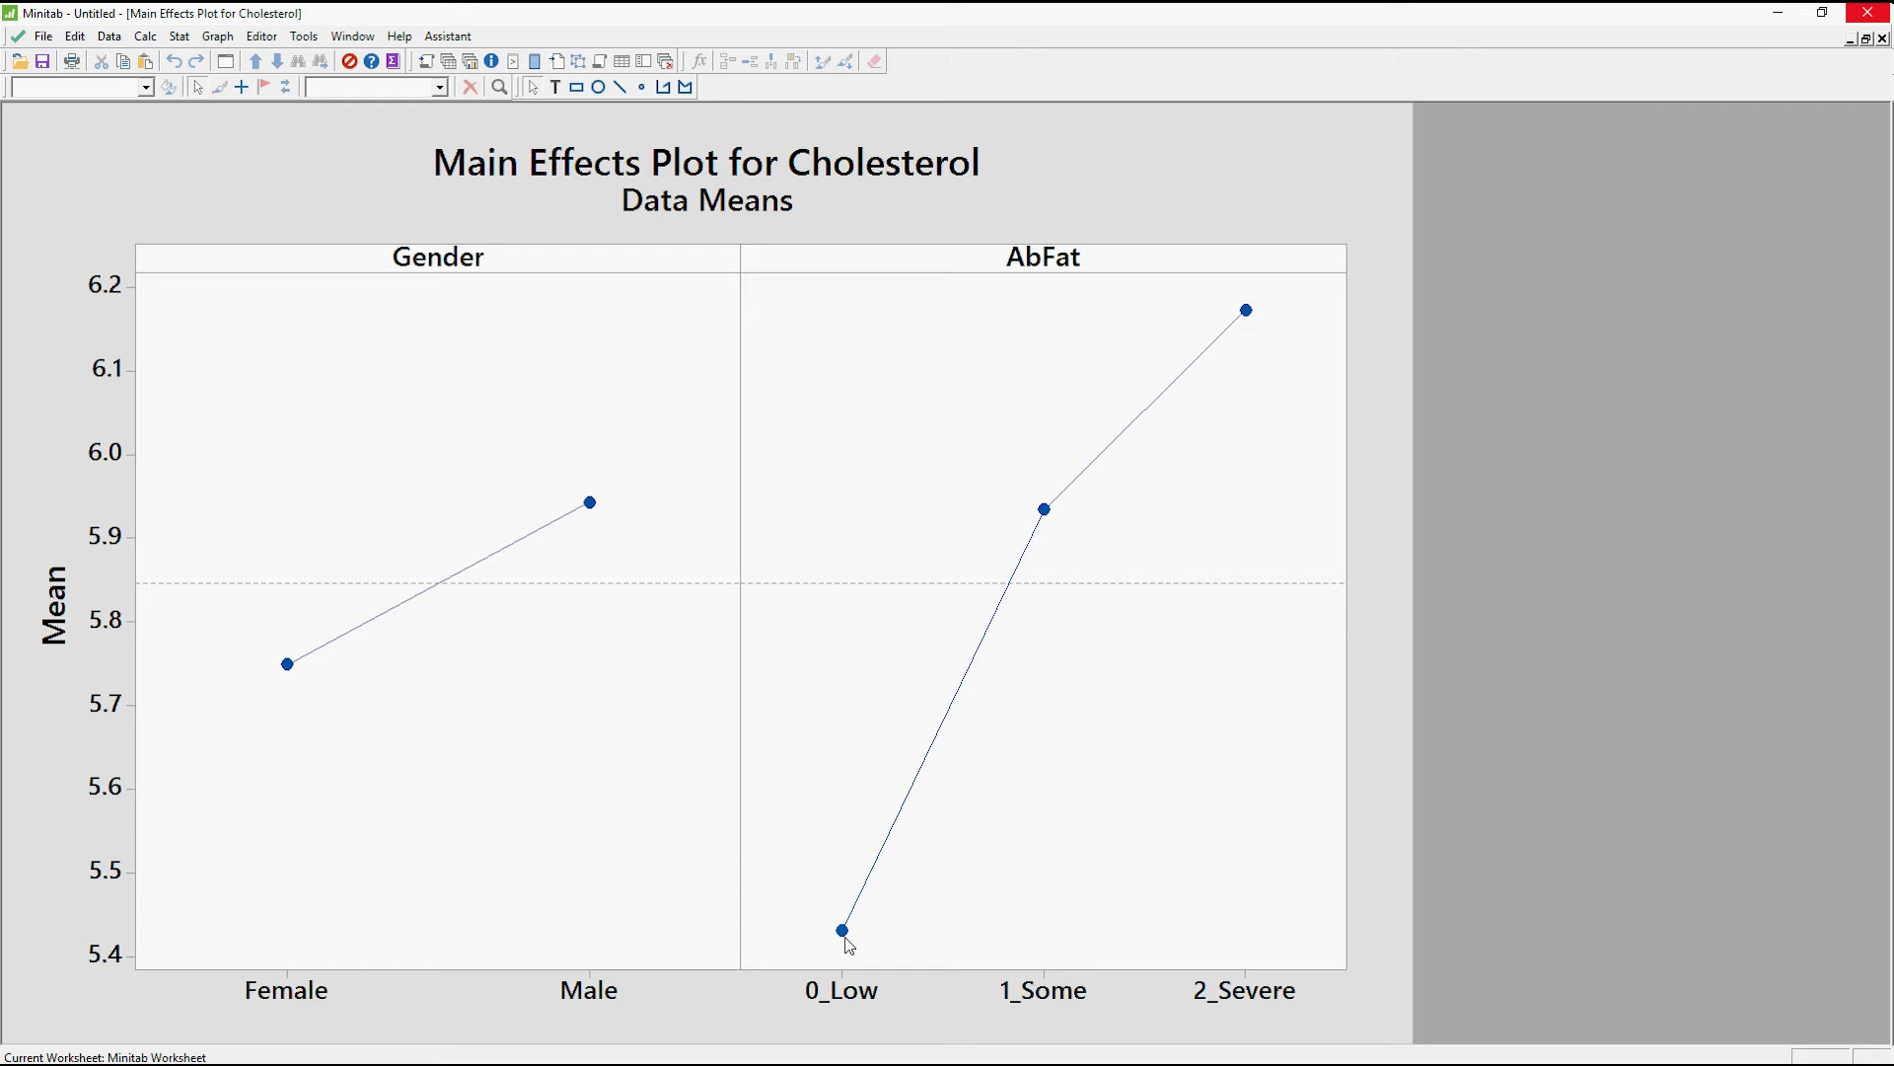
mouse_move(836, 934)
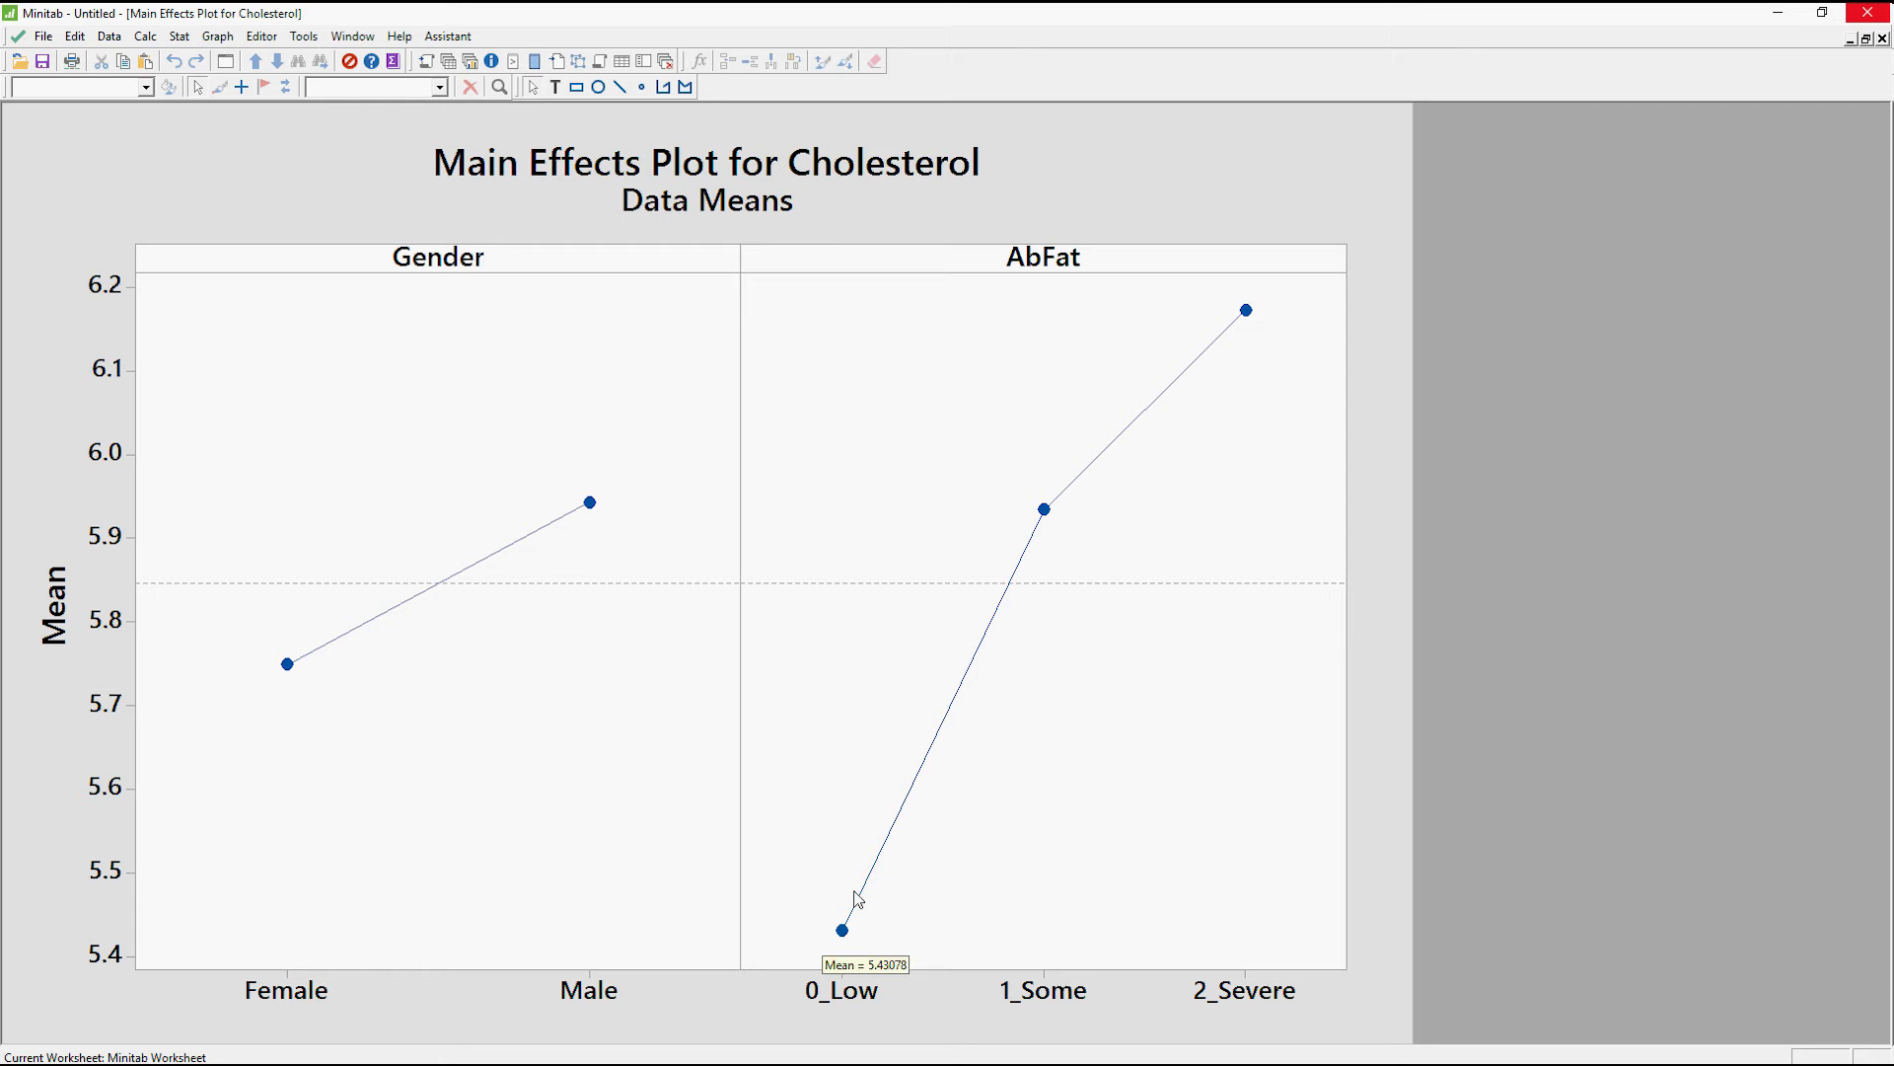
mouse_move(1248, 303)
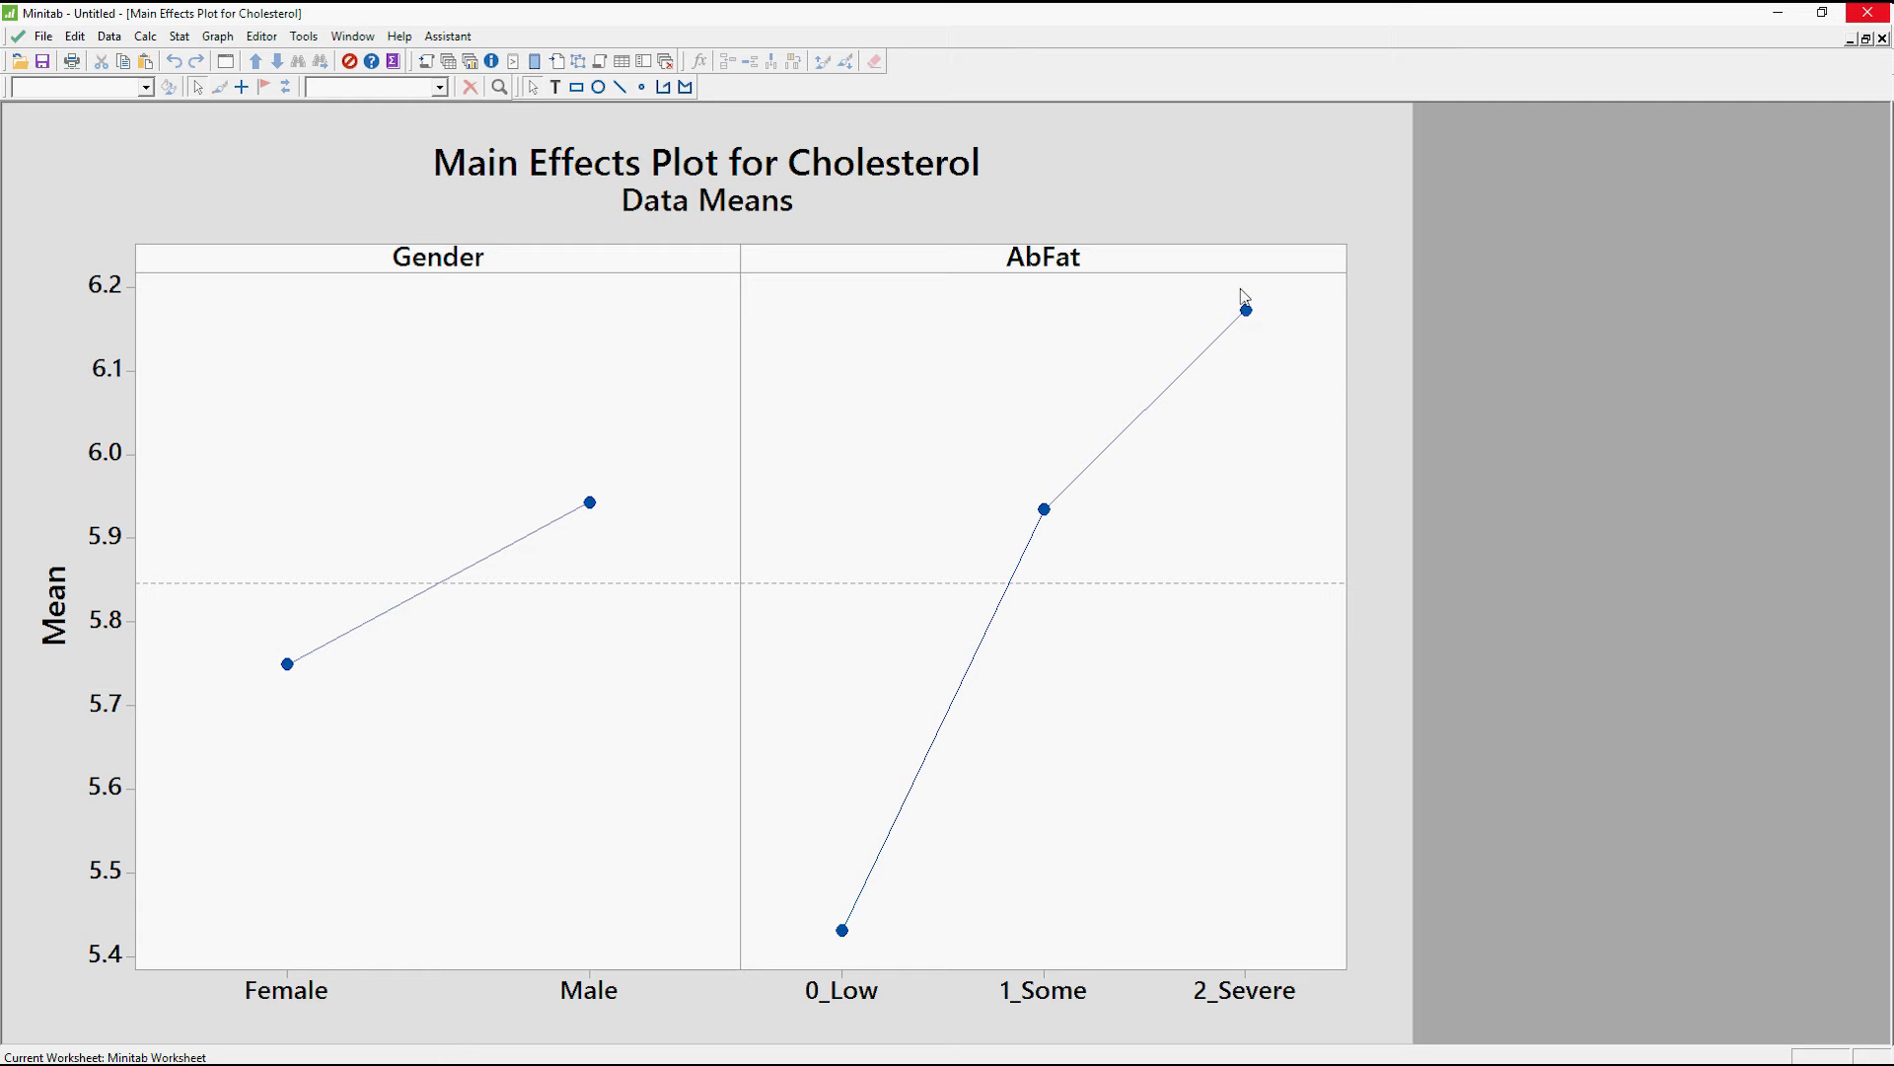
mouse_move(1221, 312)
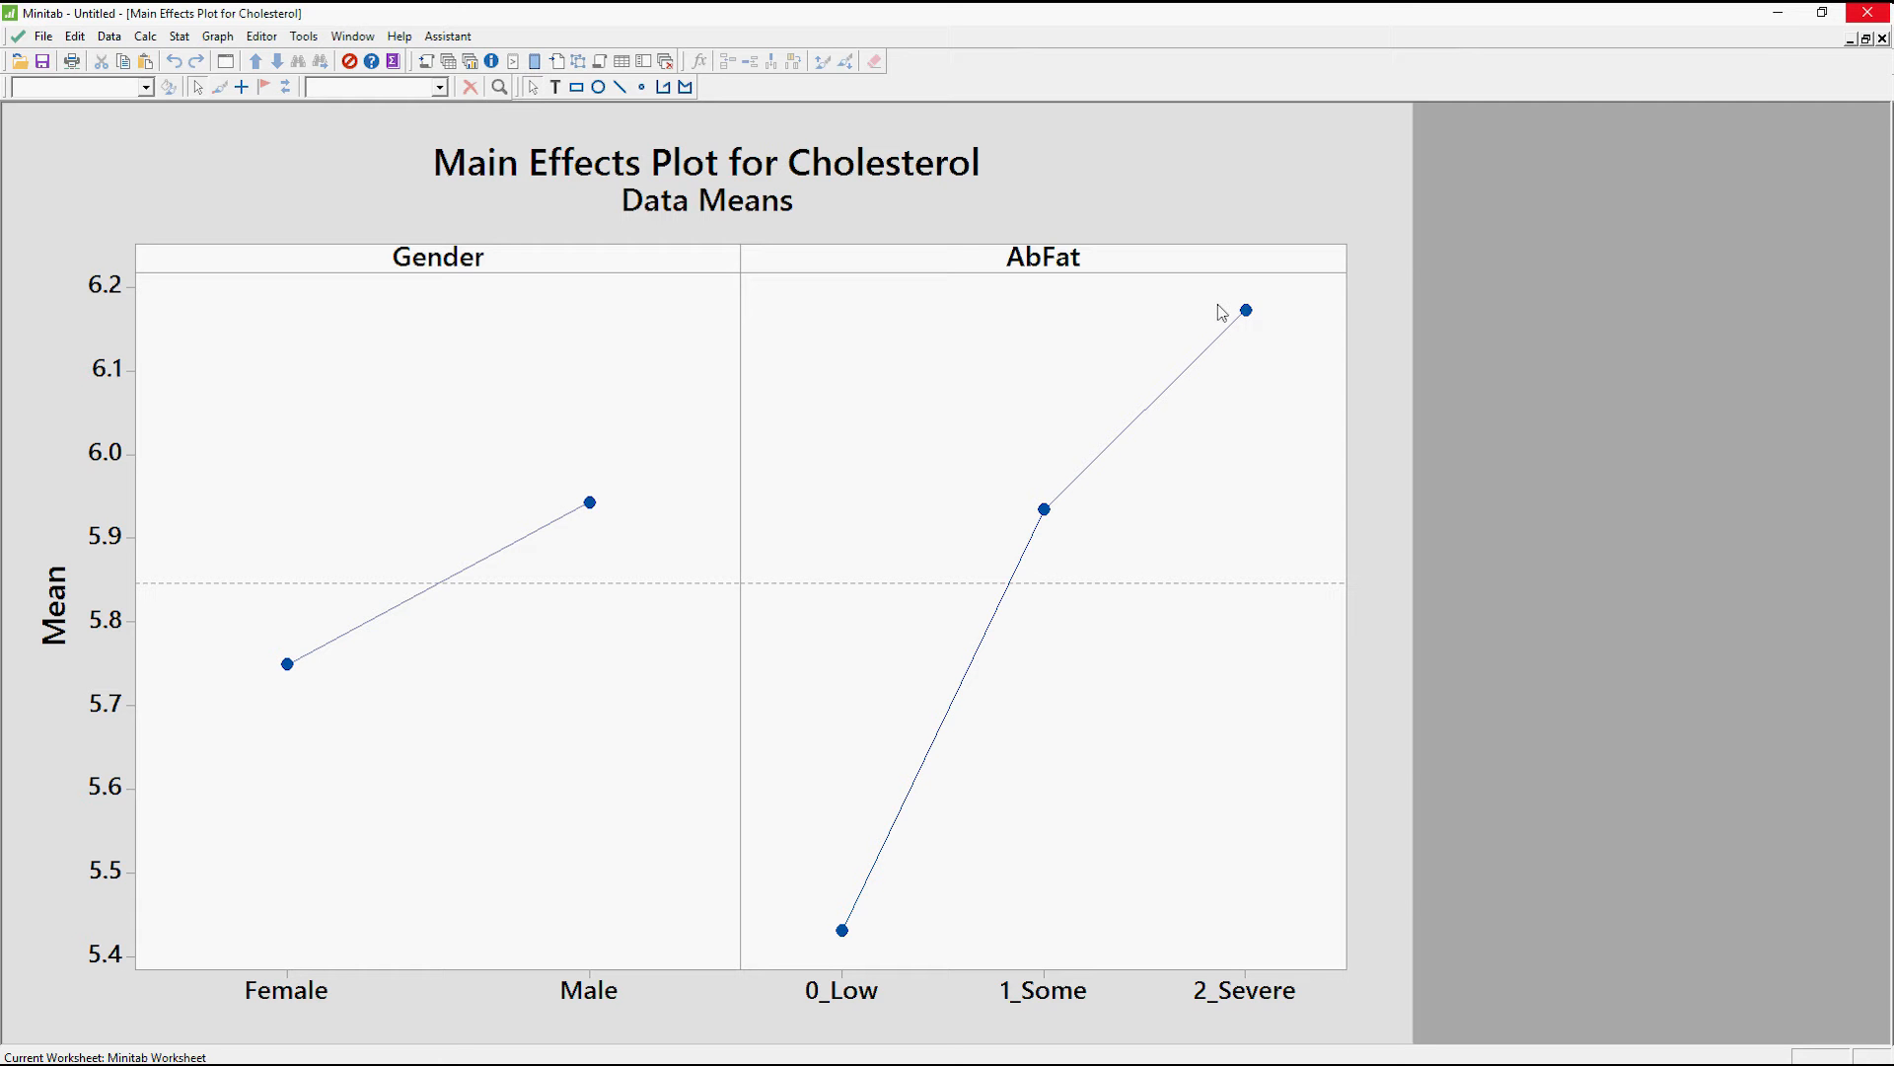
mouse_move(1027, 286)
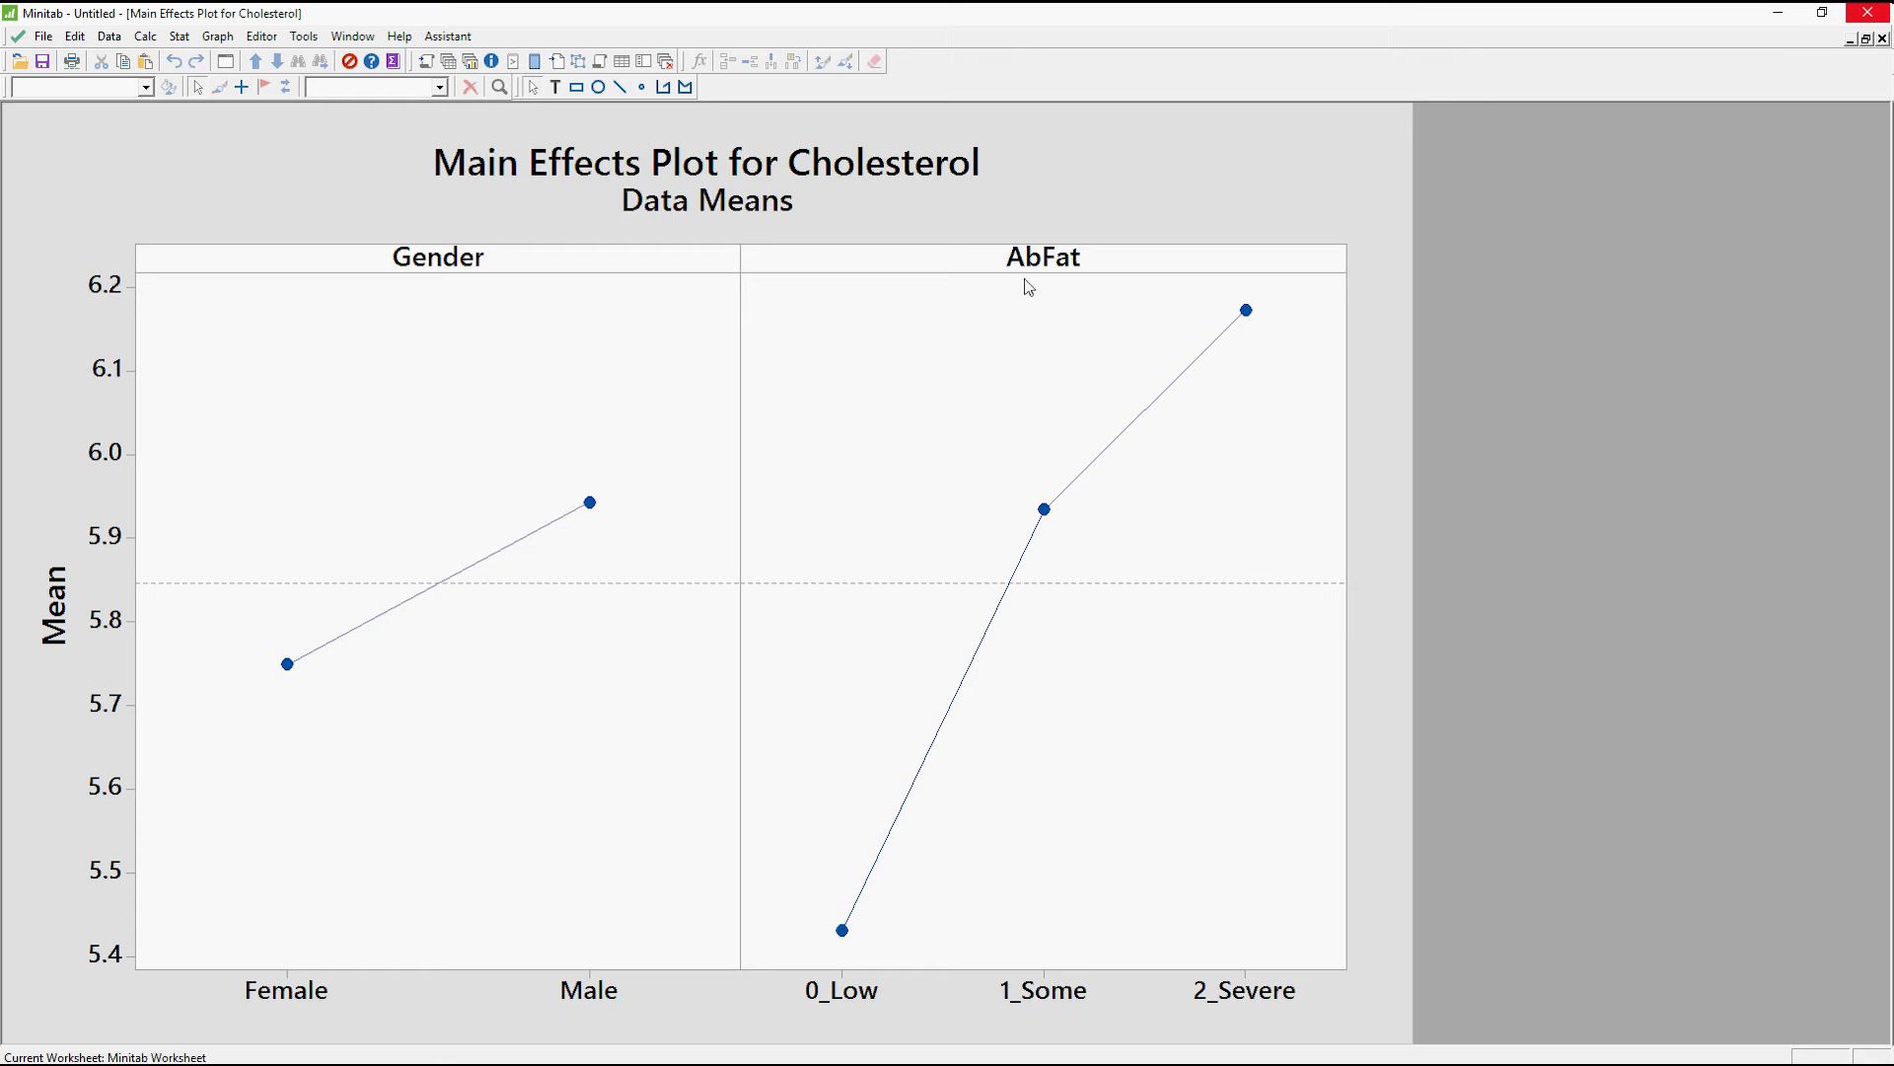
mouse_move(471, 642)
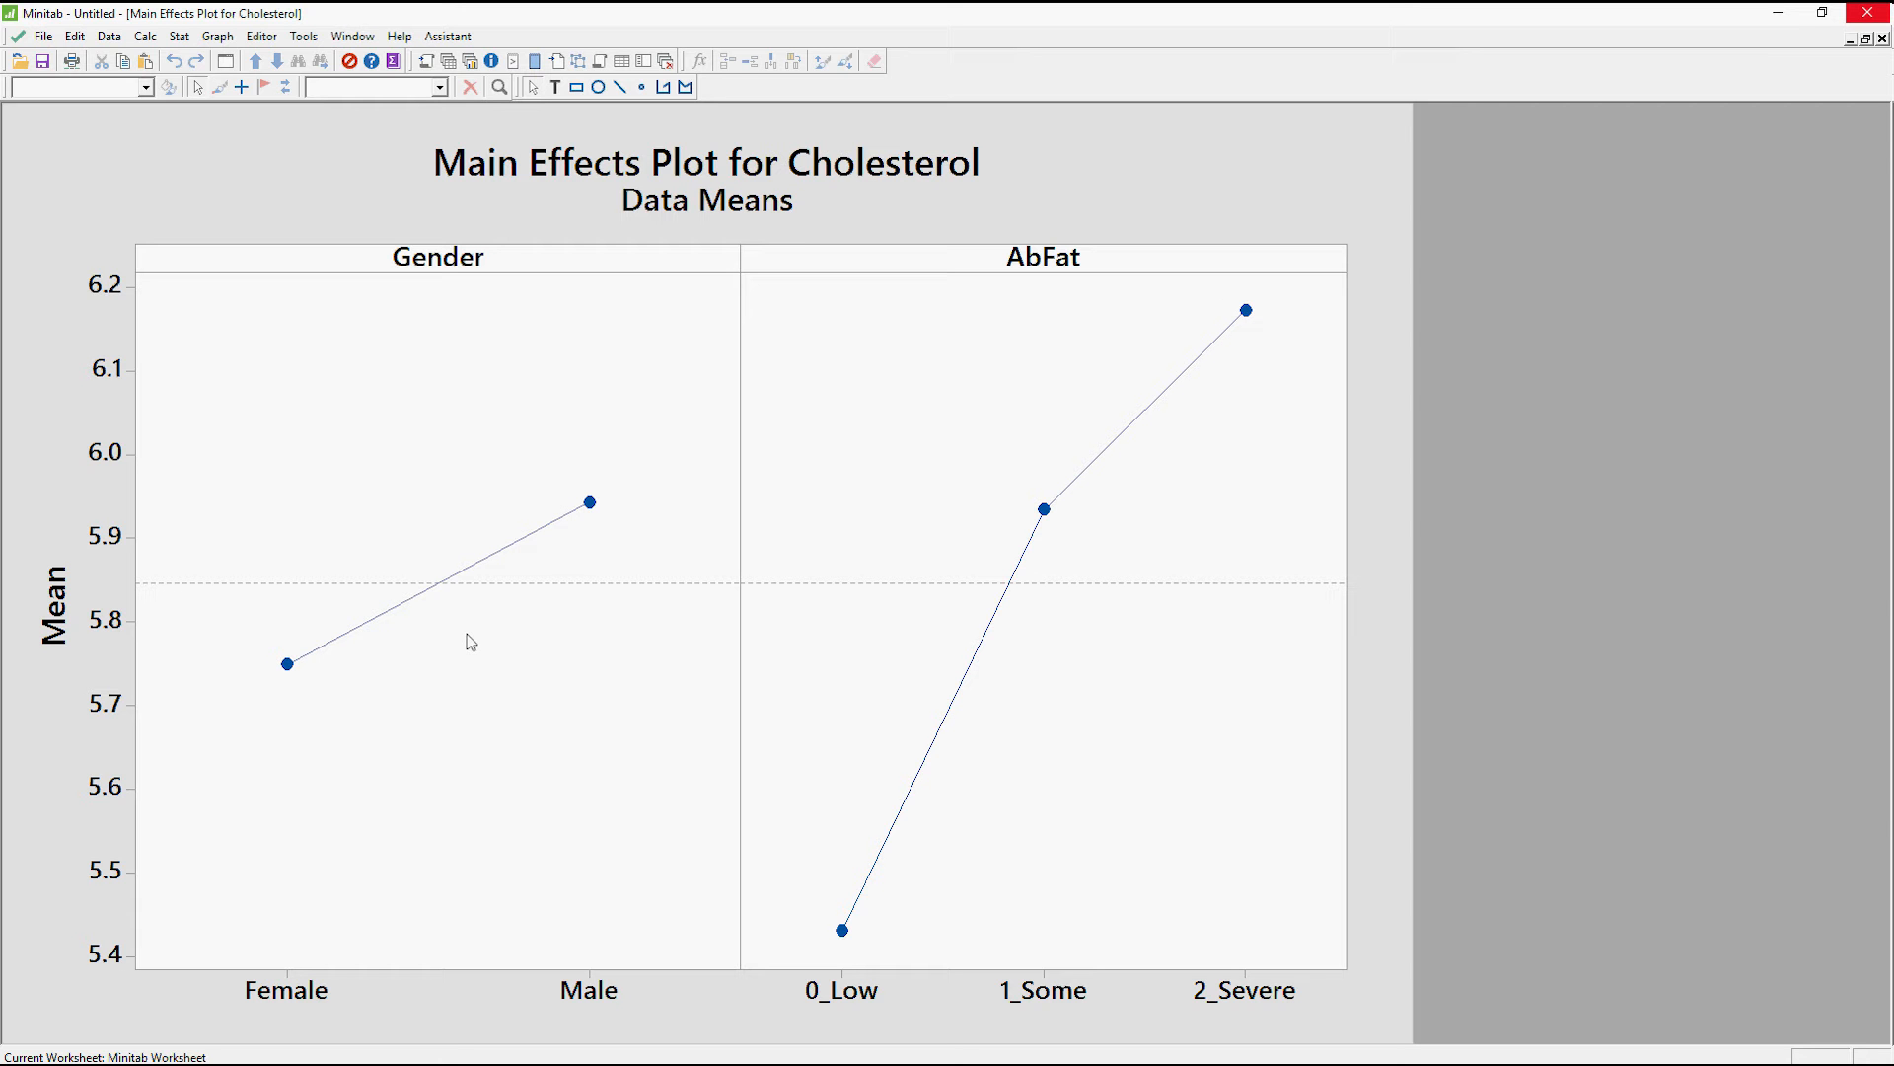
mouse_move(535, 581)
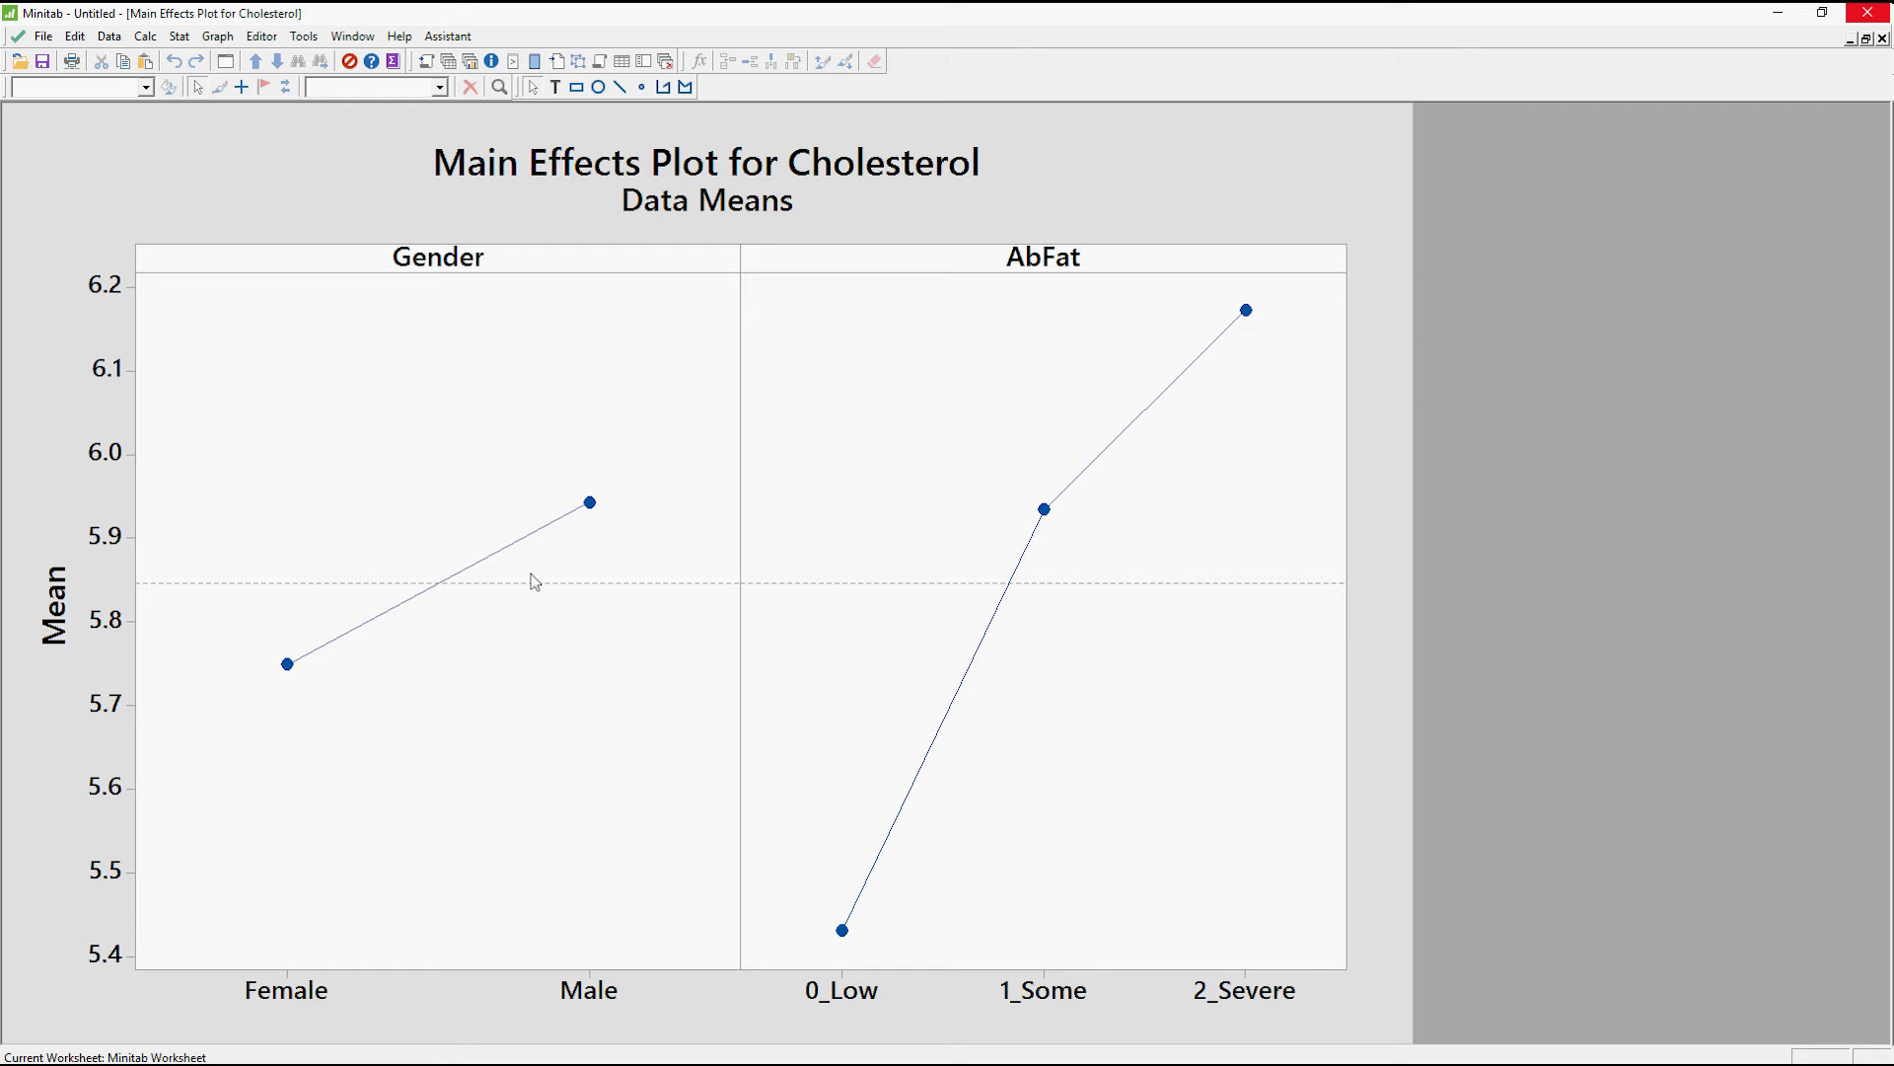
mouse_move(1156, 543)
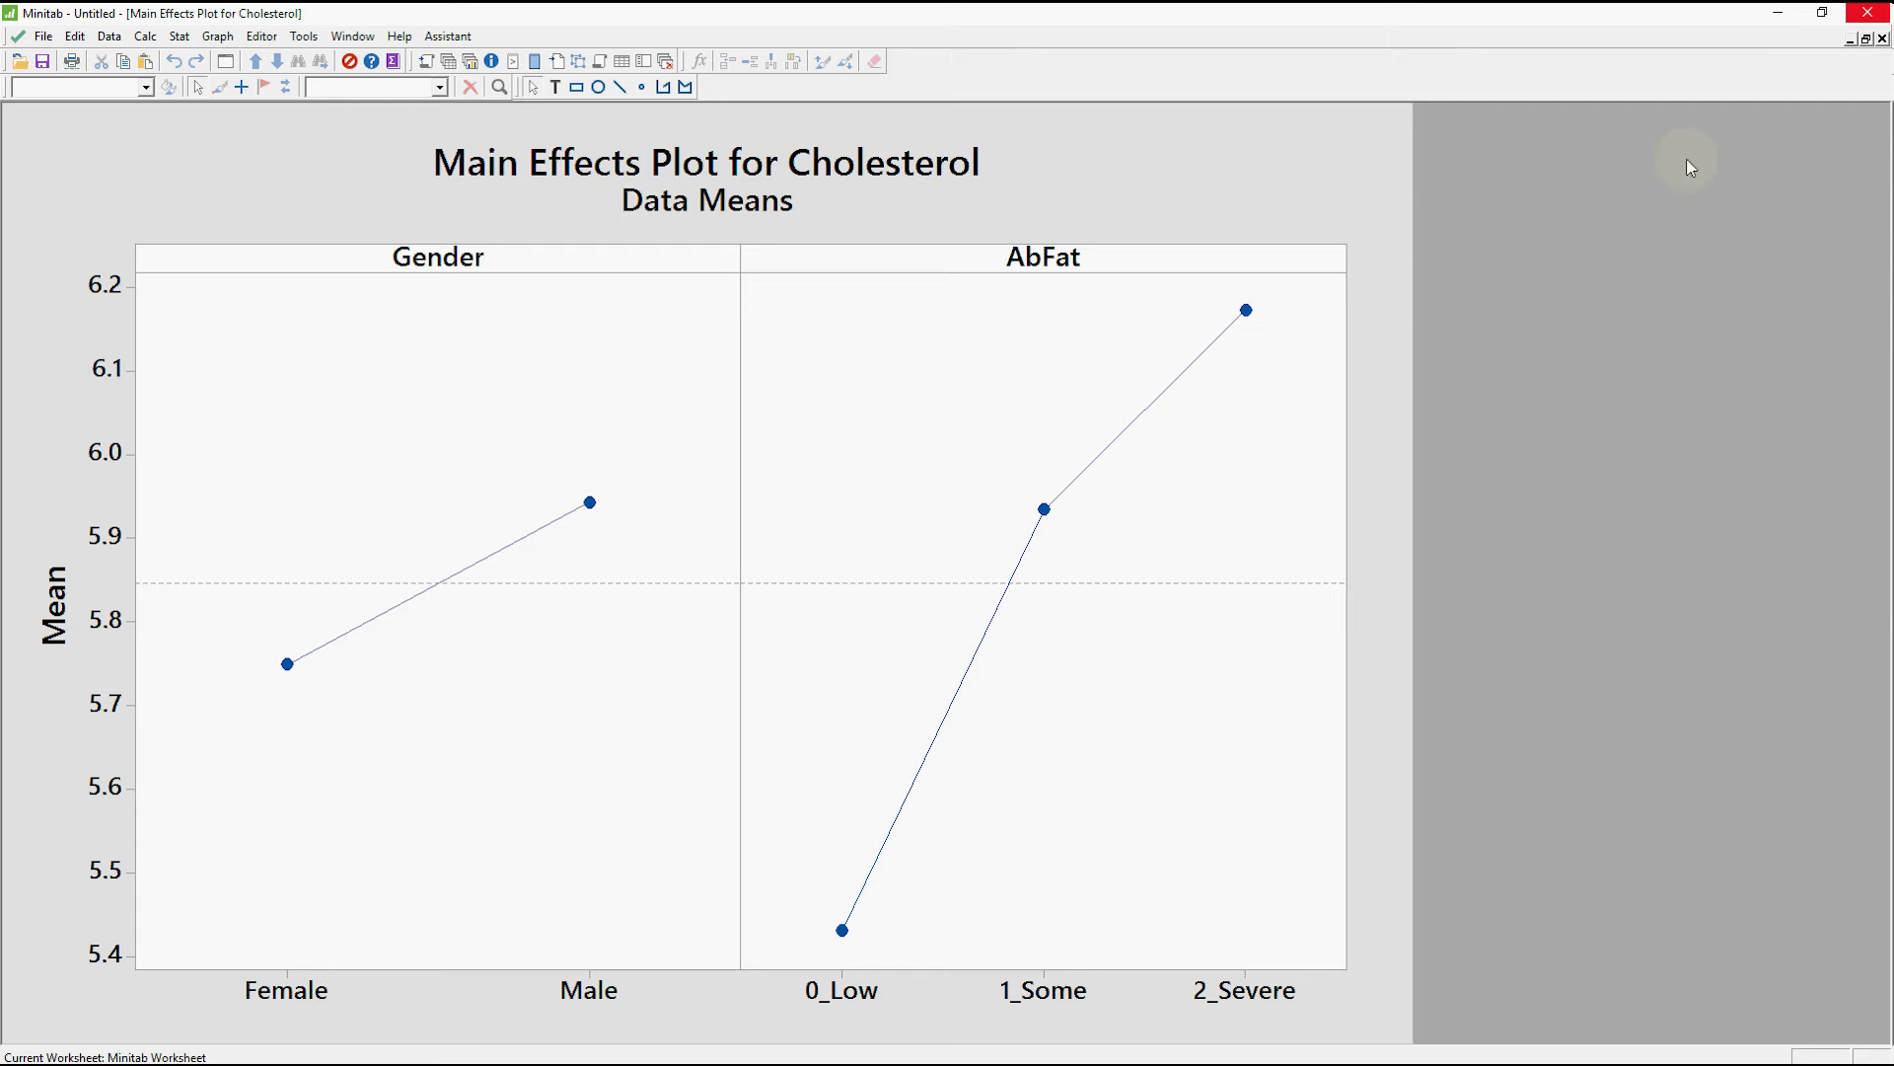
mouse_move(1294, 154)
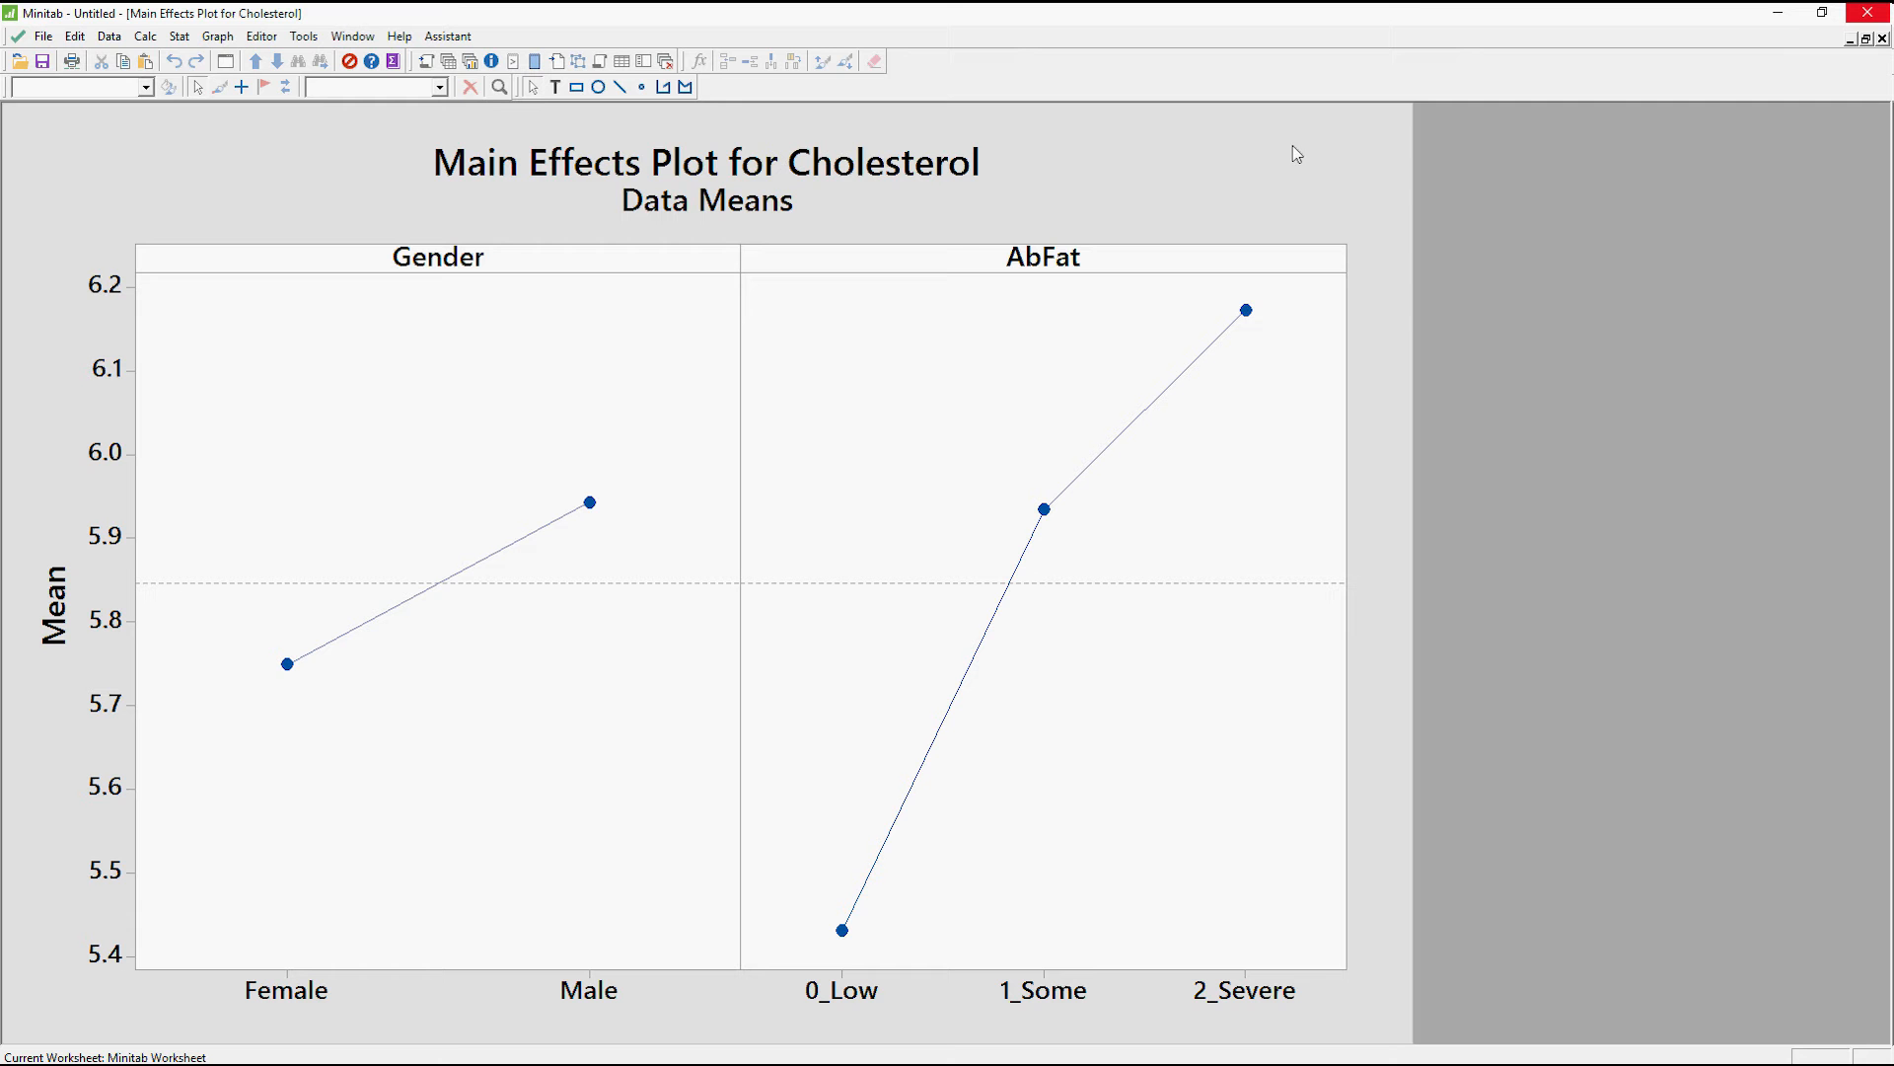
mouse_move(1071, 533)
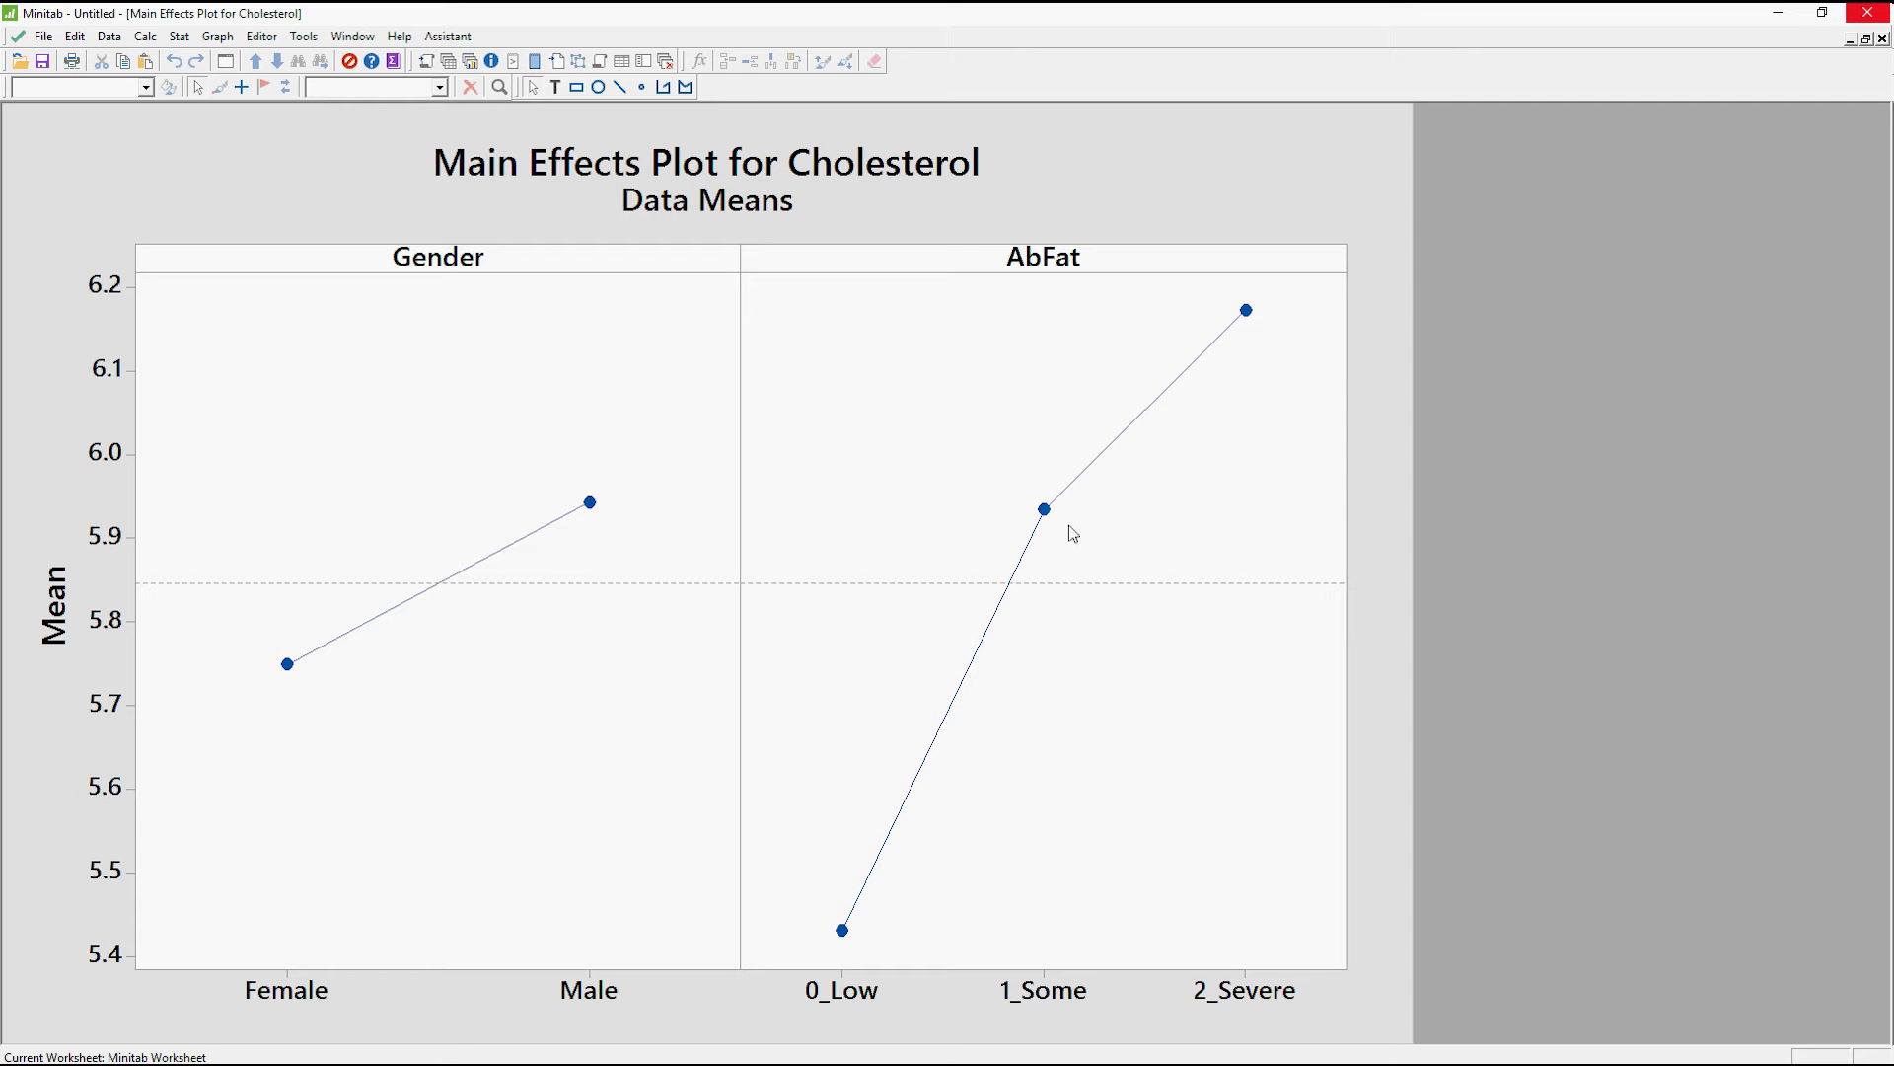
mouse_move(1049, 520)
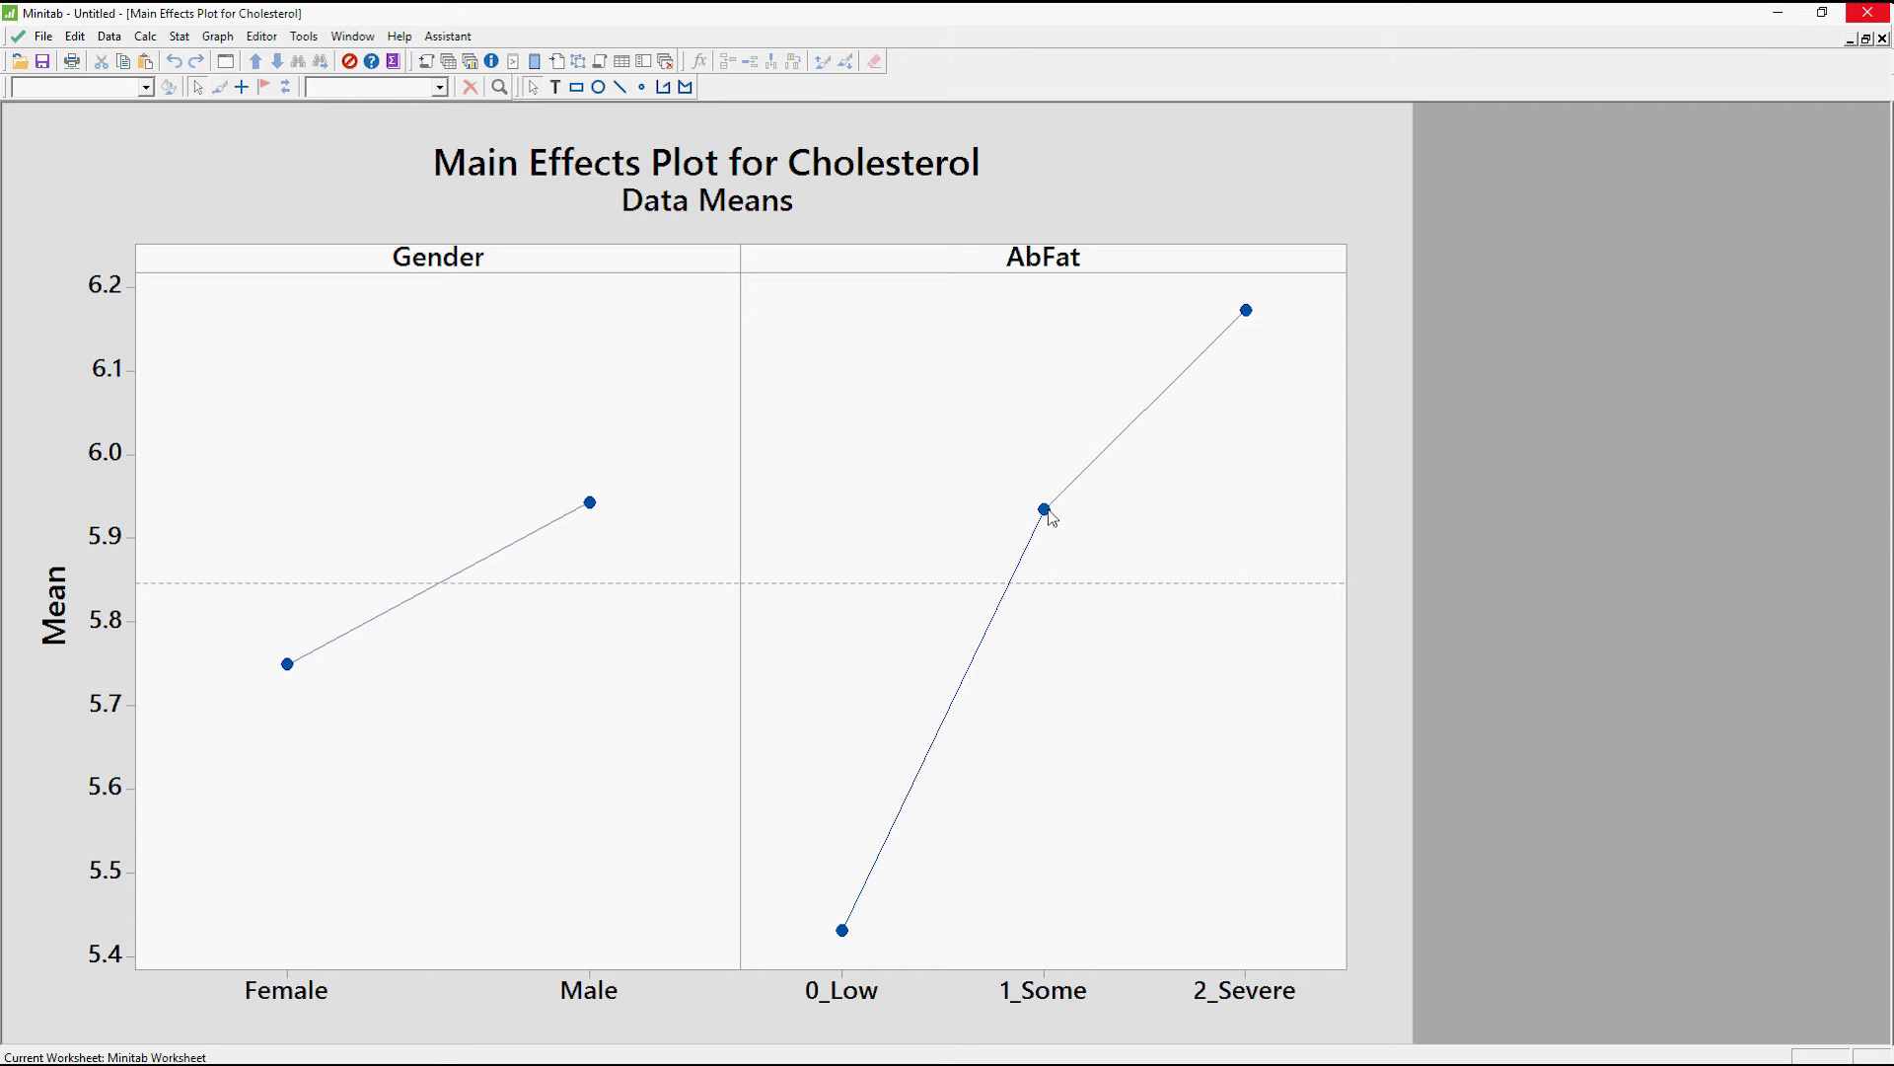
mouse_move(1044, 509)
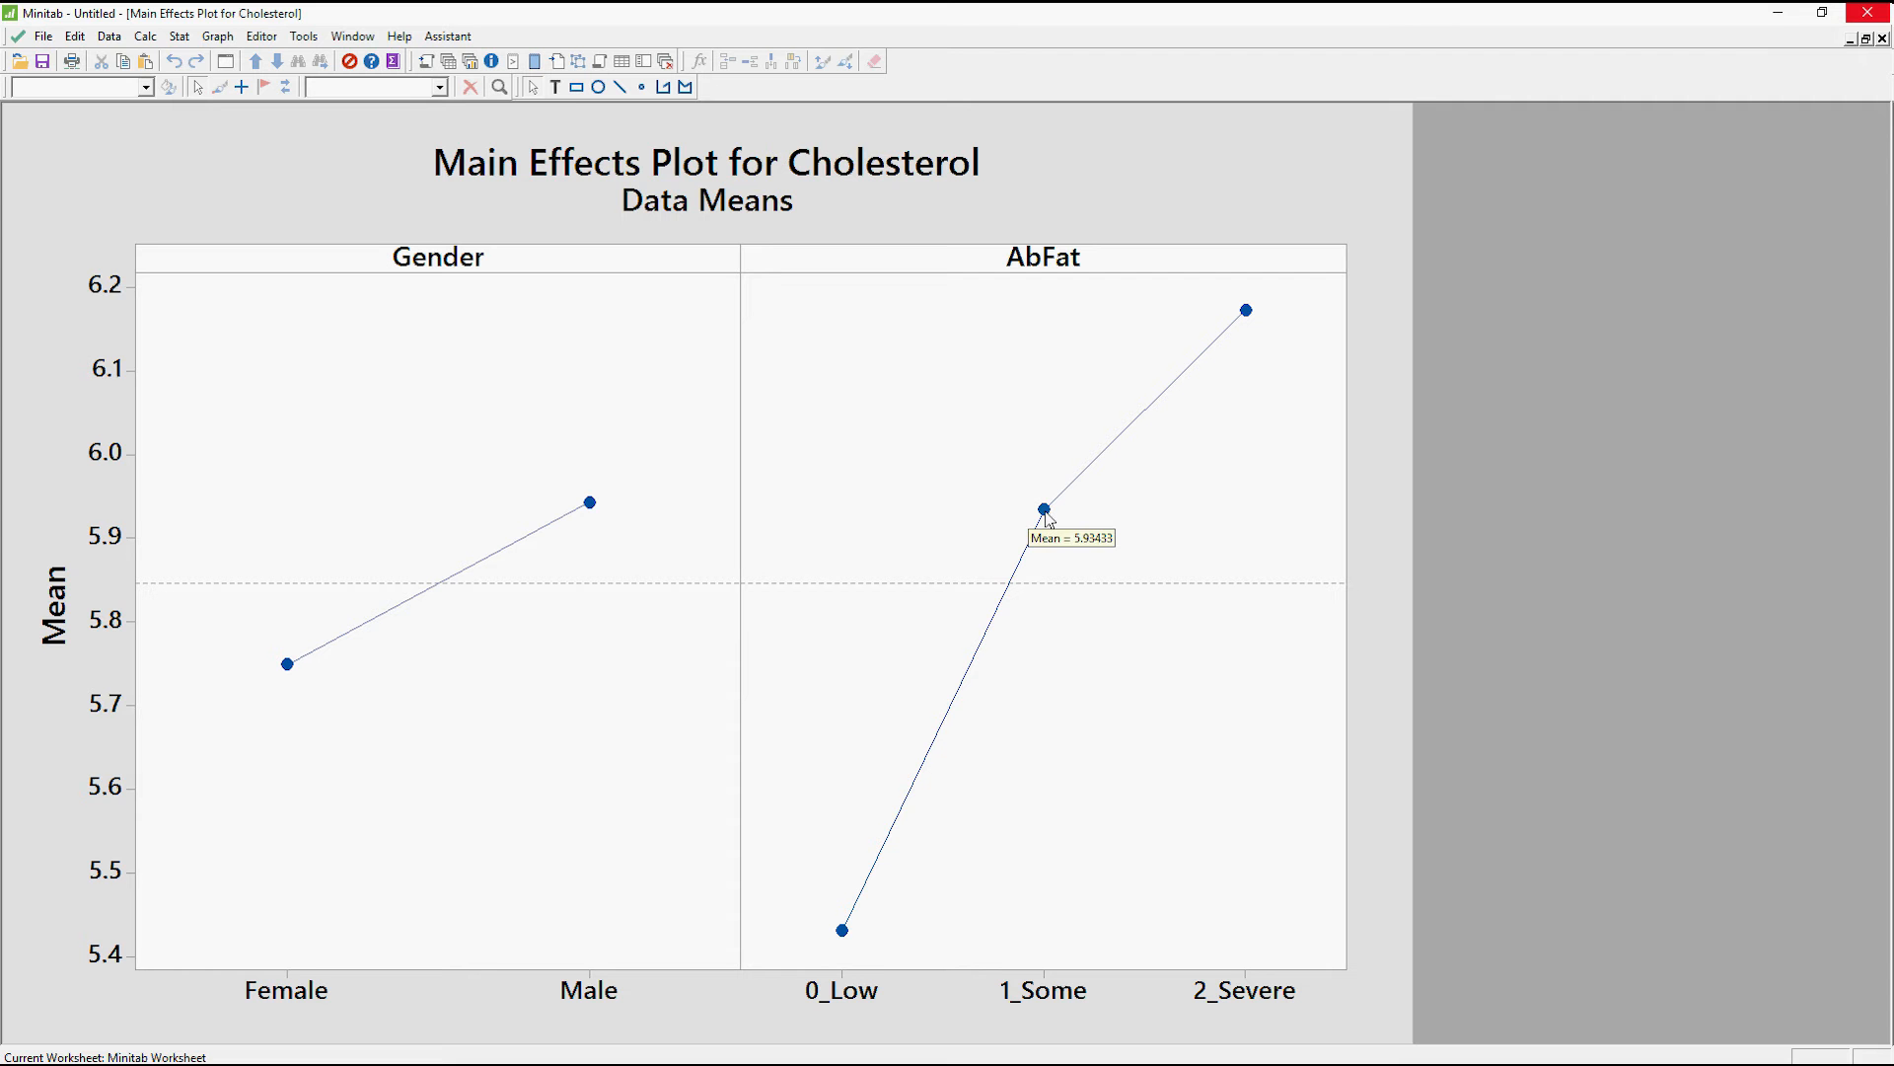
mouse_move(1055, 301)
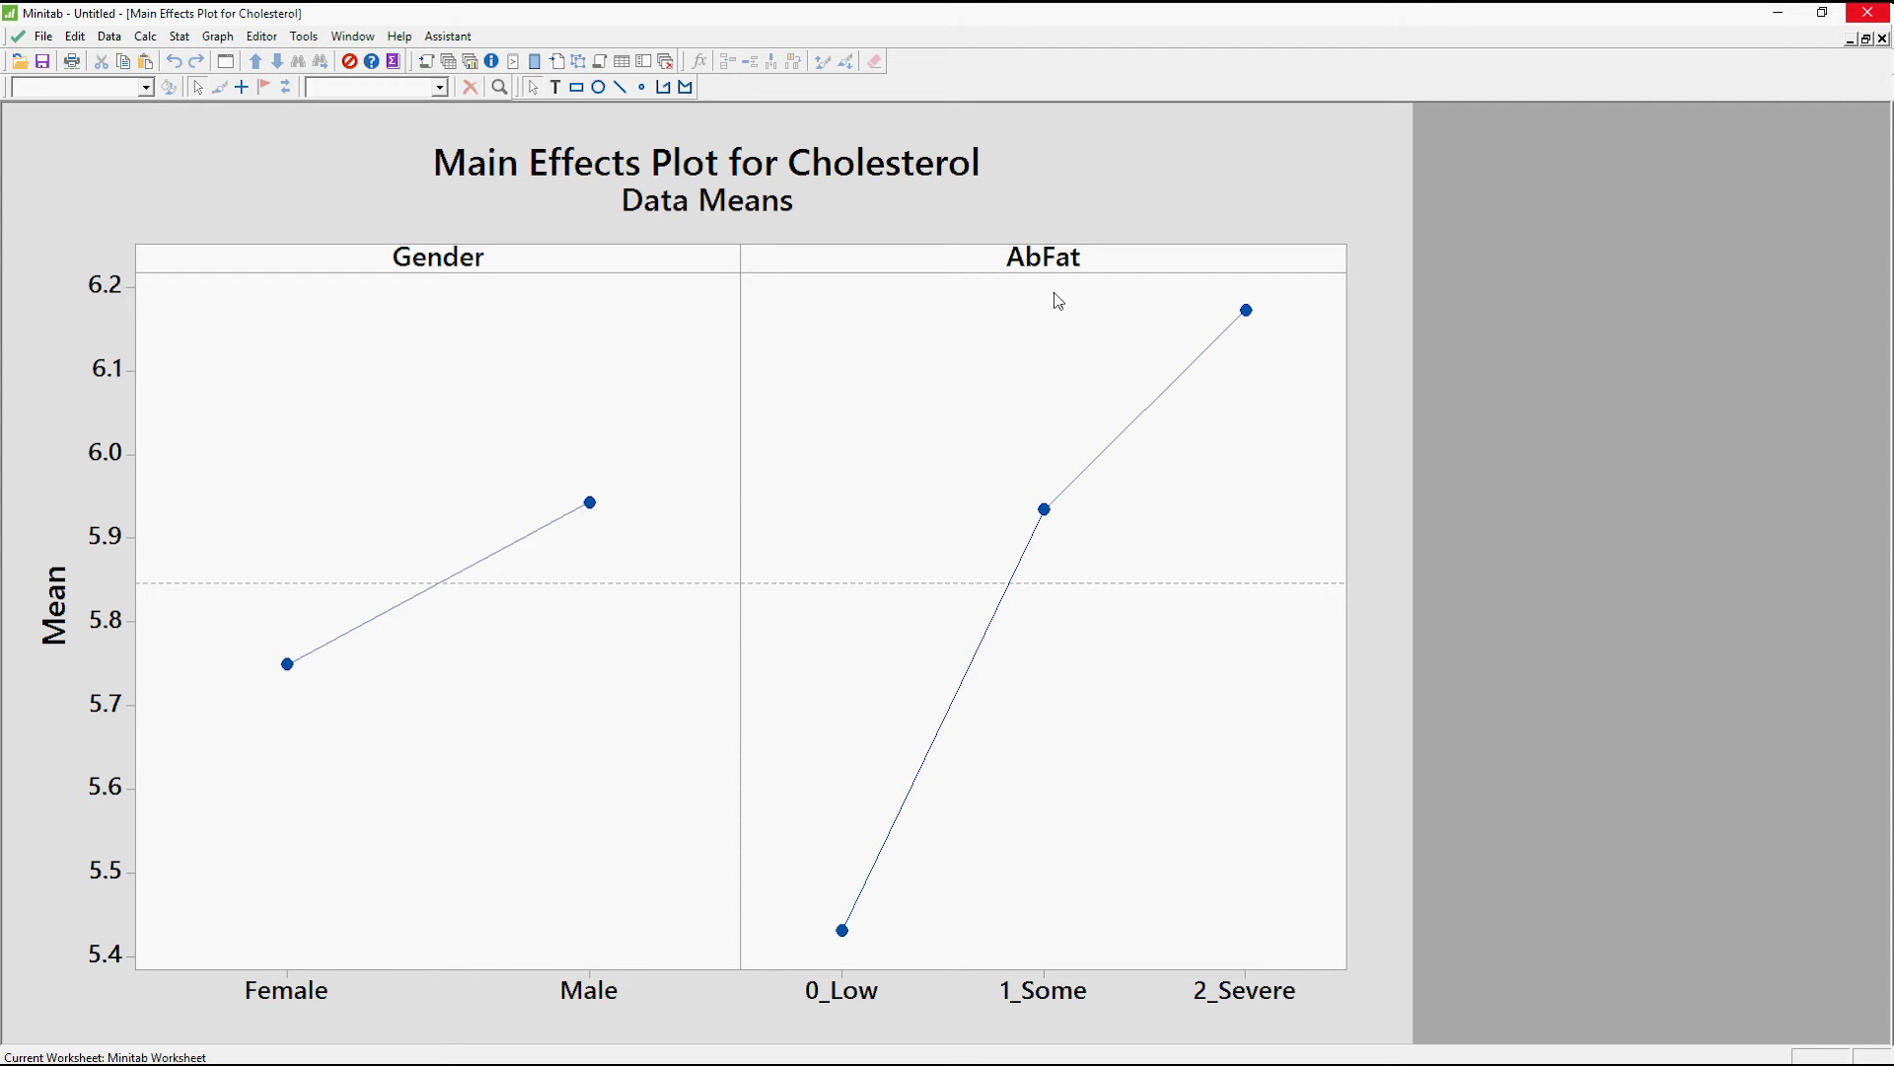
mouse_move(1223, 312)
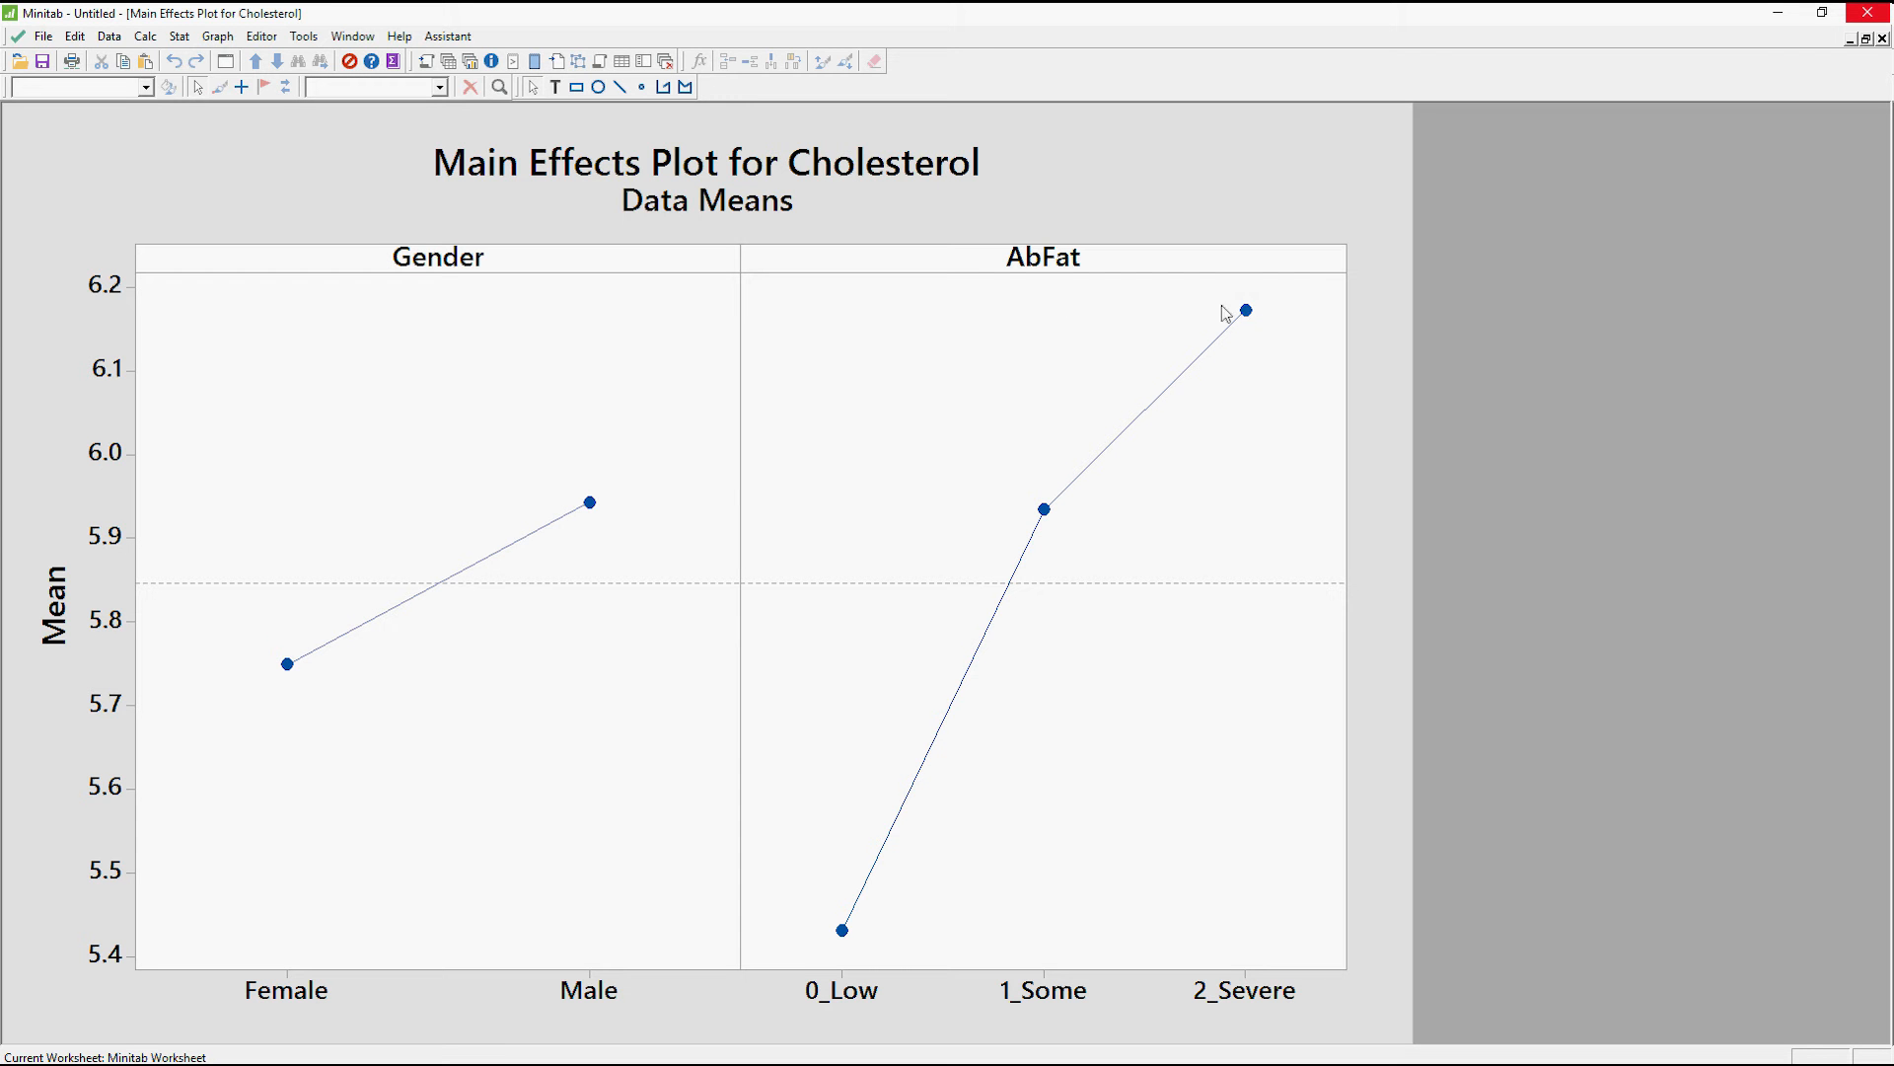
mouse_move(1068, 305)
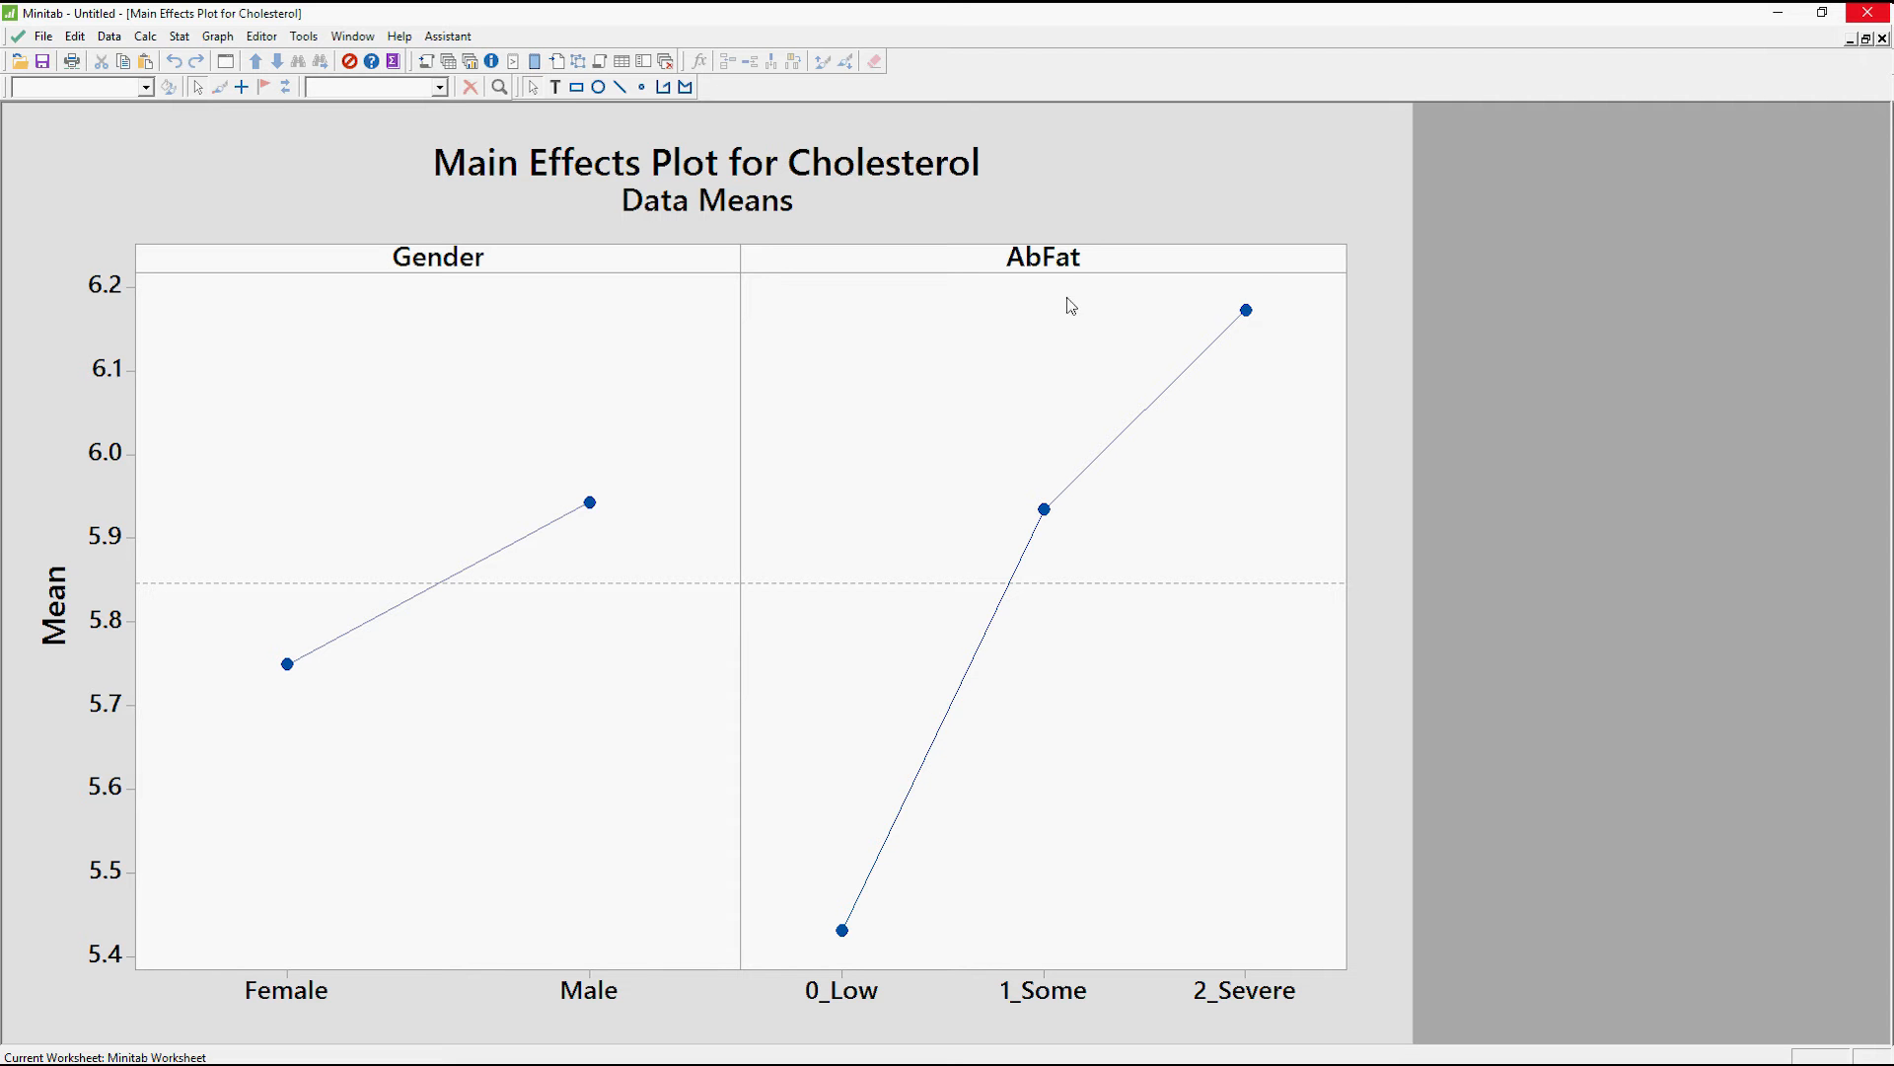
mouse_move(1053, 307)
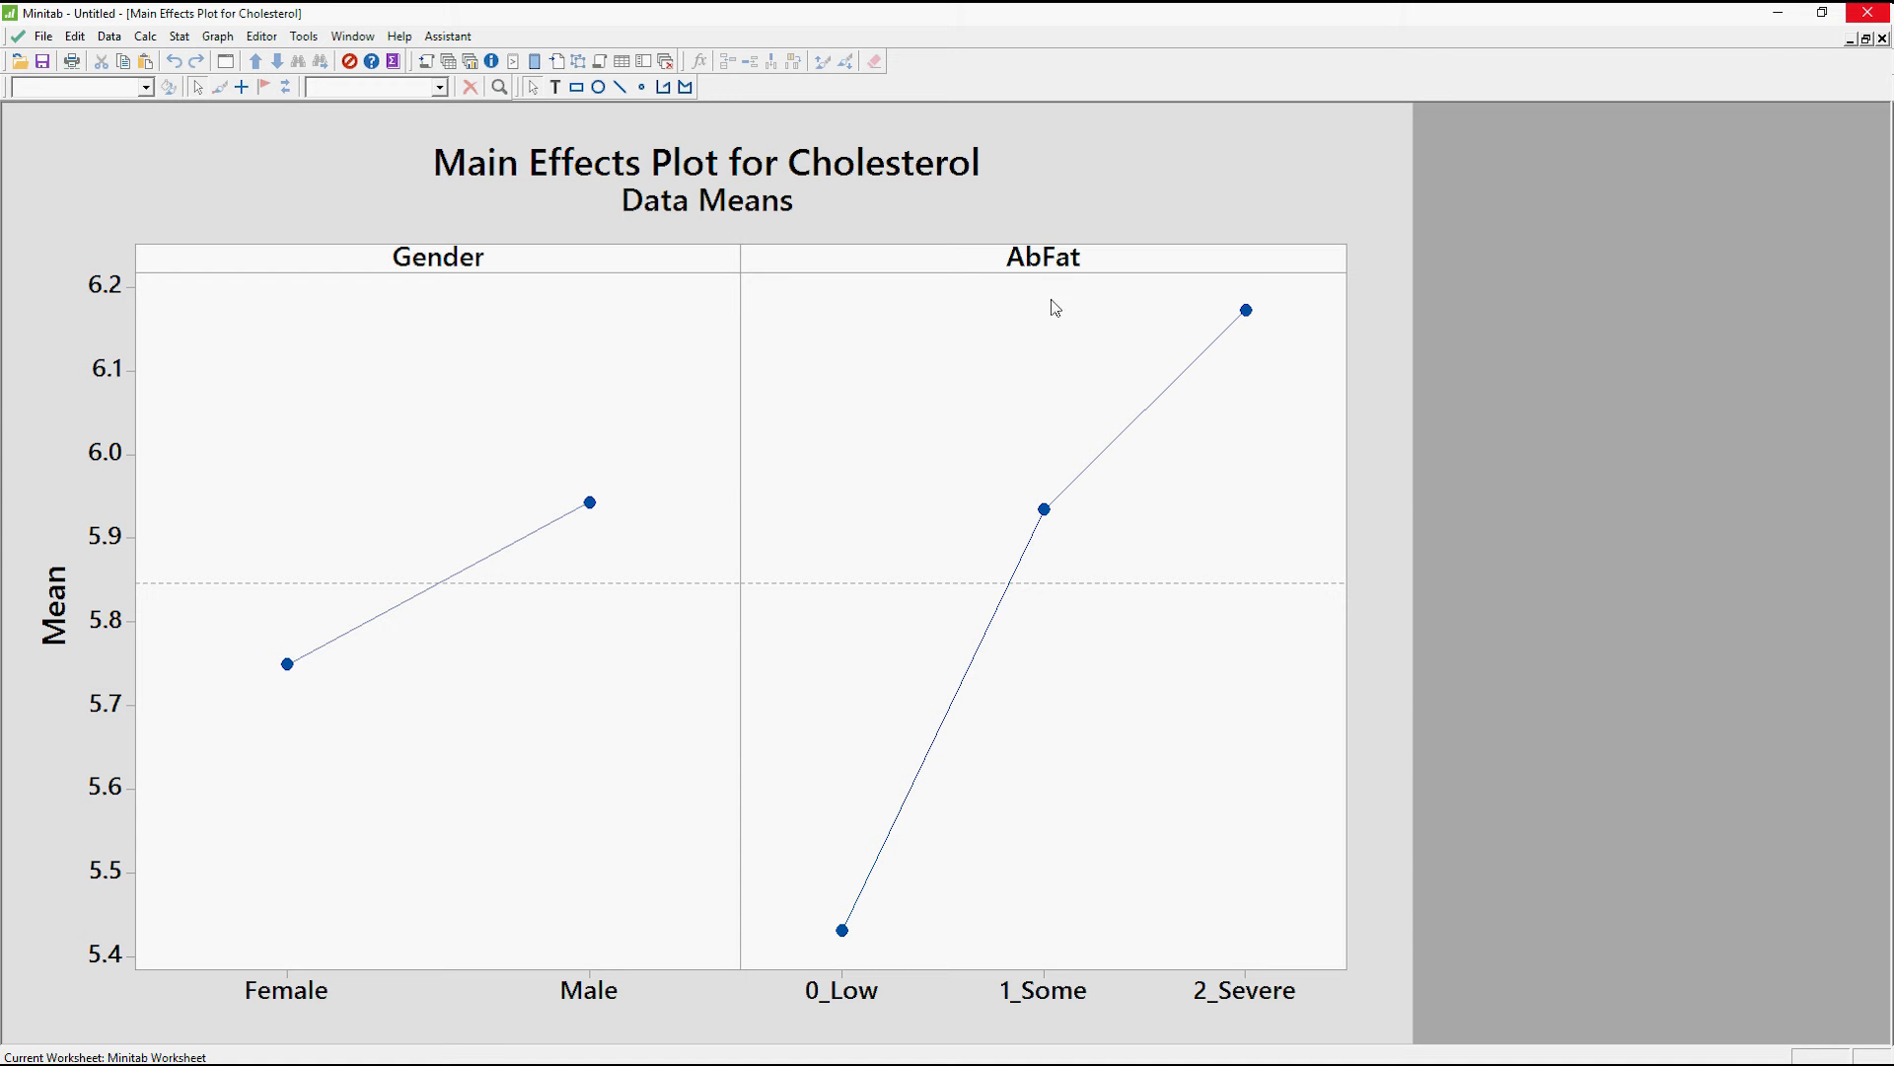
mouse_move(1092, 319)
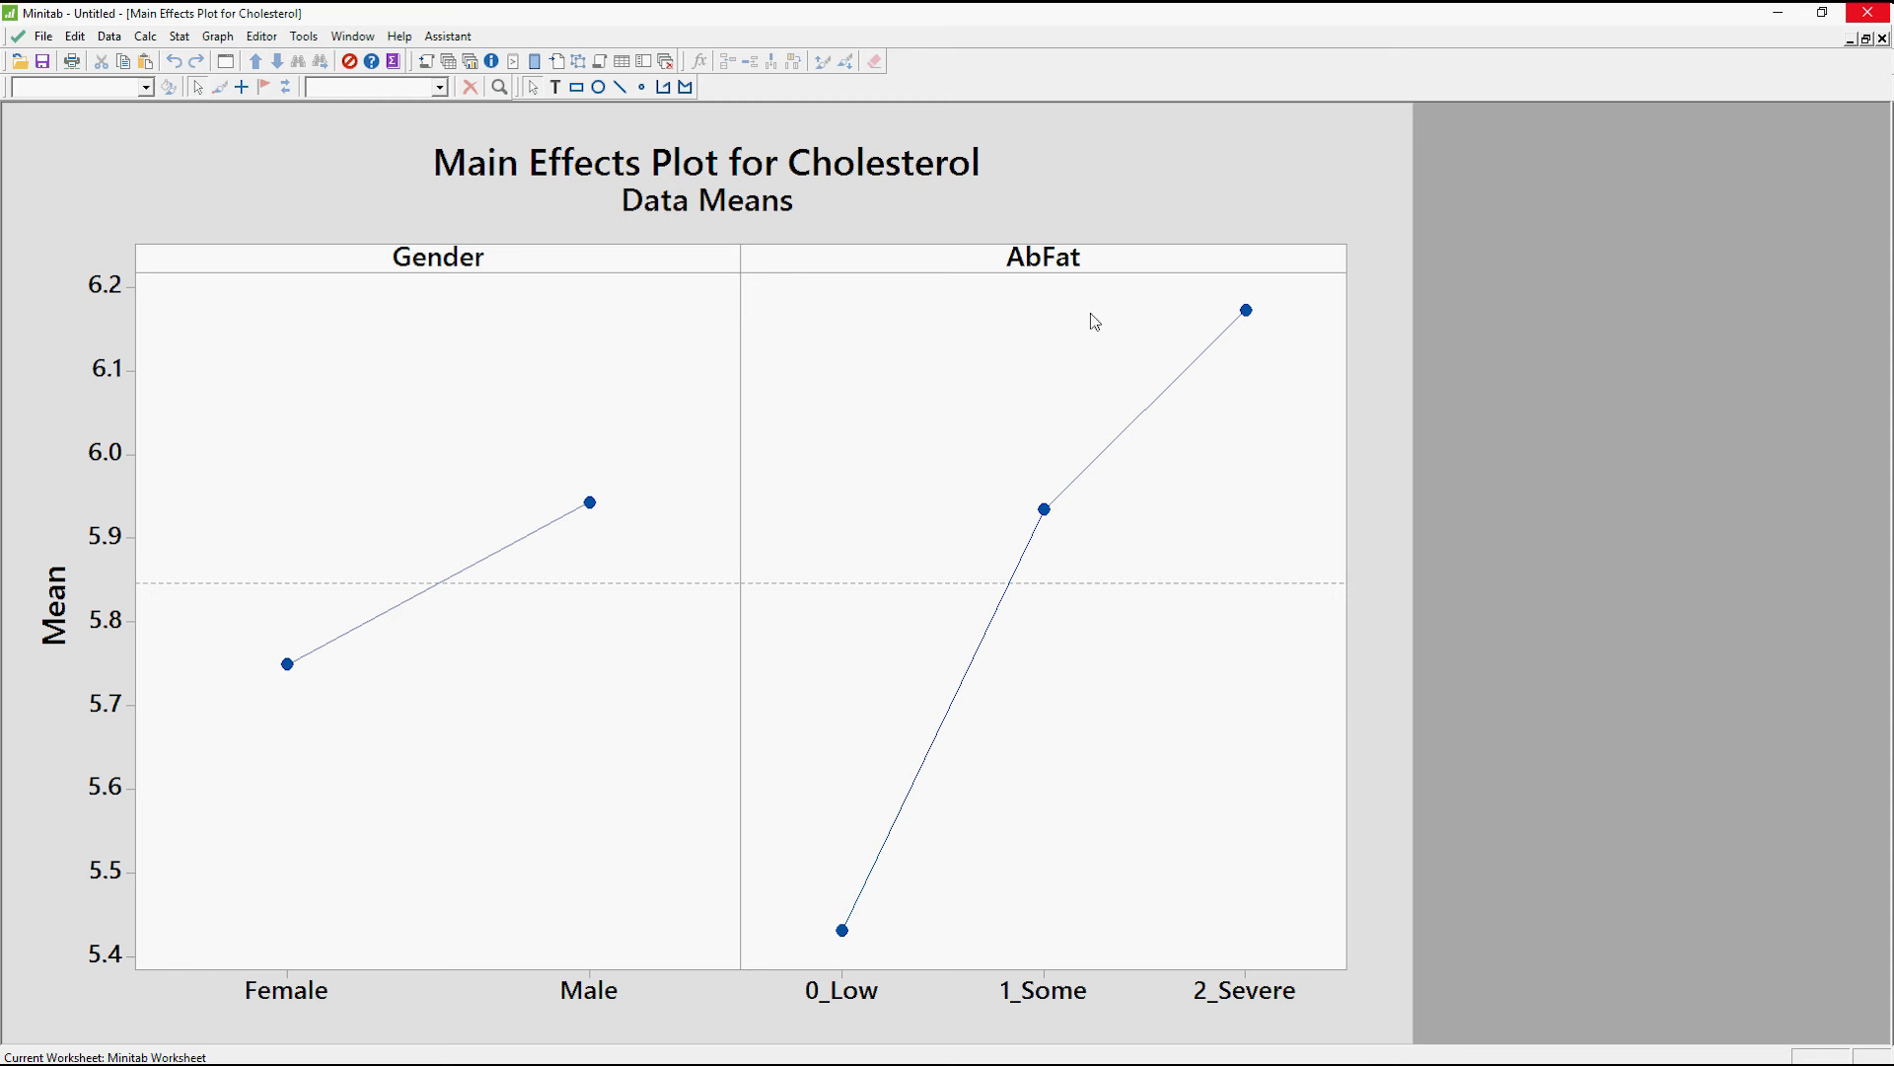
mouse_move(1061, 372)
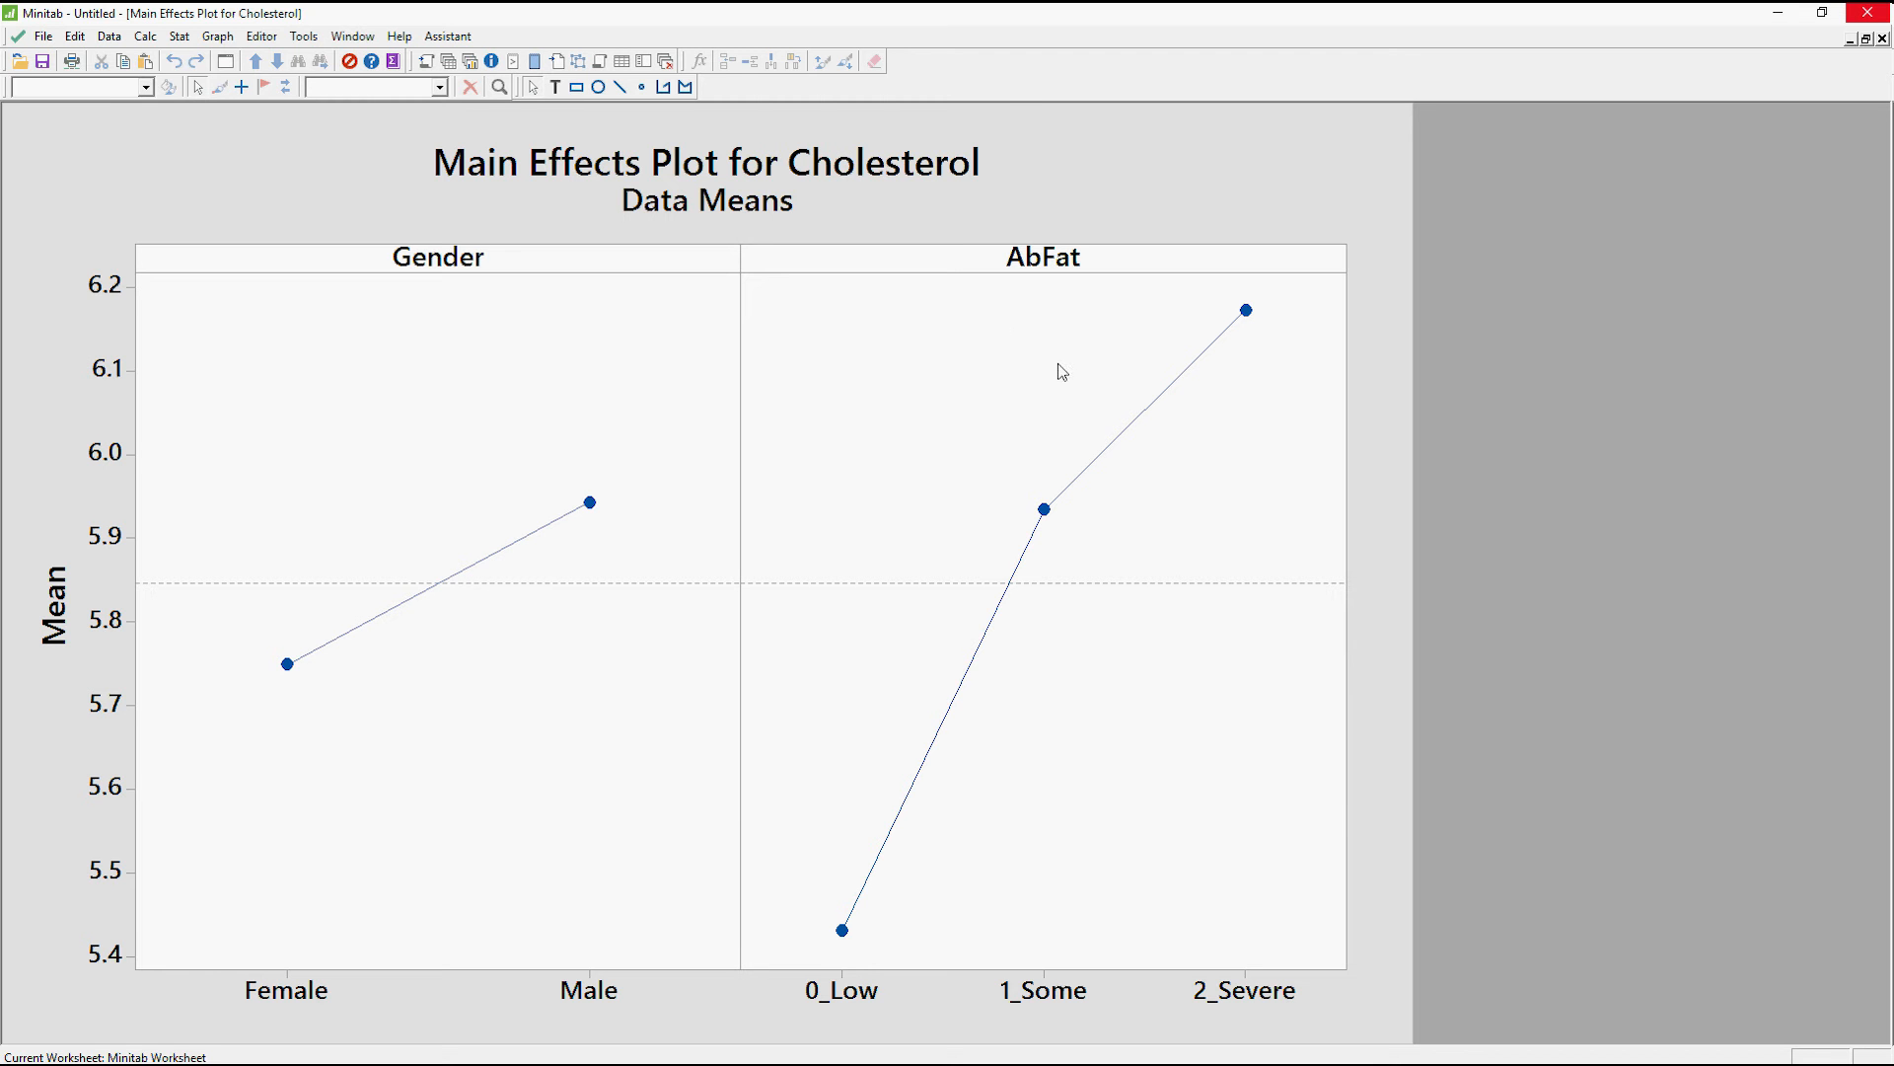
mouse_move(1627, 228)
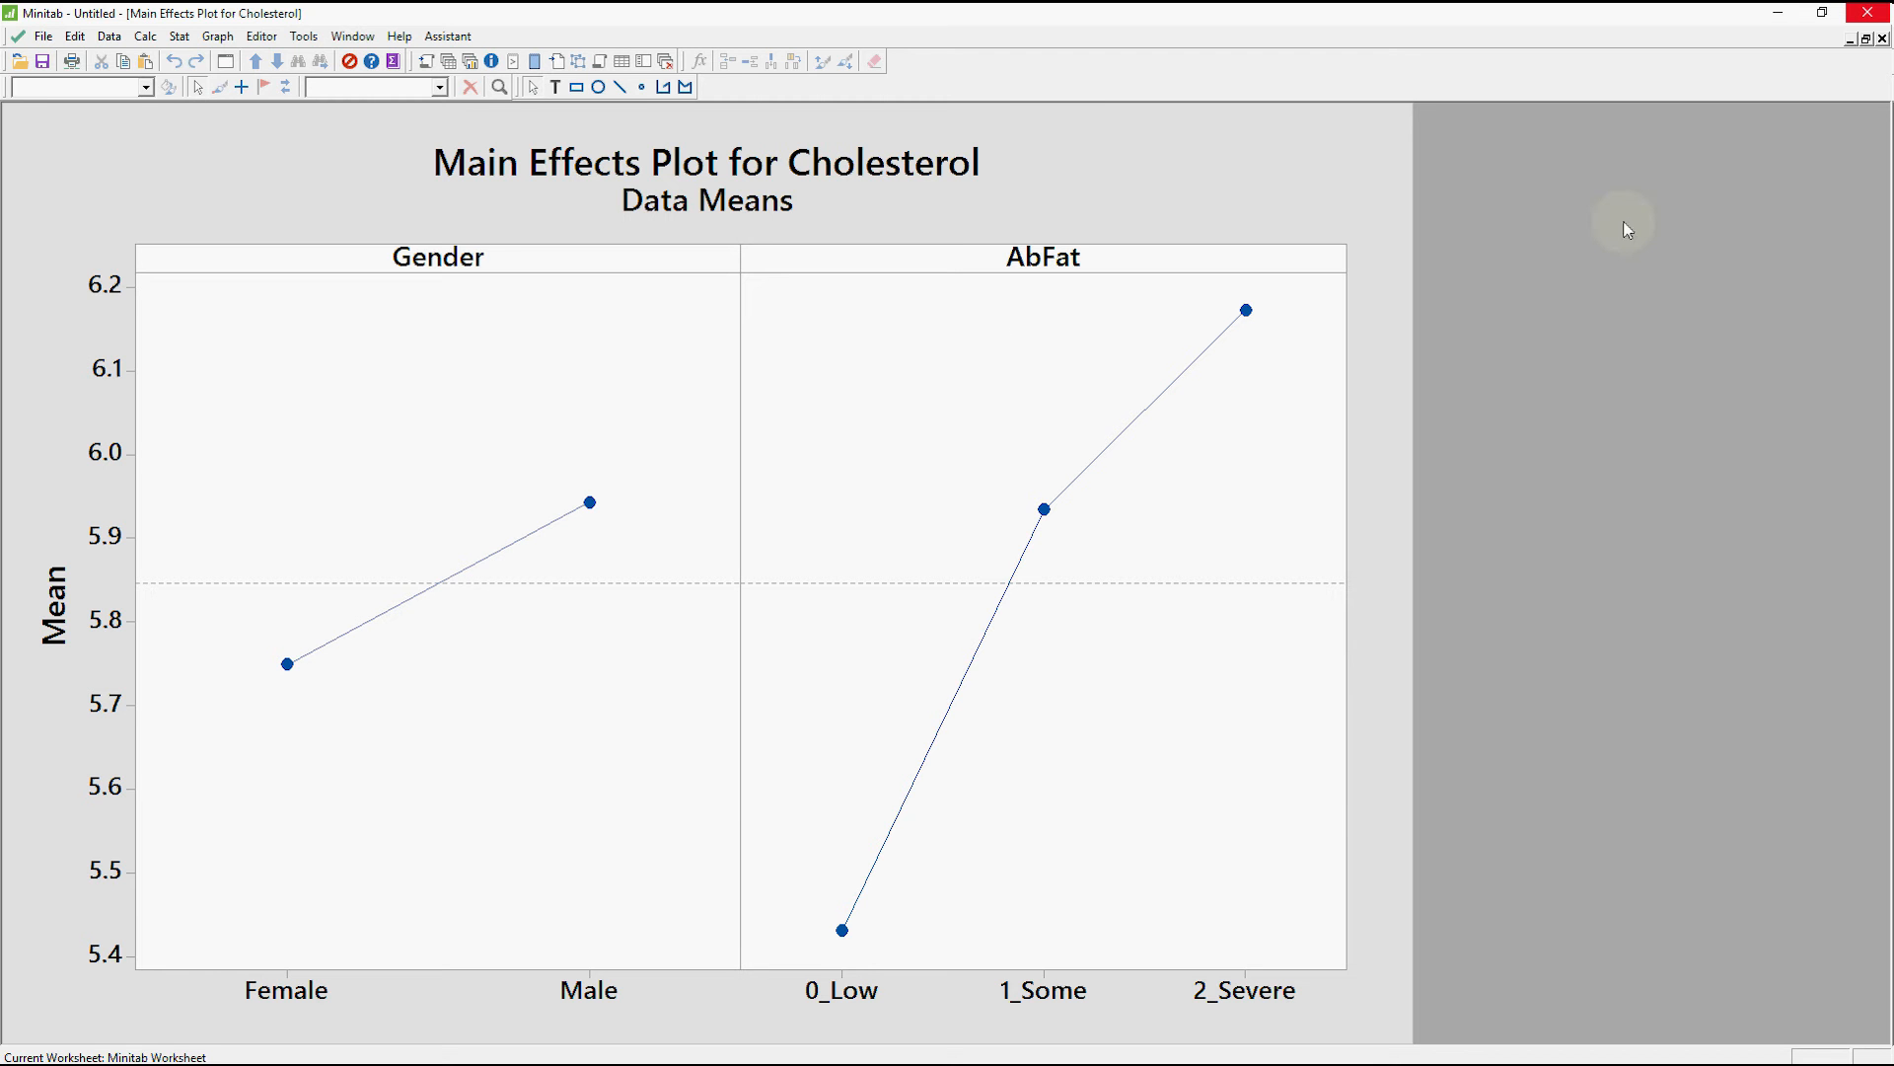
mouse_move(1867, 54)
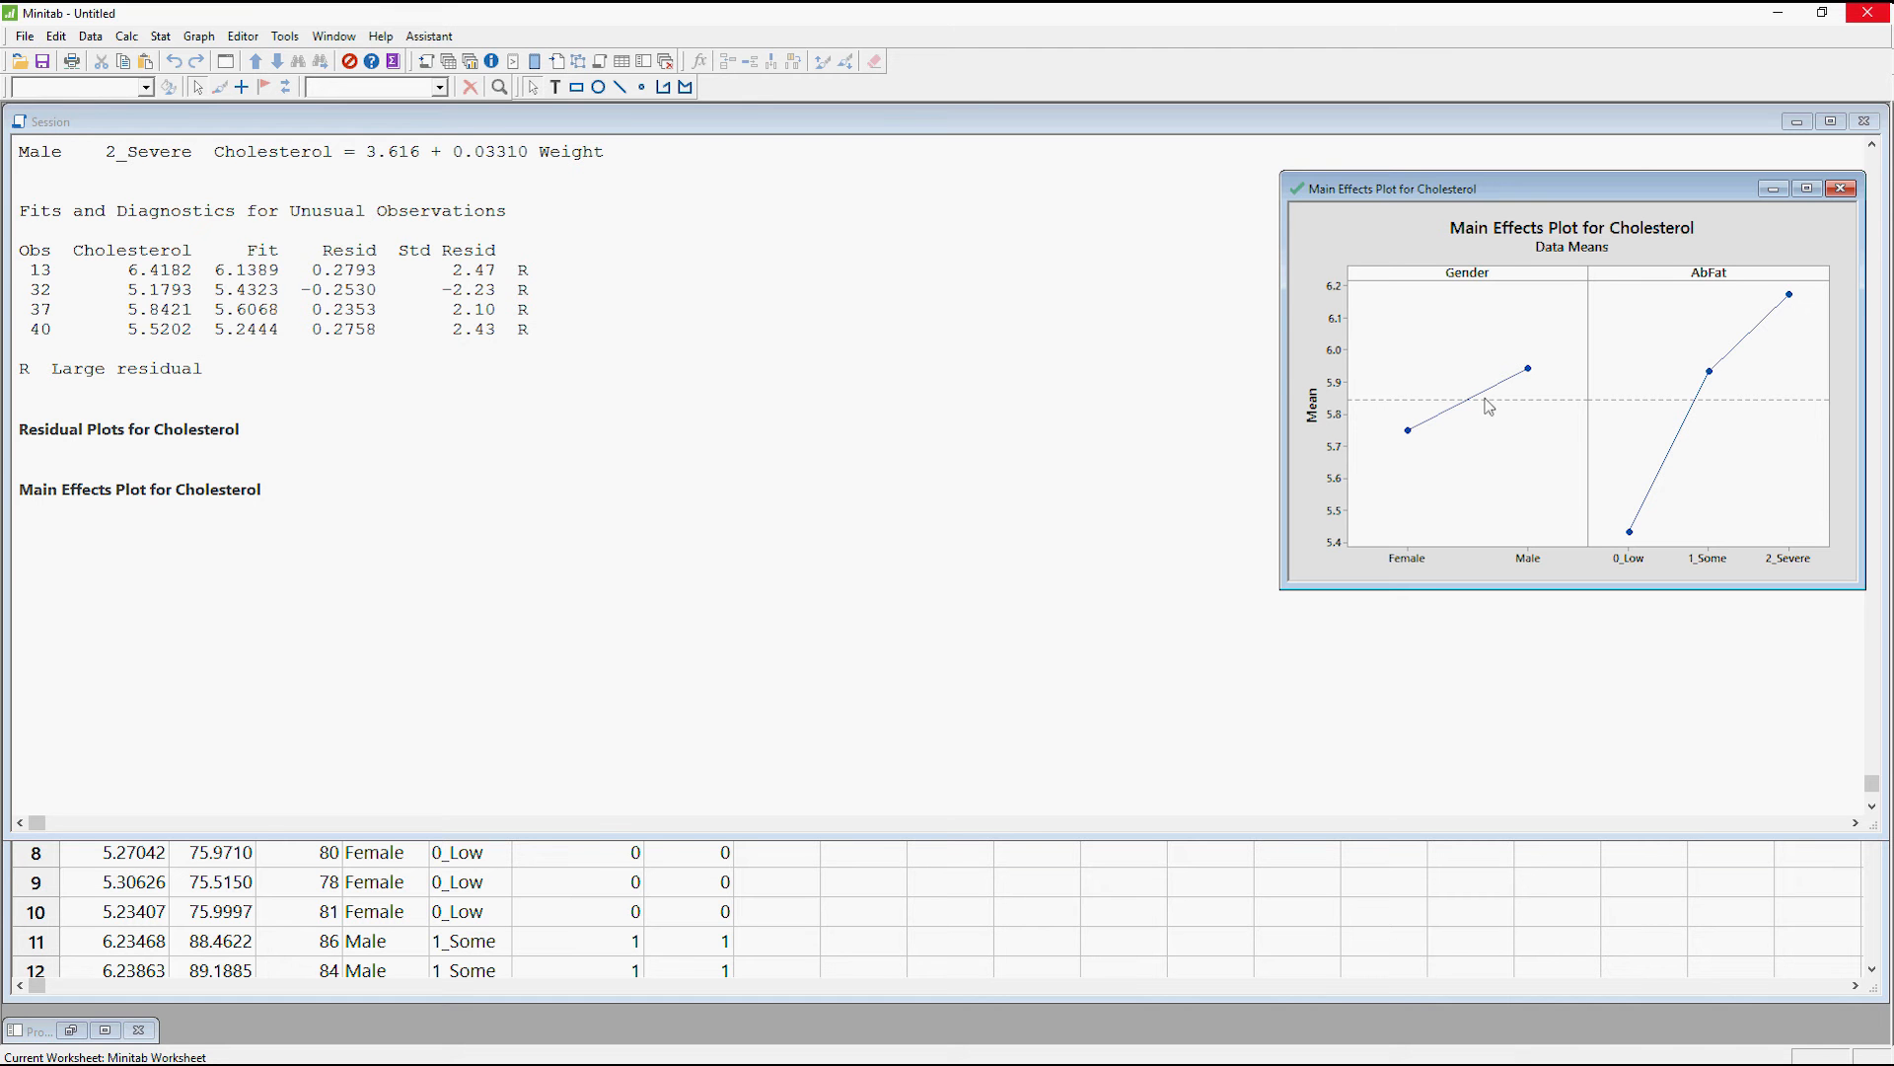
mouse_move(1550, 394)
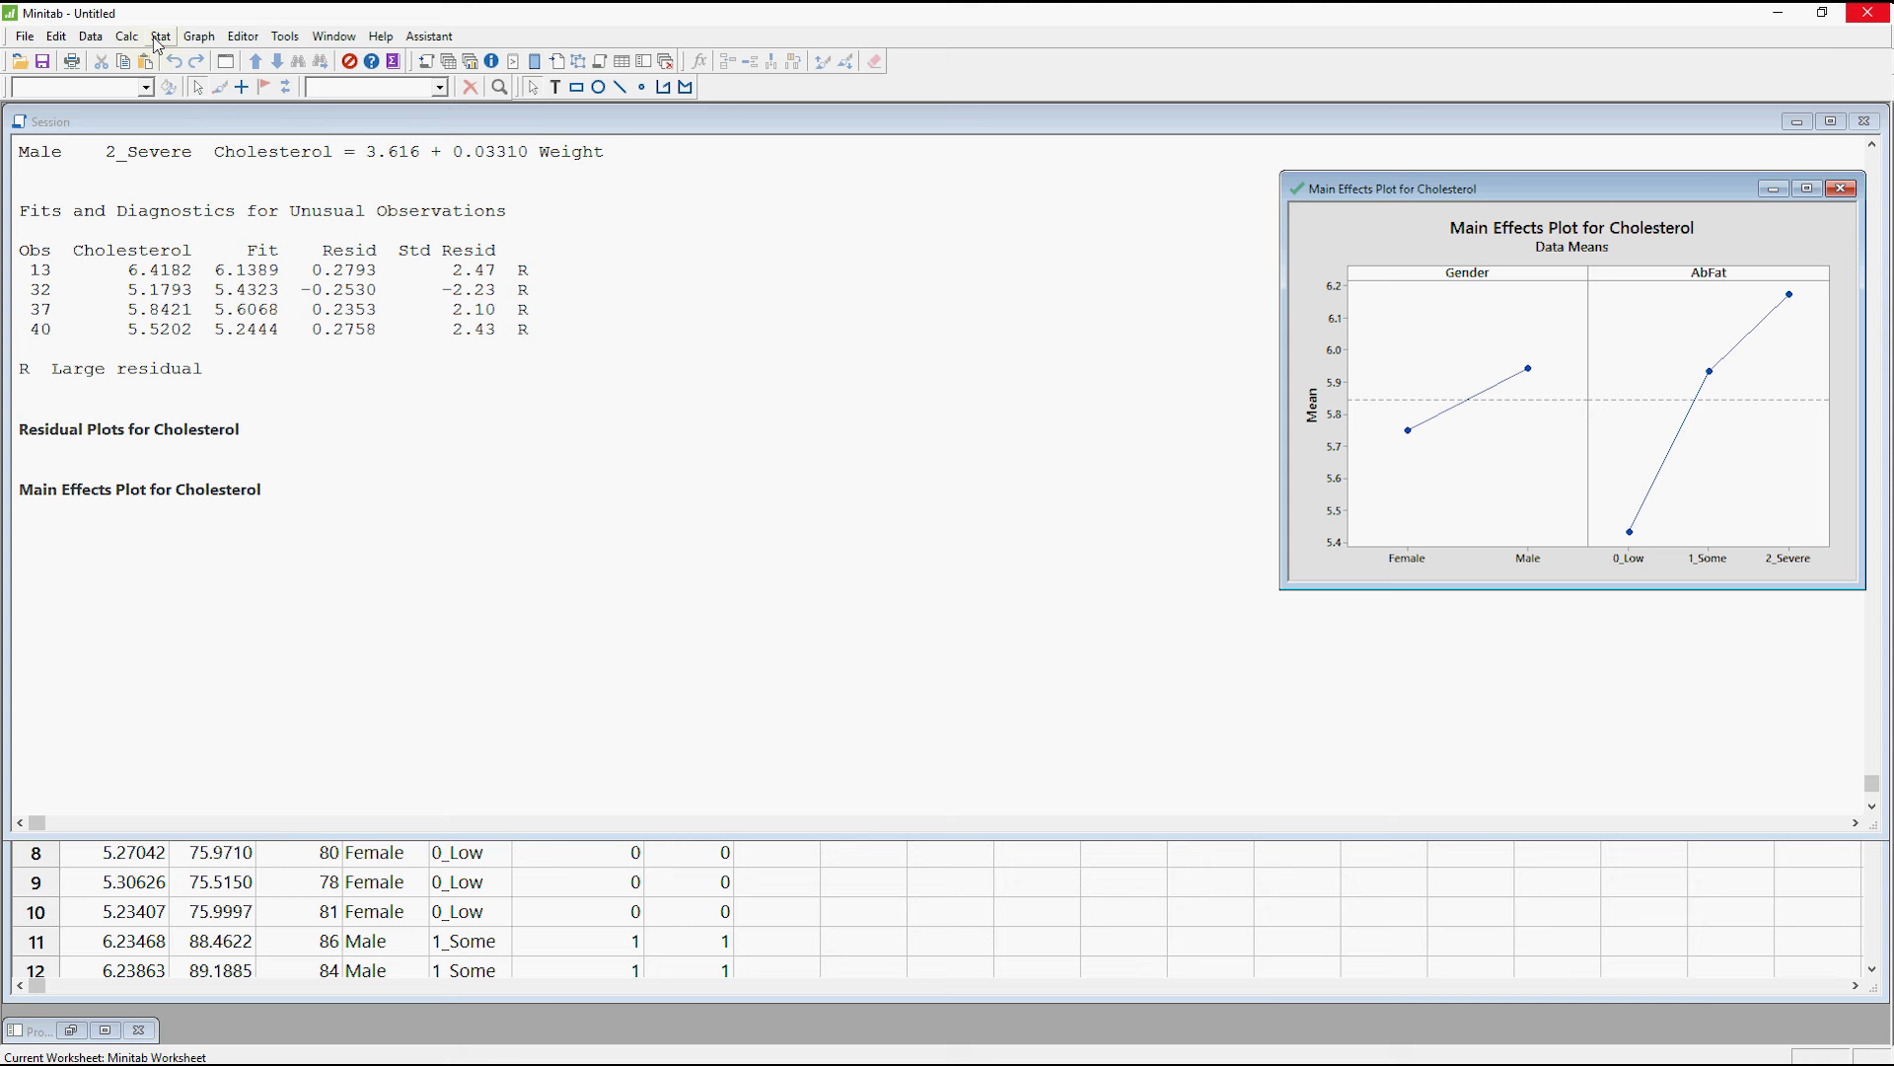
- Create an interaction plot of Cholesterol with factors Gender and AbFat
left_click(160, 35)
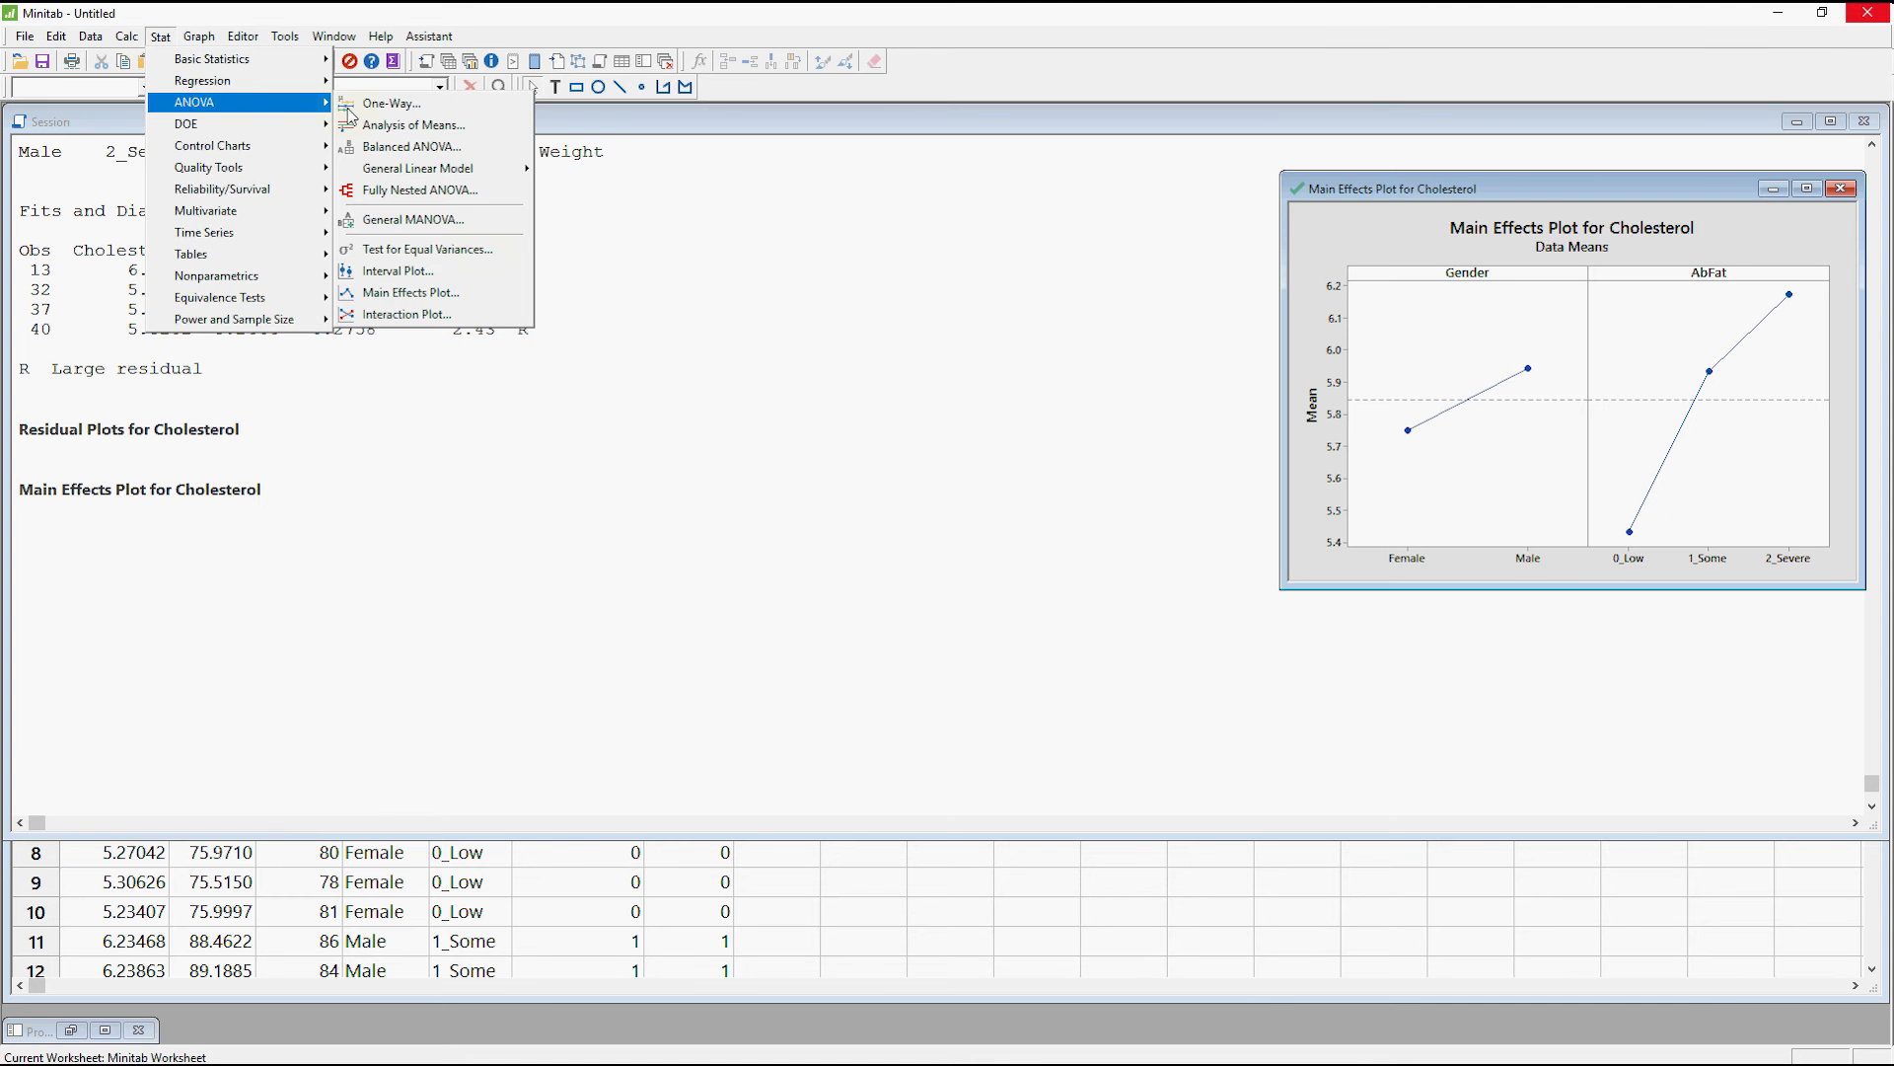
mouse_move(408, 314)
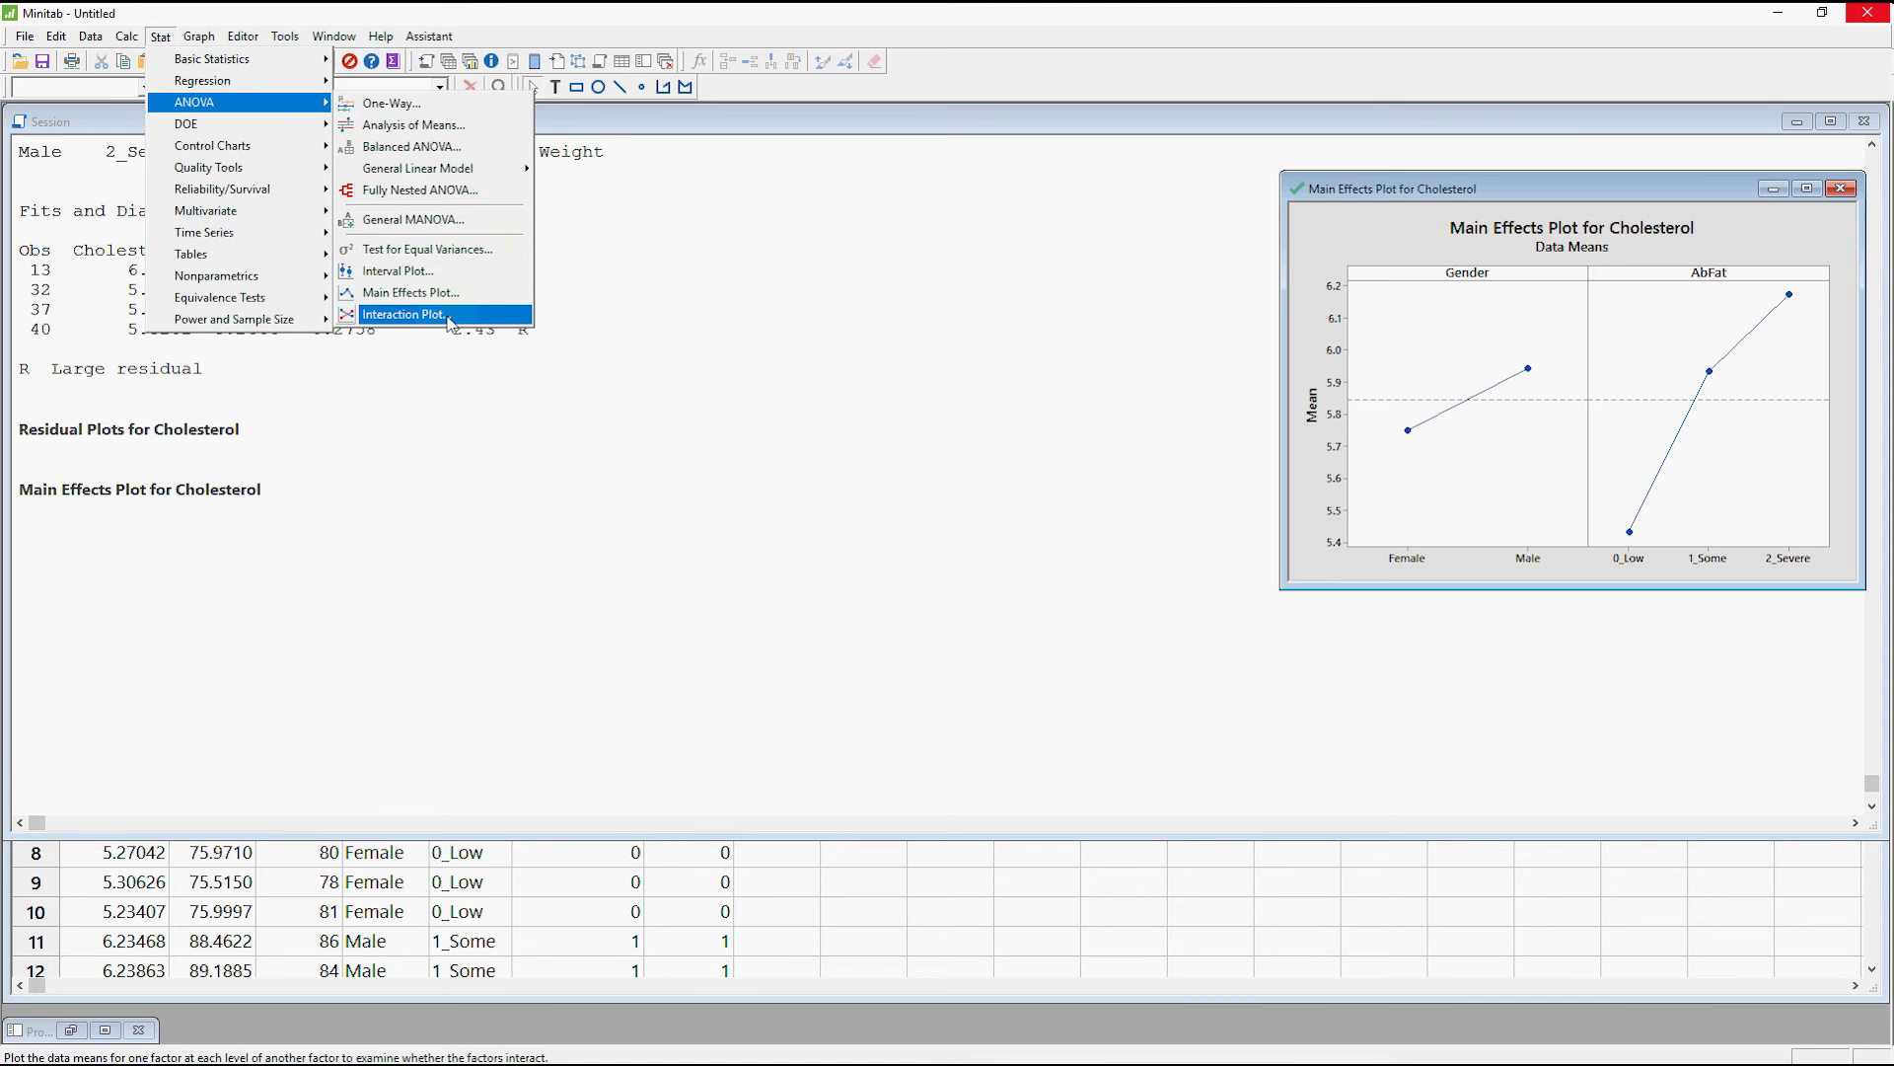
left_click(403, 314)
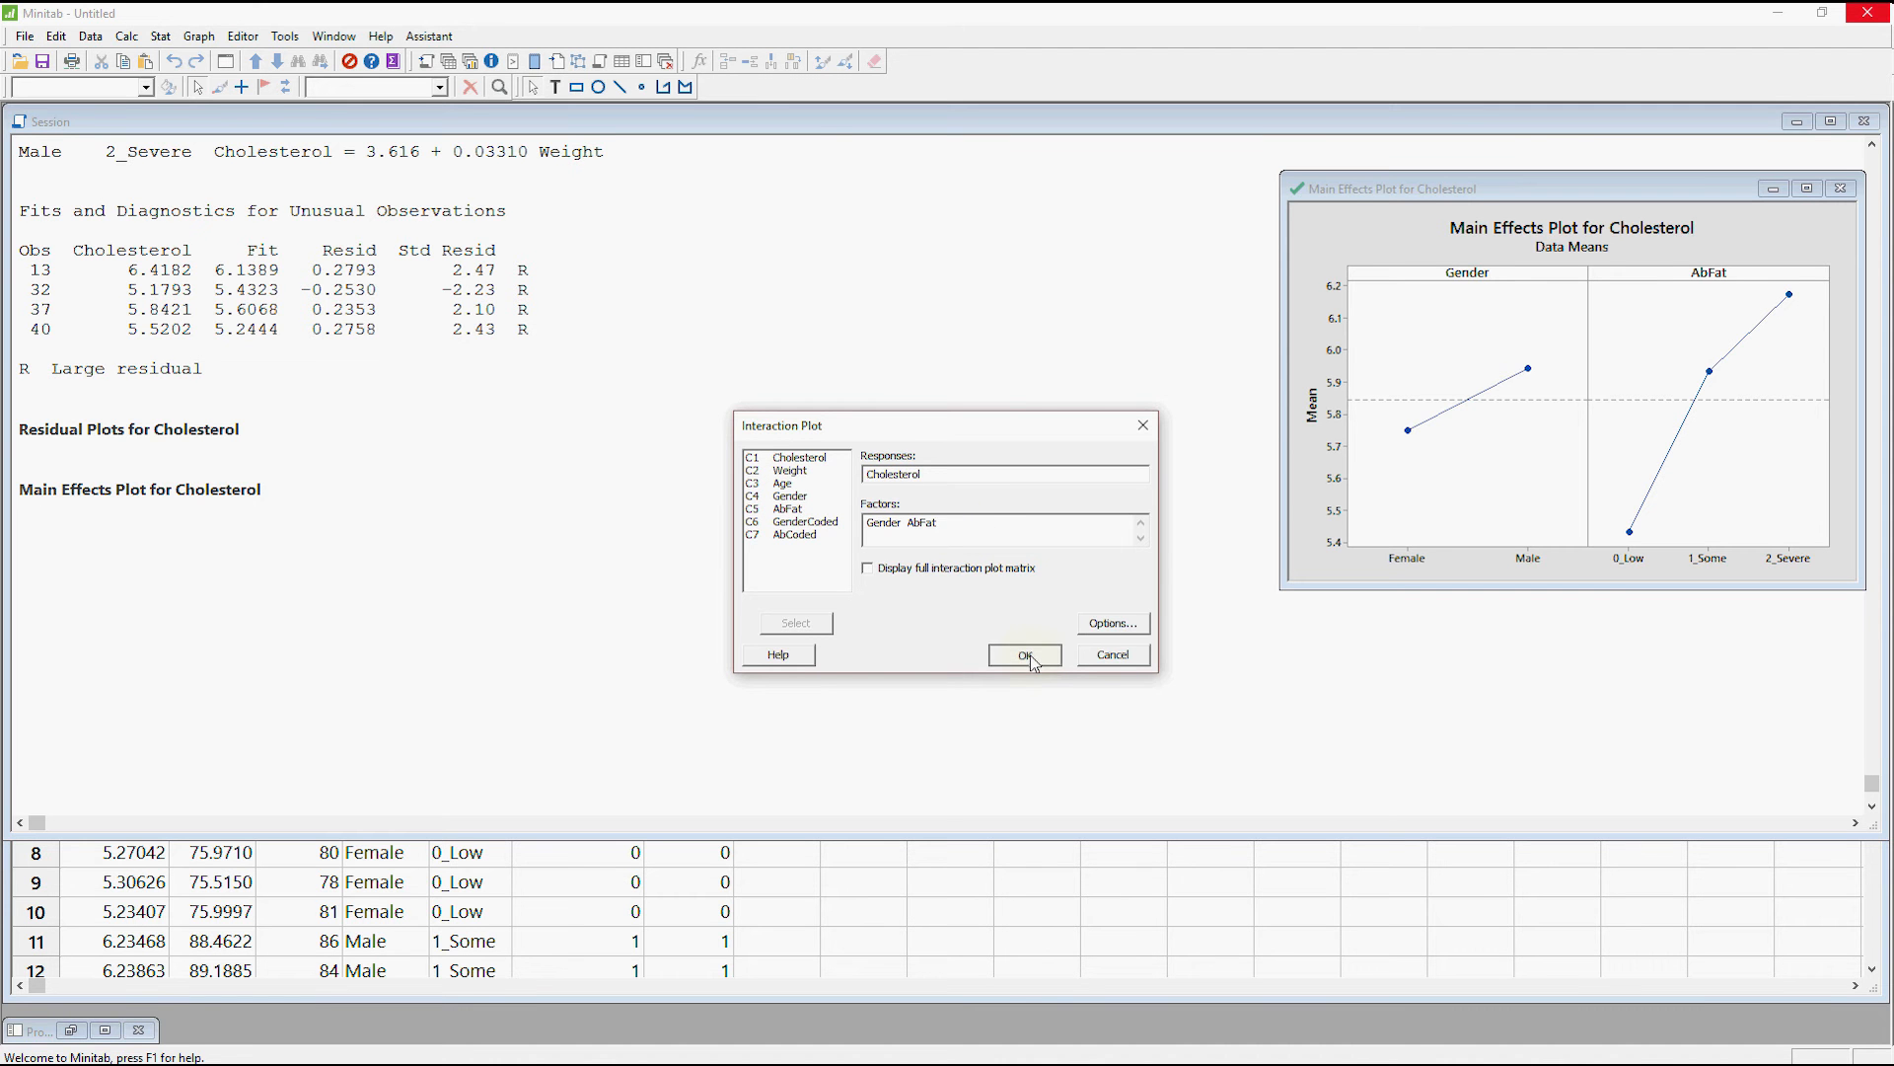
left_click(1022, 653)
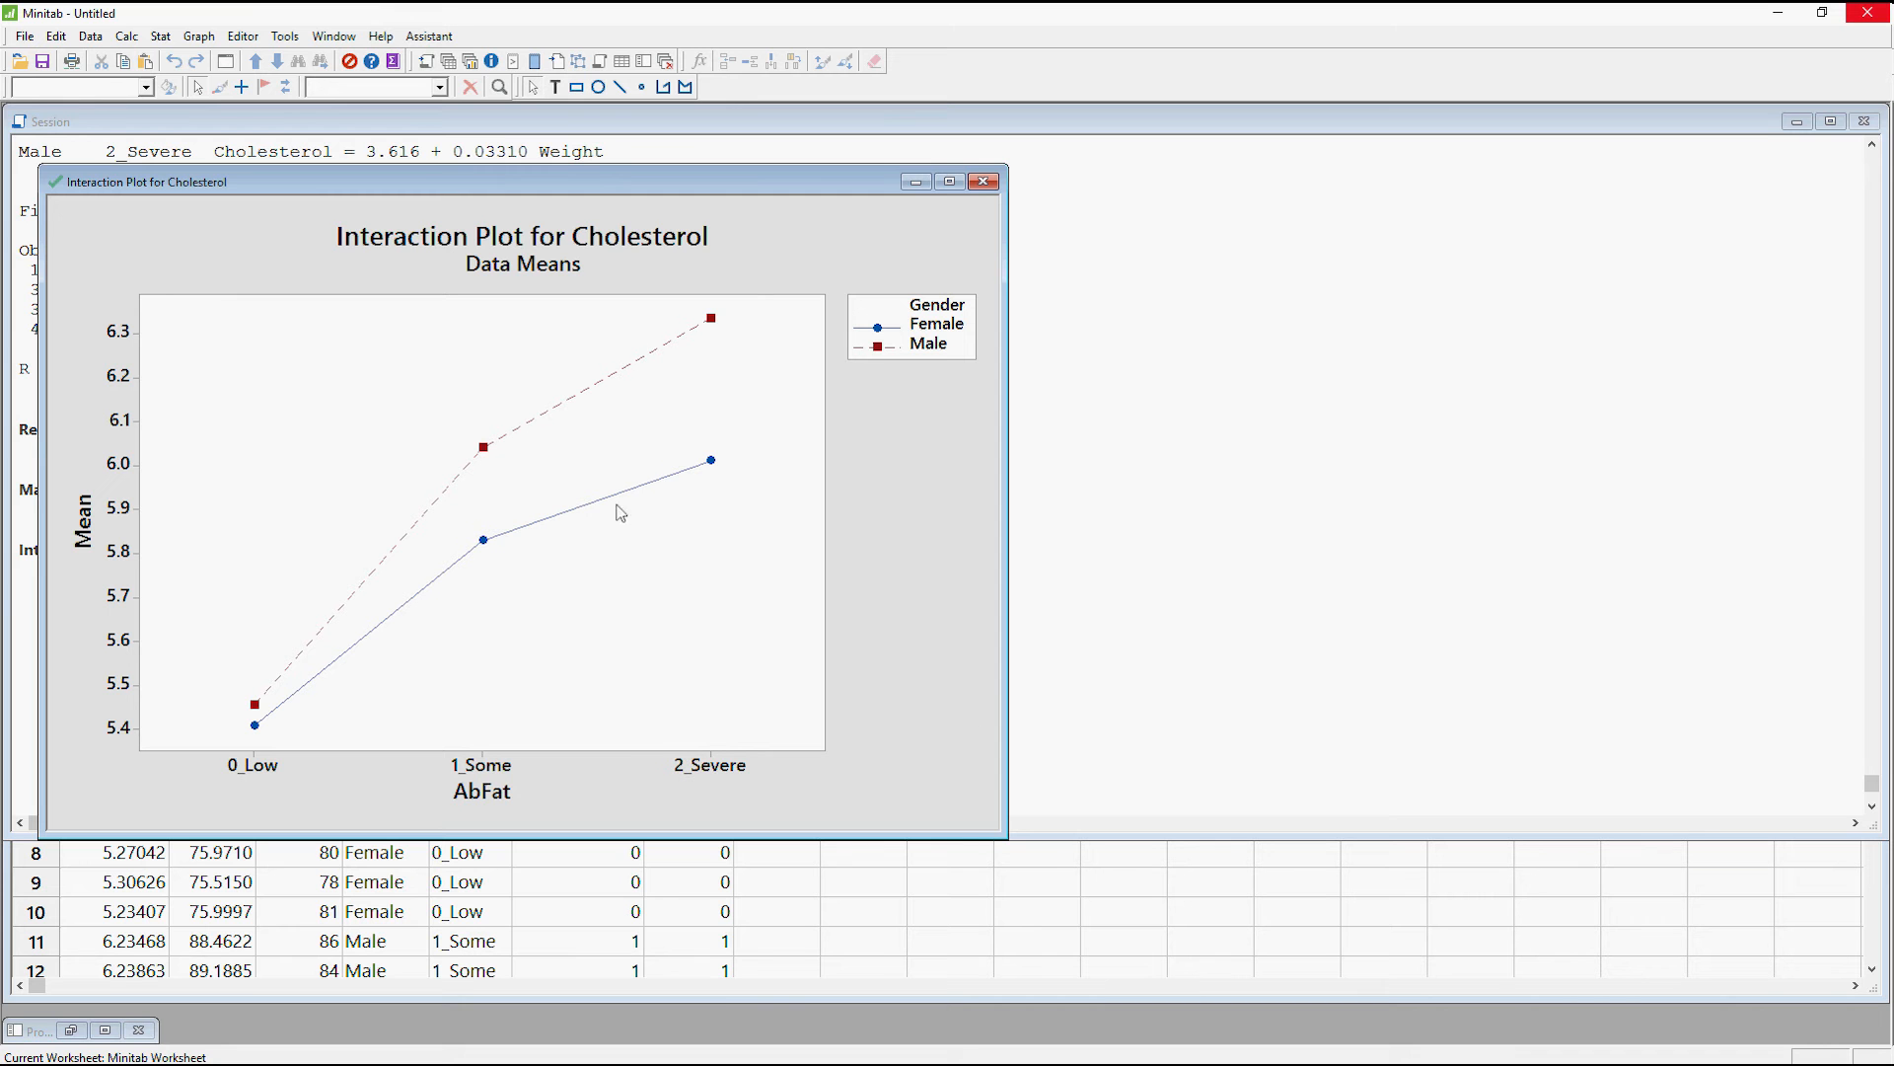
mouse_move(517, 531)
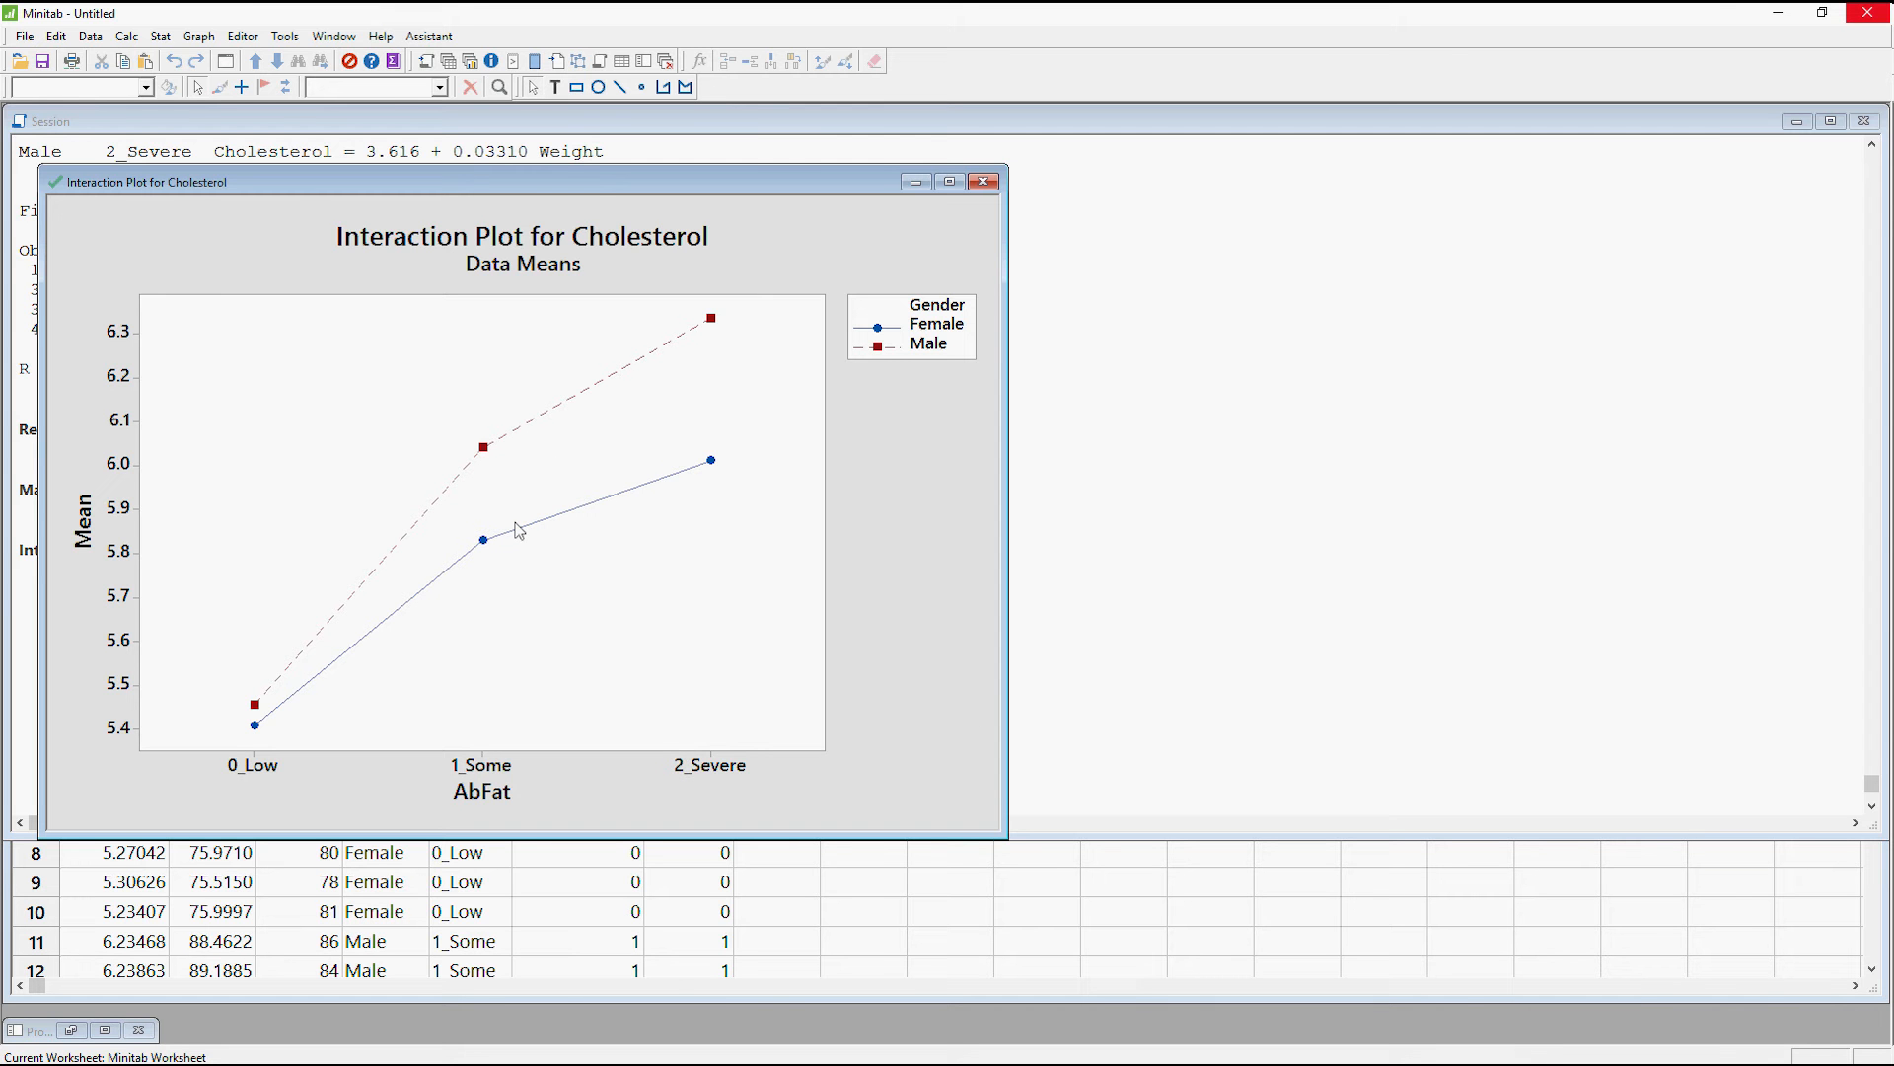
mouse_move(517, 516)
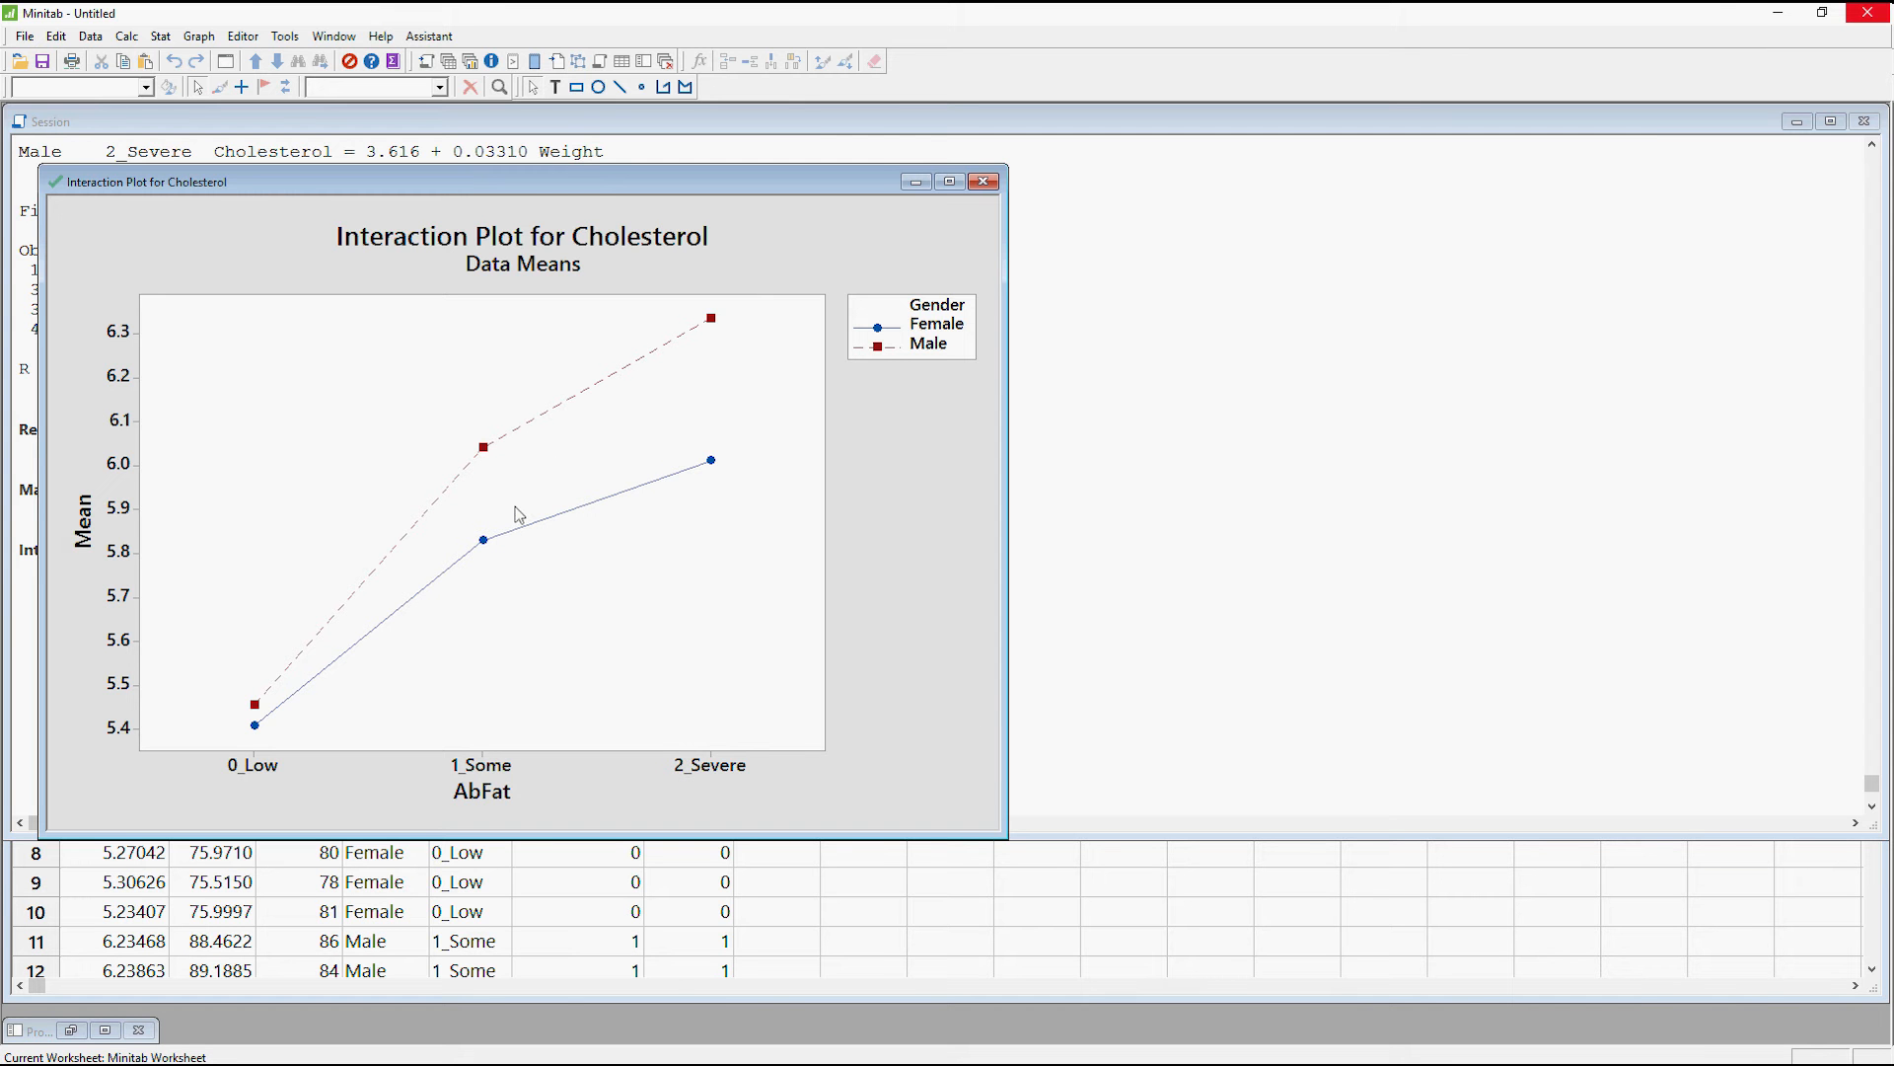
mouse_move(472, 354)
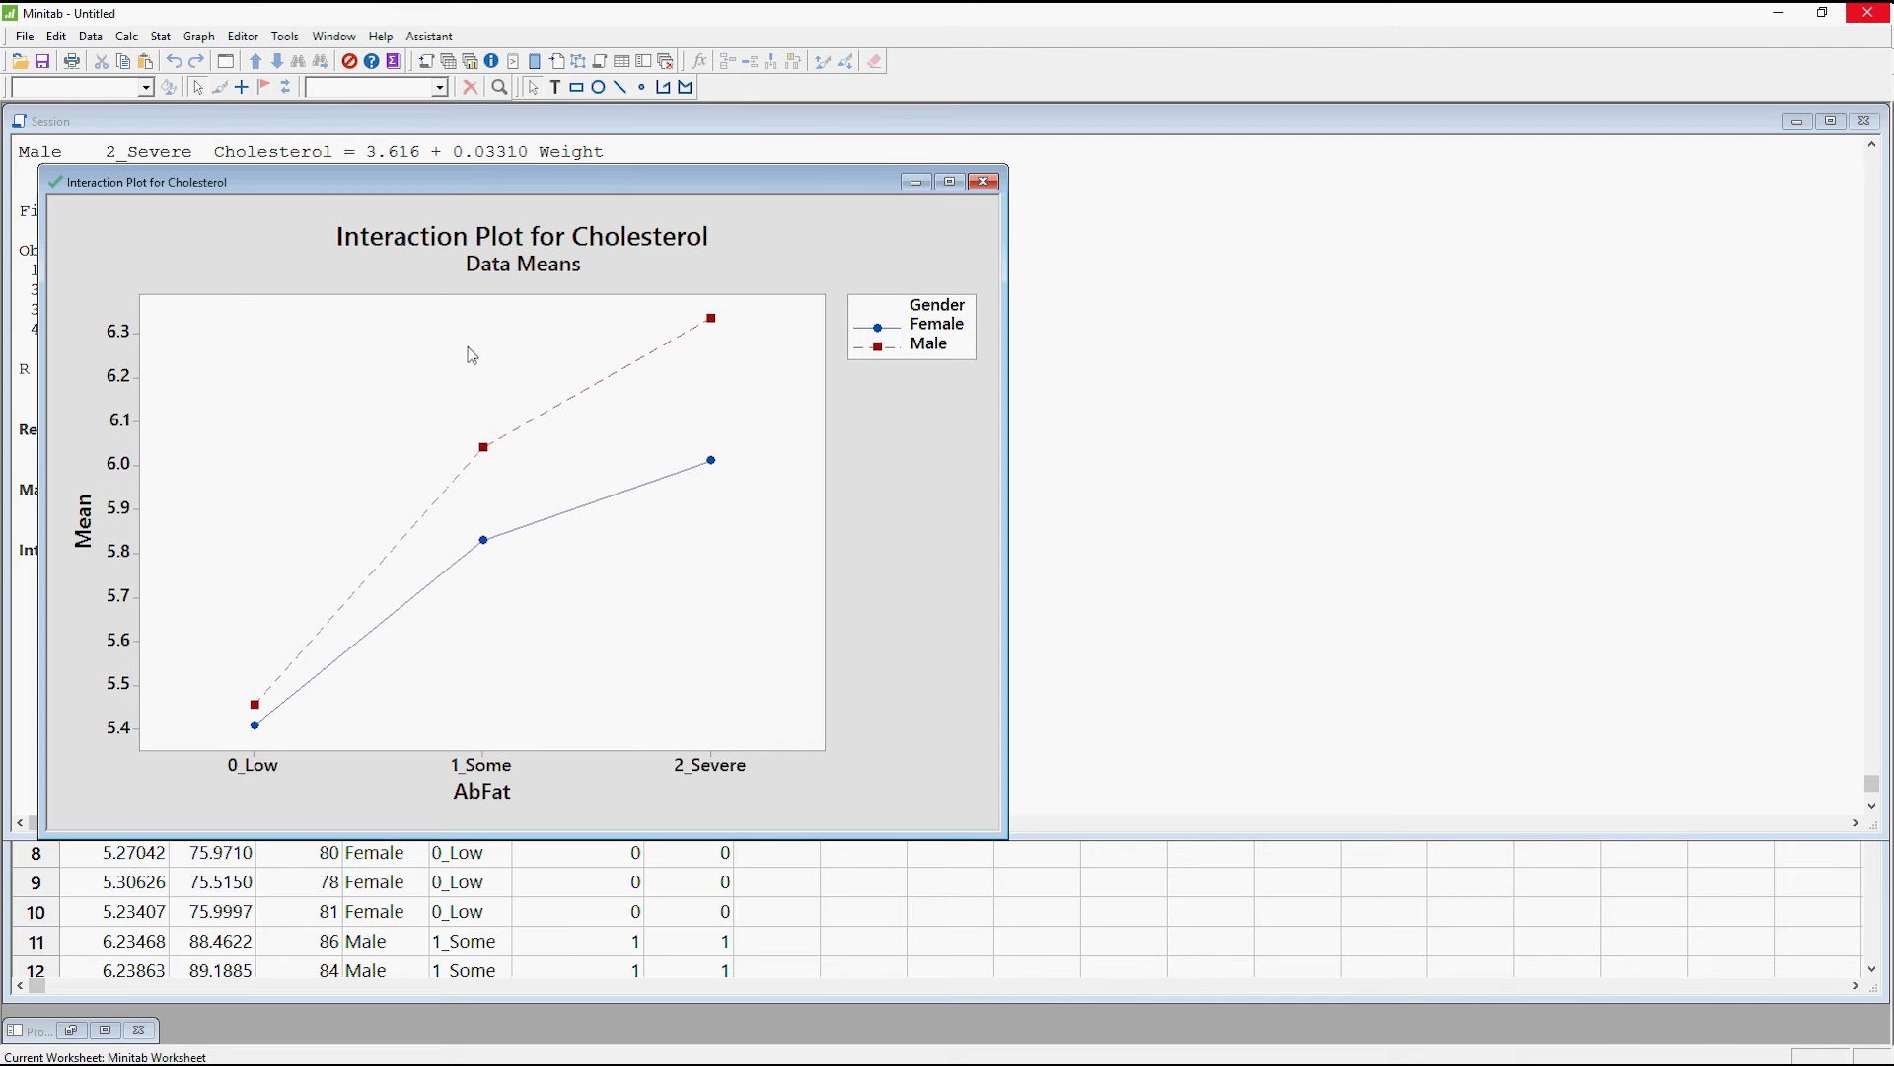
mouse_move(438, 335)
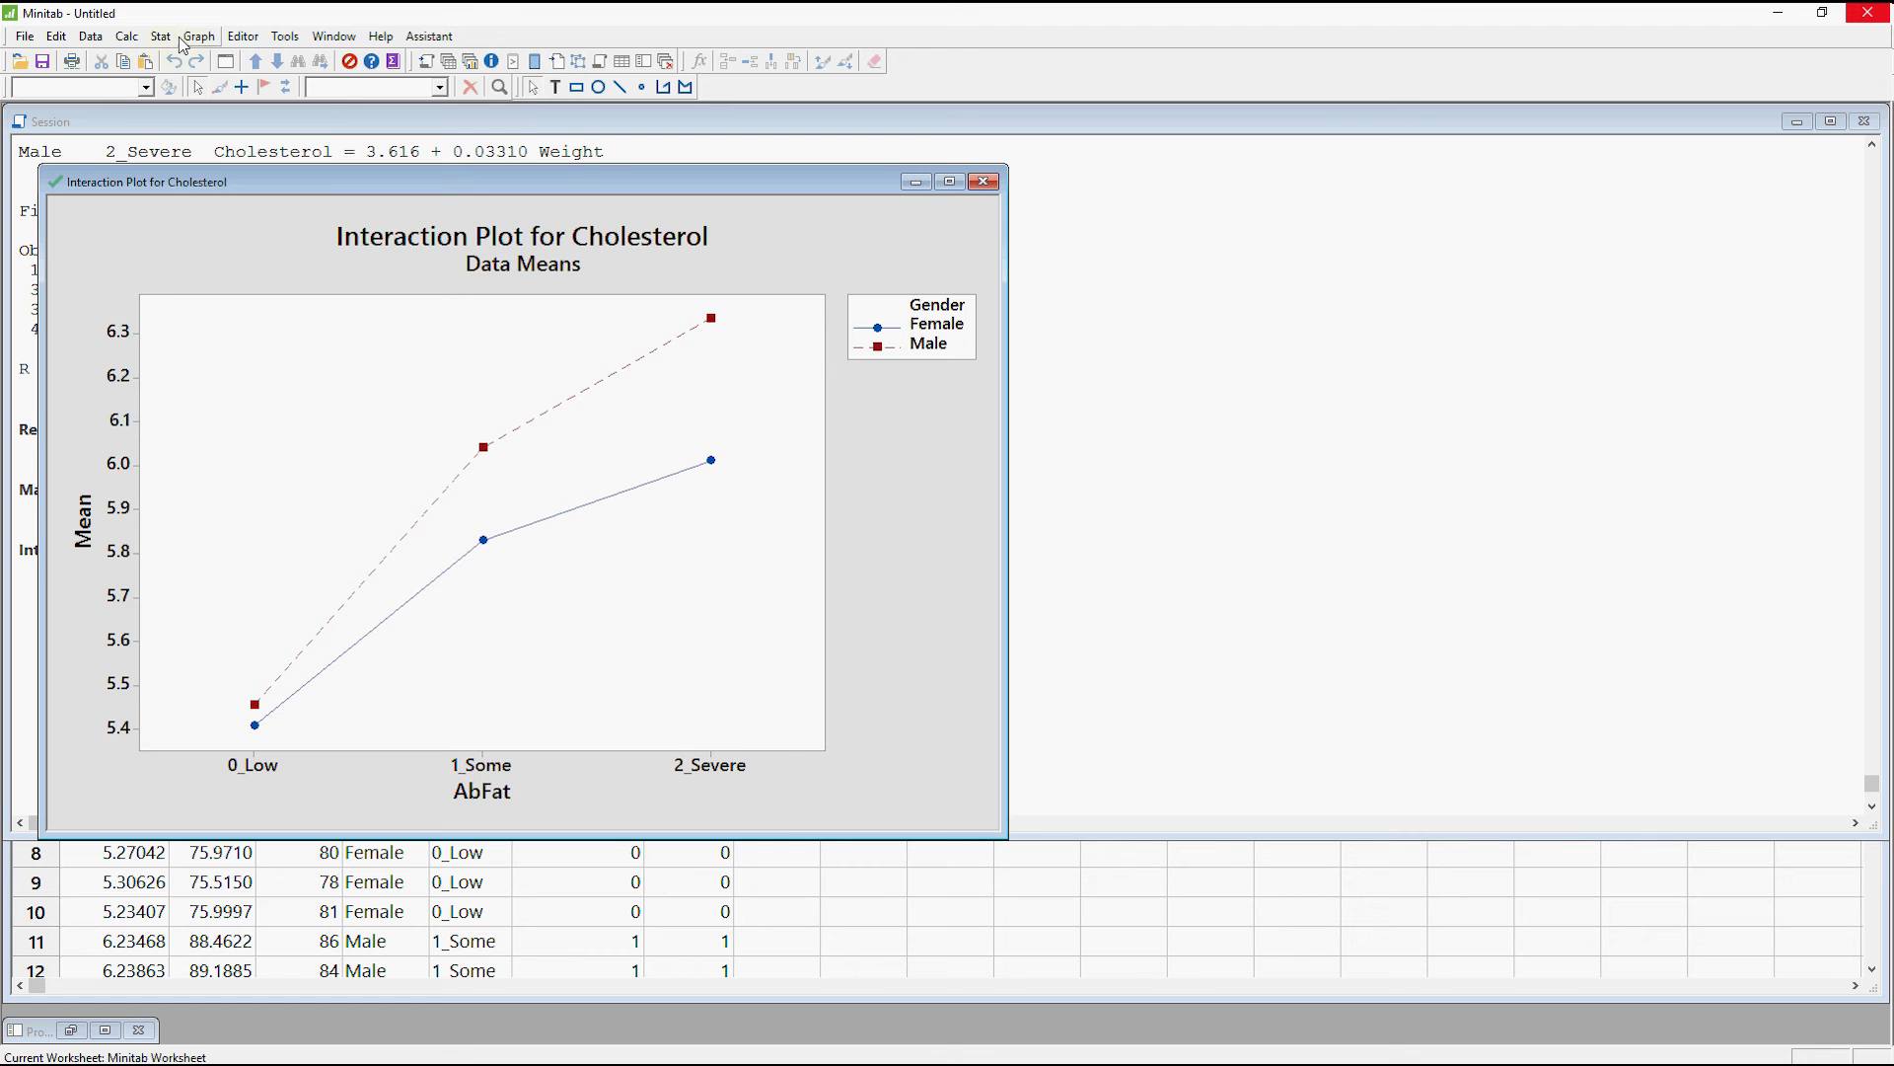
- Create a second Cholesterol interaction plot with factors ordered AbFat, then Gender
left_click(160, 36)
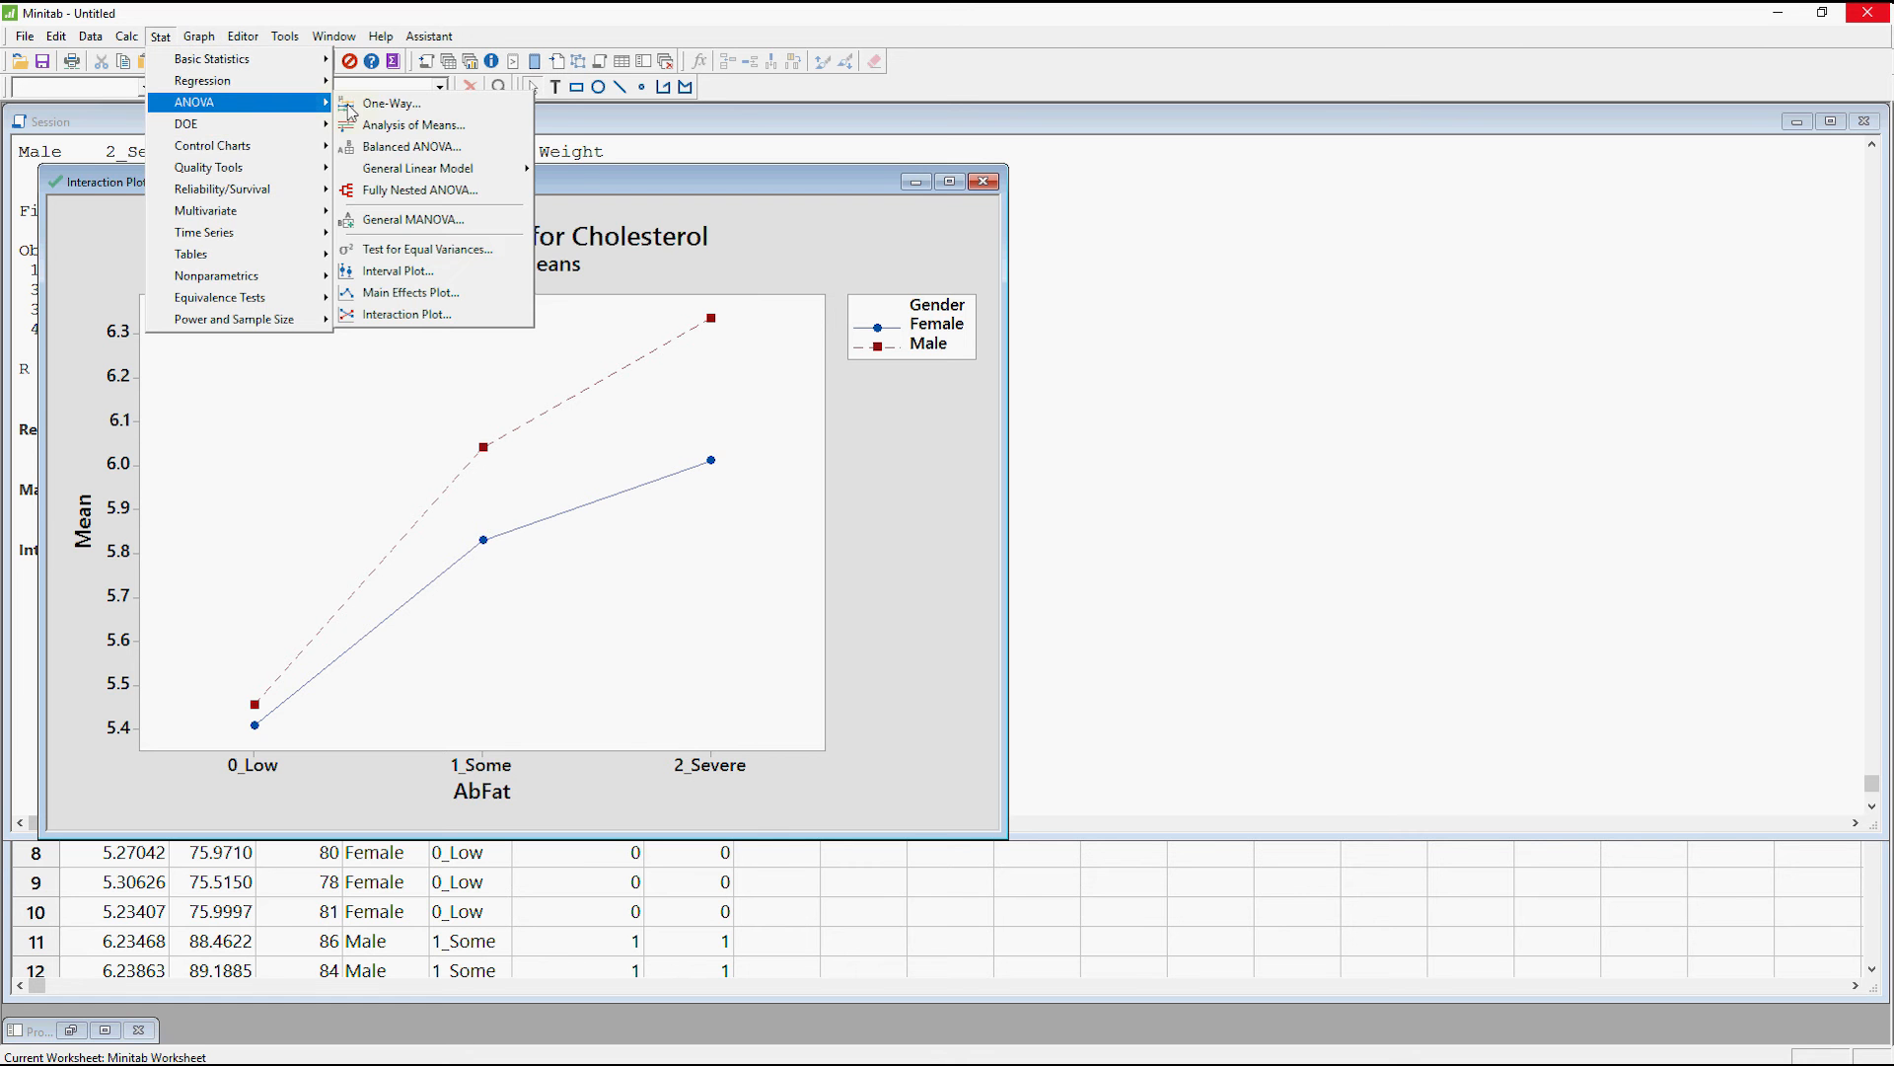
left_click(407, 314)
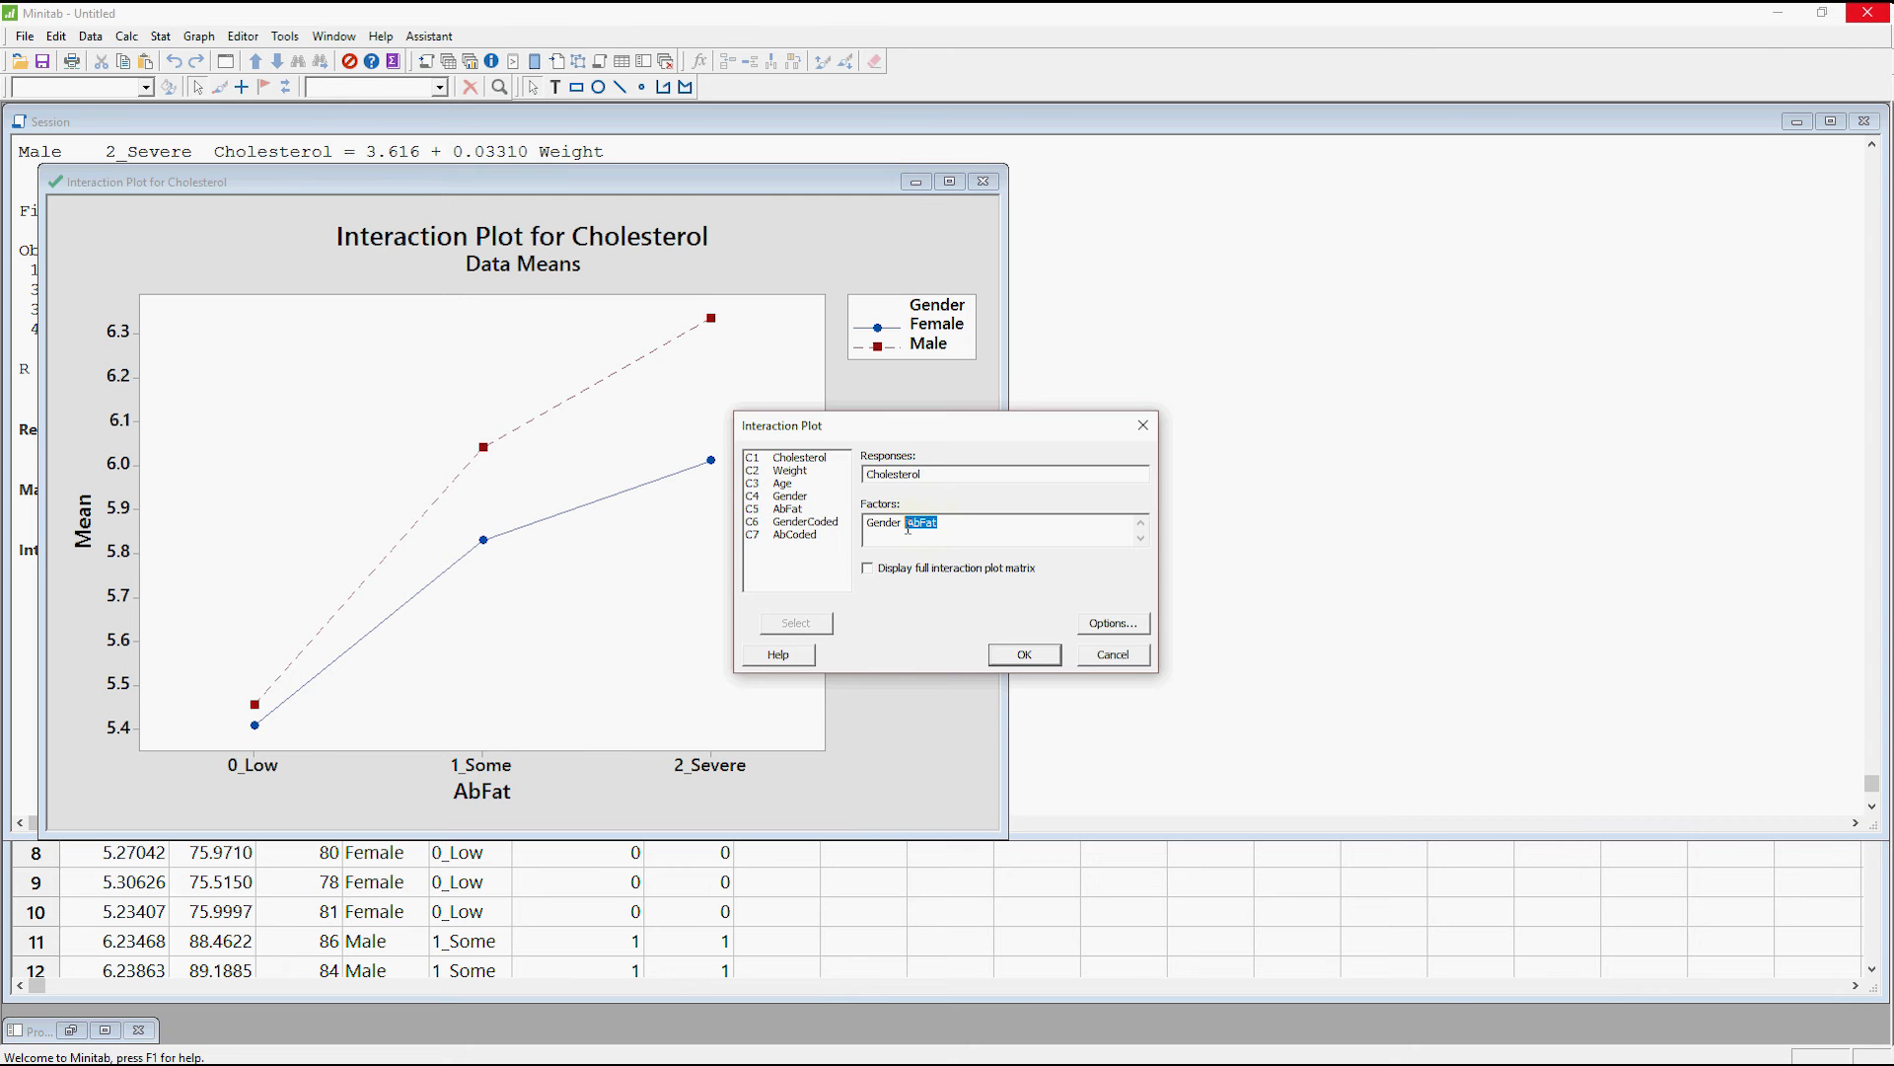
key("Delete")
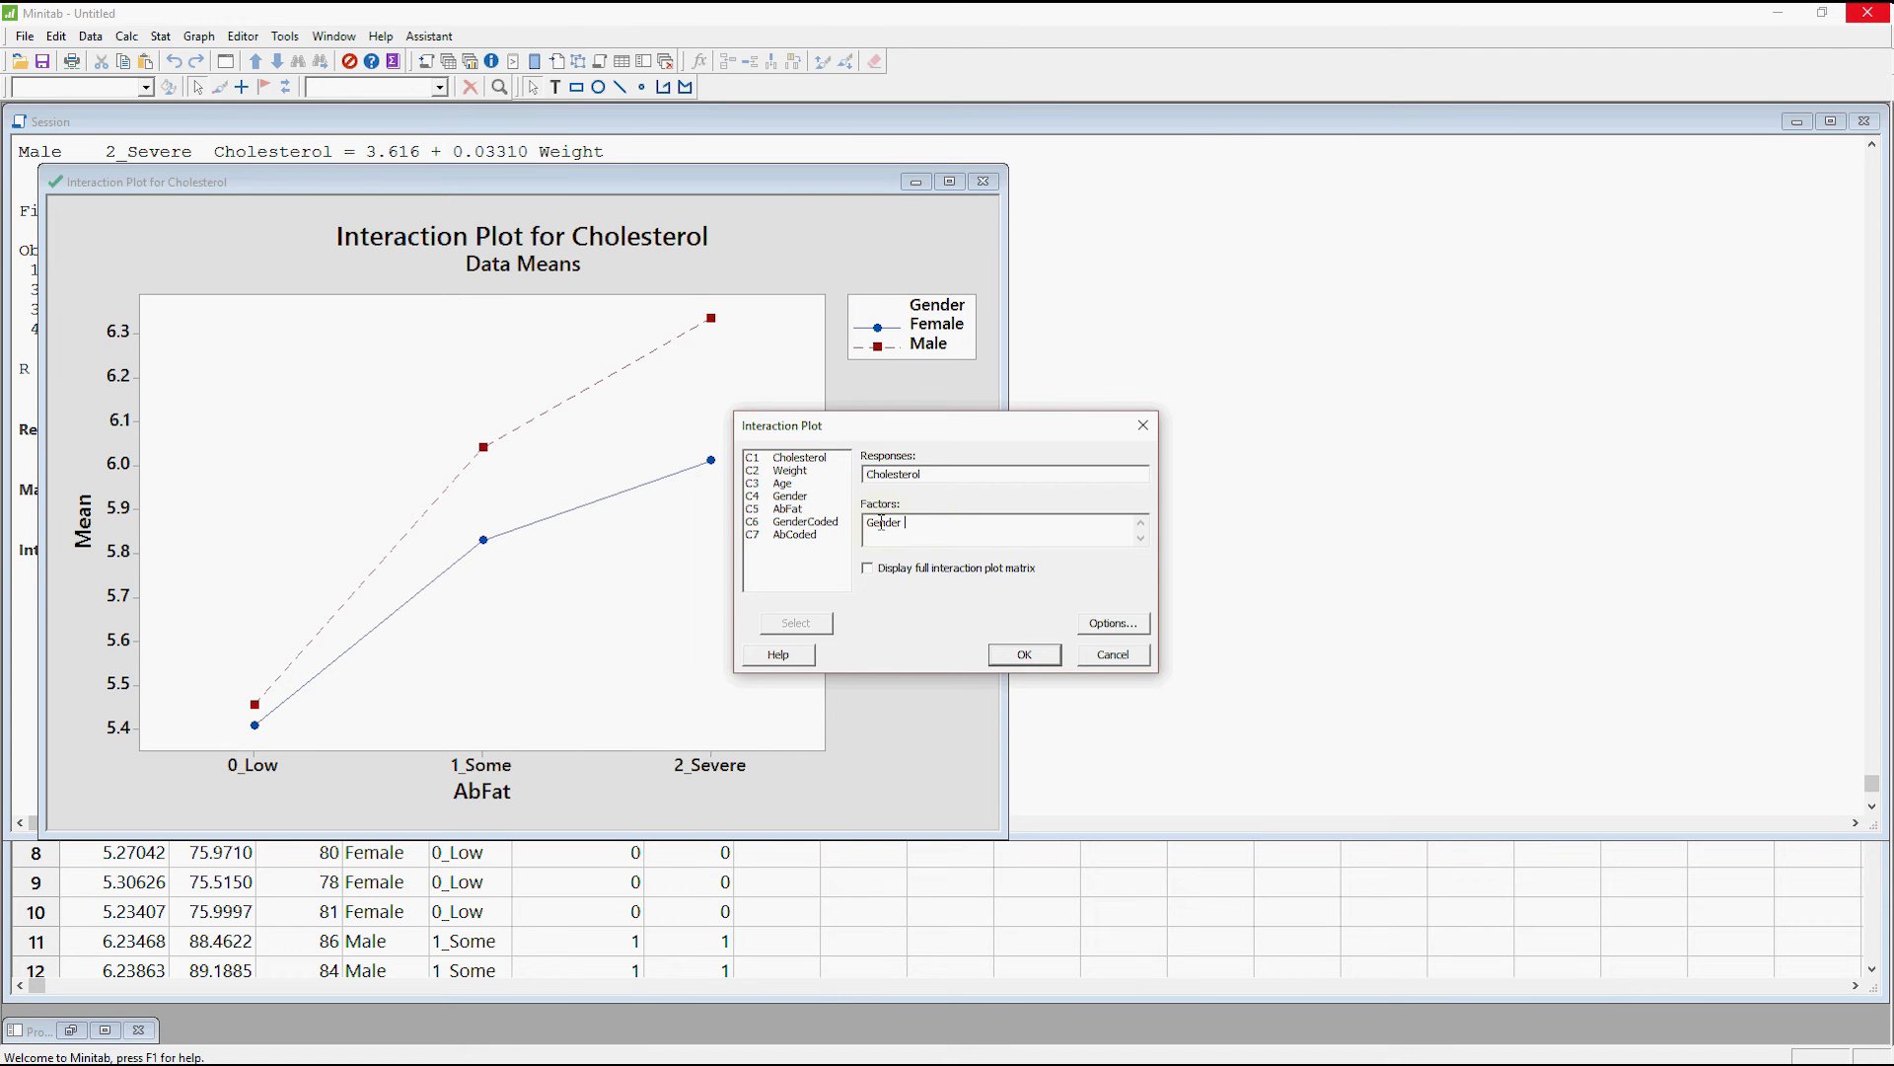
type("AbFat")
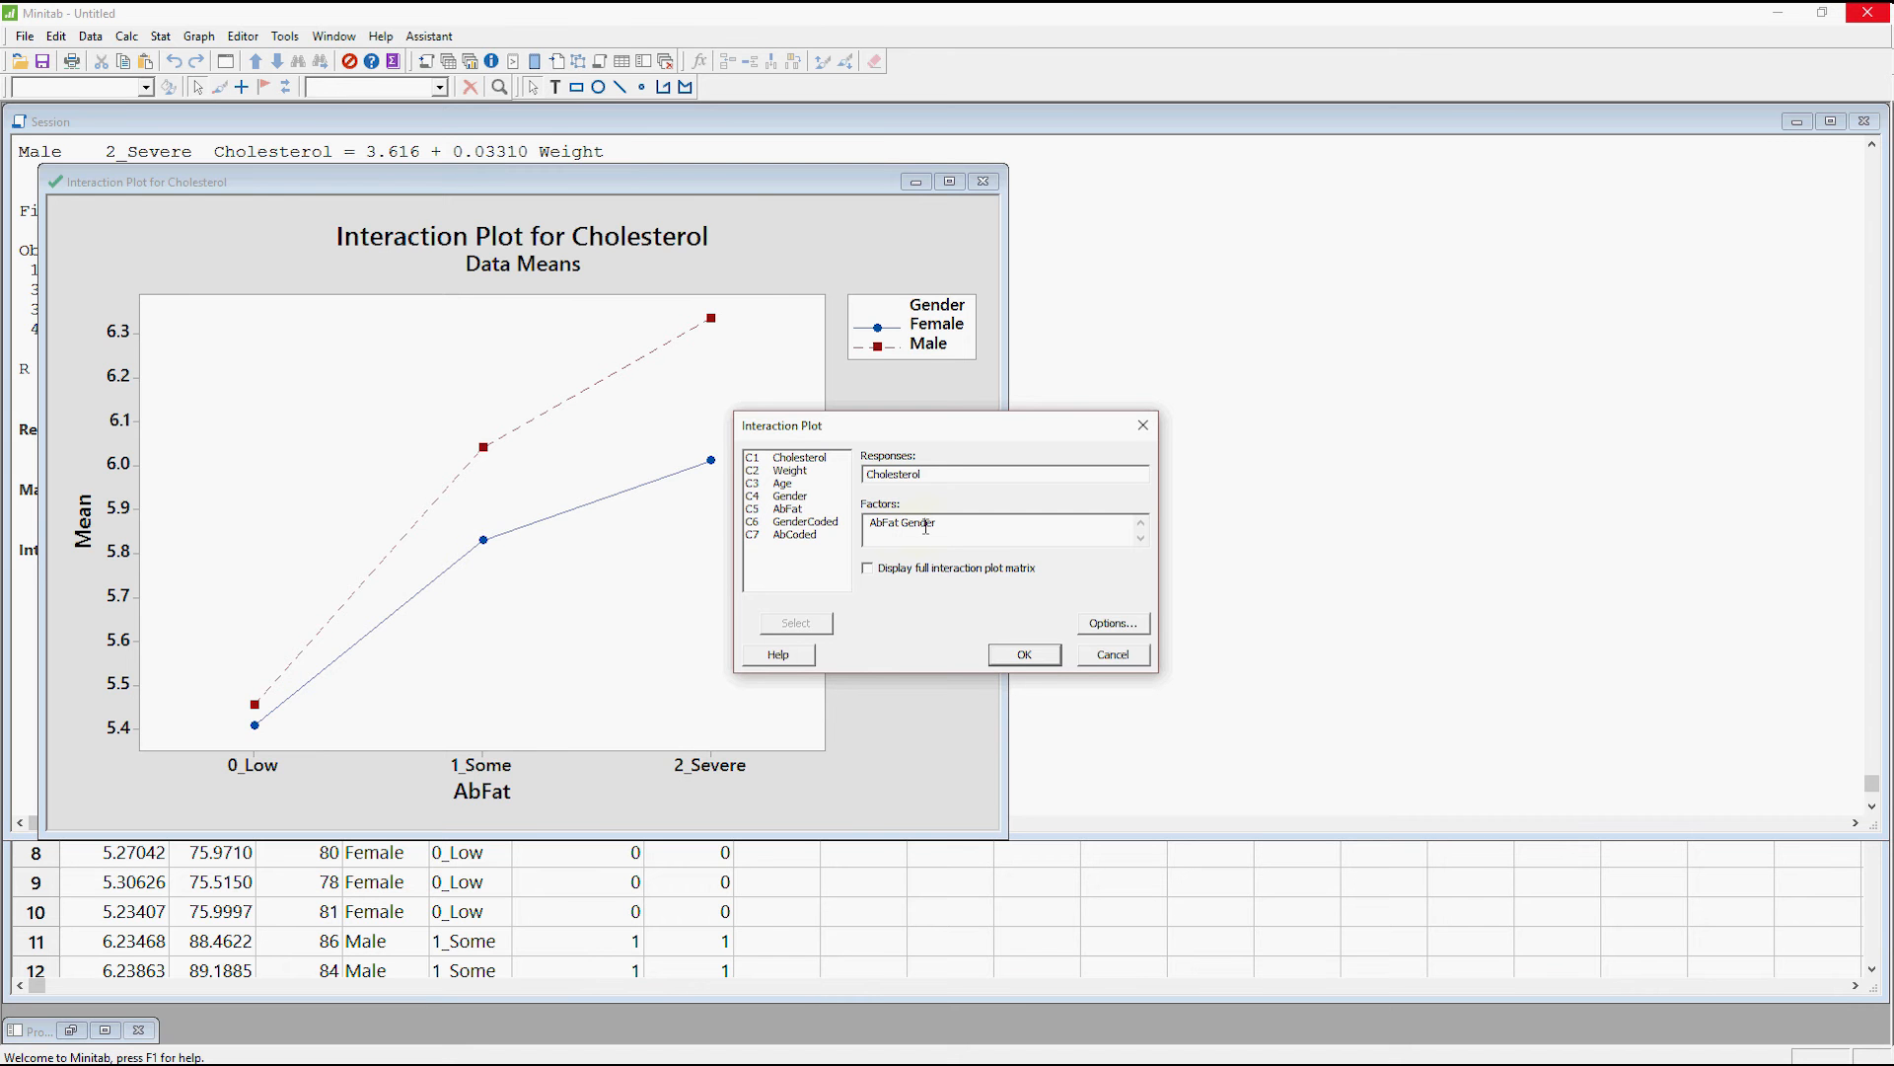
left_click(1022, 653)
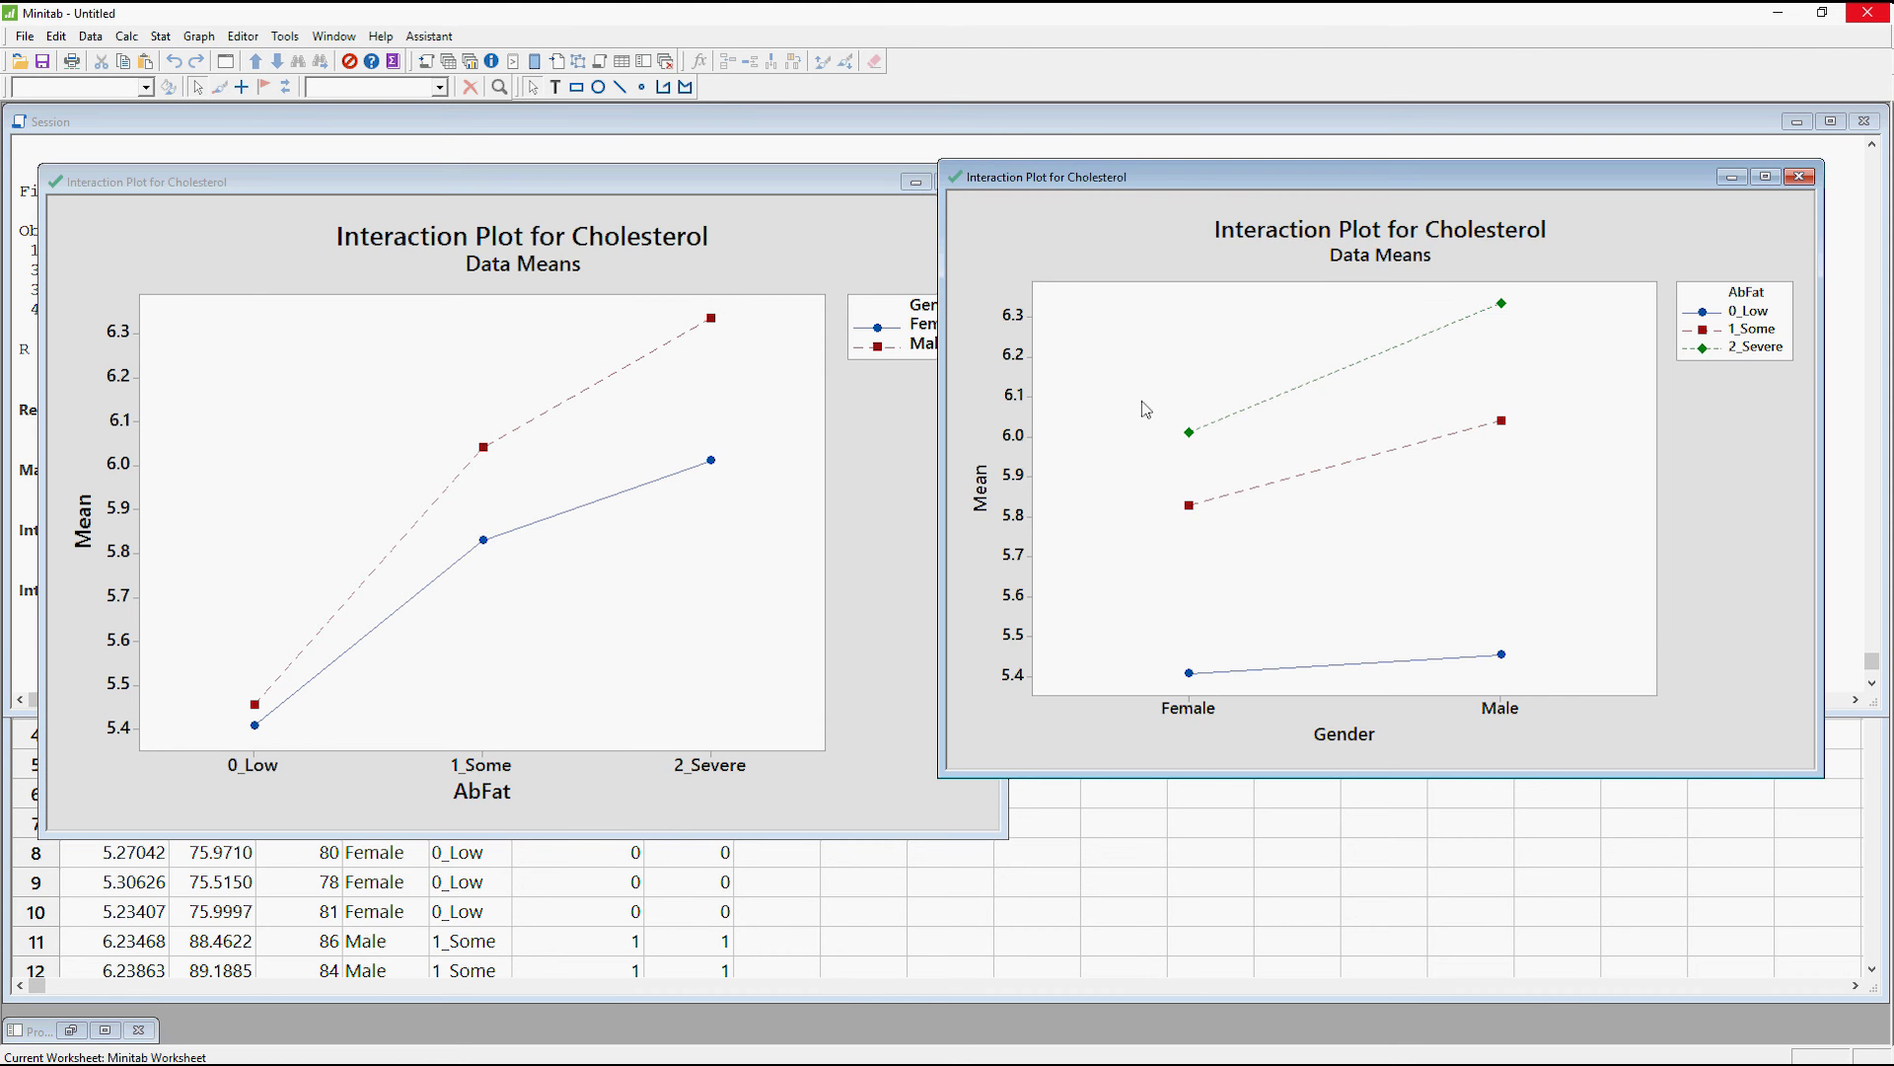
mouse_move(720, 786)
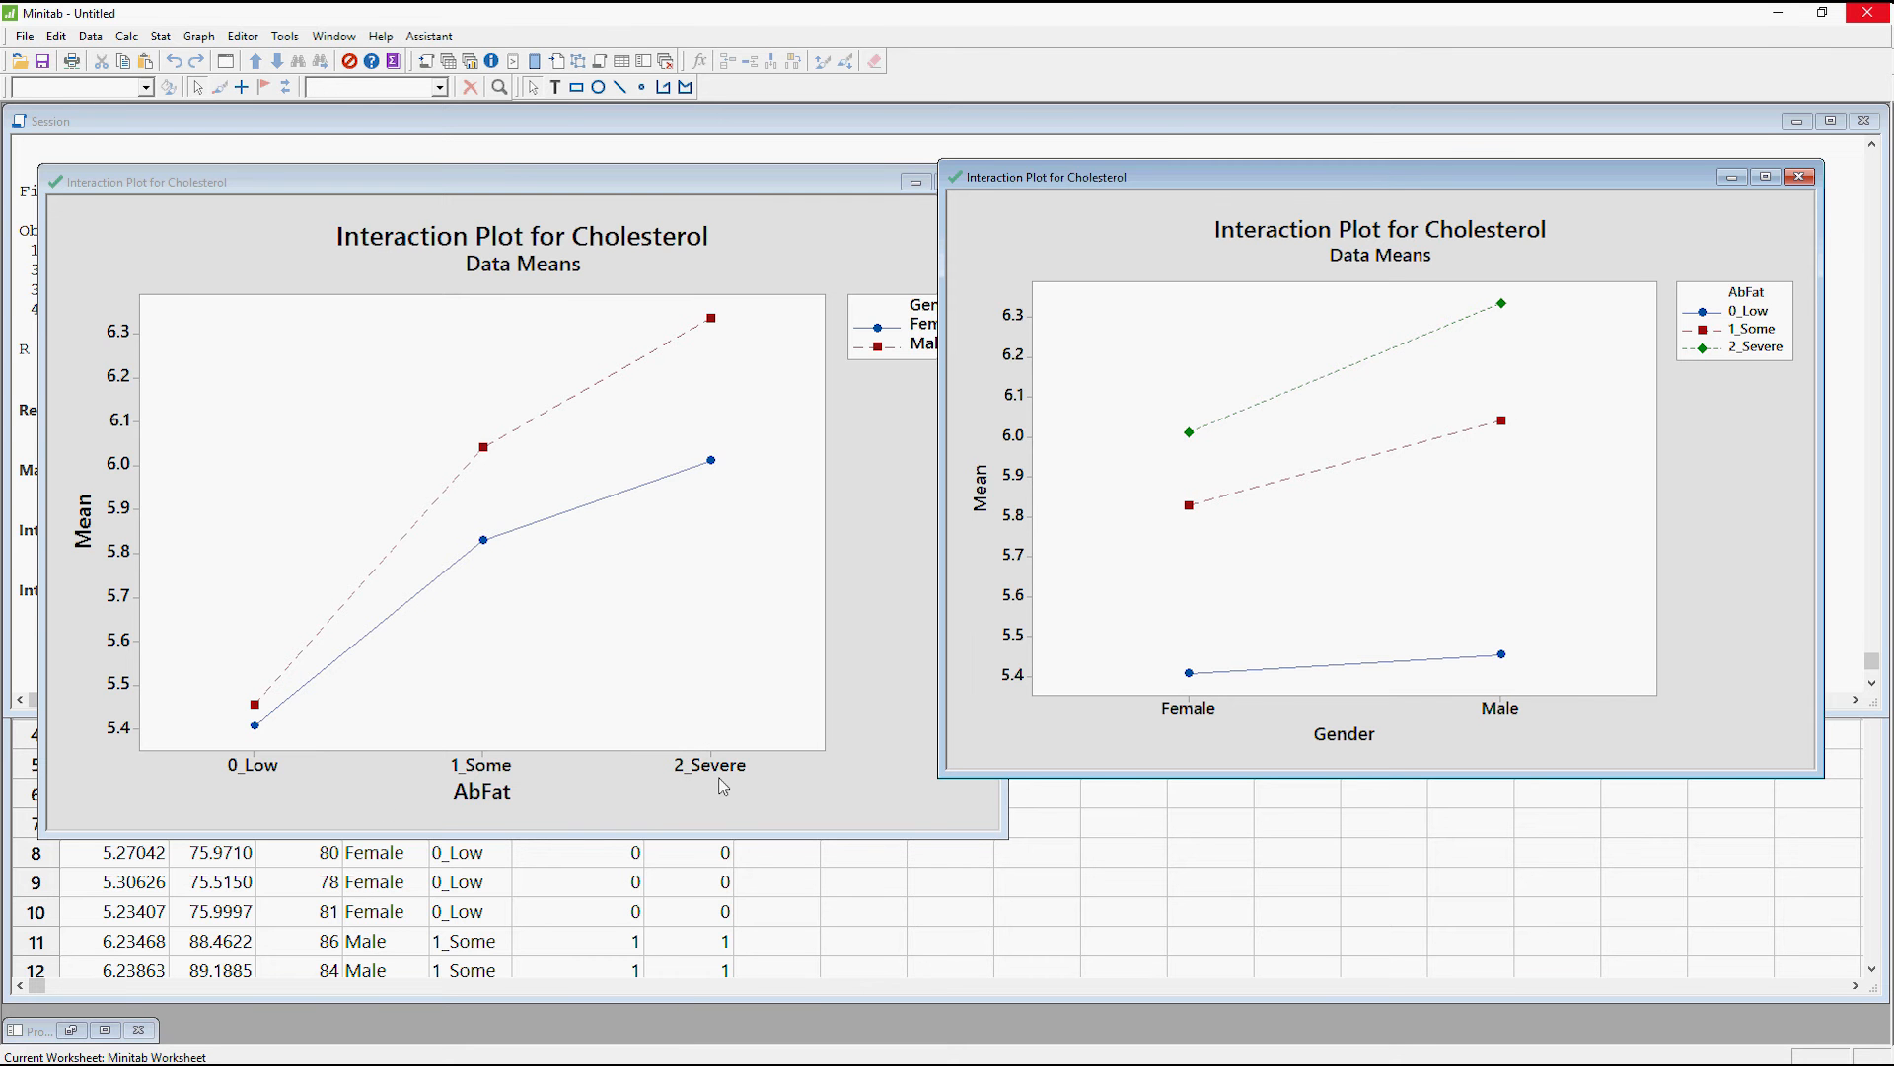
mouse_move(887, 332)
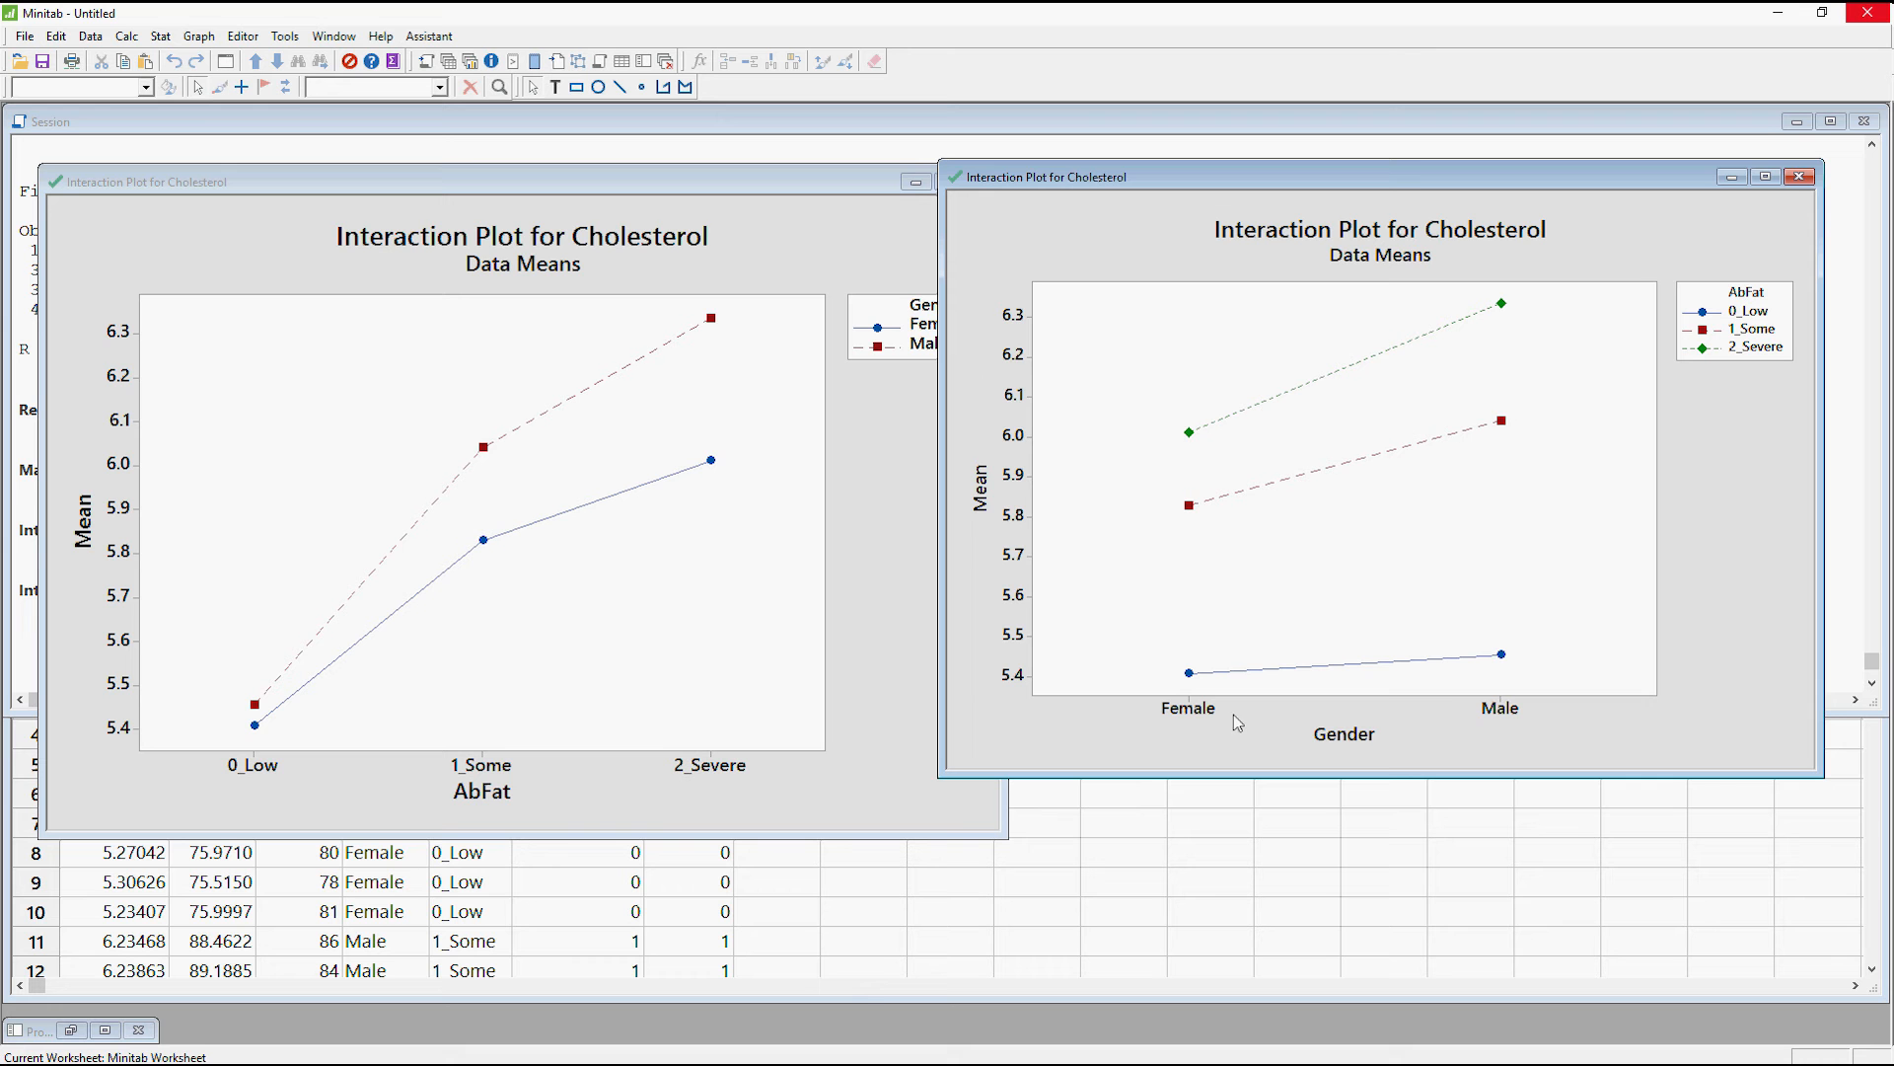
mouse_move(1508, 704)
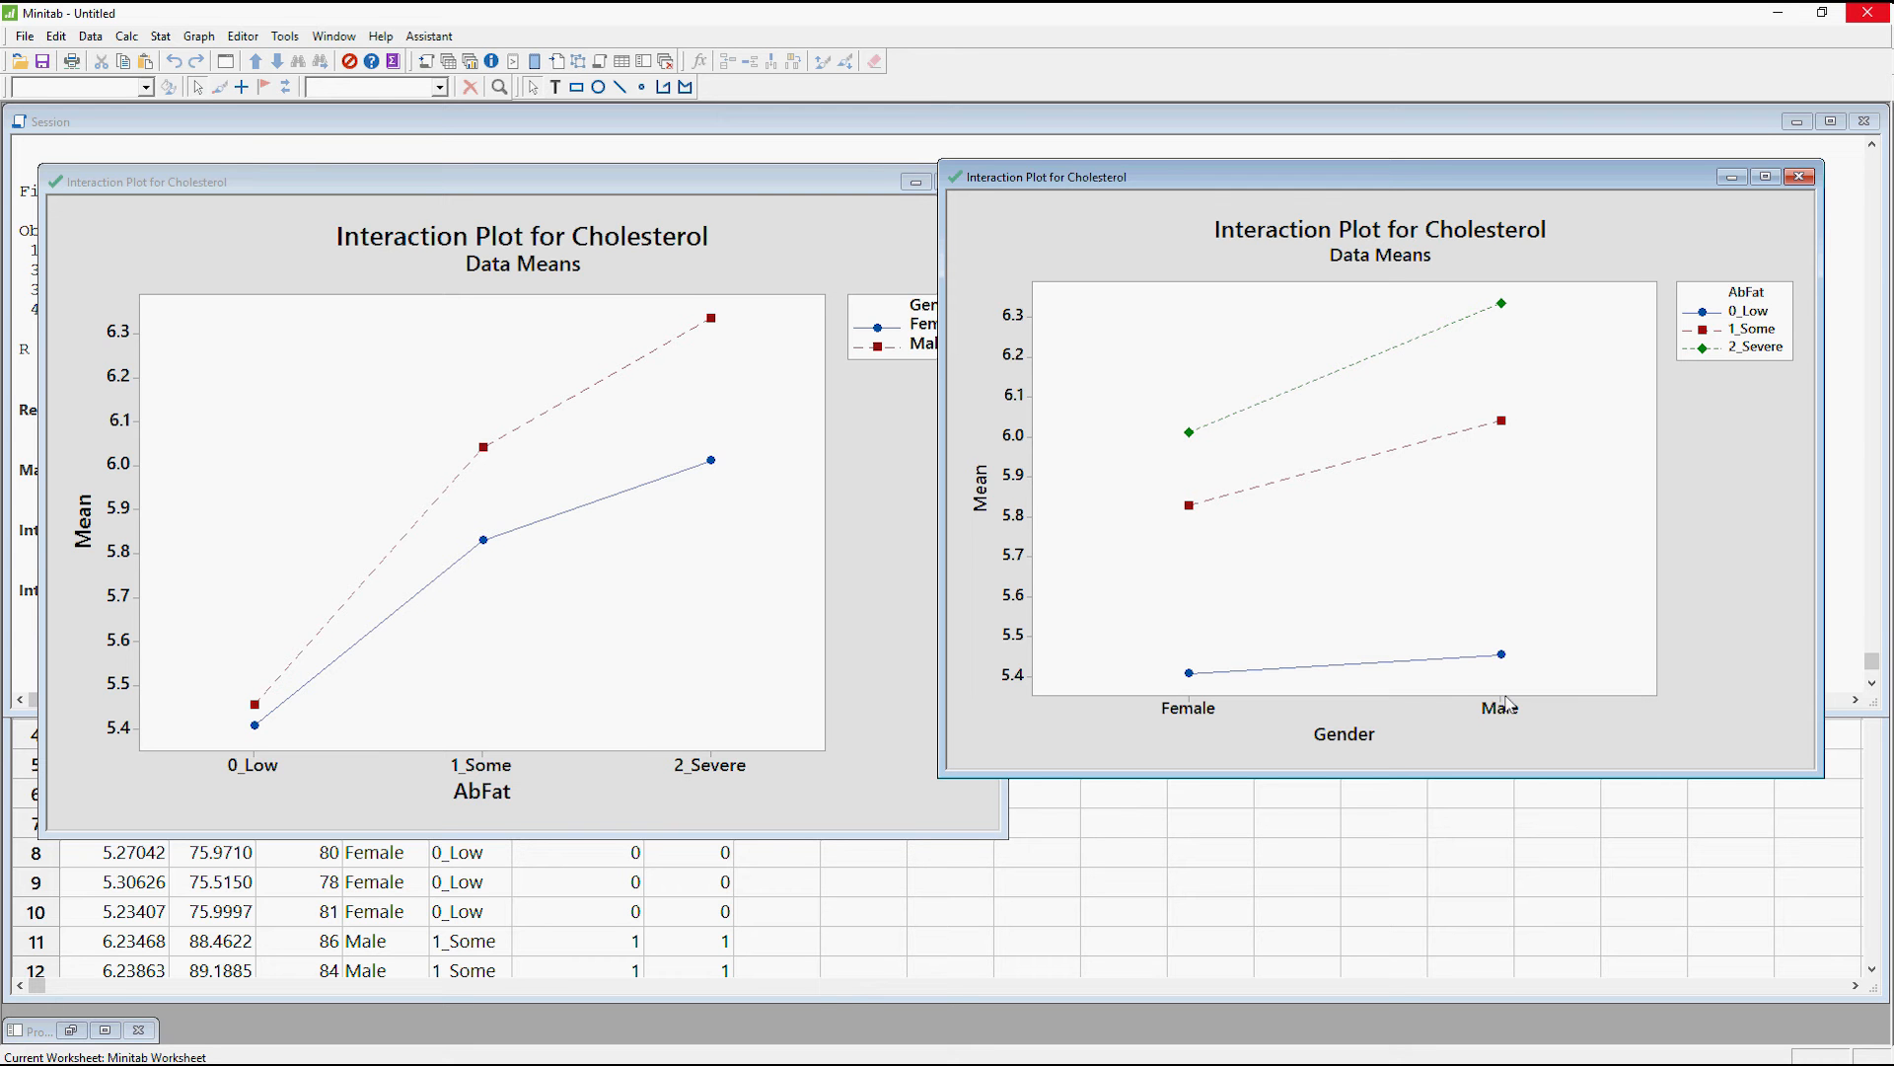
mouse_move(1513, 708)
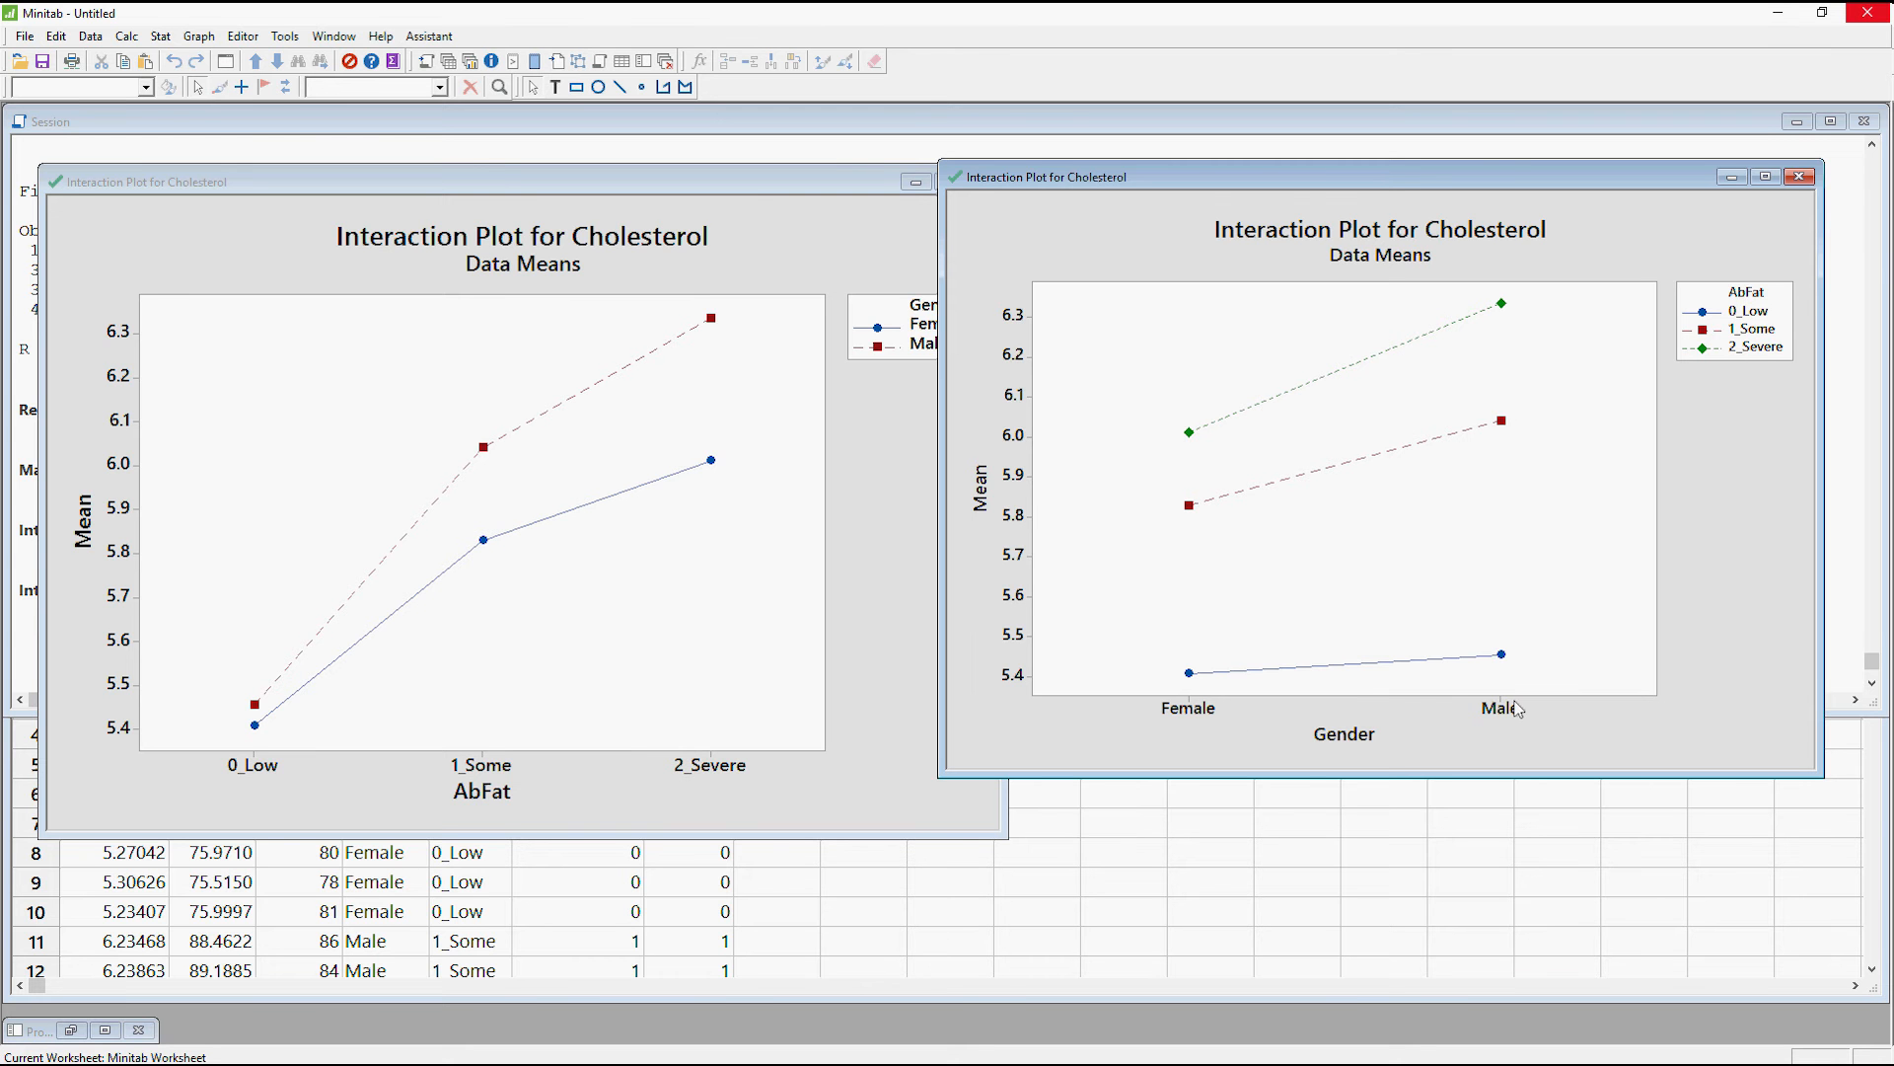
mouse_move(1704, 328)
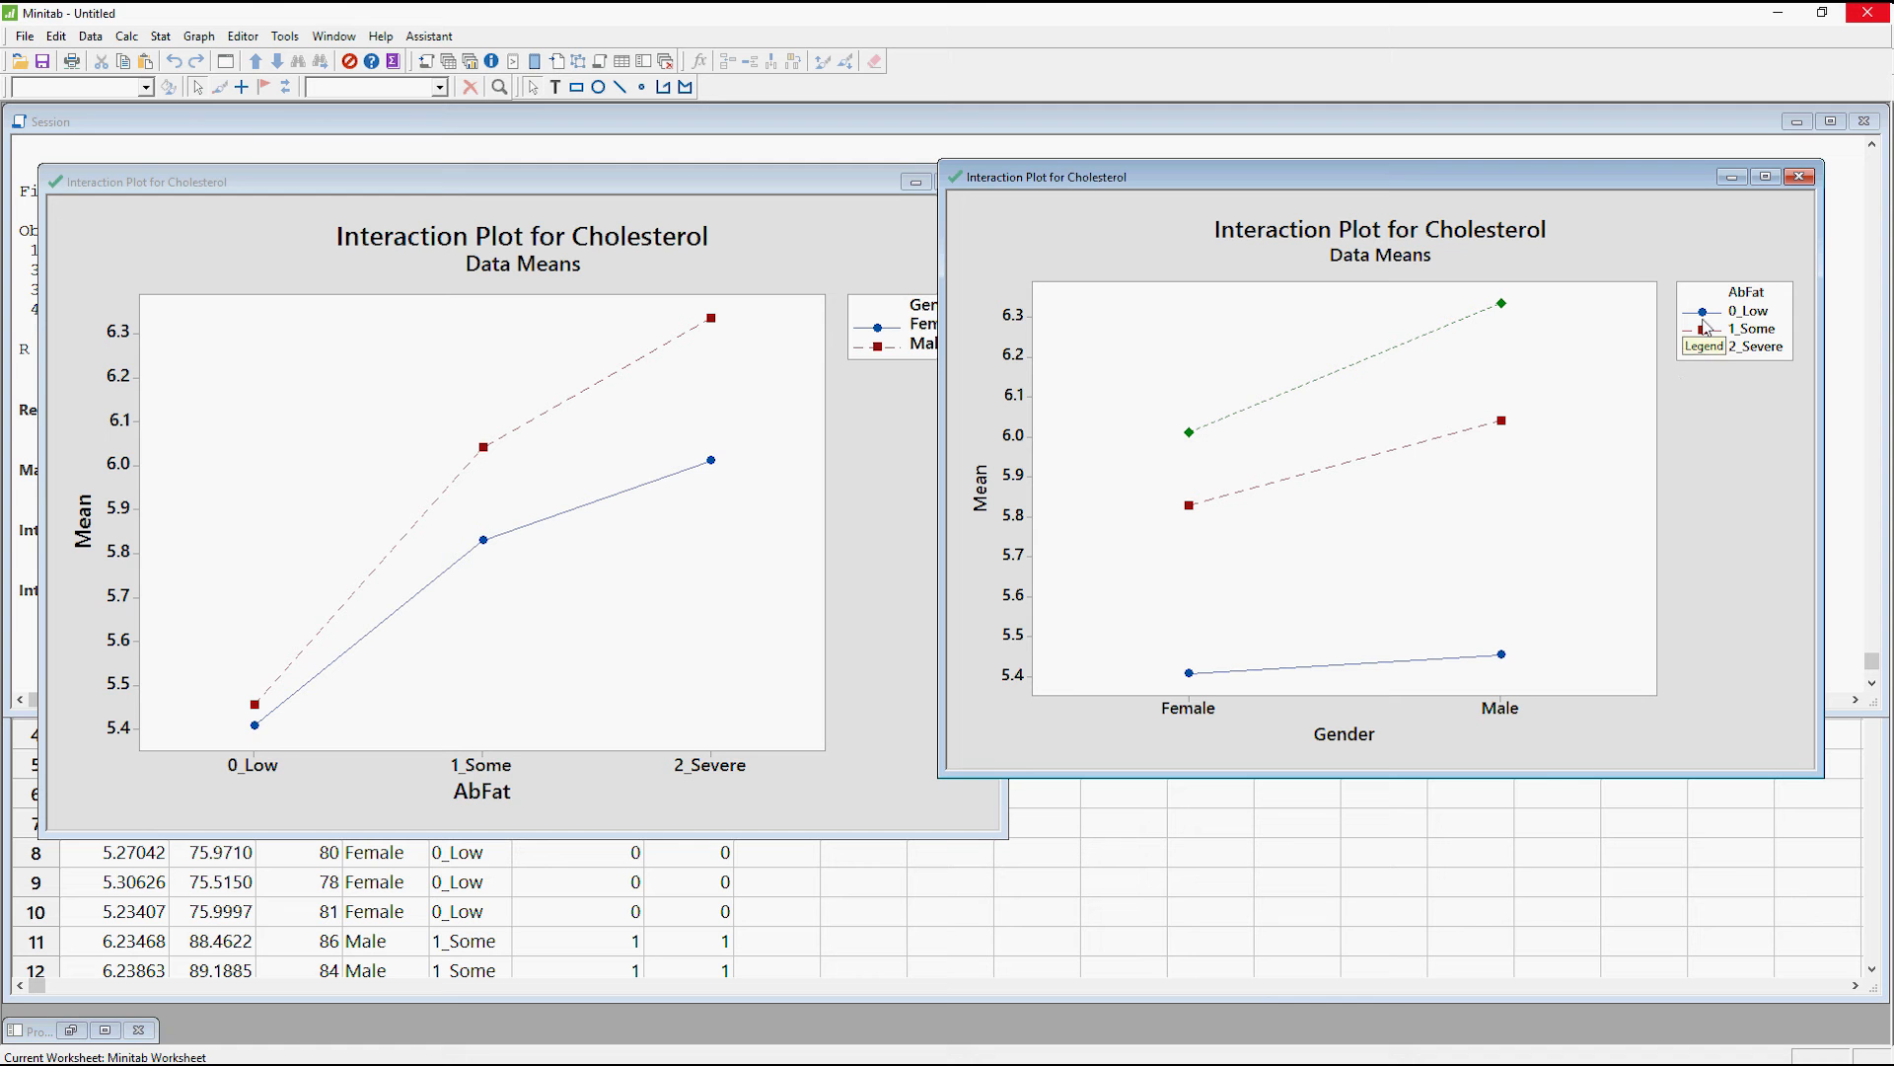
mouse_move(1713, 716)
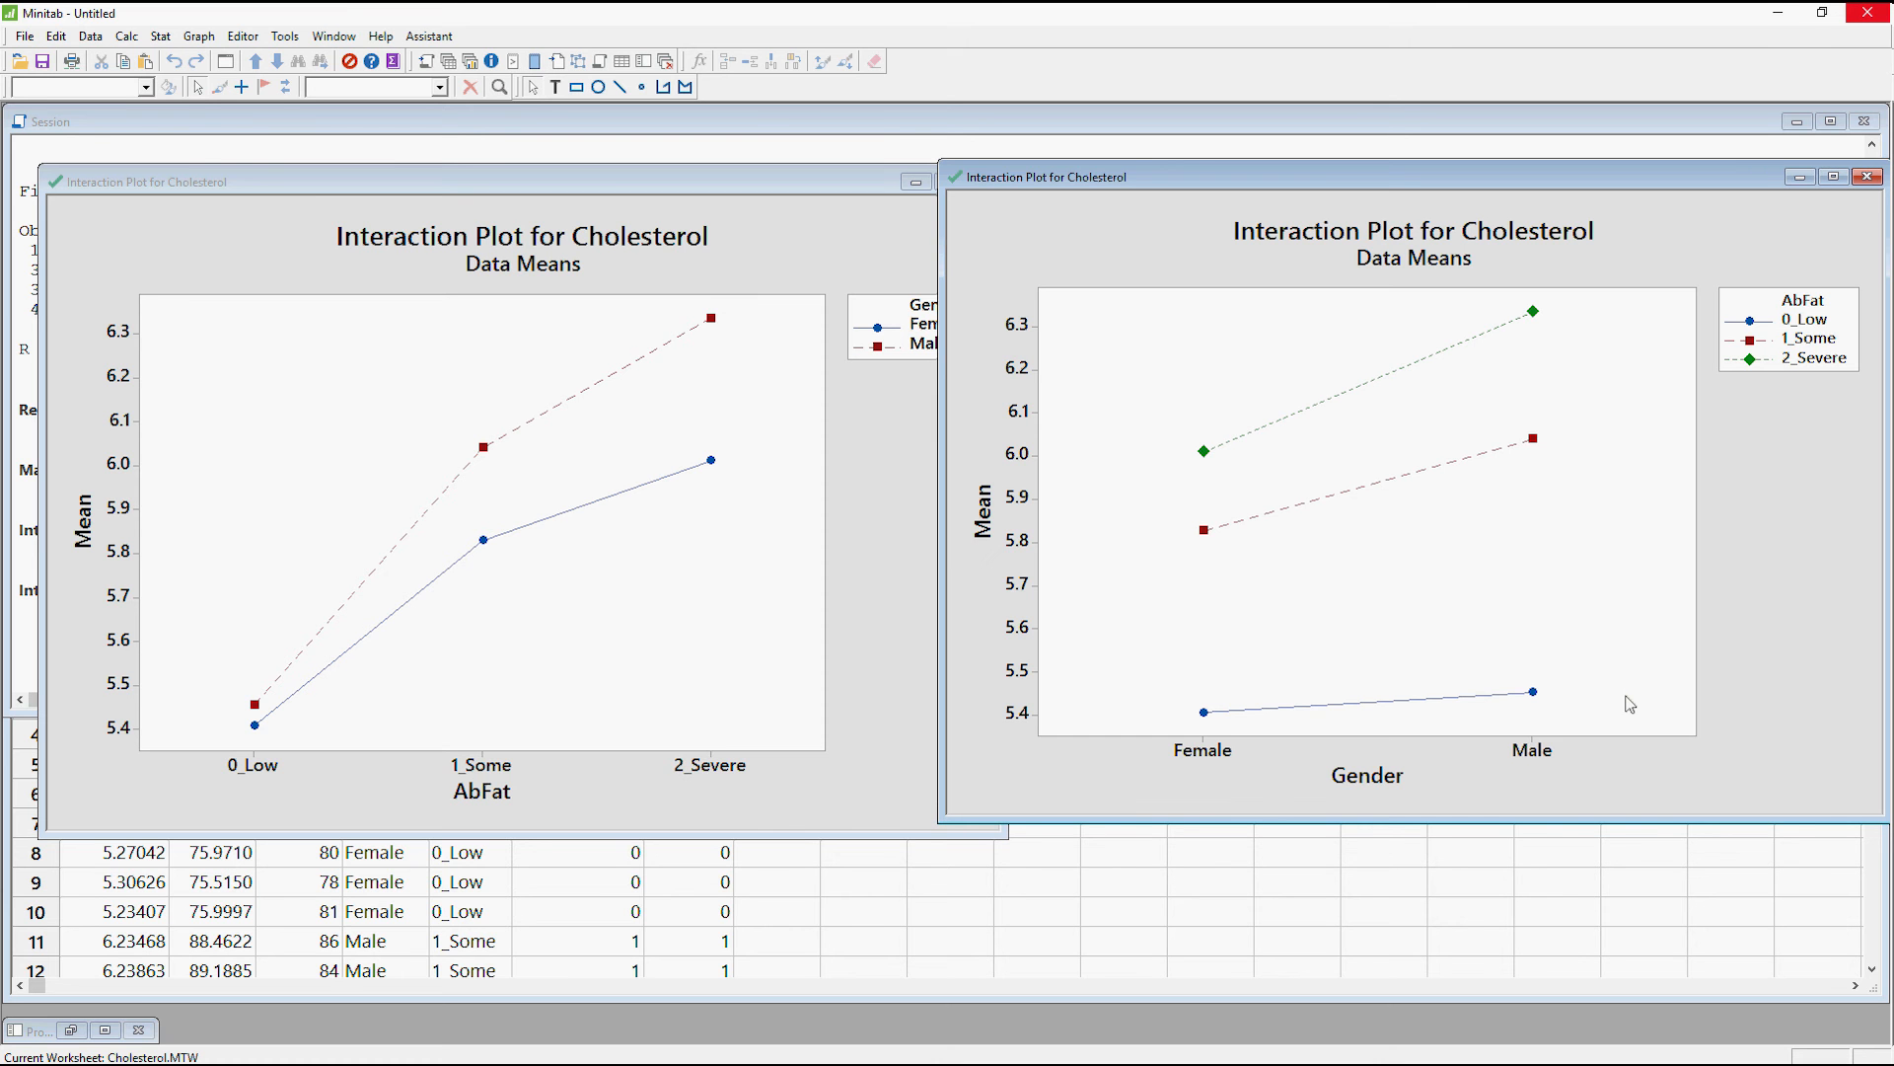
mouse_move(1491, 651)
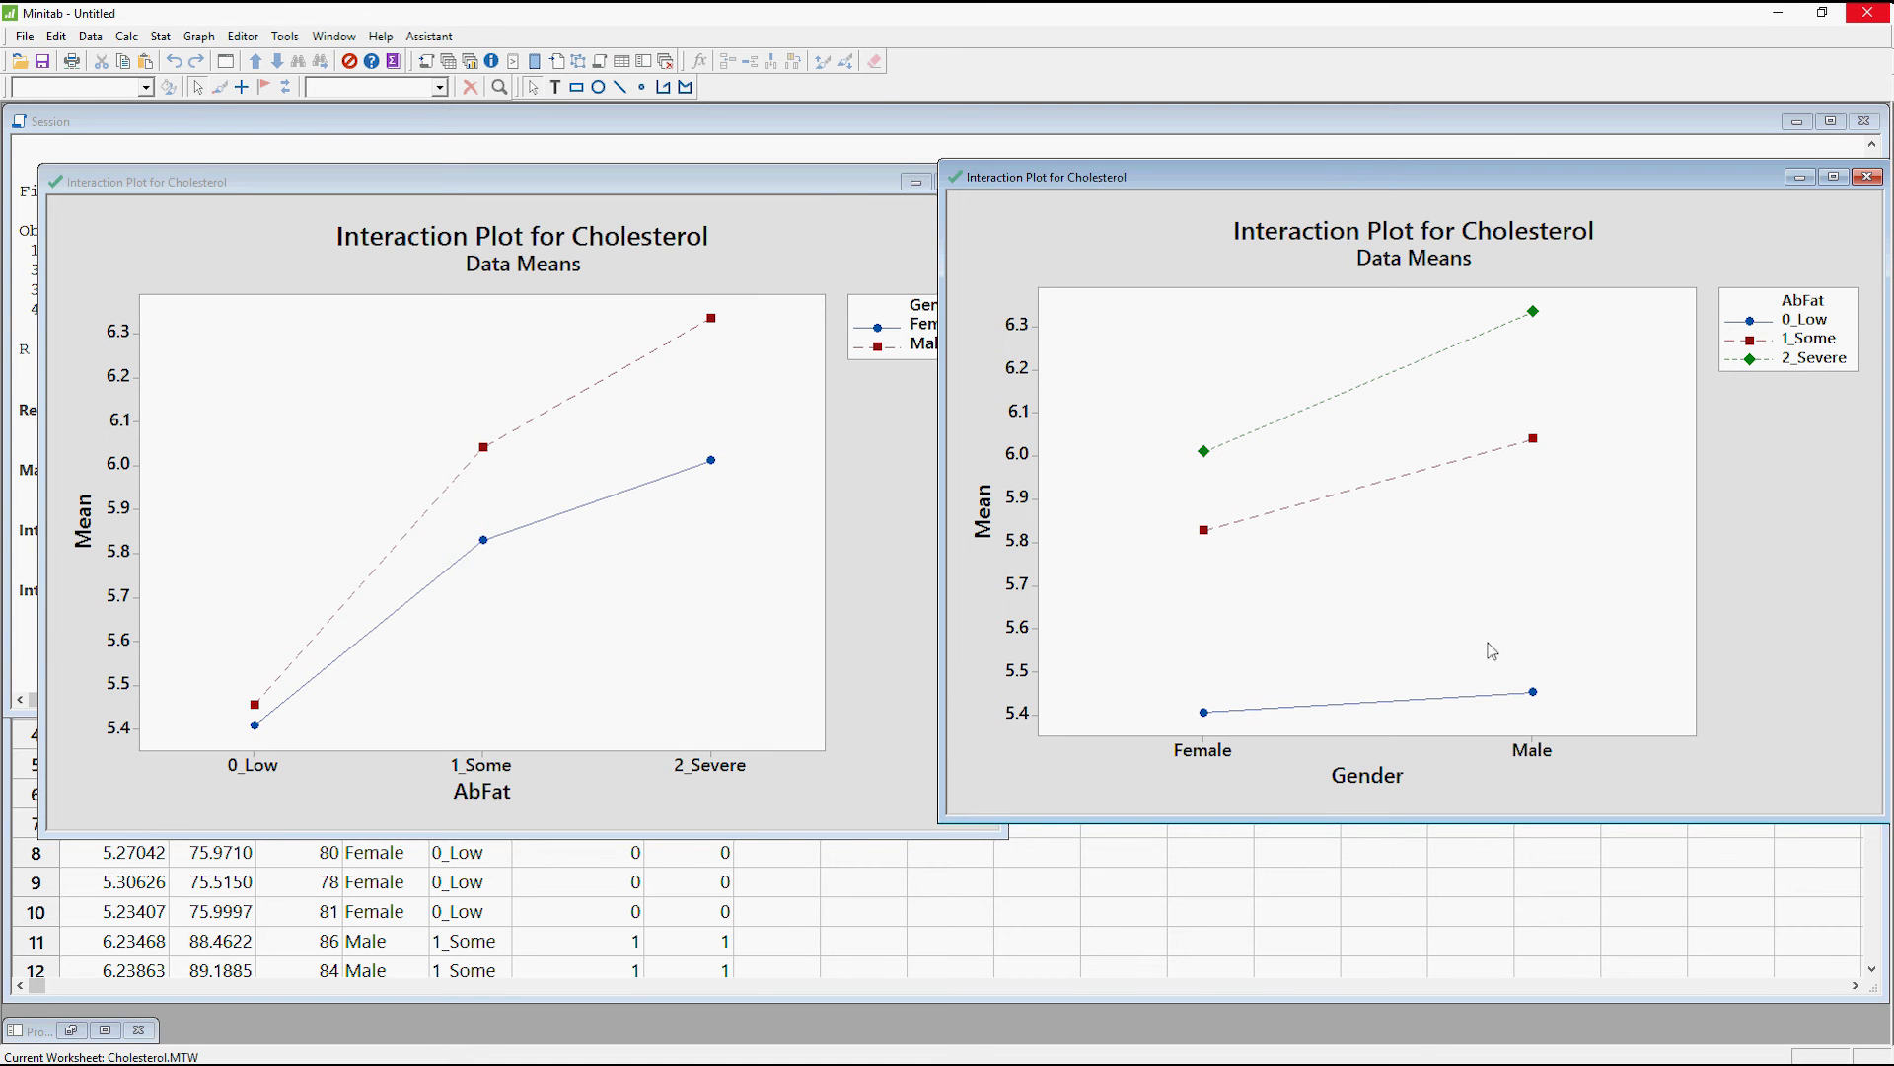
mouse_move(1545, 642)
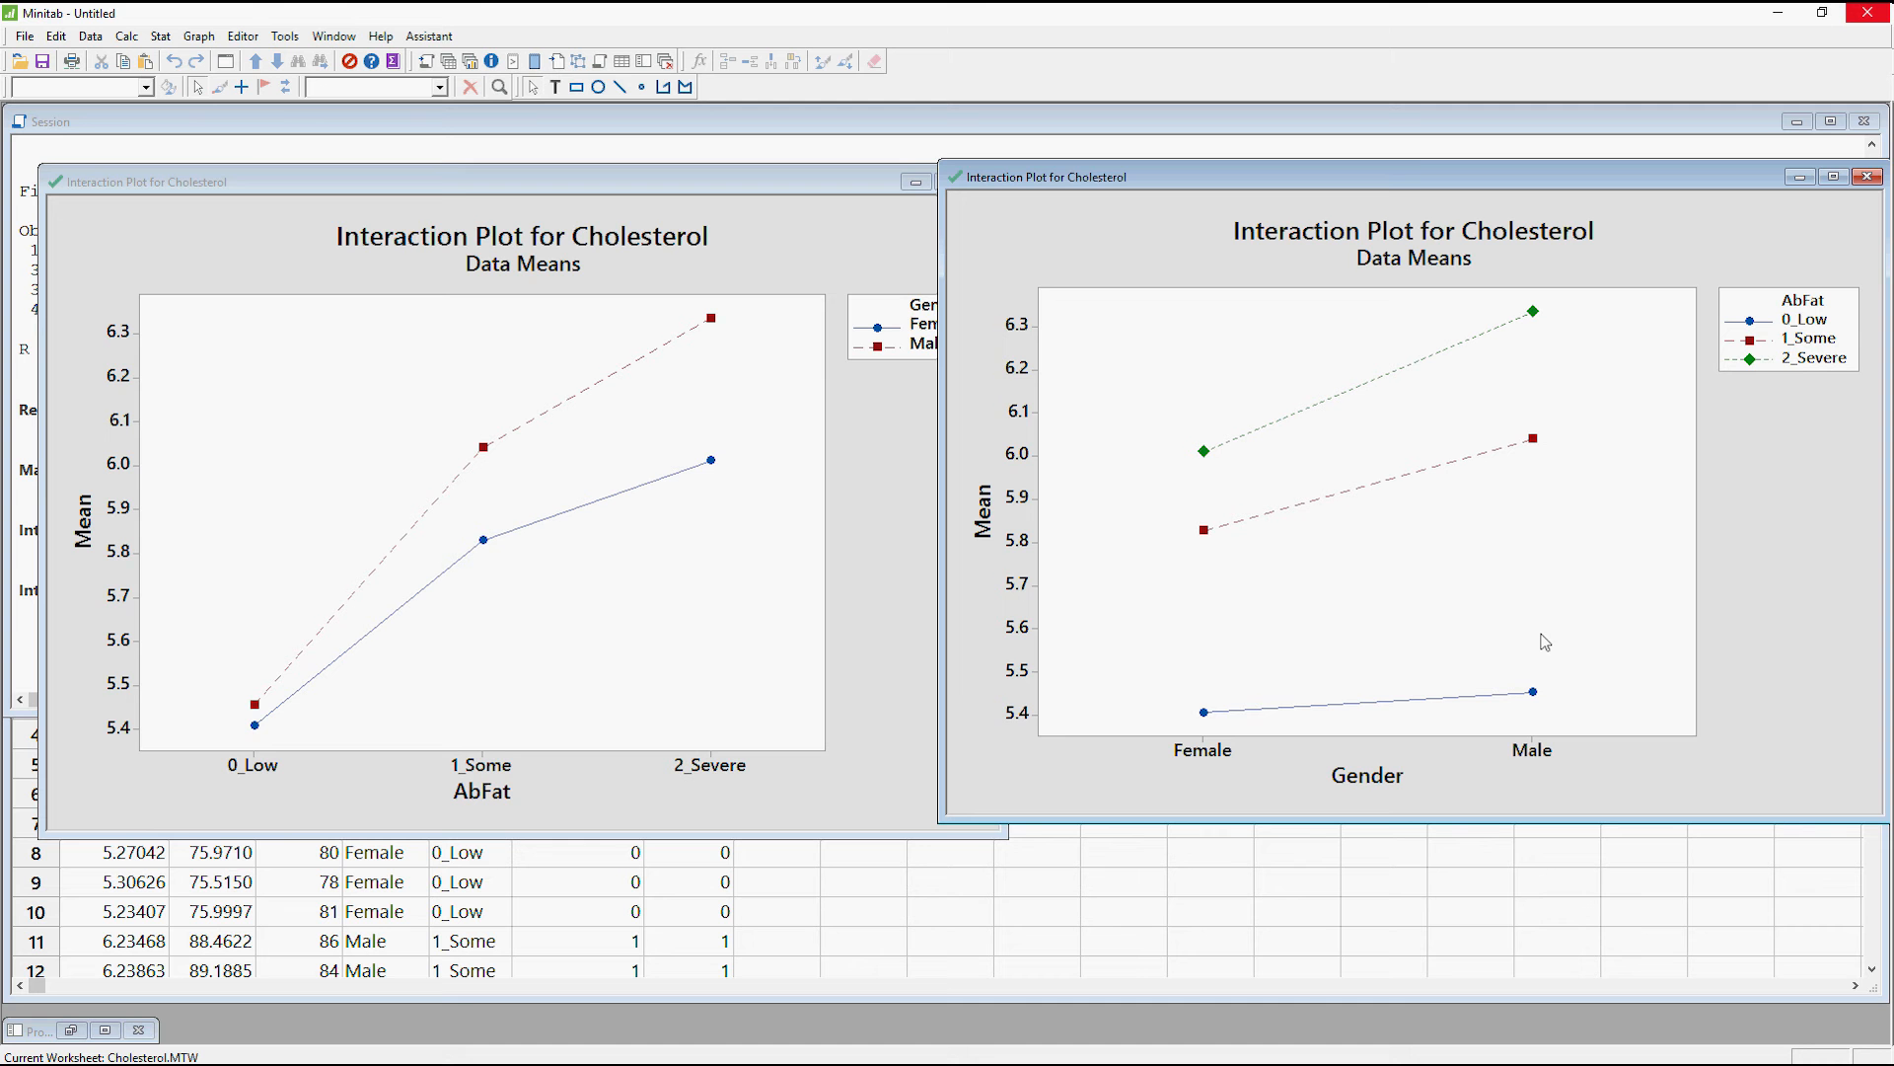
mouse_move(1024, 397)
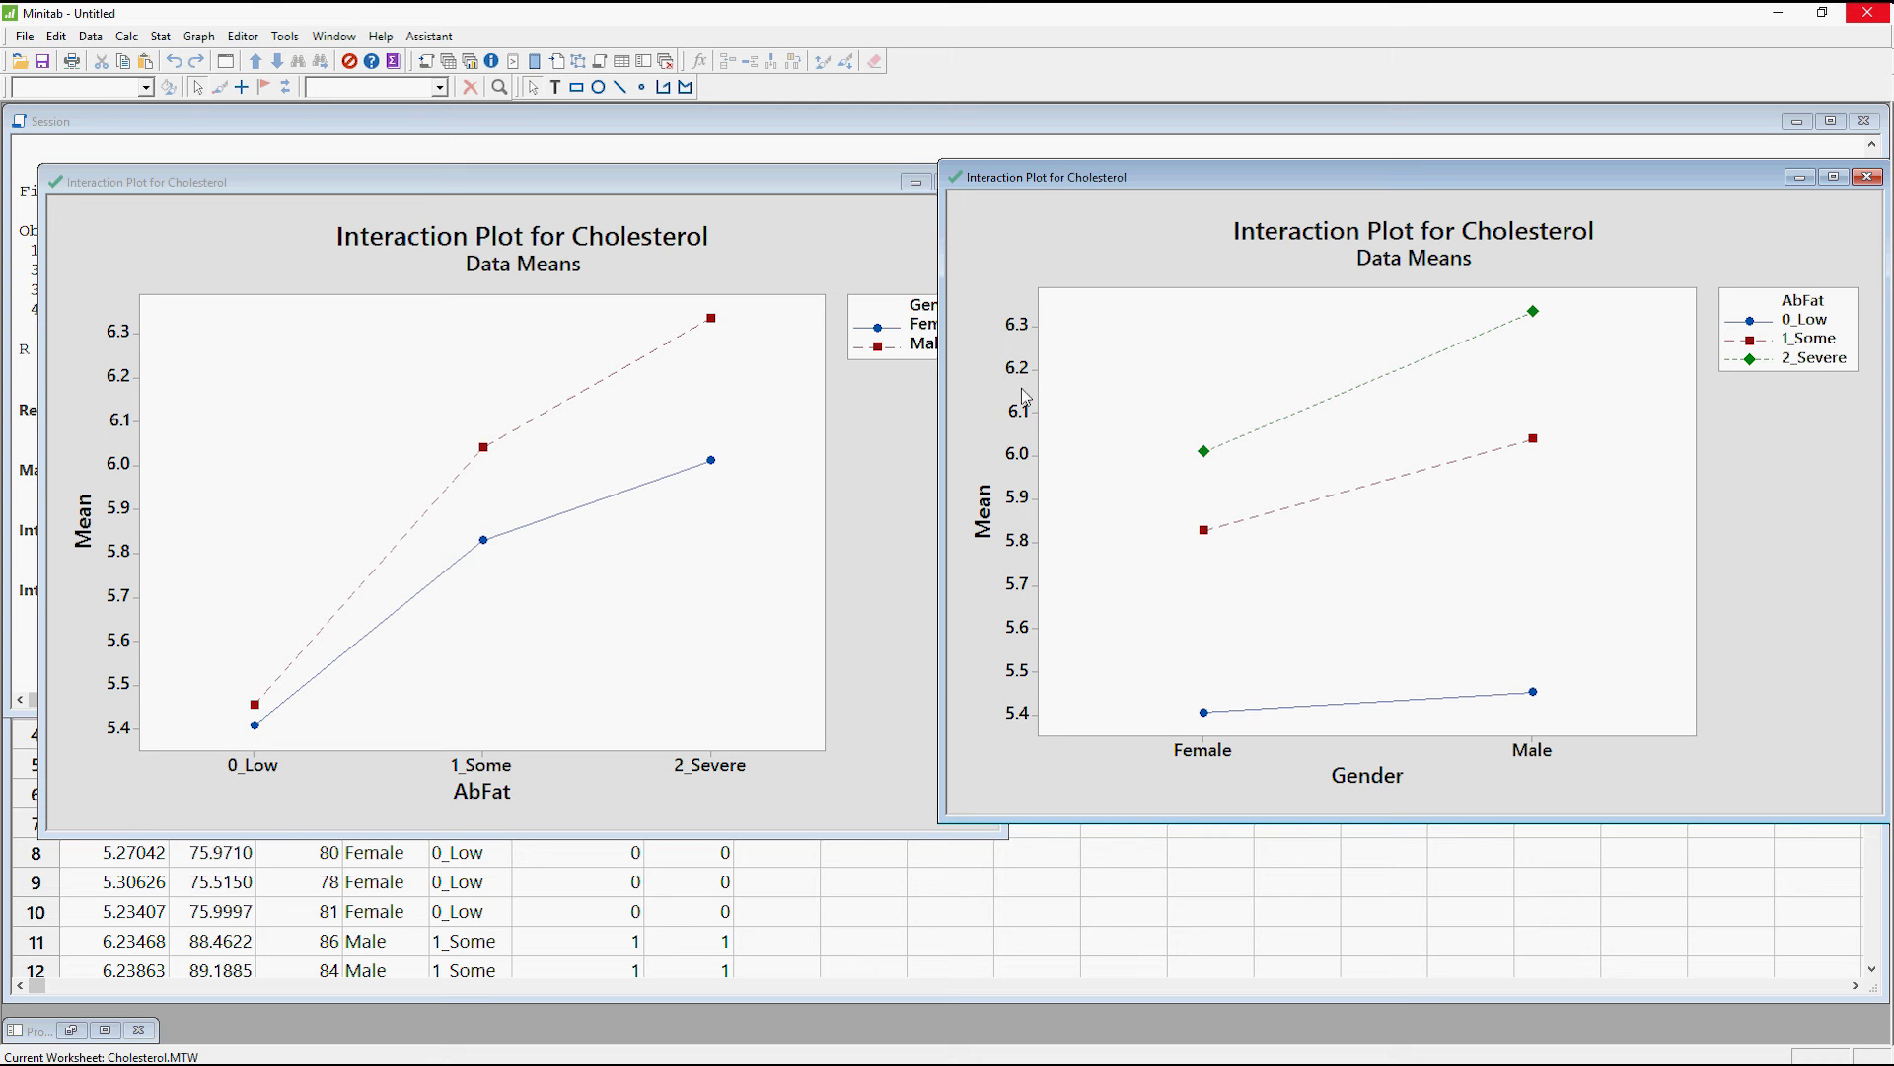
mouse_move(771, 238)
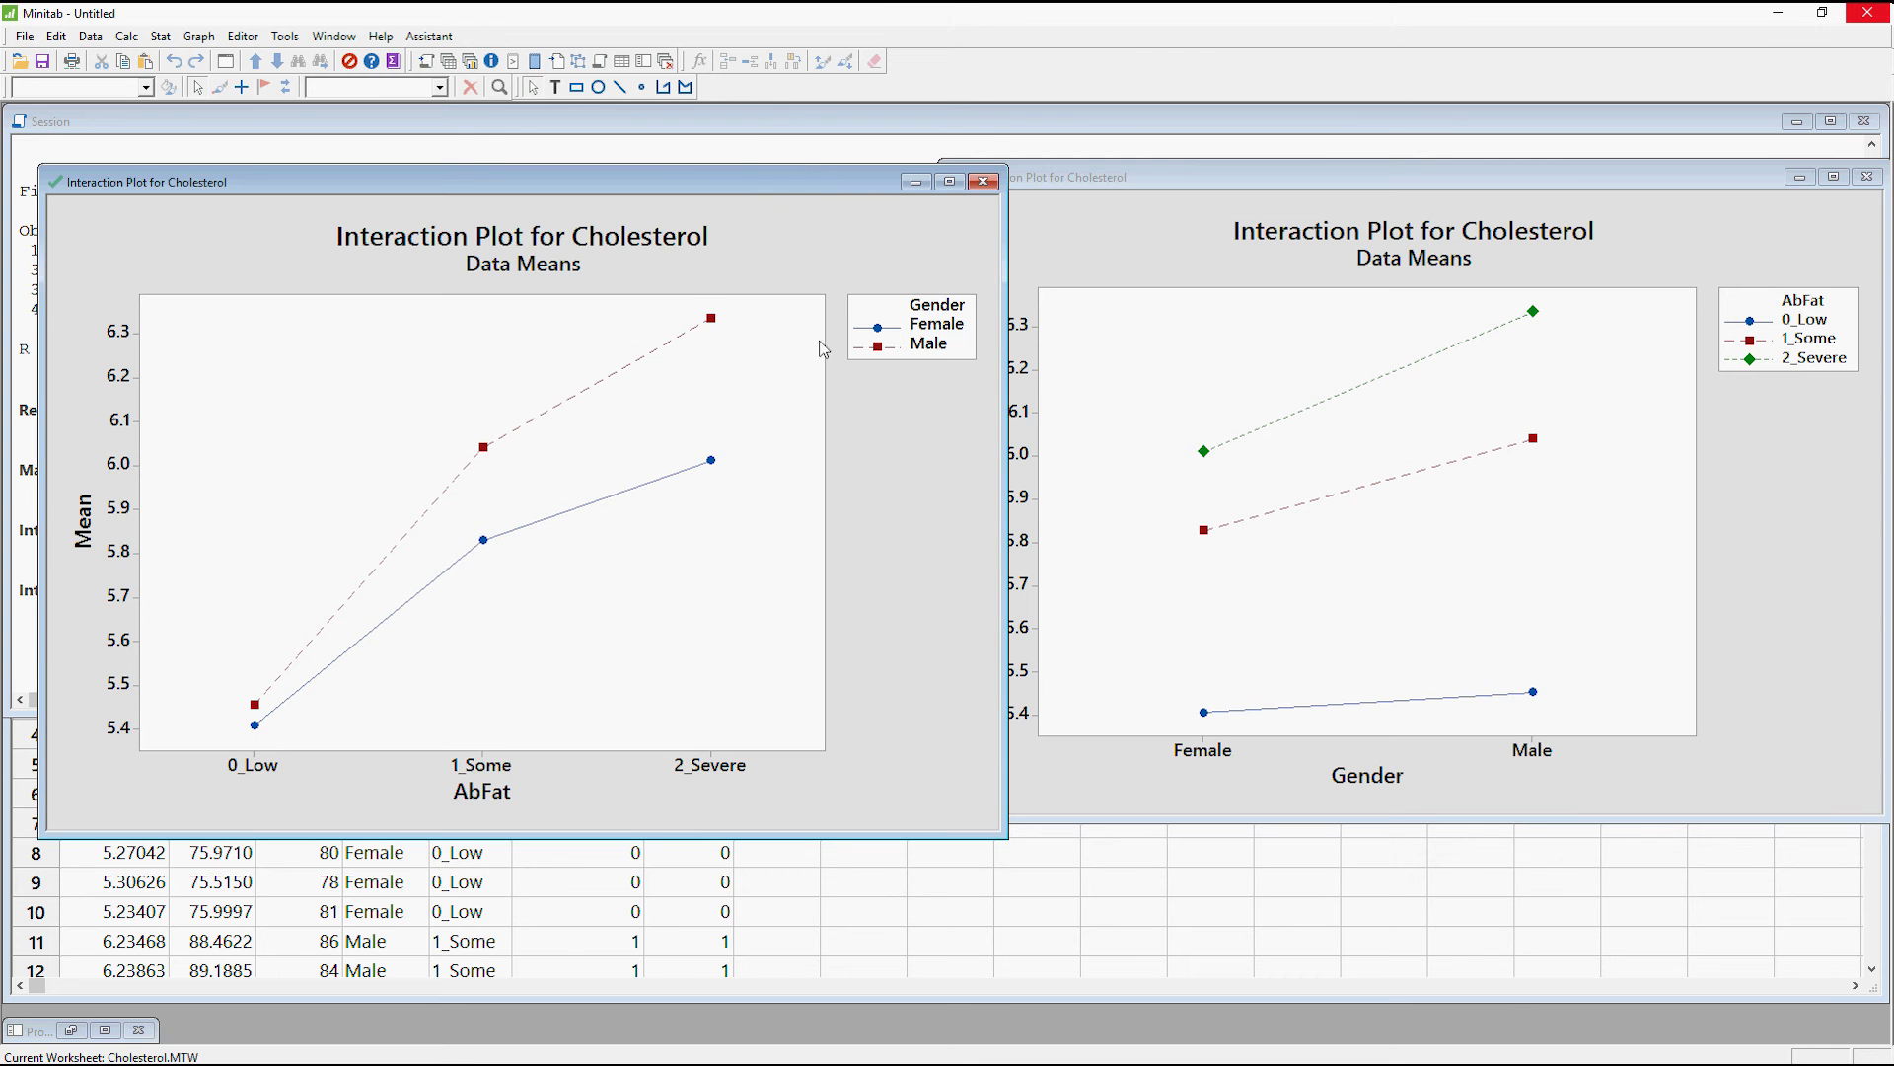
mouse_move(813, 386)
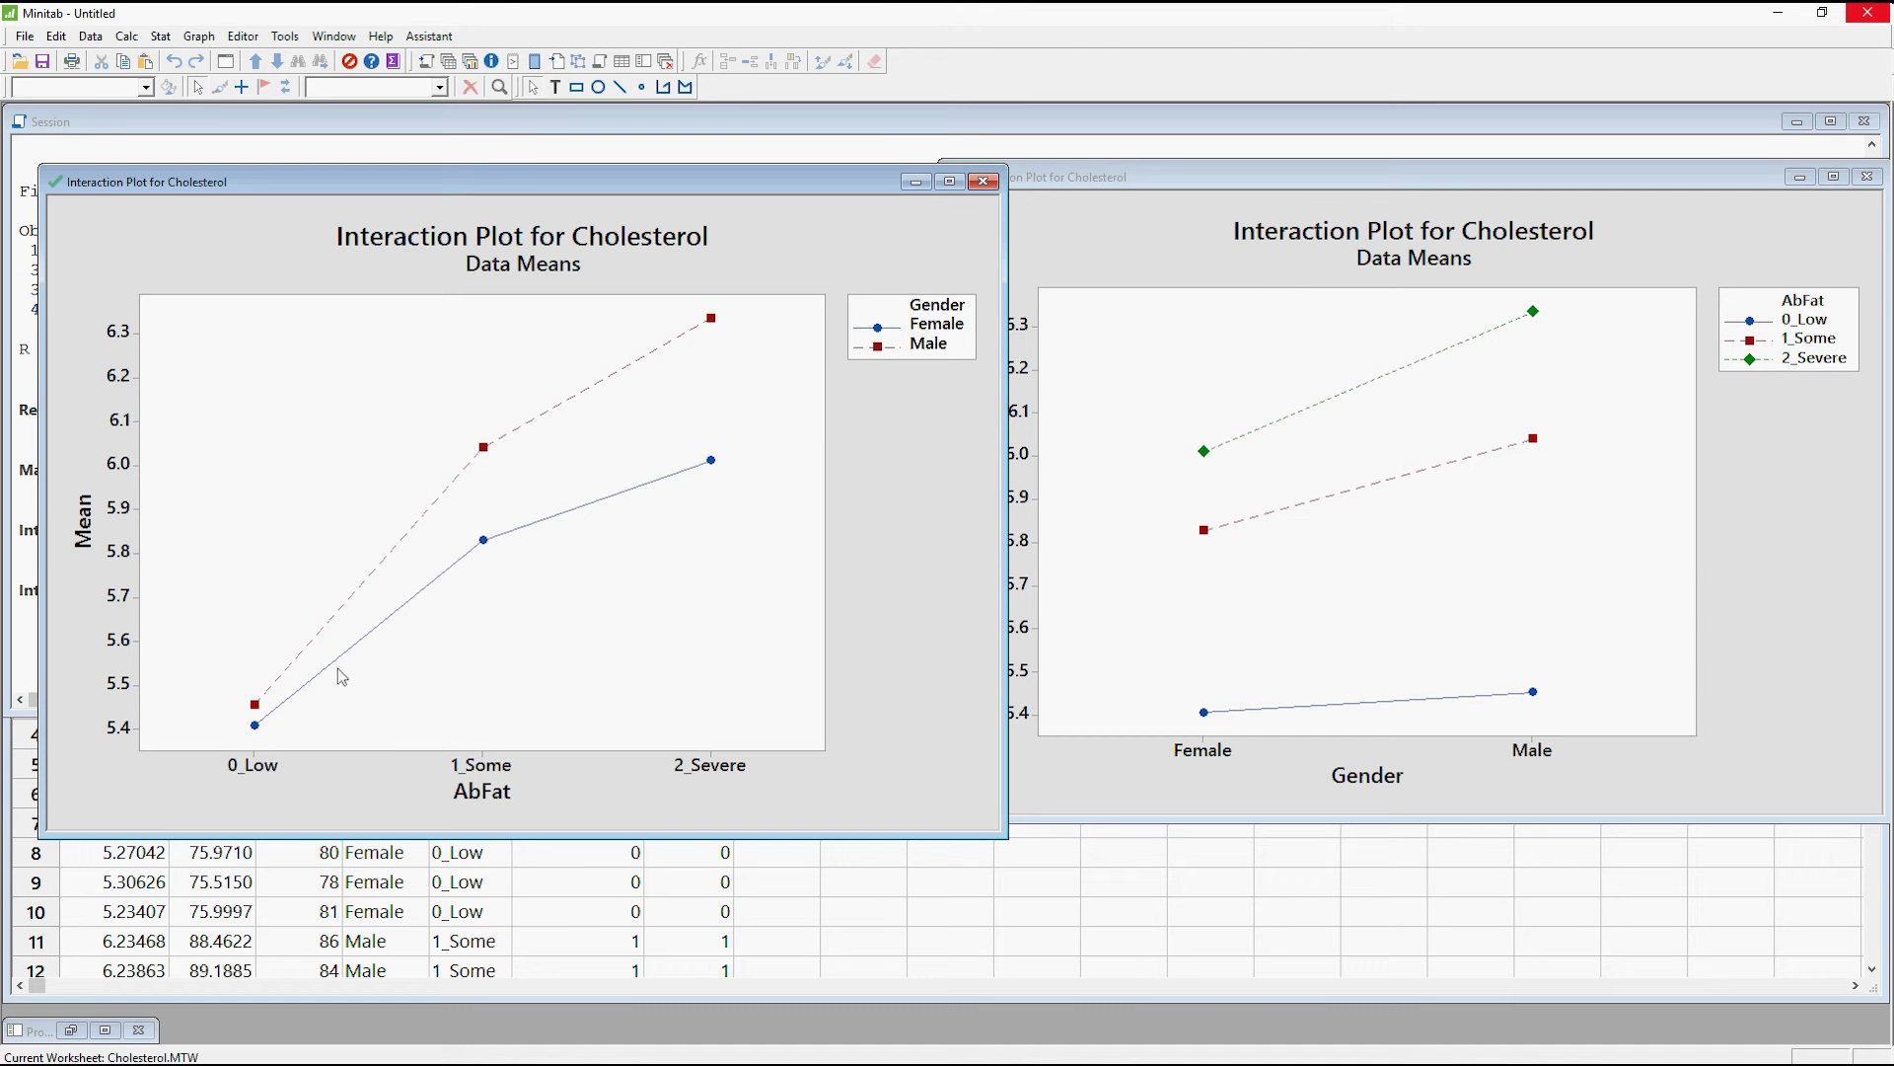
mouse_move(344, 717)
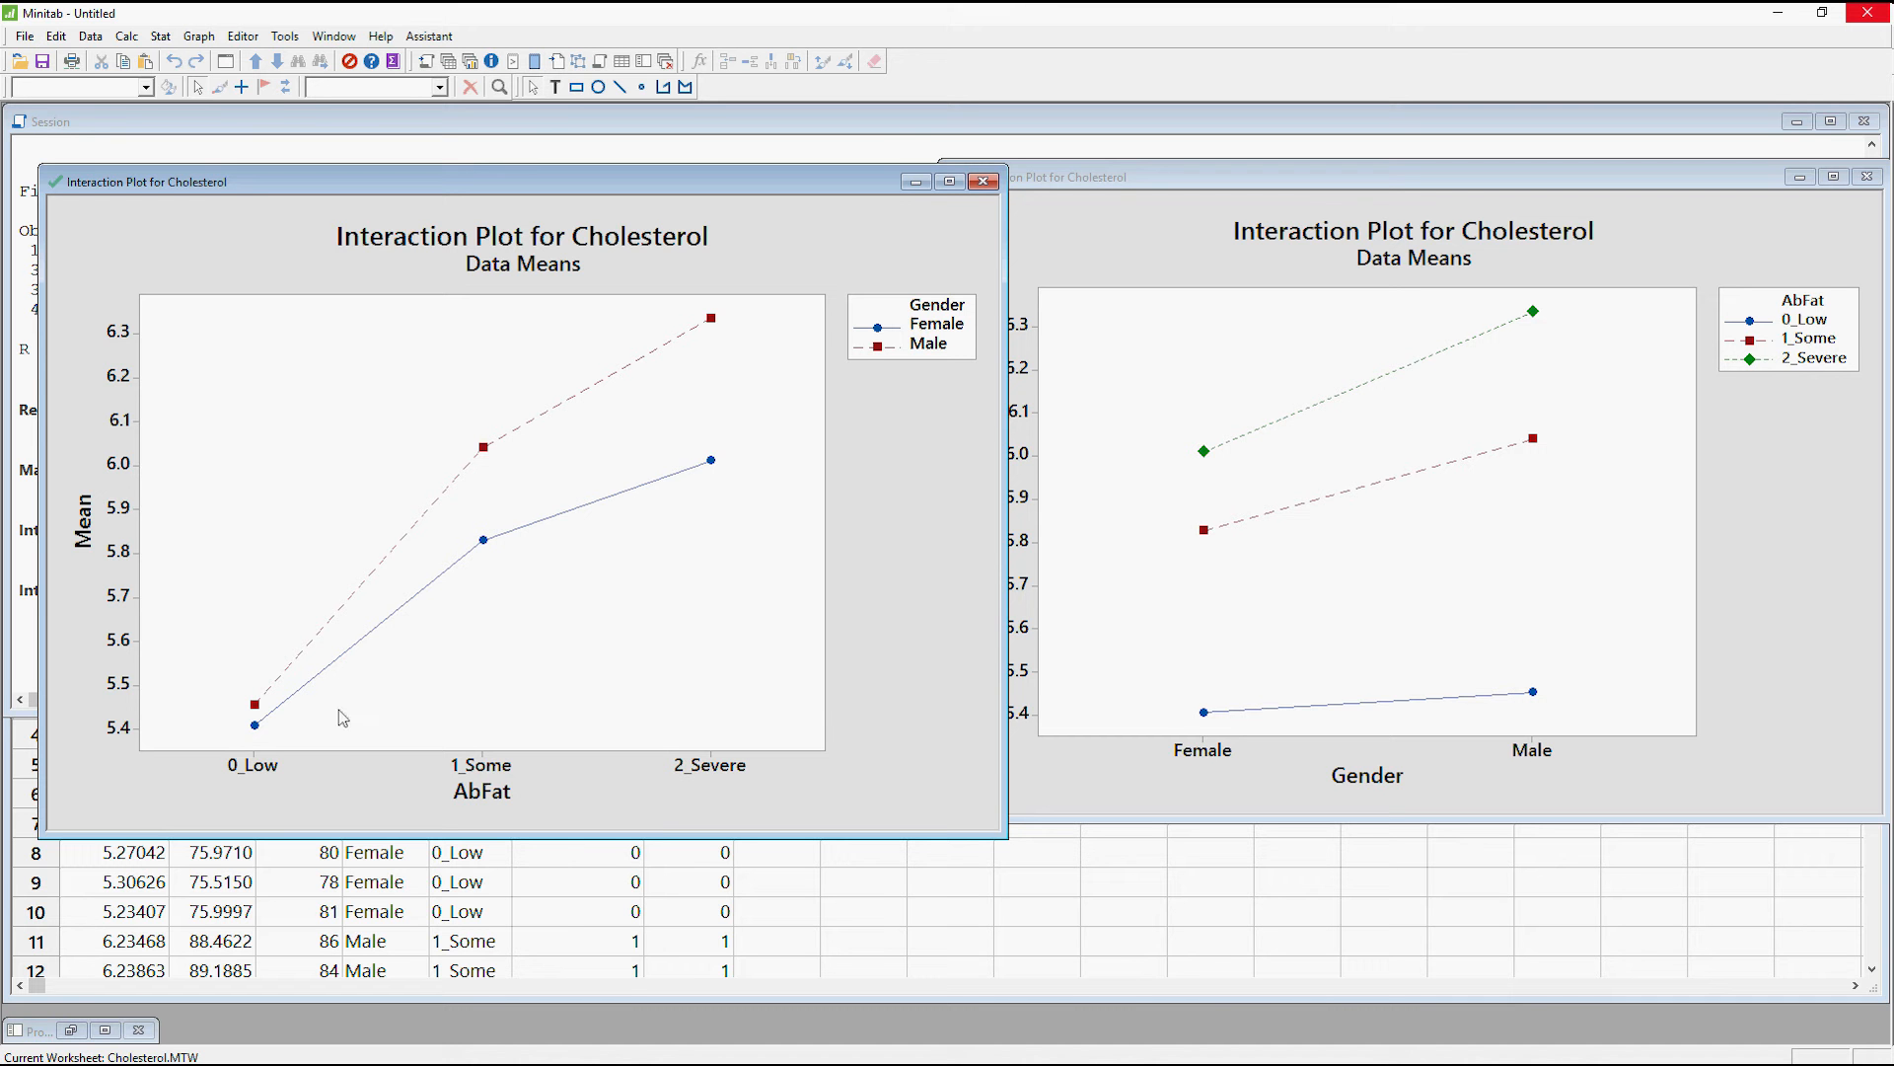
mouse_move(254, 746)
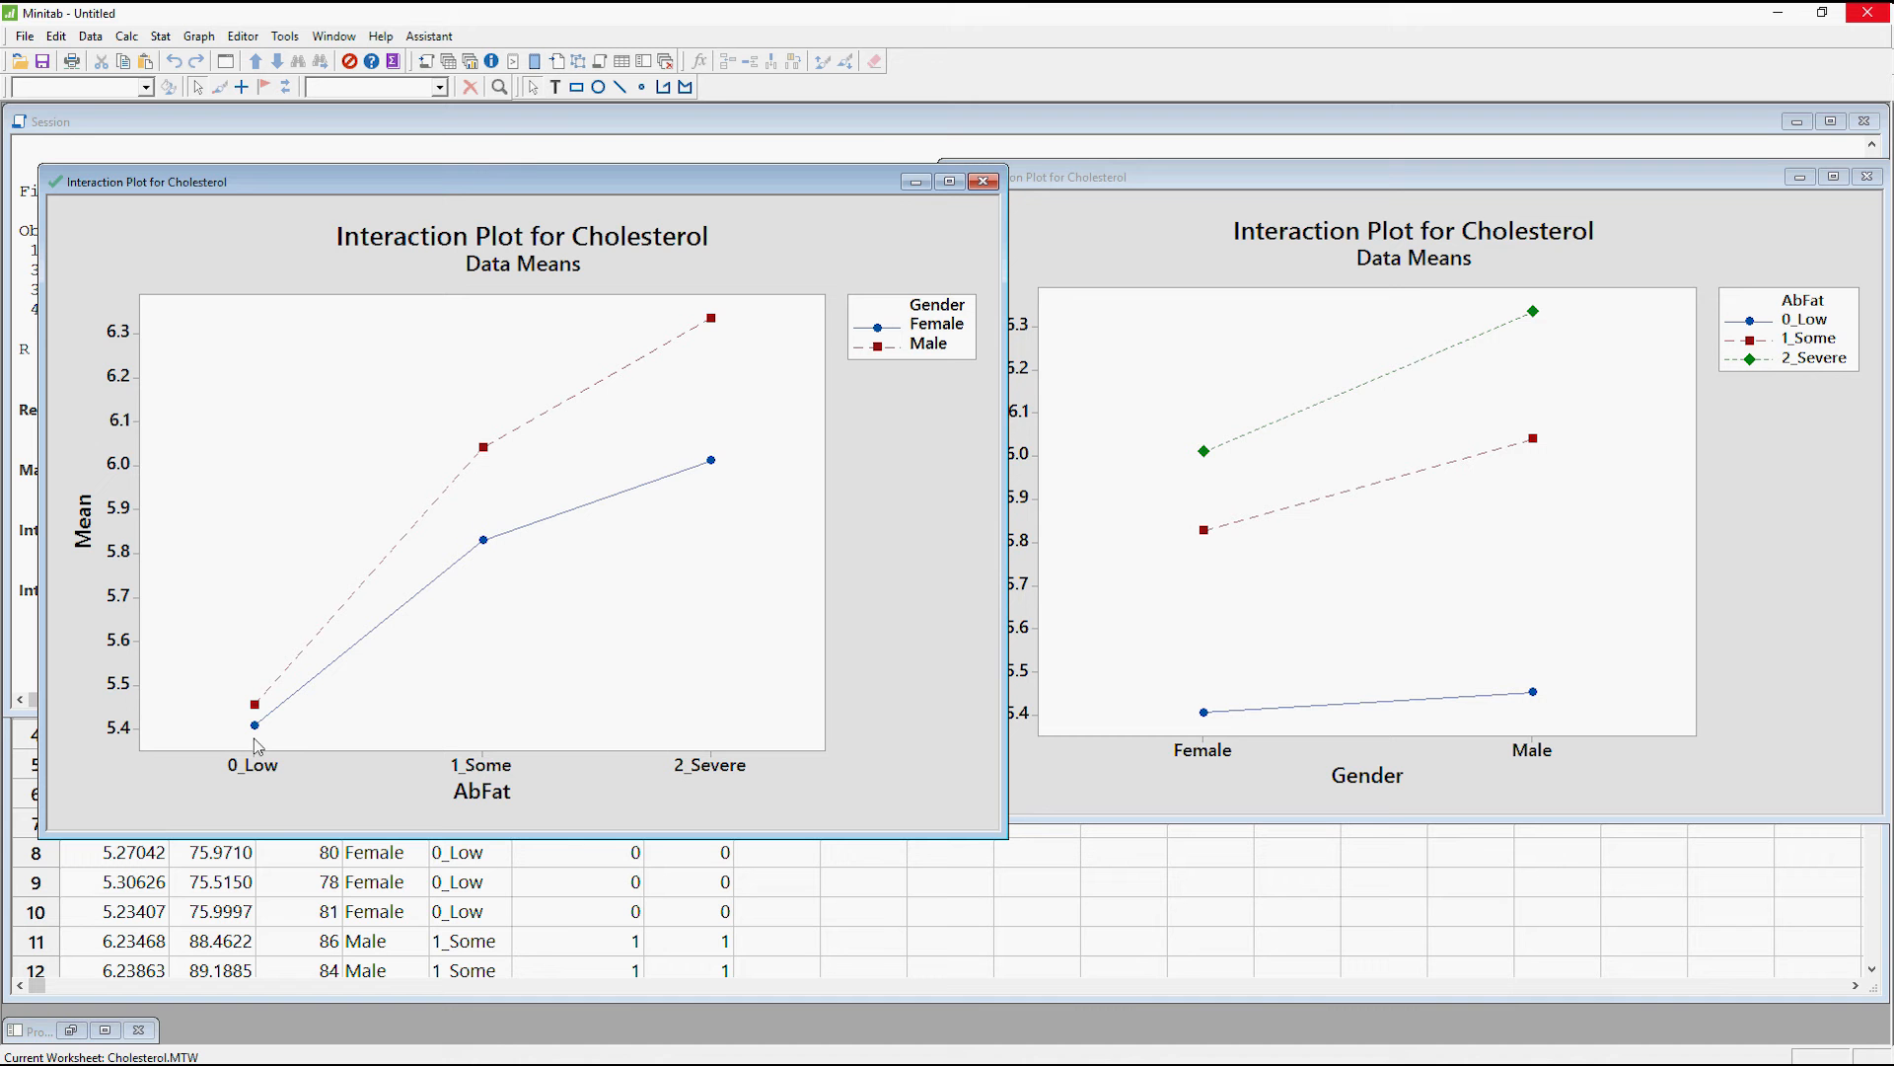
mouse_move(508, 550)
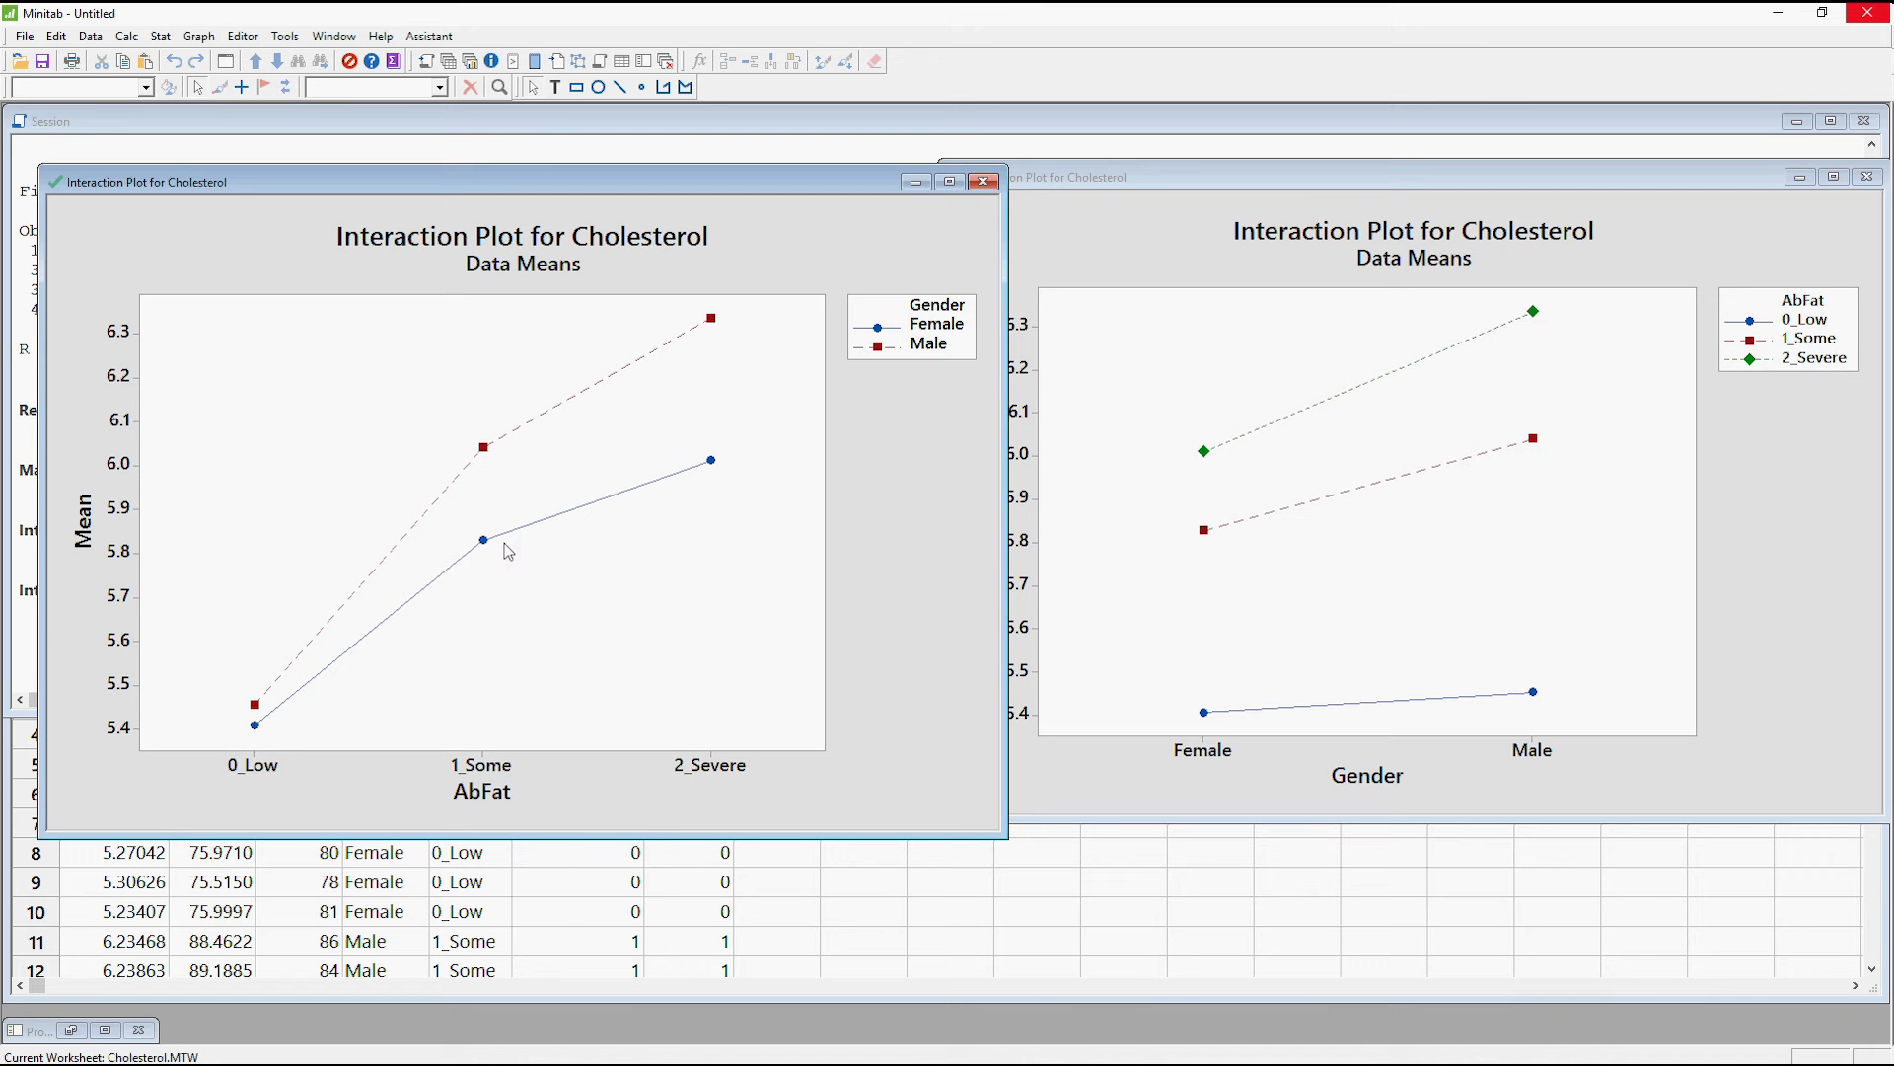
mouse_move(715, 470)
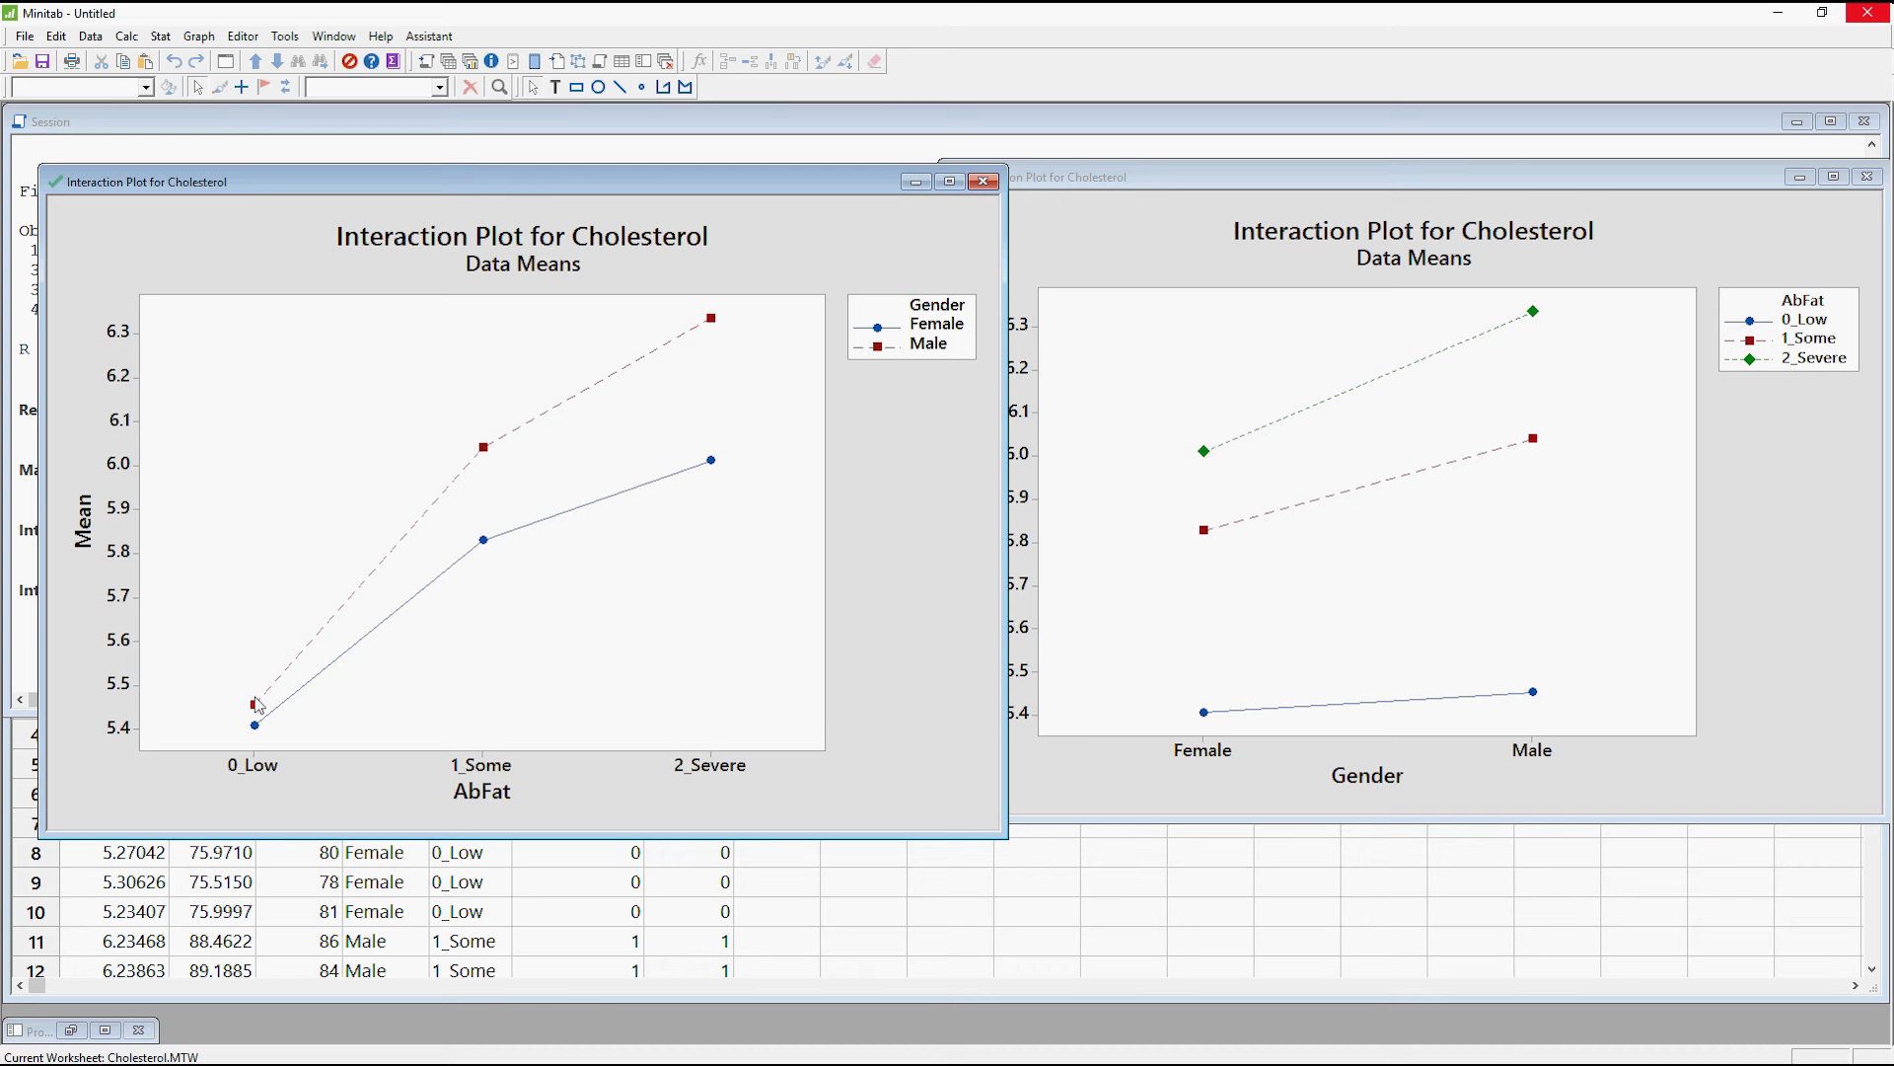
mouse_move(255, 705)
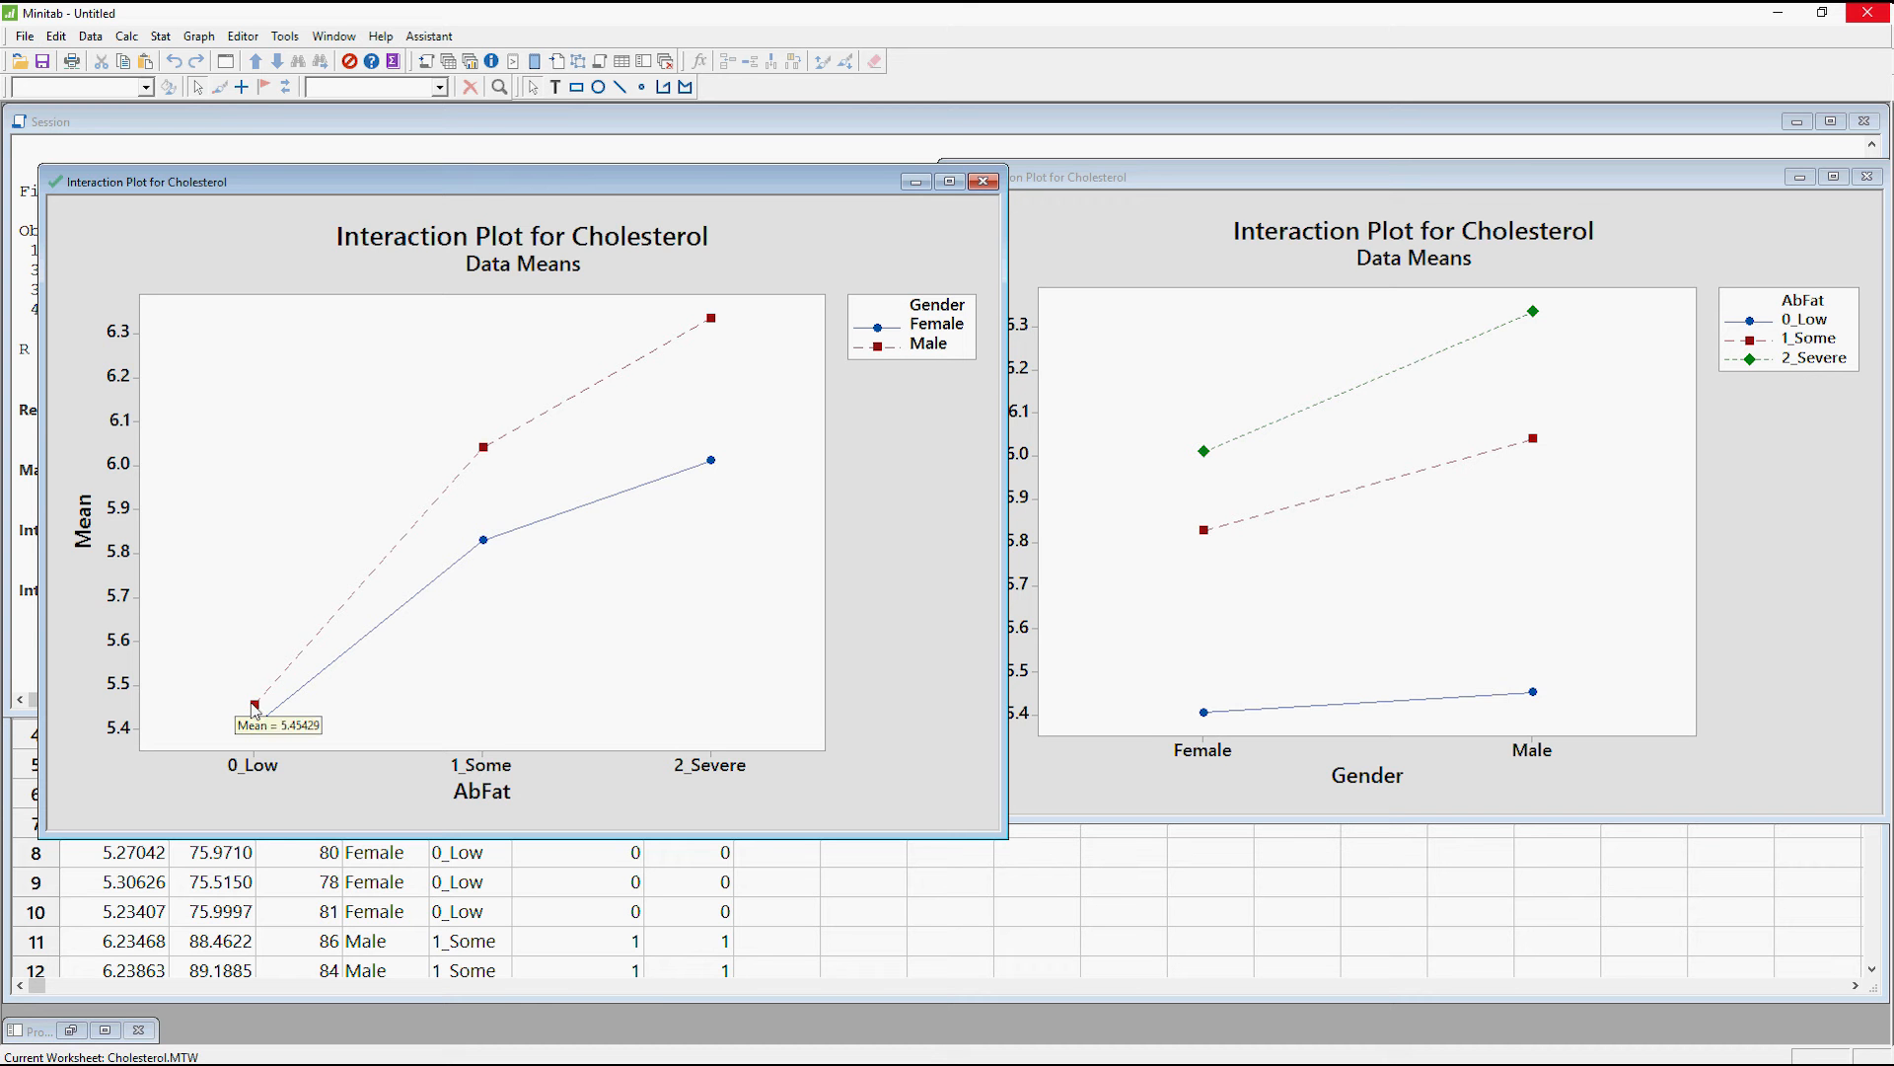
mouse_move(338, 642)
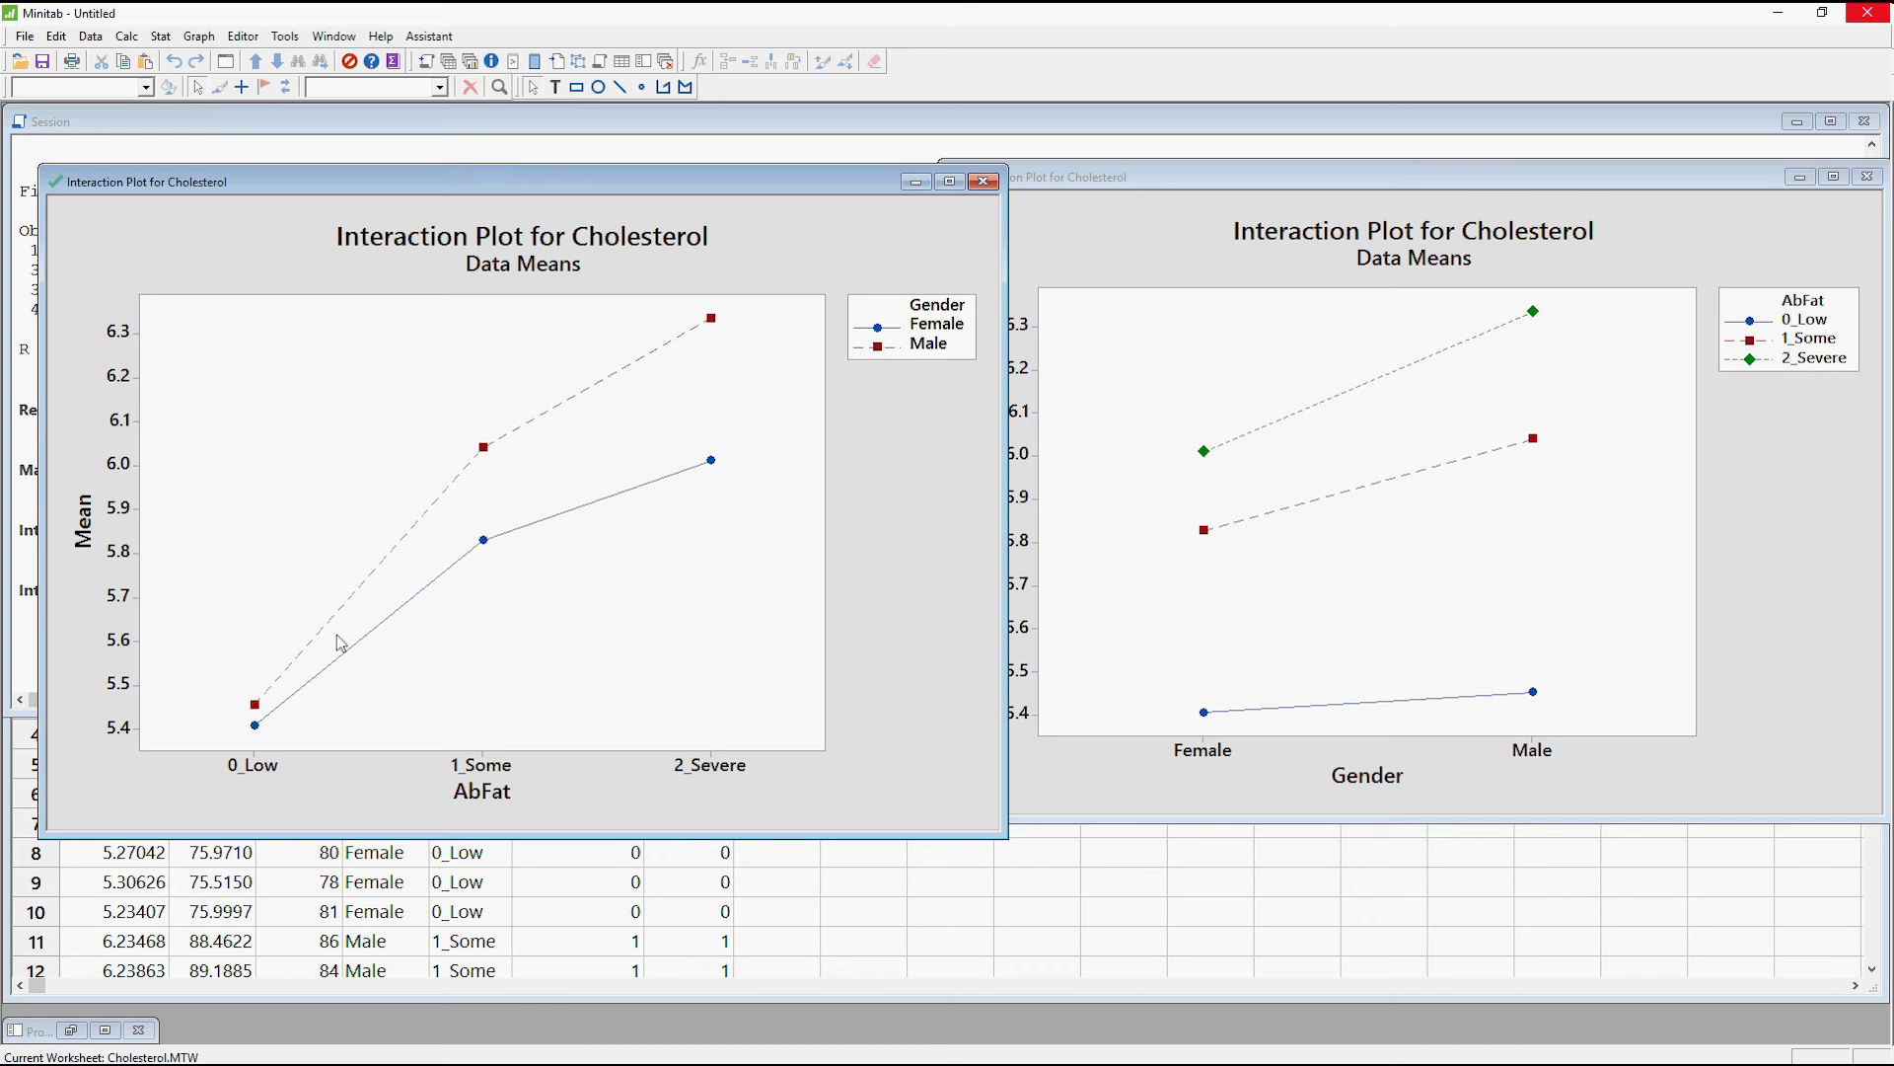
mouse_move(486, 474)
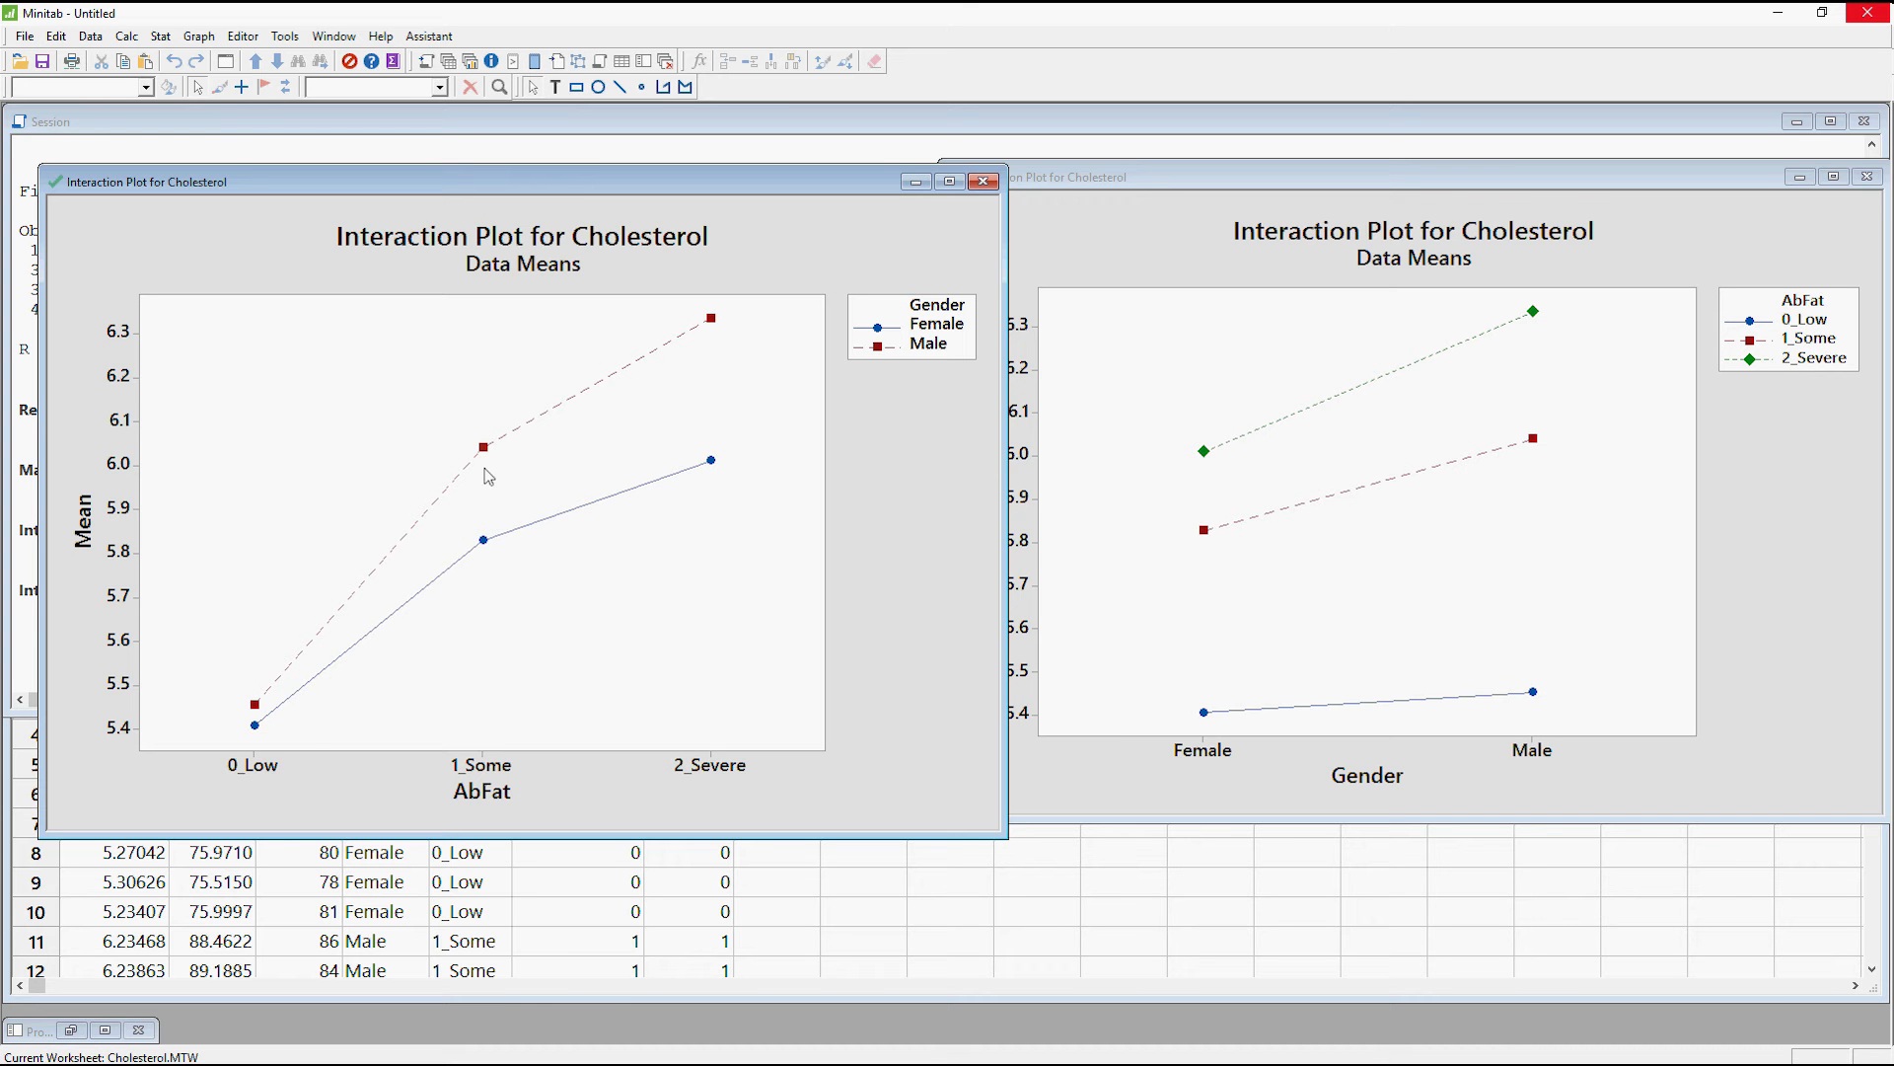
mouse_move(264, 705)
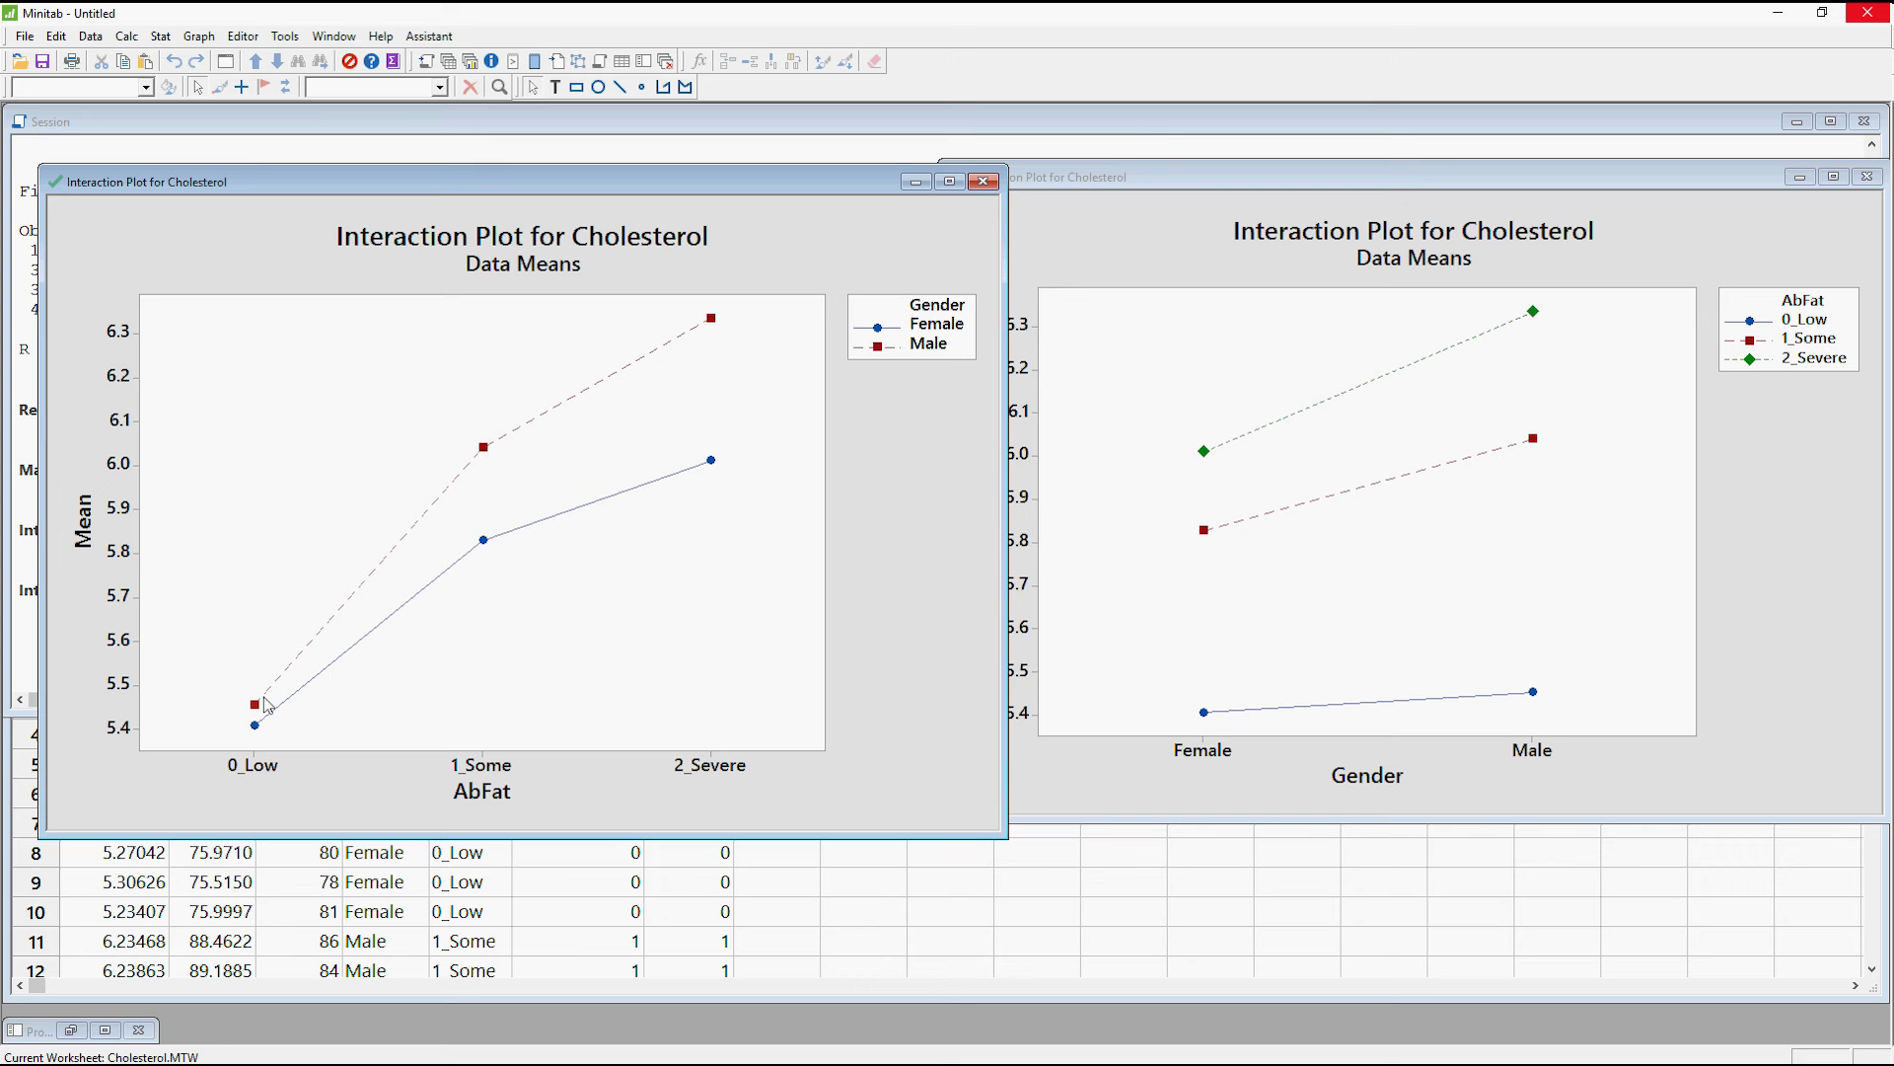
mouse_move(305, 664)
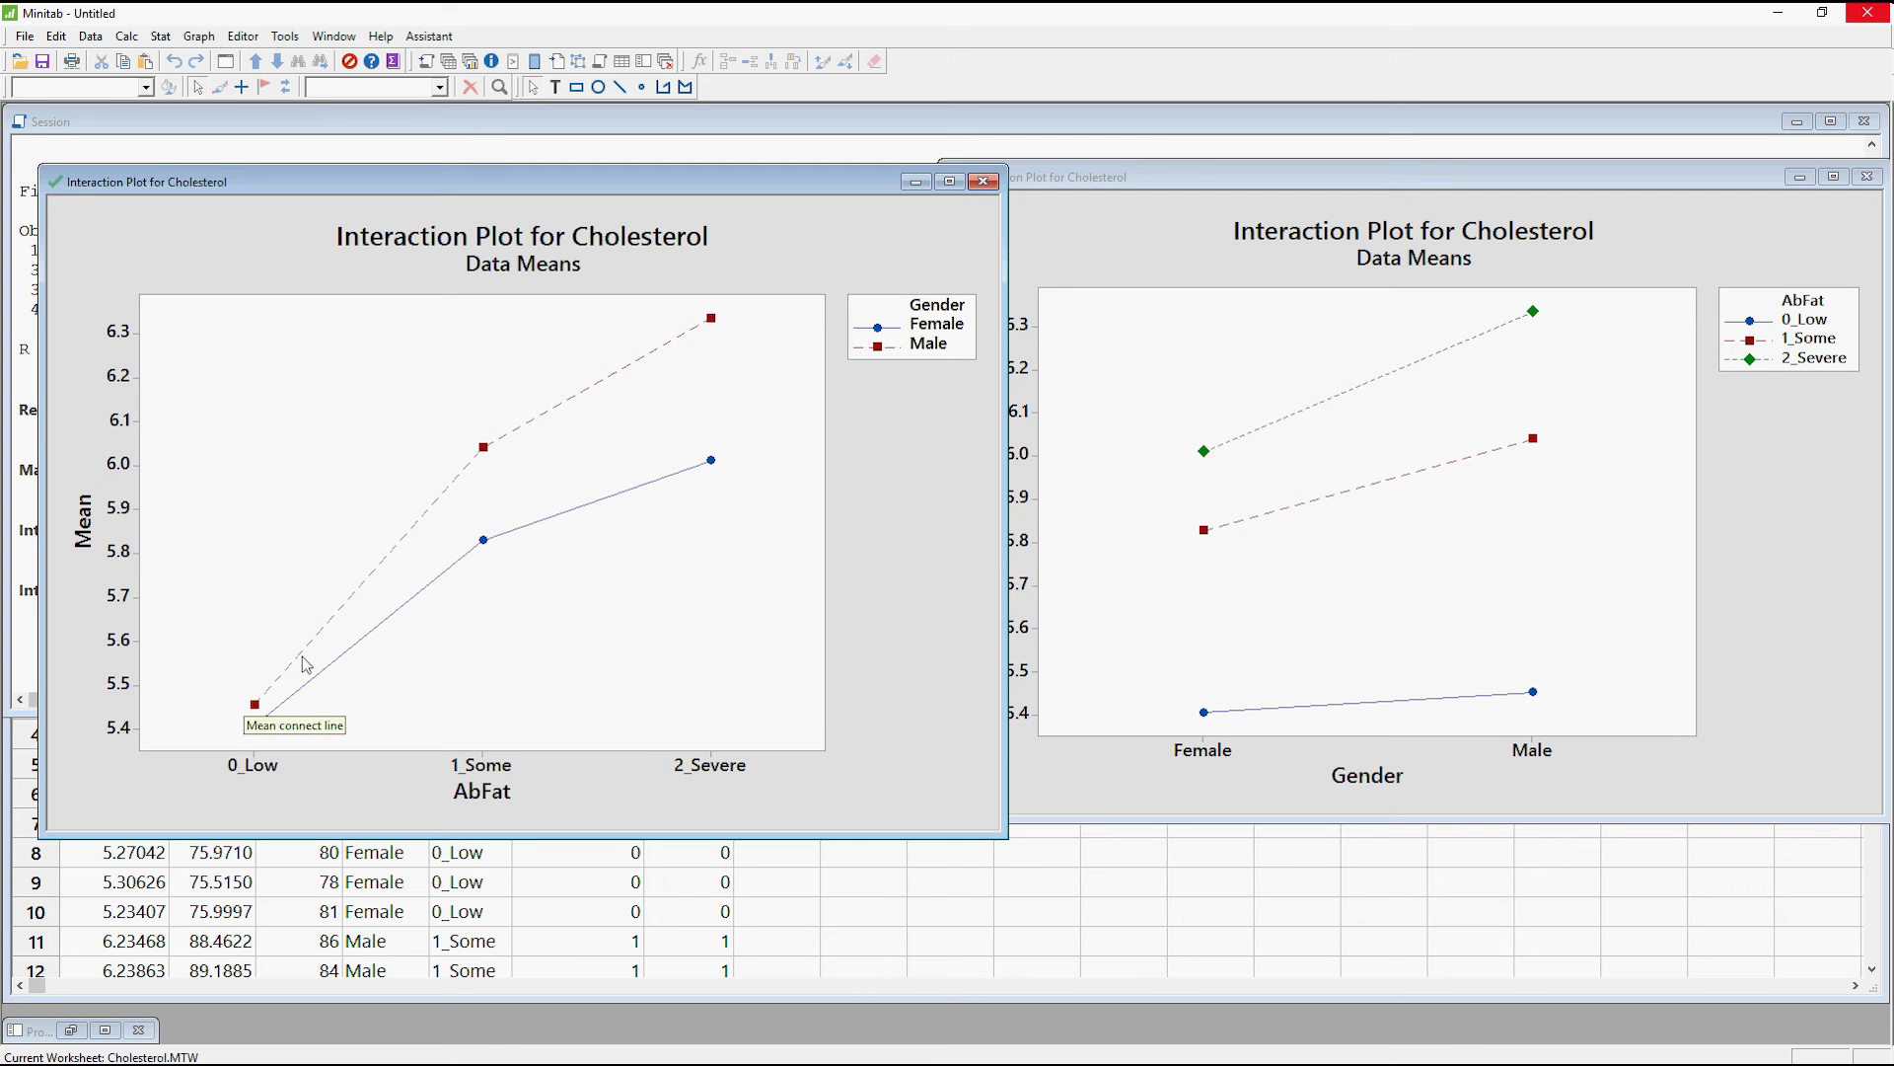
mouse_move(485, 529)
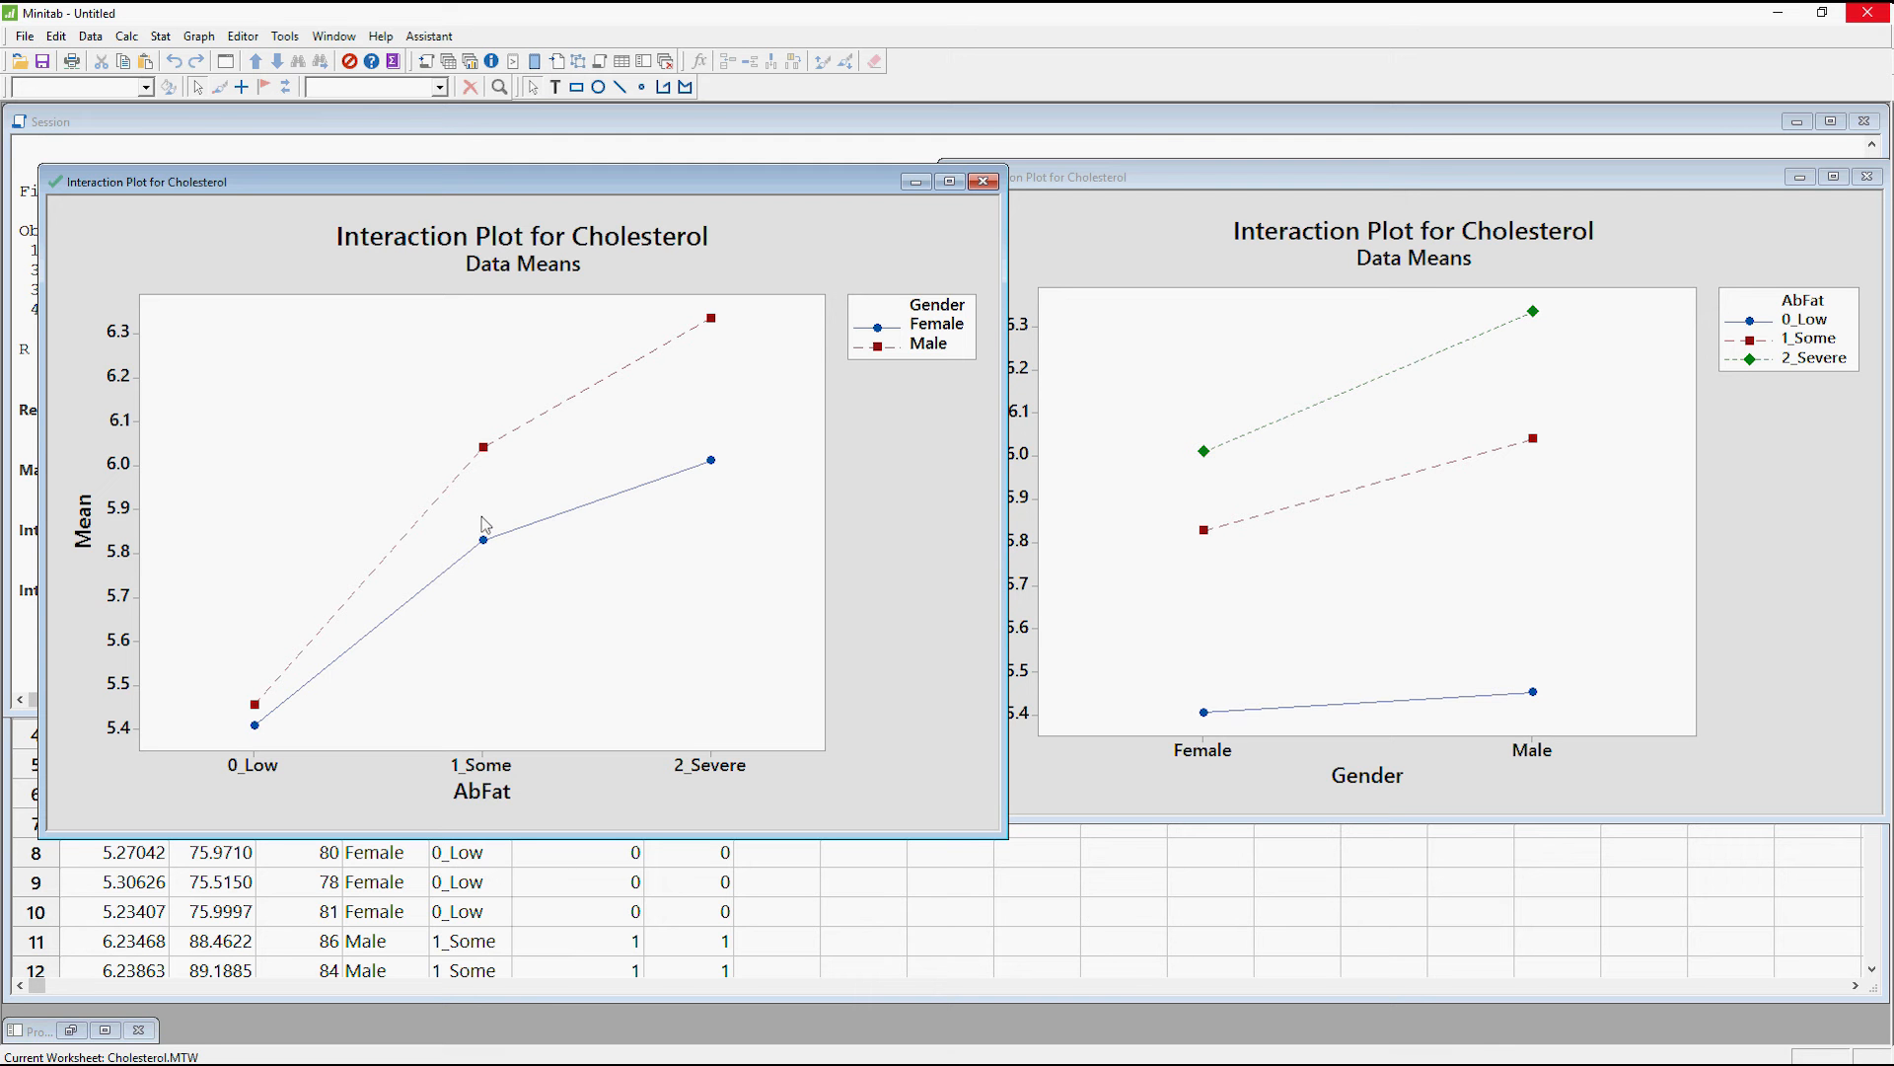
mouse_move(255, 726)
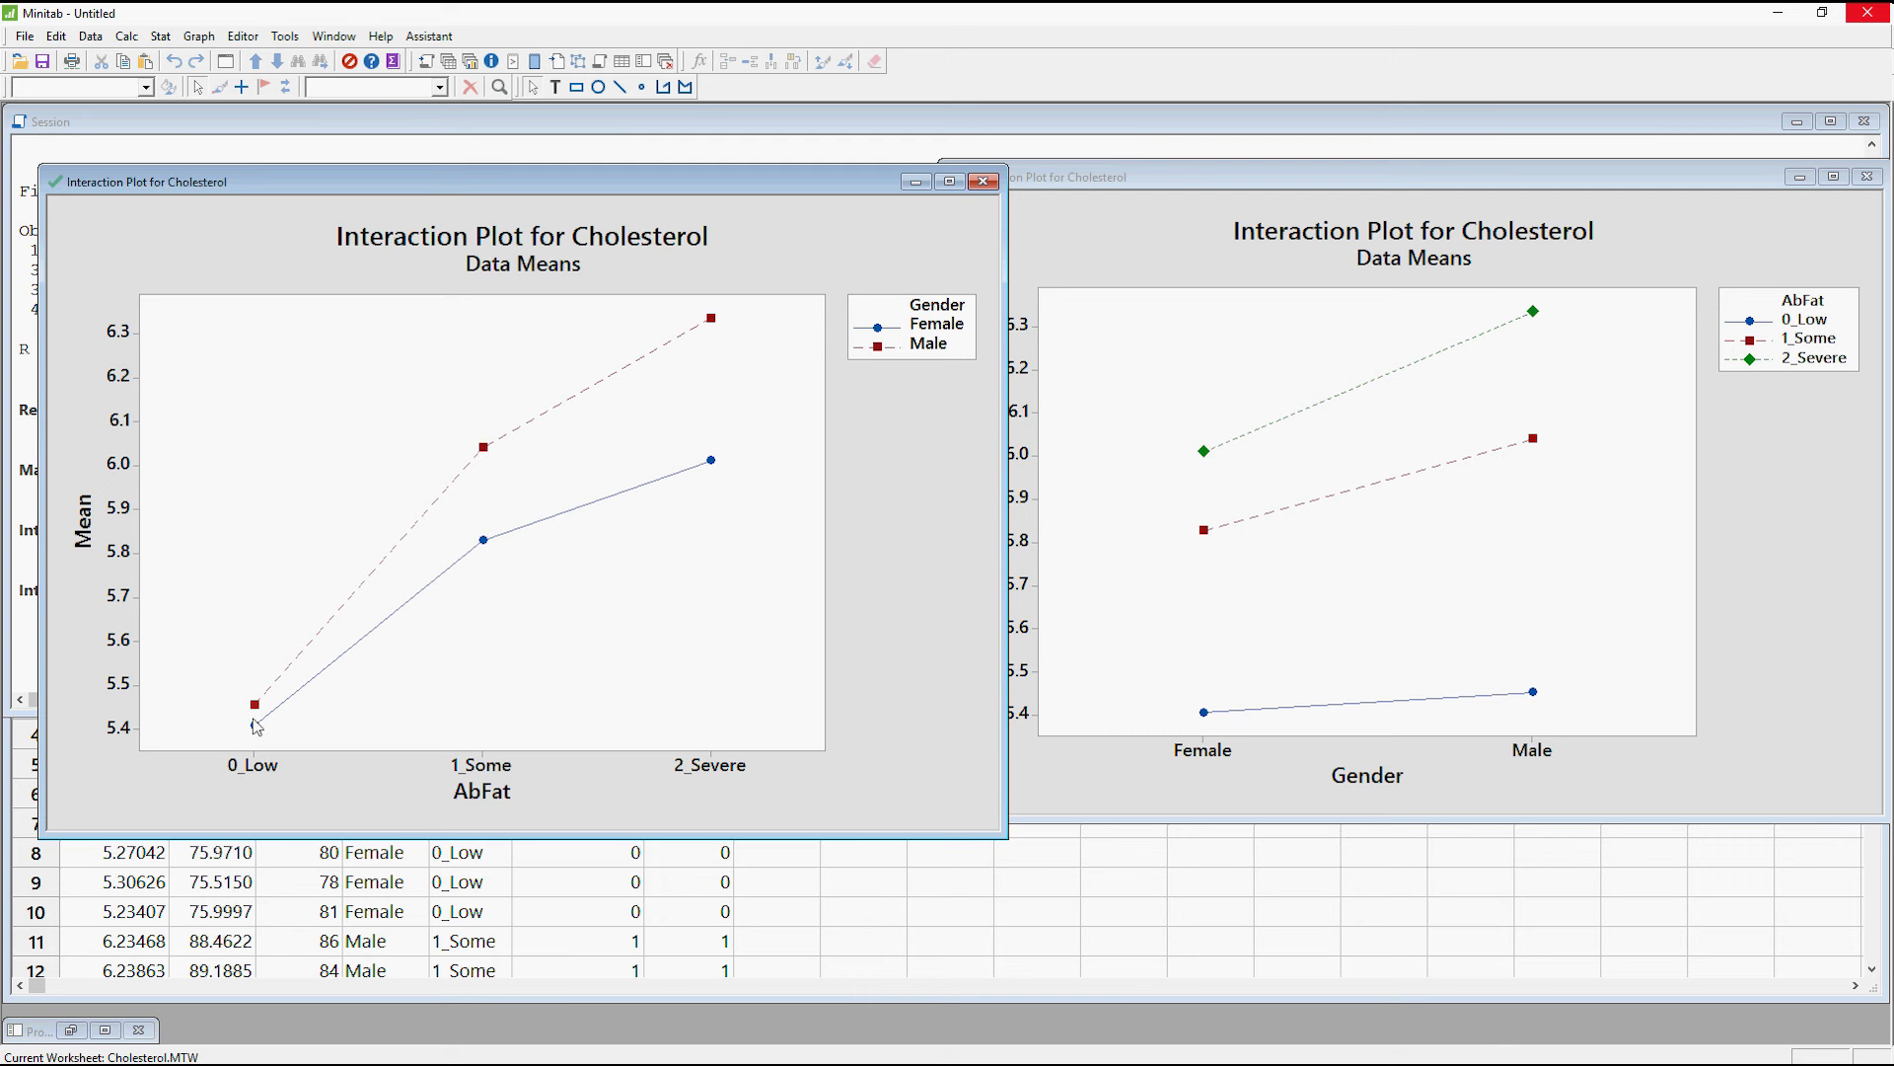
mouse_move(721, 454)
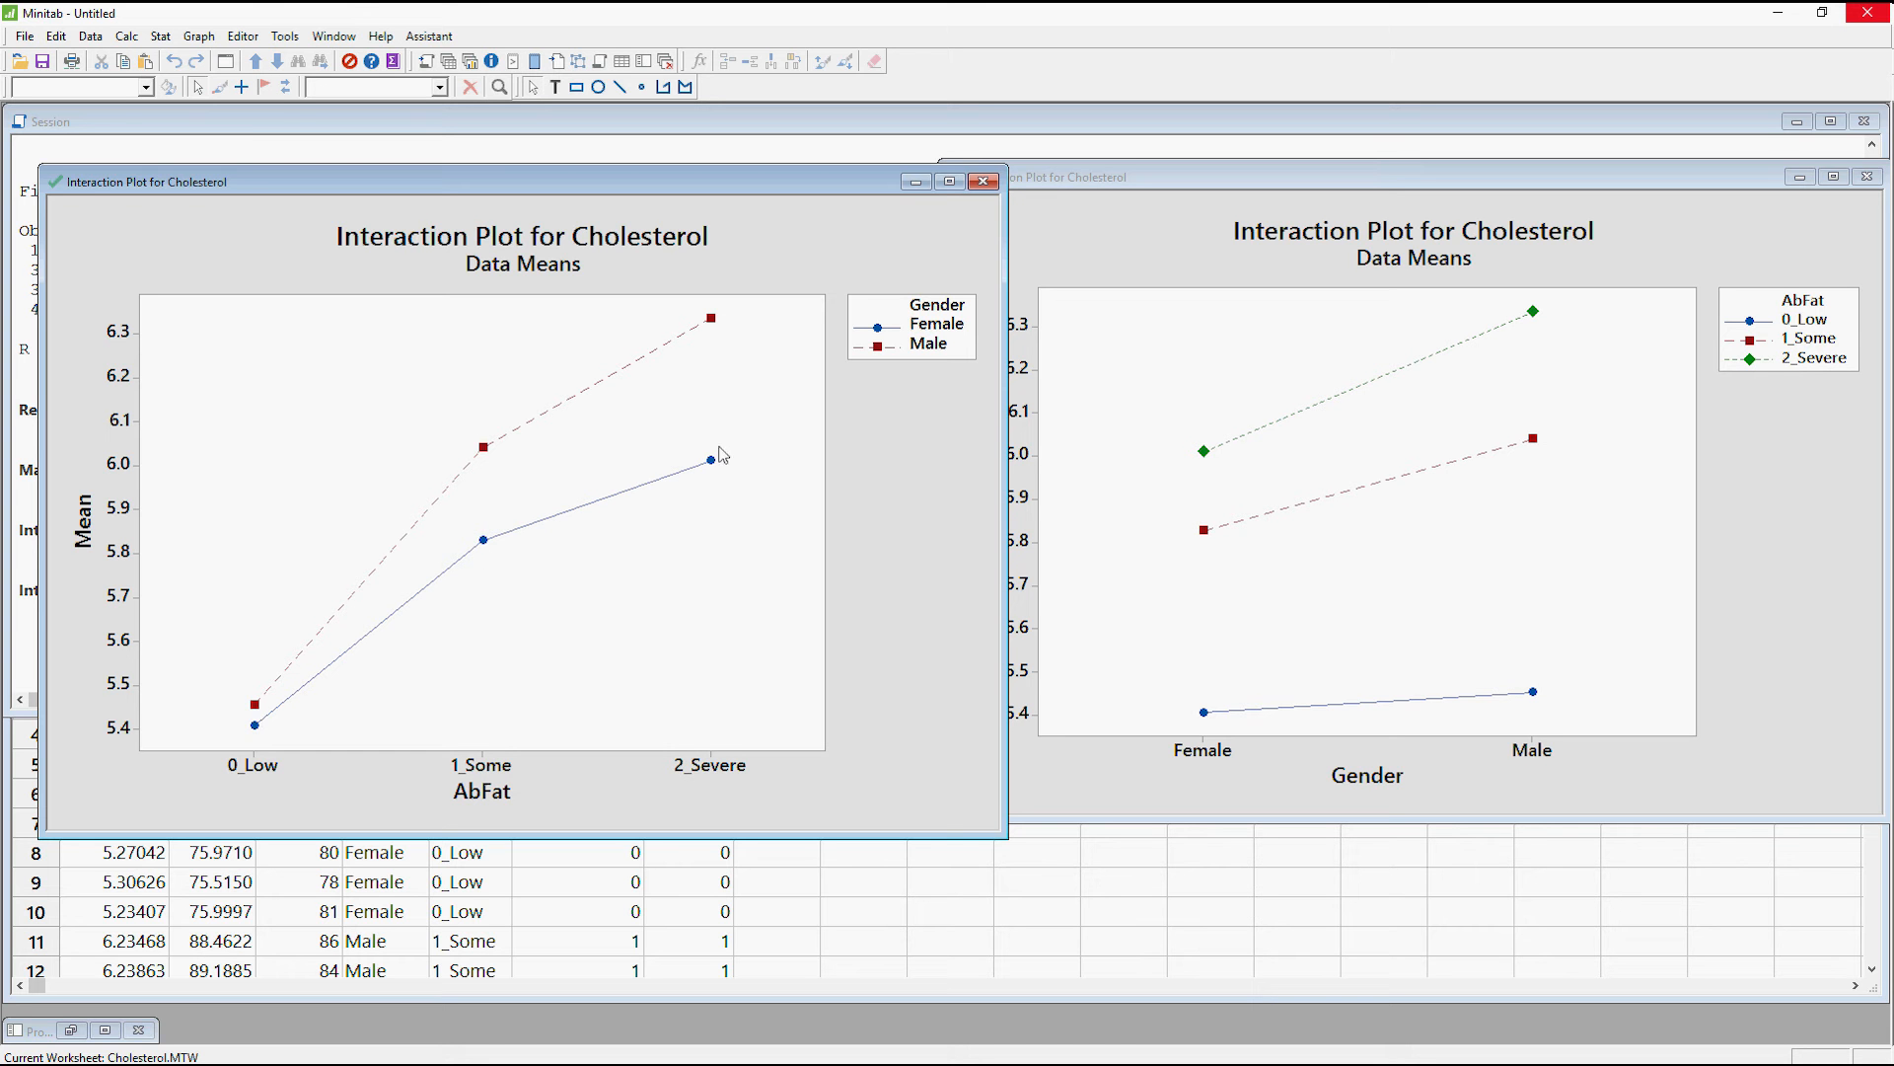
mouse_move(372, 610)
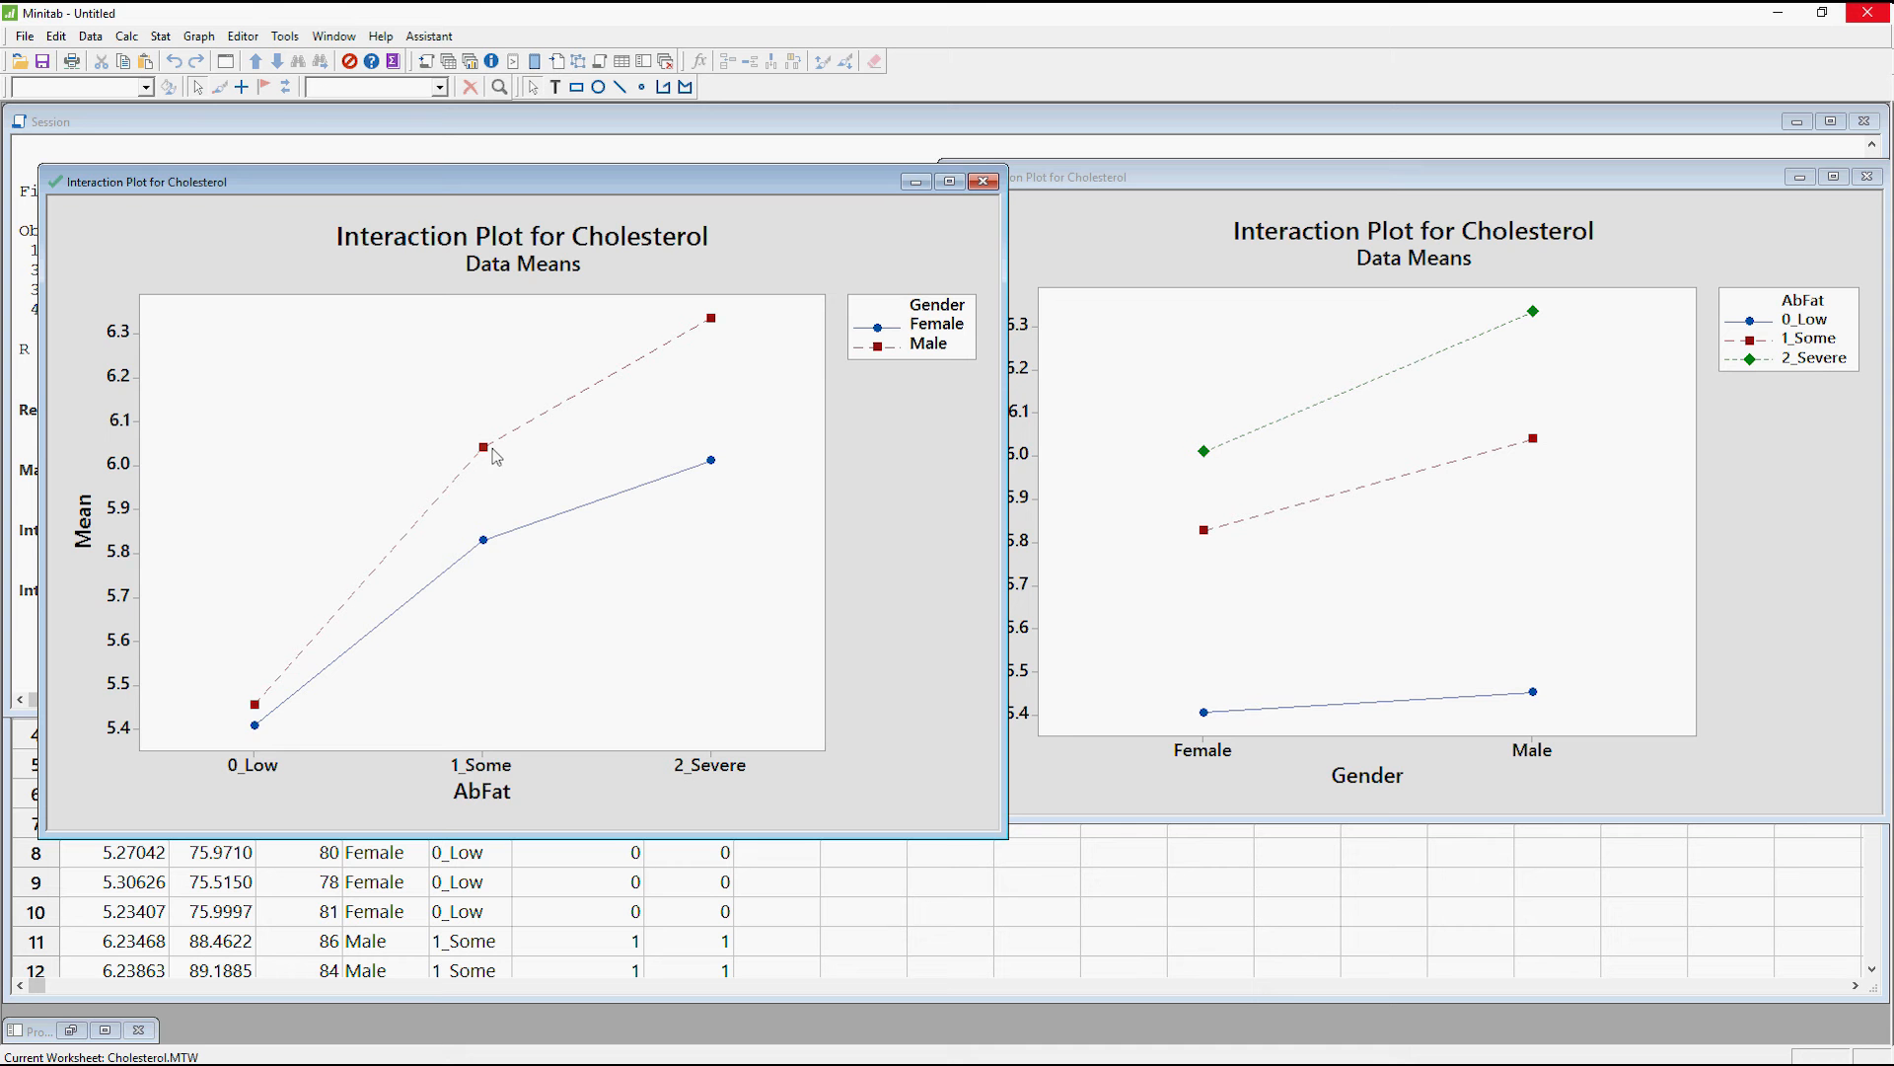
mouse_move(710, 468)
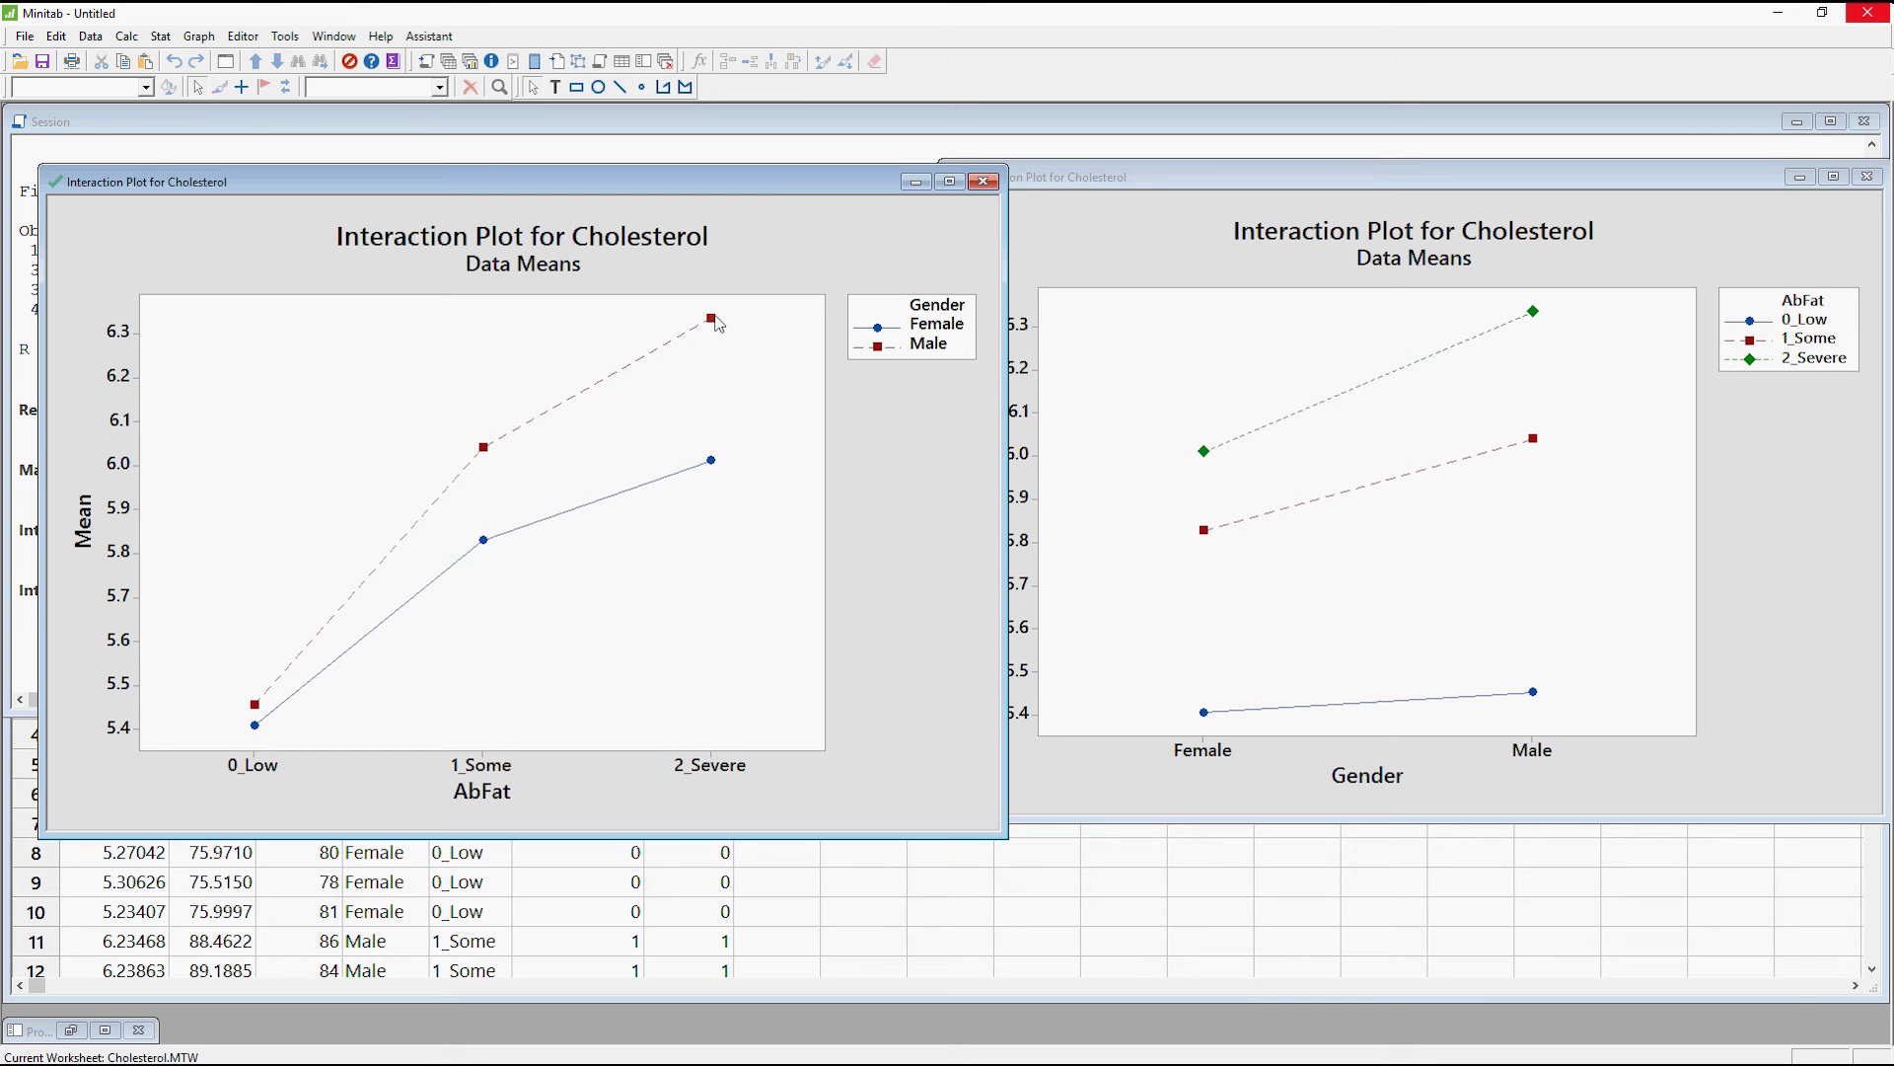
mouse_move(736, 360)
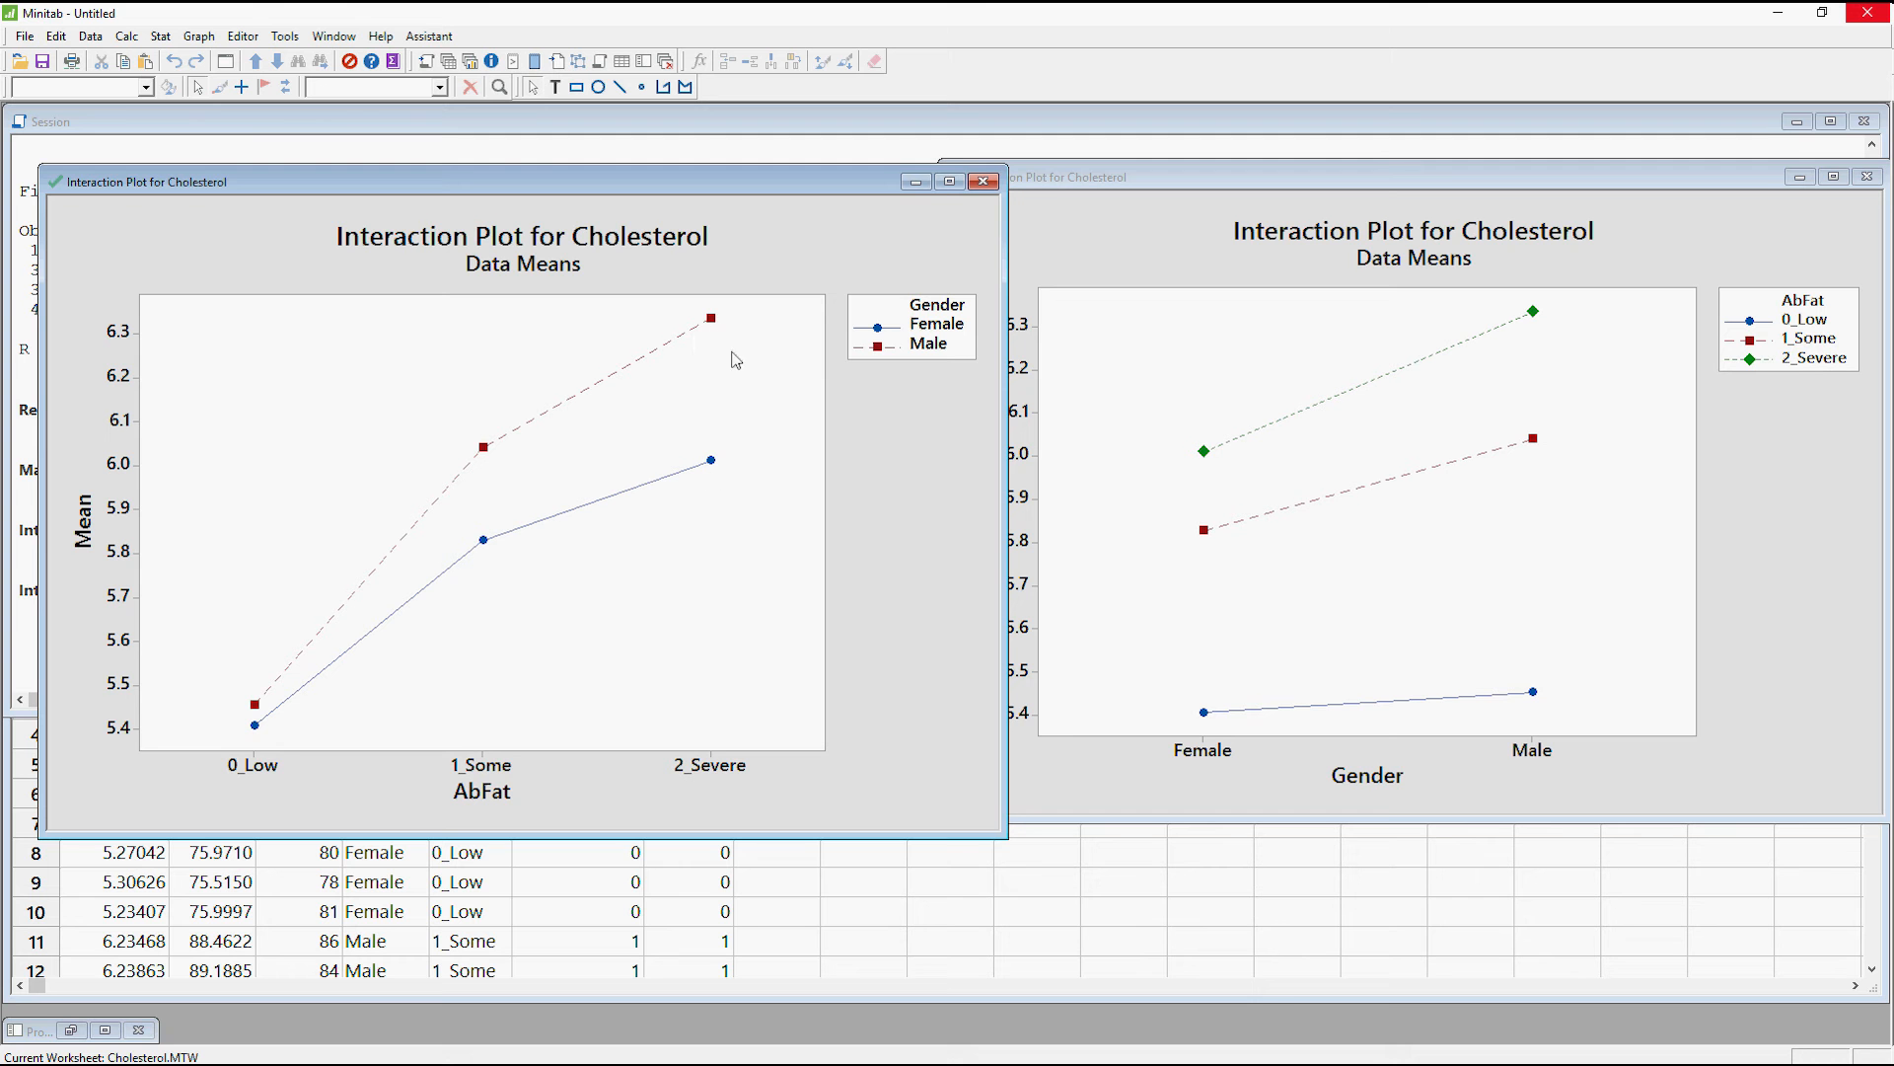
mouse_move(728, 359)
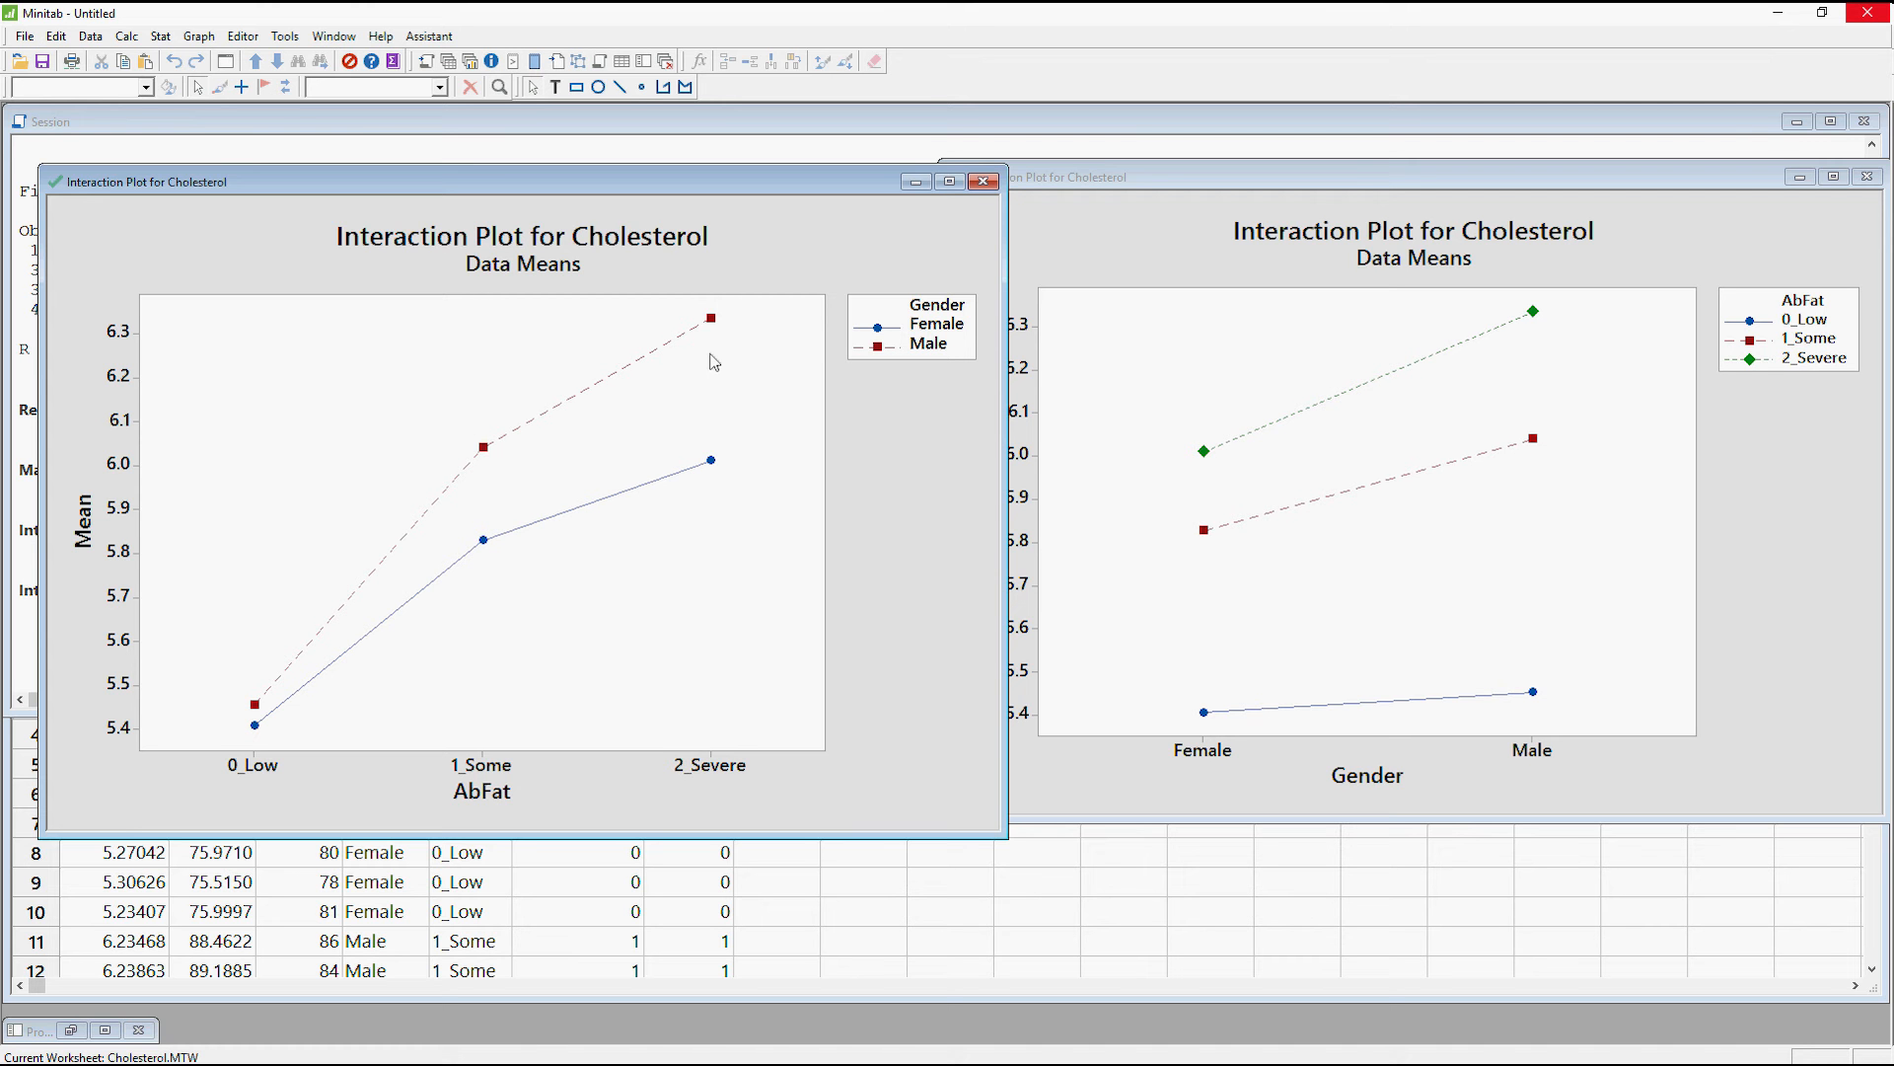
mouse_move(694, 416)
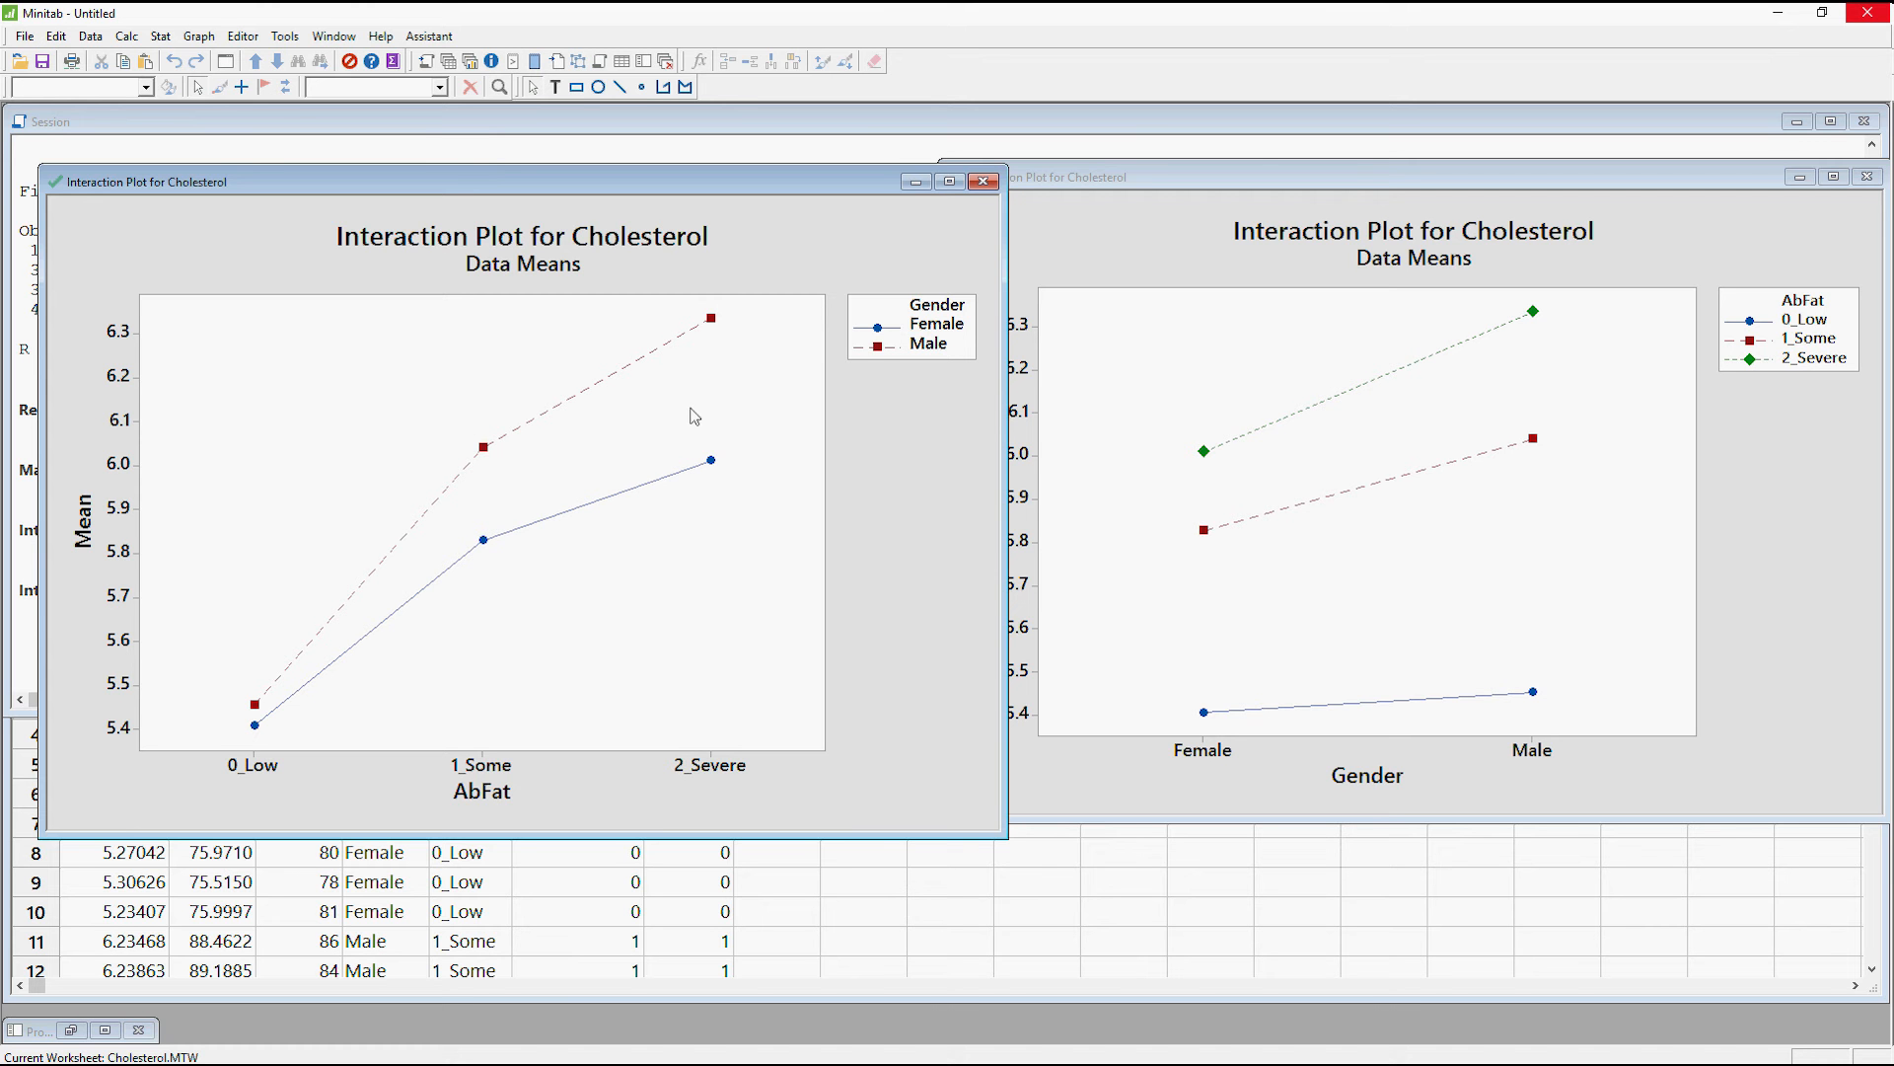
mouse_move(759, 420)
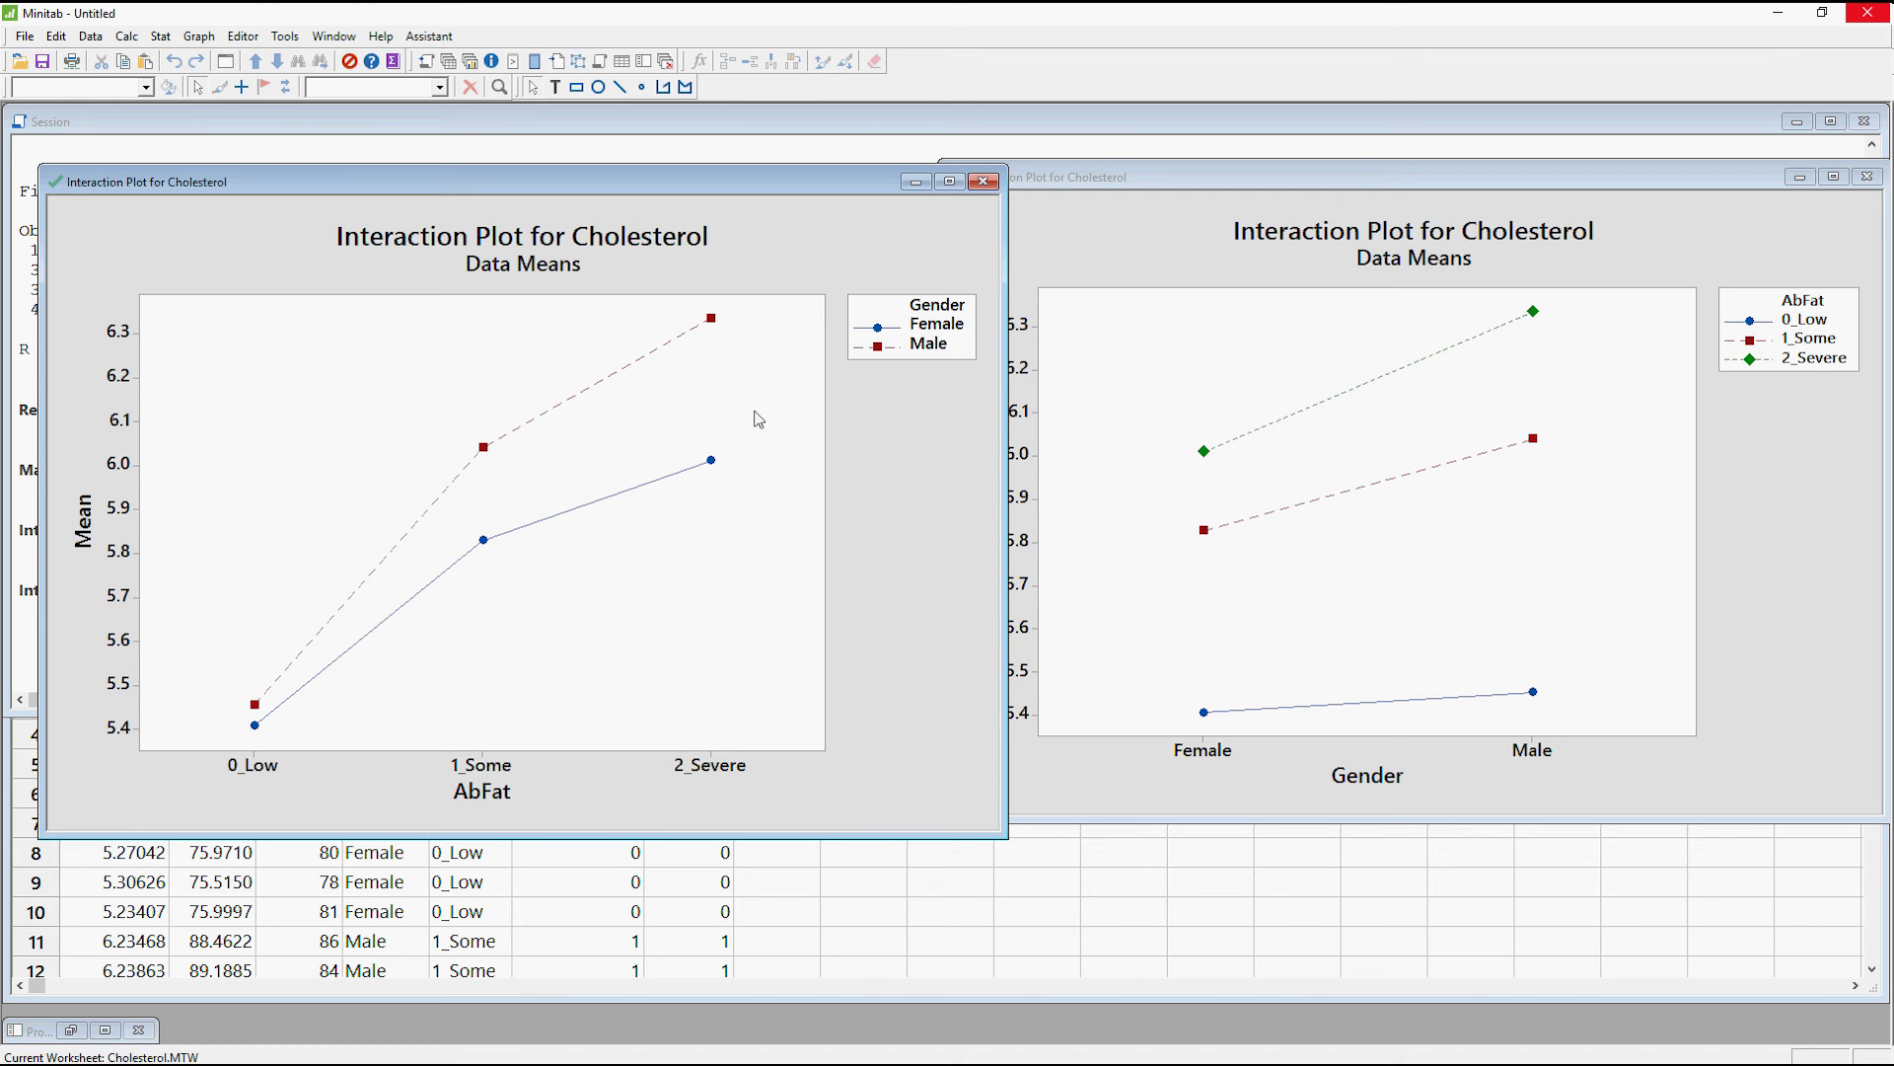
mouse_move(677, 399)
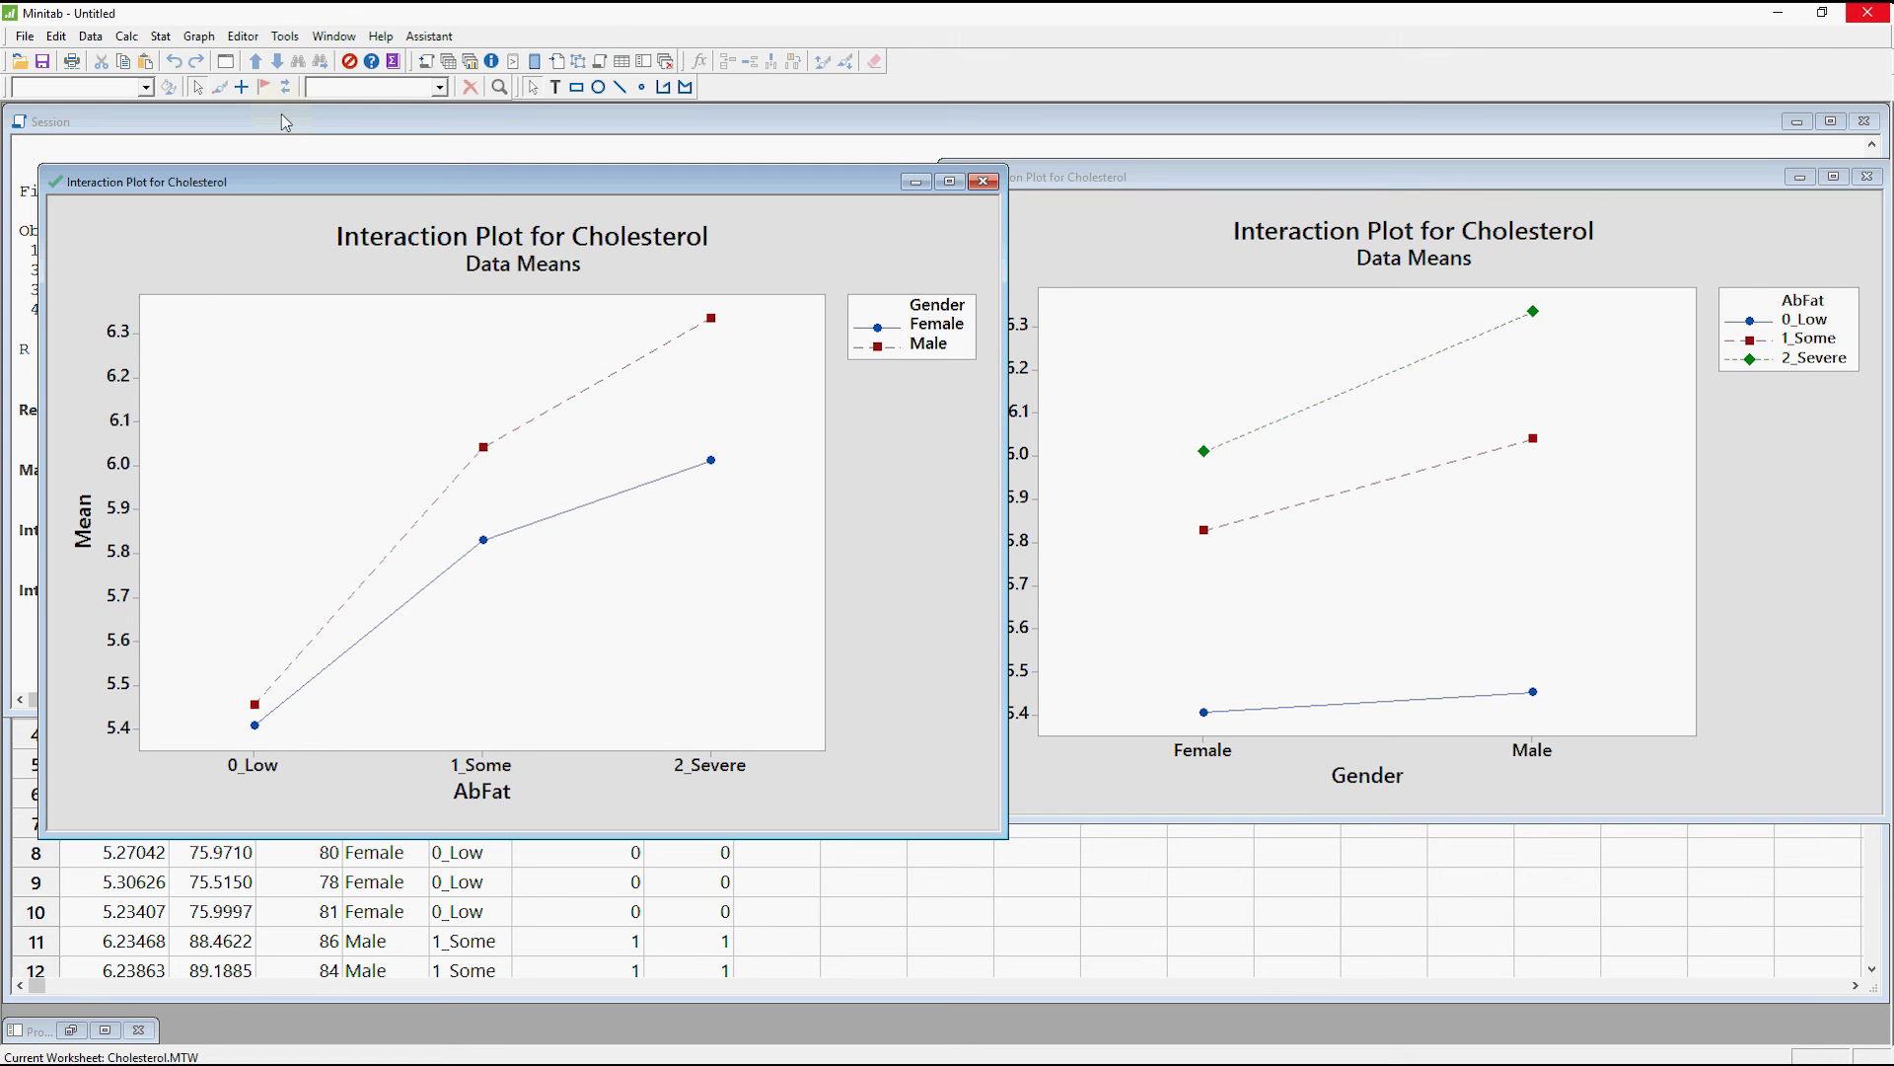
- Open Fit General Linear Model for Cholesterol and its Model terms sub-dialog
left_click(160, 36)
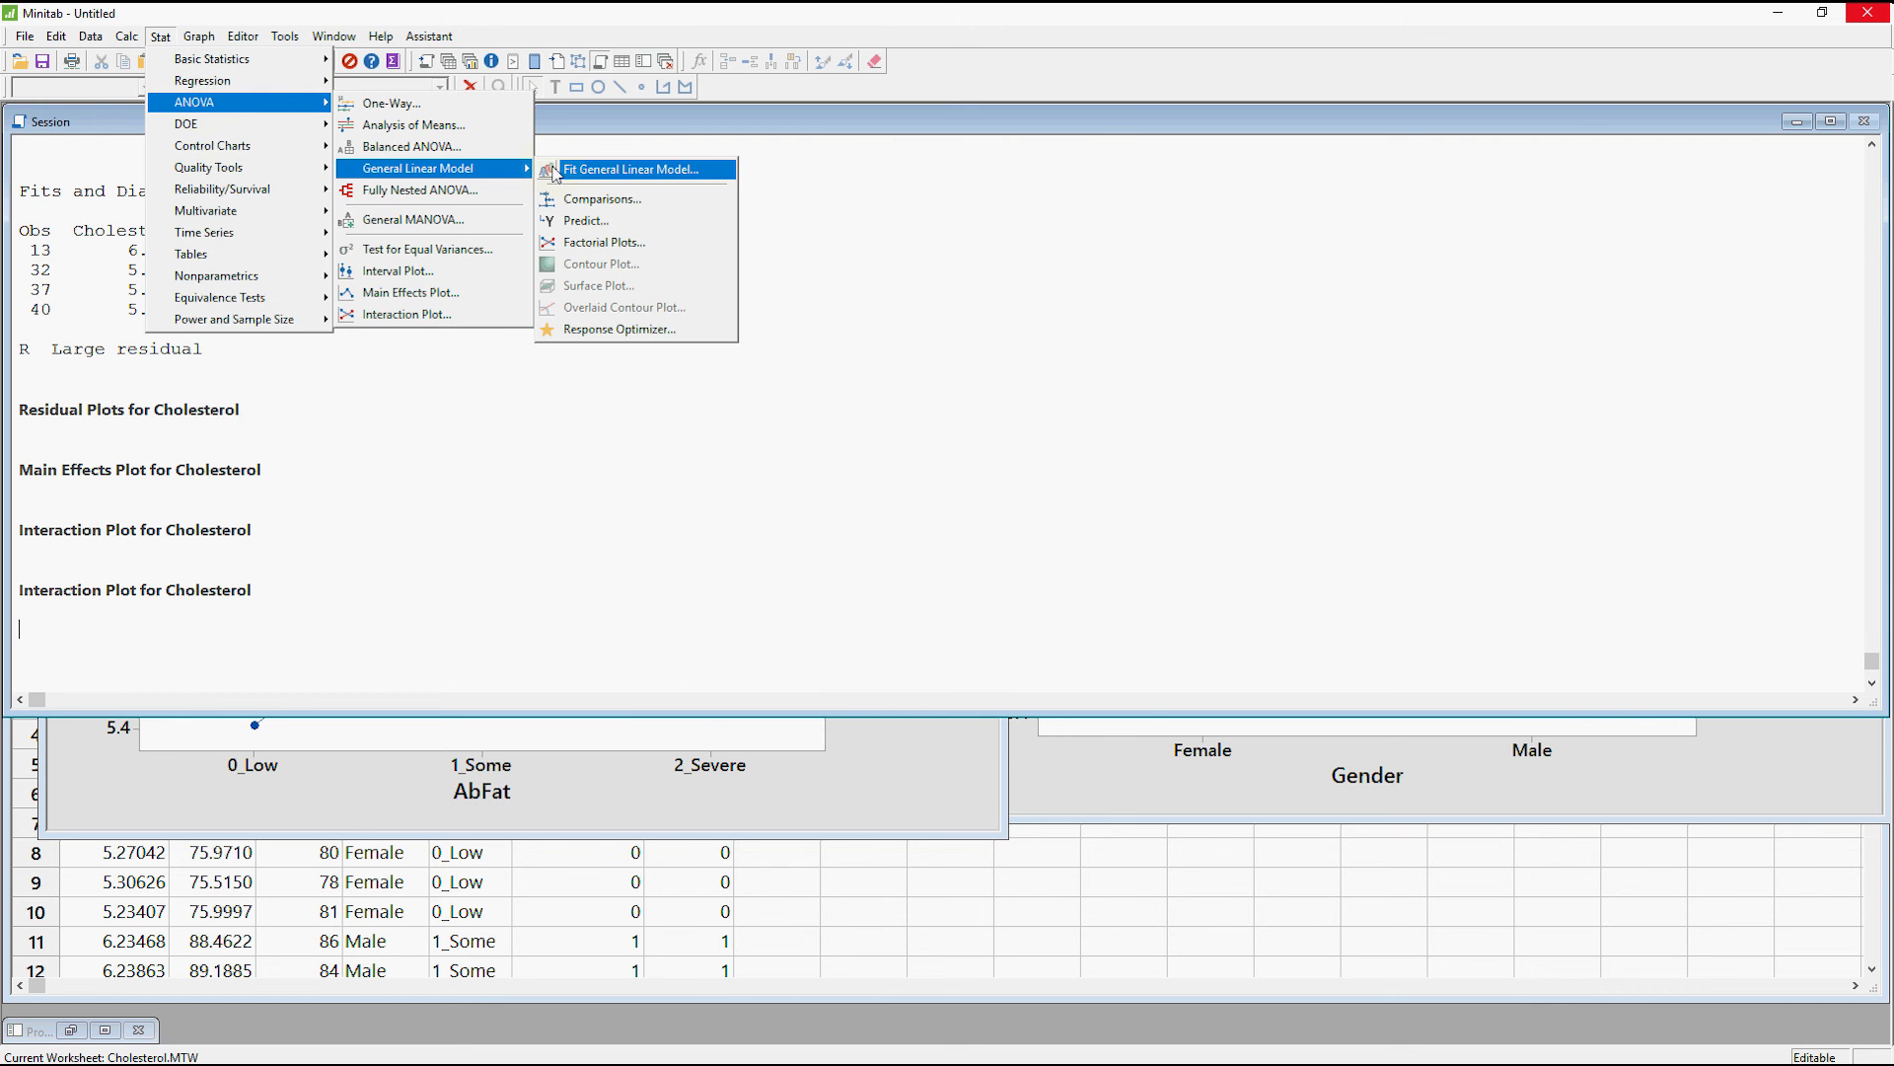
left_click(629, 169)
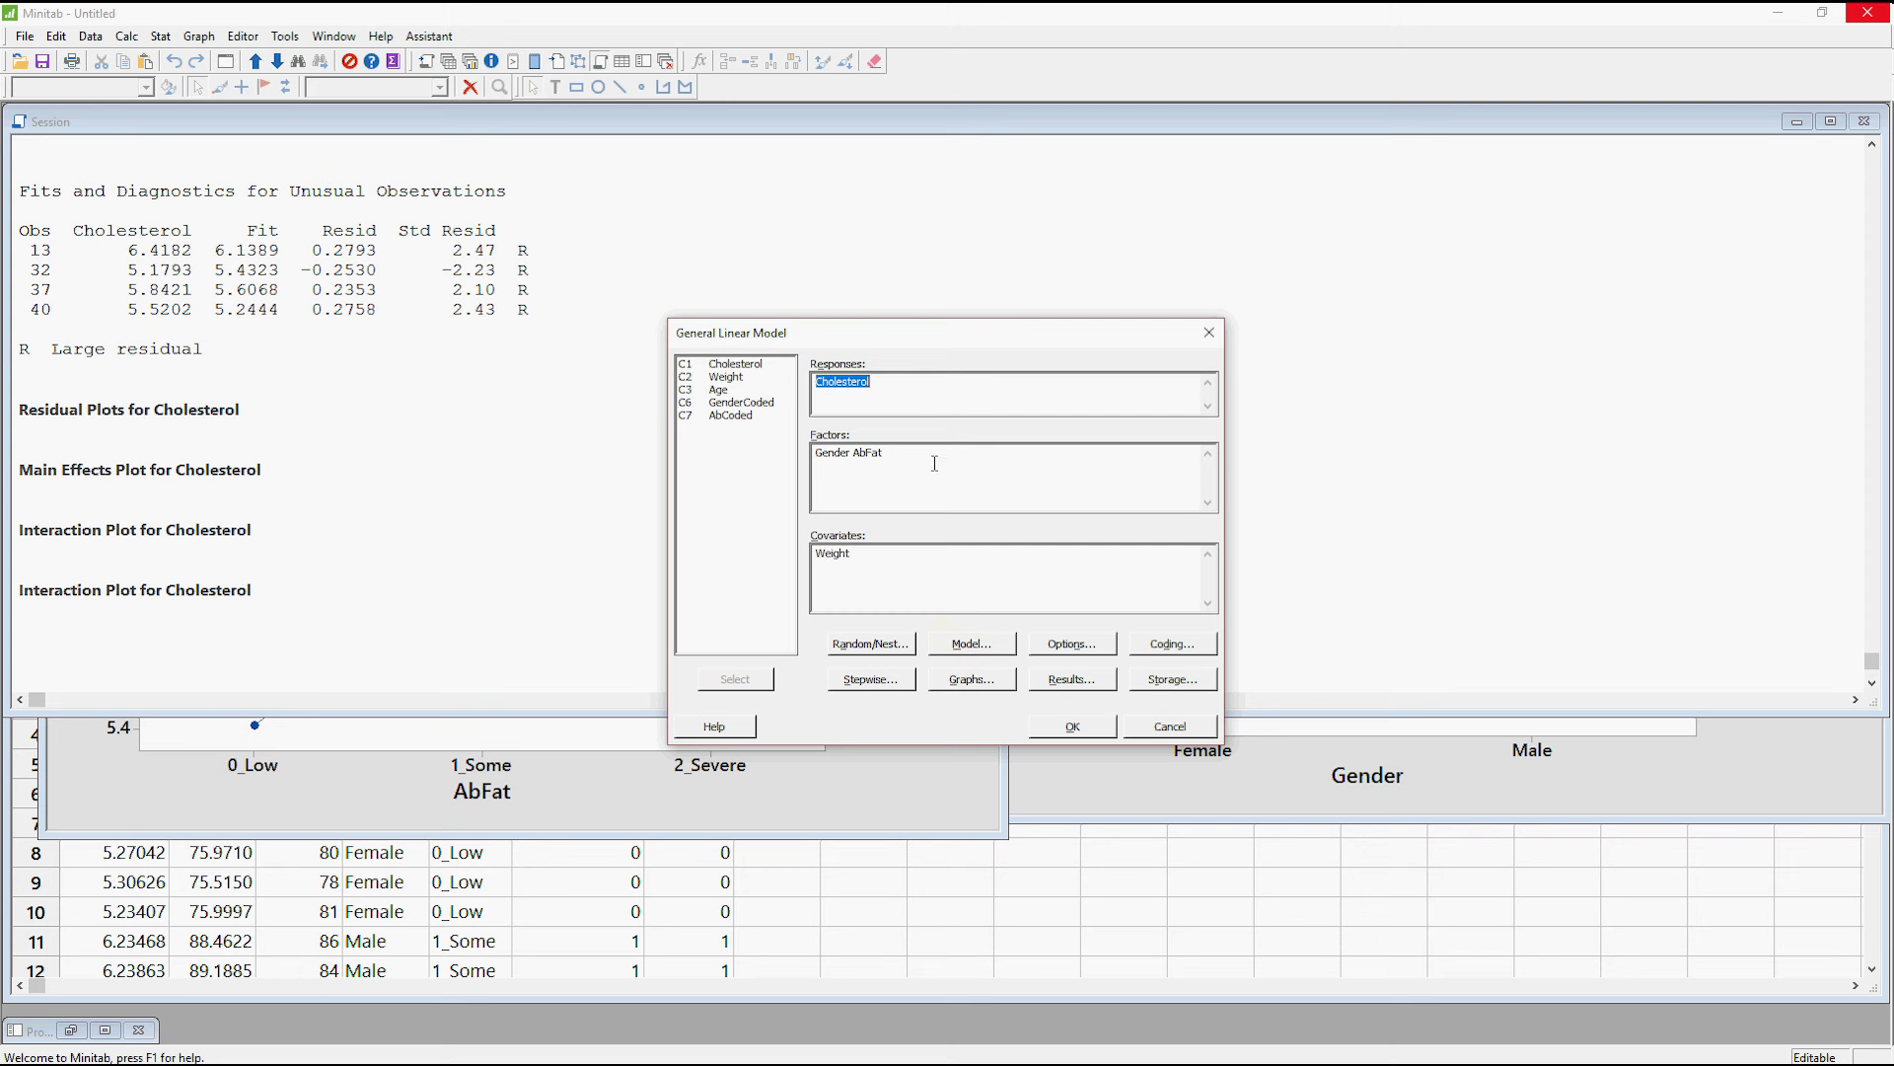
mouse_move(942, 456)
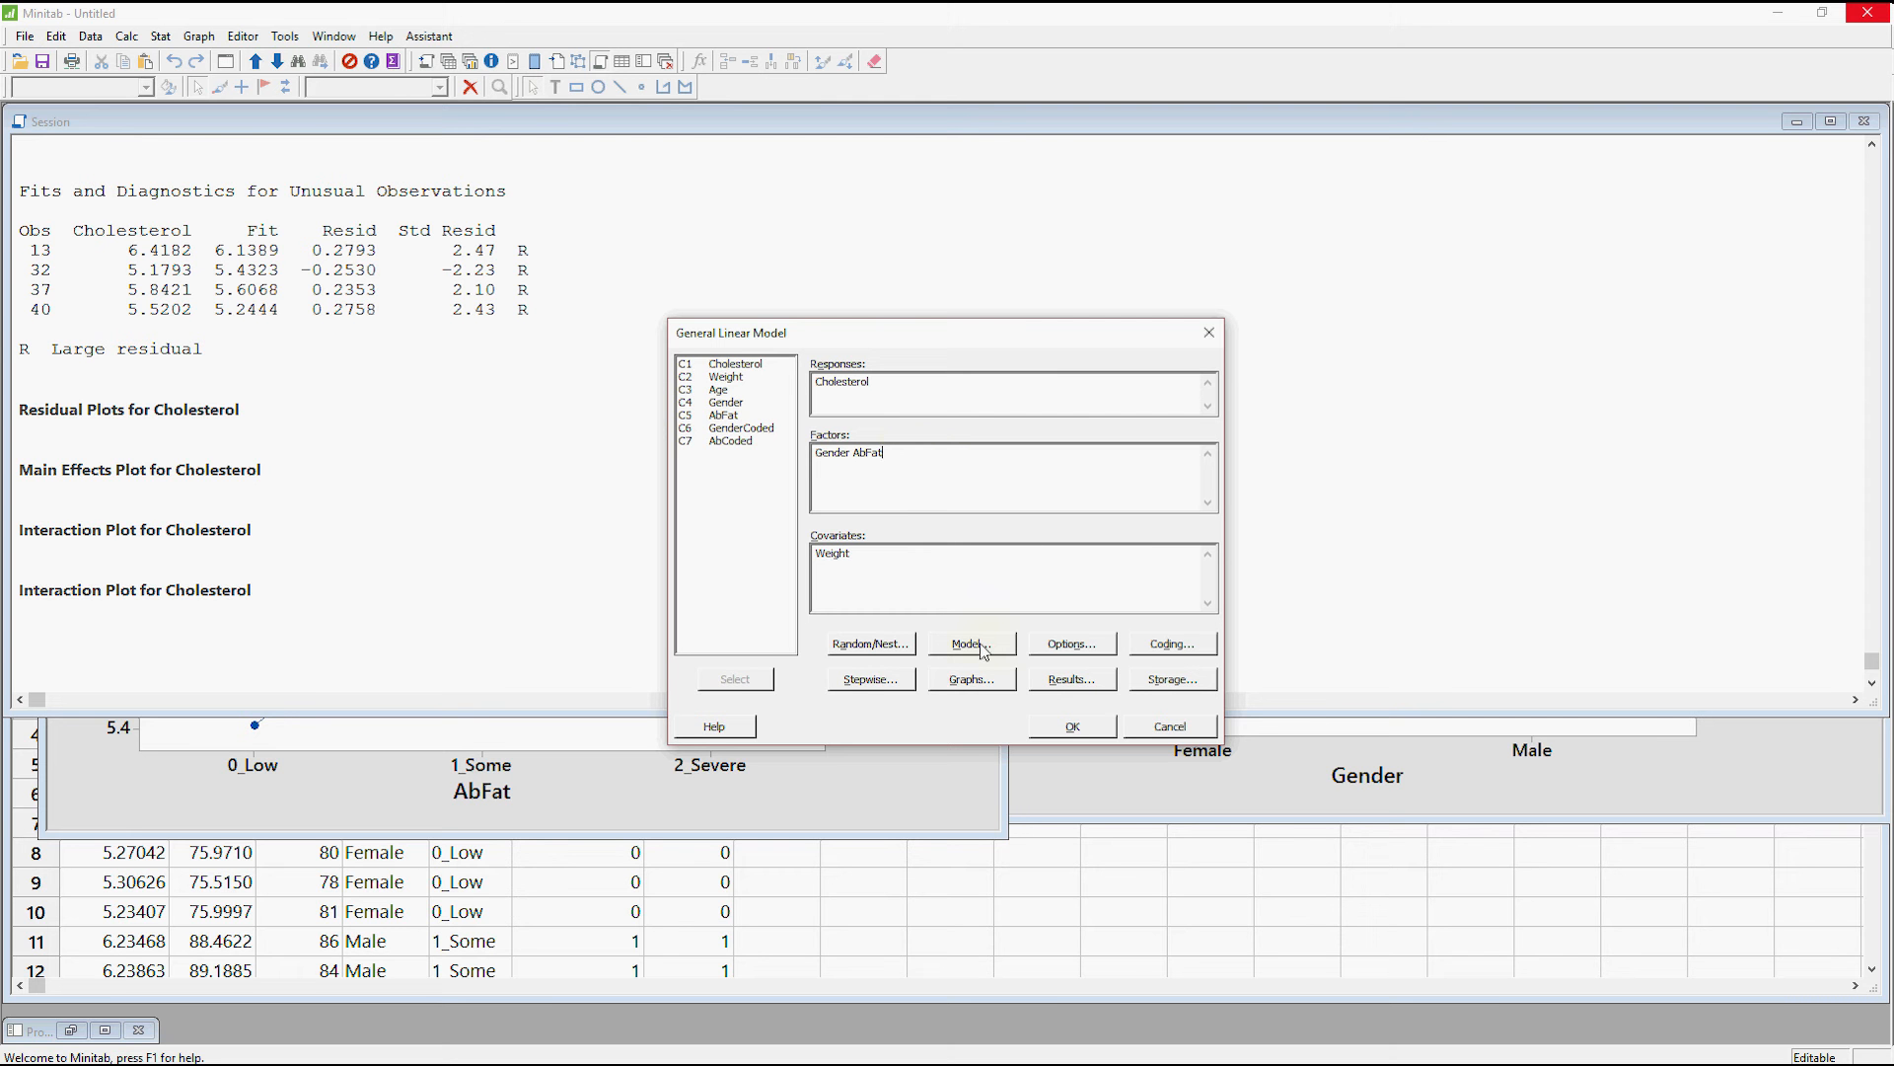
left_click(970, 642)
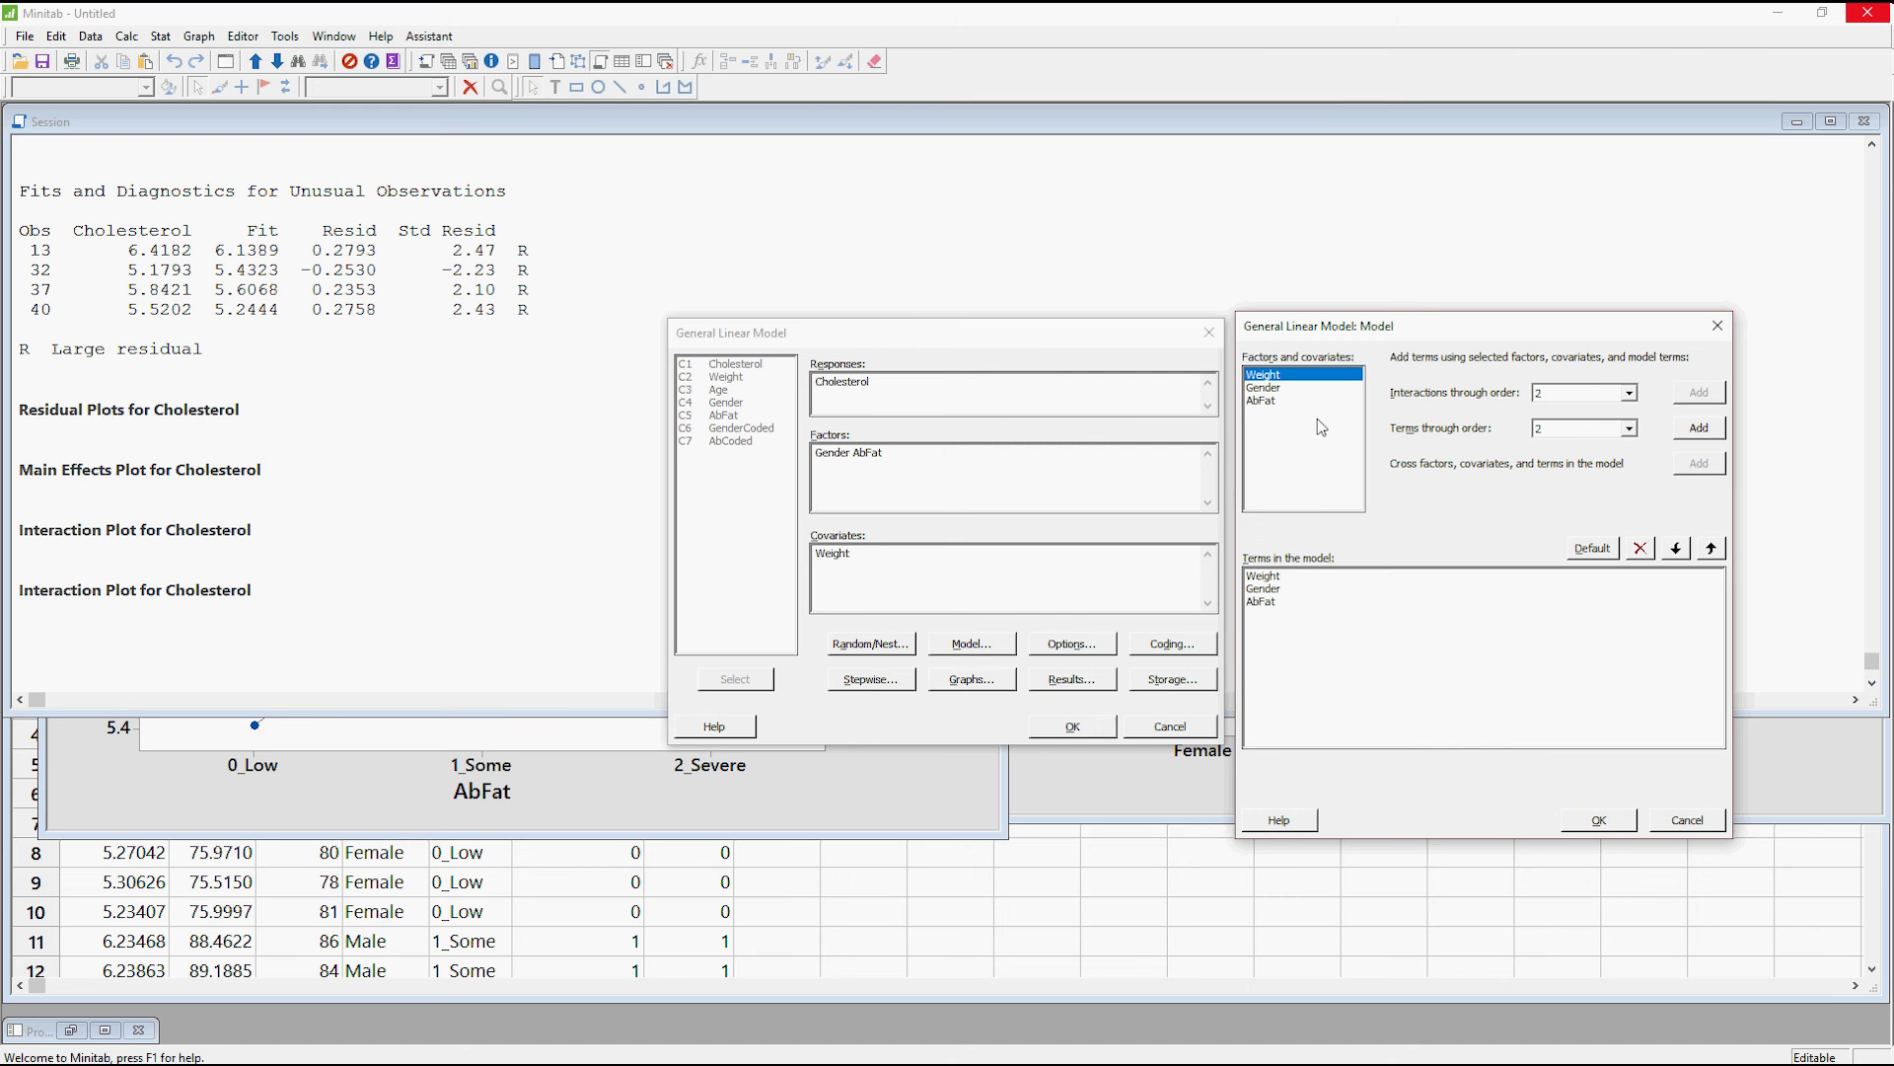
- Select Gender and AbFat, add their order-2 interaction, and confirm the terms
left_click(1264, 387)
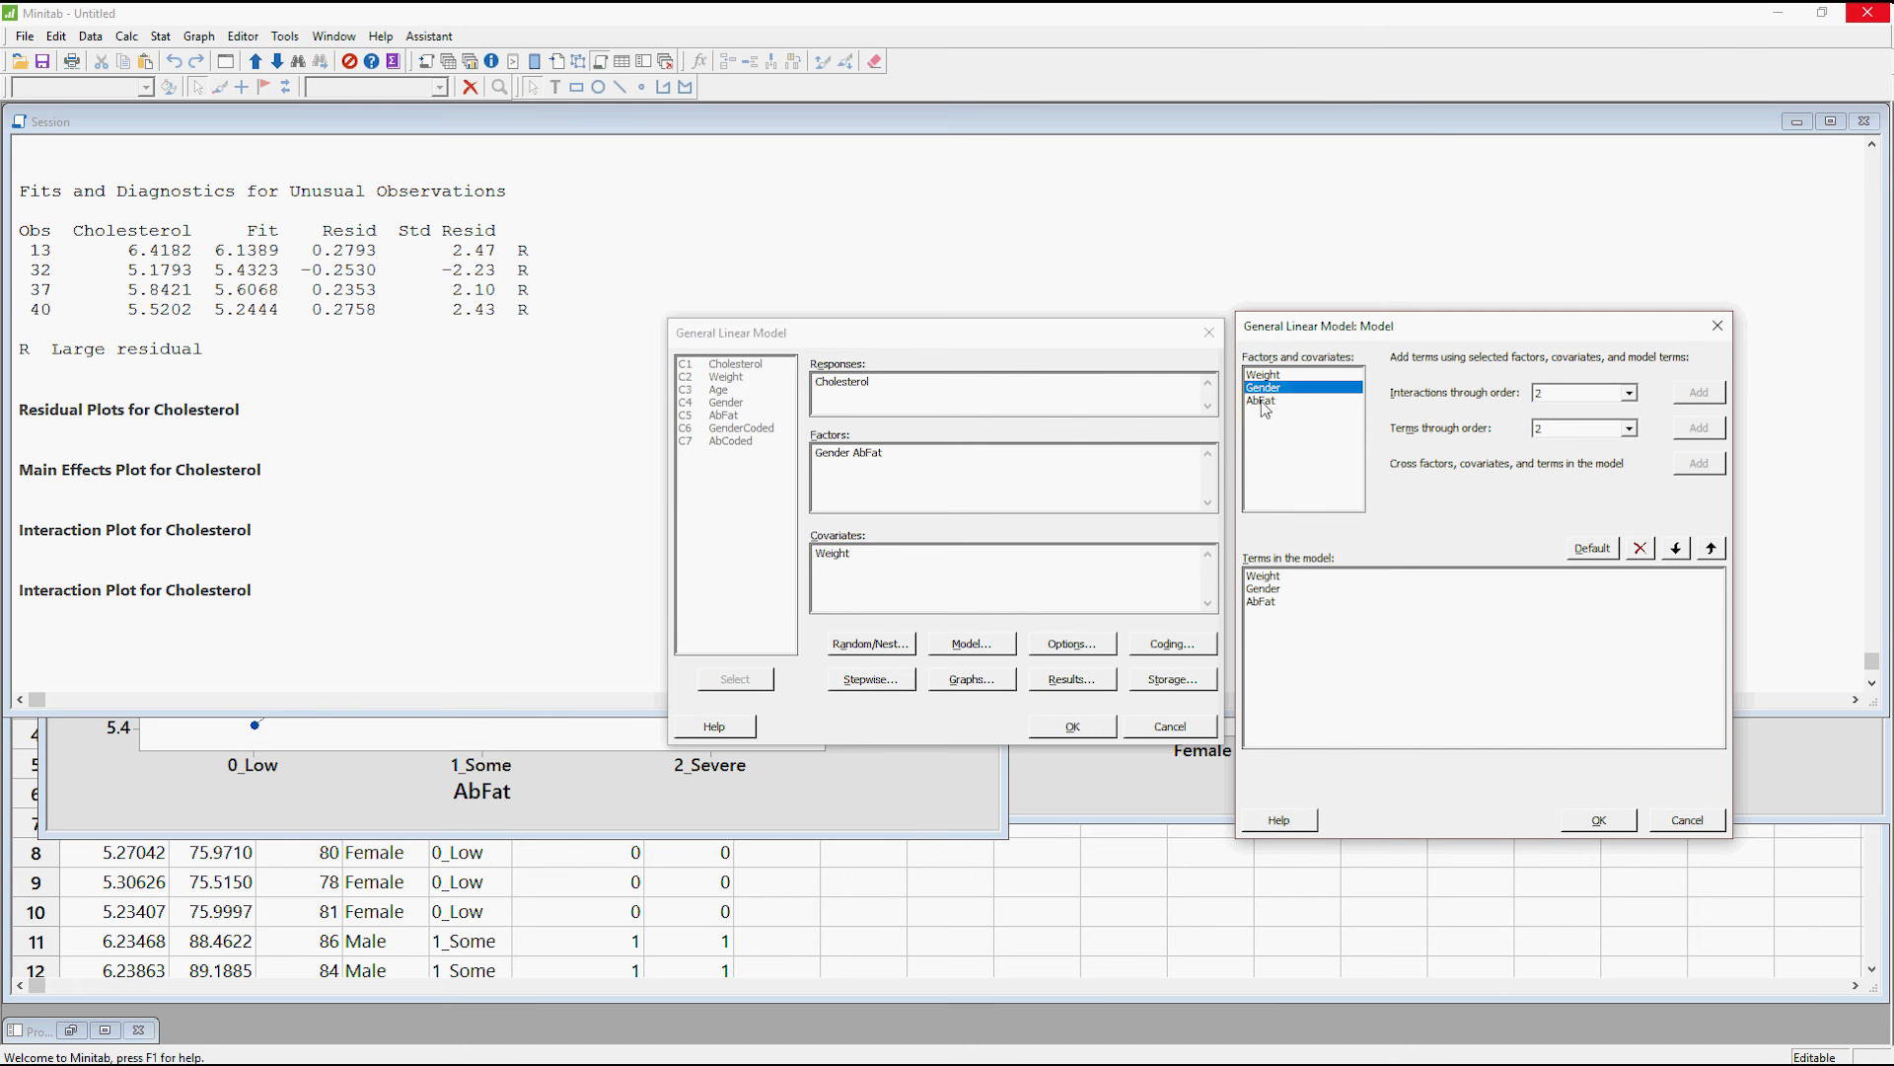
left_click(1260, 399)
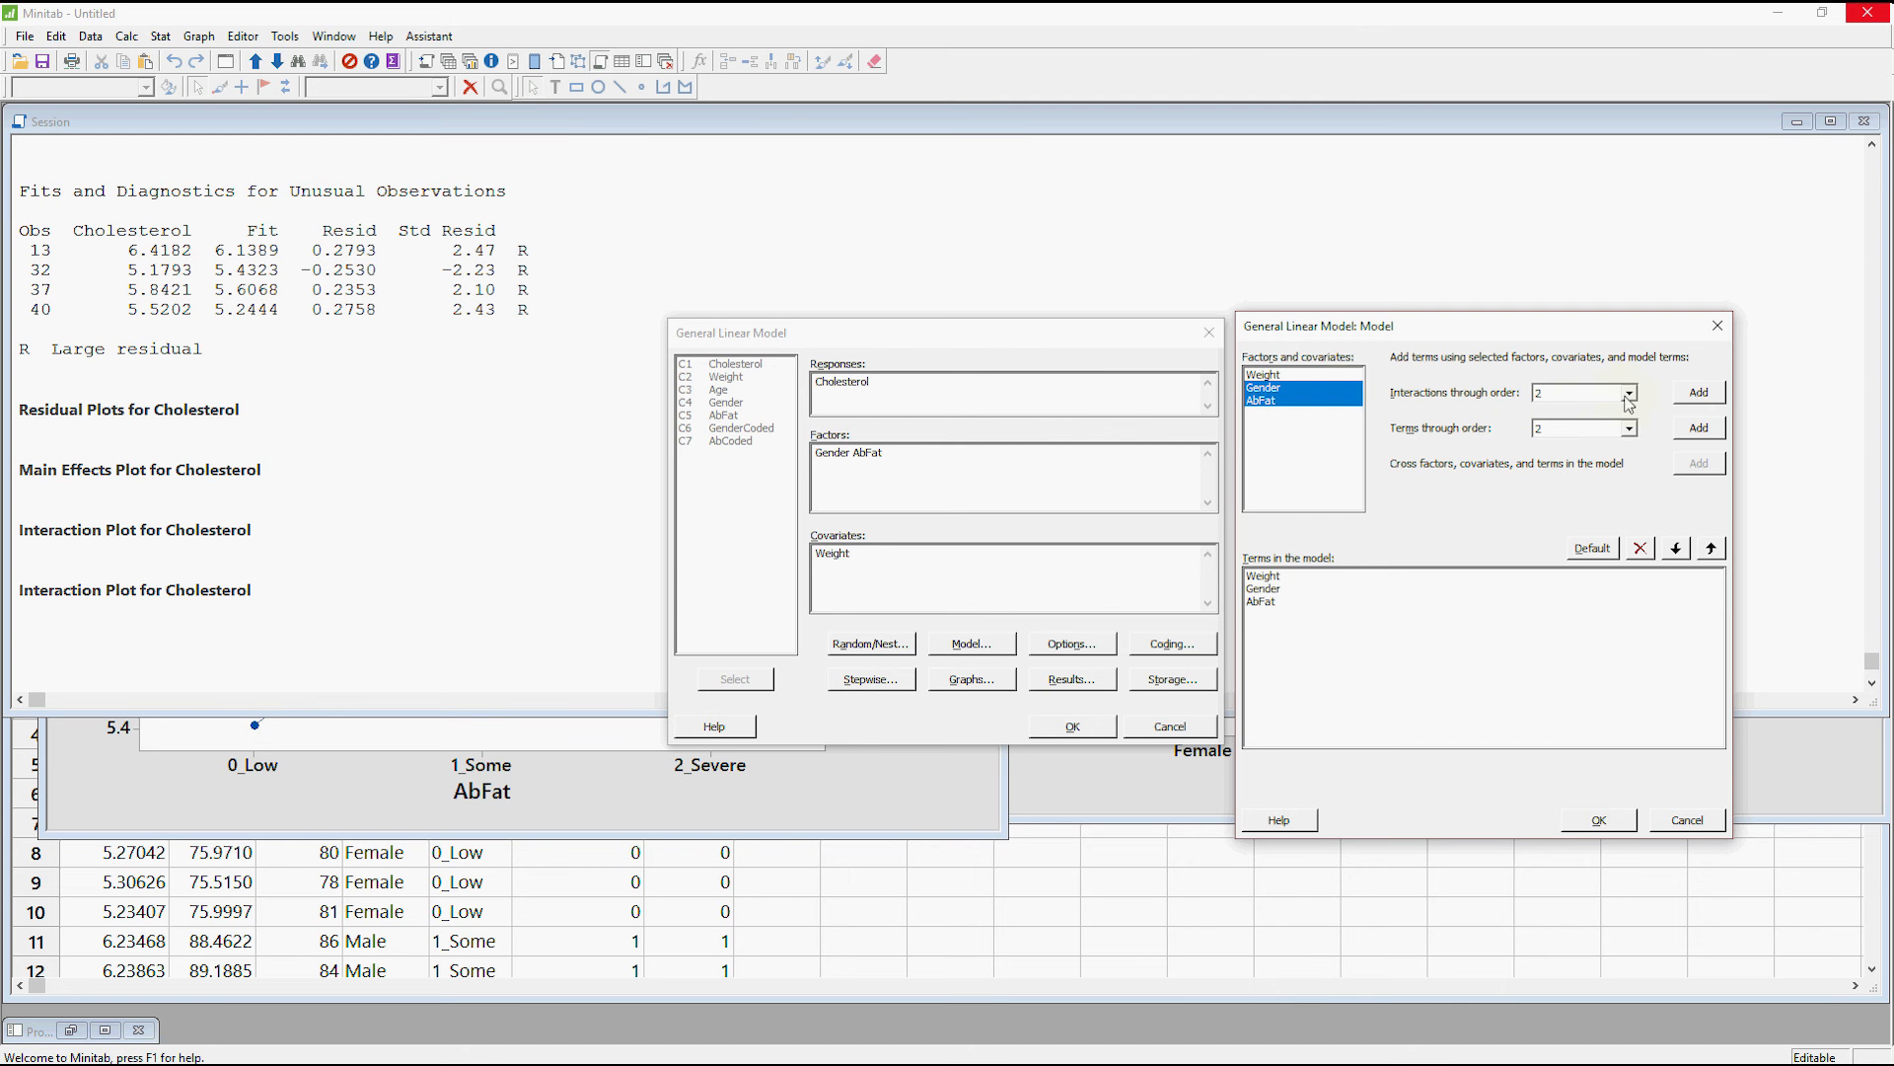
left_click(1696, 392)
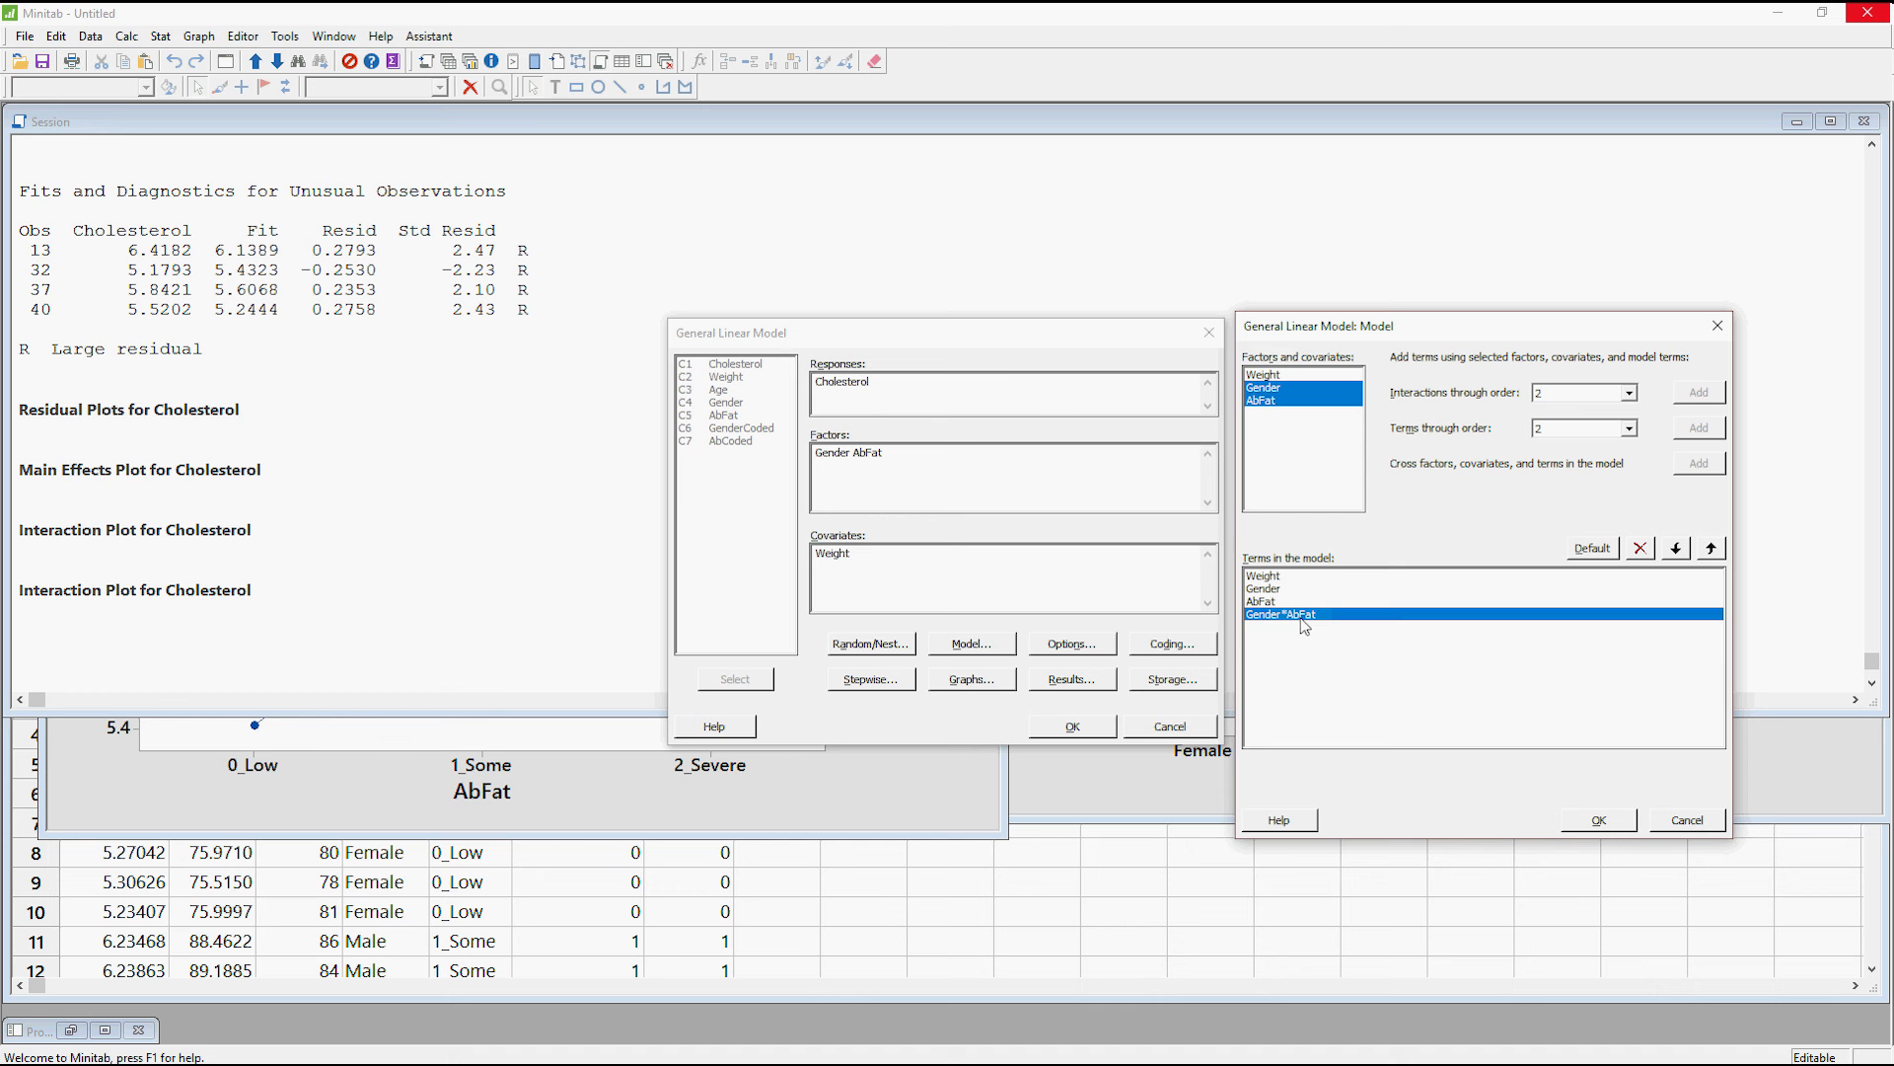
mouse_move(1299, 628)
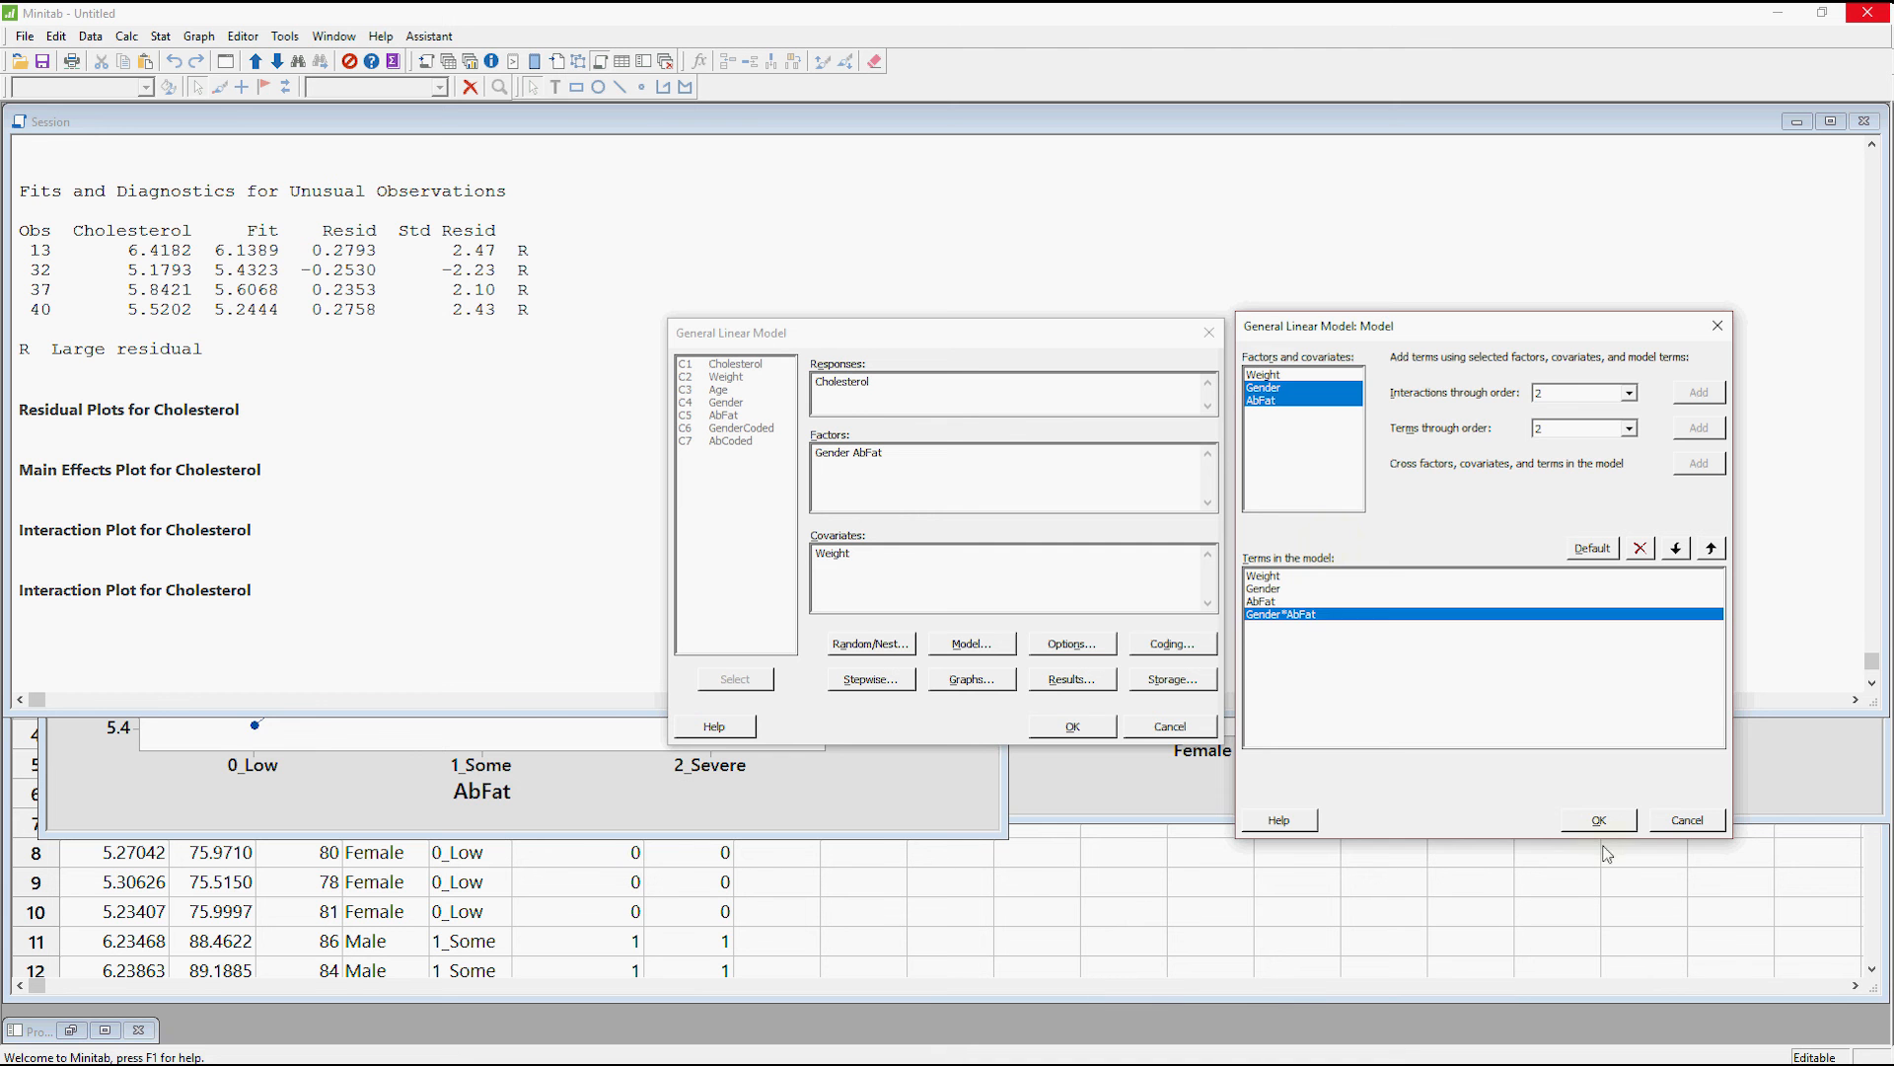
left_click(1597, 819)
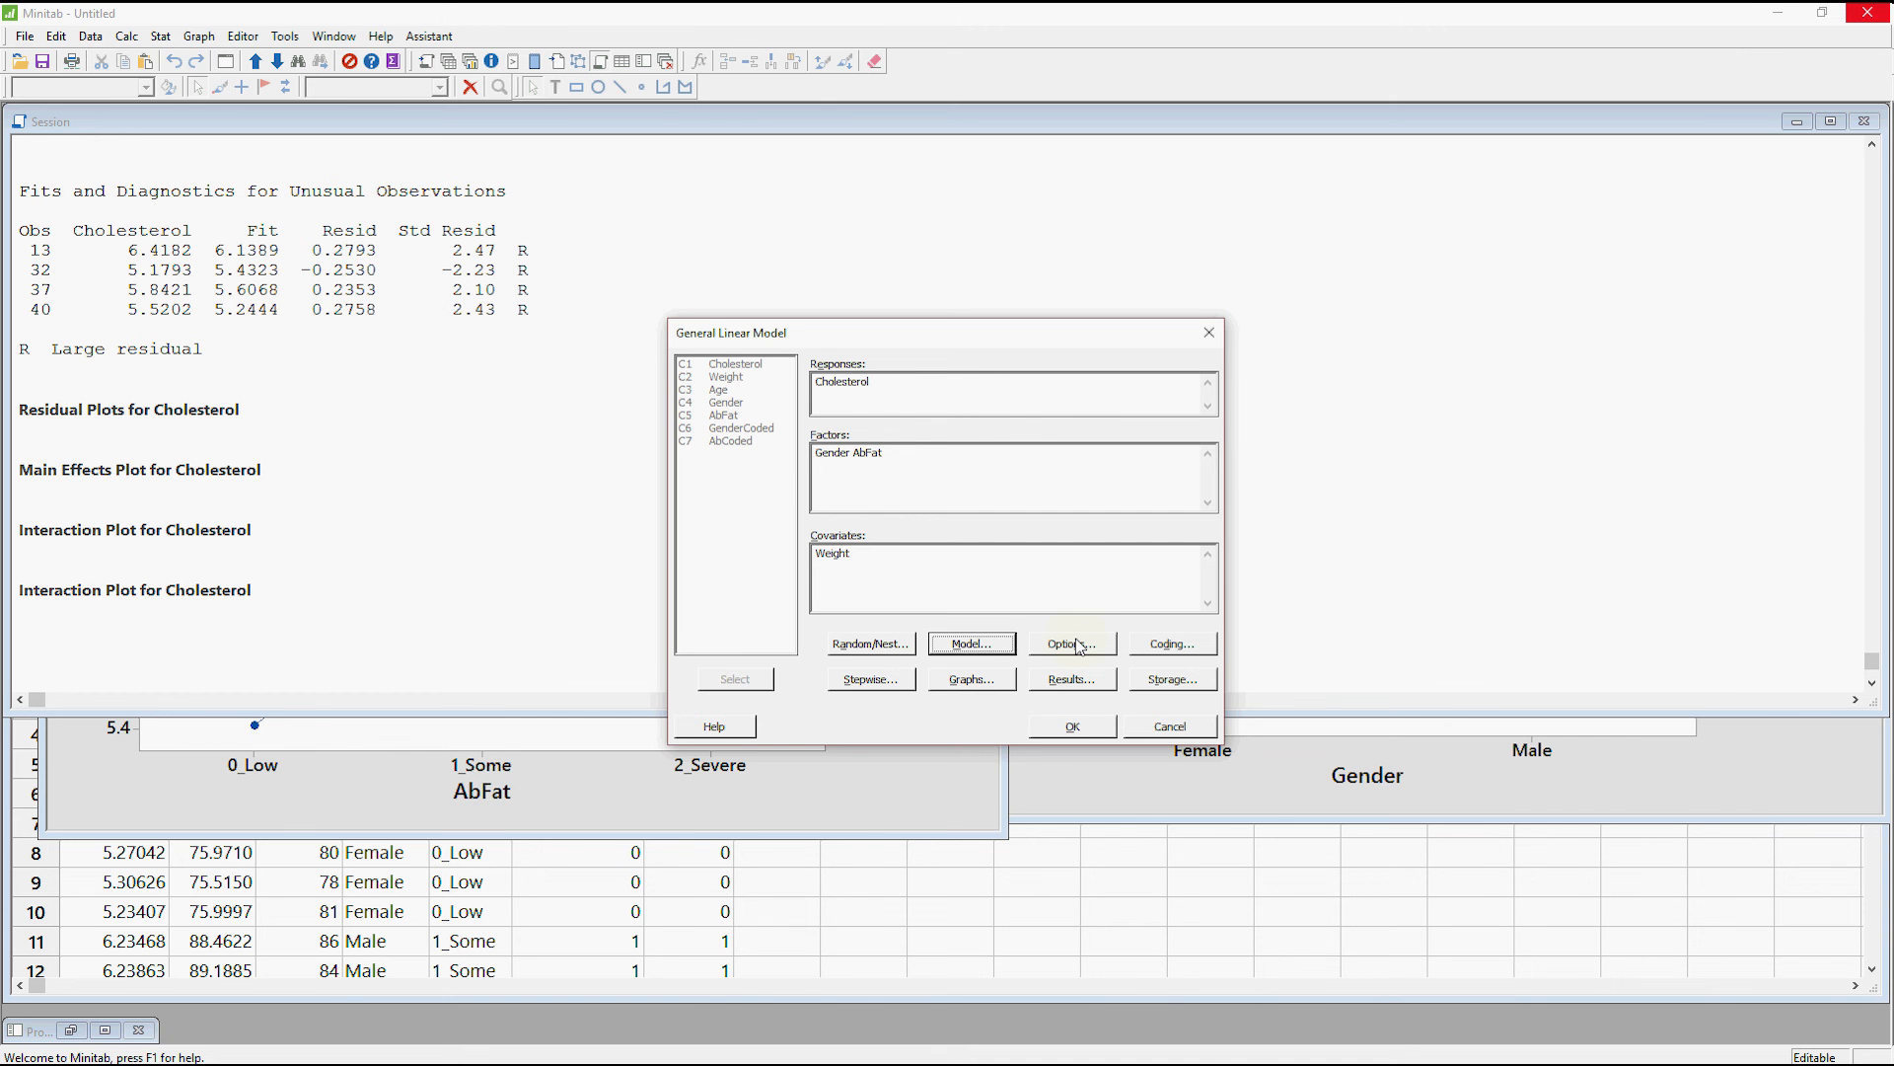
left_click(1068, 726)
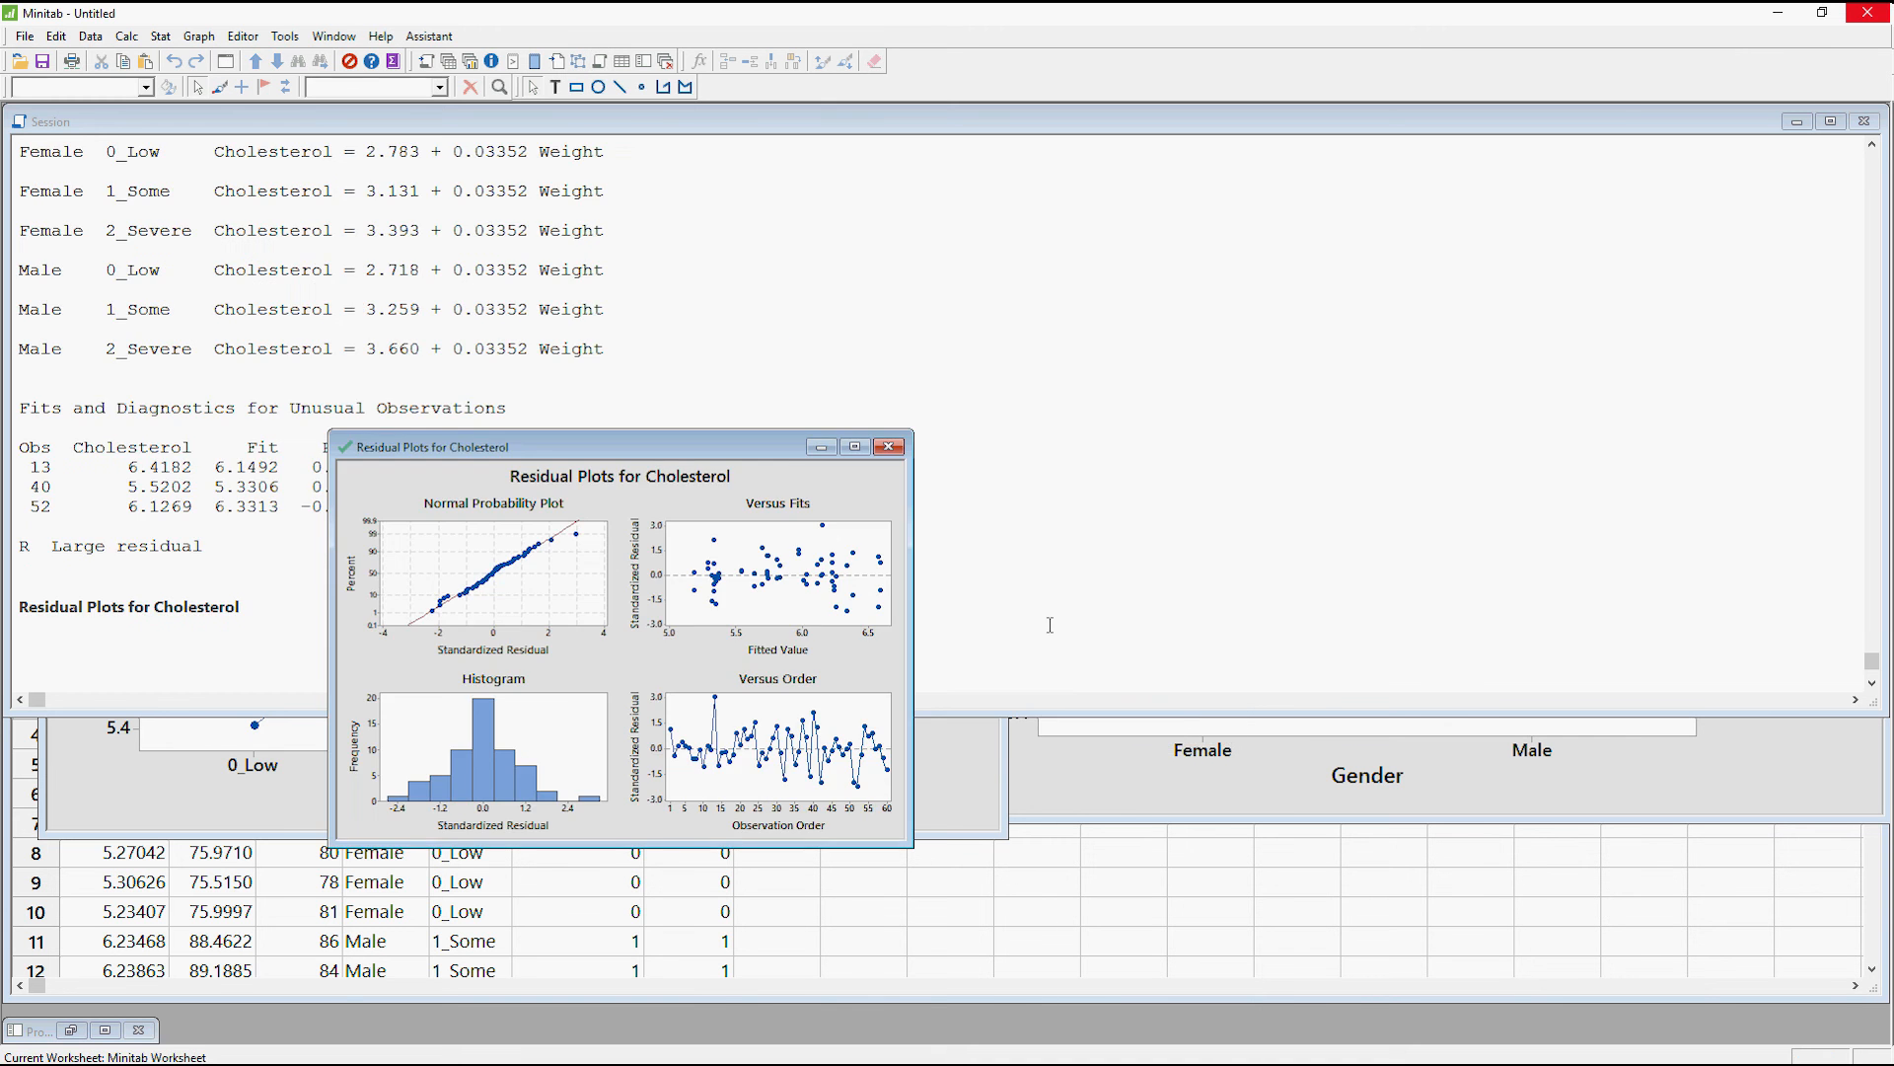
mouse_move(517, 447)
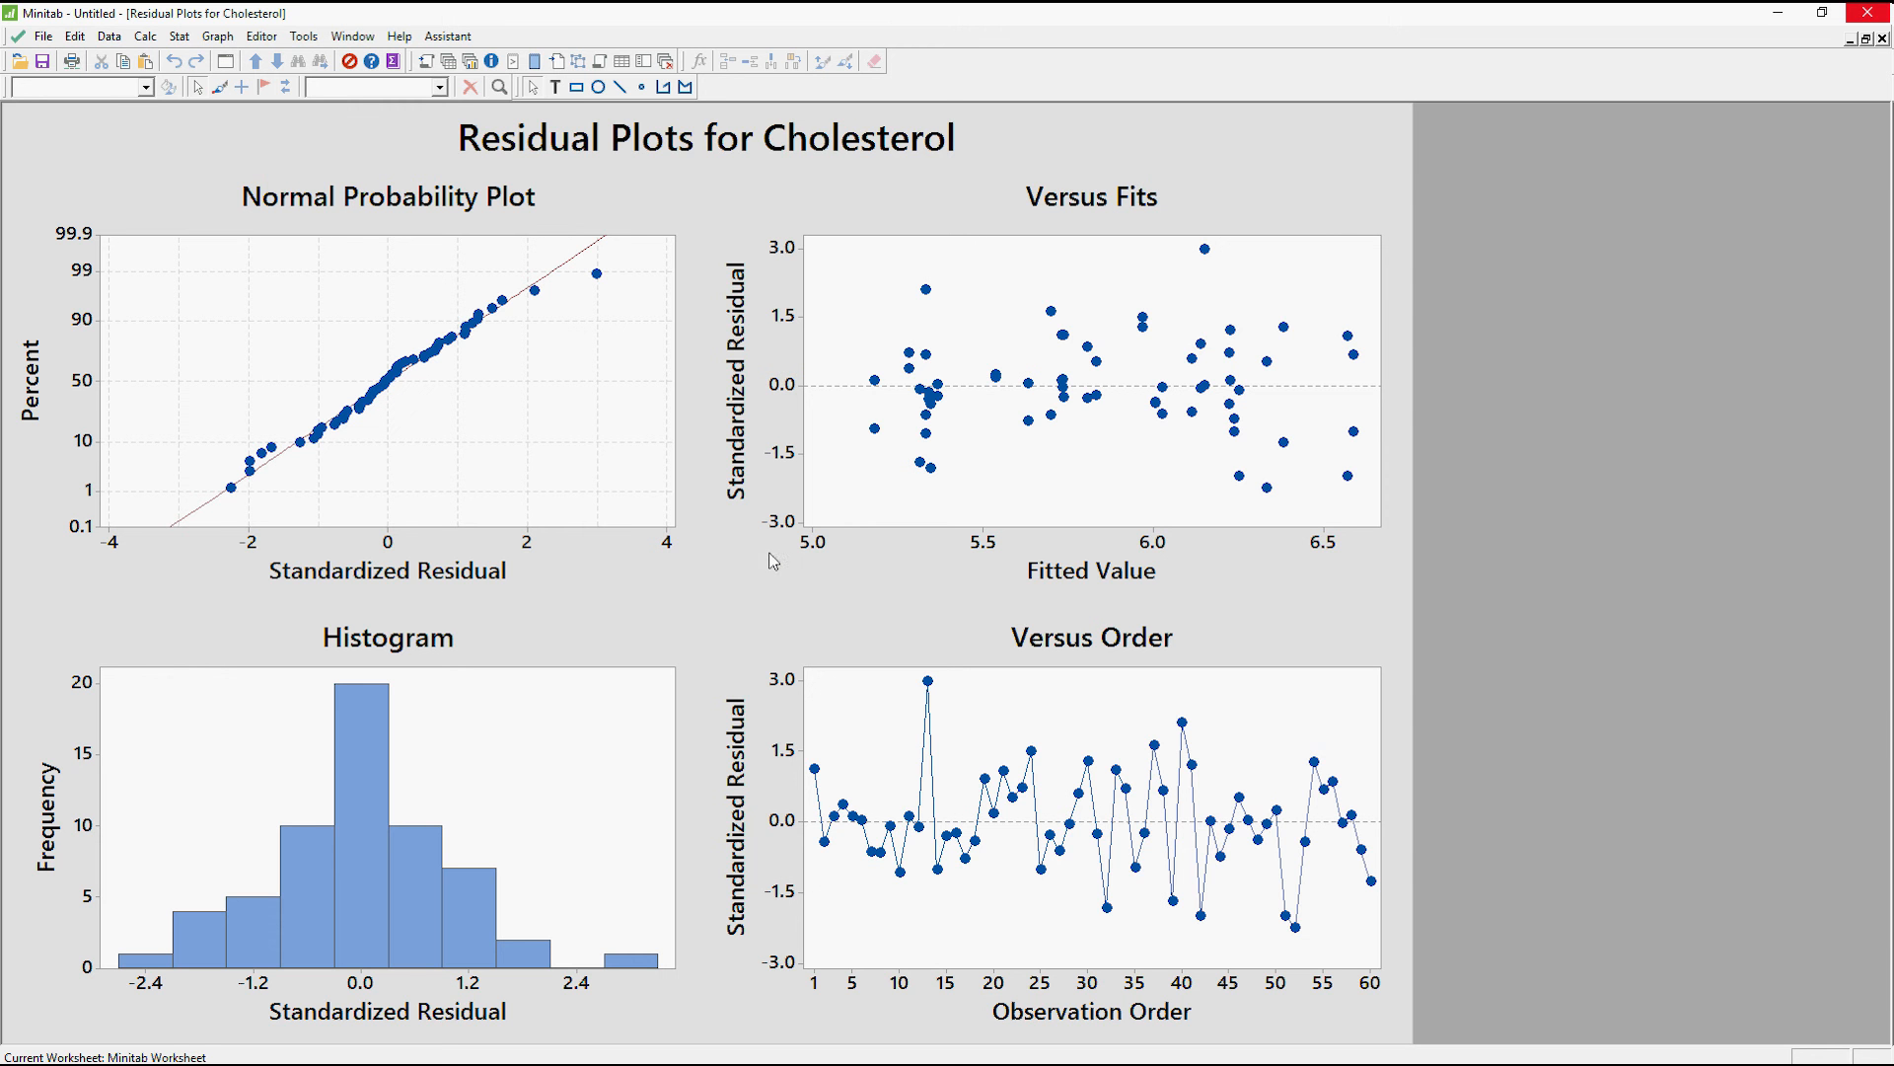
mouse_move(1072, 395)
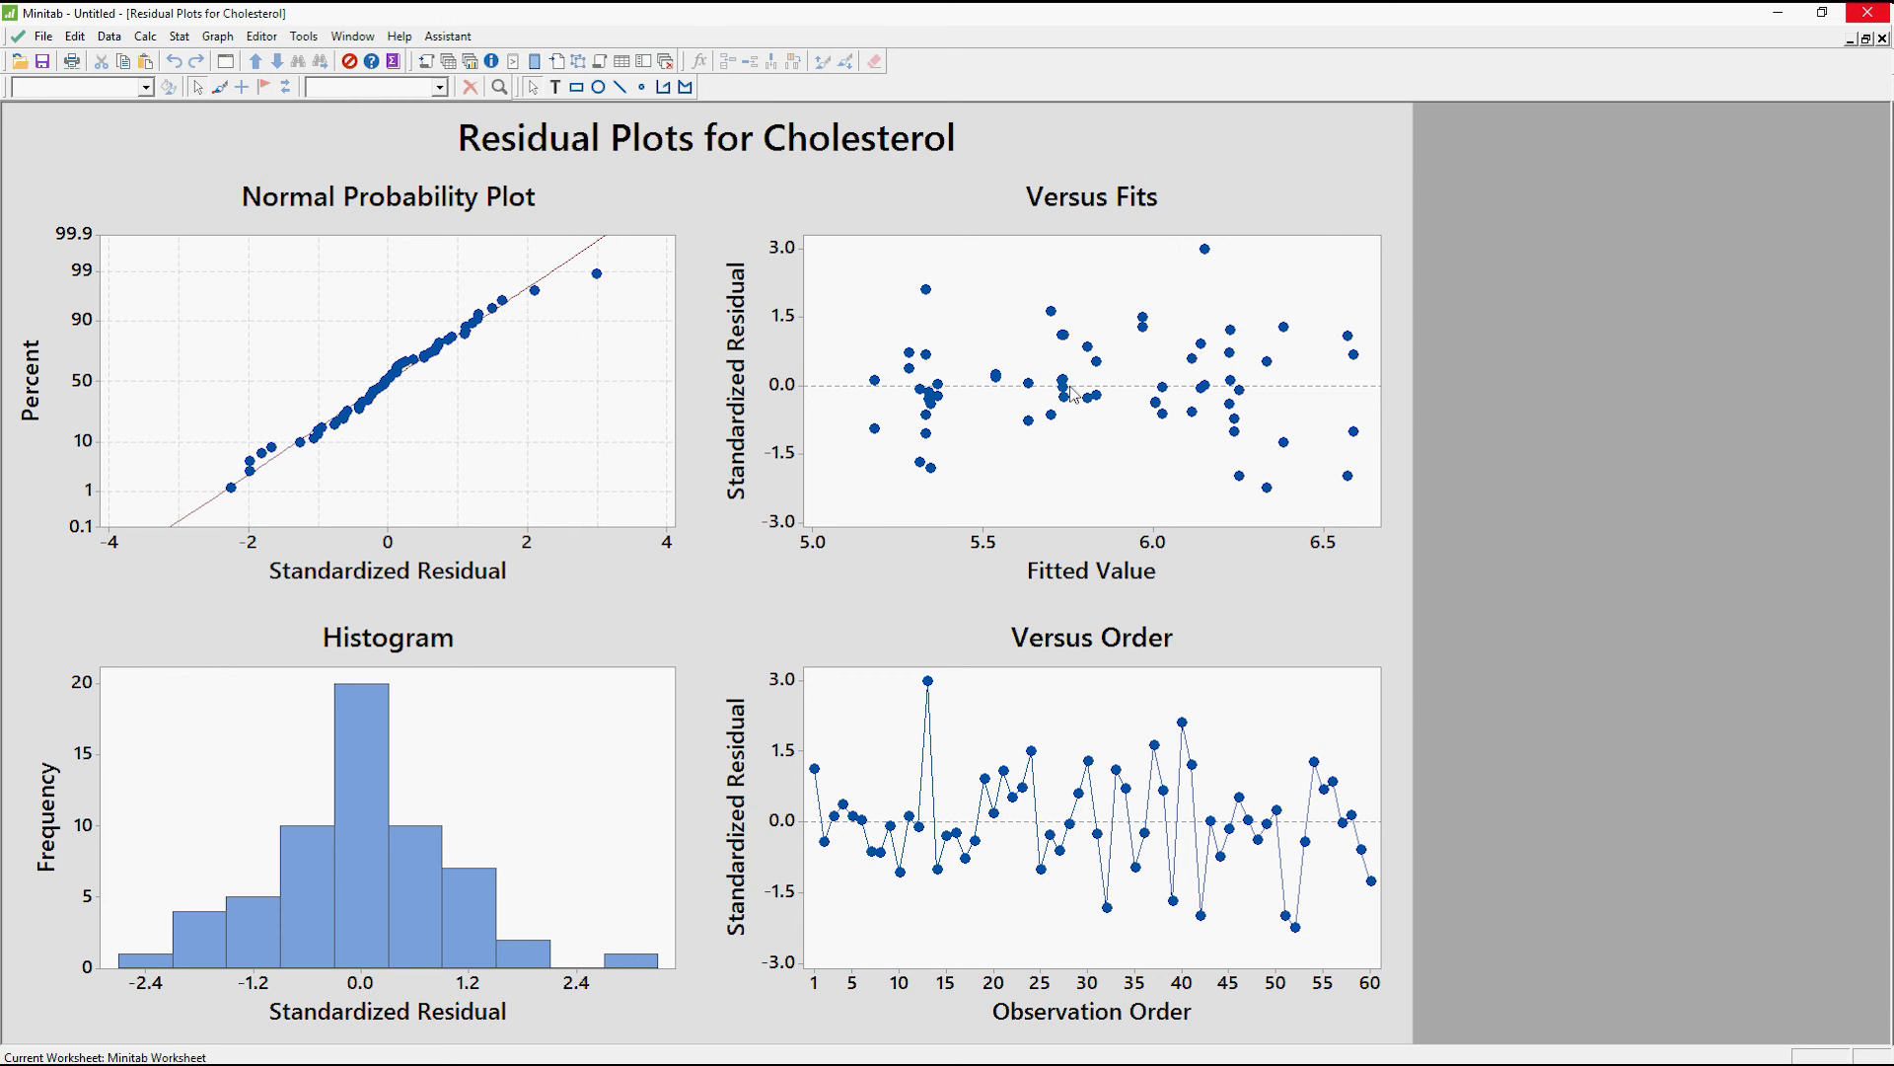
mouse_move(1073, 394)
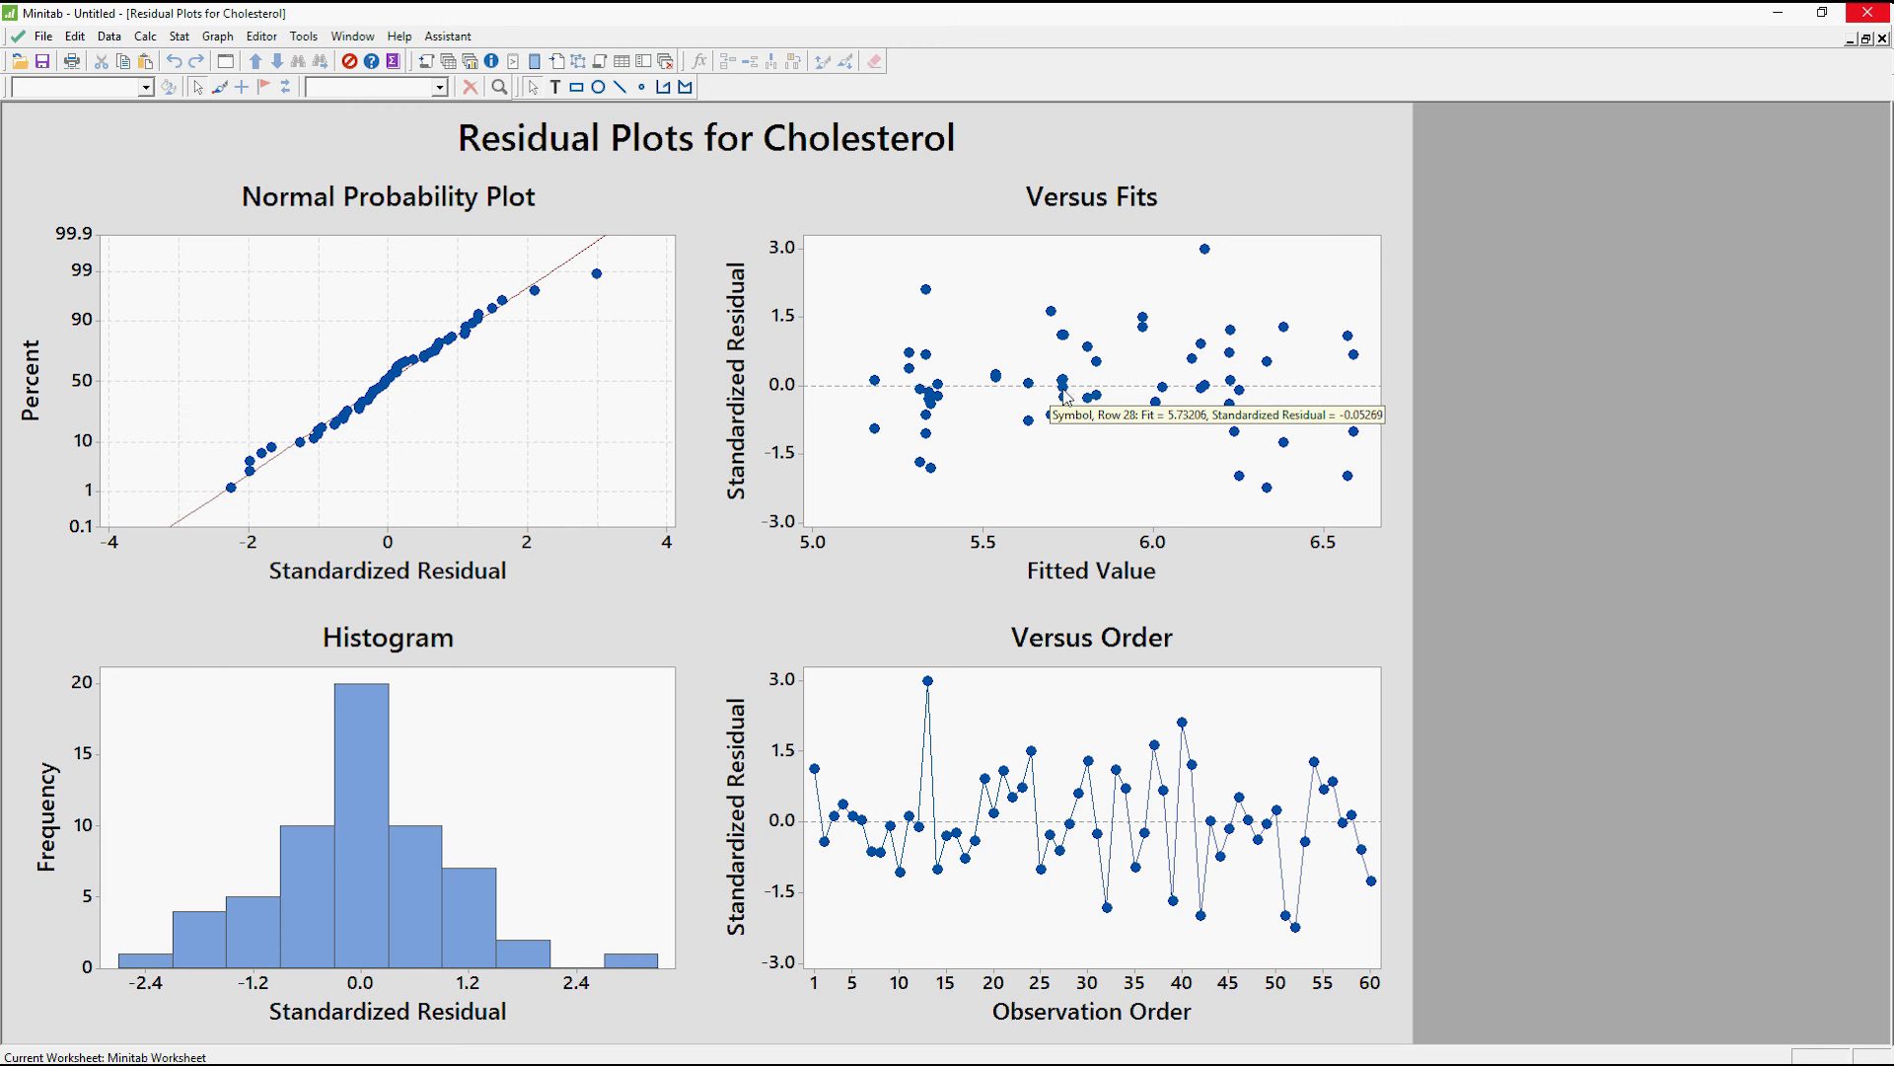
mouse_move(906, 419)
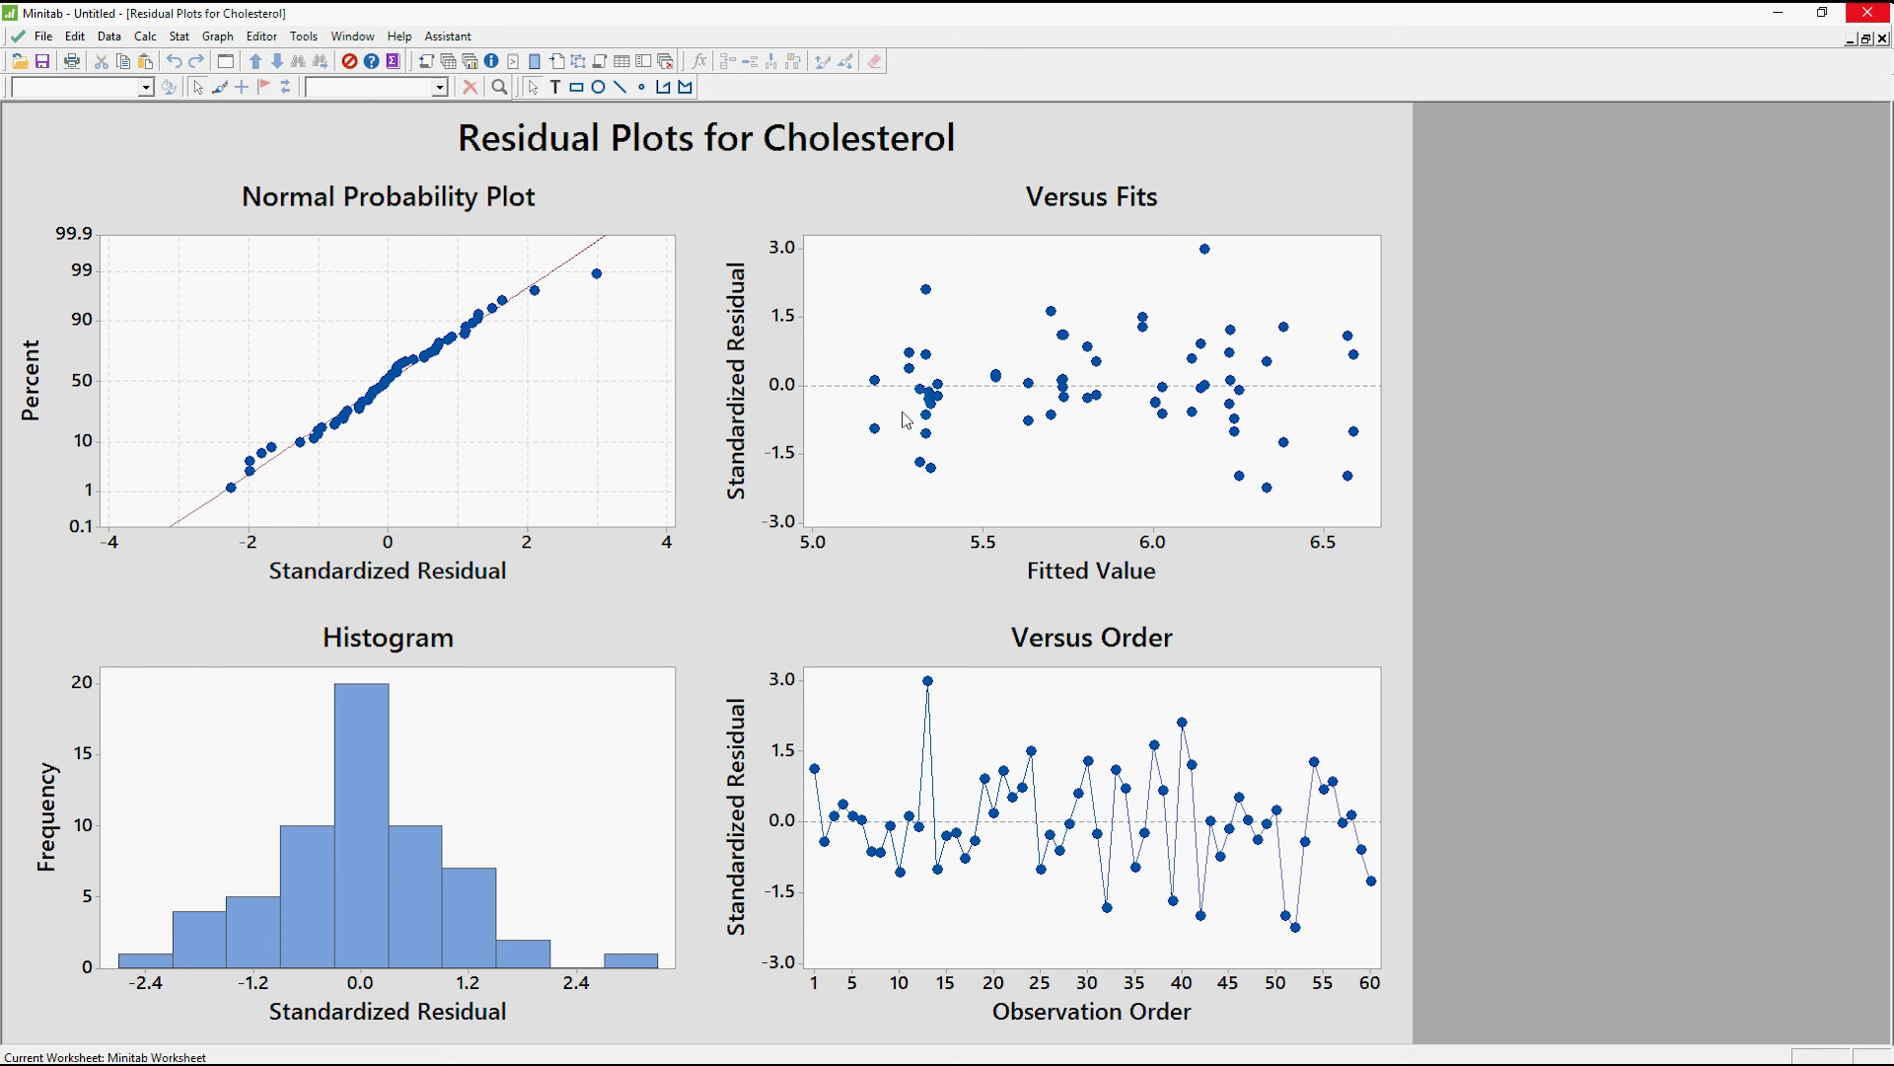
mouse_move(294, 511)
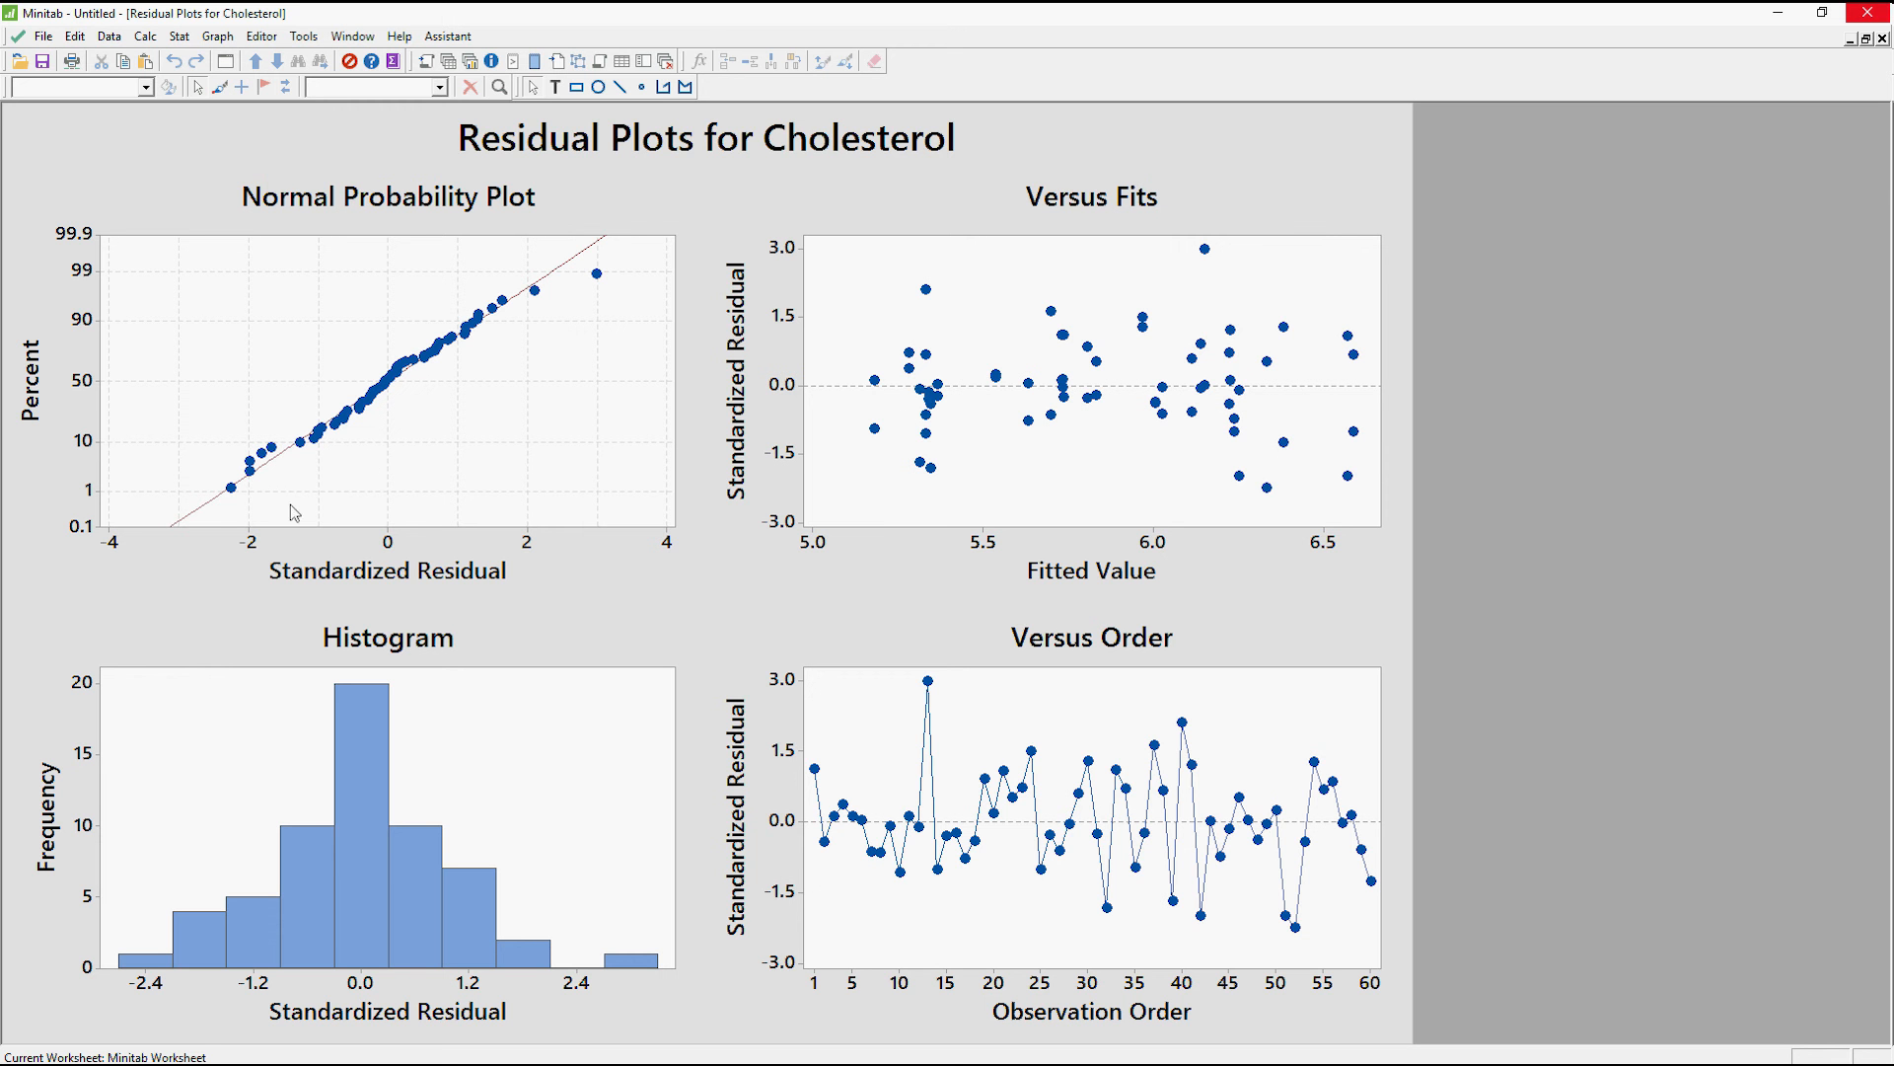
mouse_move(976, 387)
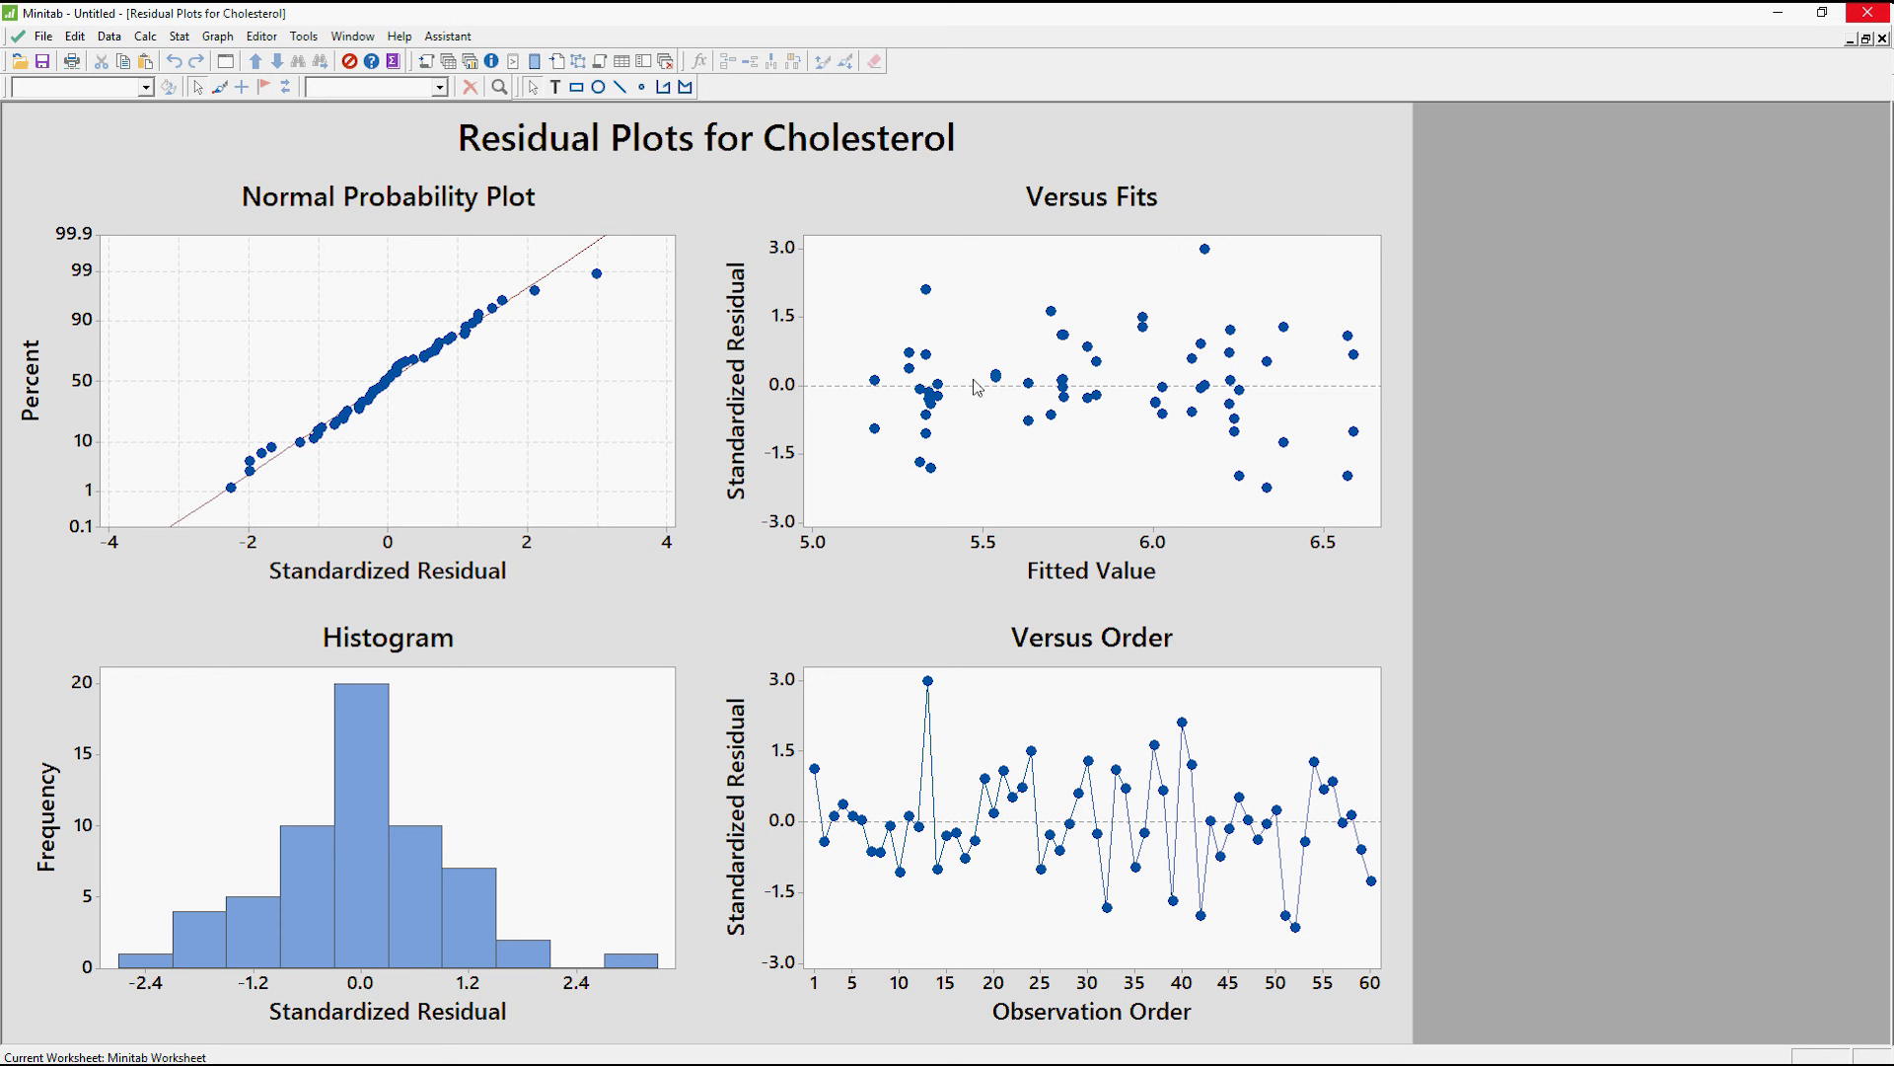
mouse_move(344, 499)
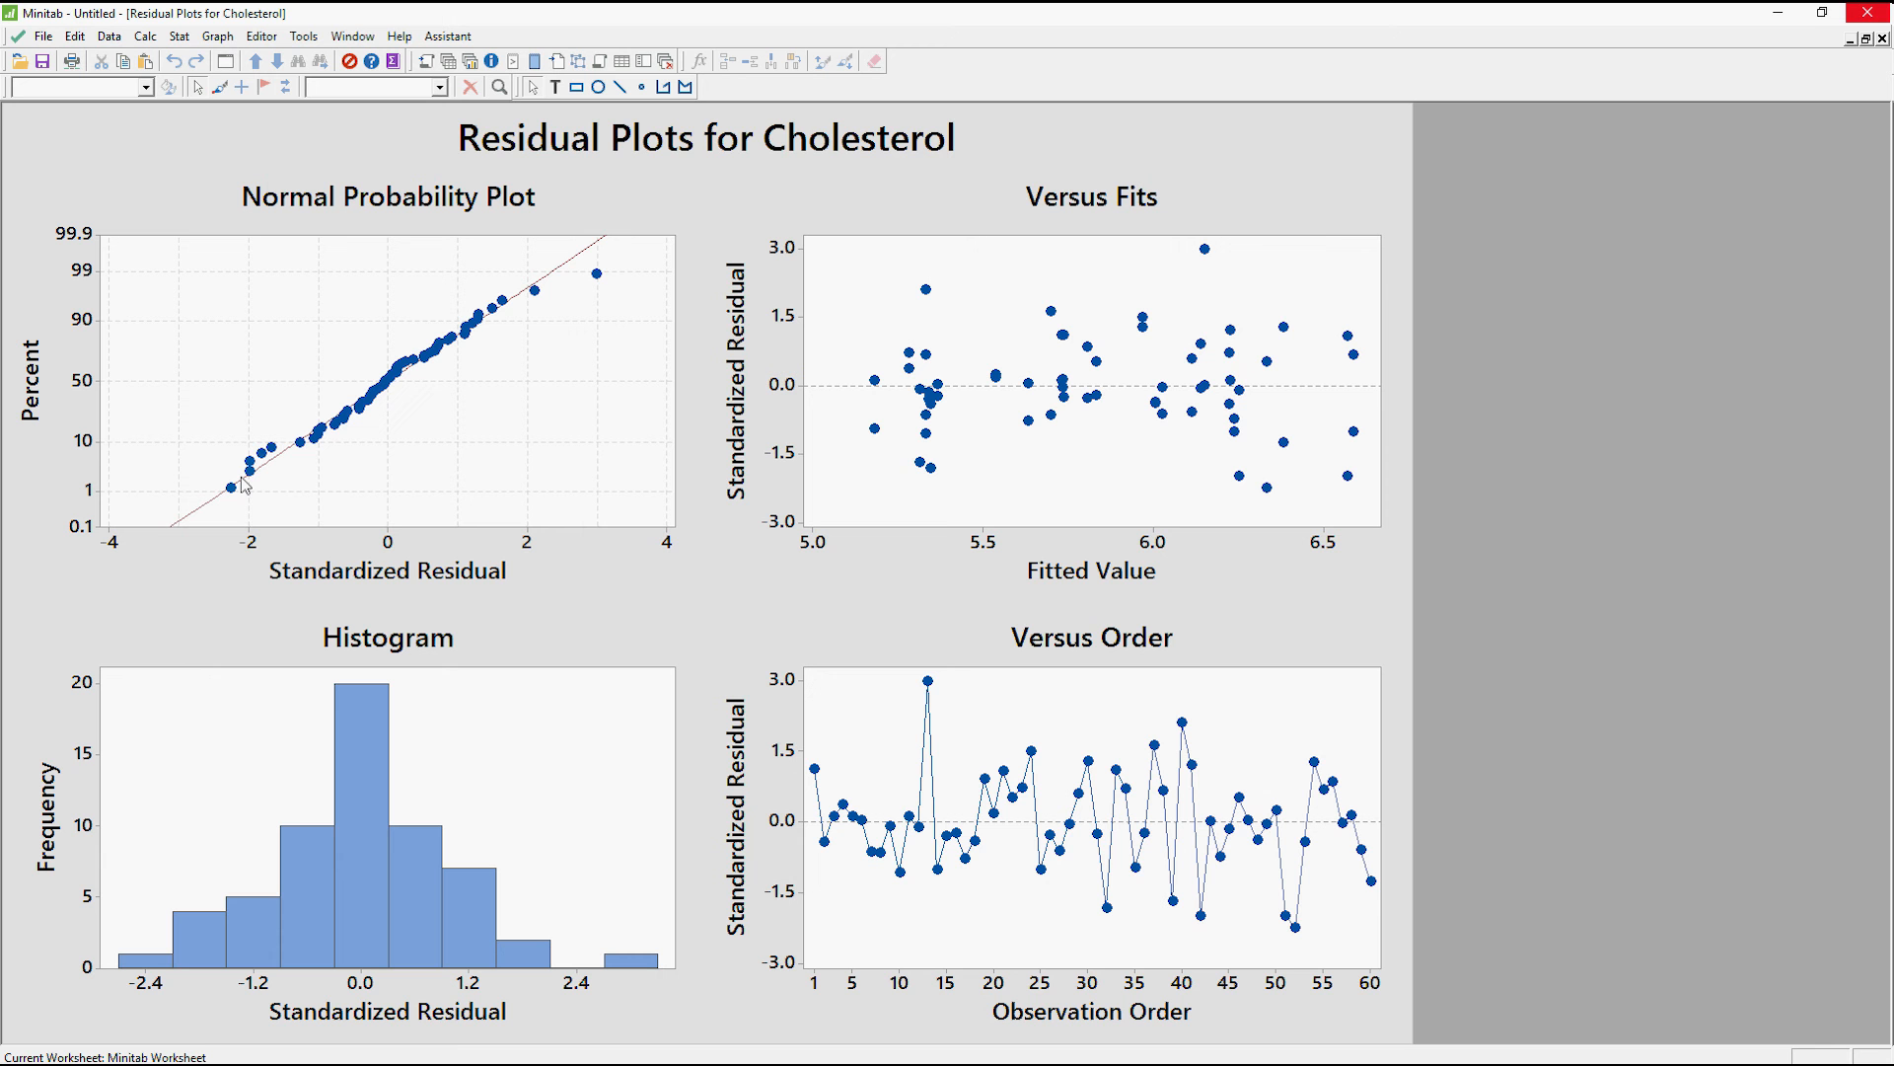
mouse_move(394, 511)
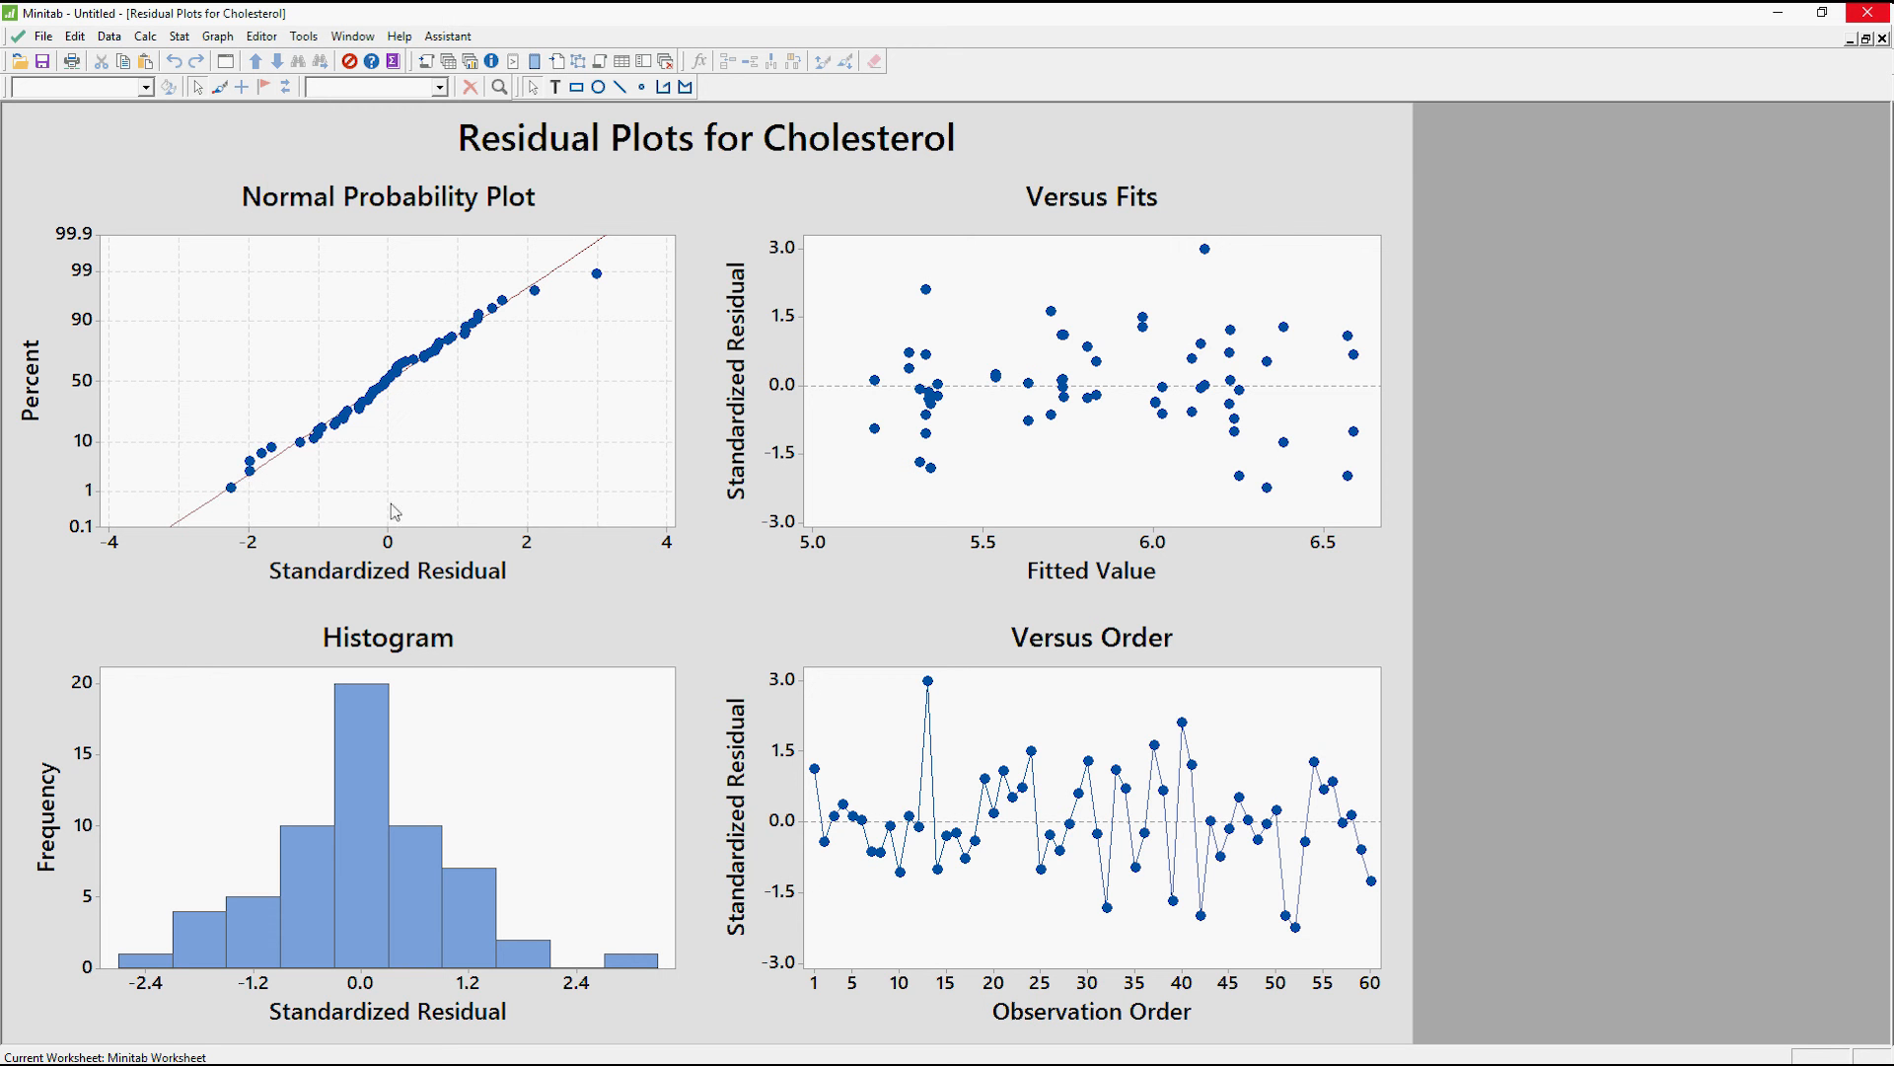
mouse_move(295, 827)
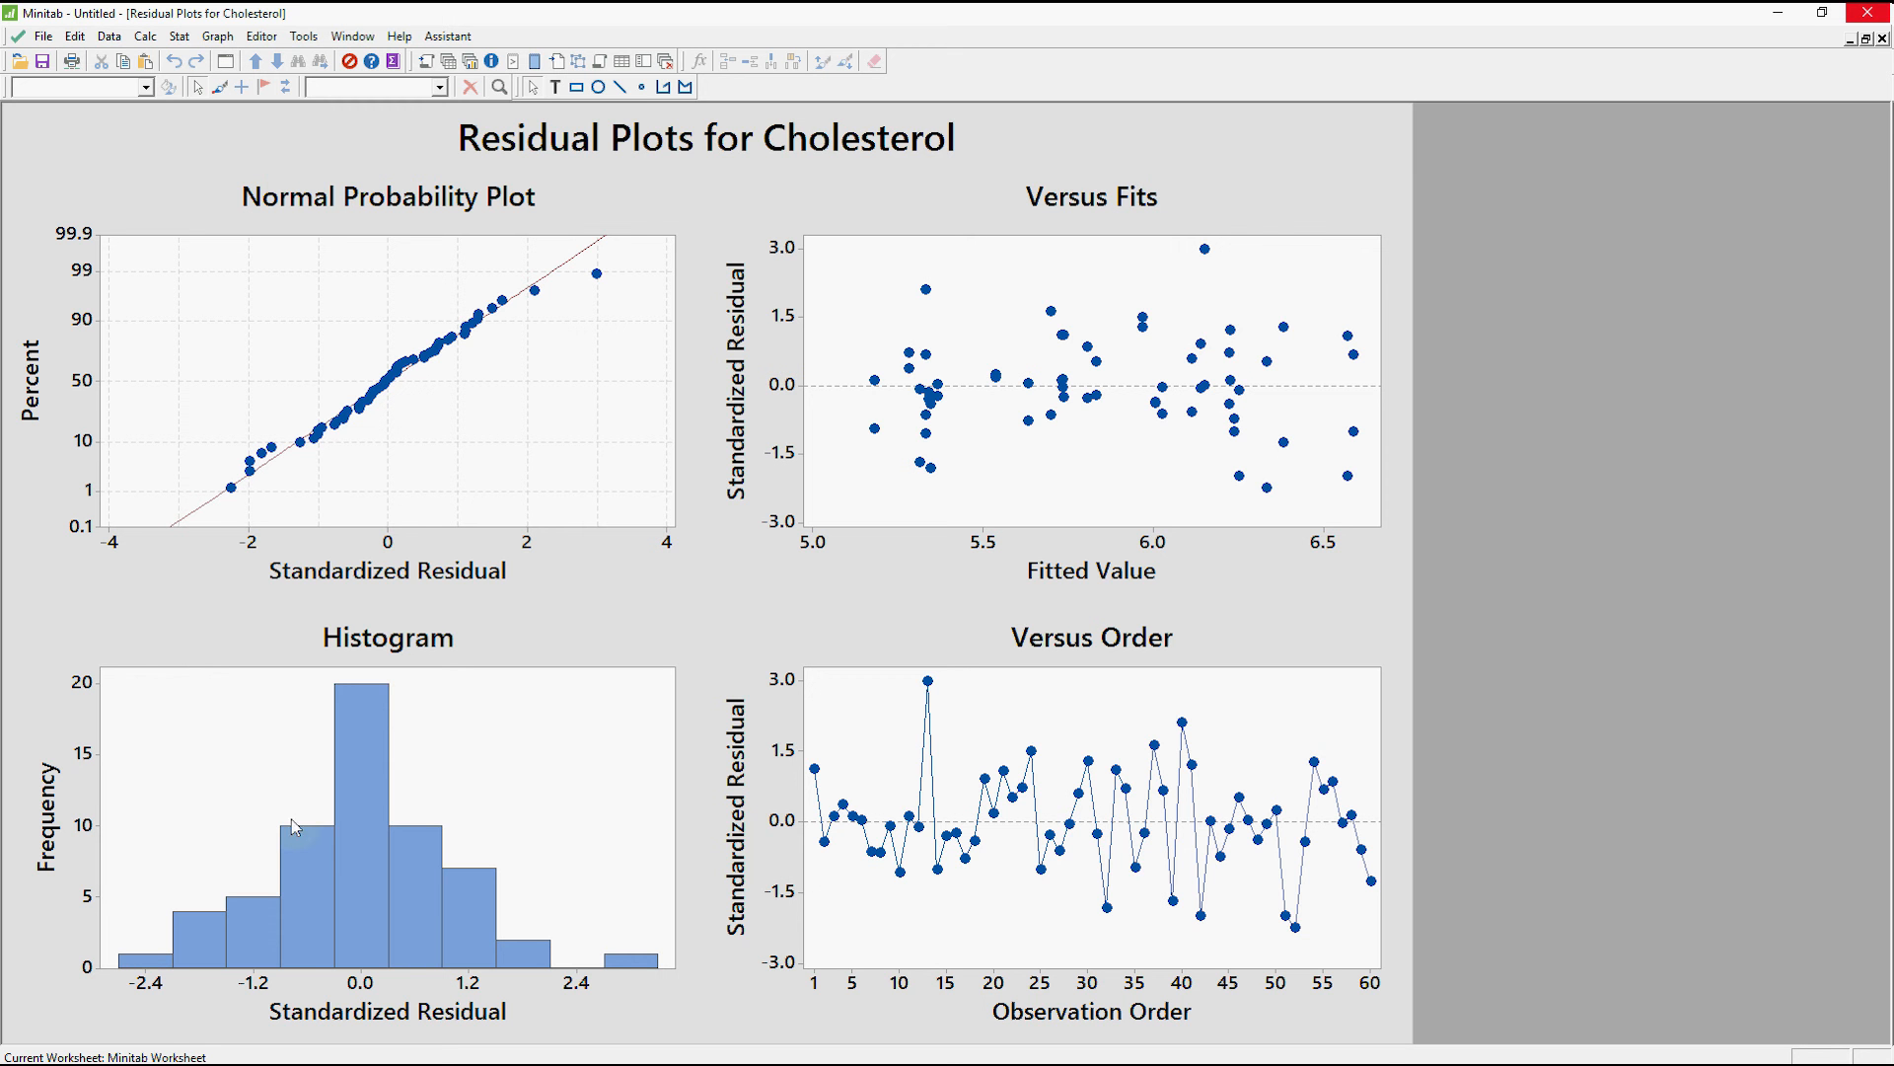
mouse_move(639, 987)
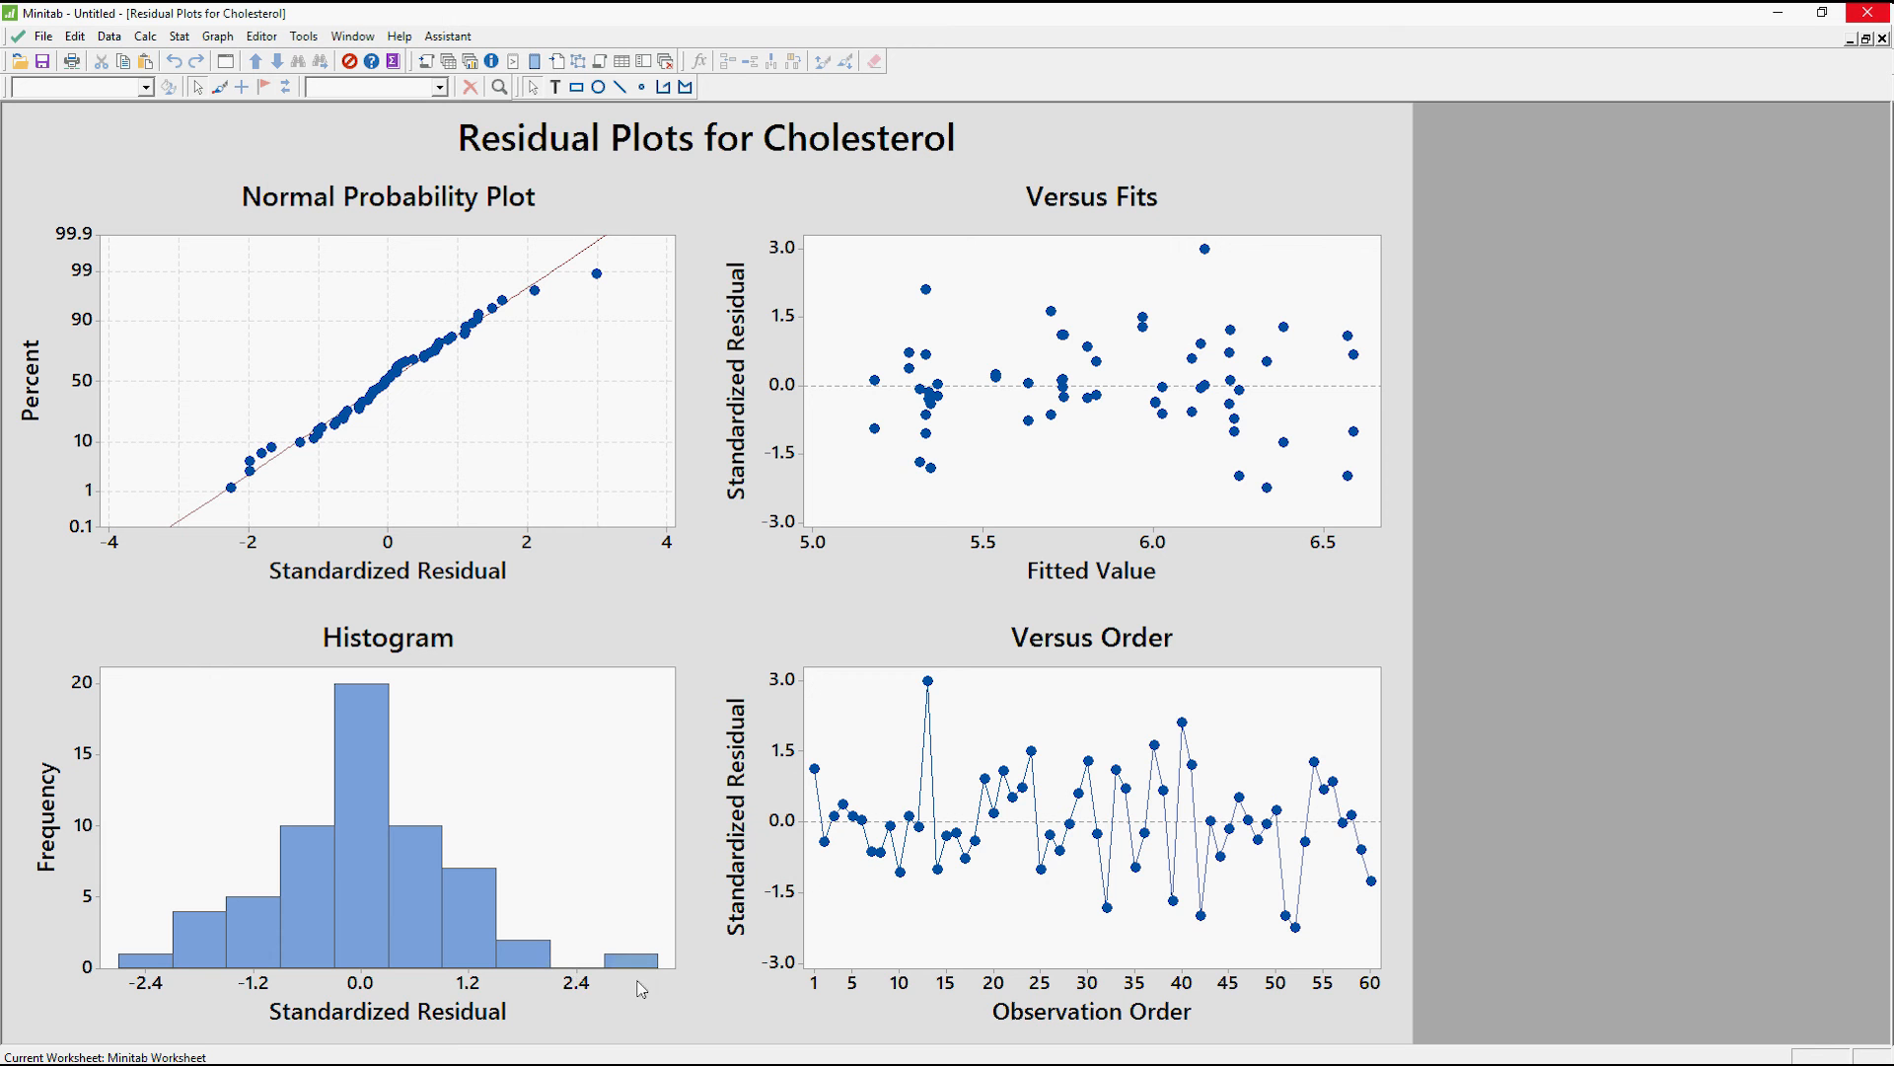
mouse_move(590, 960)
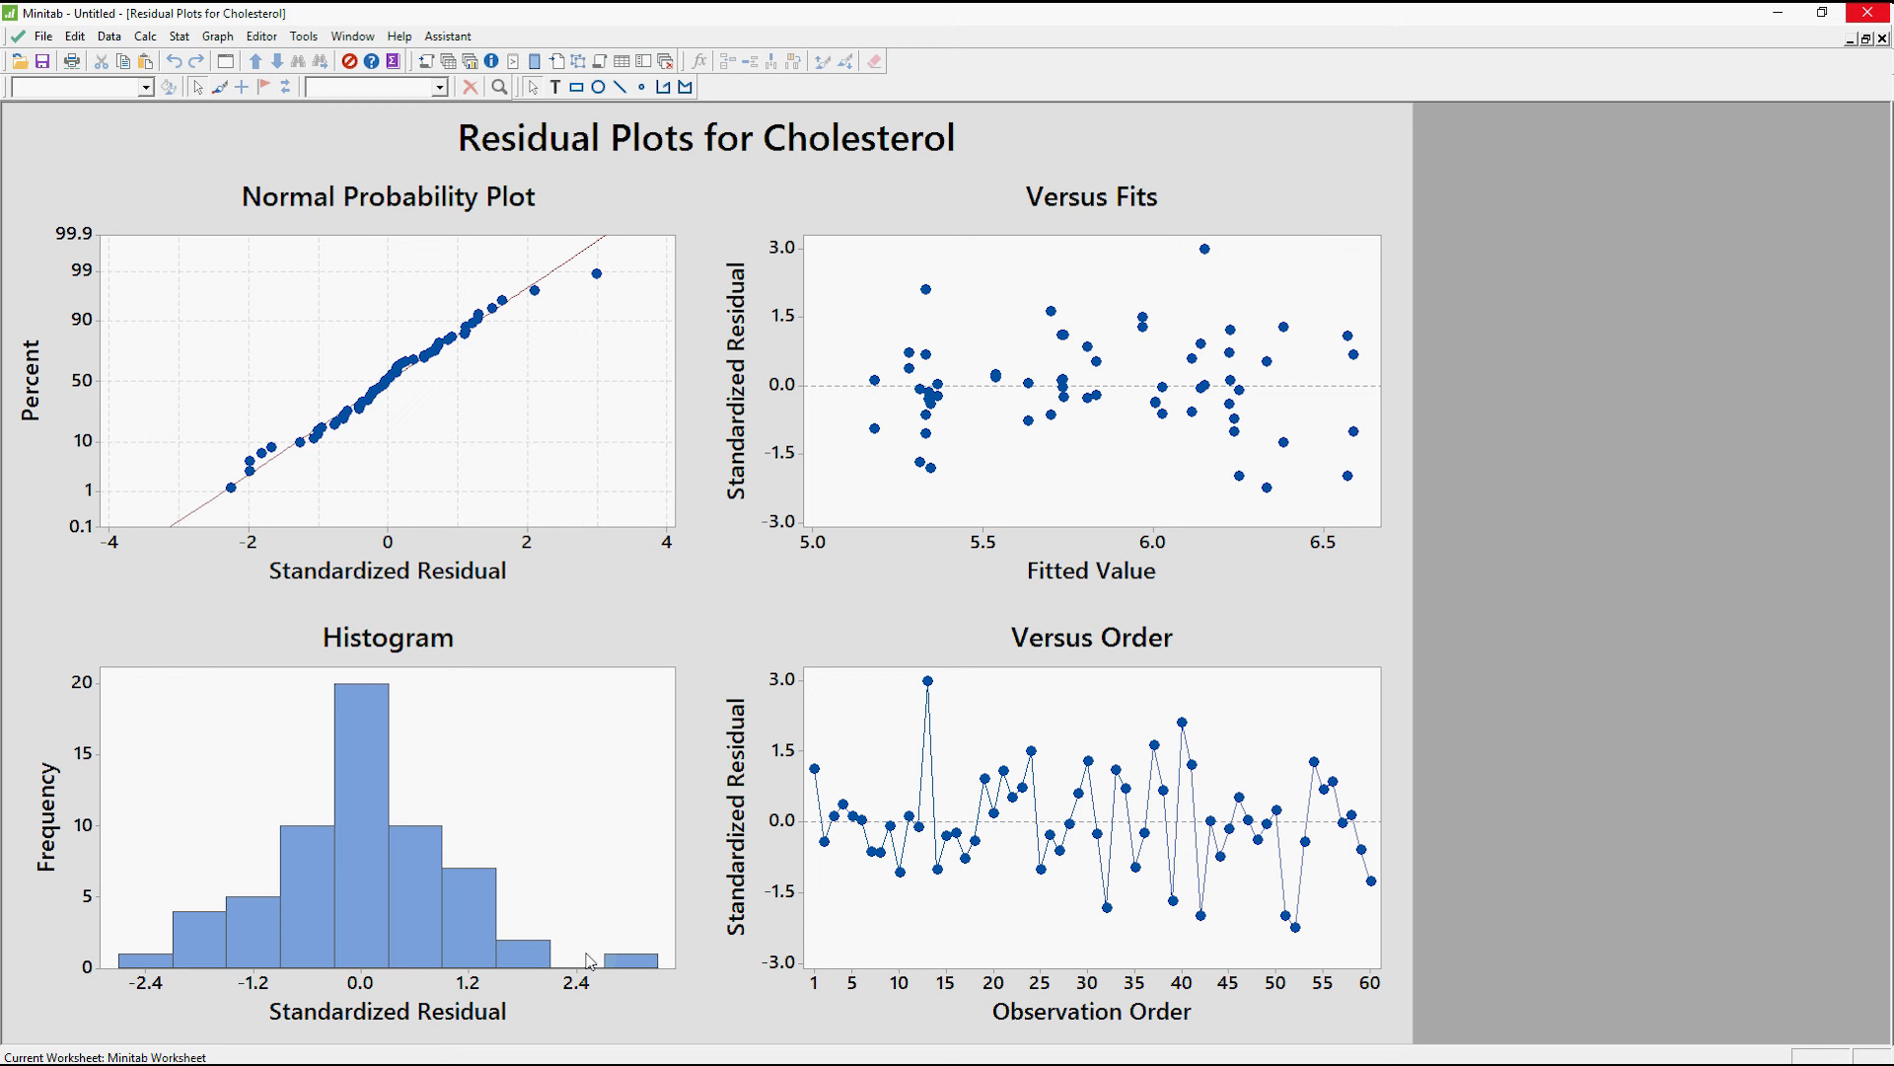
mouse_move(77, 983)
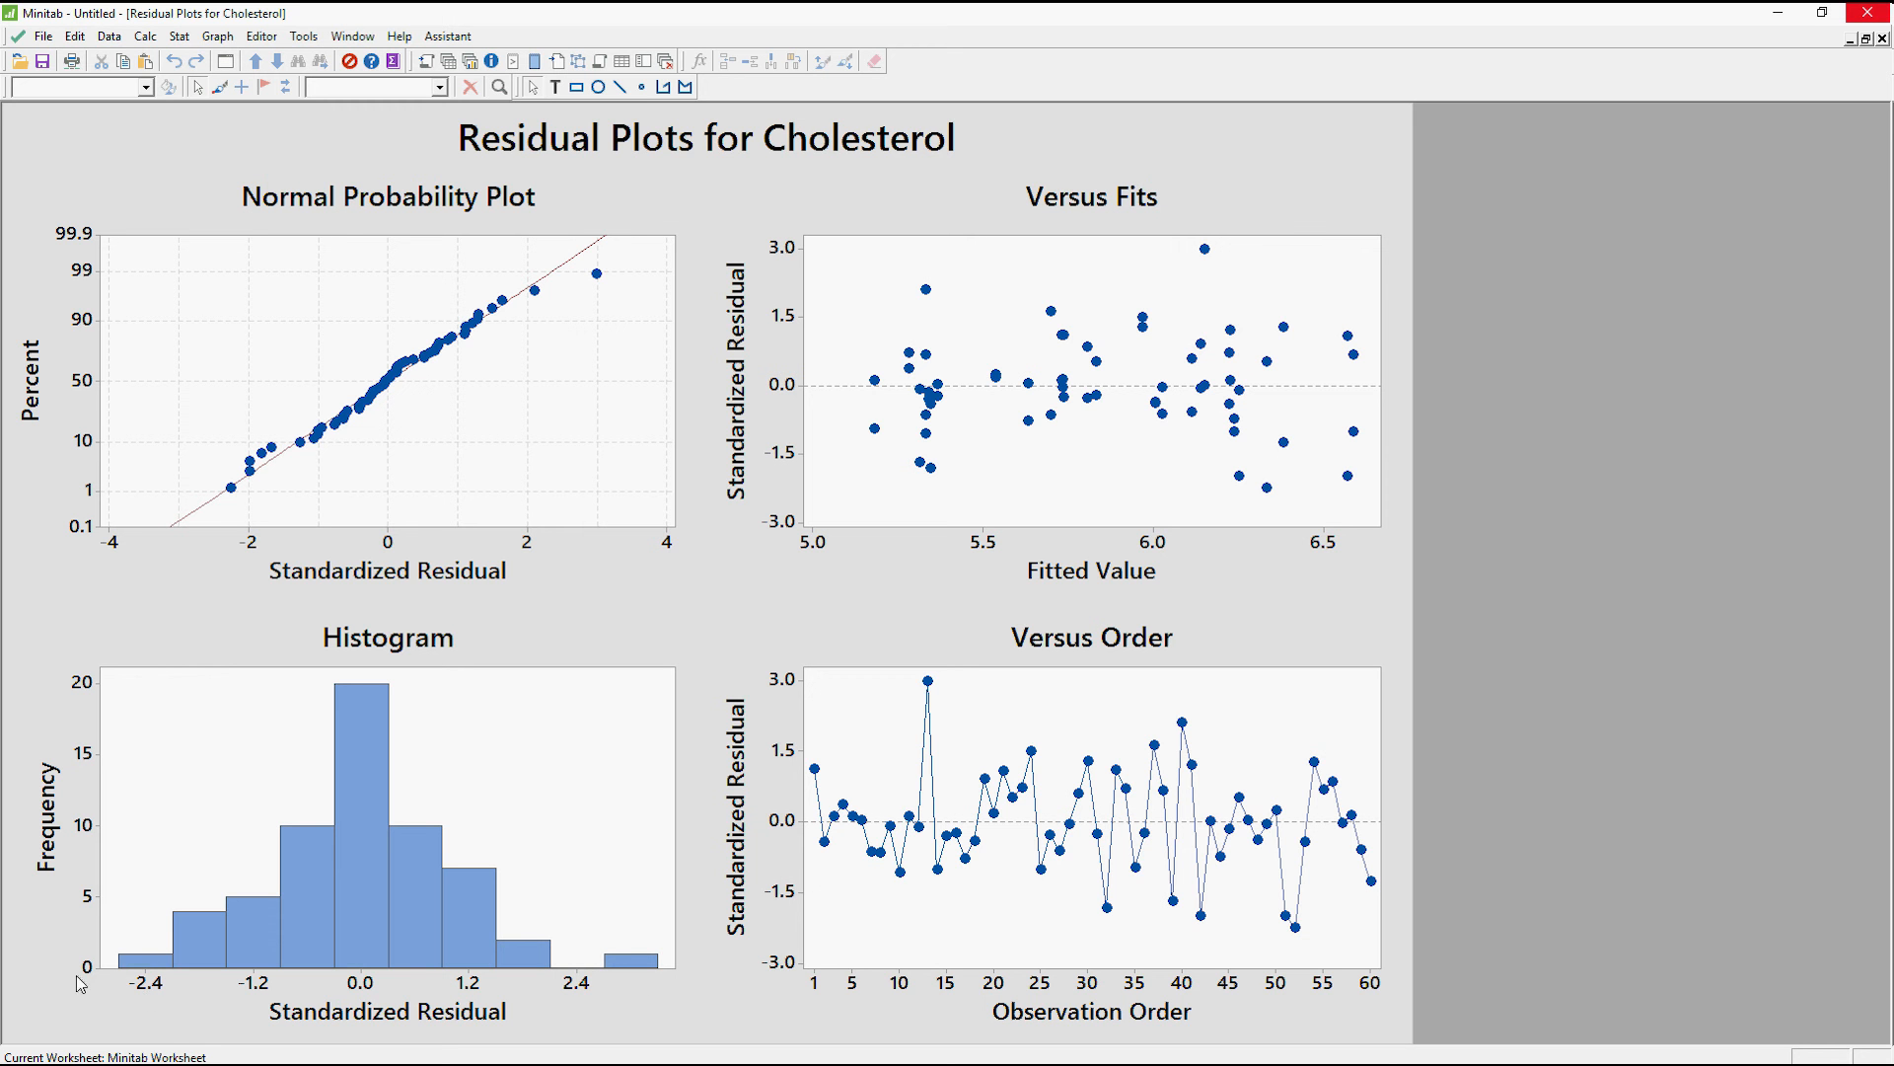
mouse_move(215, 1006)
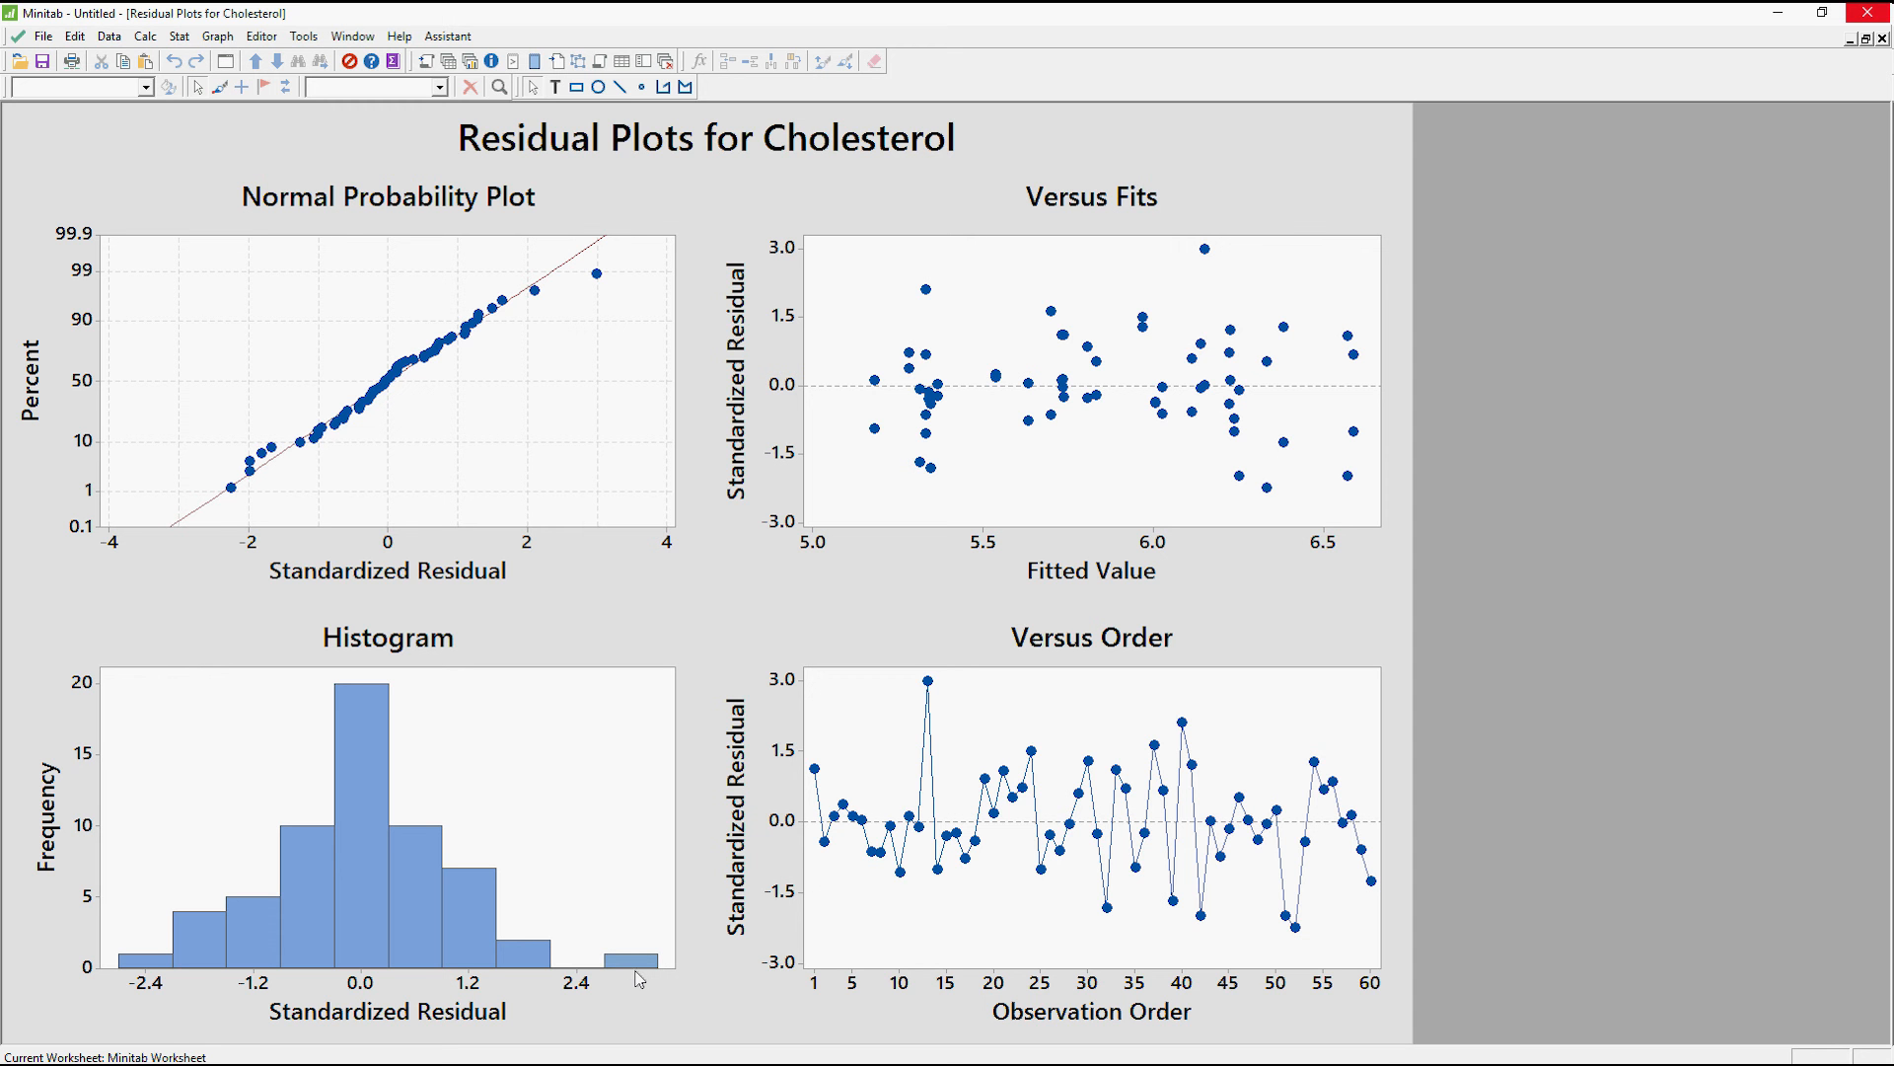
mouse_move(620, 973)
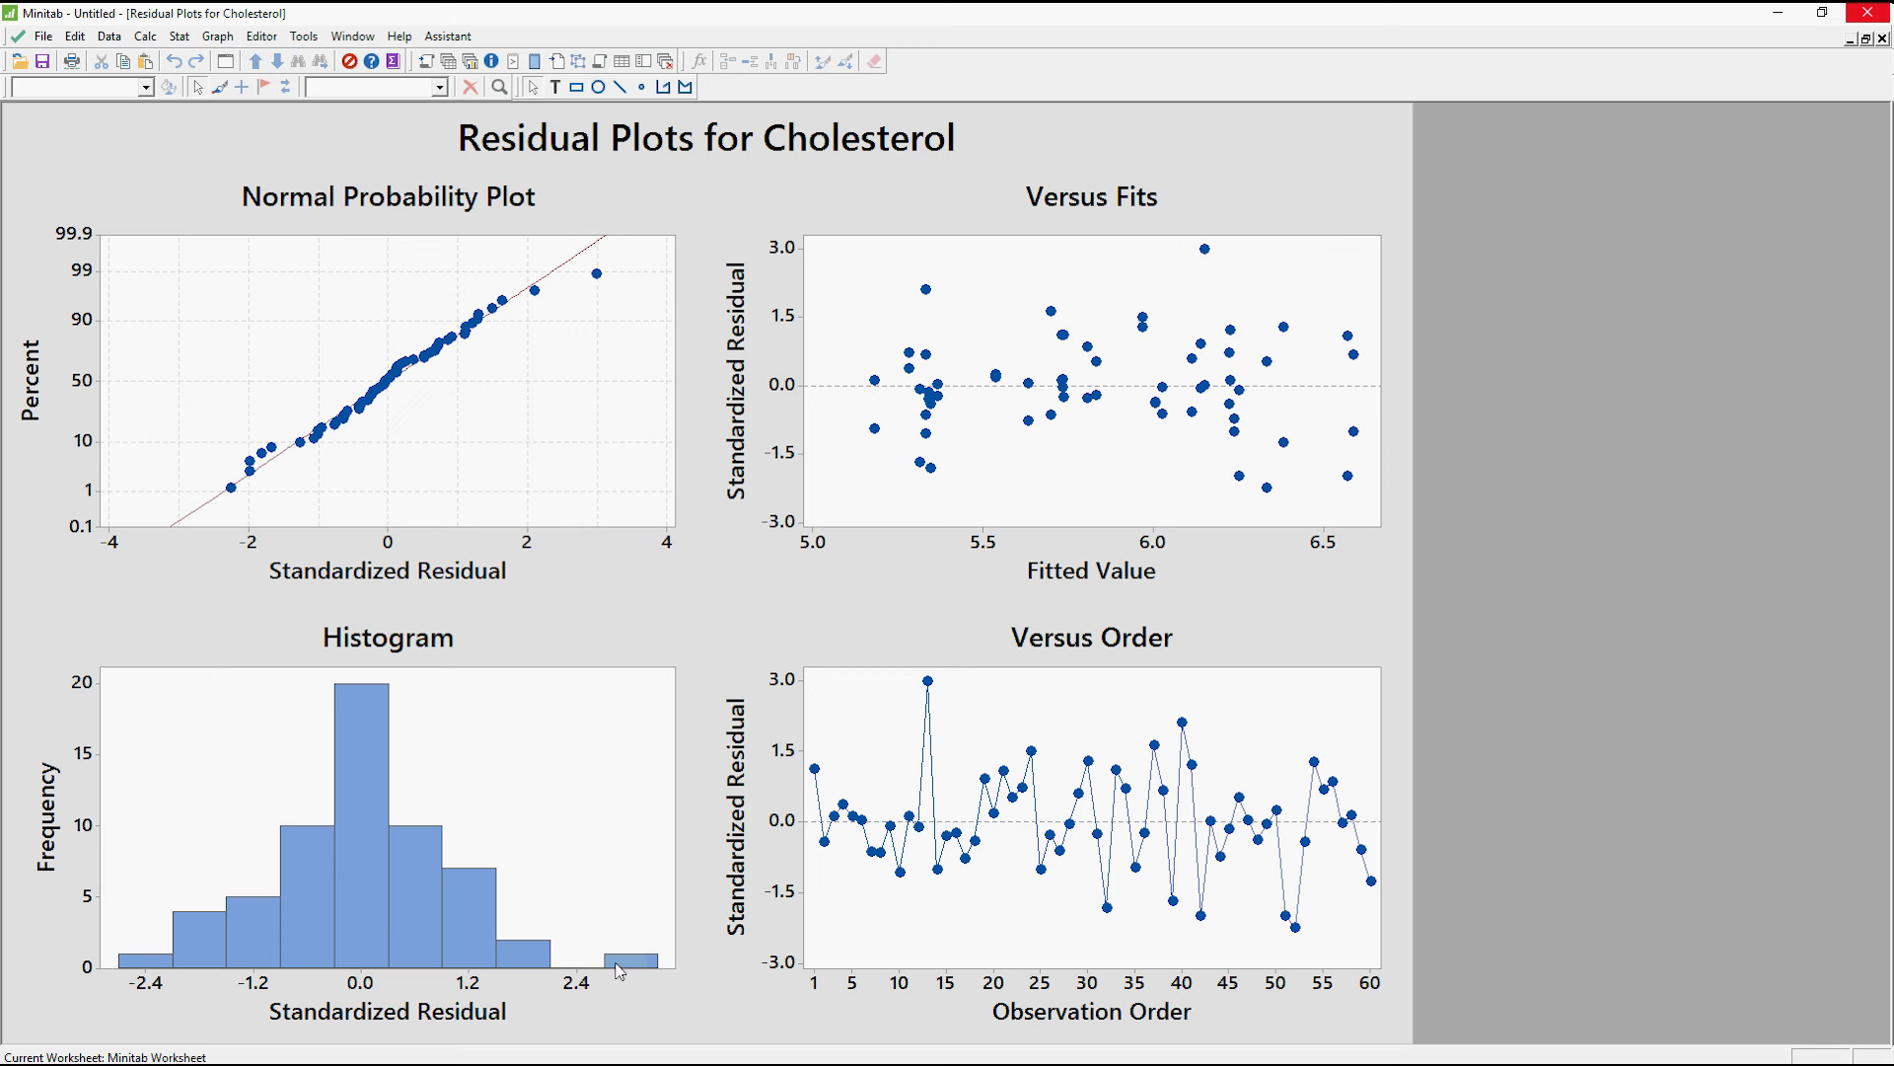
mouse_move(808, 616)
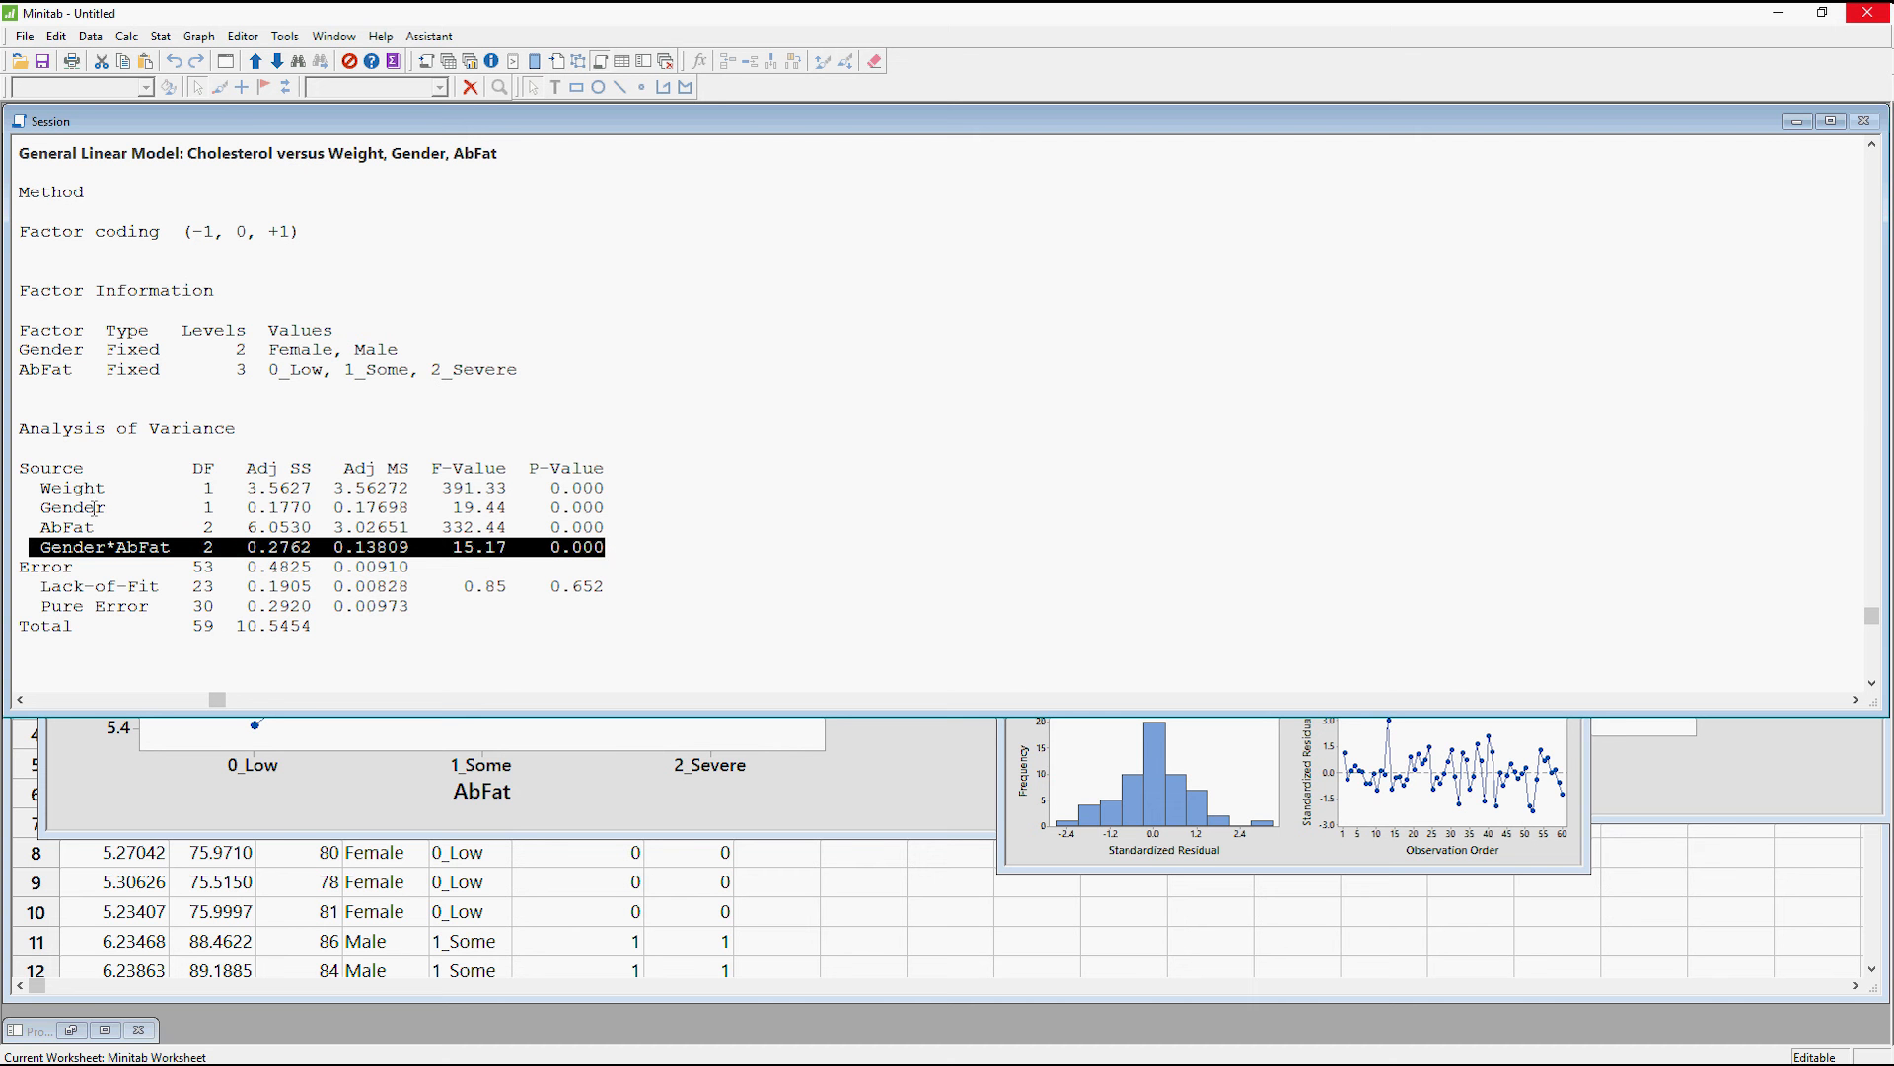
mouse_move(335, 574)
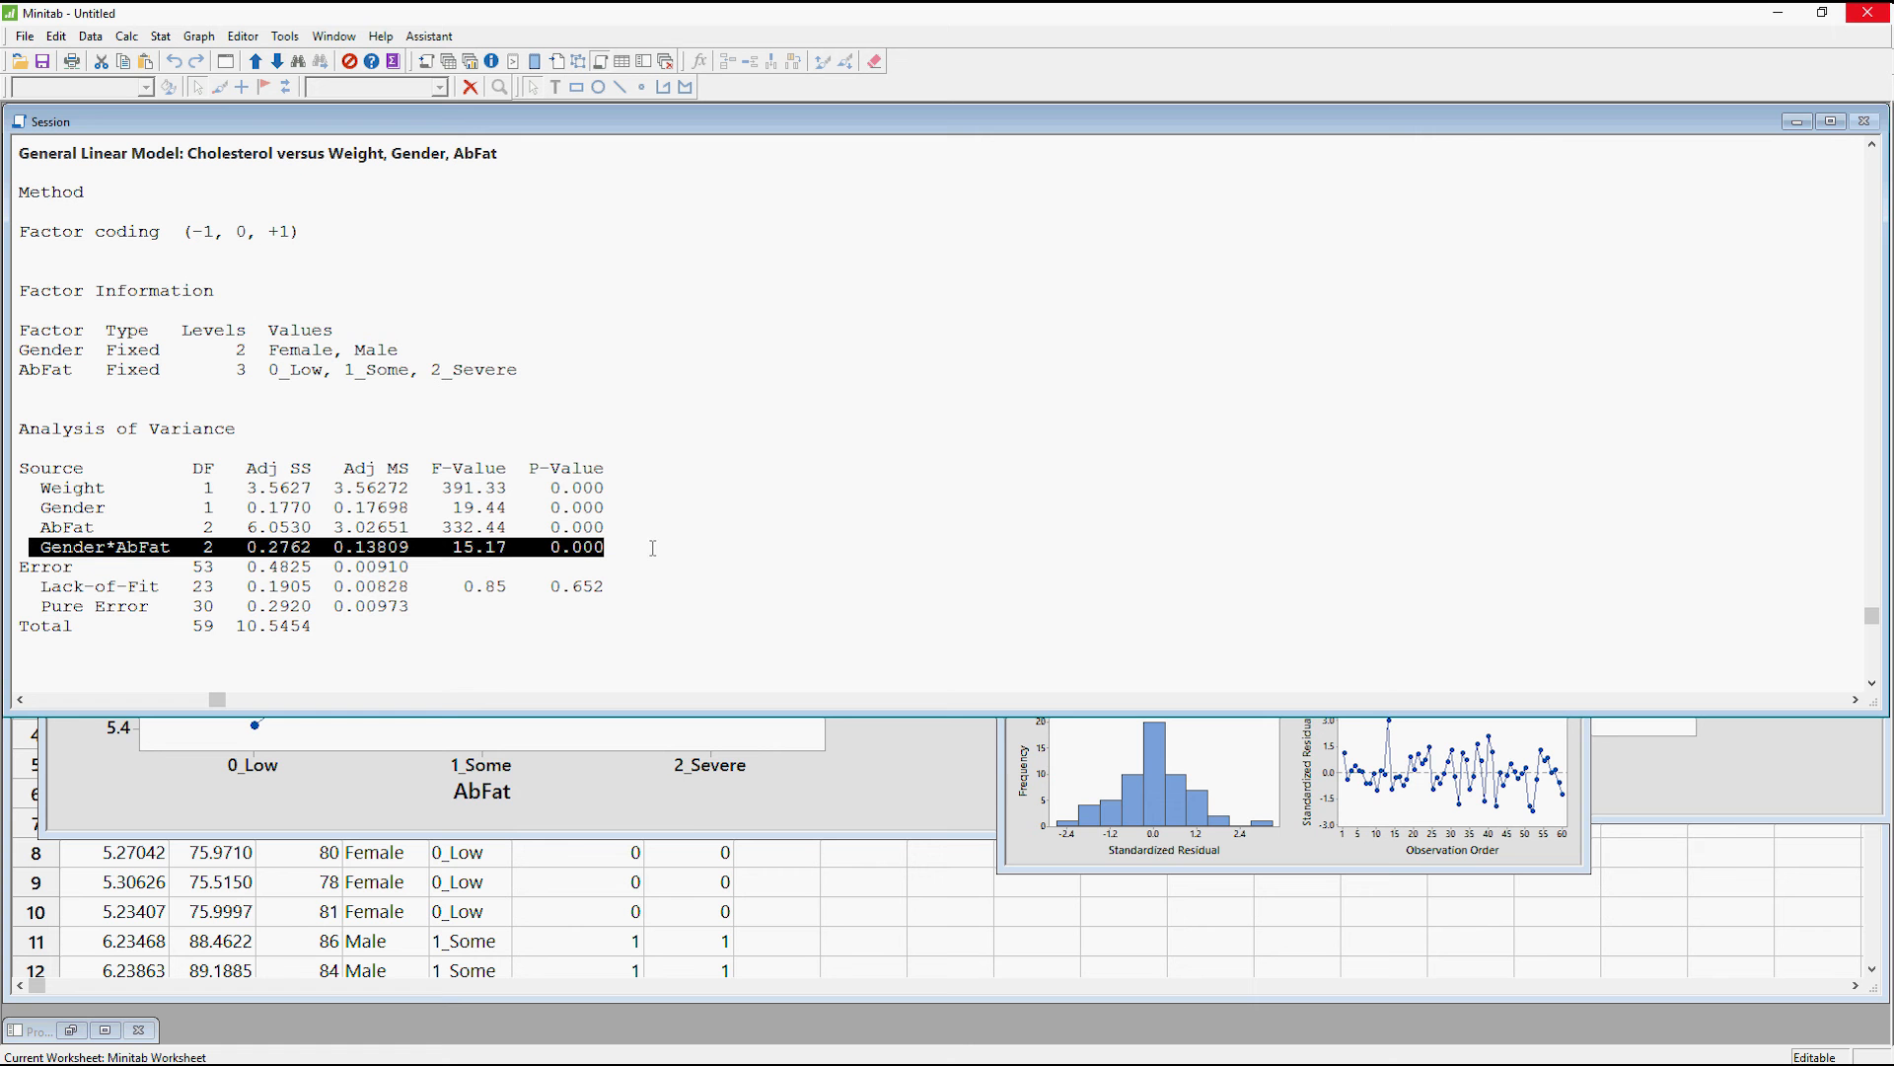
mouse_move(705, 827)
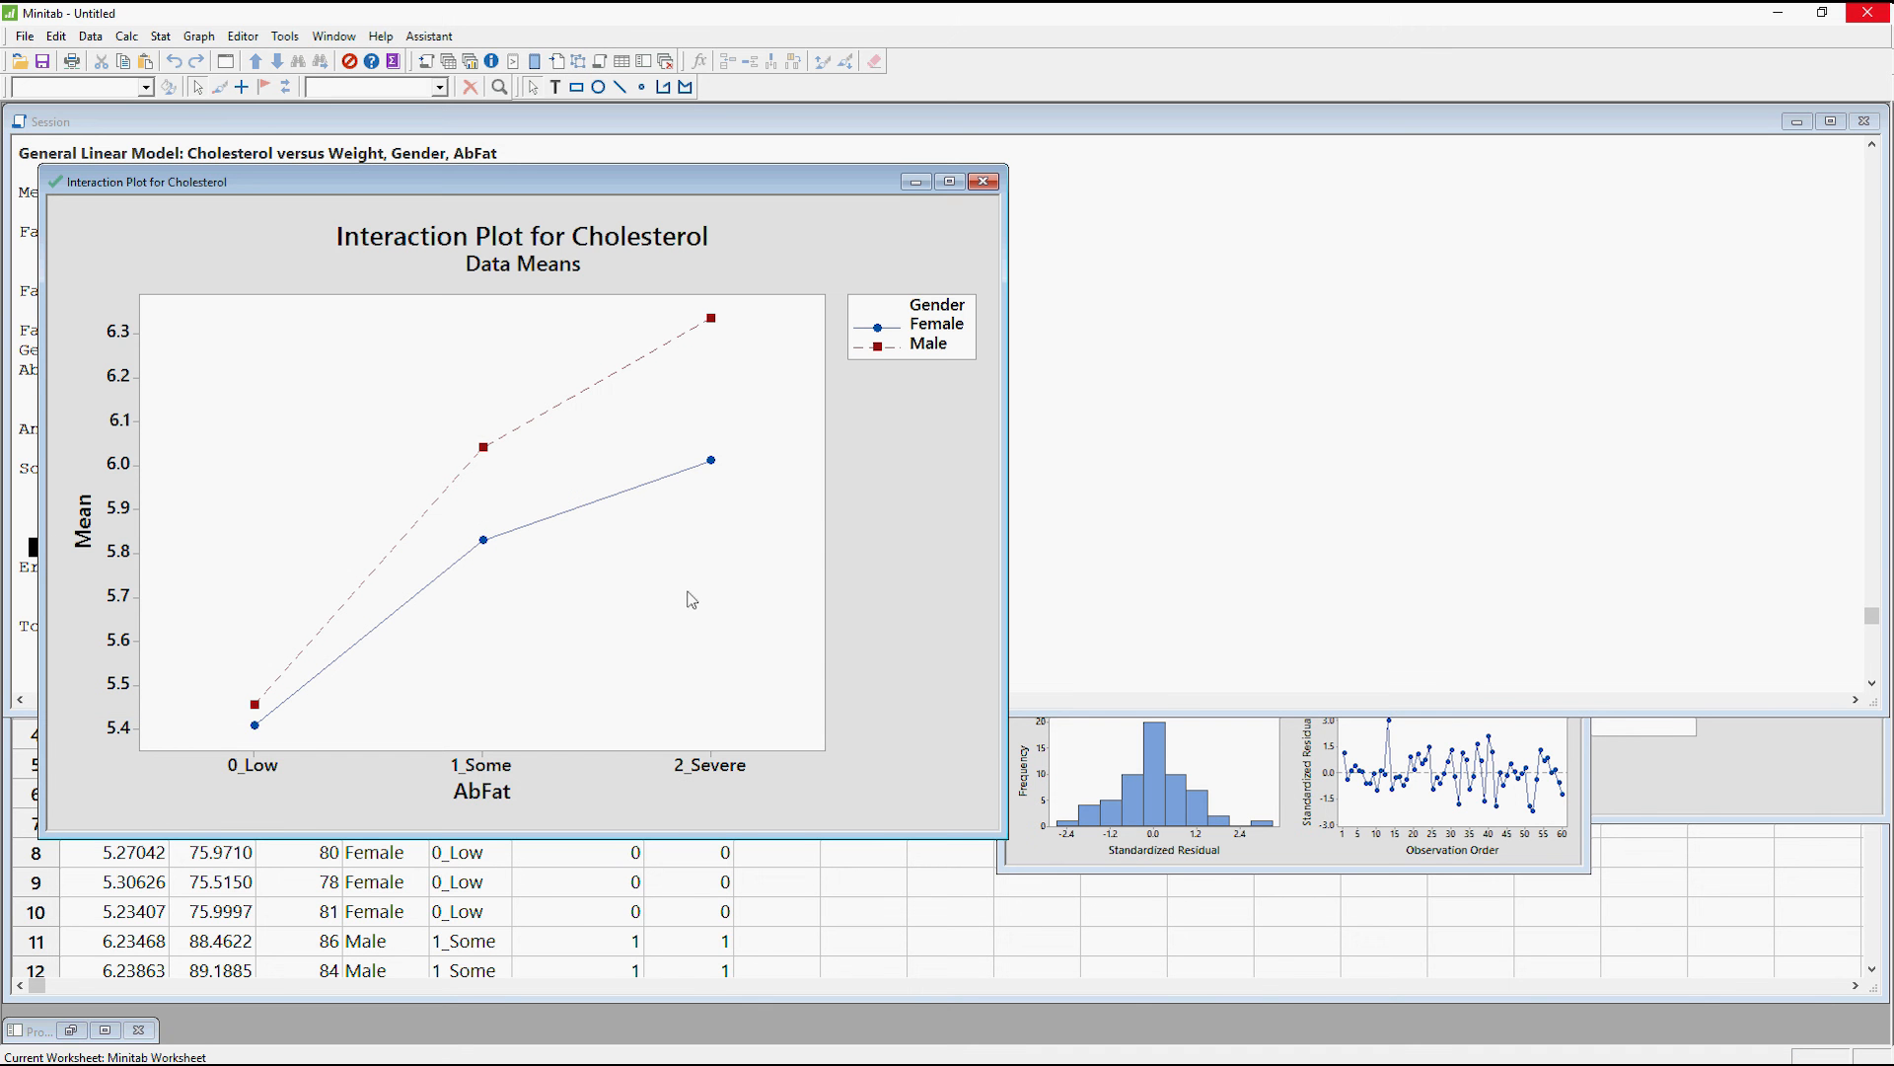
mouse_move(641, 435)
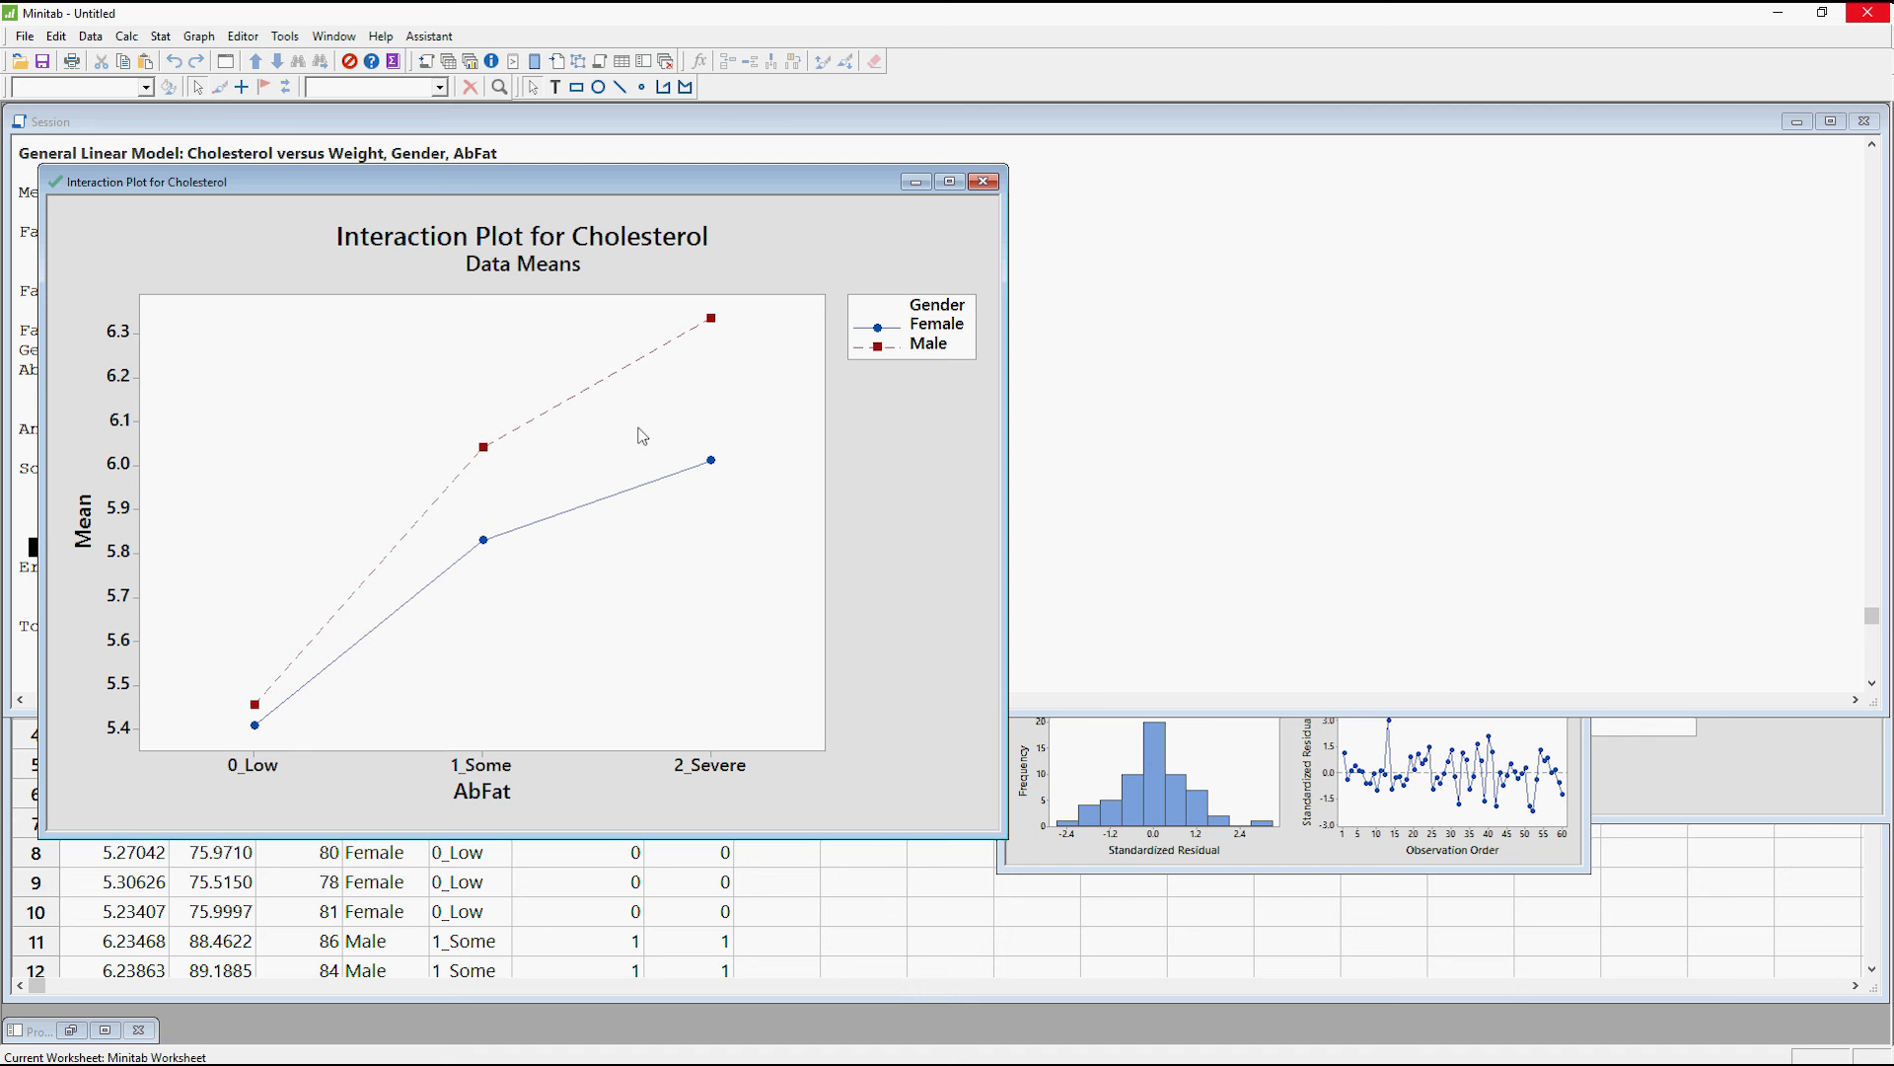
mouse_move(672, 427)
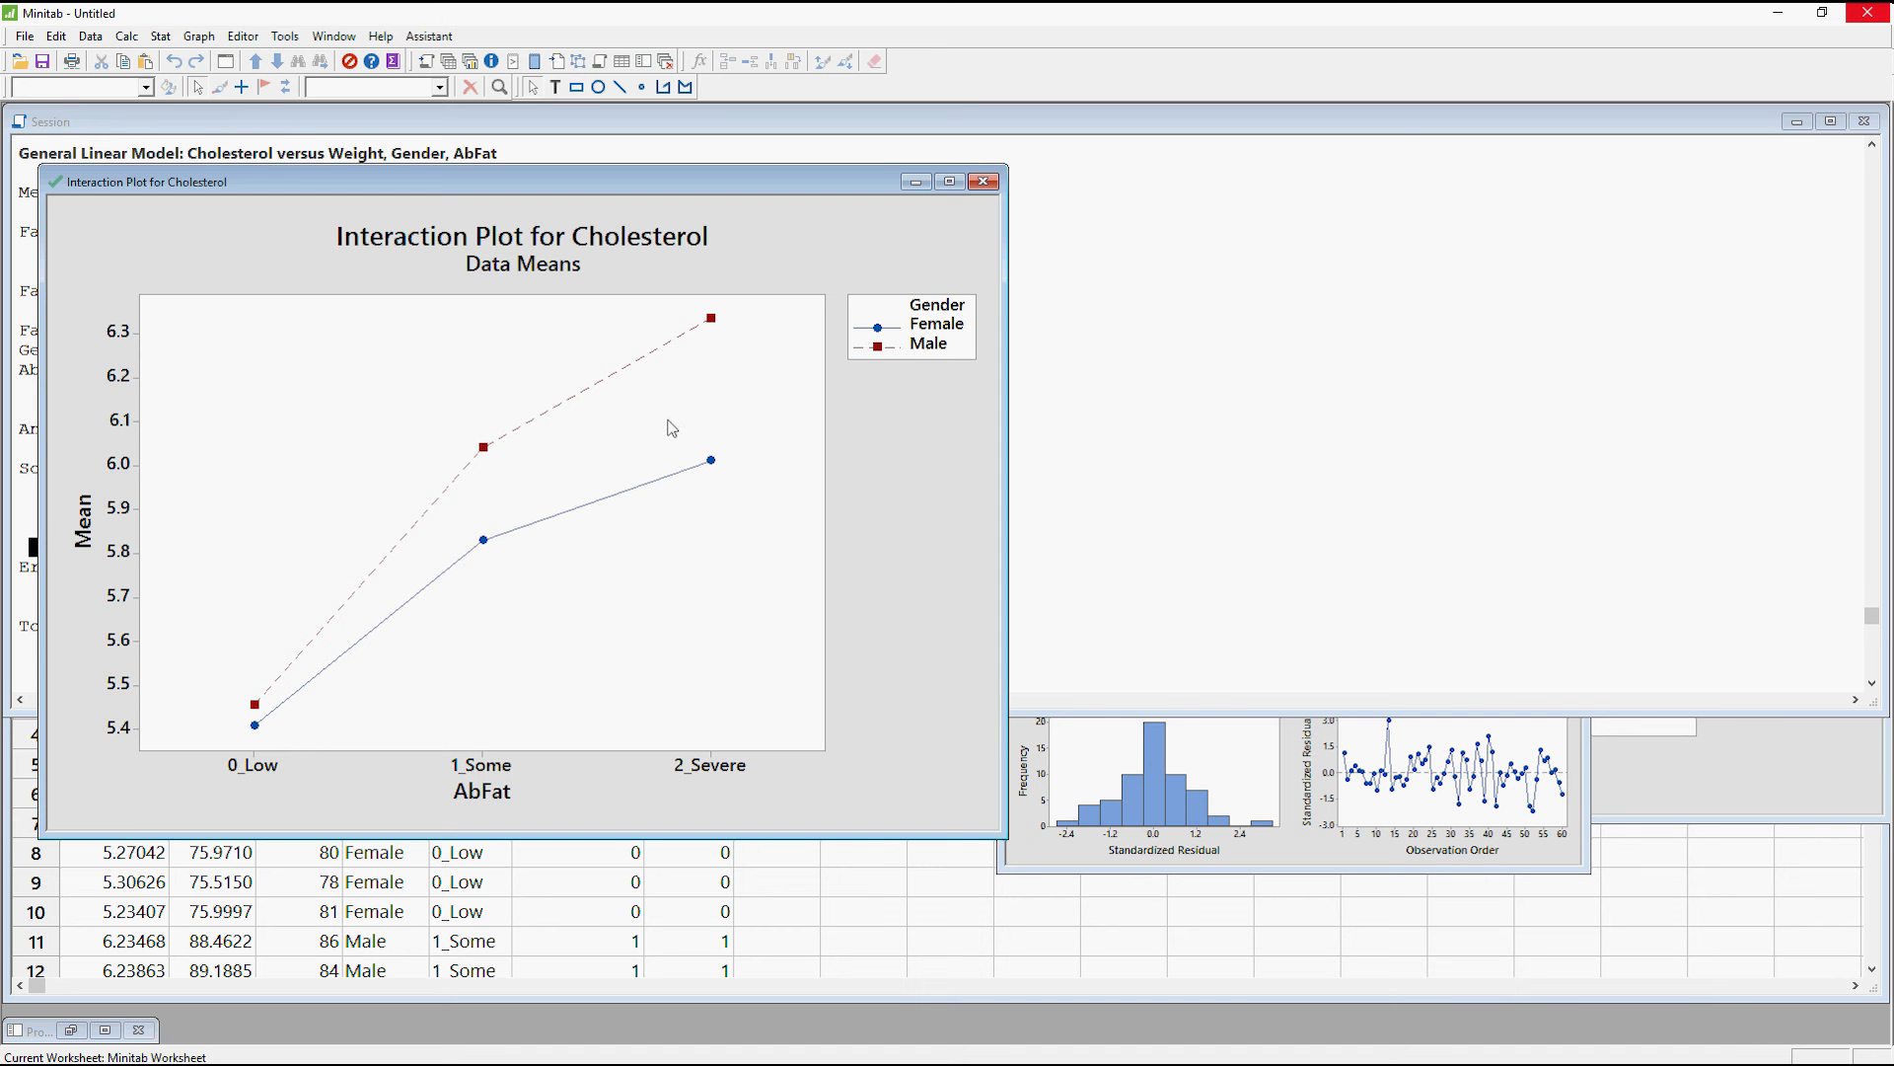
mouse_move(711, 462)
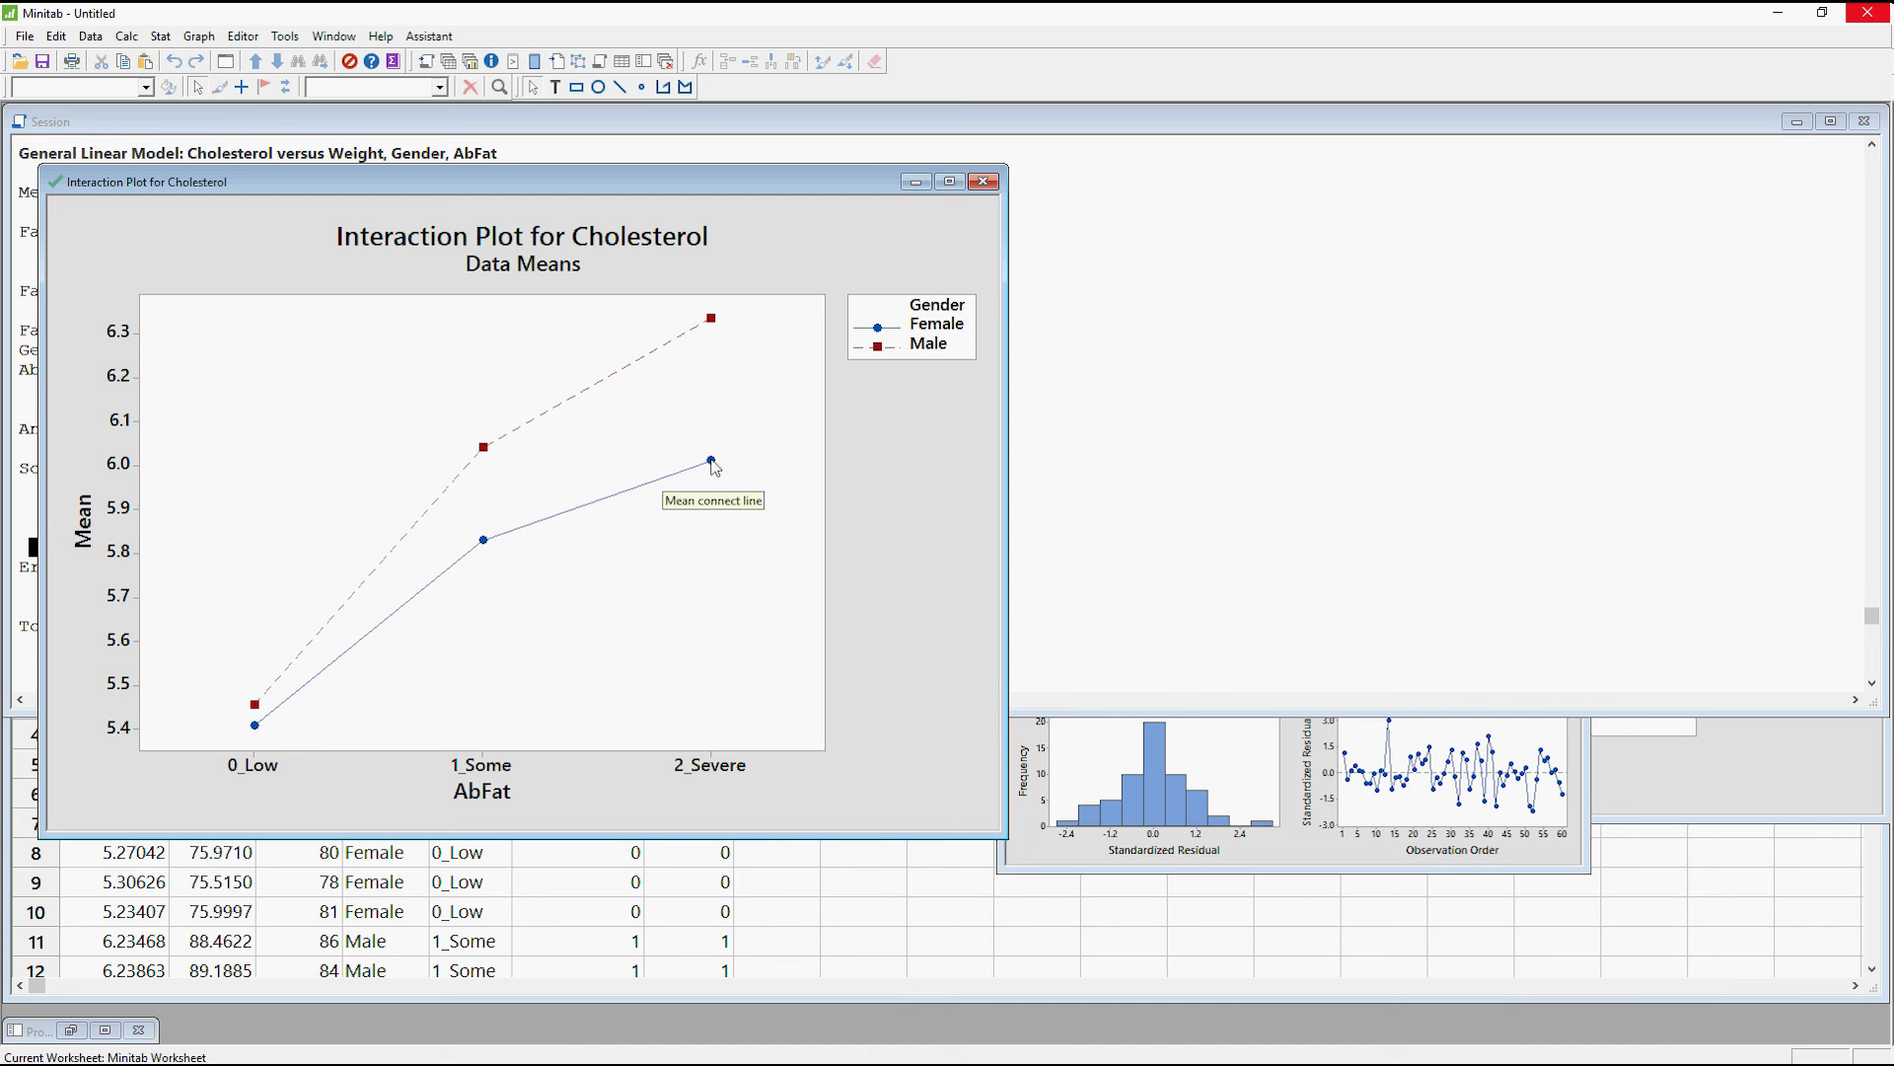
mouse_move(718, 317)
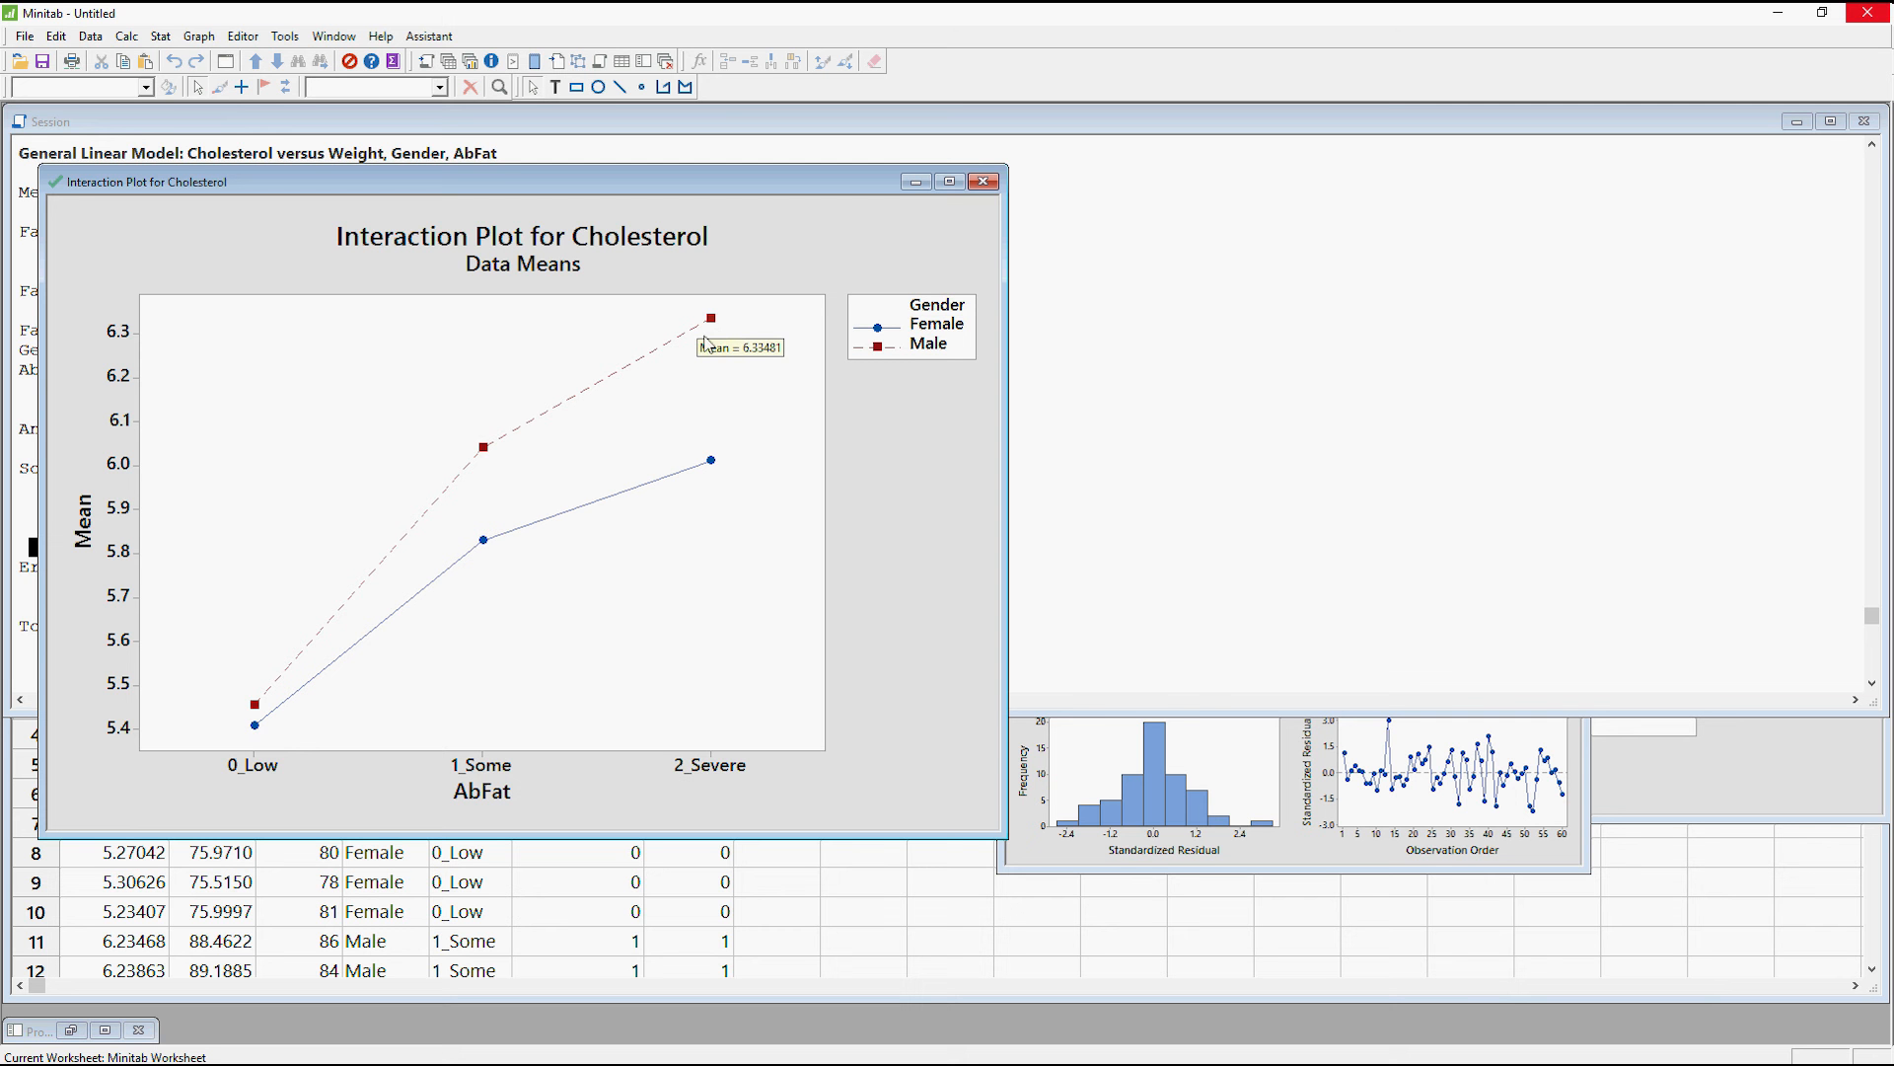
mouse_move(642, 520)
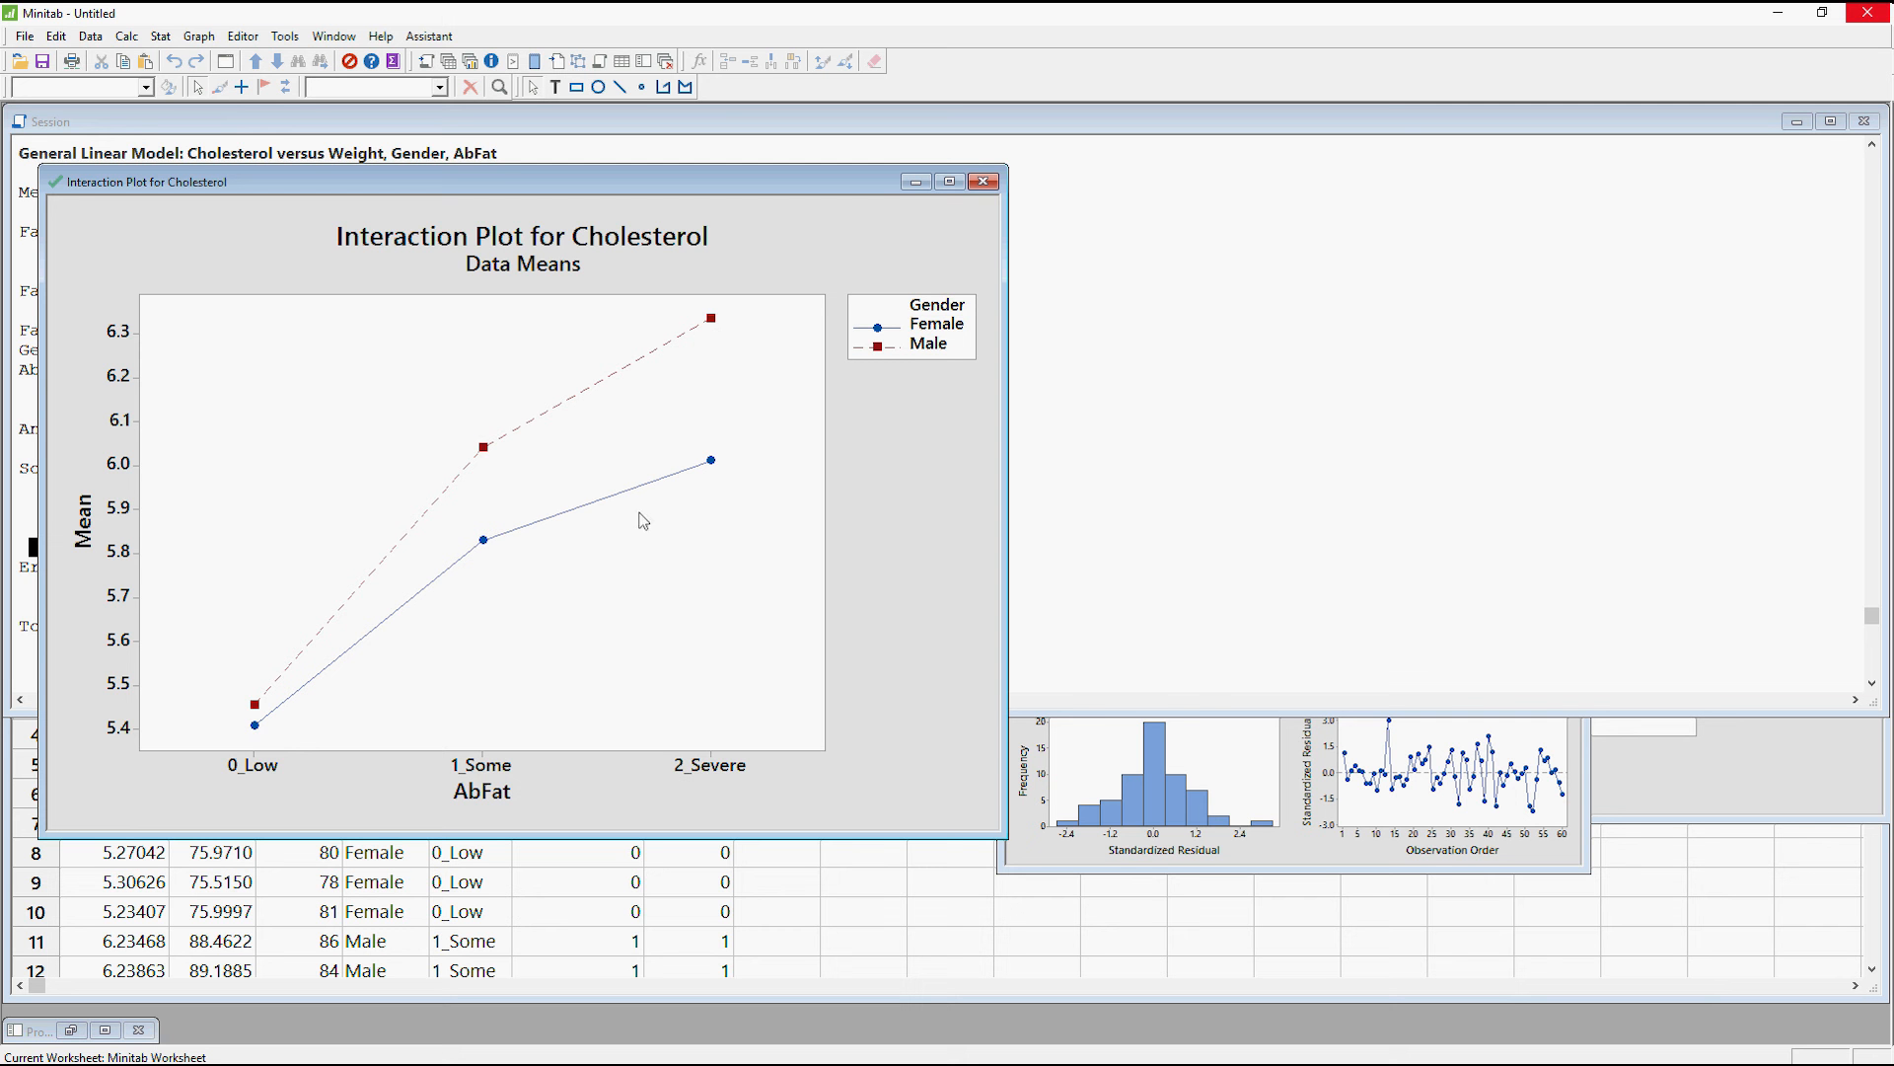
mouse_move(627, 184)
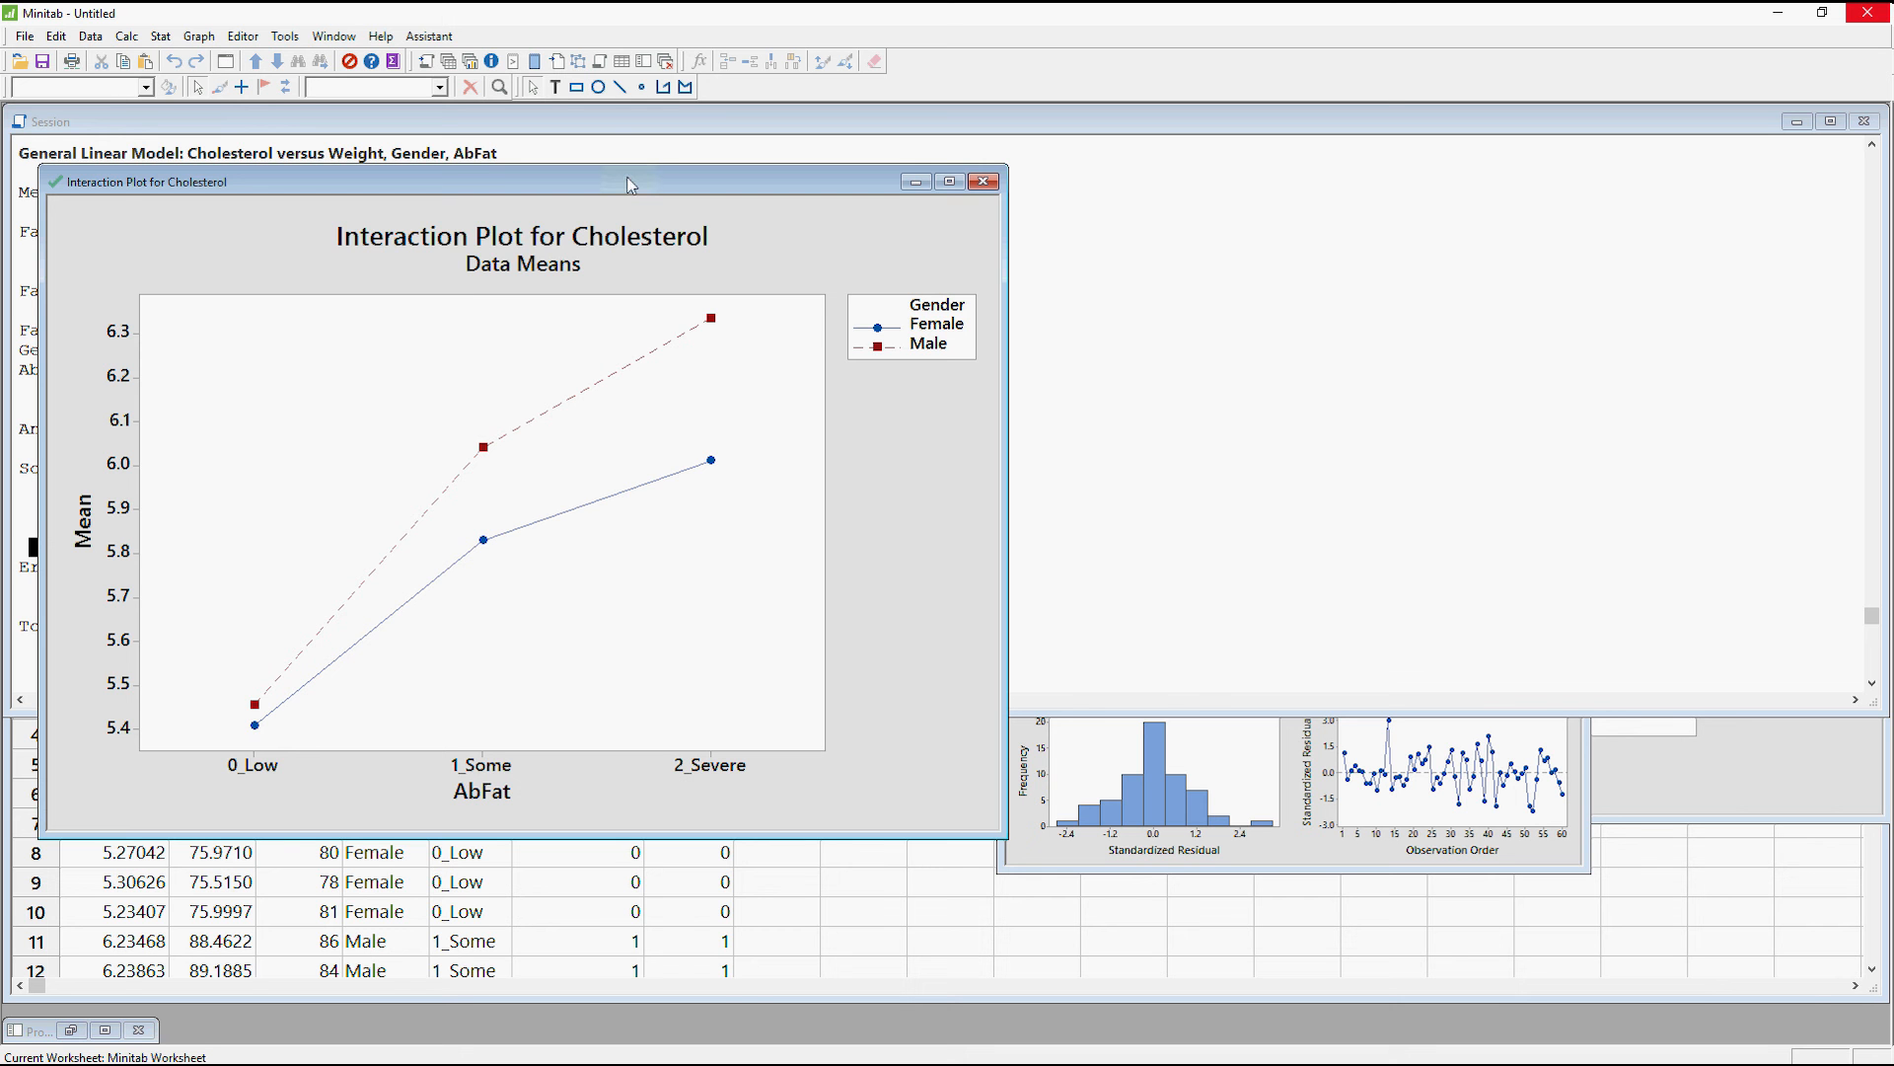
left_click(983, 182)
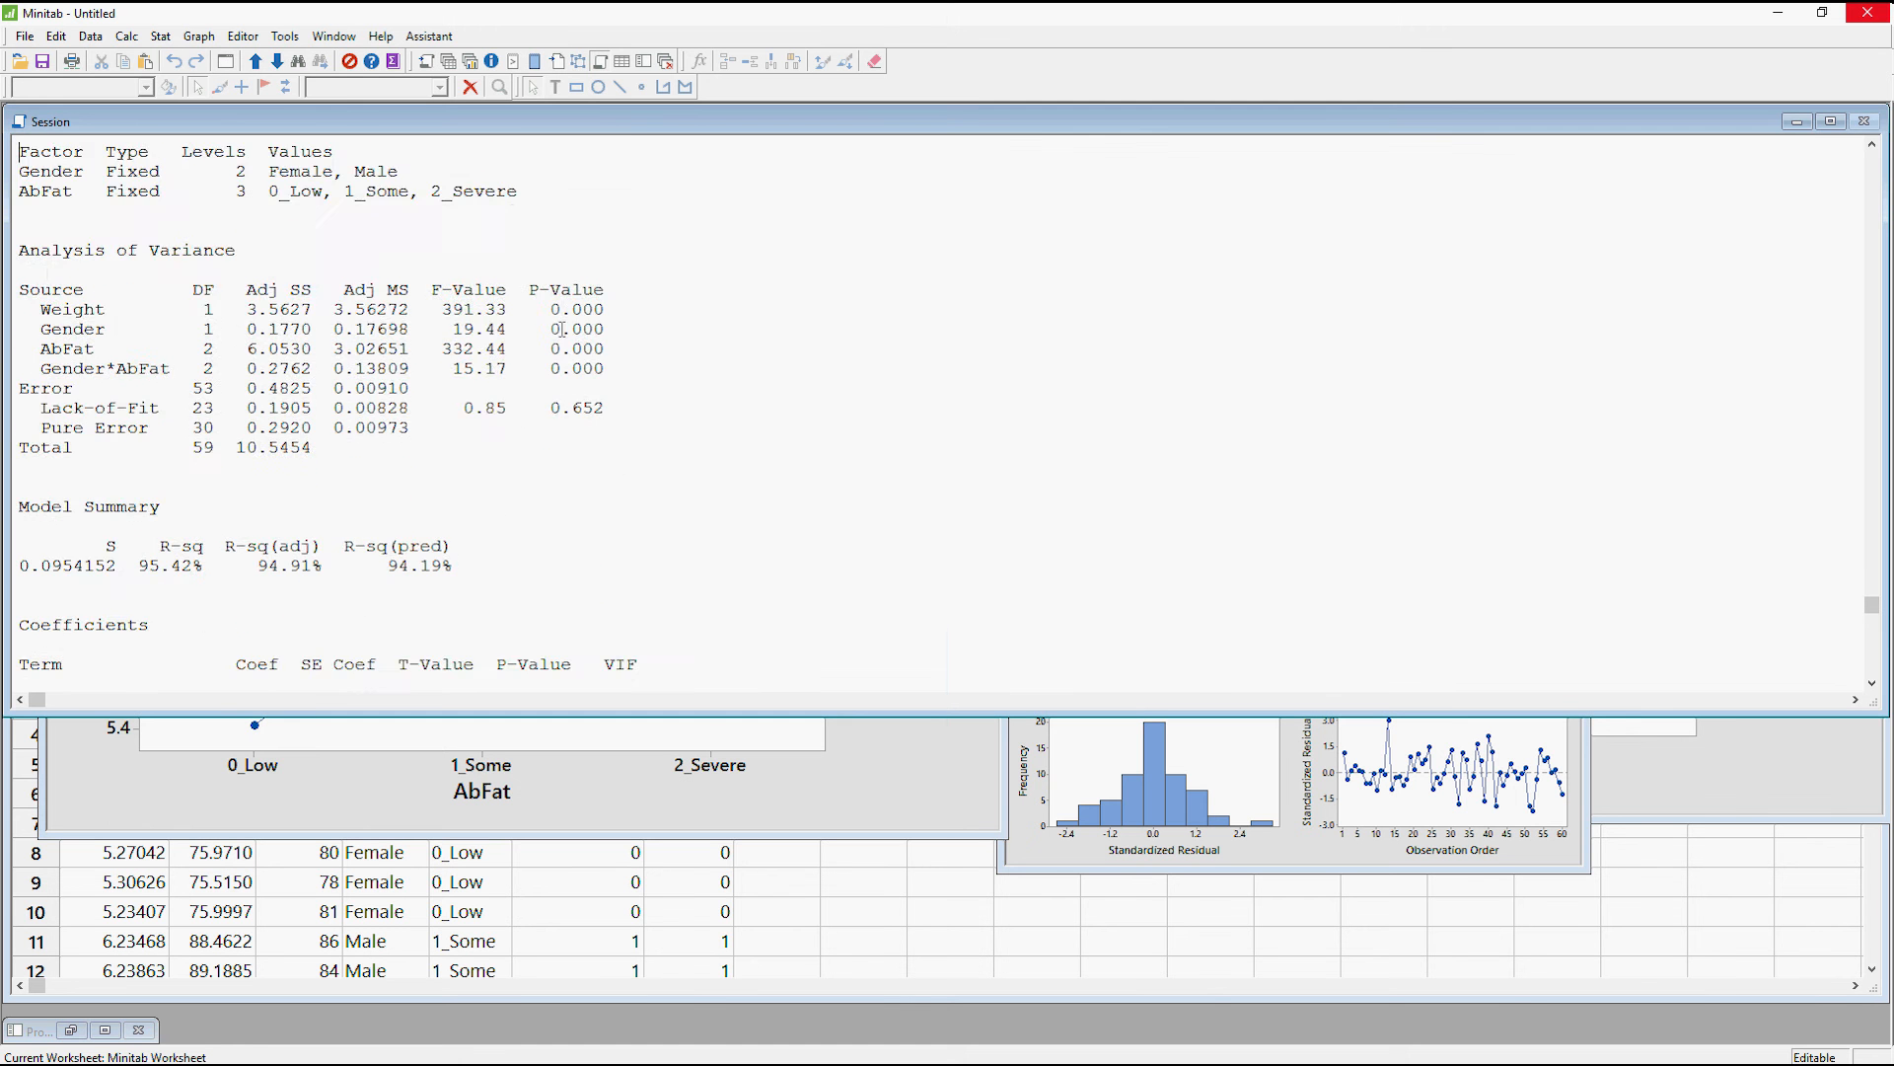
scroll("down", 3)
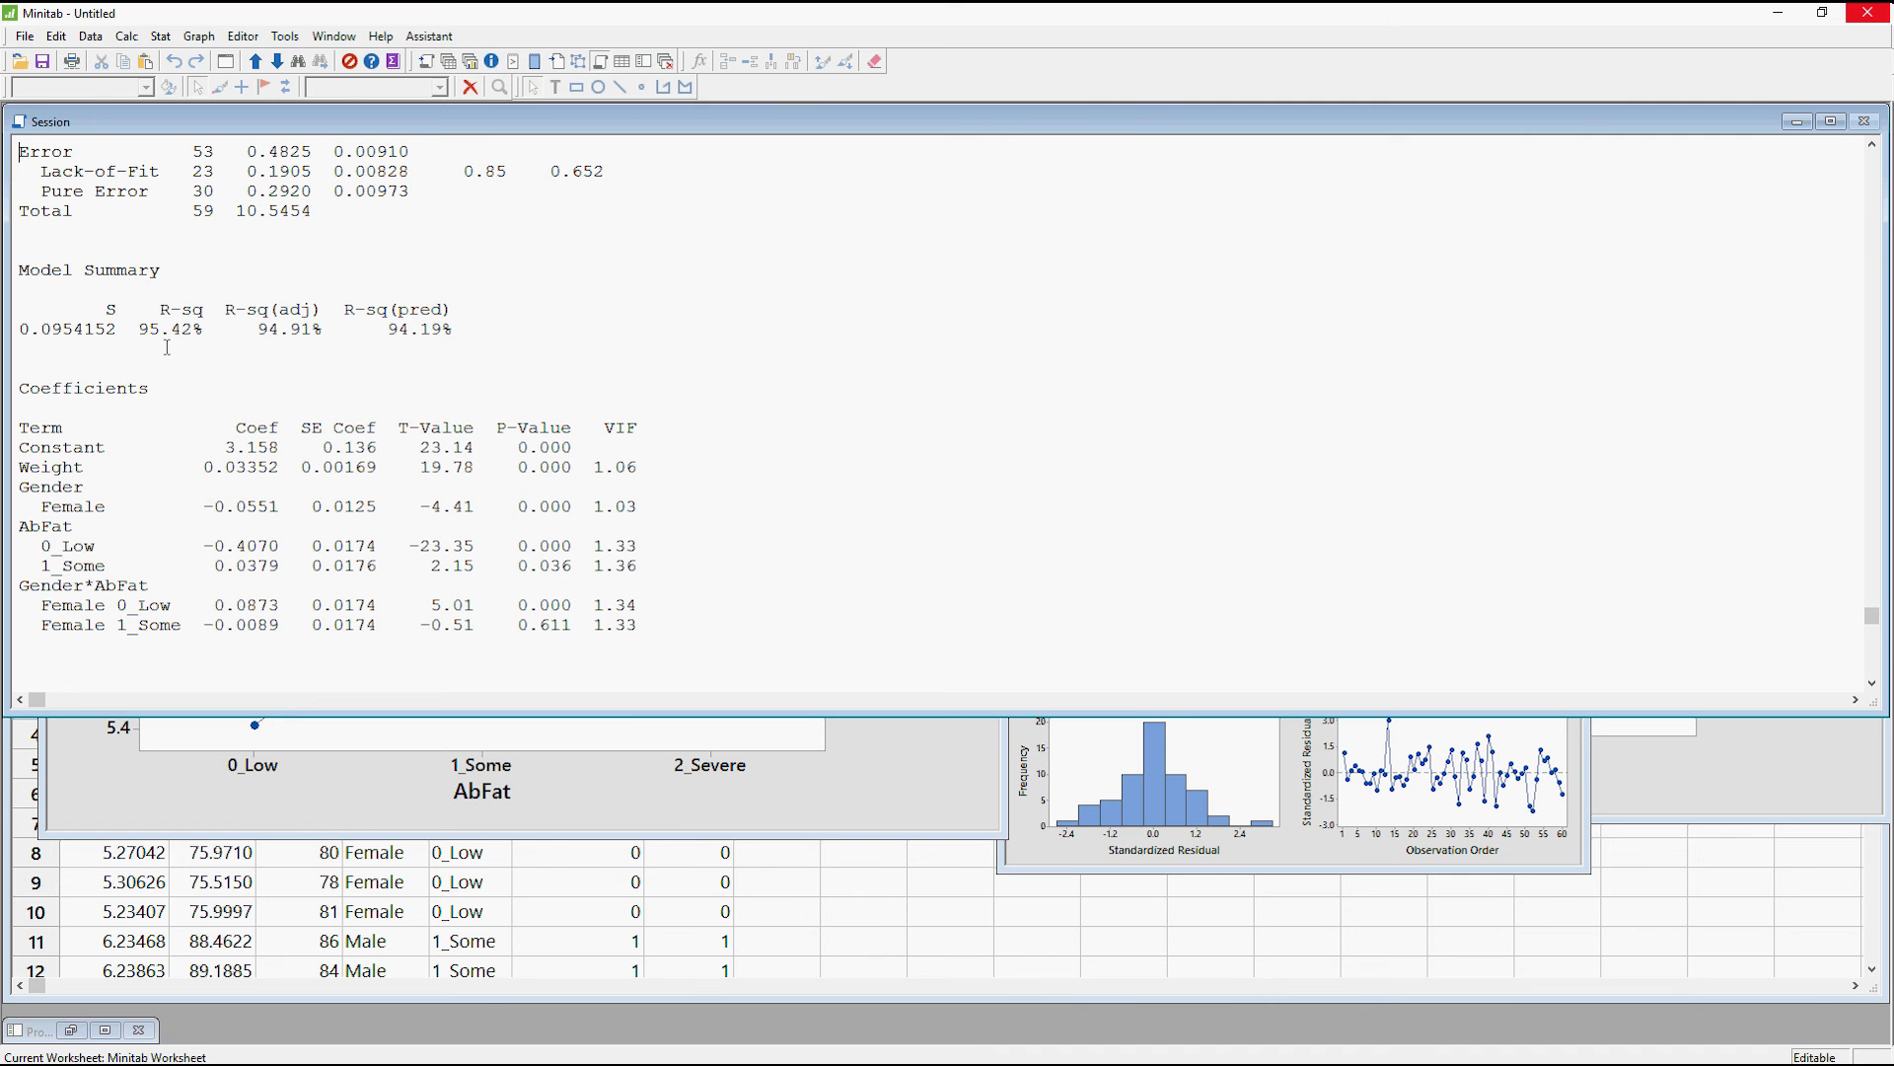
mouse_move(278, 311)
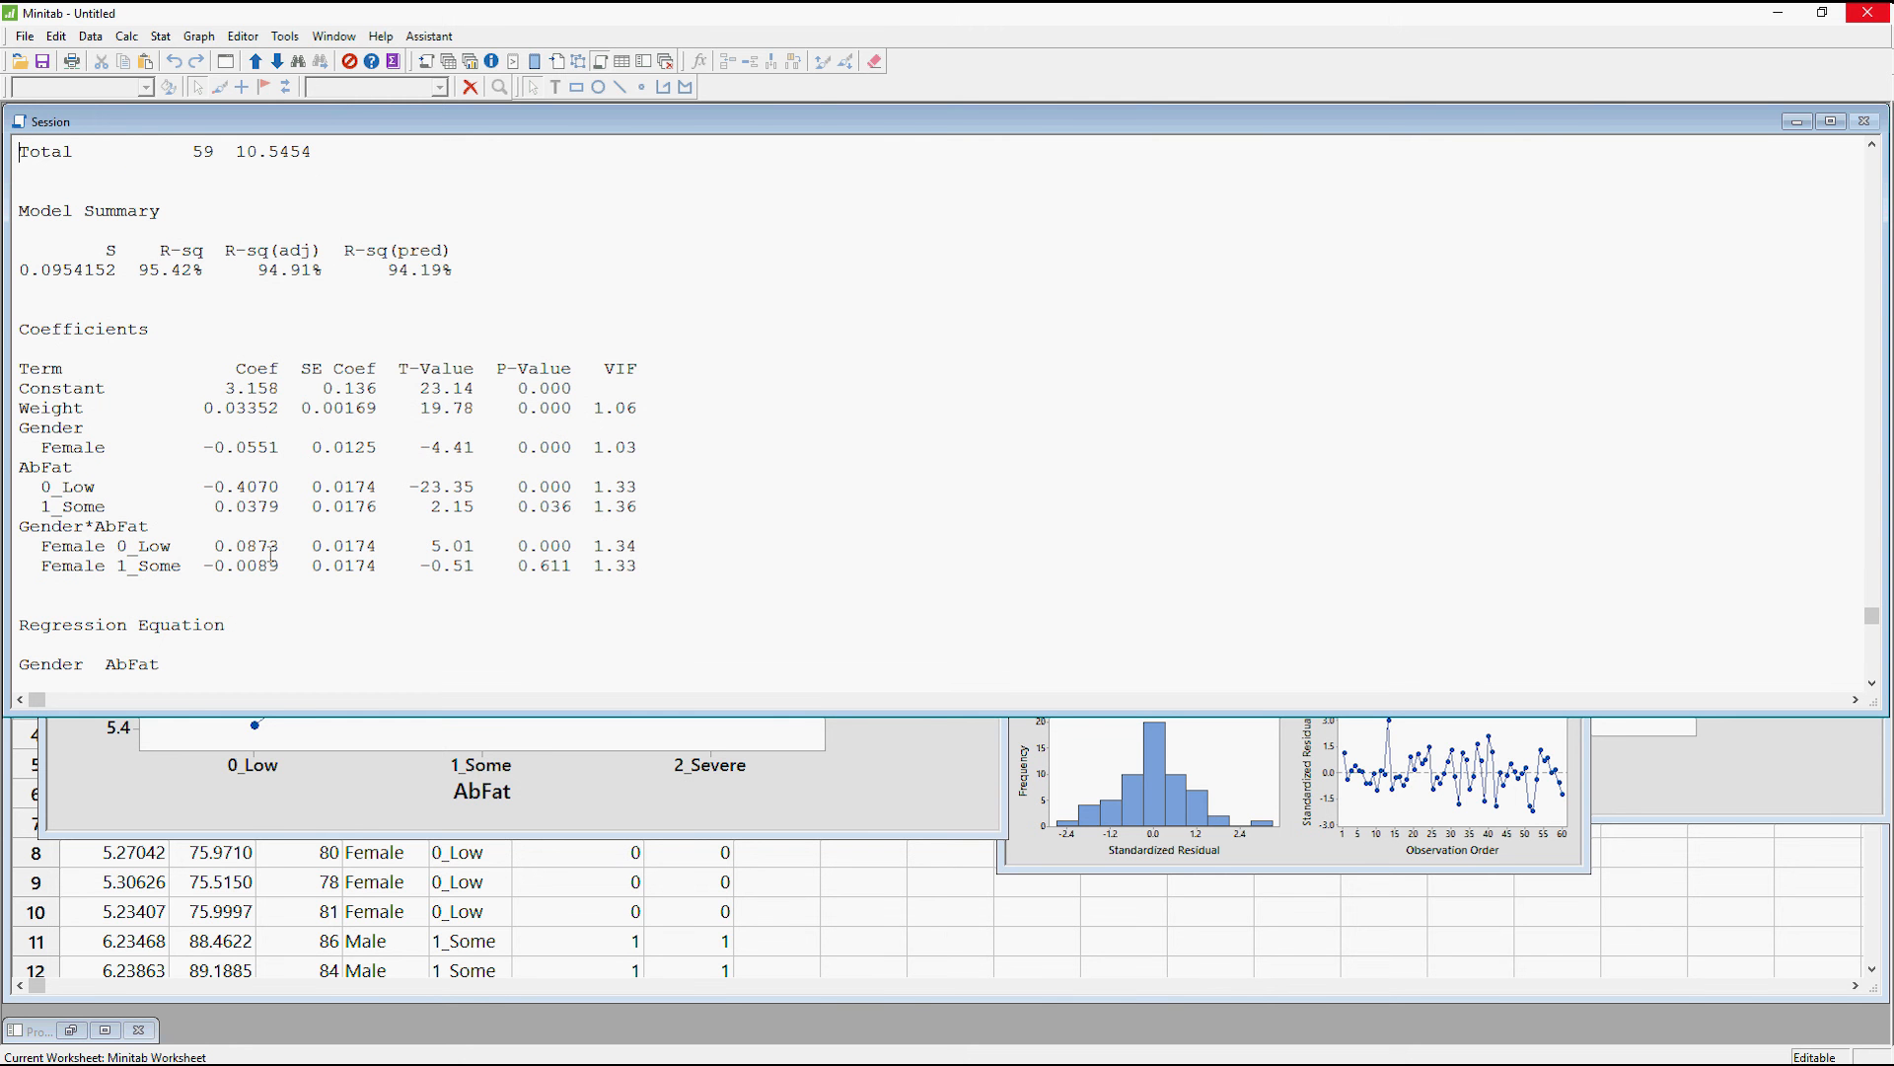
scroll("down", 3)
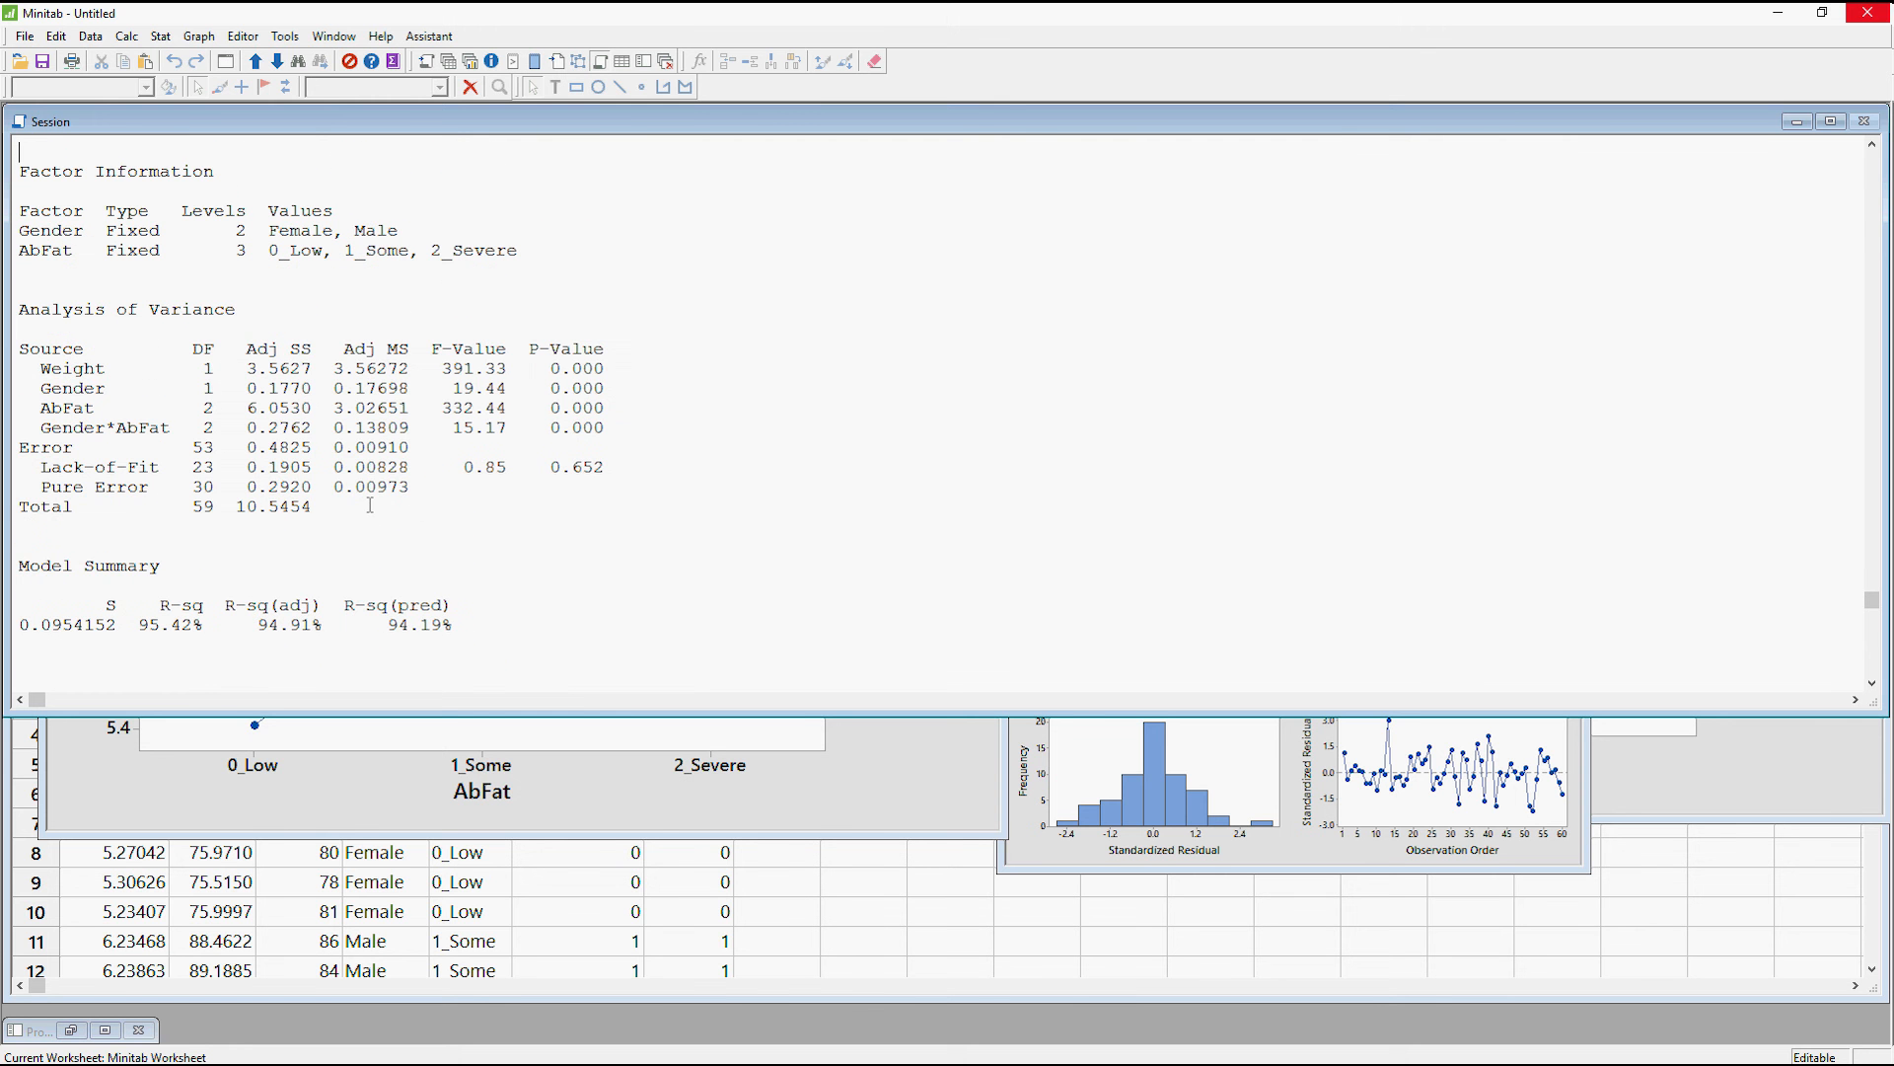
mouse_move(864, 805)
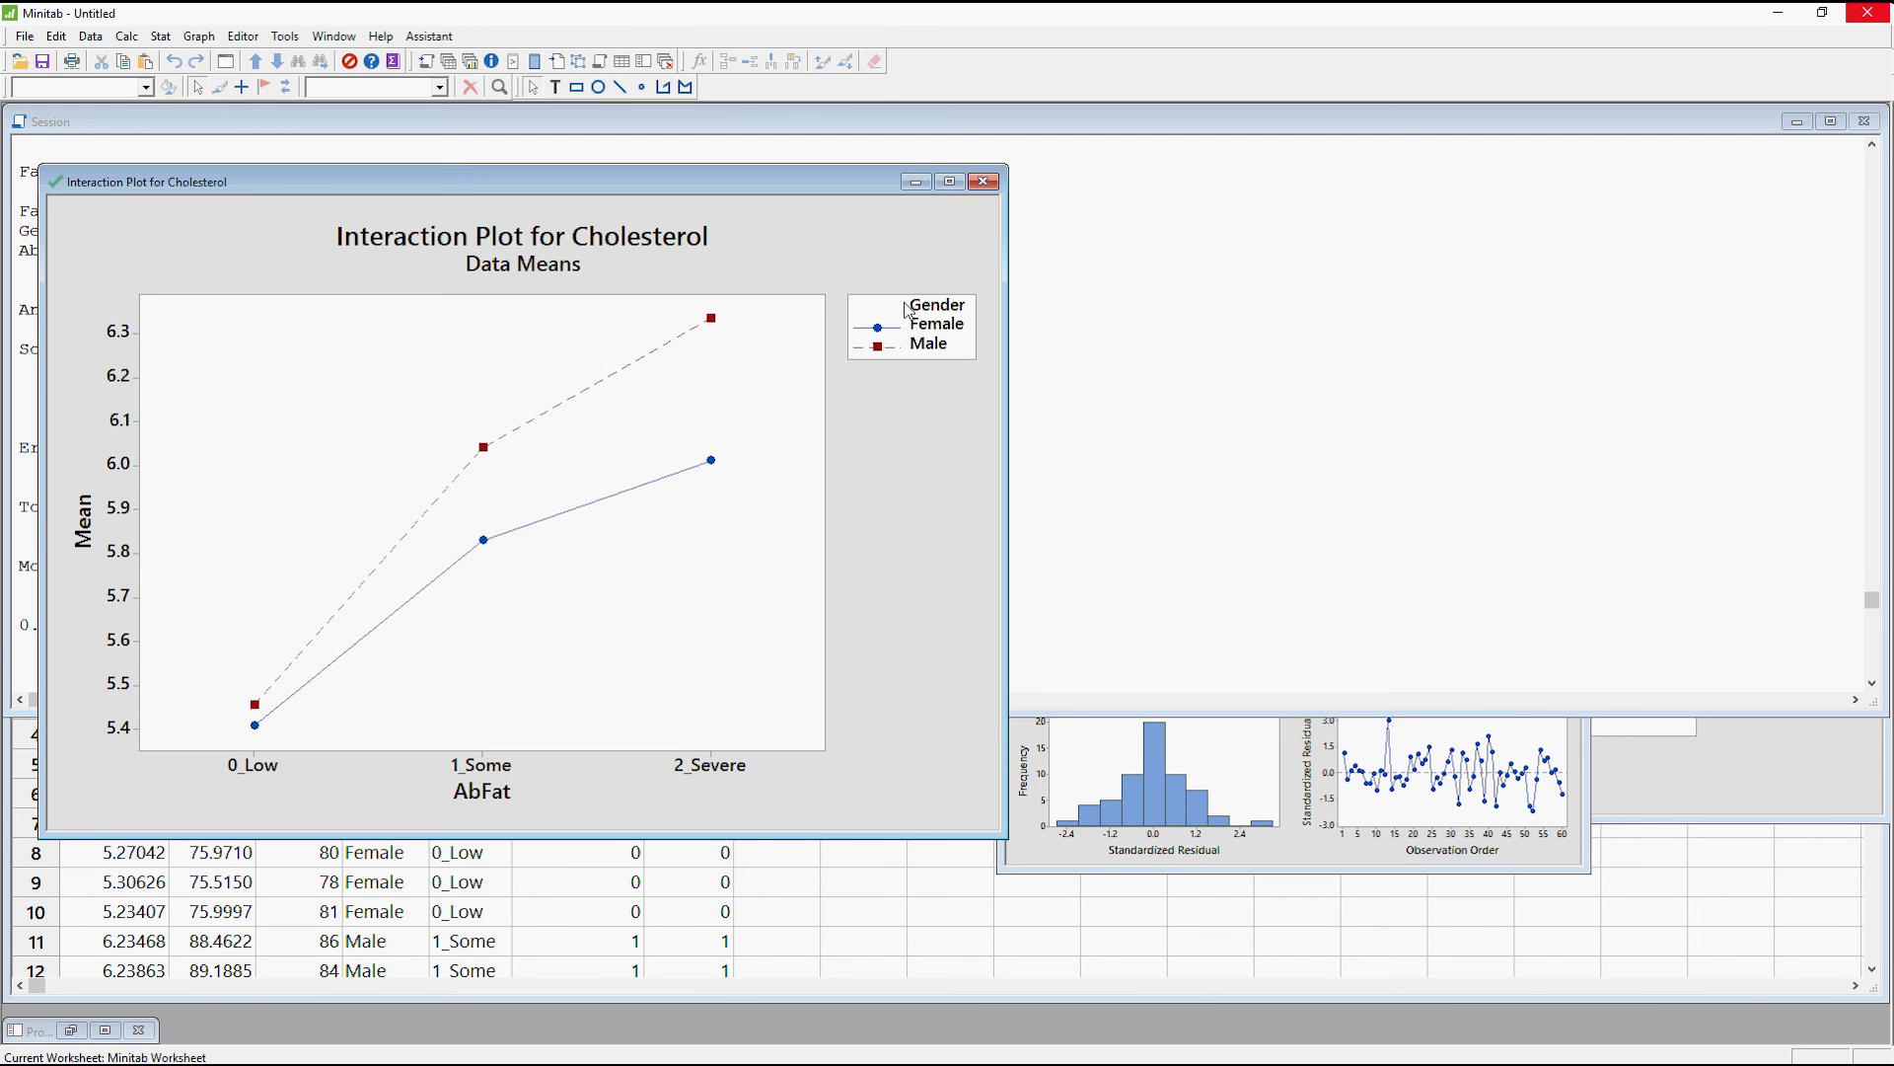
mouse_move(803, 191)
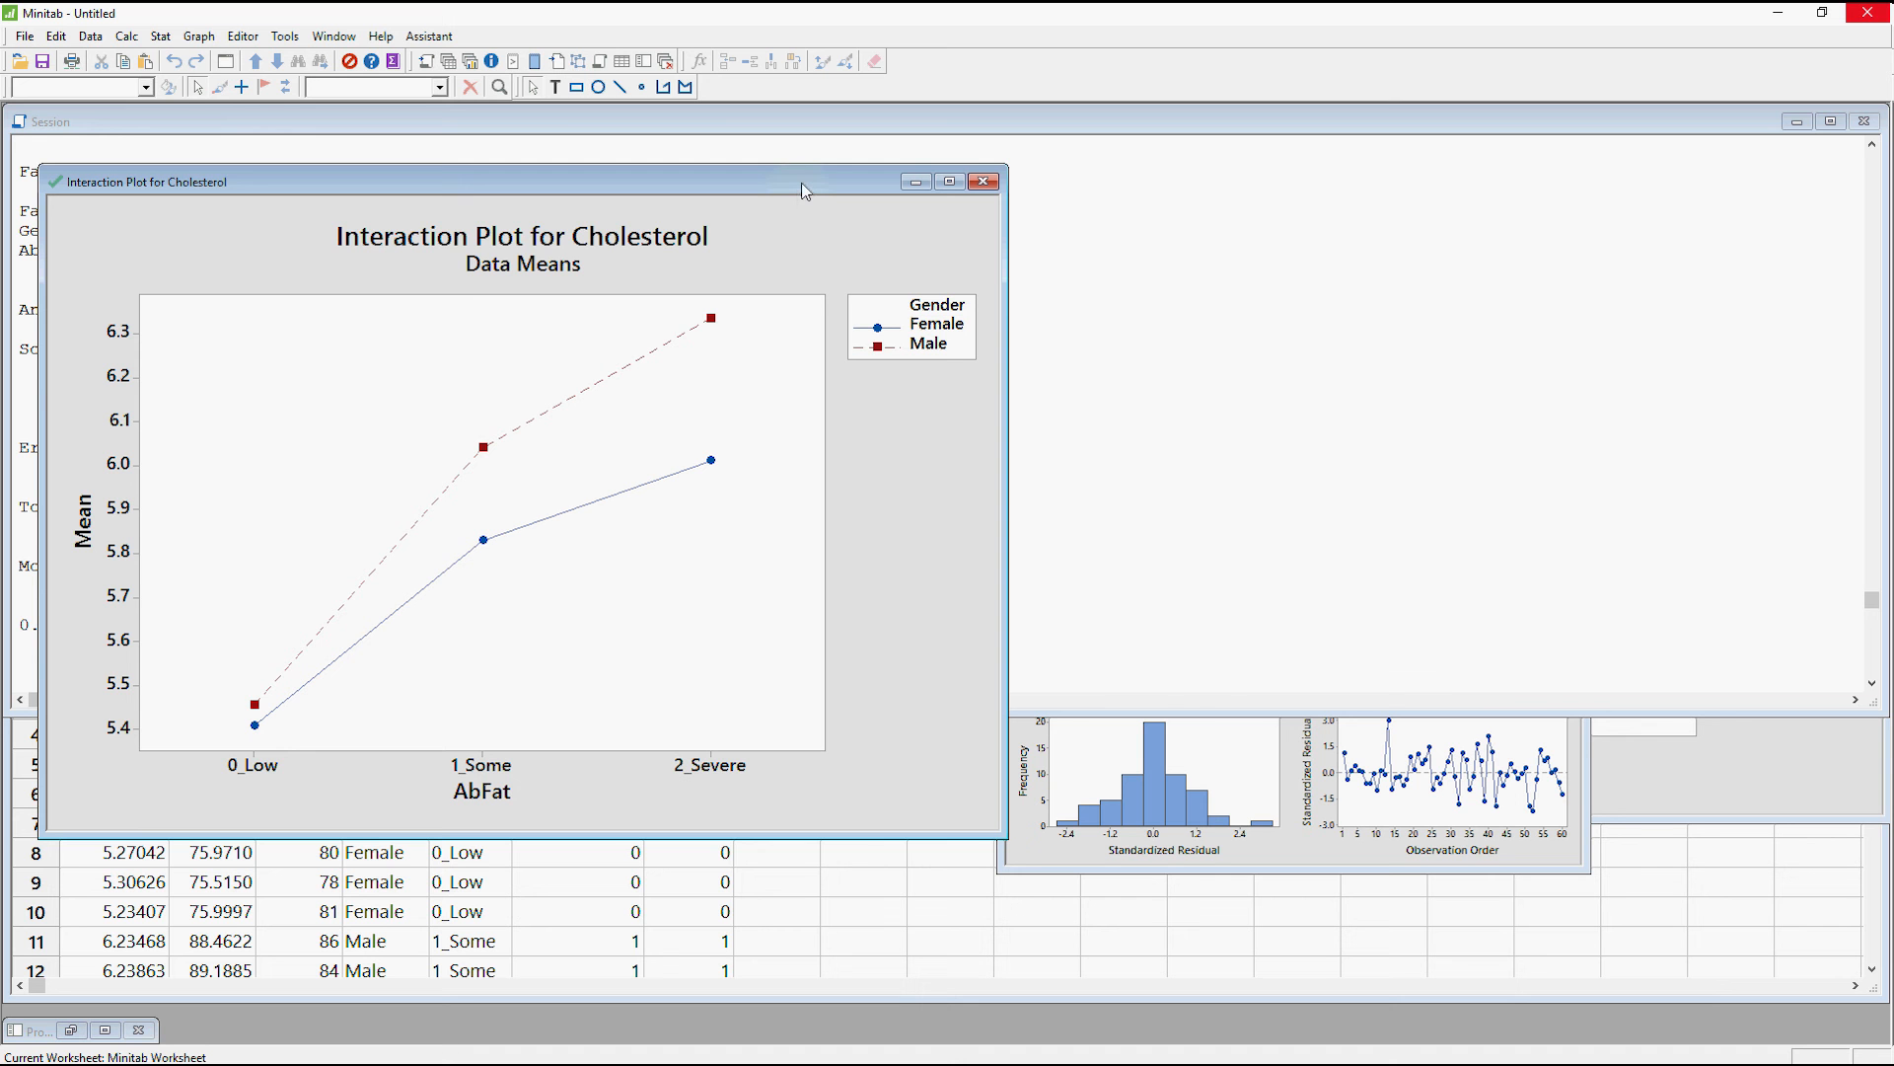